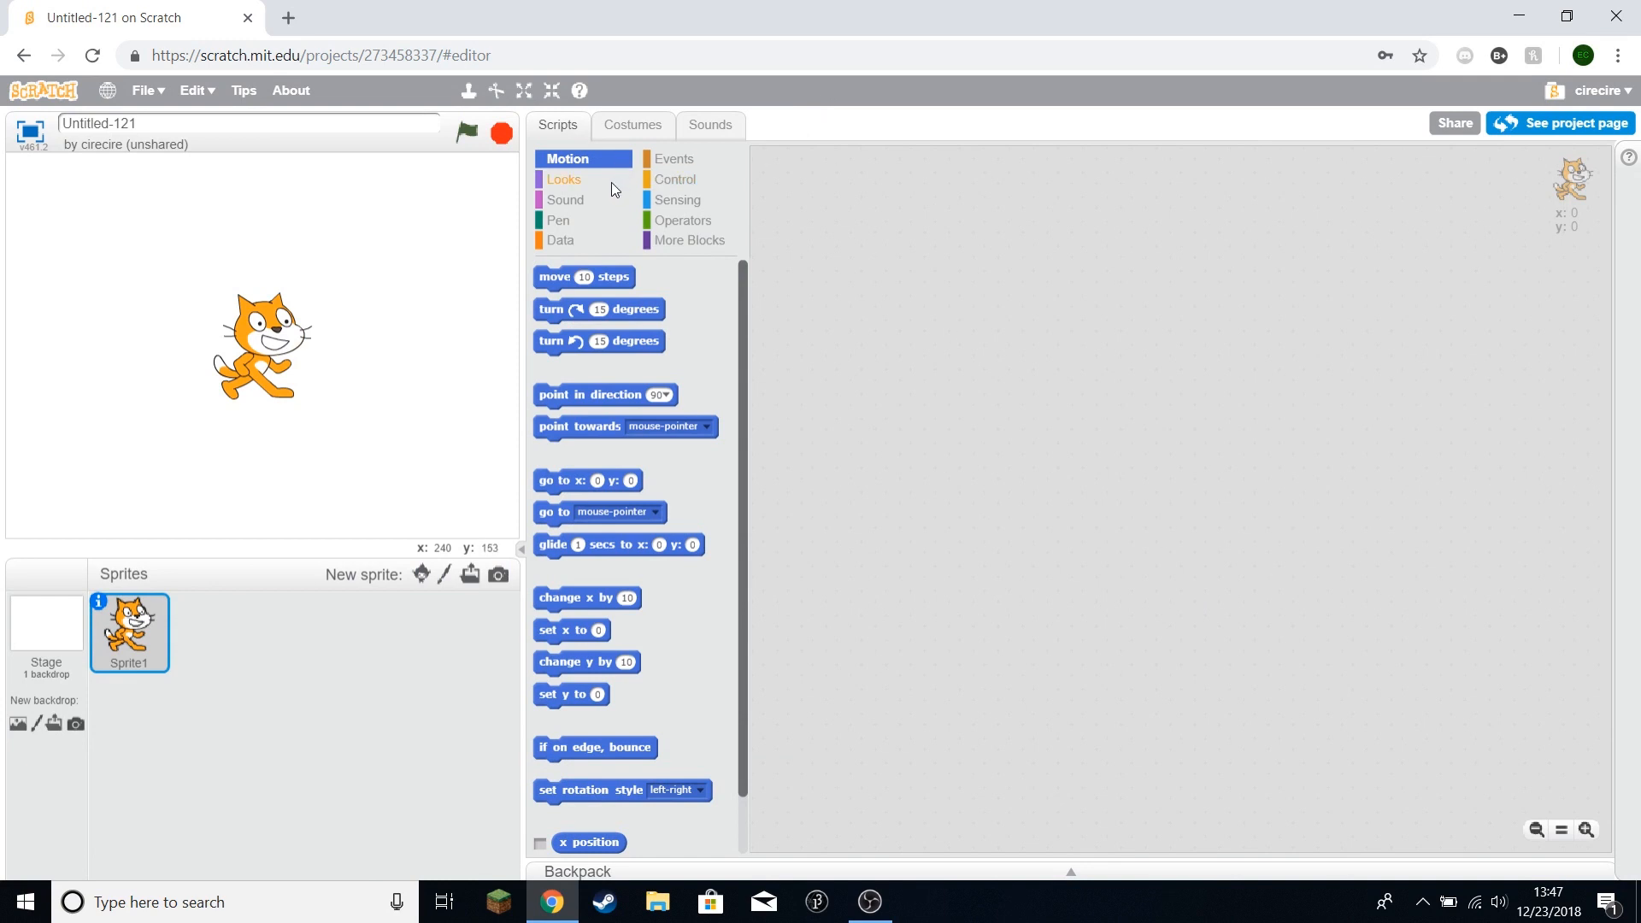
Step: Open Sprite1's cat costume in the Costumes paint editor
click(634, 124)
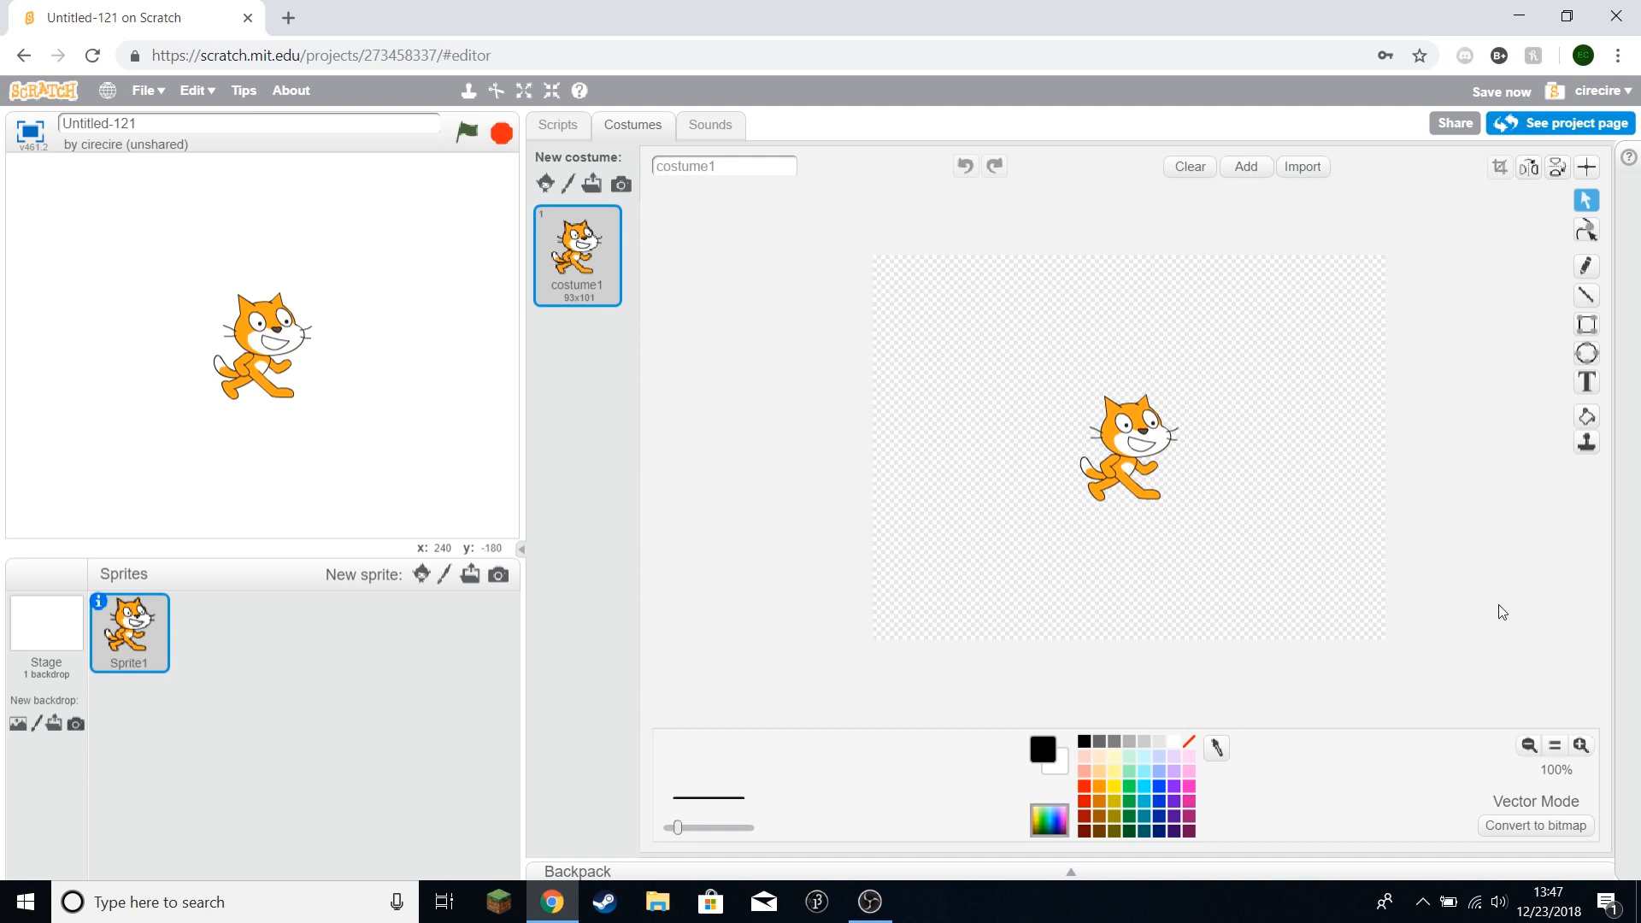
mouse_move(1565, 834)
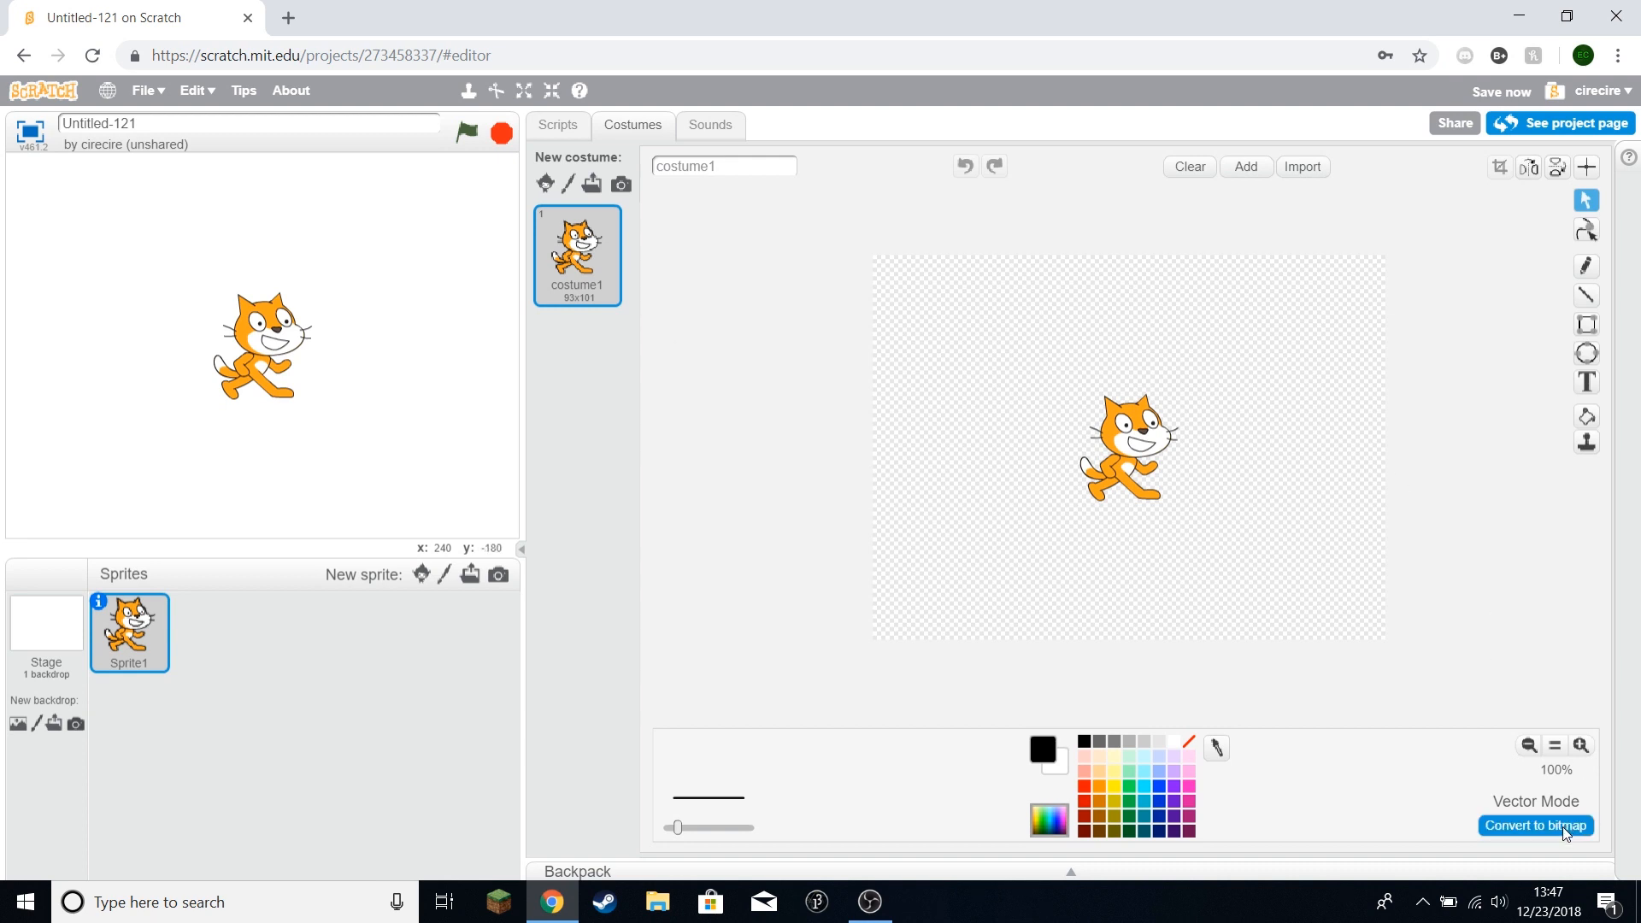
Step: Convert the costume to bitmap and write a large X inside the bordered box
click(1536, 825)
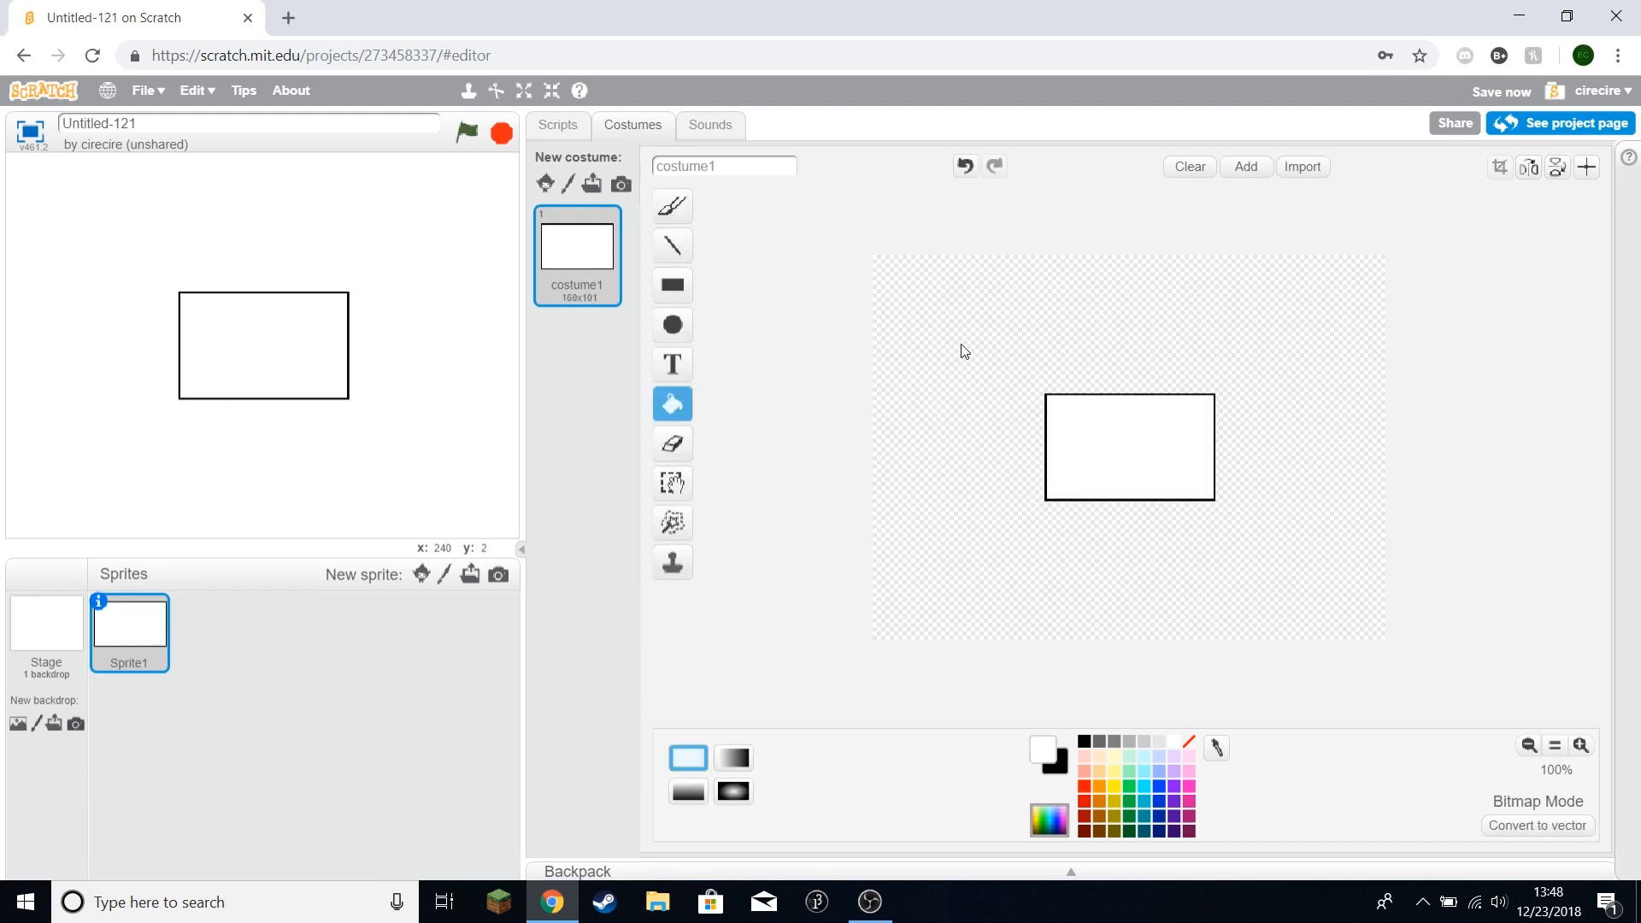
mouse_move(368, 300)
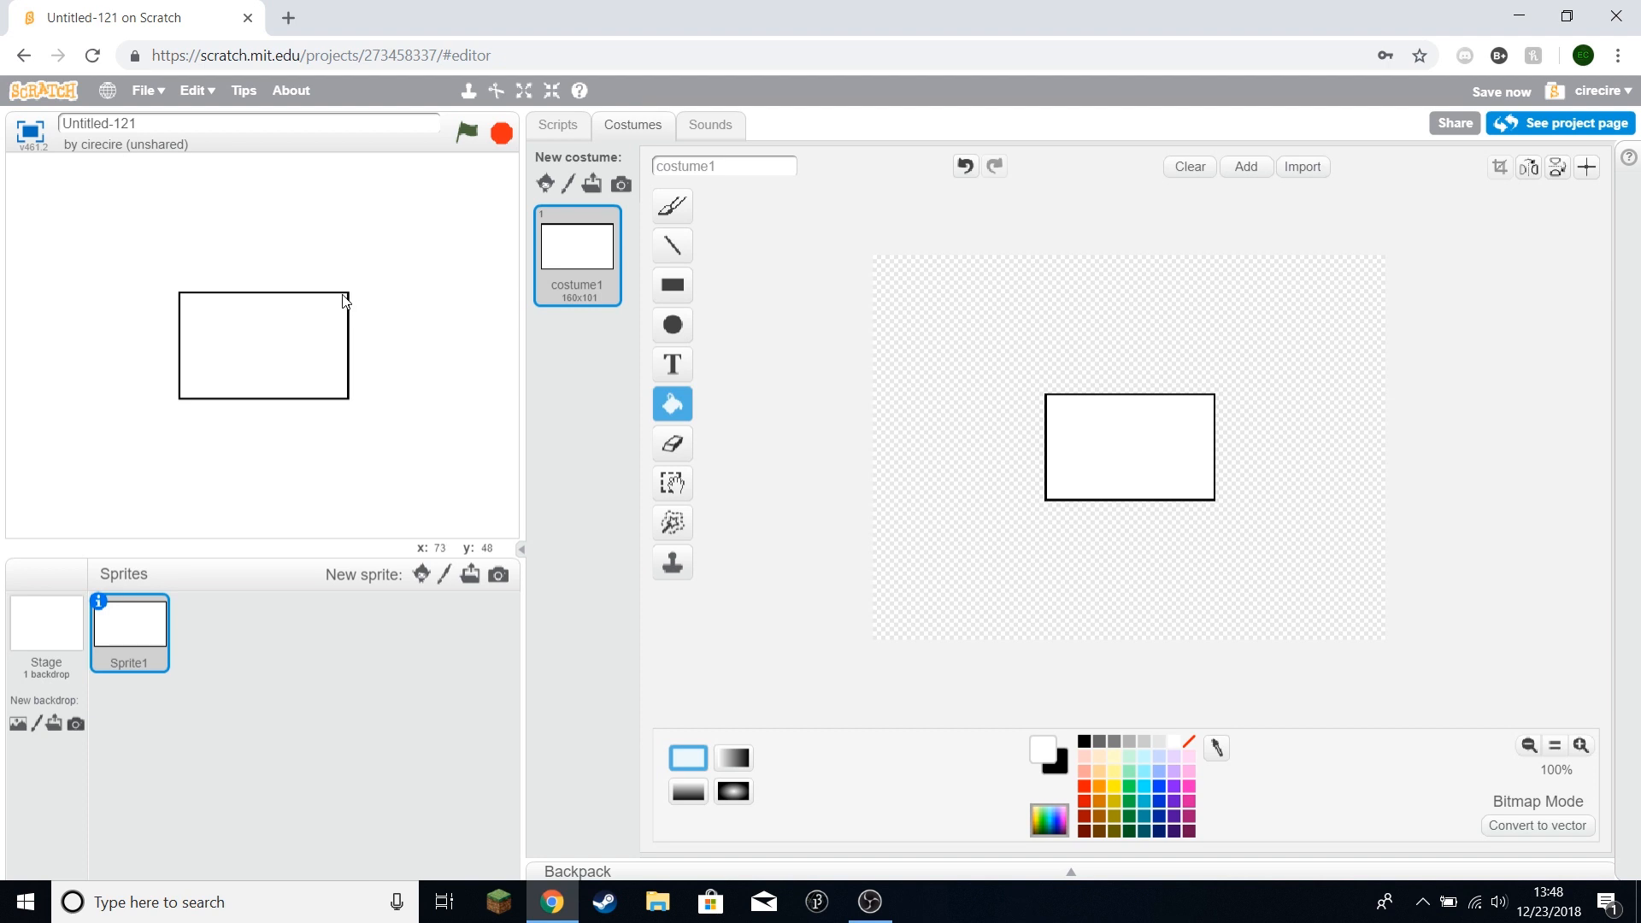
mouse_move(1144, 391)
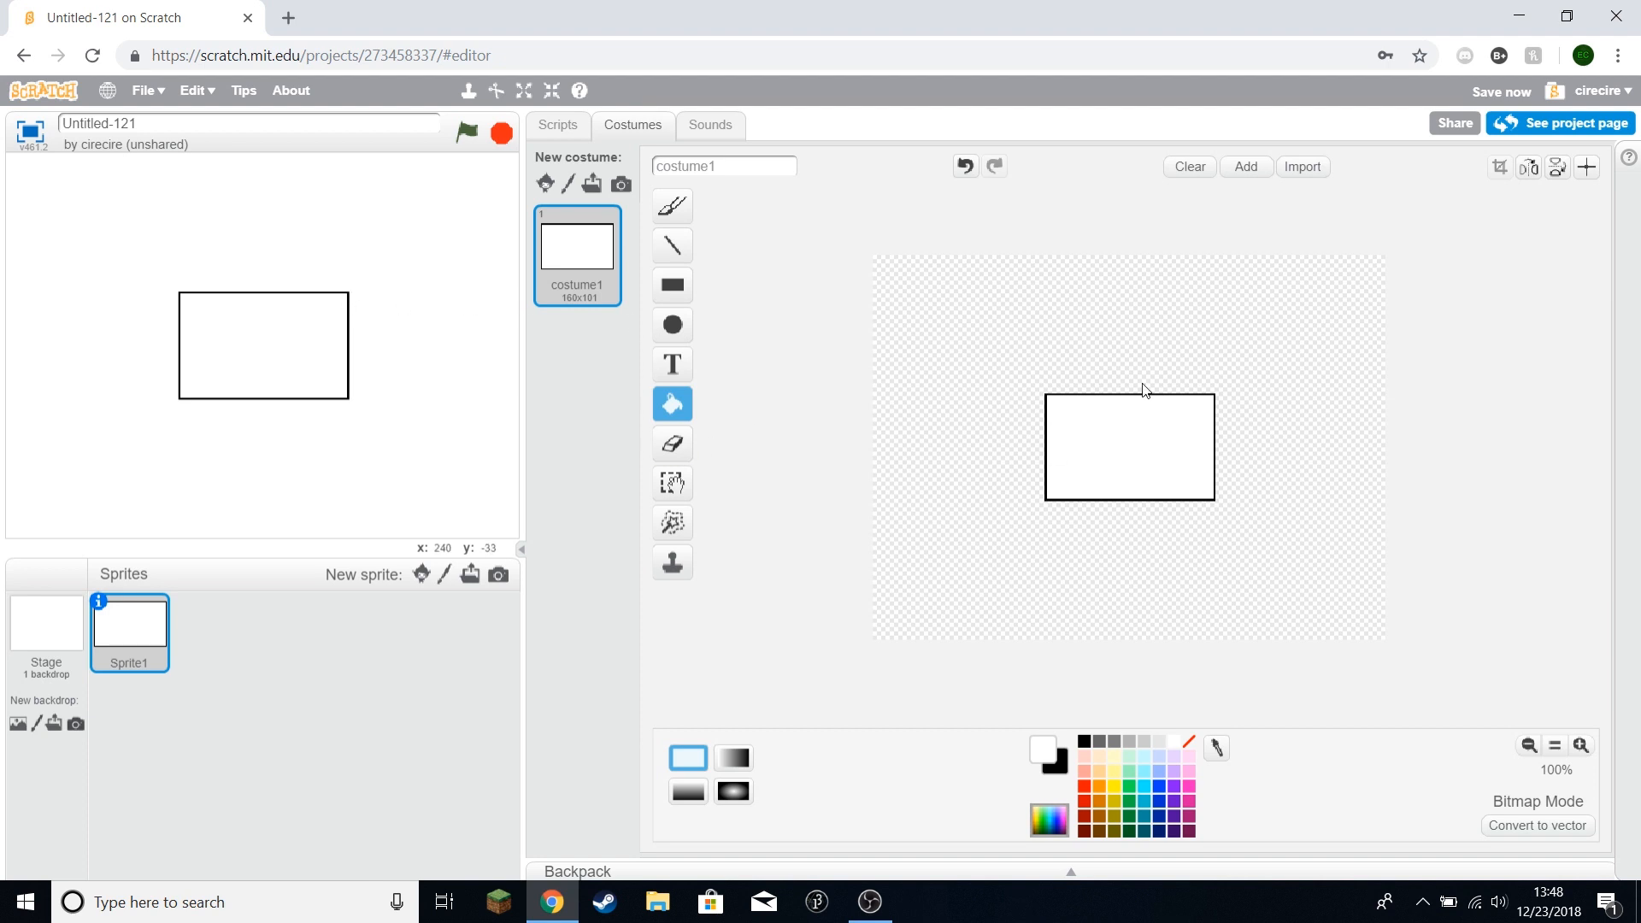
mouse_move(1175, 446)
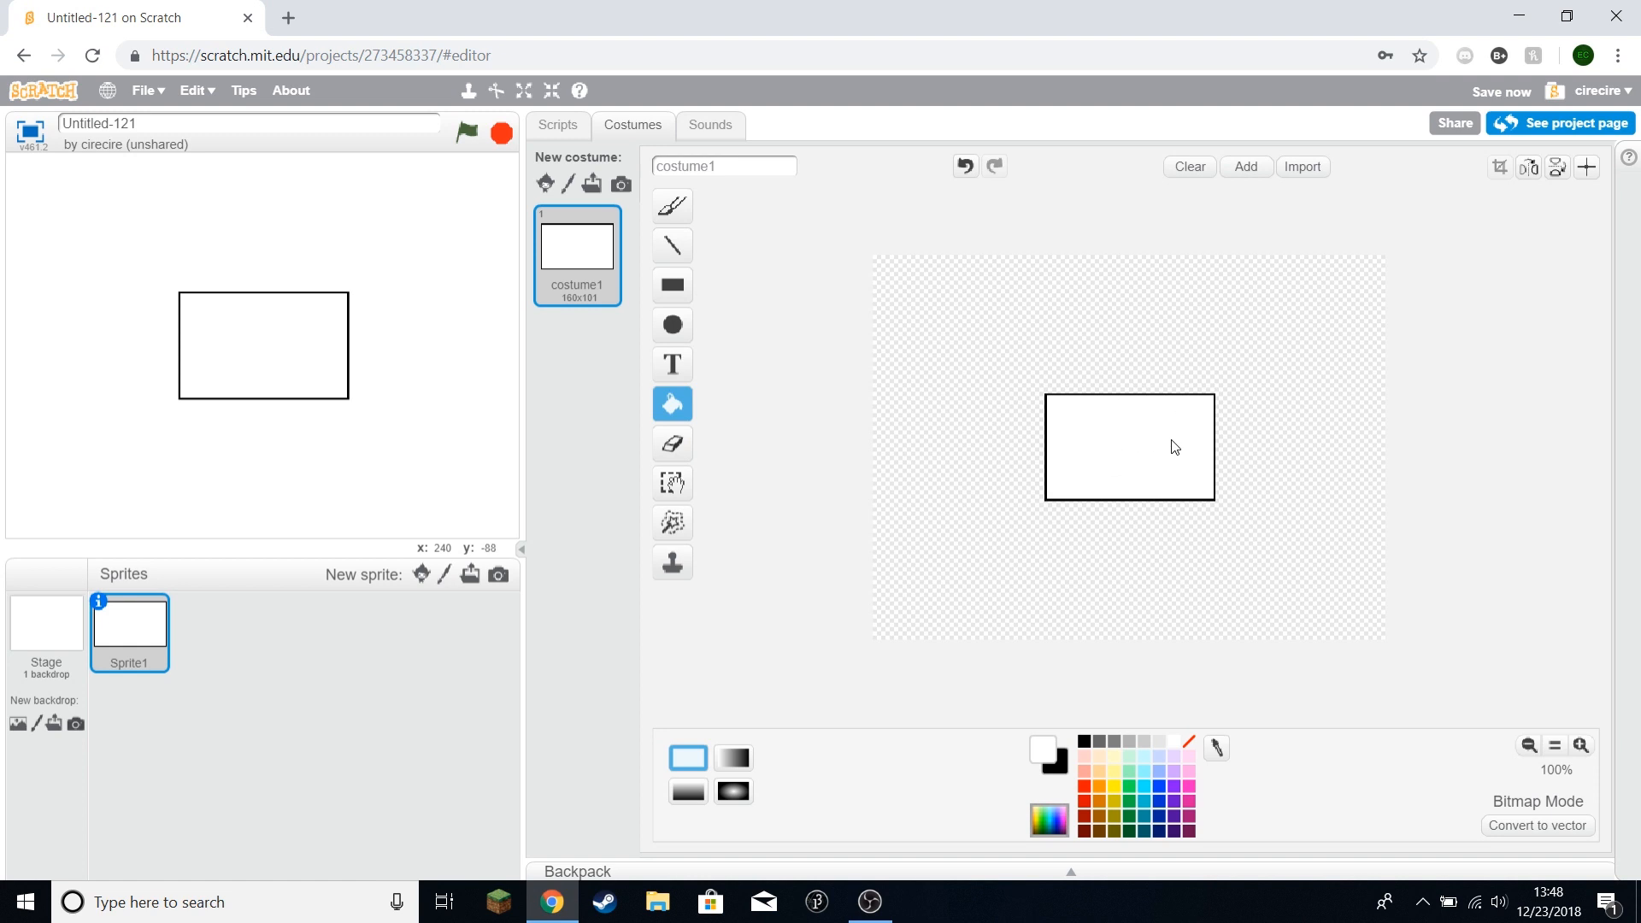
mouse_move(1153, 451)
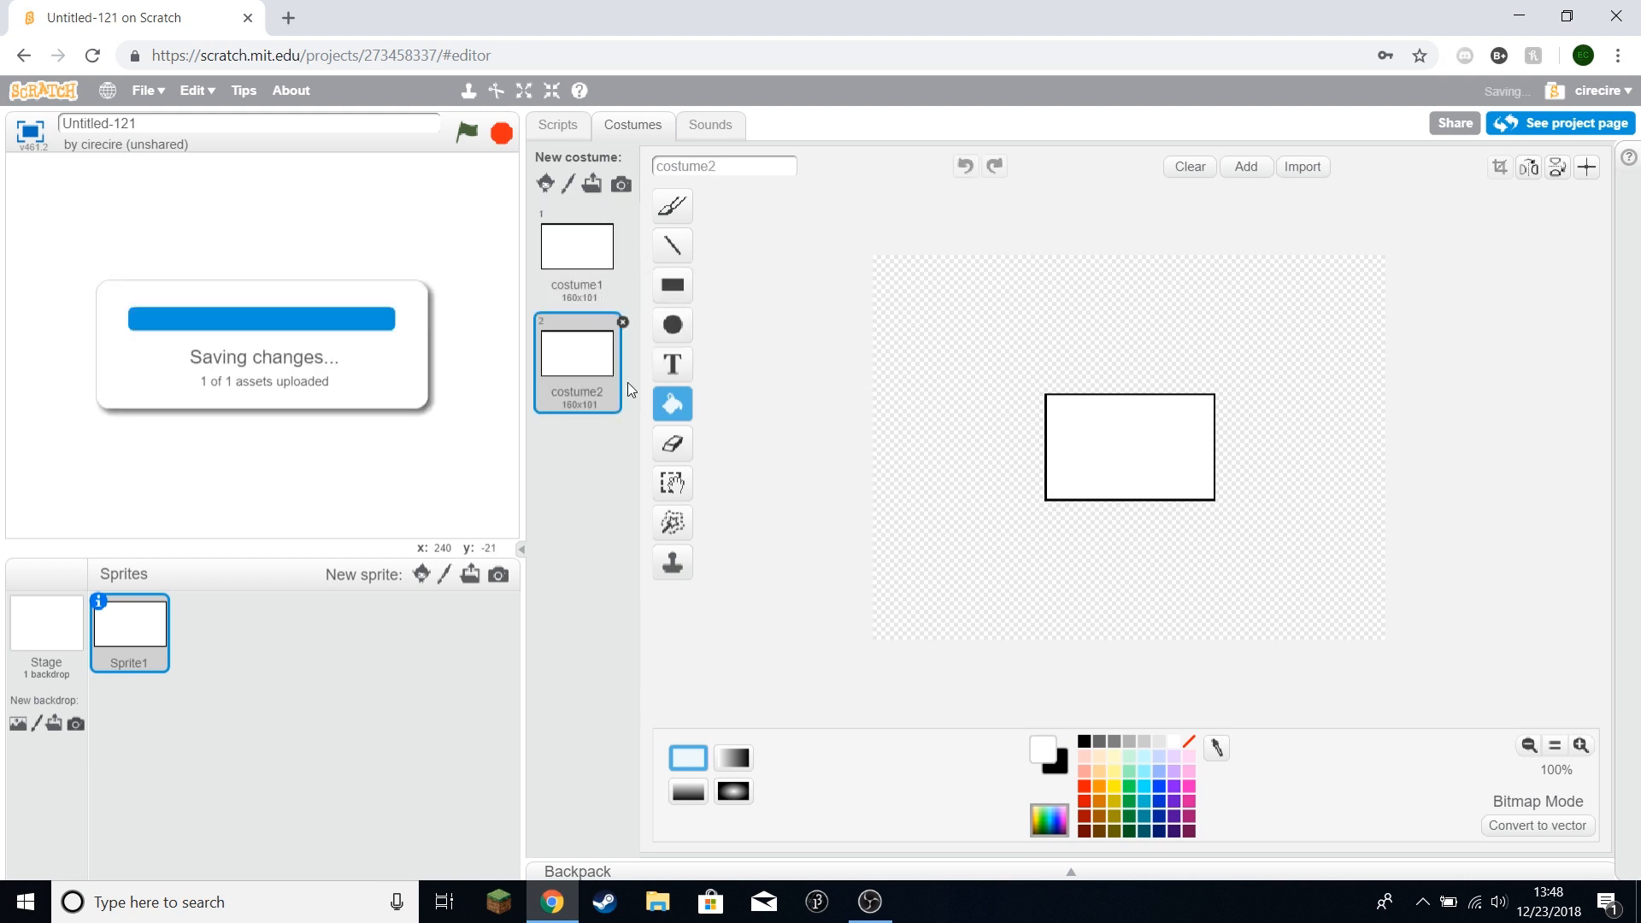
click(672, 365)
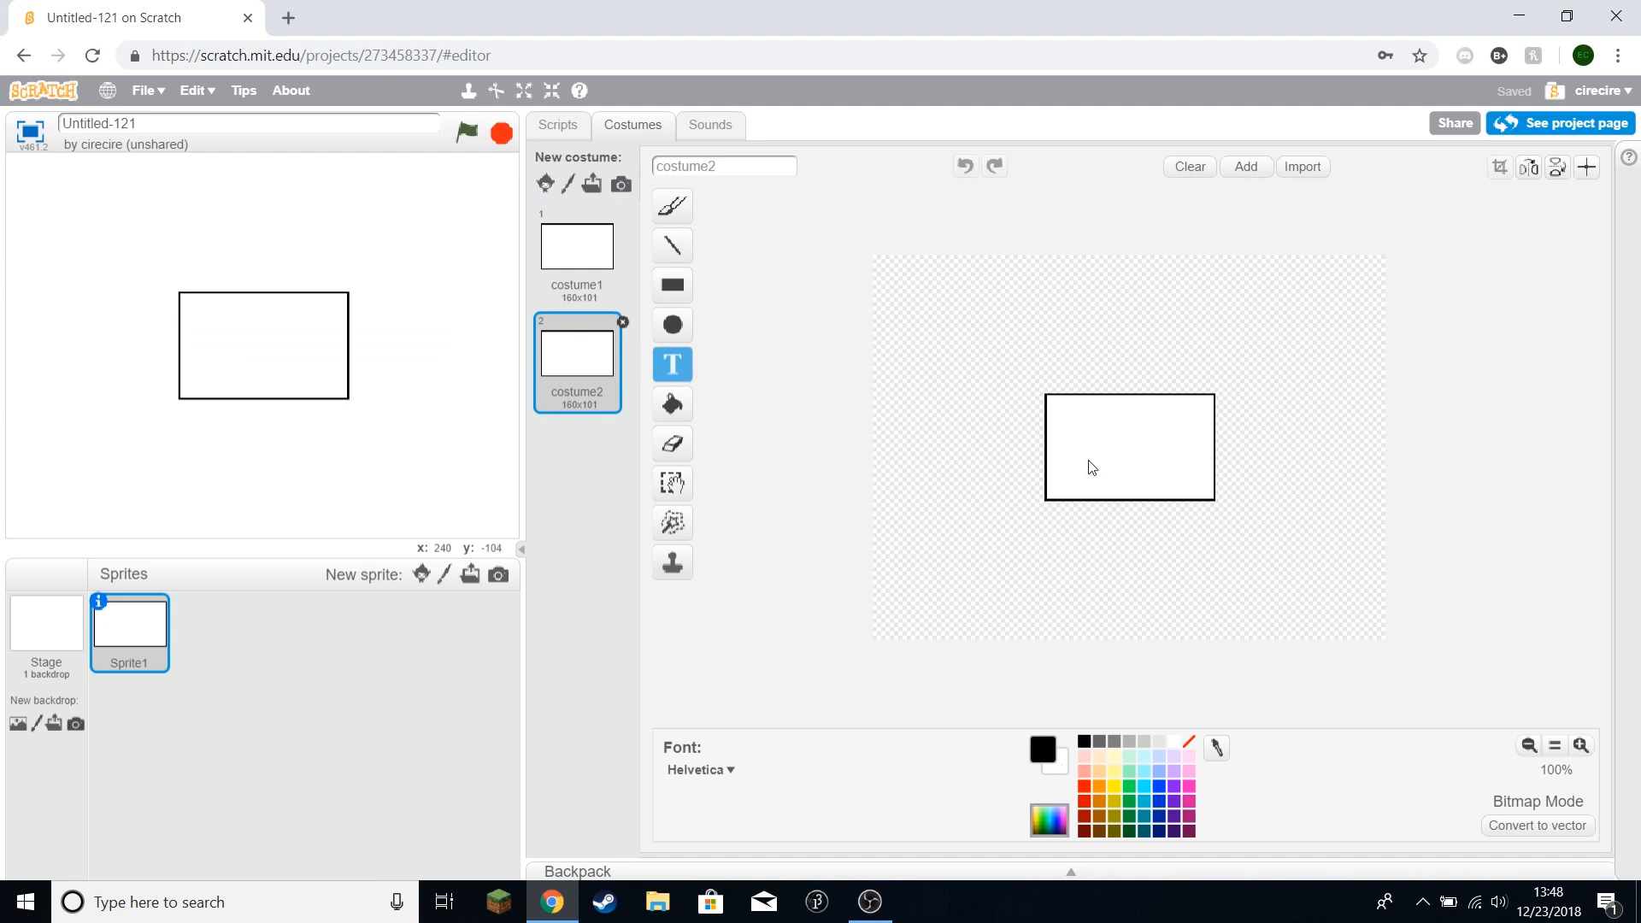
text(X)
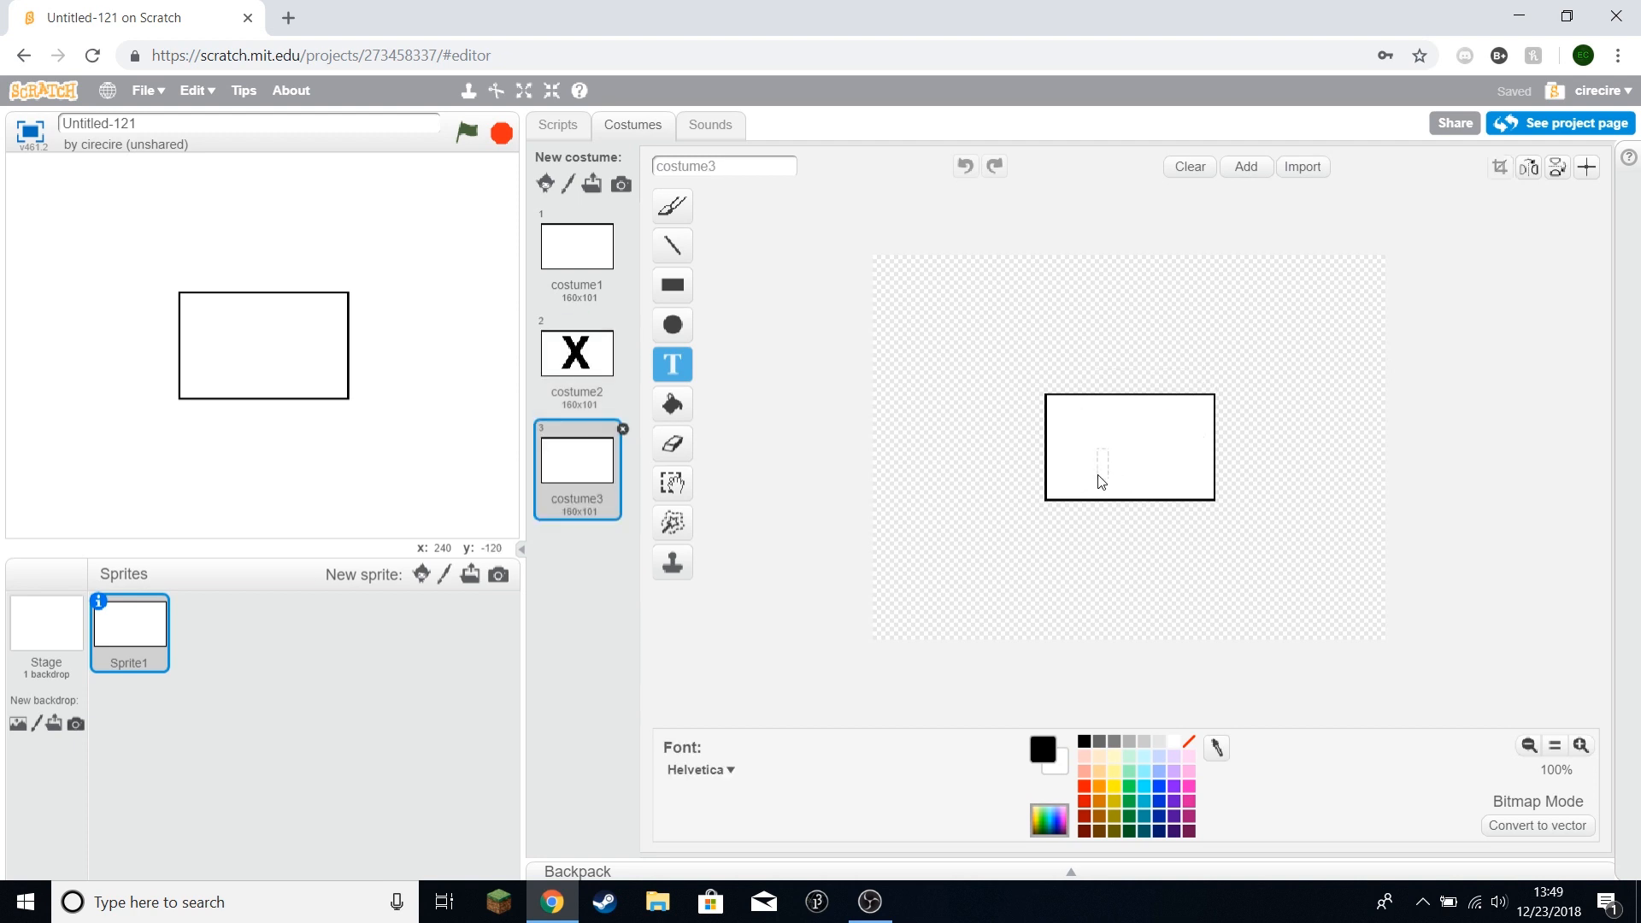
Step: Attach 'switch costume to costume1' beneath the green-flag script
click(558, 124)
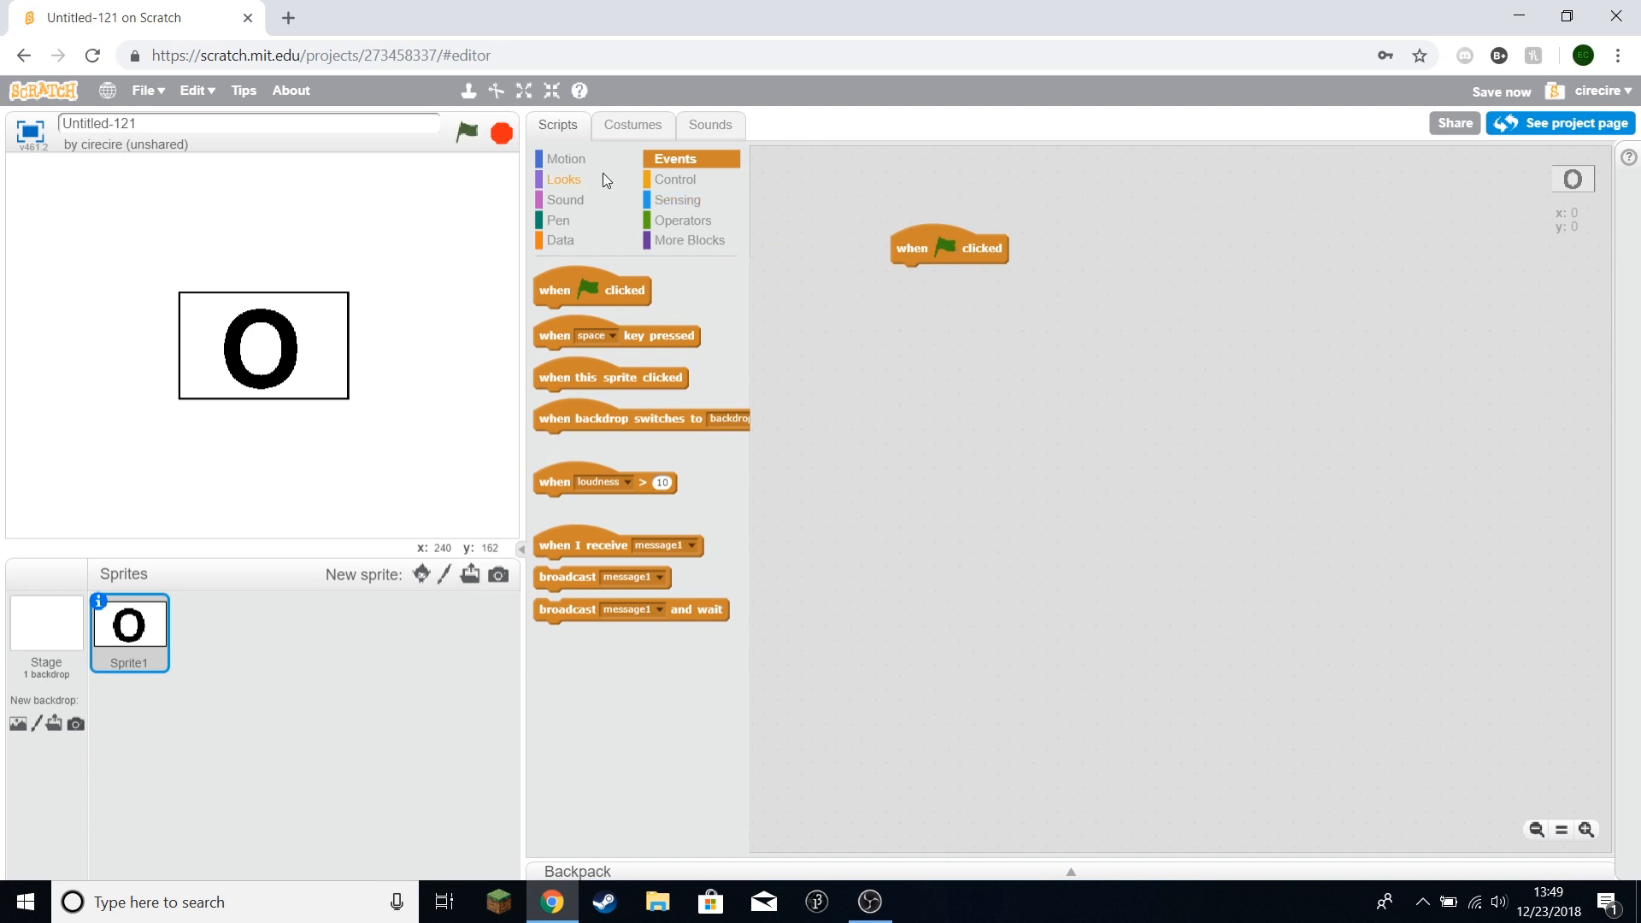
click(565, 178)
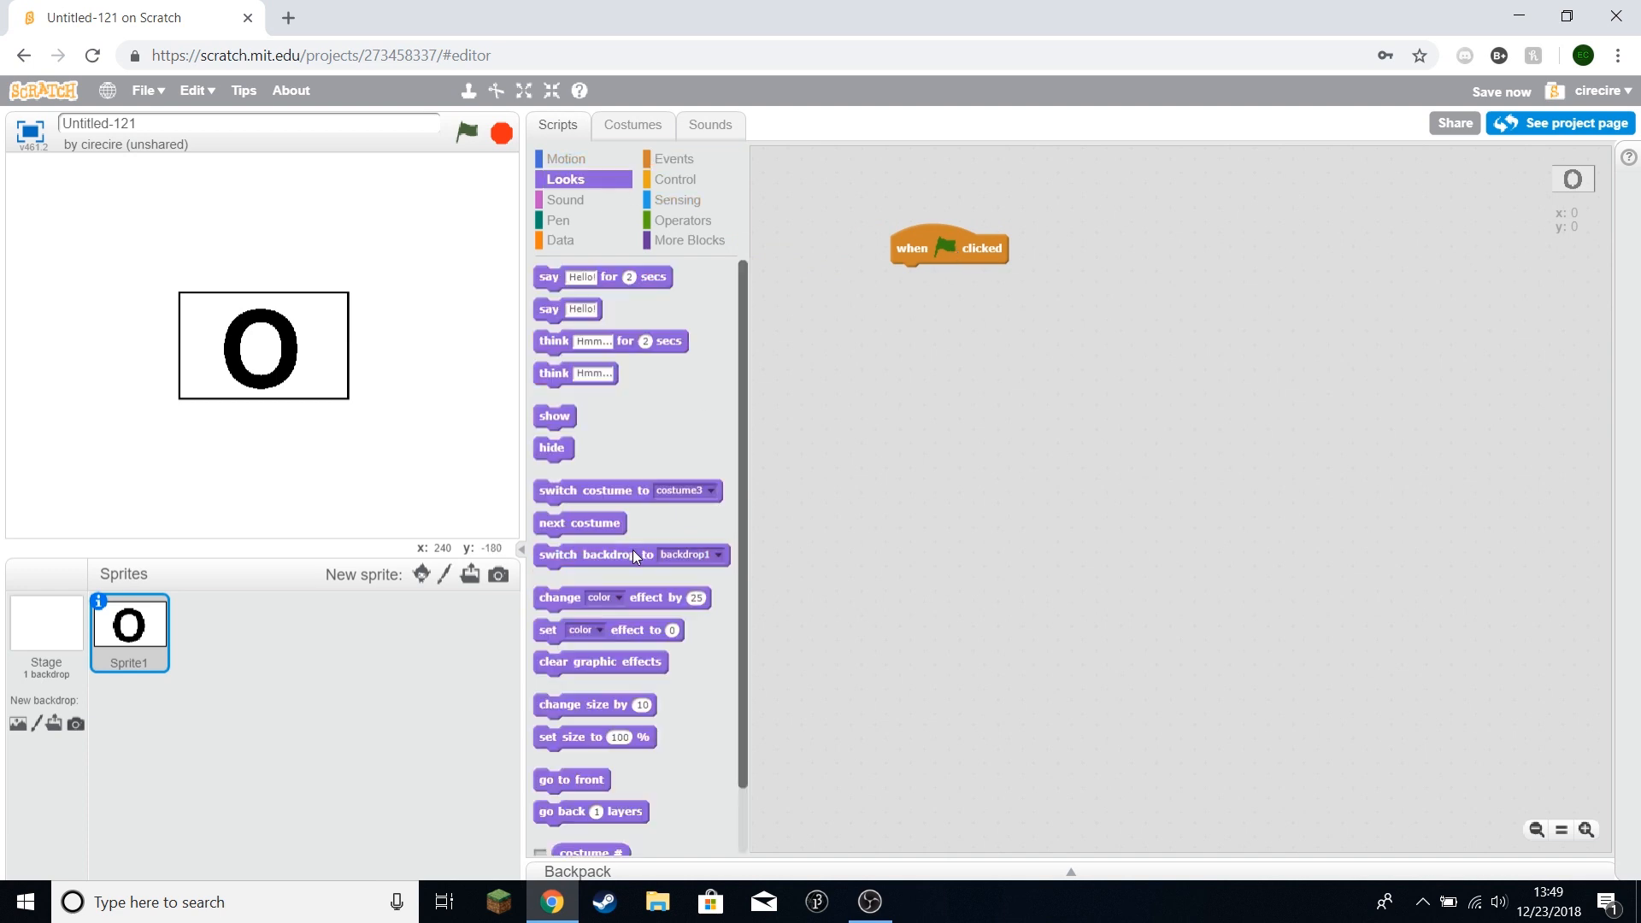
drag(628, 490, 942, 276)
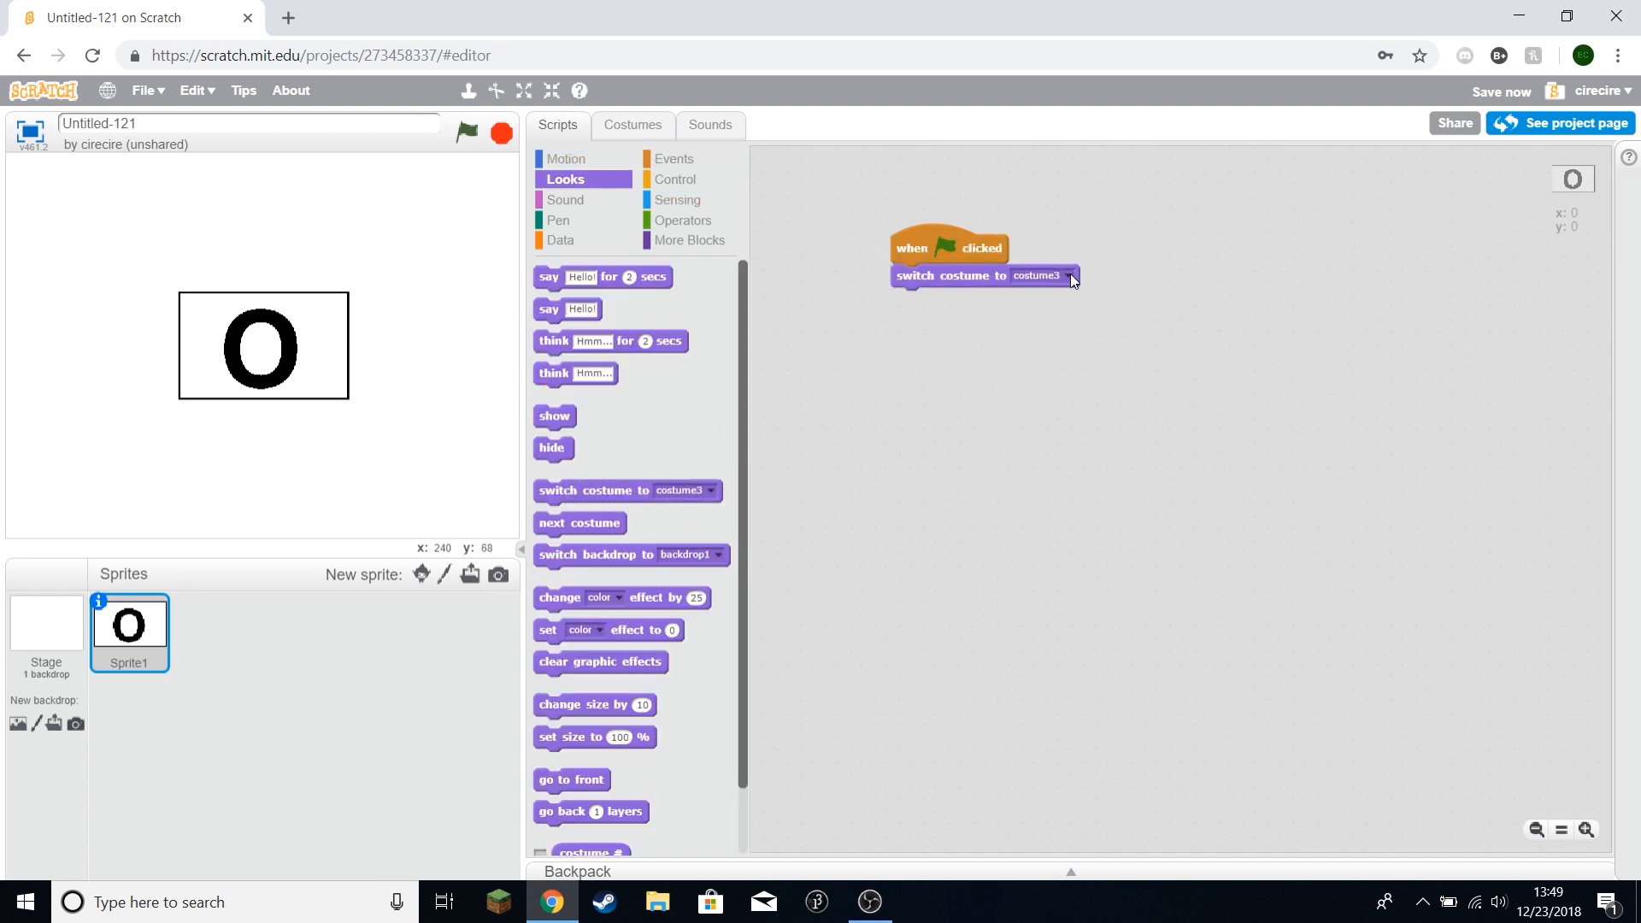
click(673, 158)
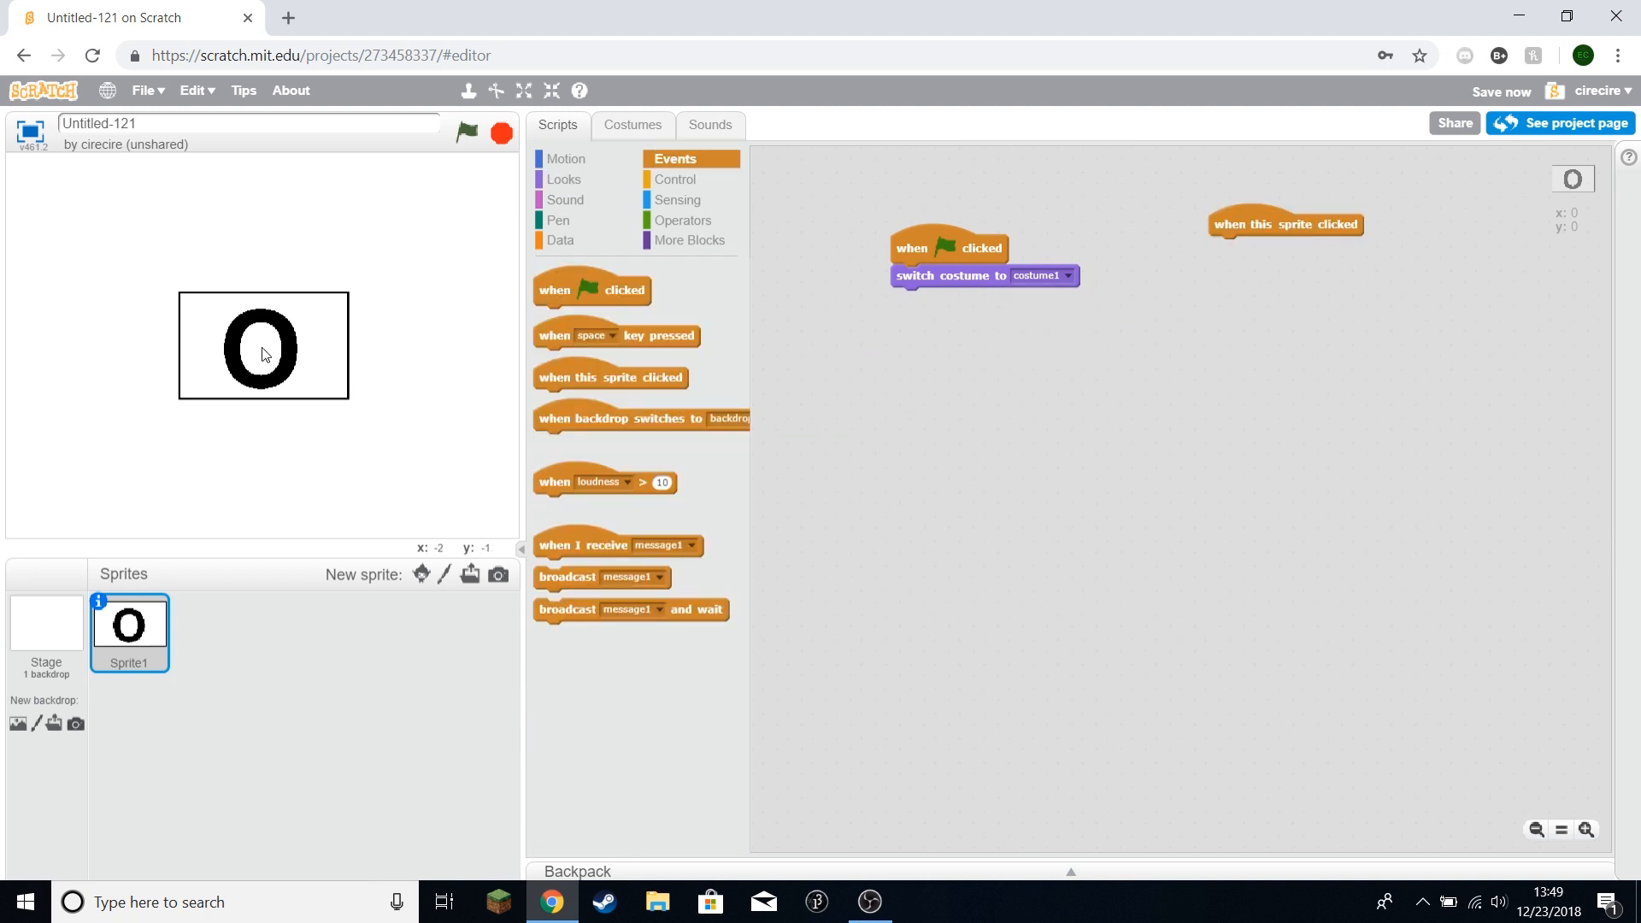
mouse_move(708, 346)
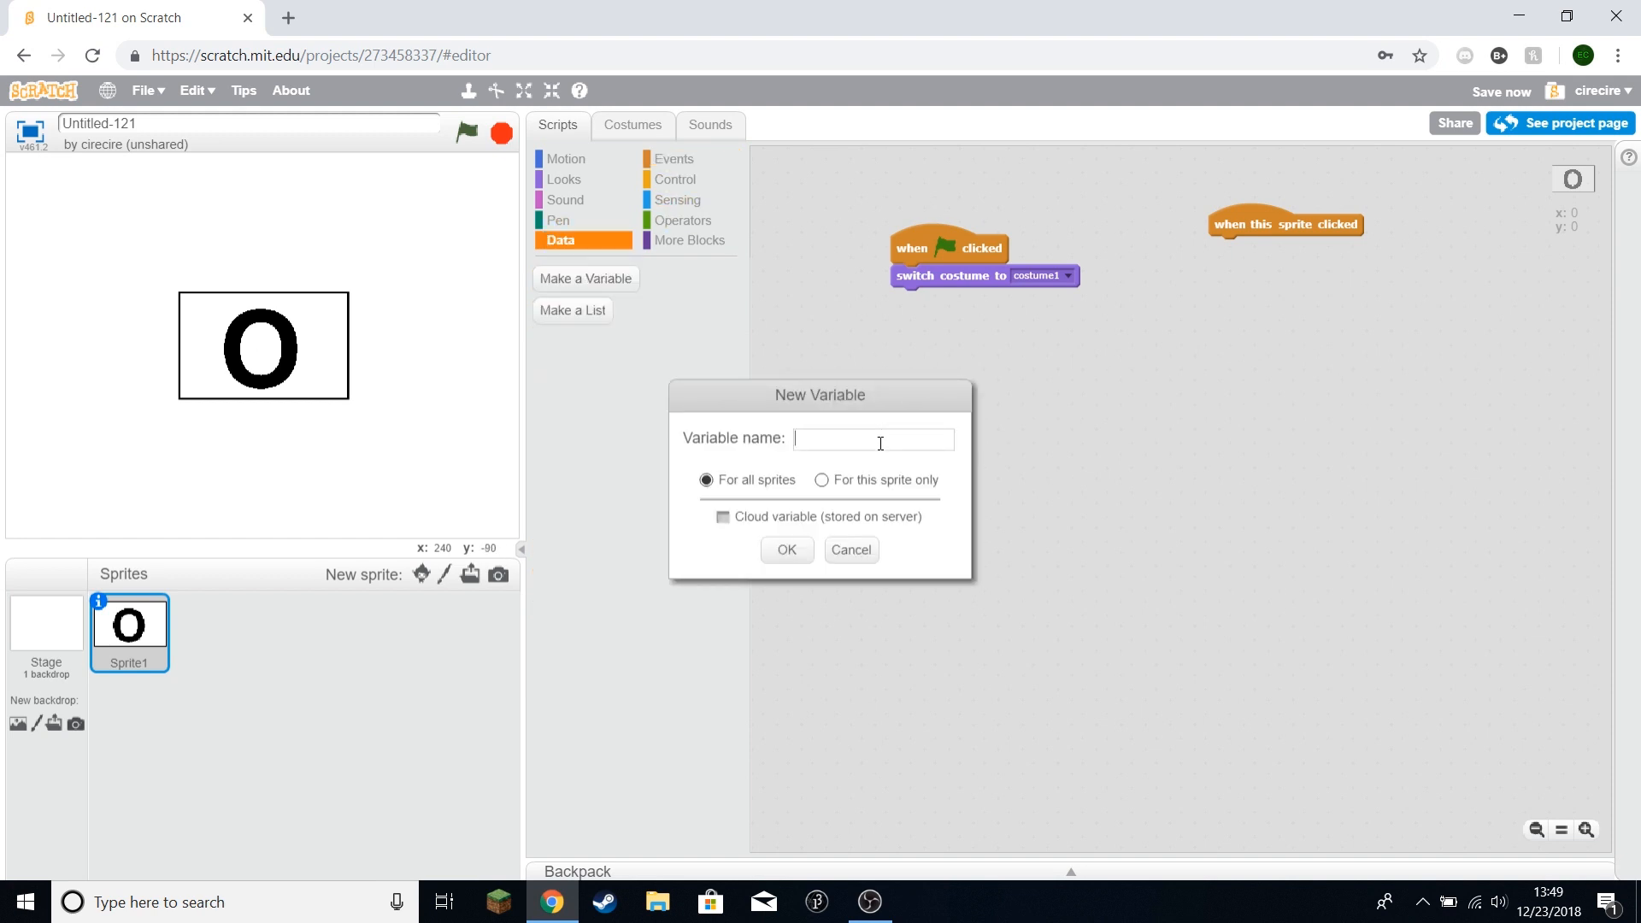
Step: Create the 'turn' variable, reset it at start, and test turn = 1
click(786, 550)
text(1)
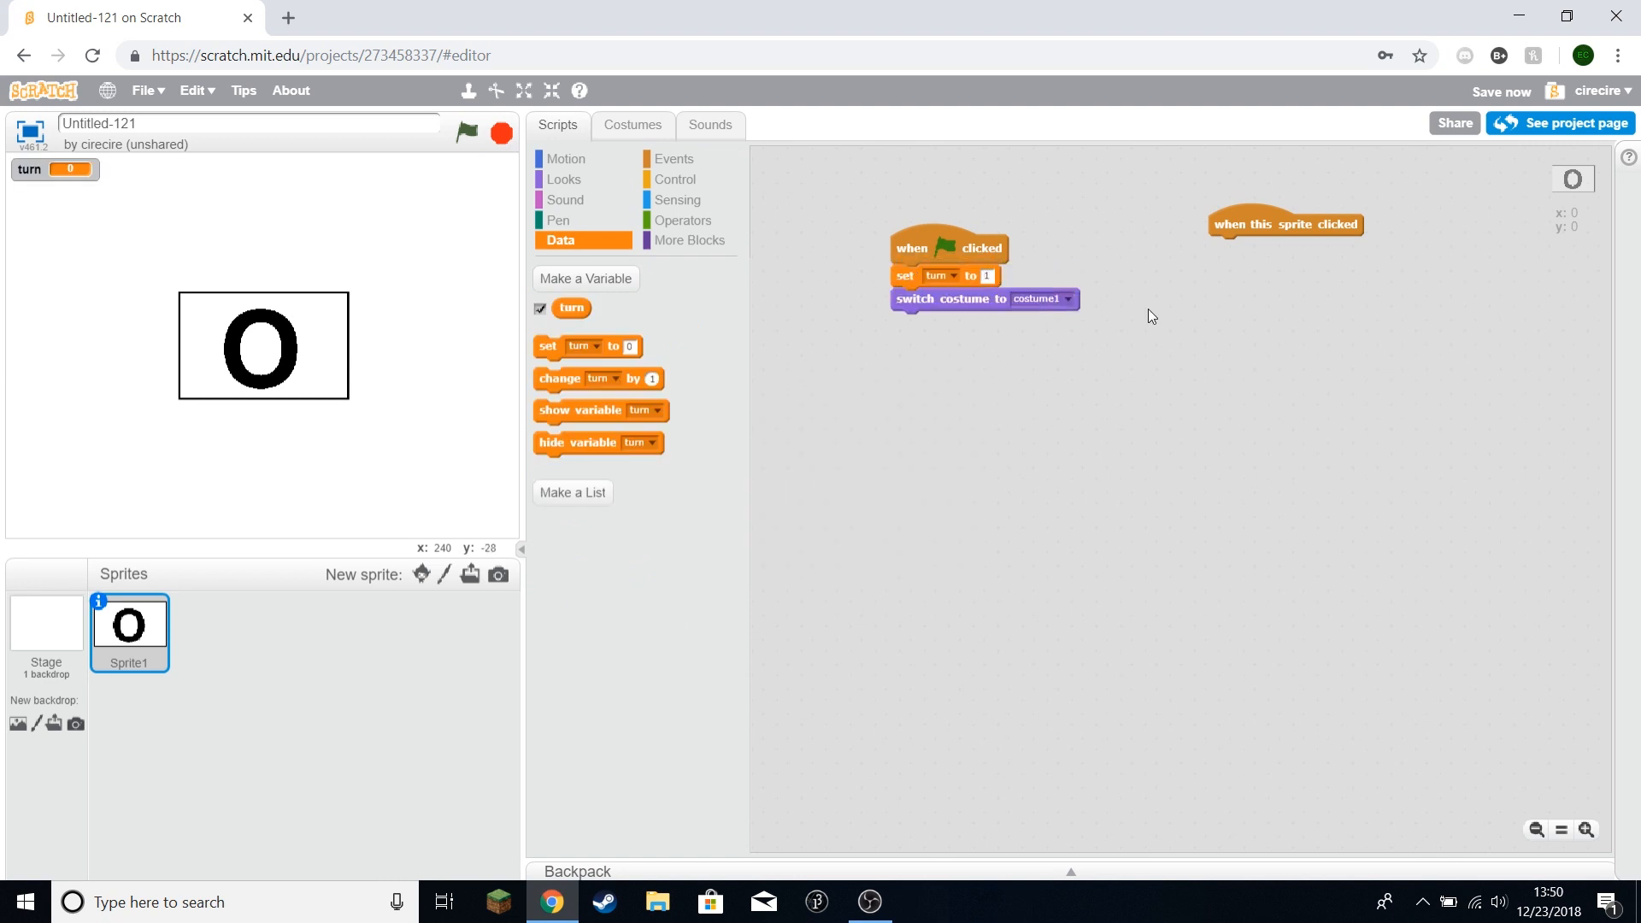
click(677, 178)
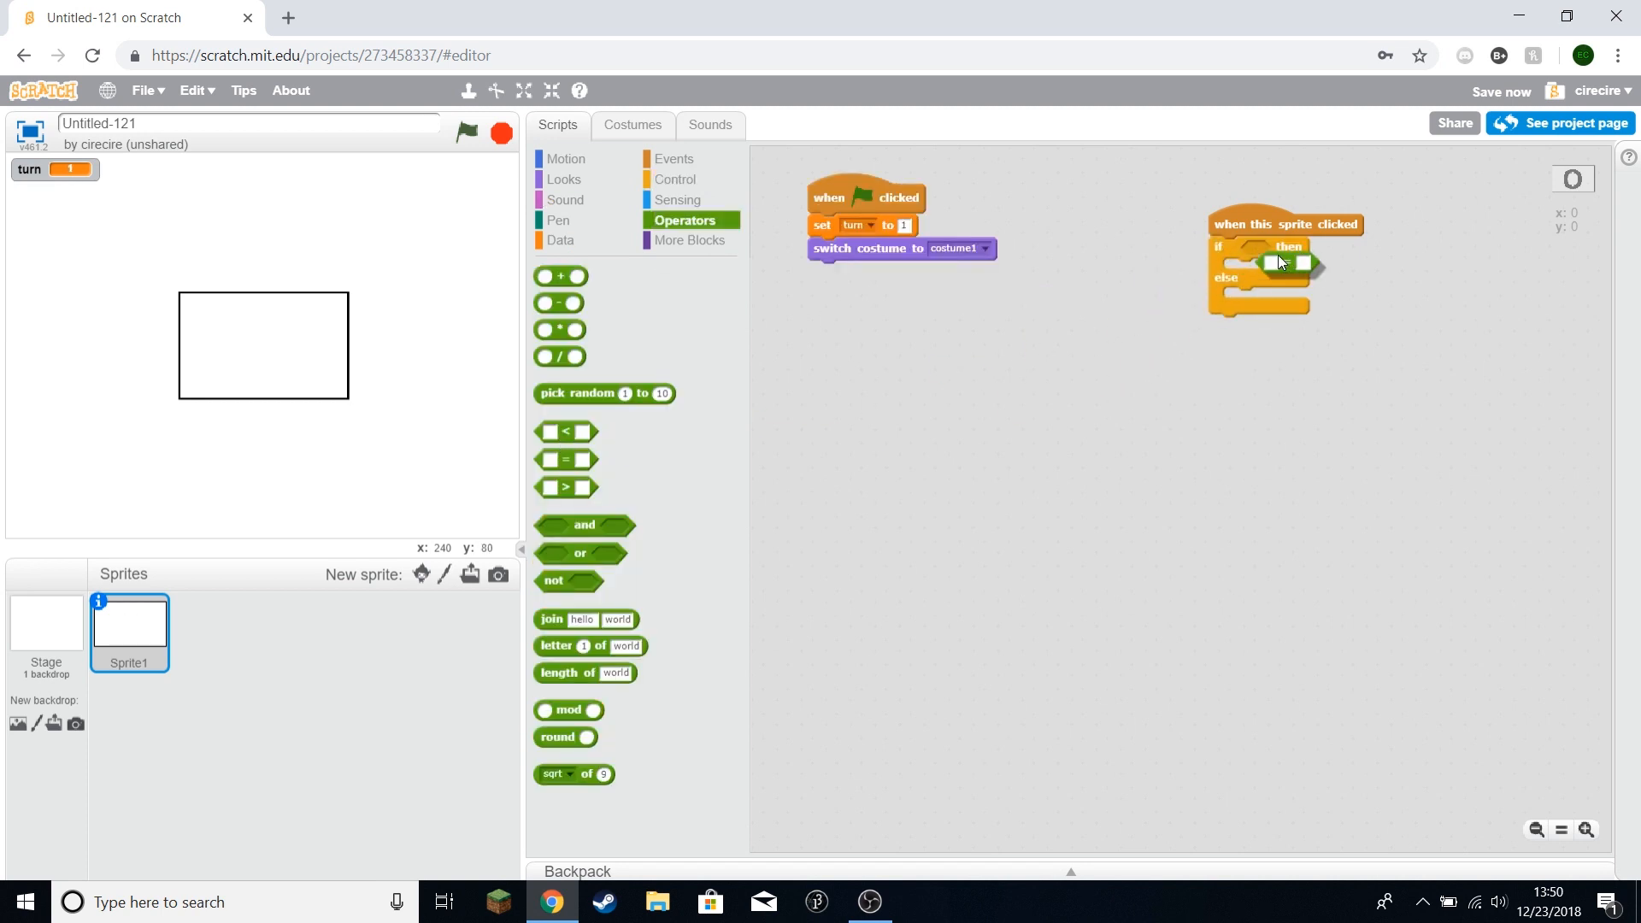
click(561, 240)
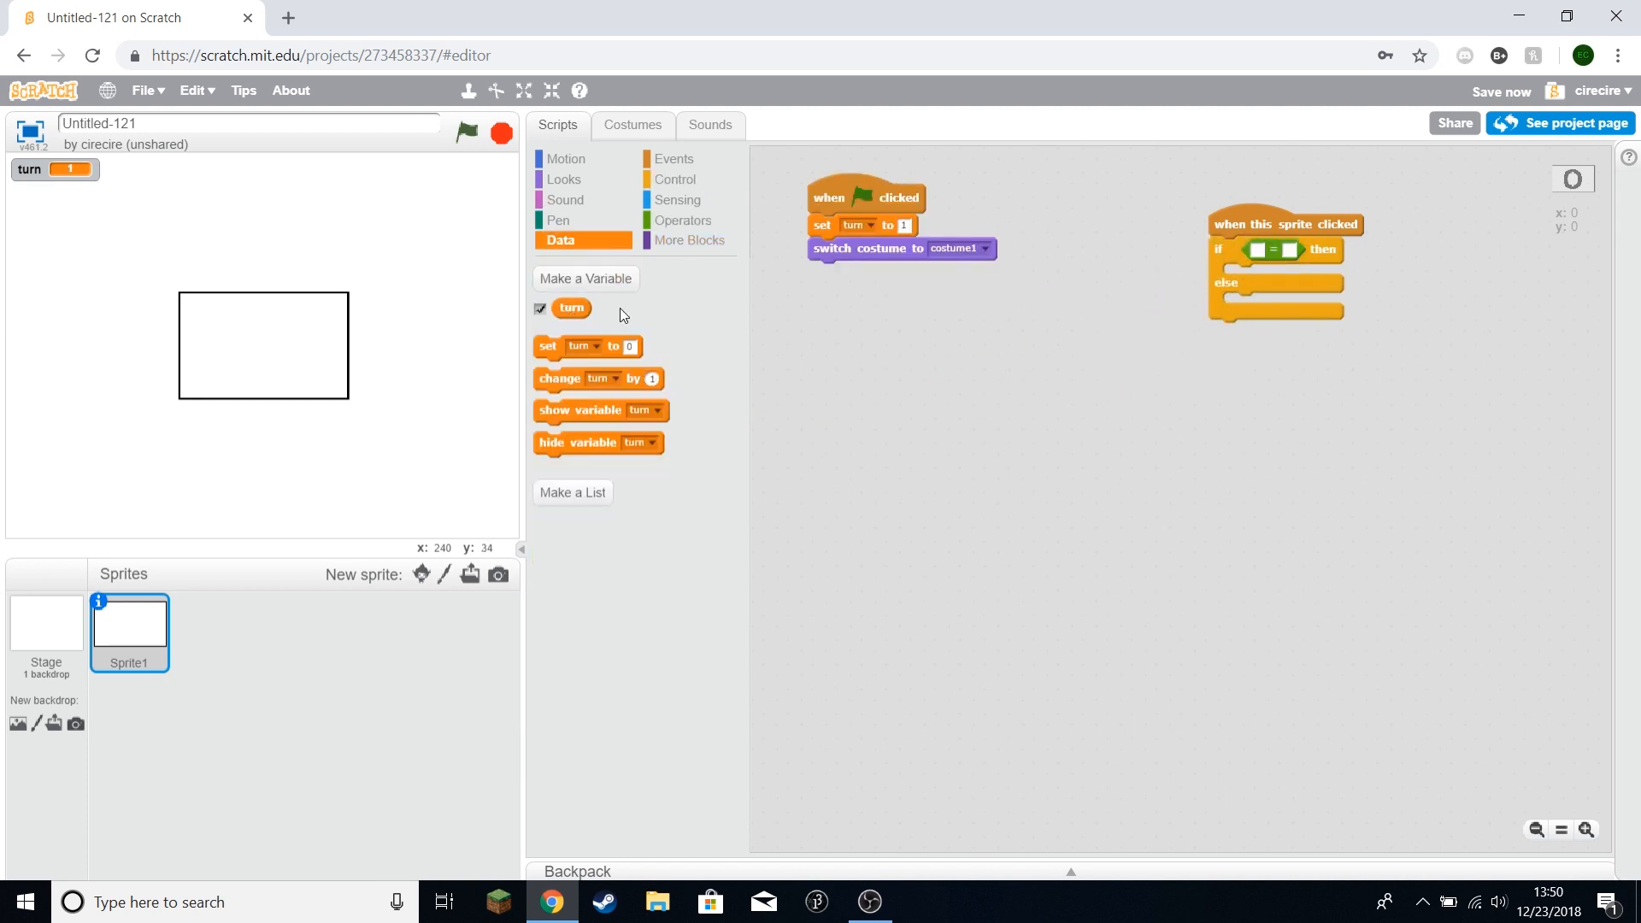
drag(570, 308, 1269, 251)
text(1)
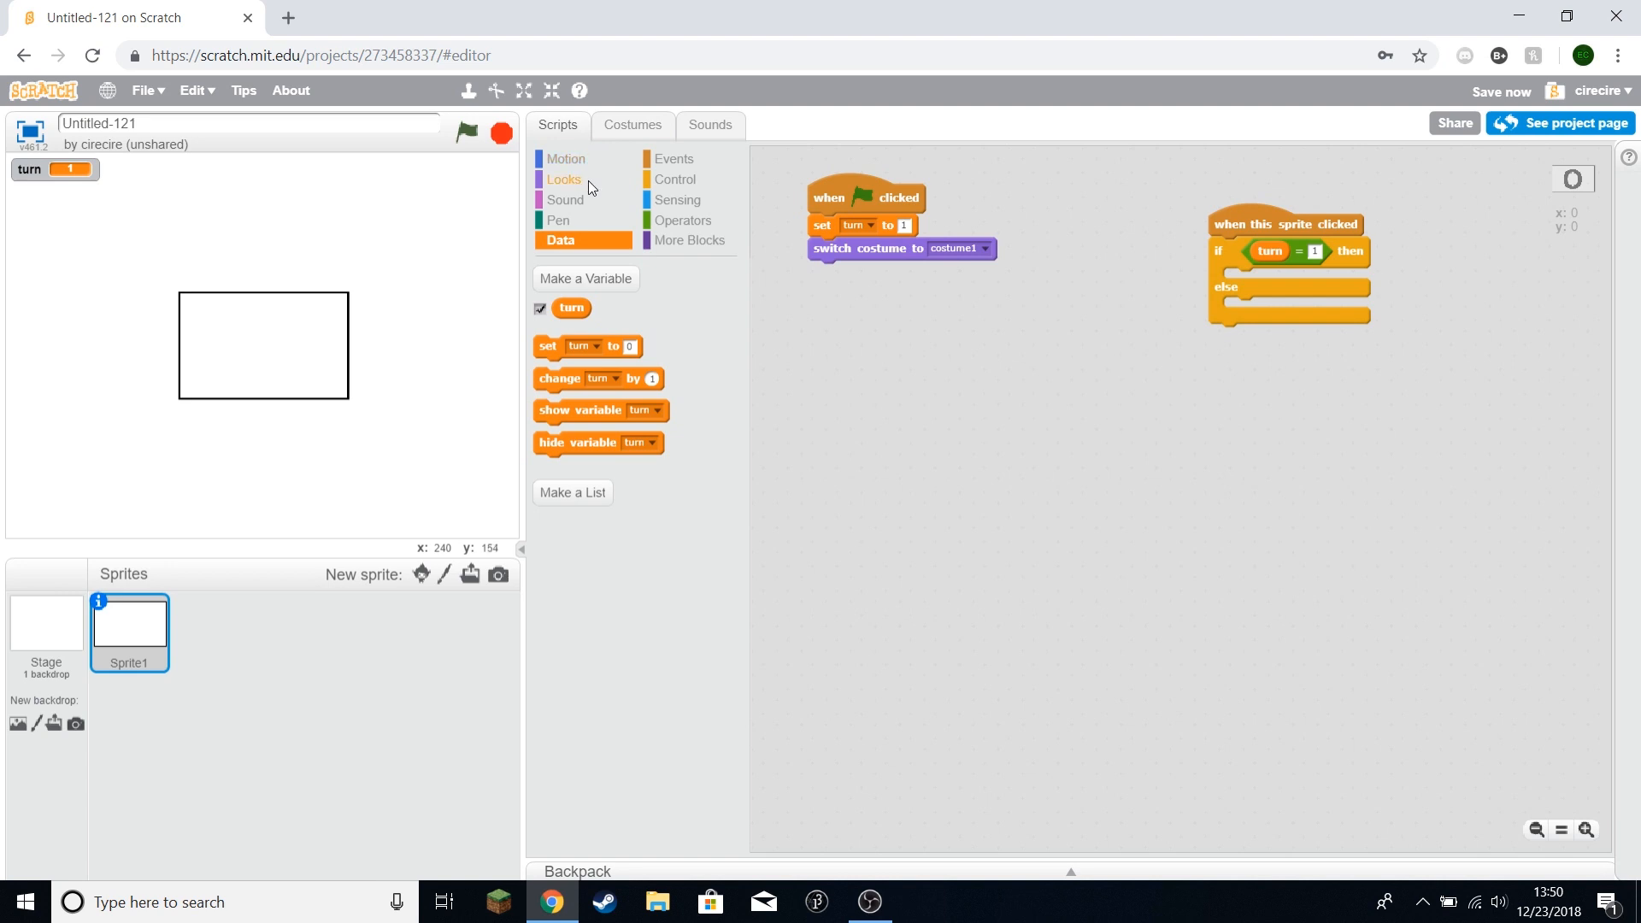
Step: Fill the if/else branches with costume2 or costume3 switches and matching turn updates
click(564, 178)
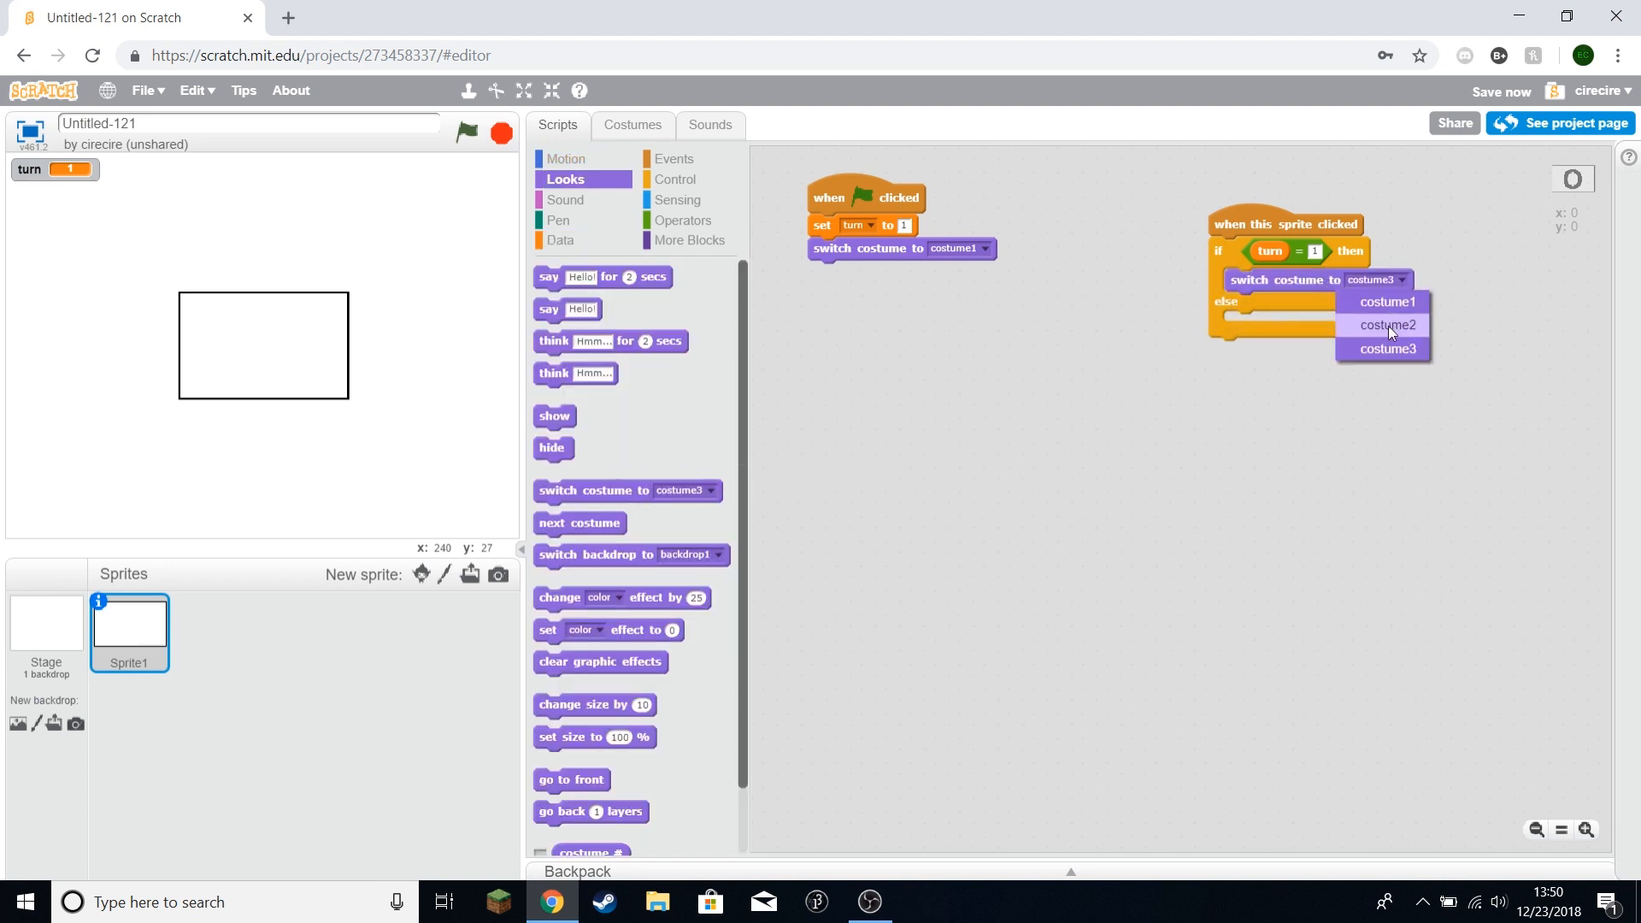
click(634, 125)
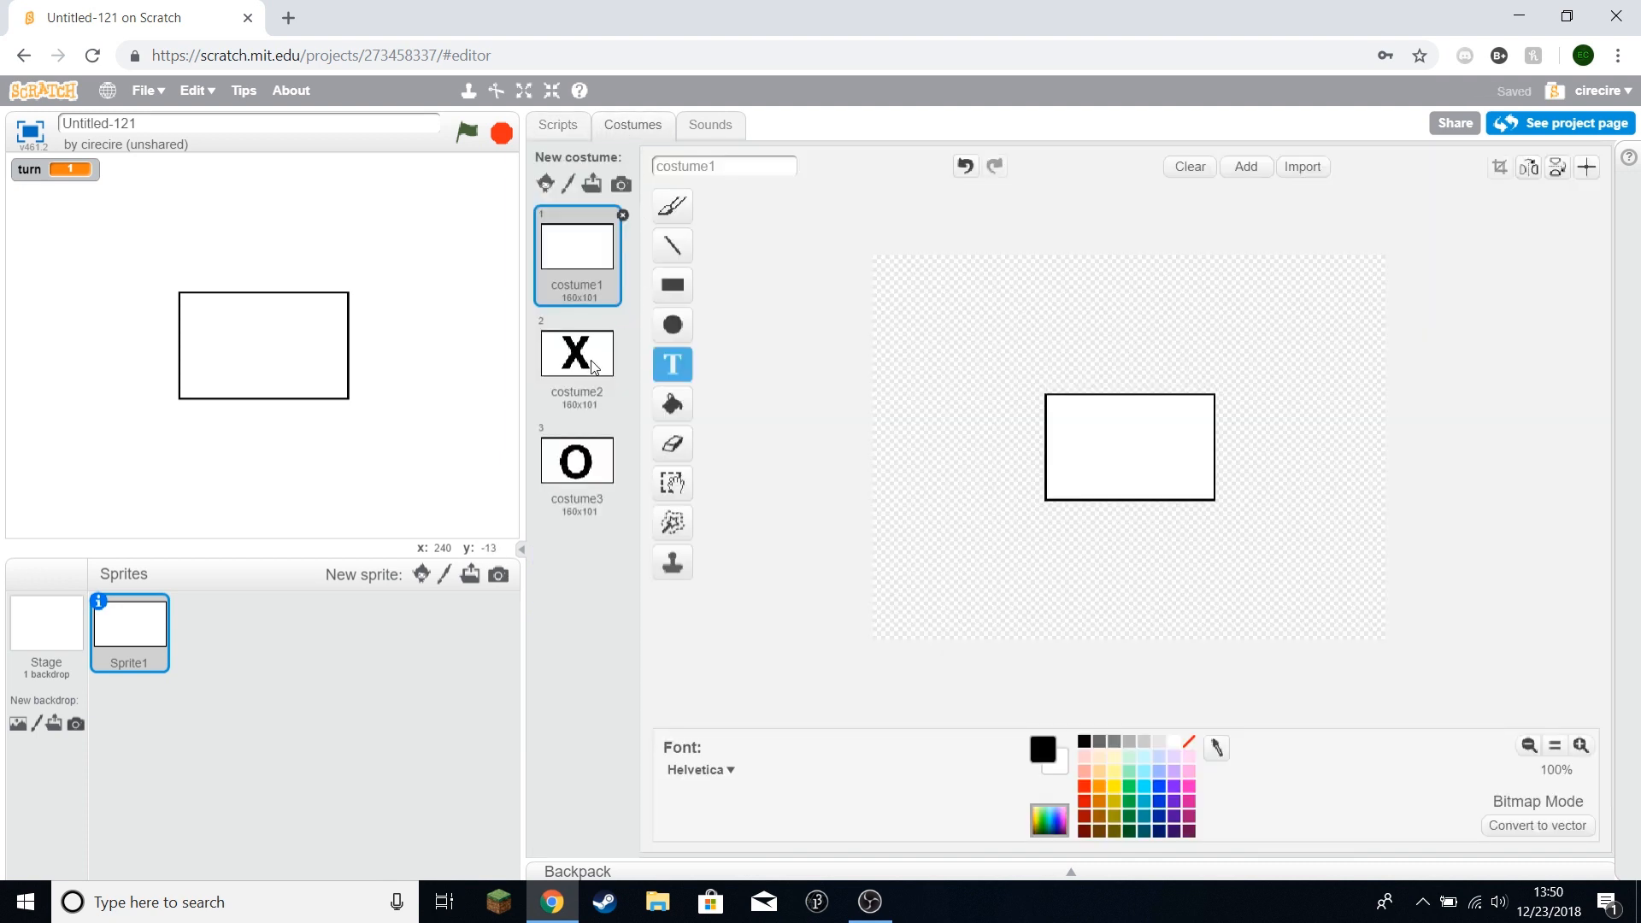
click(558, 125)
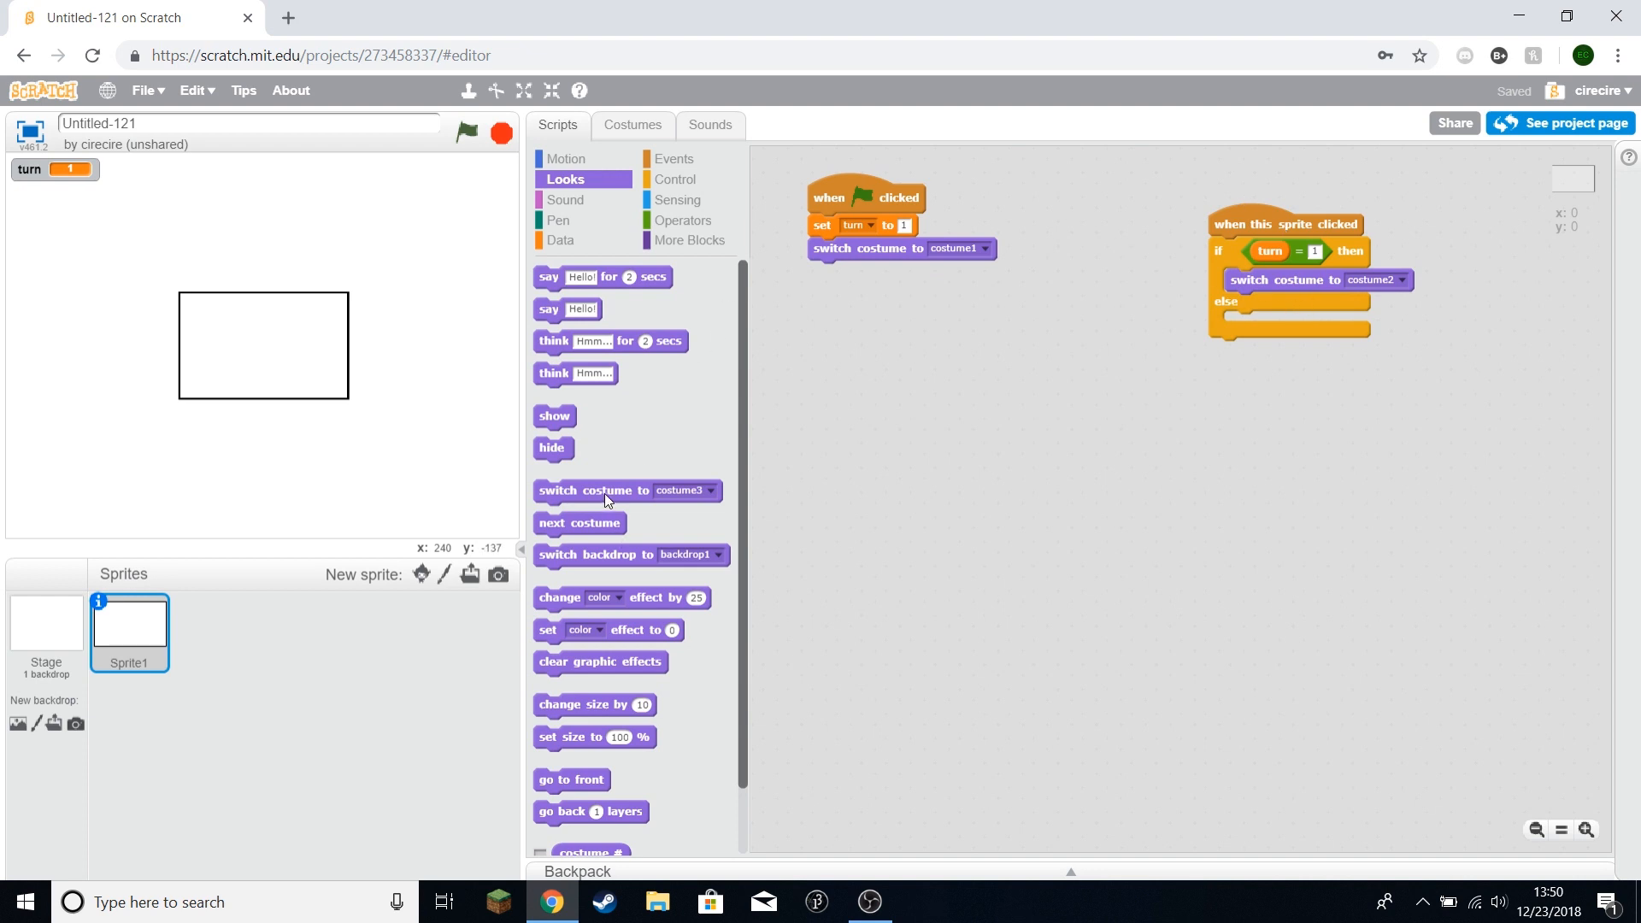
drag(629, 491, 1292, 322)
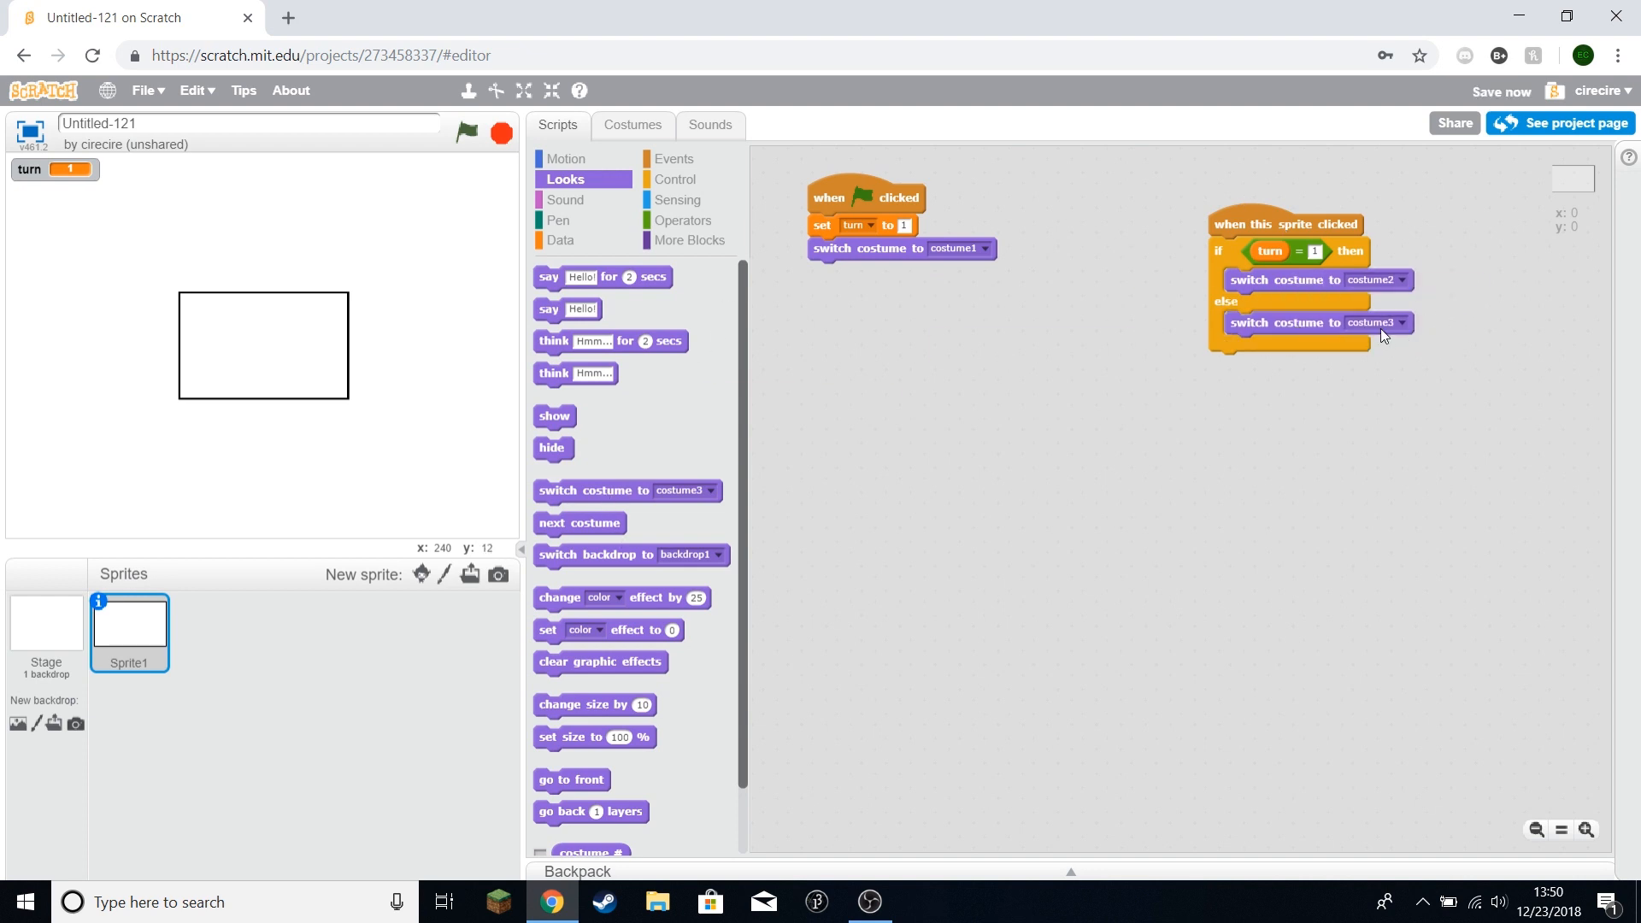
mouse_move(705, 267)
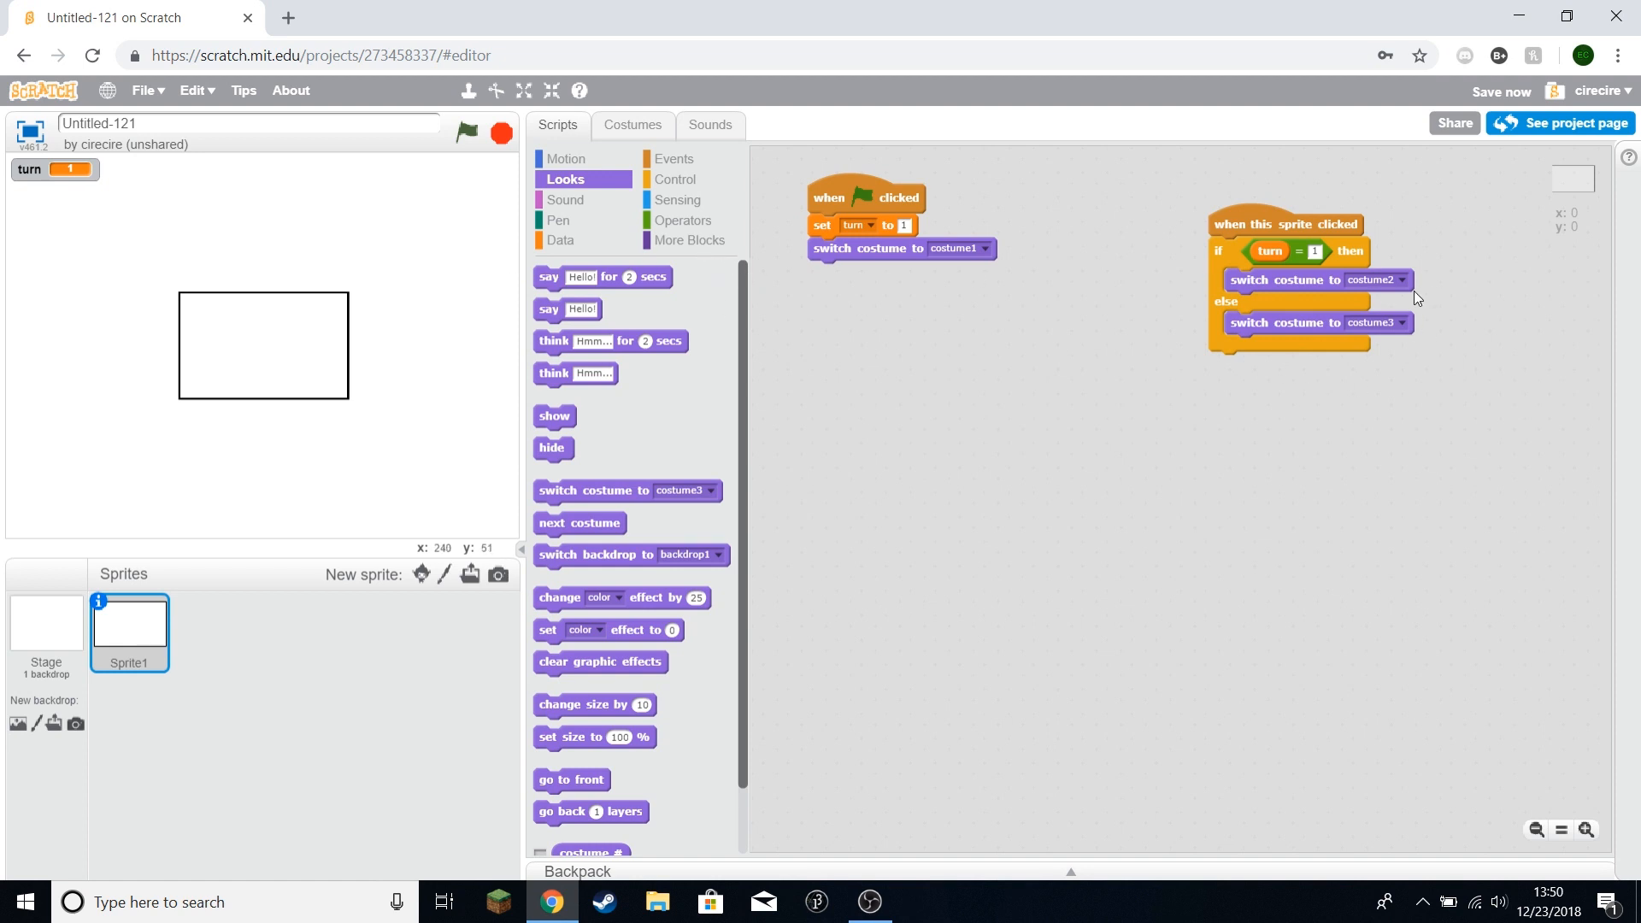
click(560, 240)
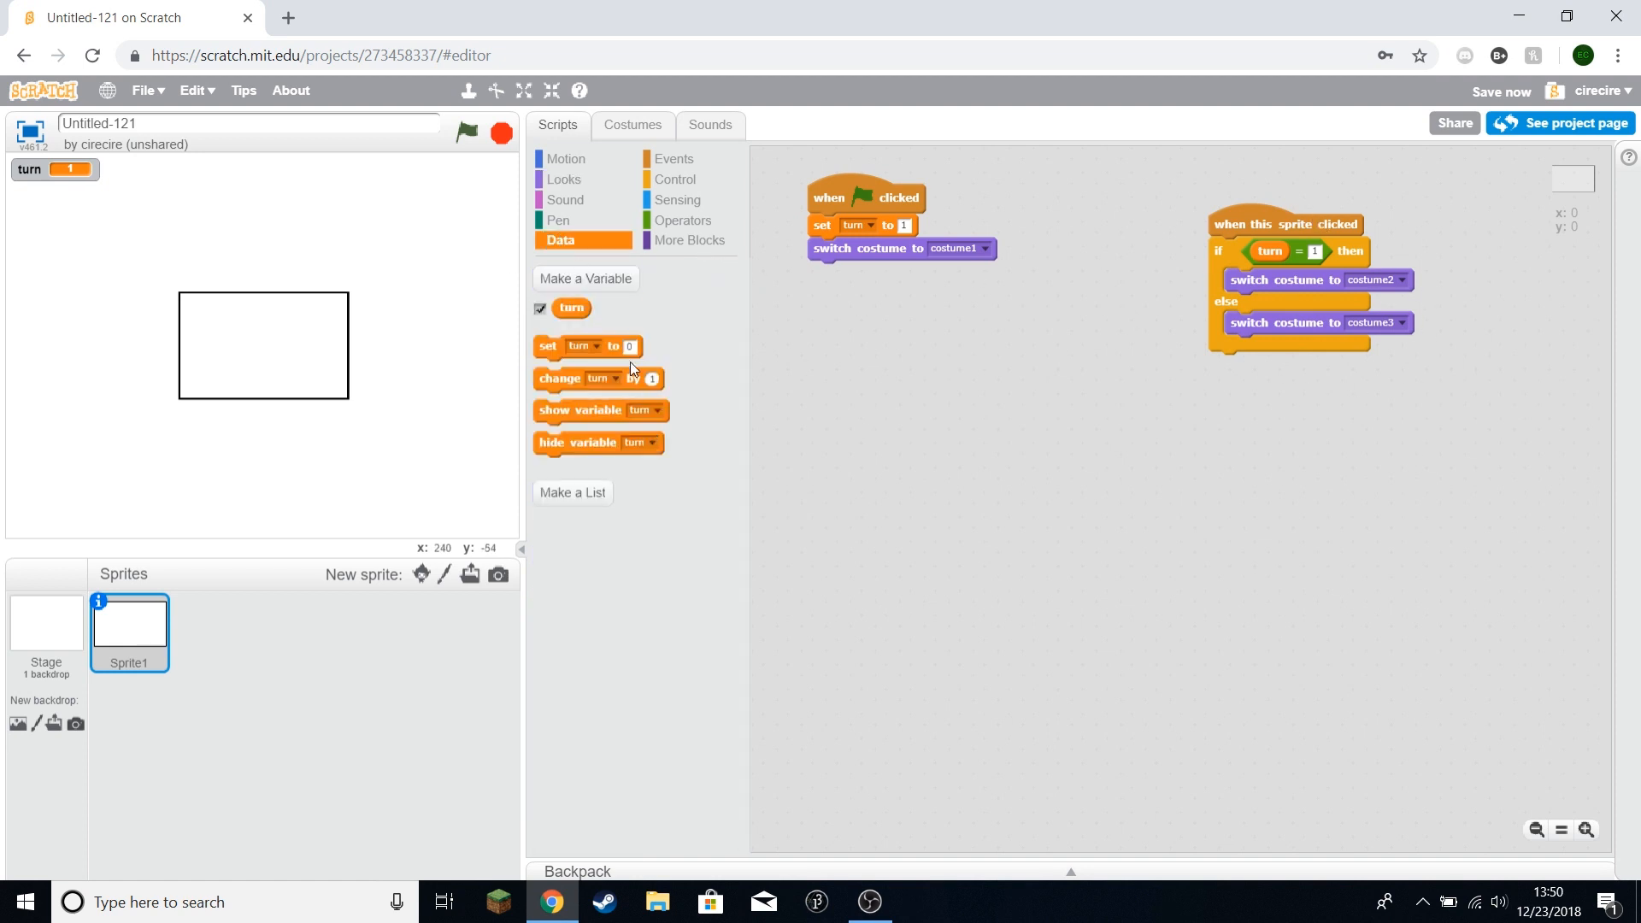
drag(586, 346, 1278, 303)
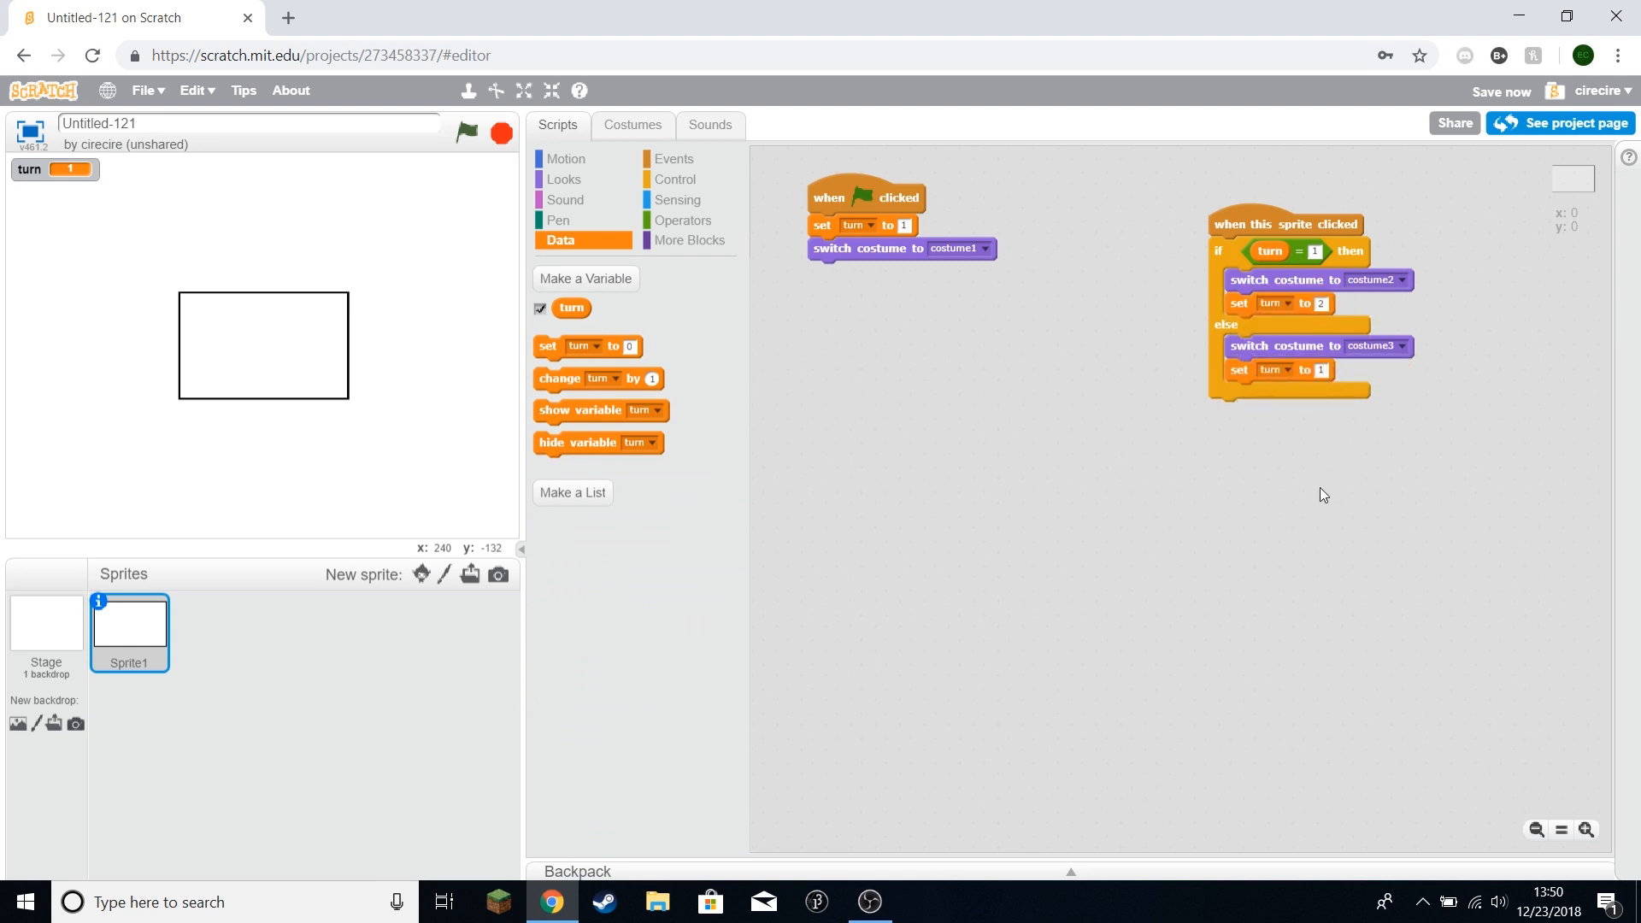
mouse_move(284, 338)
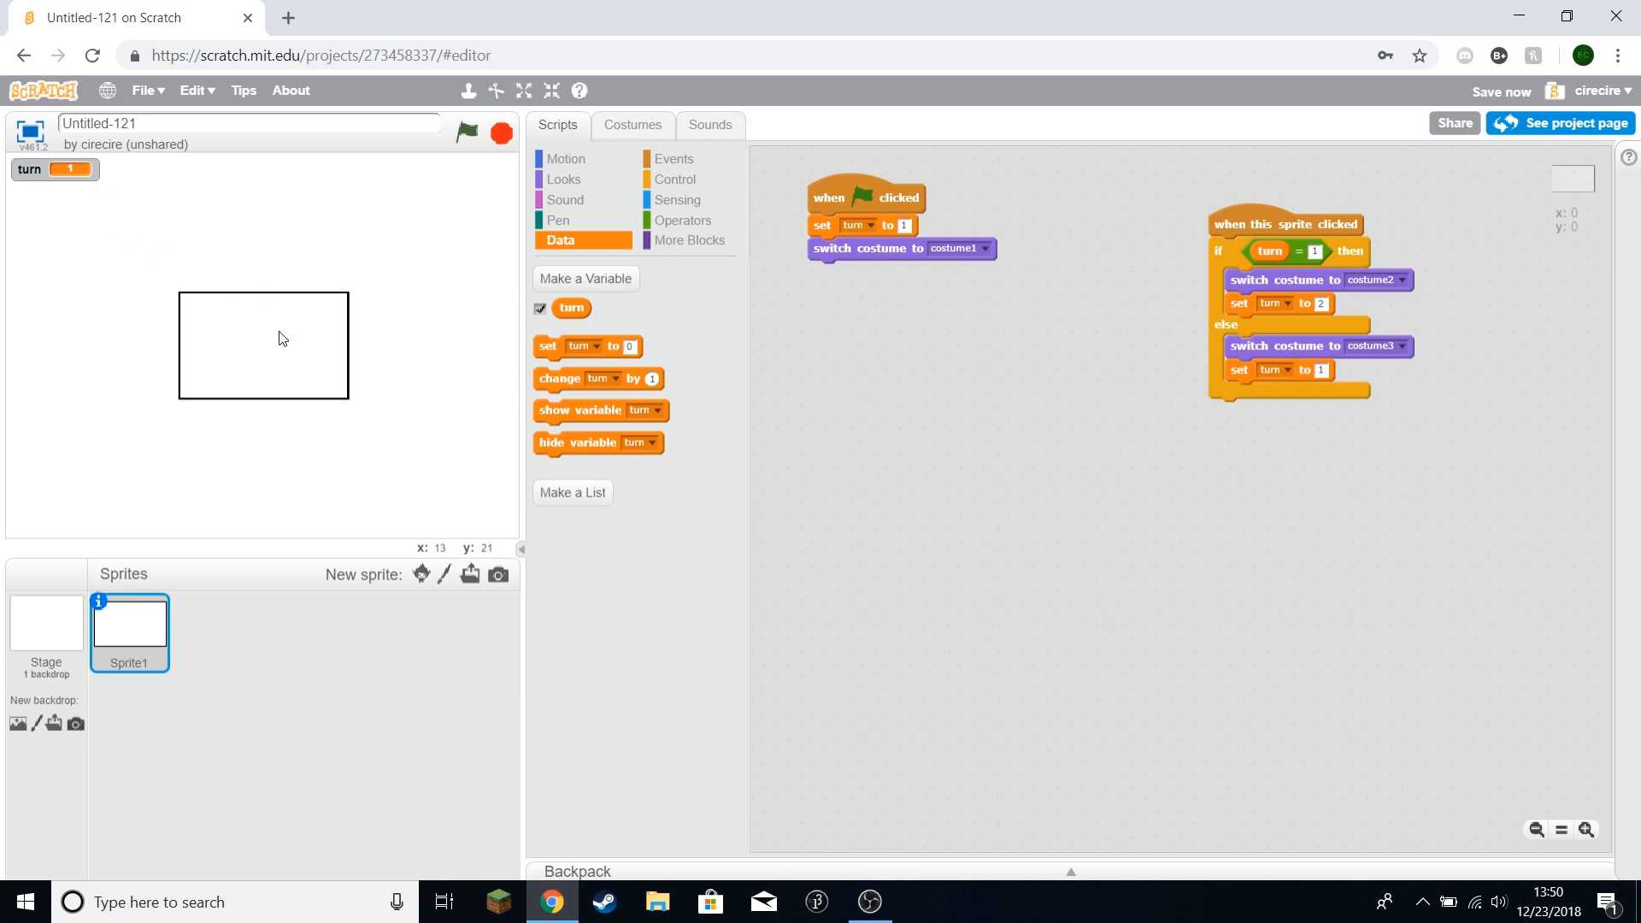
Step: Click the box twice to confirm it shows X, then O, as turn alternates
click(282, 339)
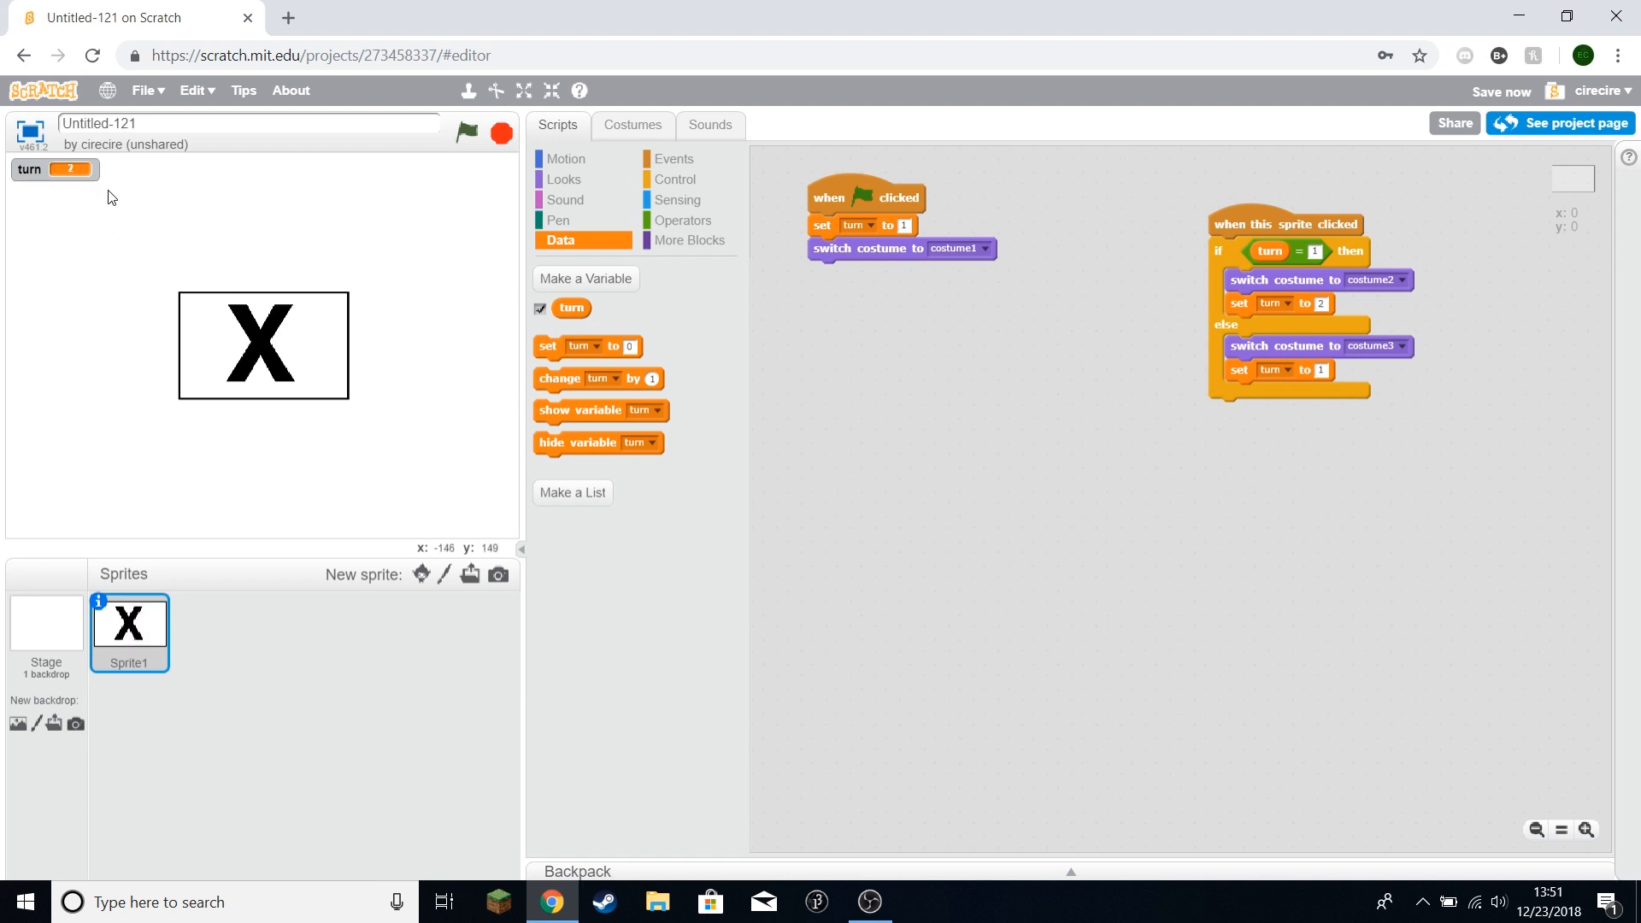
click(261, 345)
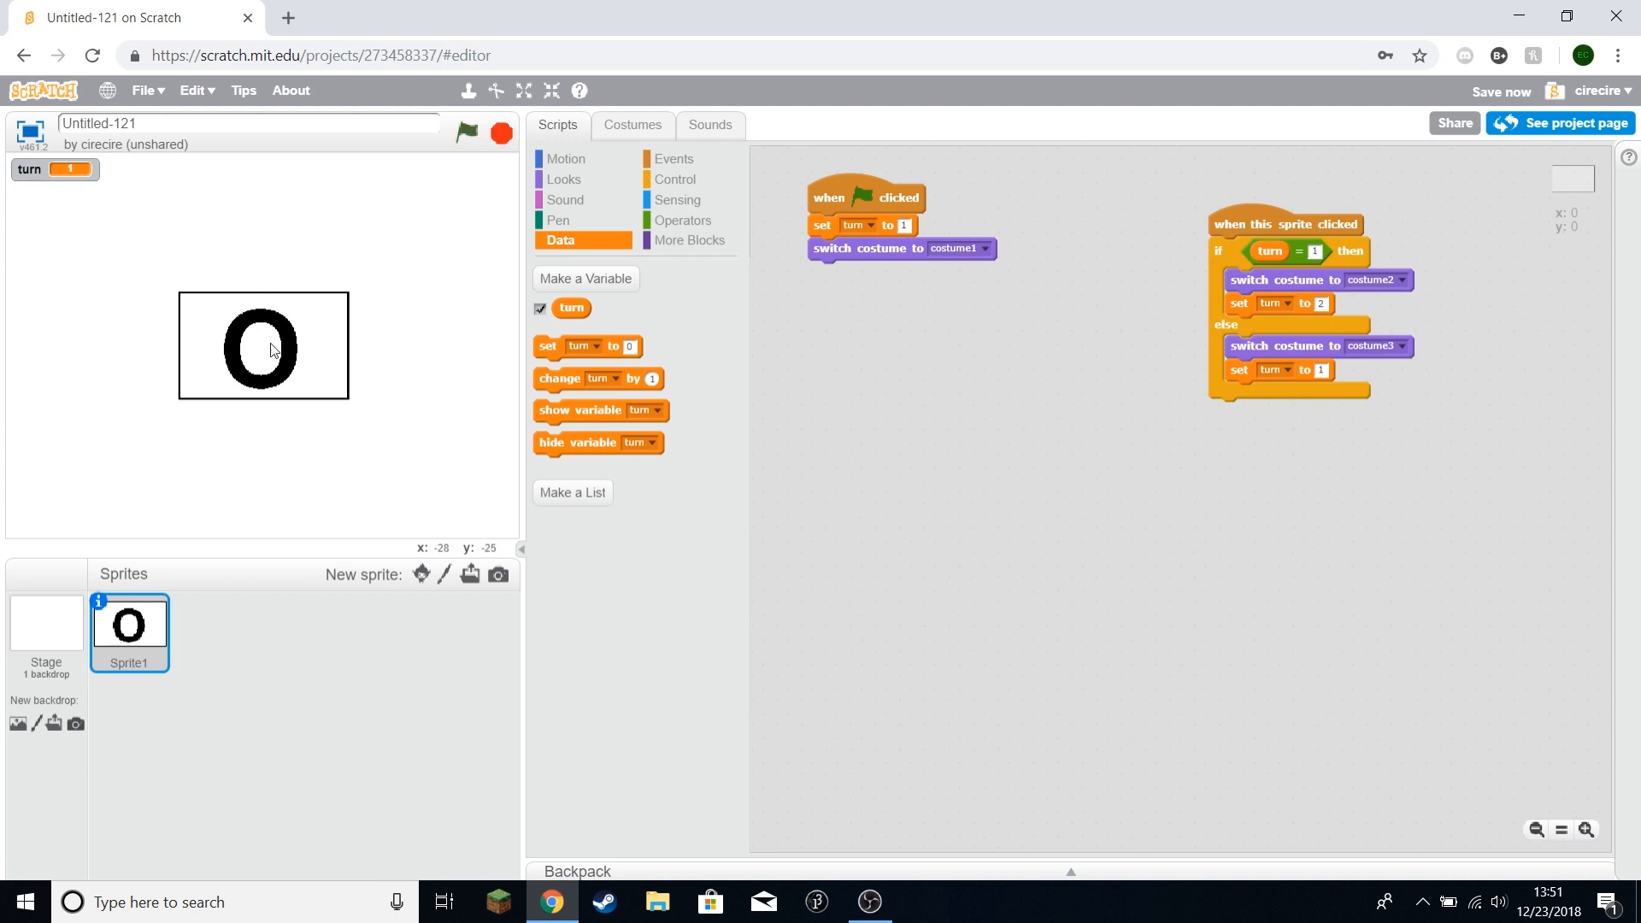
click(677, 179)
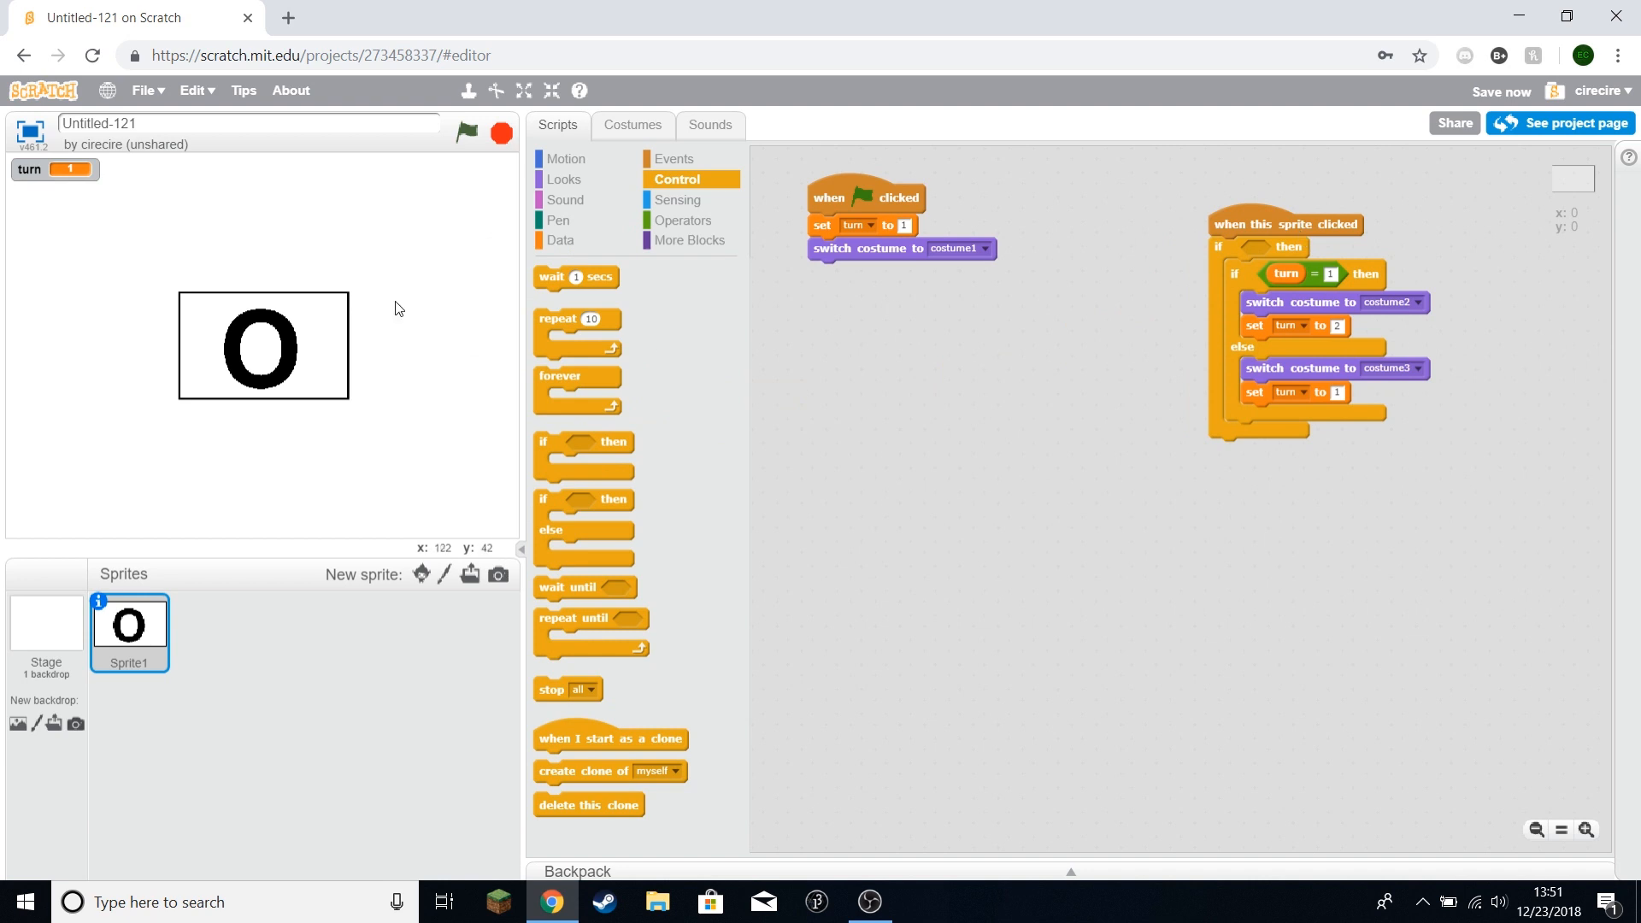
mouse_move(274, 340)
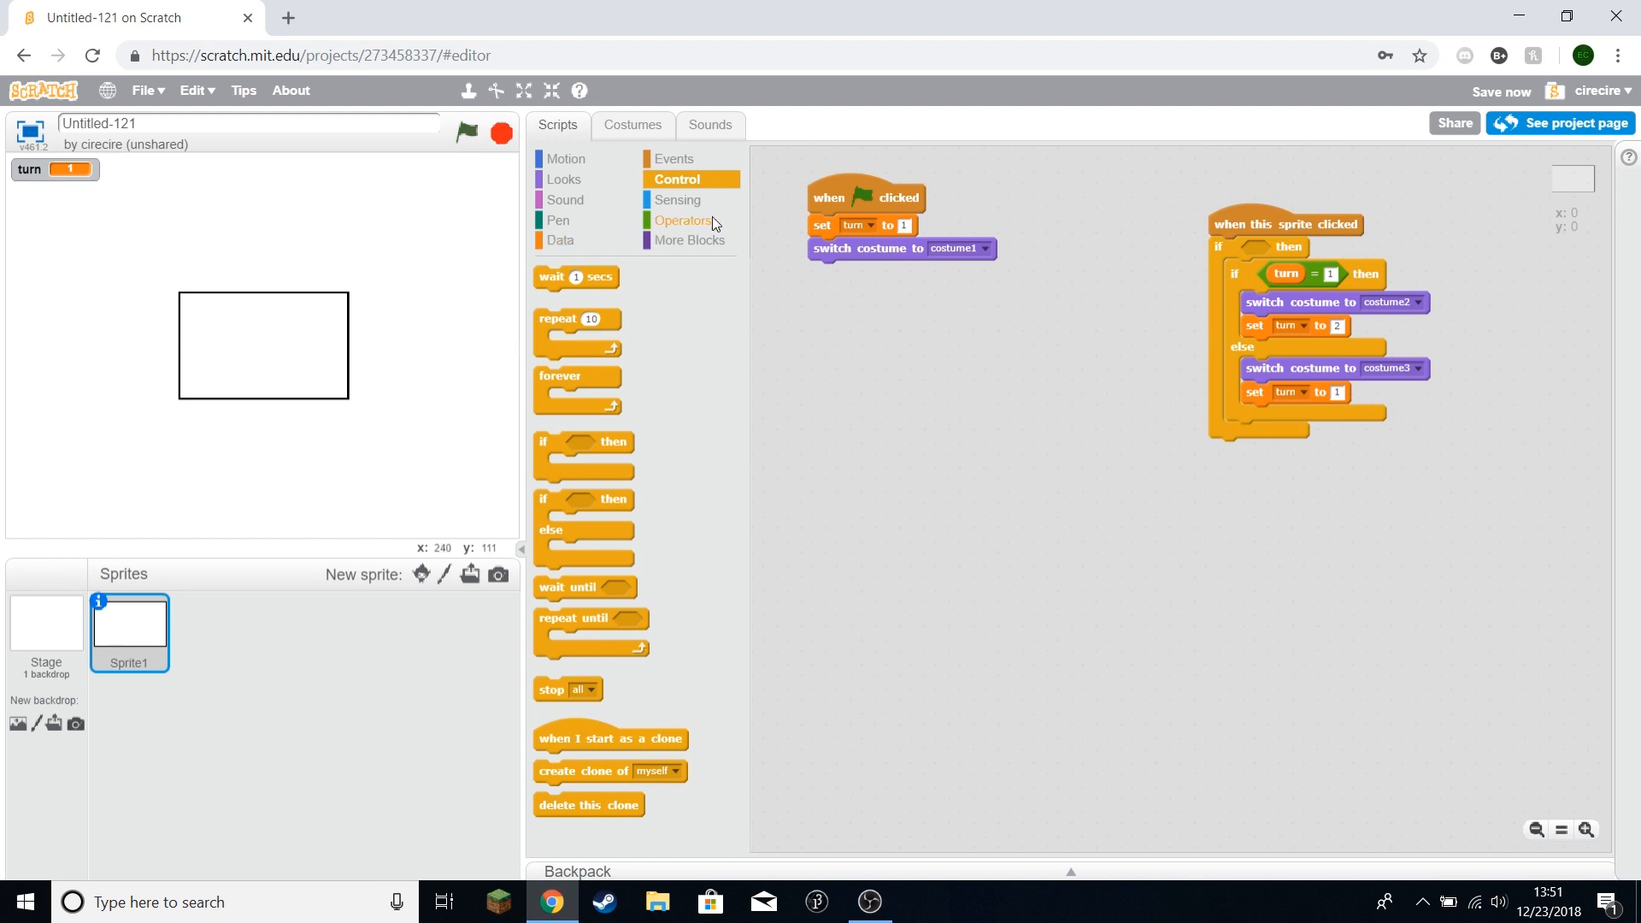
Step: Make the outer if test costume # = 1, then click the blank square to check
click(564, 179)
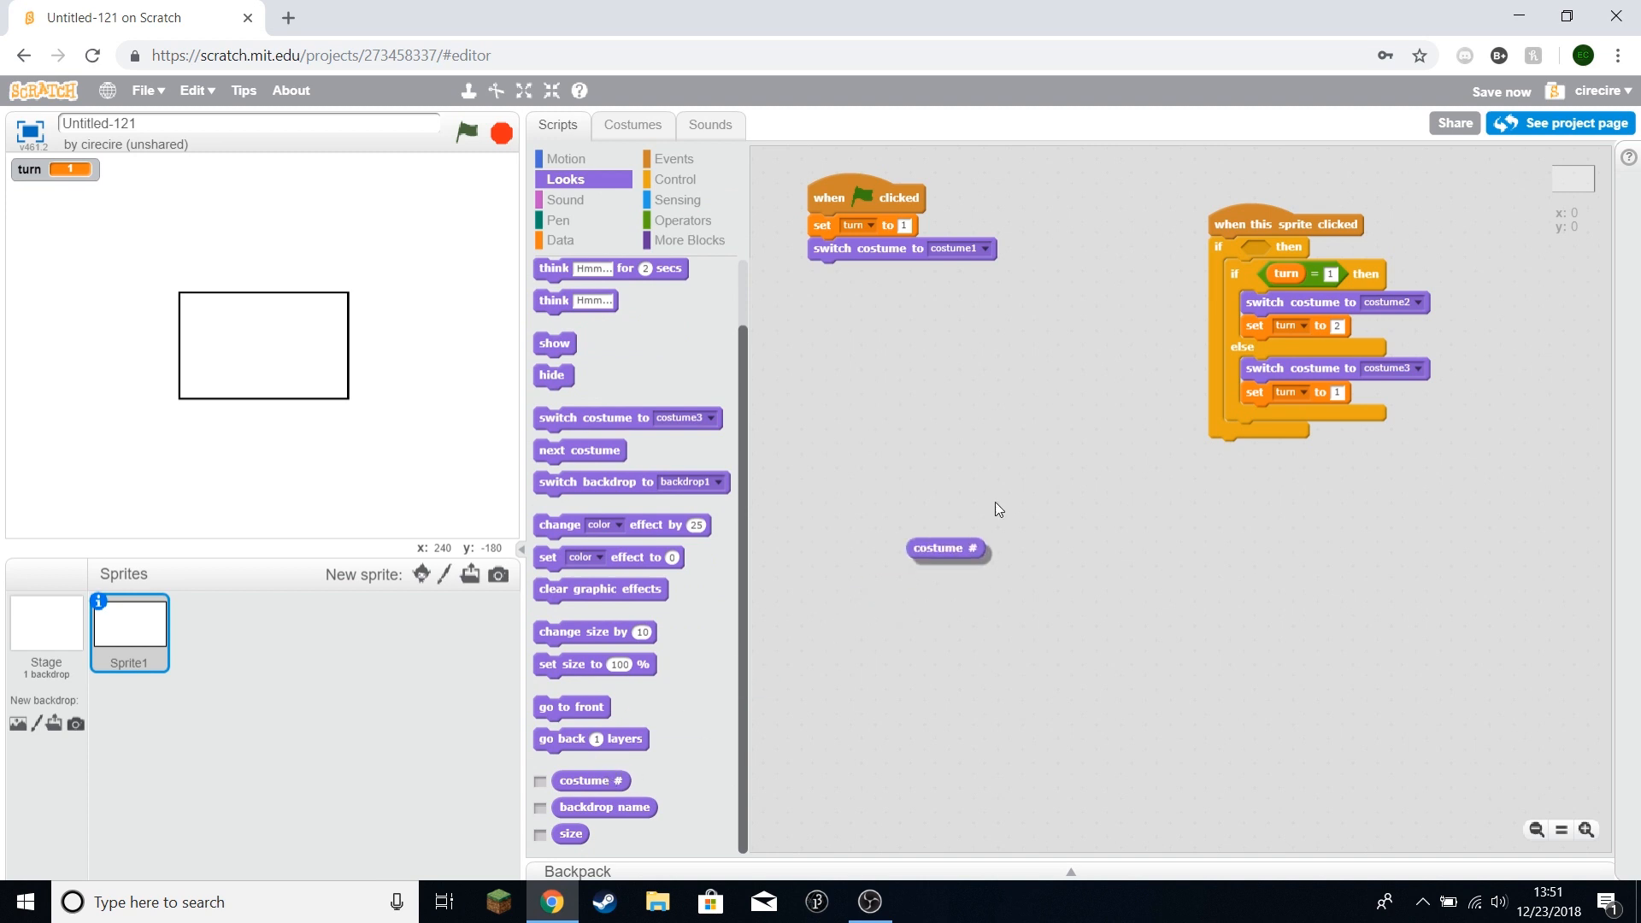
click(684, 219)
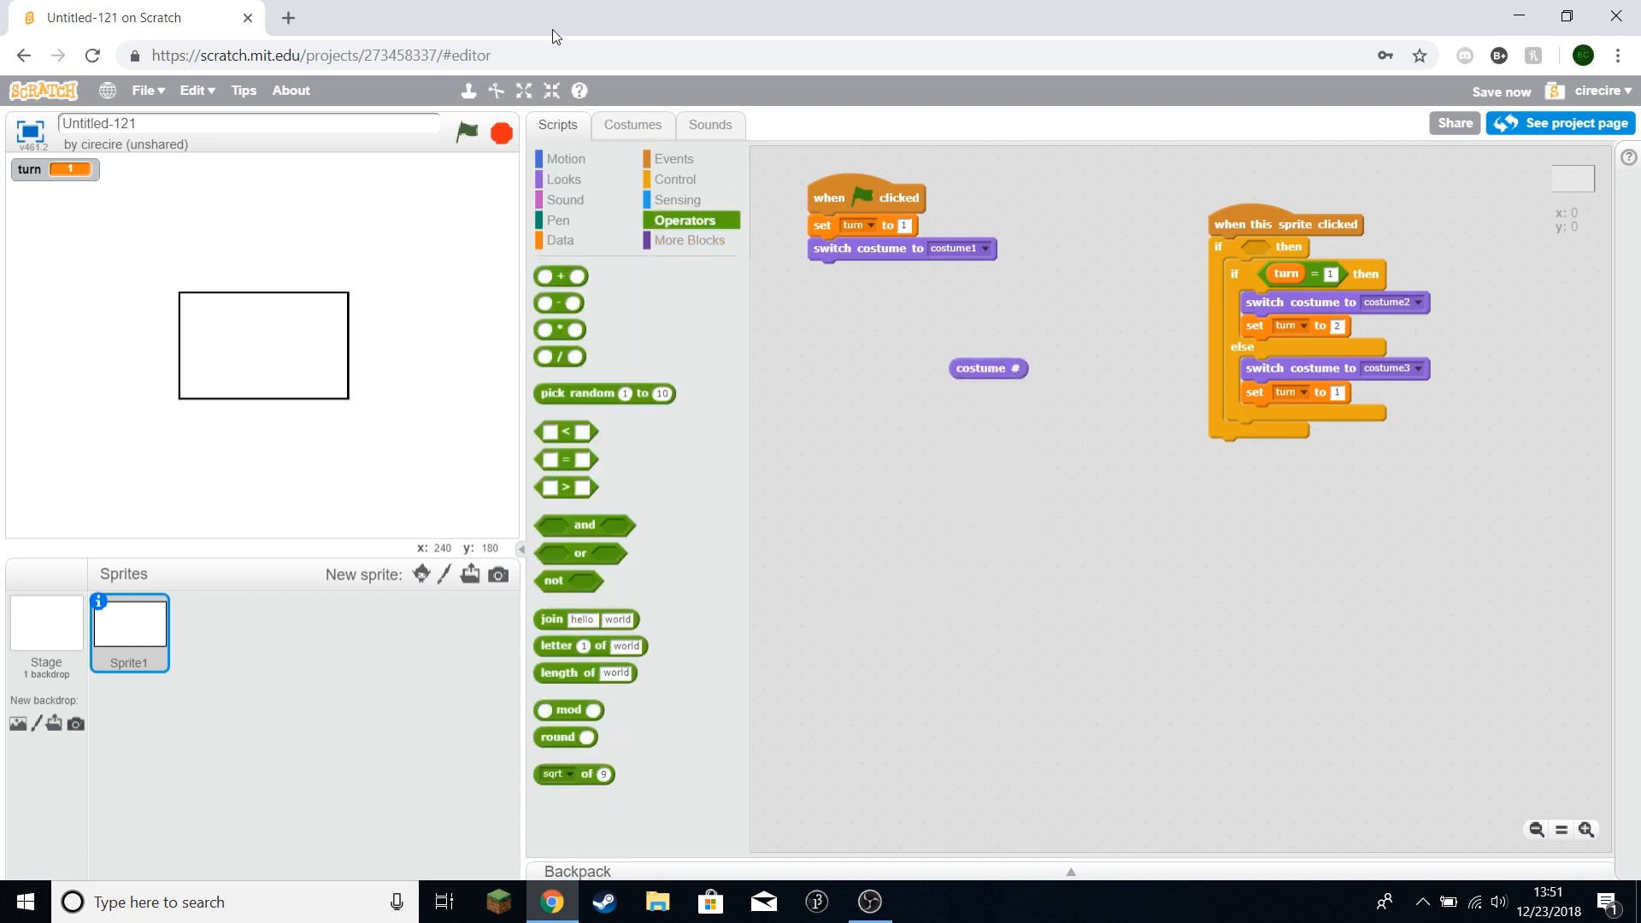
click(634, 124)
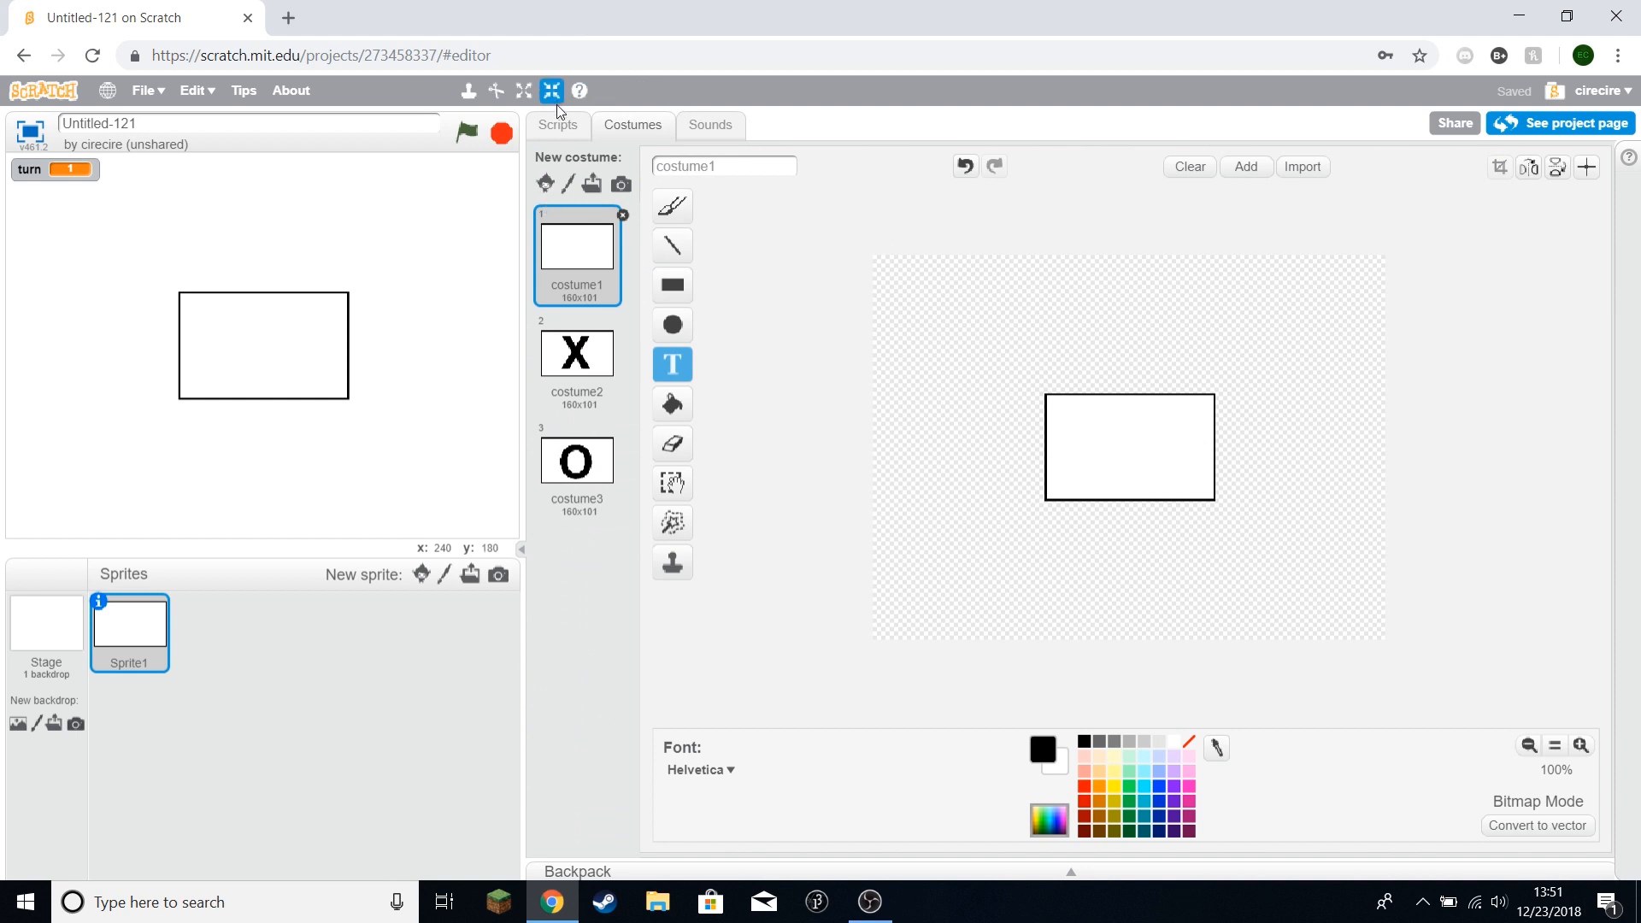
click(559, 125)
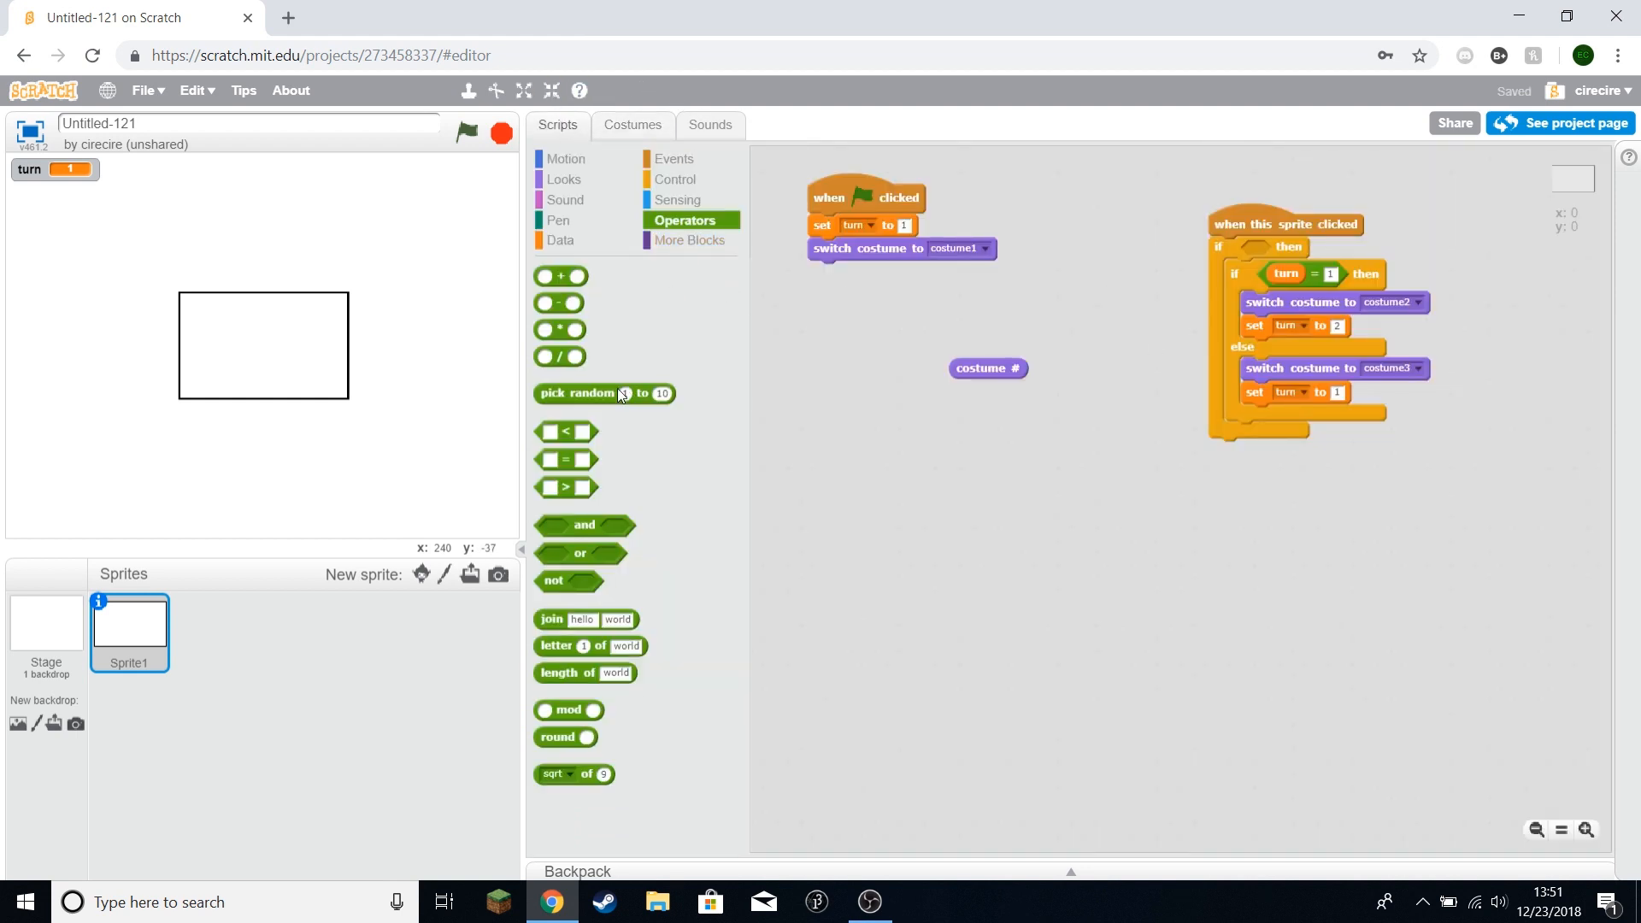
drag(566, 460, 955, 424)
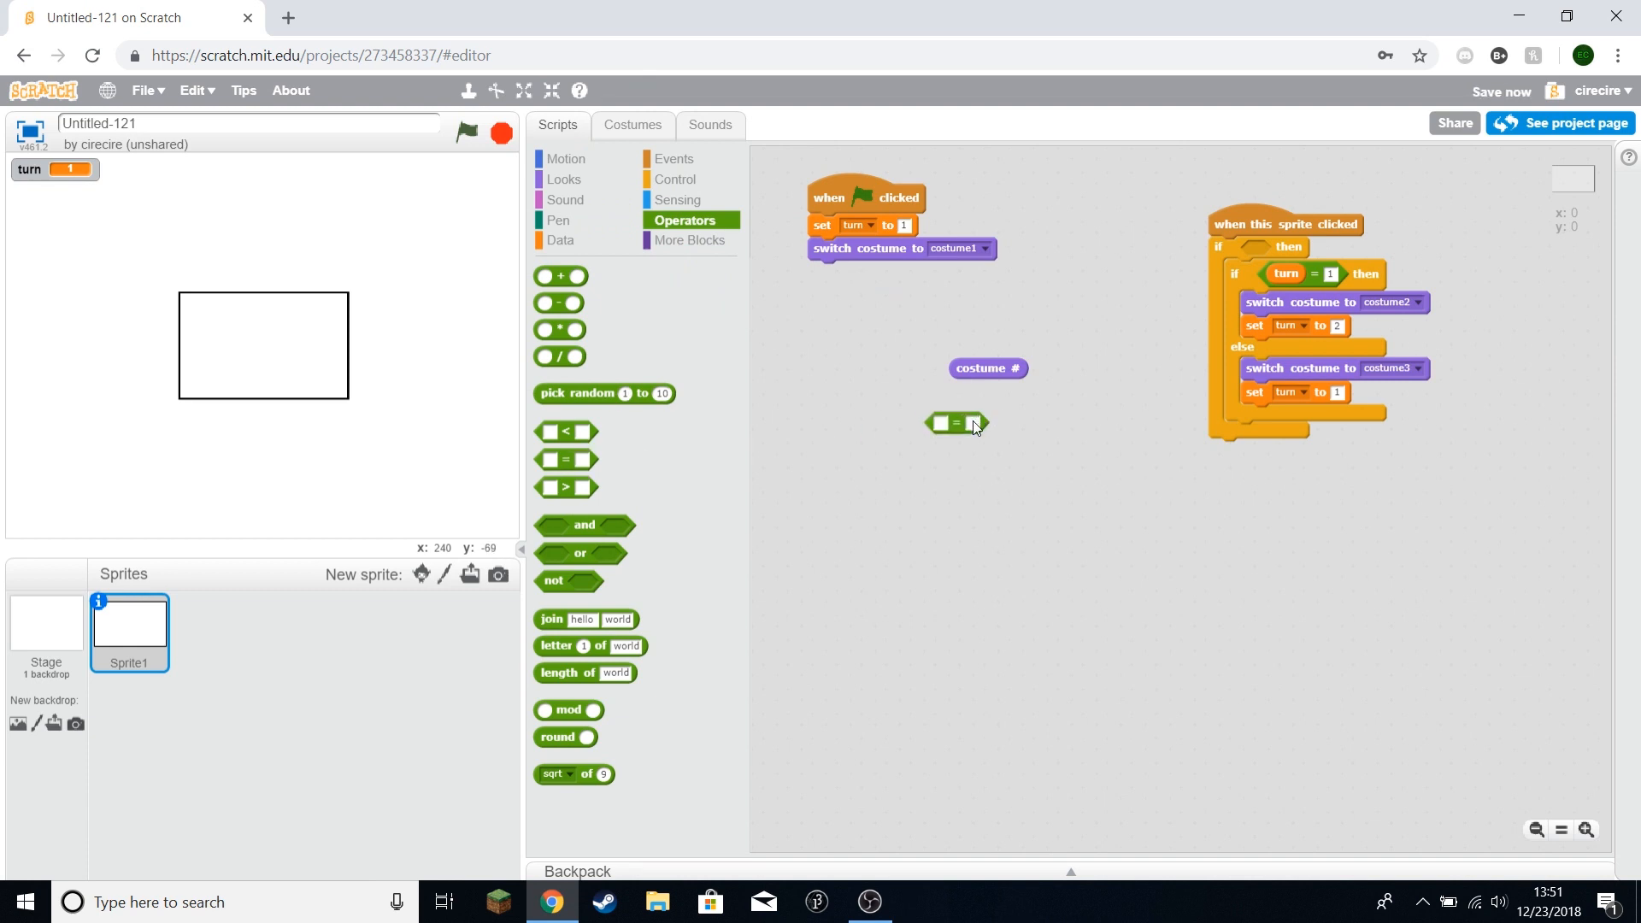
drag(987, 368, 950, 424)
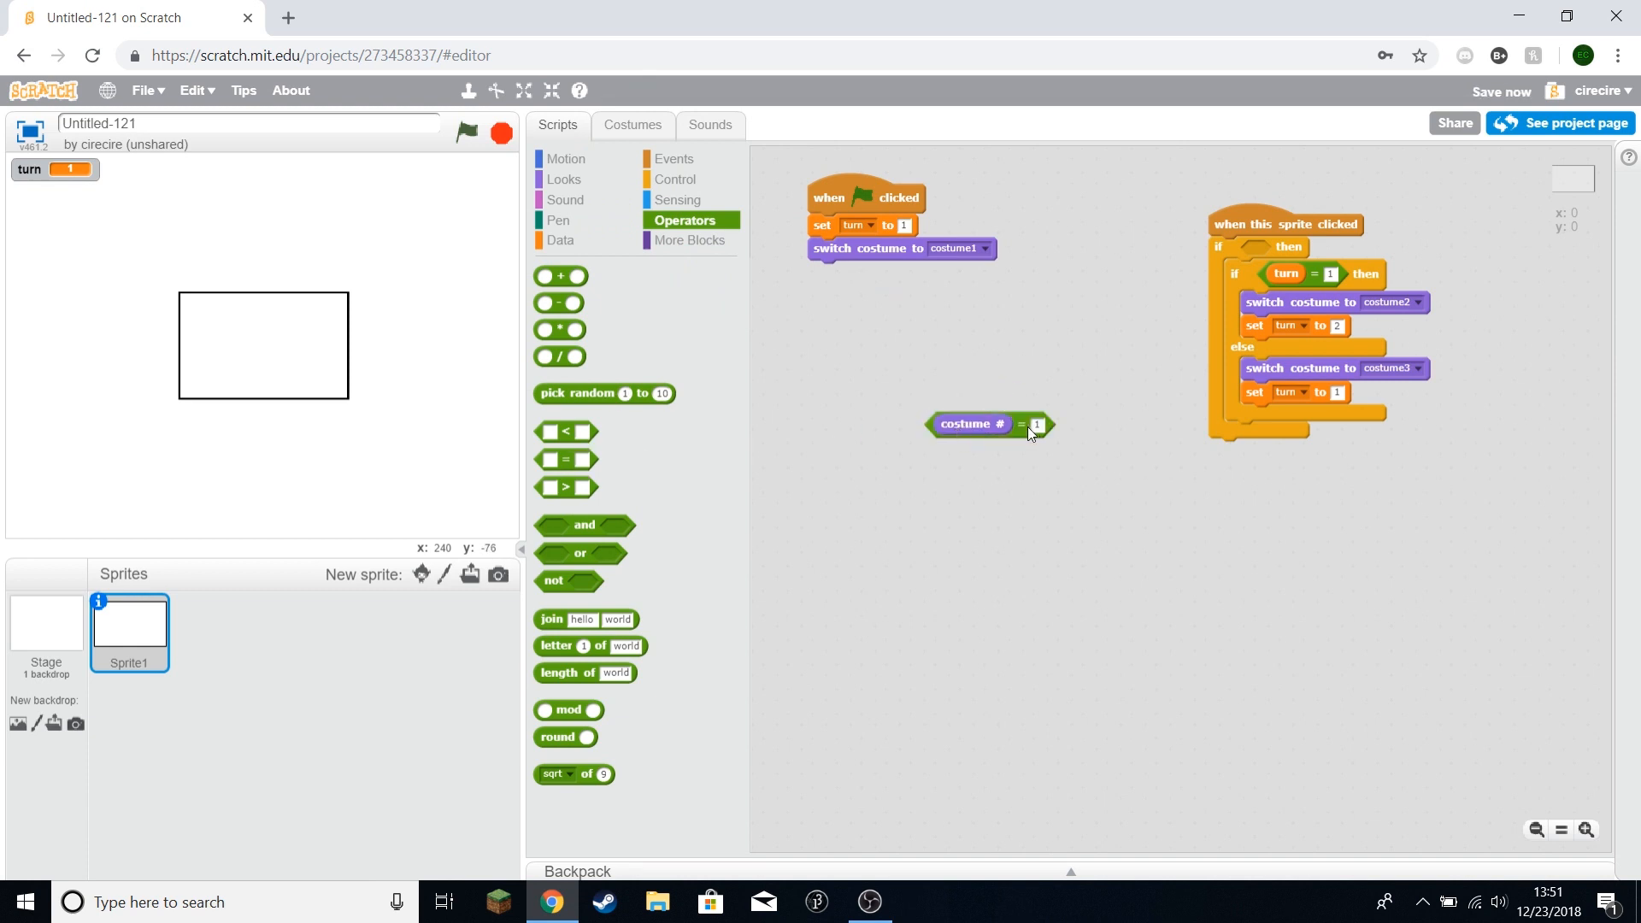
drag(971, 424, 1289, 251)
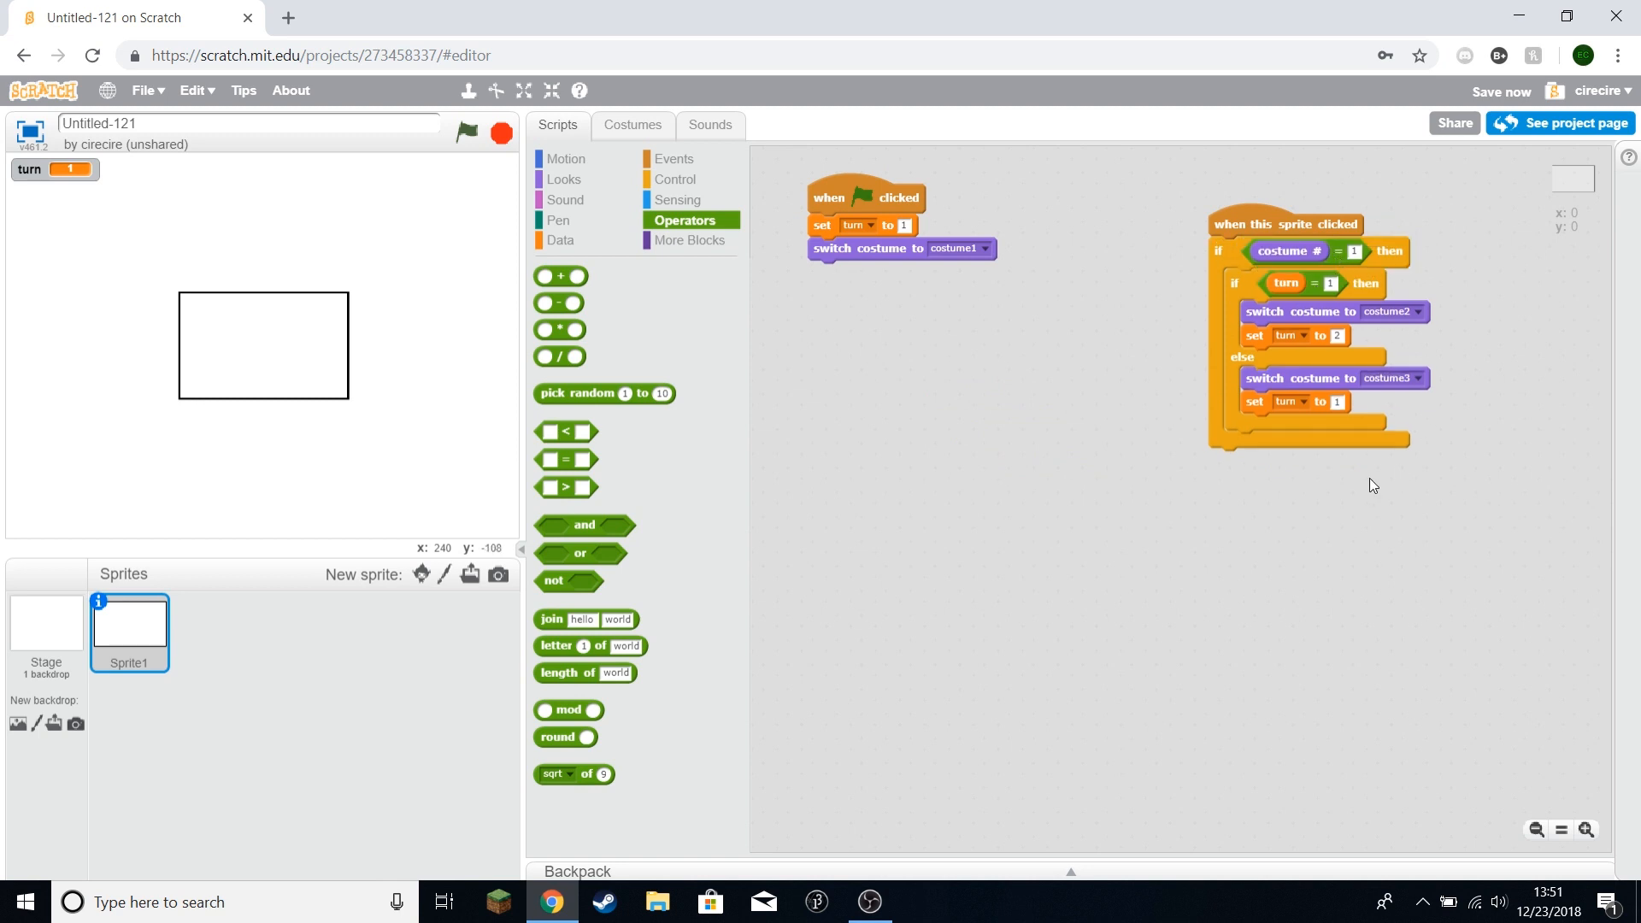
click(263, 346)
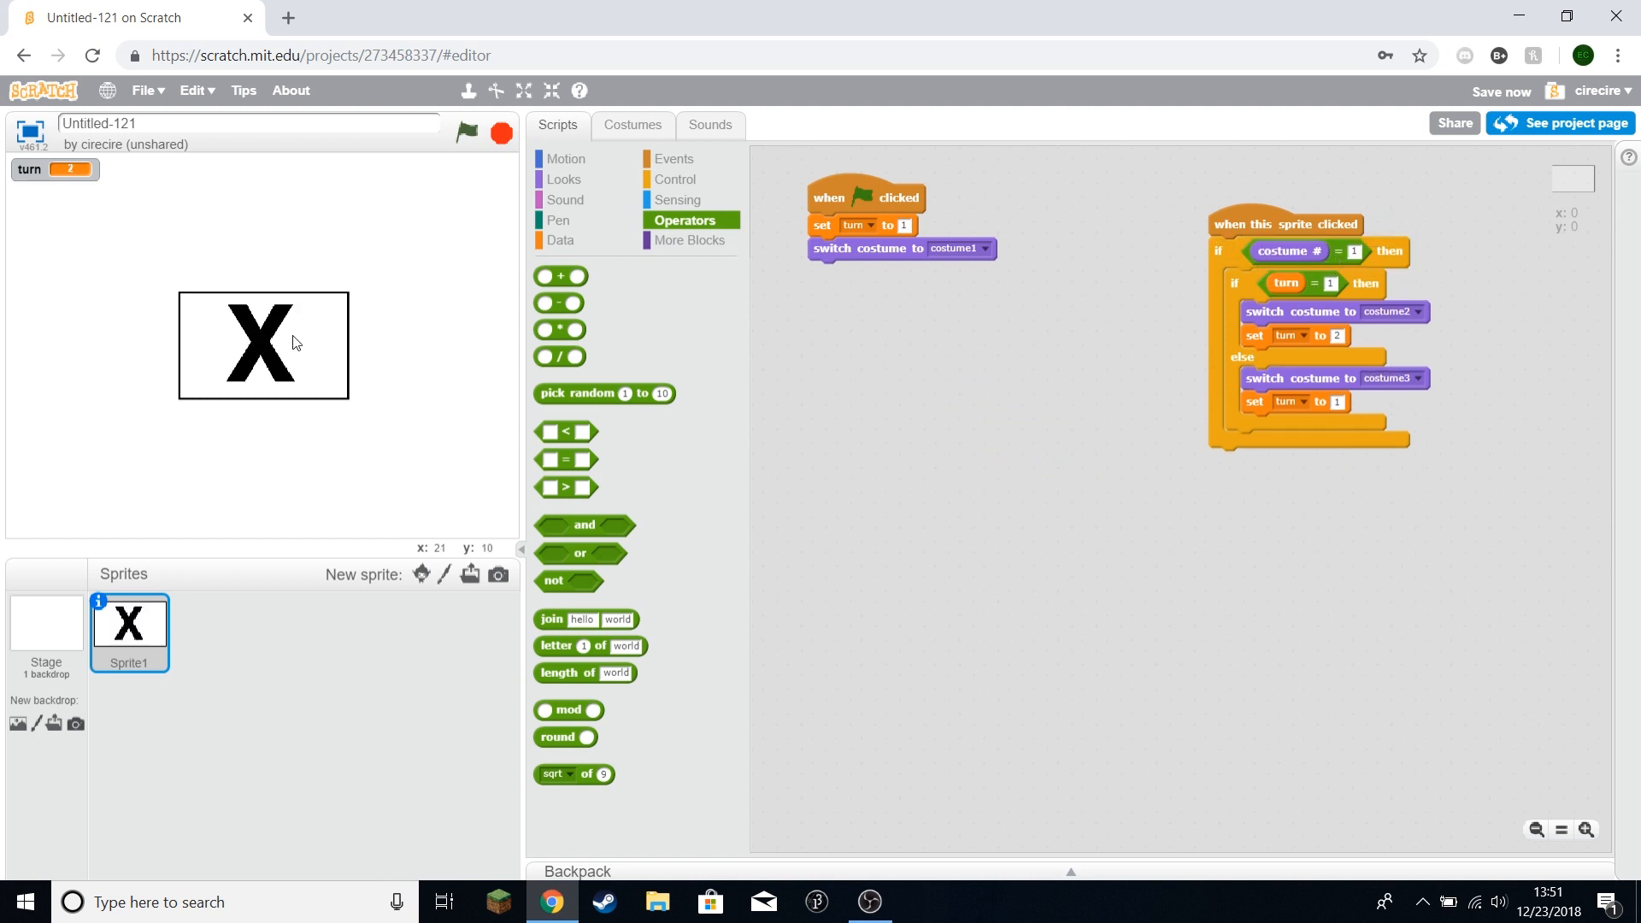
mouse_move(234, 236)
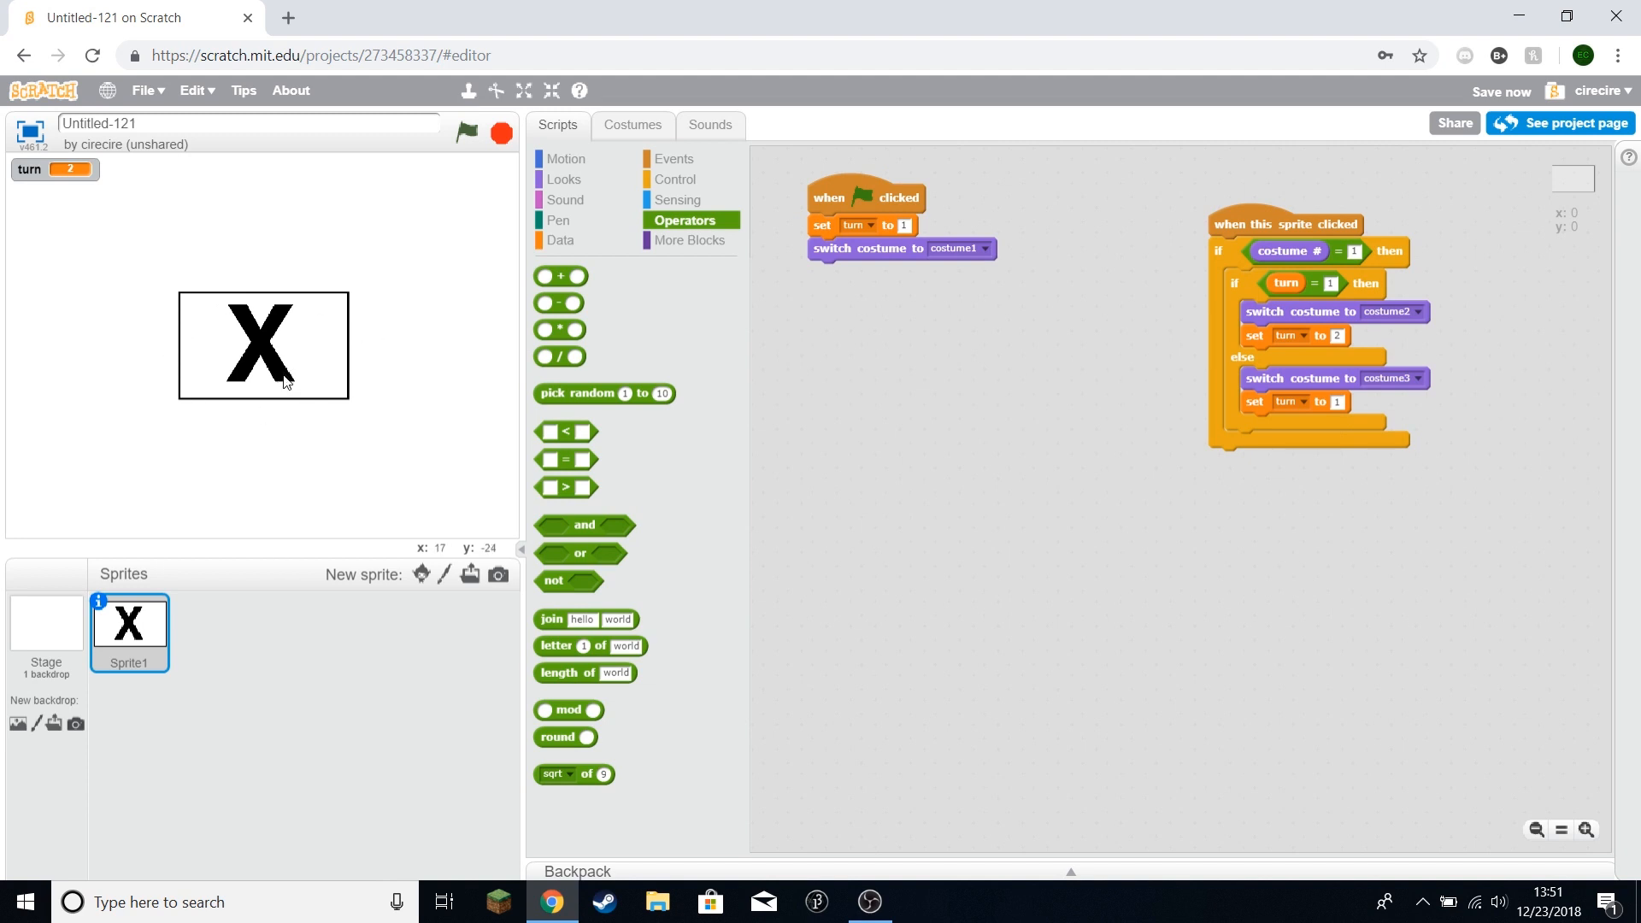
mouse_move(335, 377)
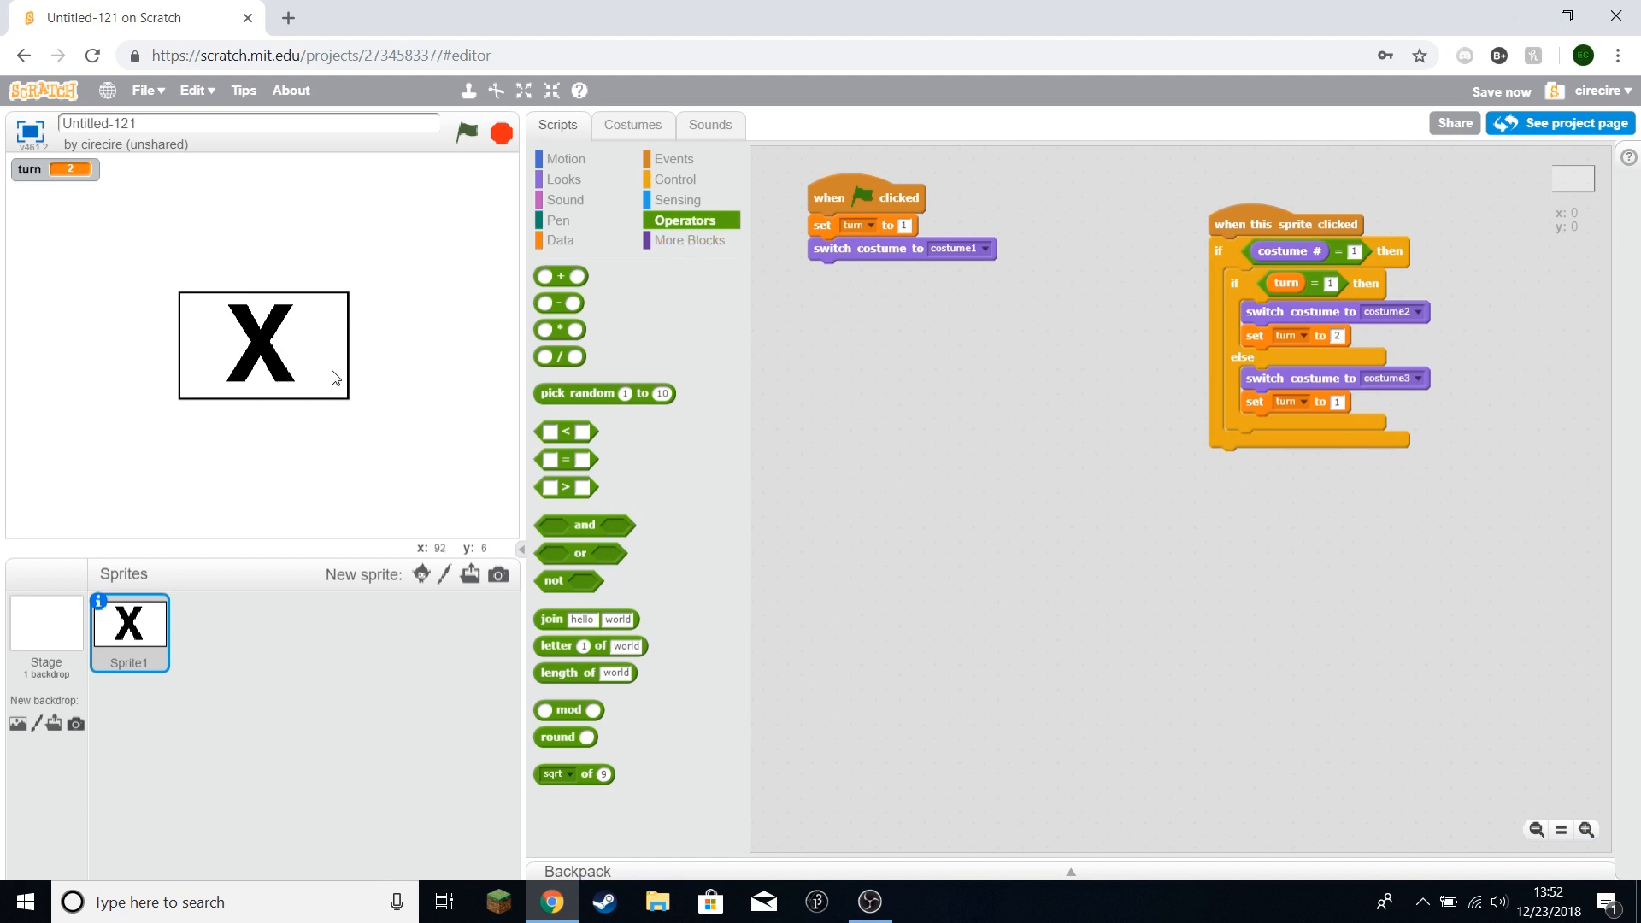
mouse_move(357, 287)
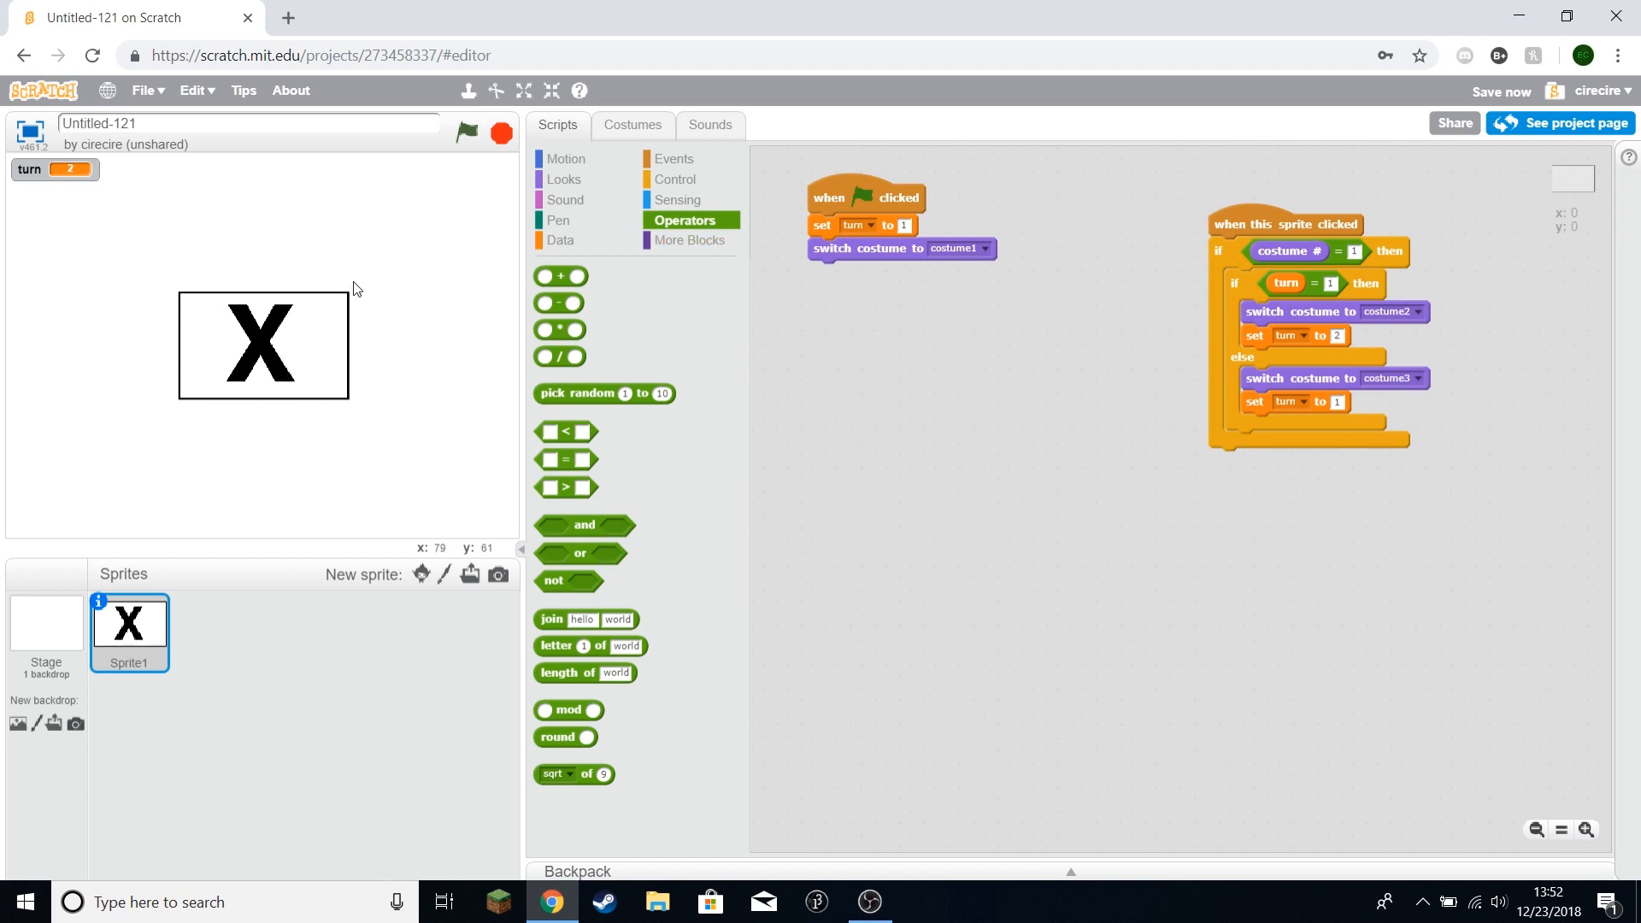
mouse_move(284, 344)
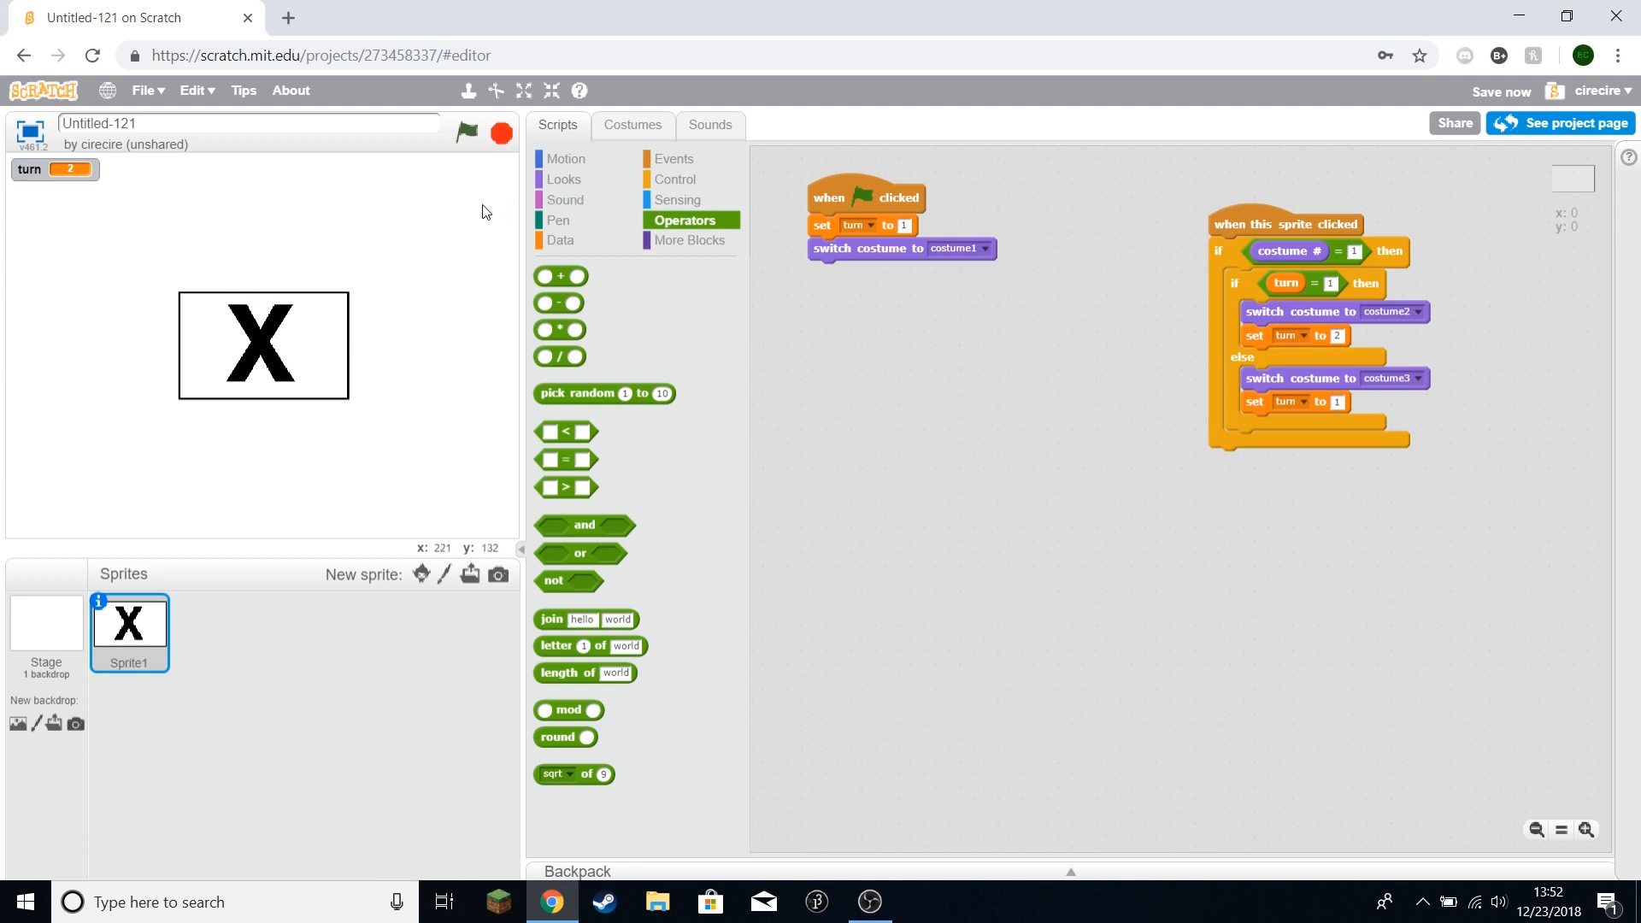
mouse_move(181, 466)
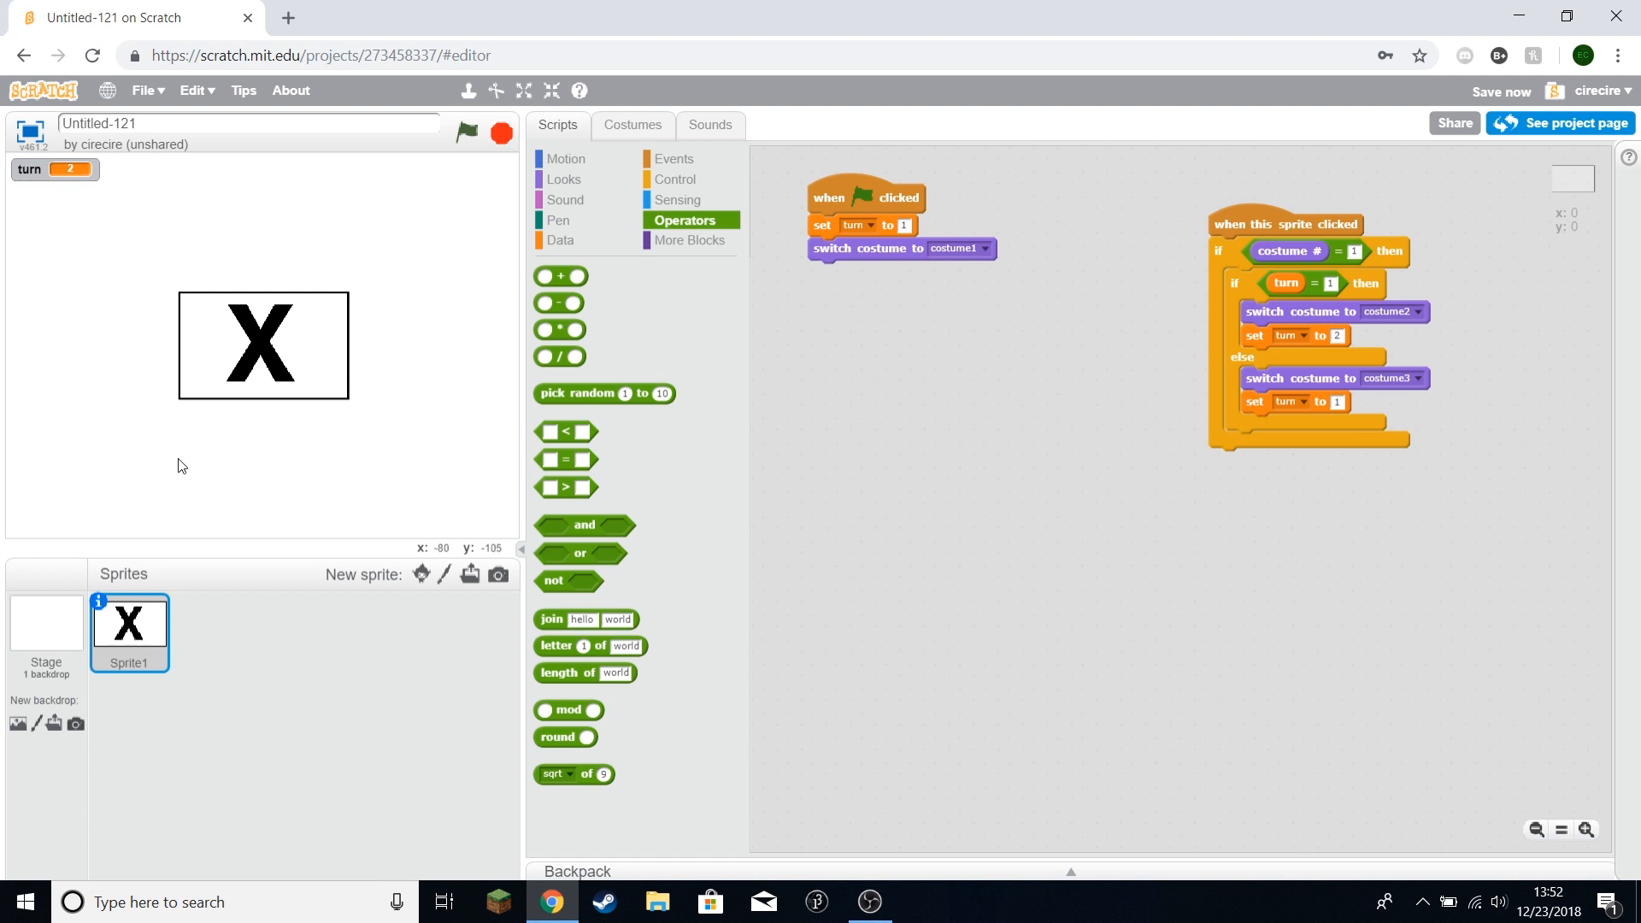
mouse_move(334, 370)
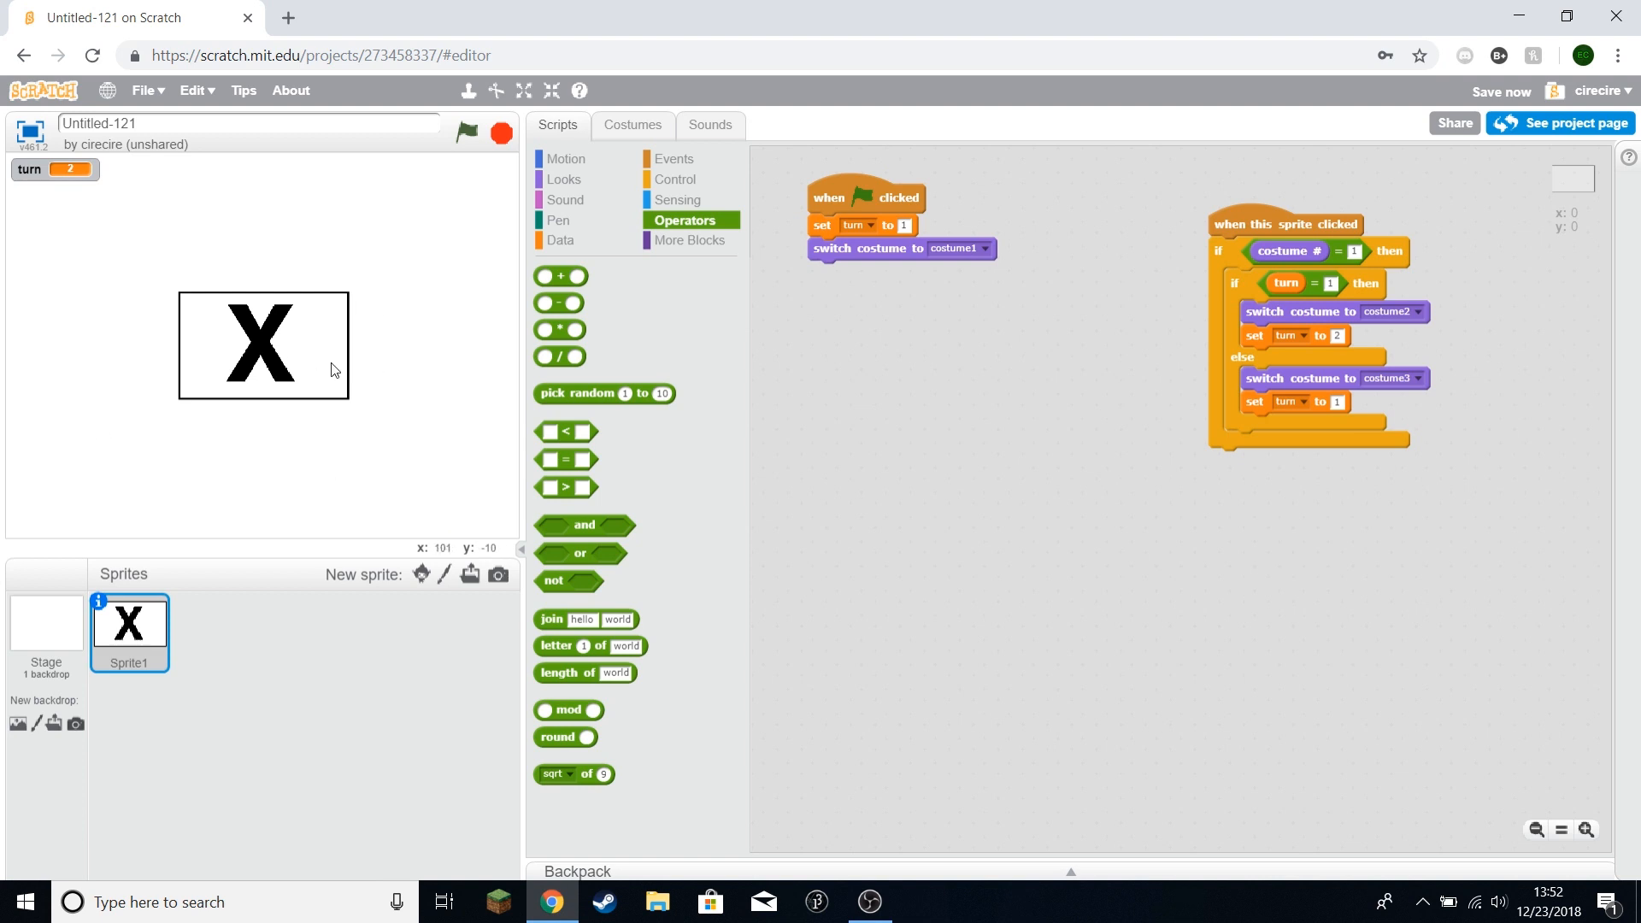
Step: Move the square top-left and add go to x/y plus create clone to the start script
drag(262, 345, 94, 226)
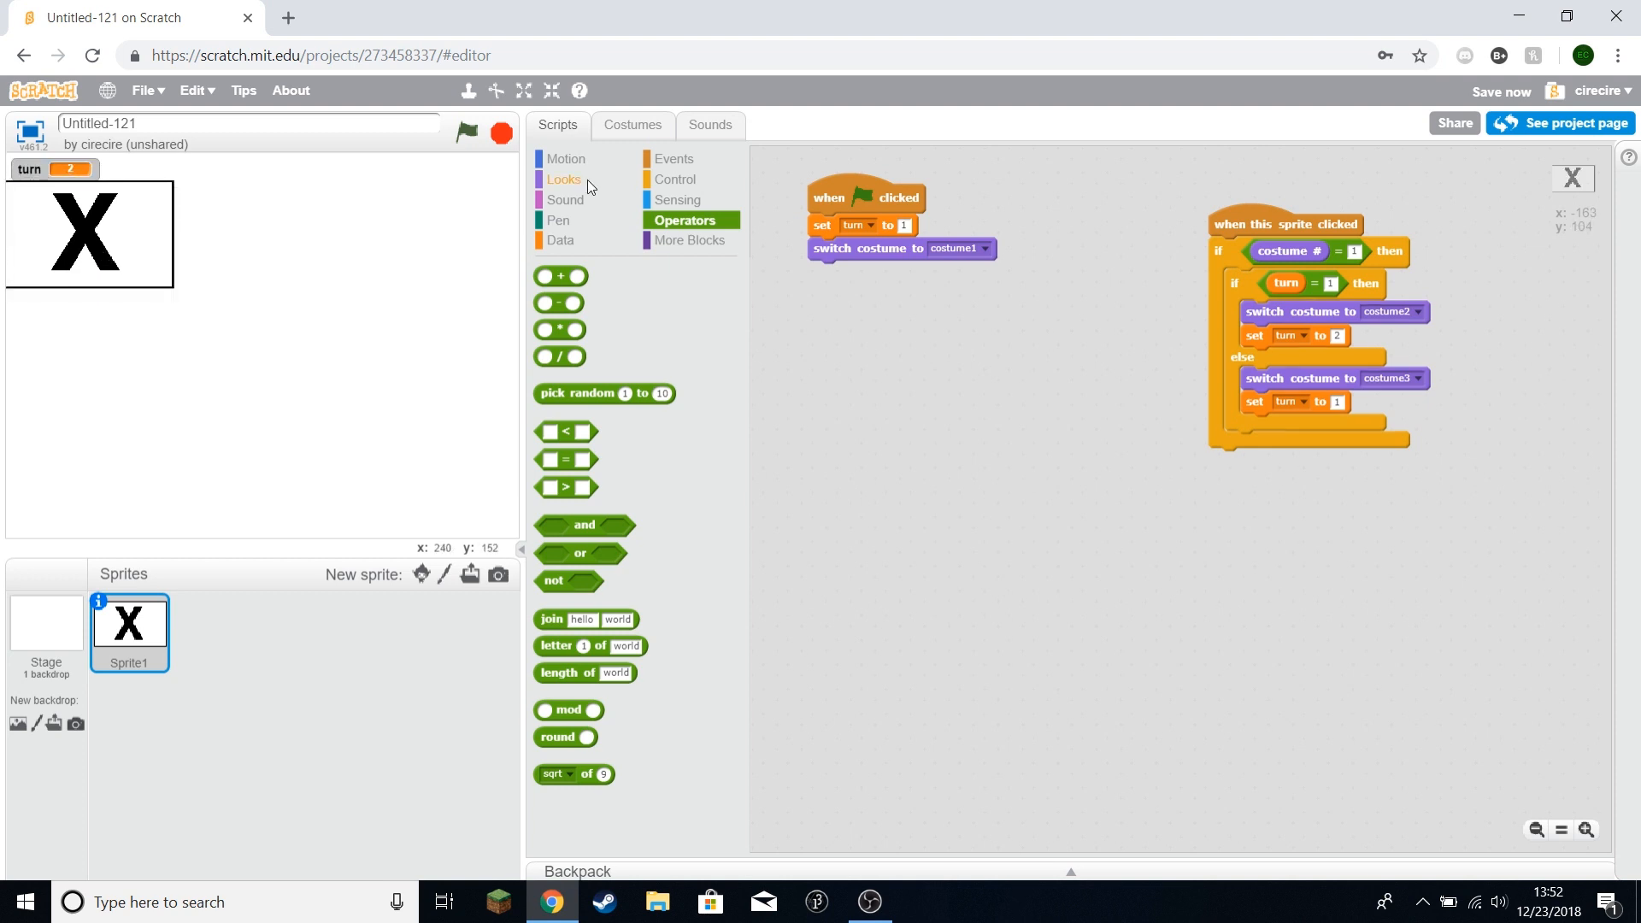
click(566, 159)
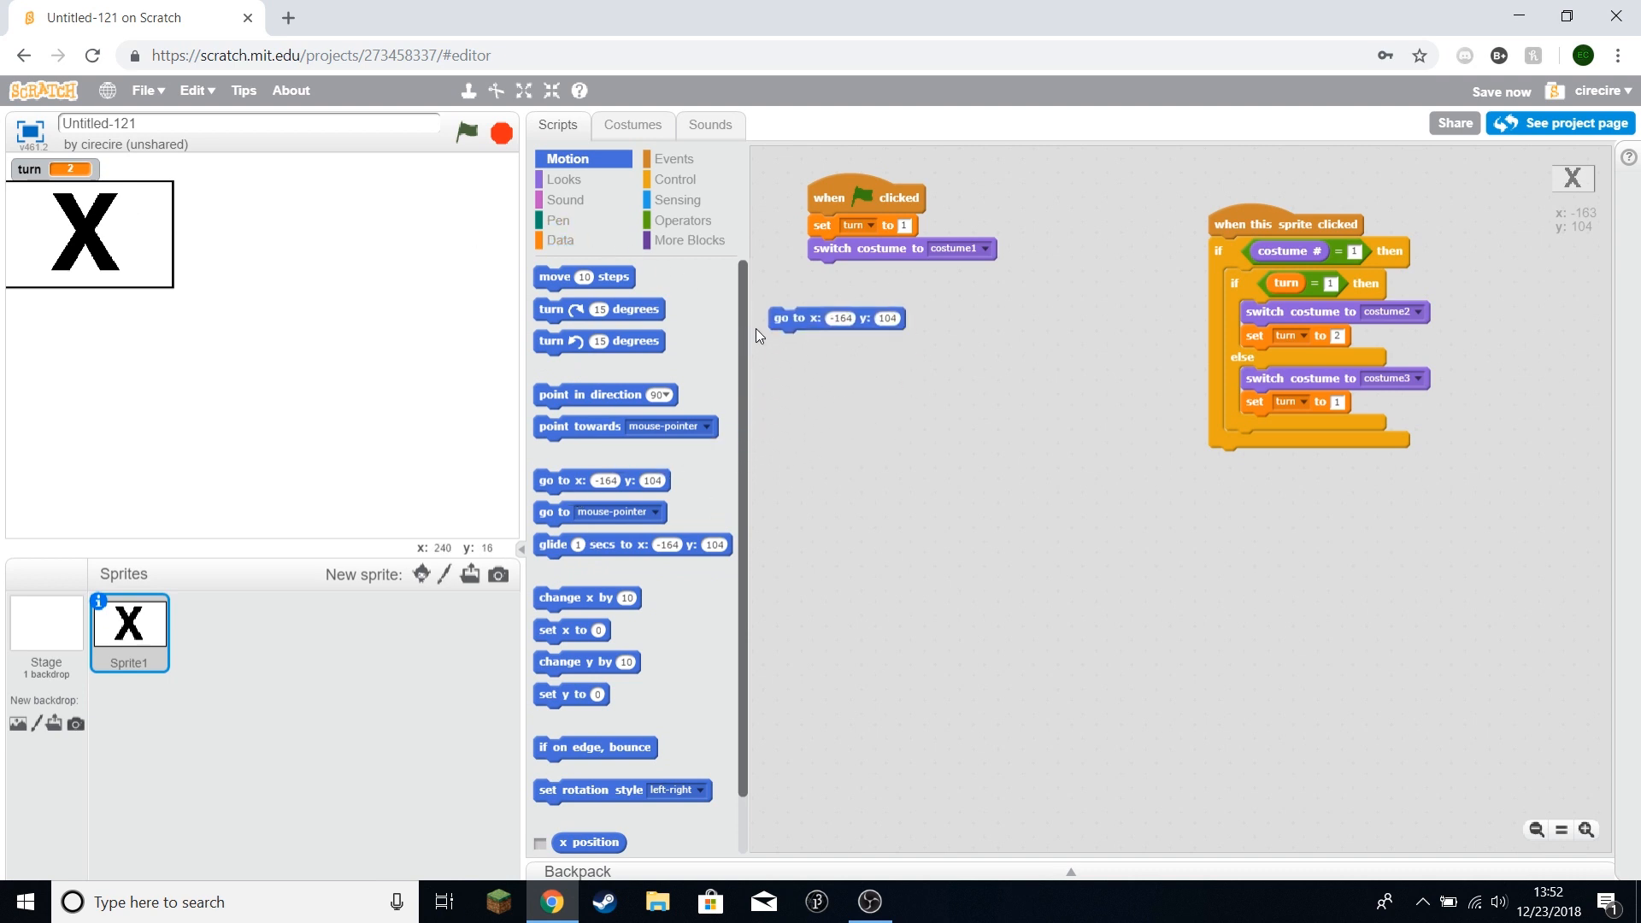
drag(837, 317, 853, 264)
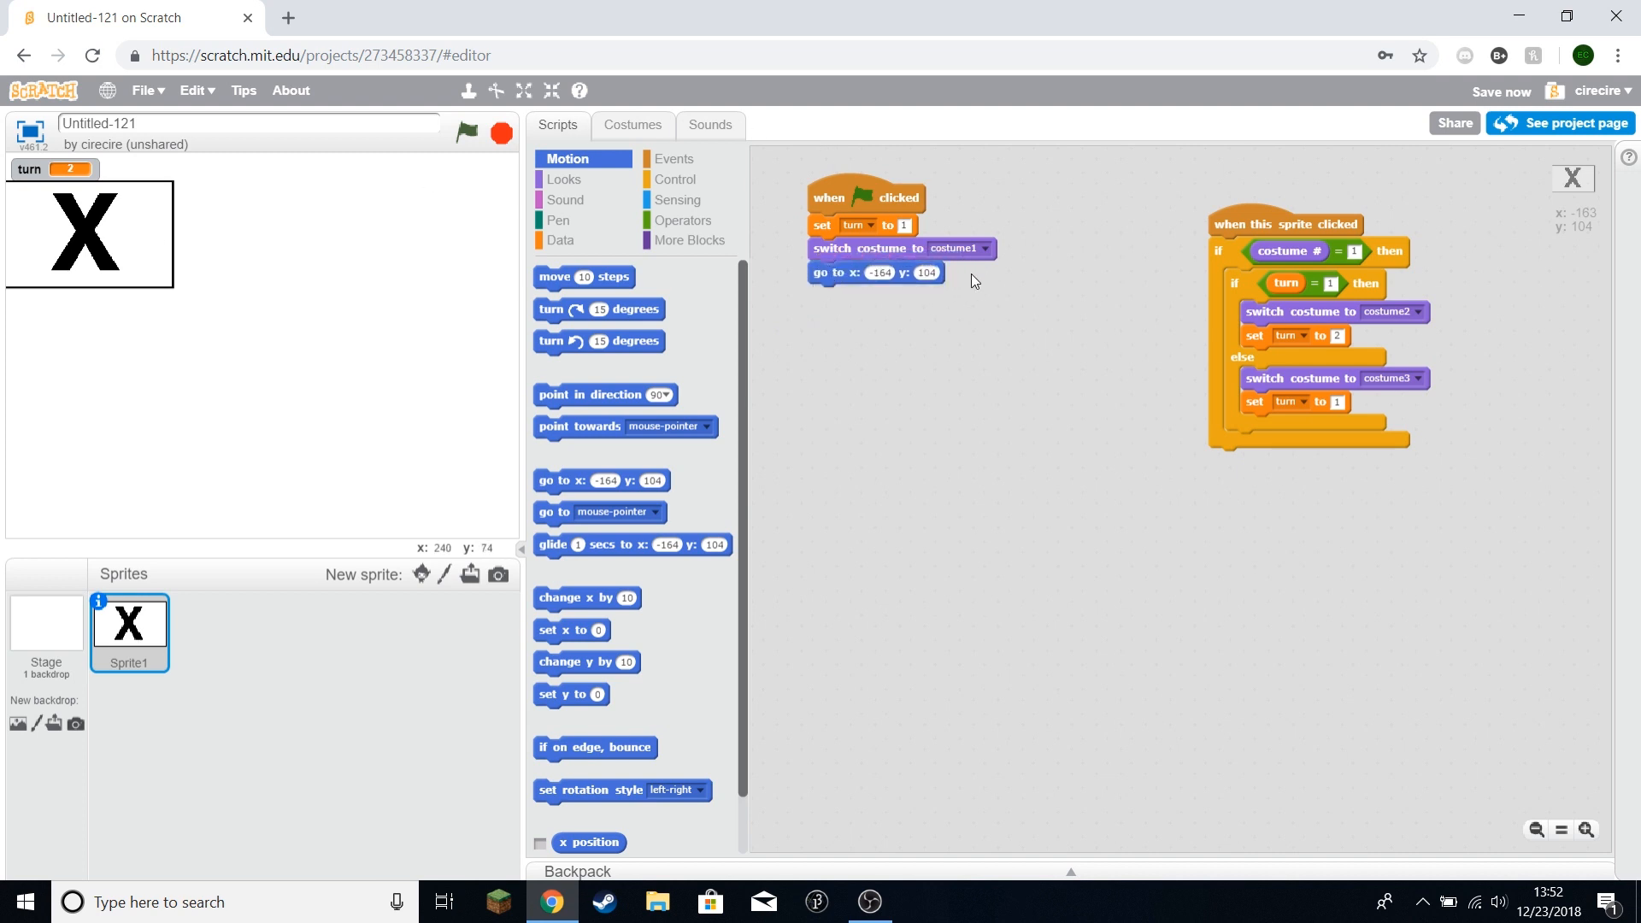
click(677, 179)
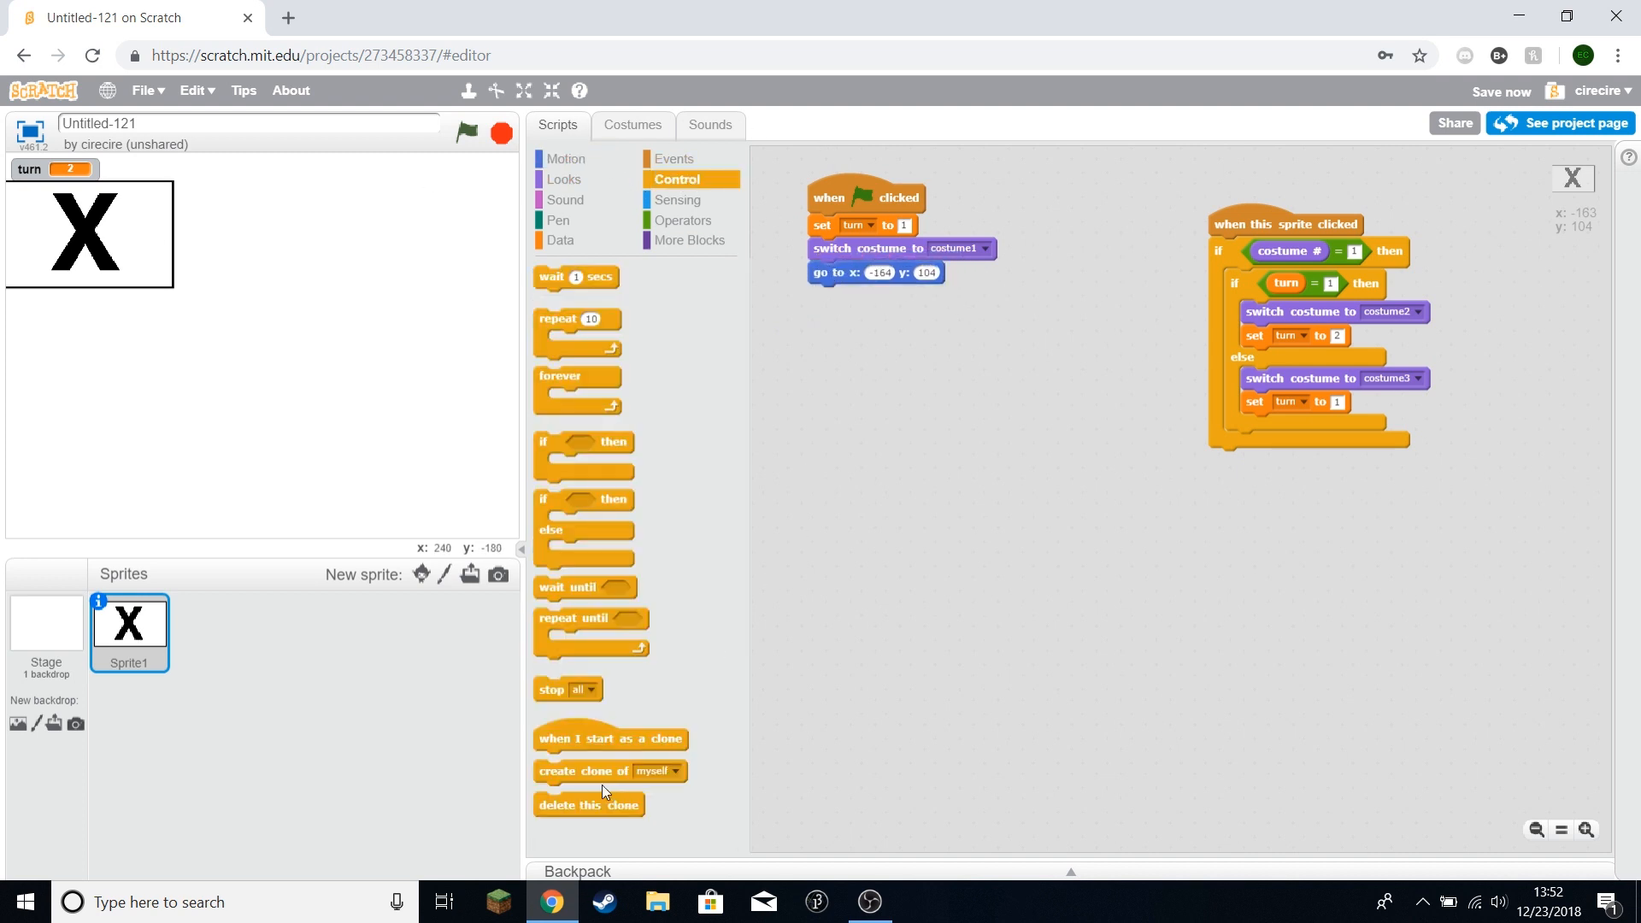
drag(584, 771, 857, 296)
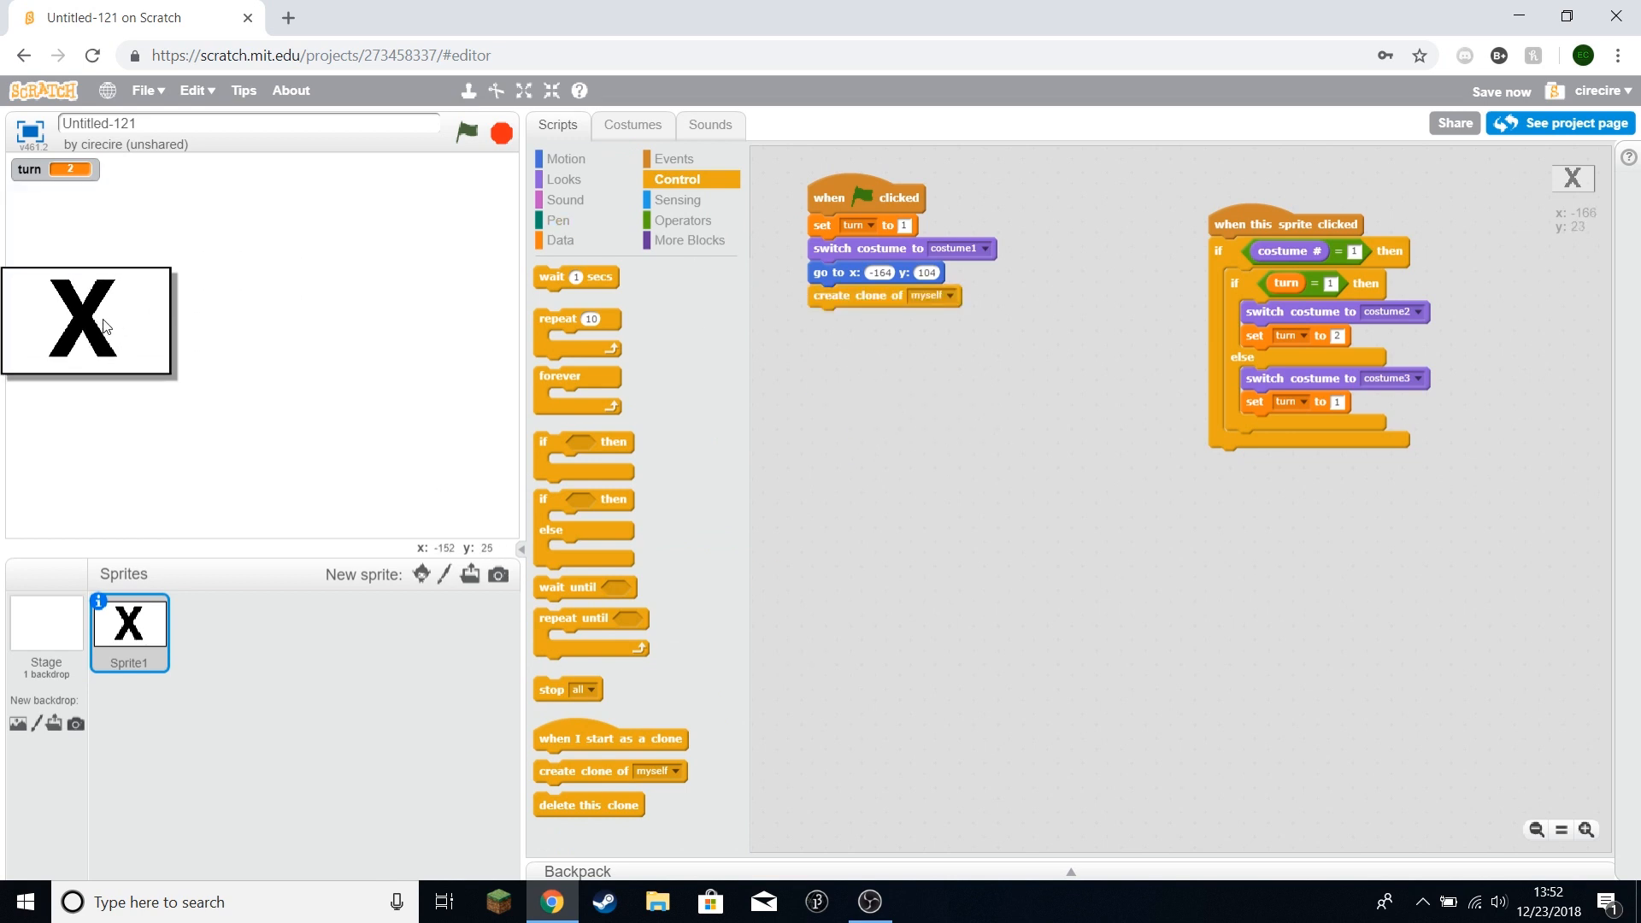
Step: Run the start script to place clones, then duplicate the position-and-clone blocks
click(564, 178)
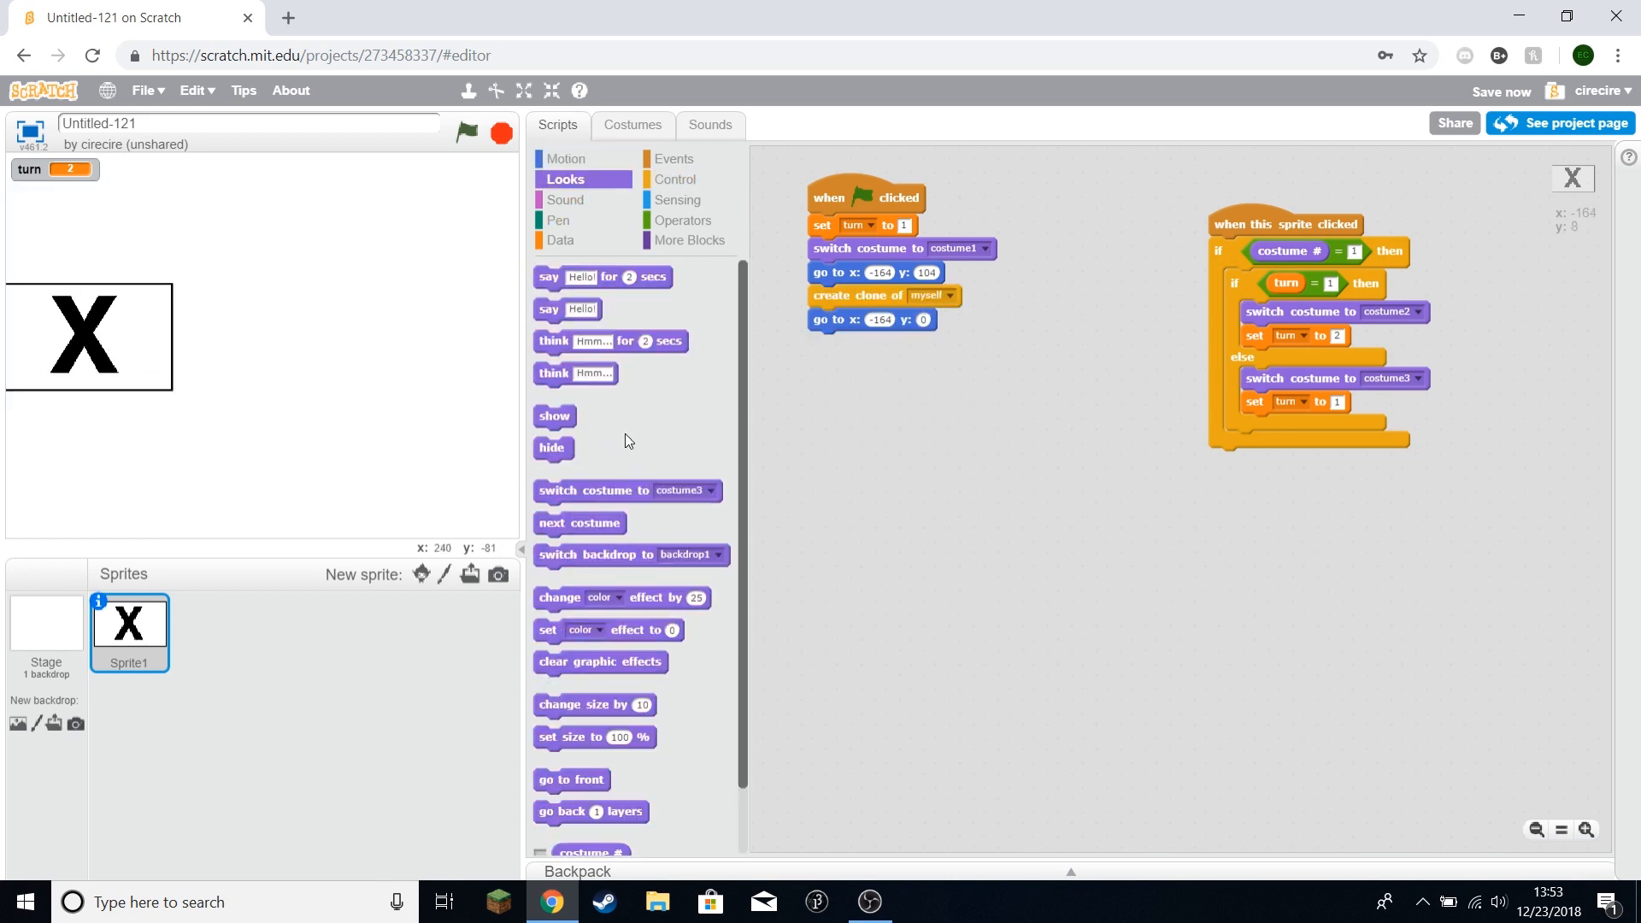
click(676, 178)
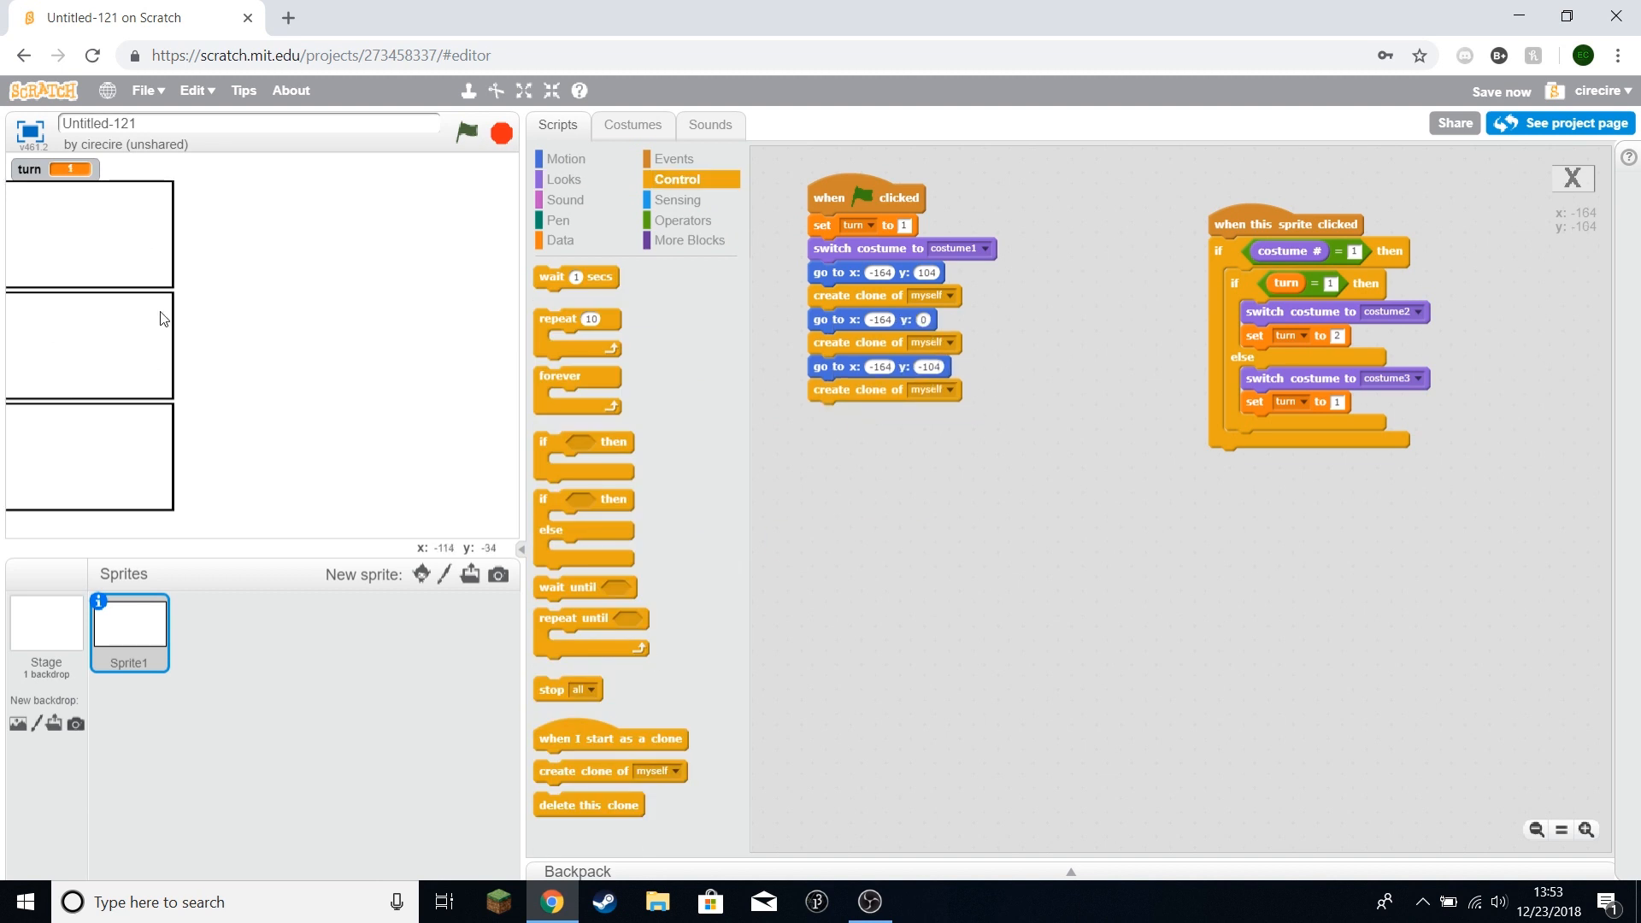
mouse_move(125, 247)
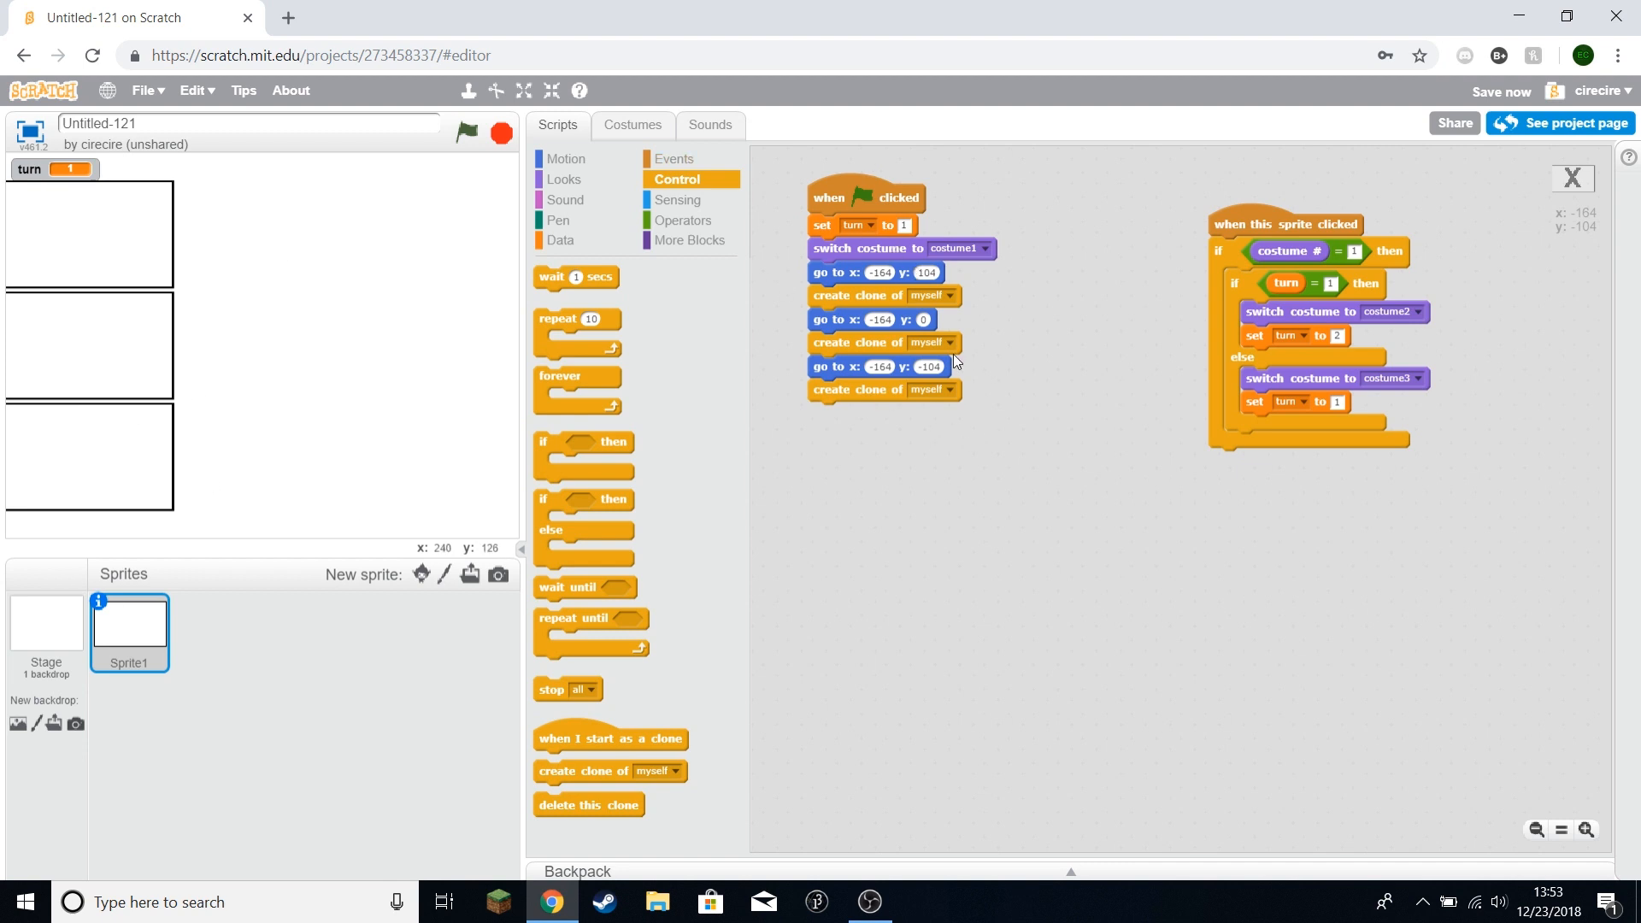
right_click(832, 273)
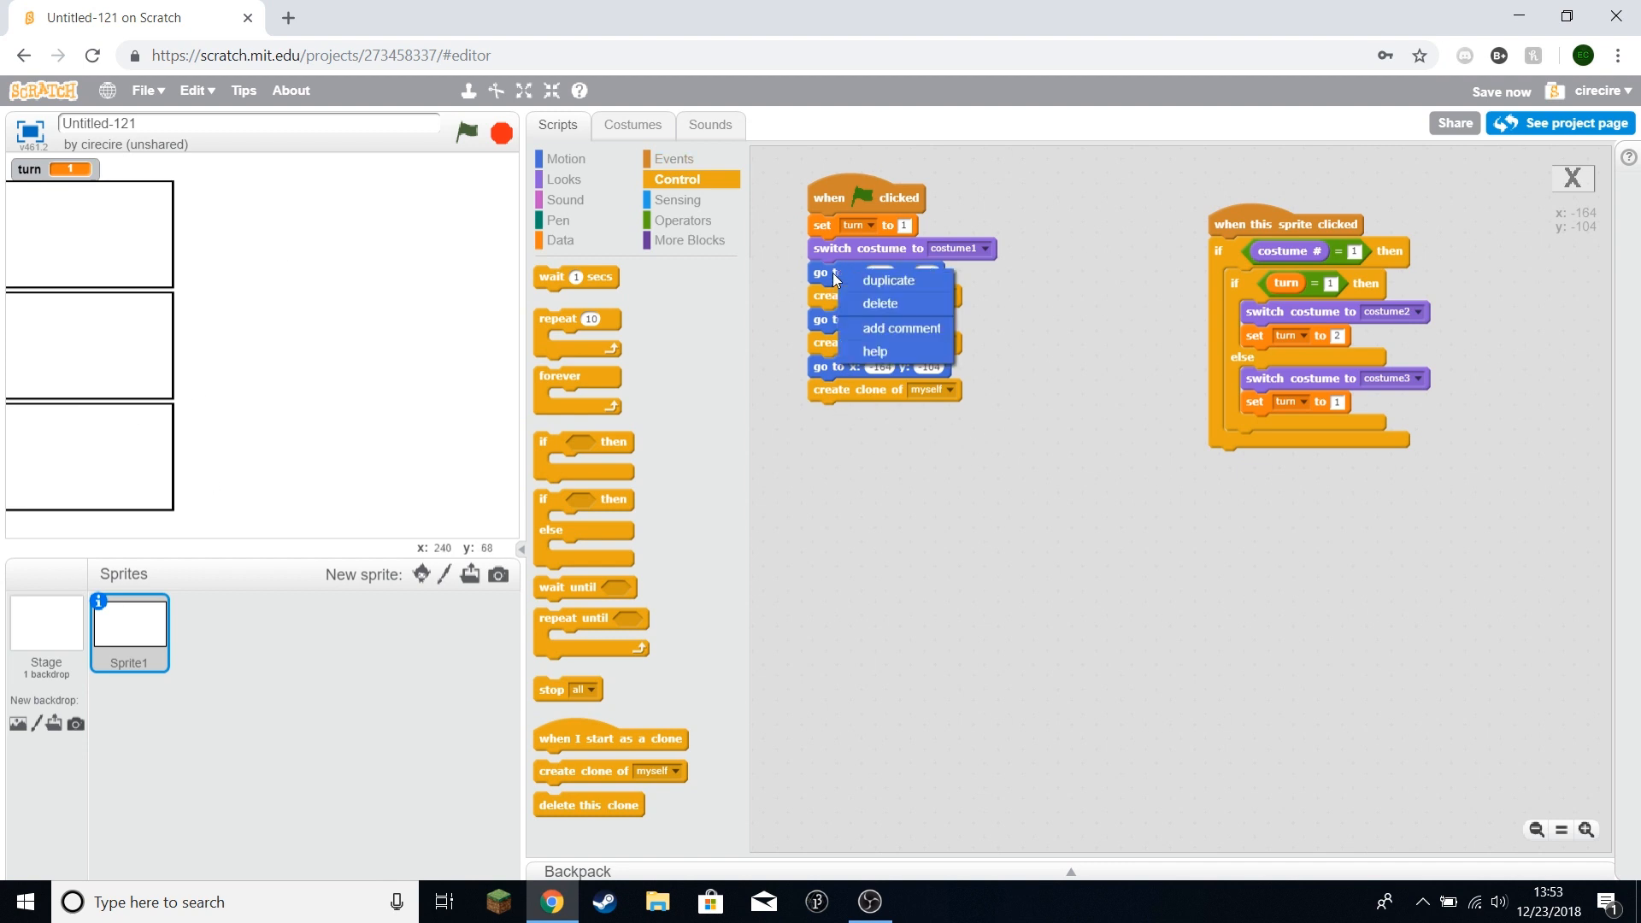
click(888, 280)
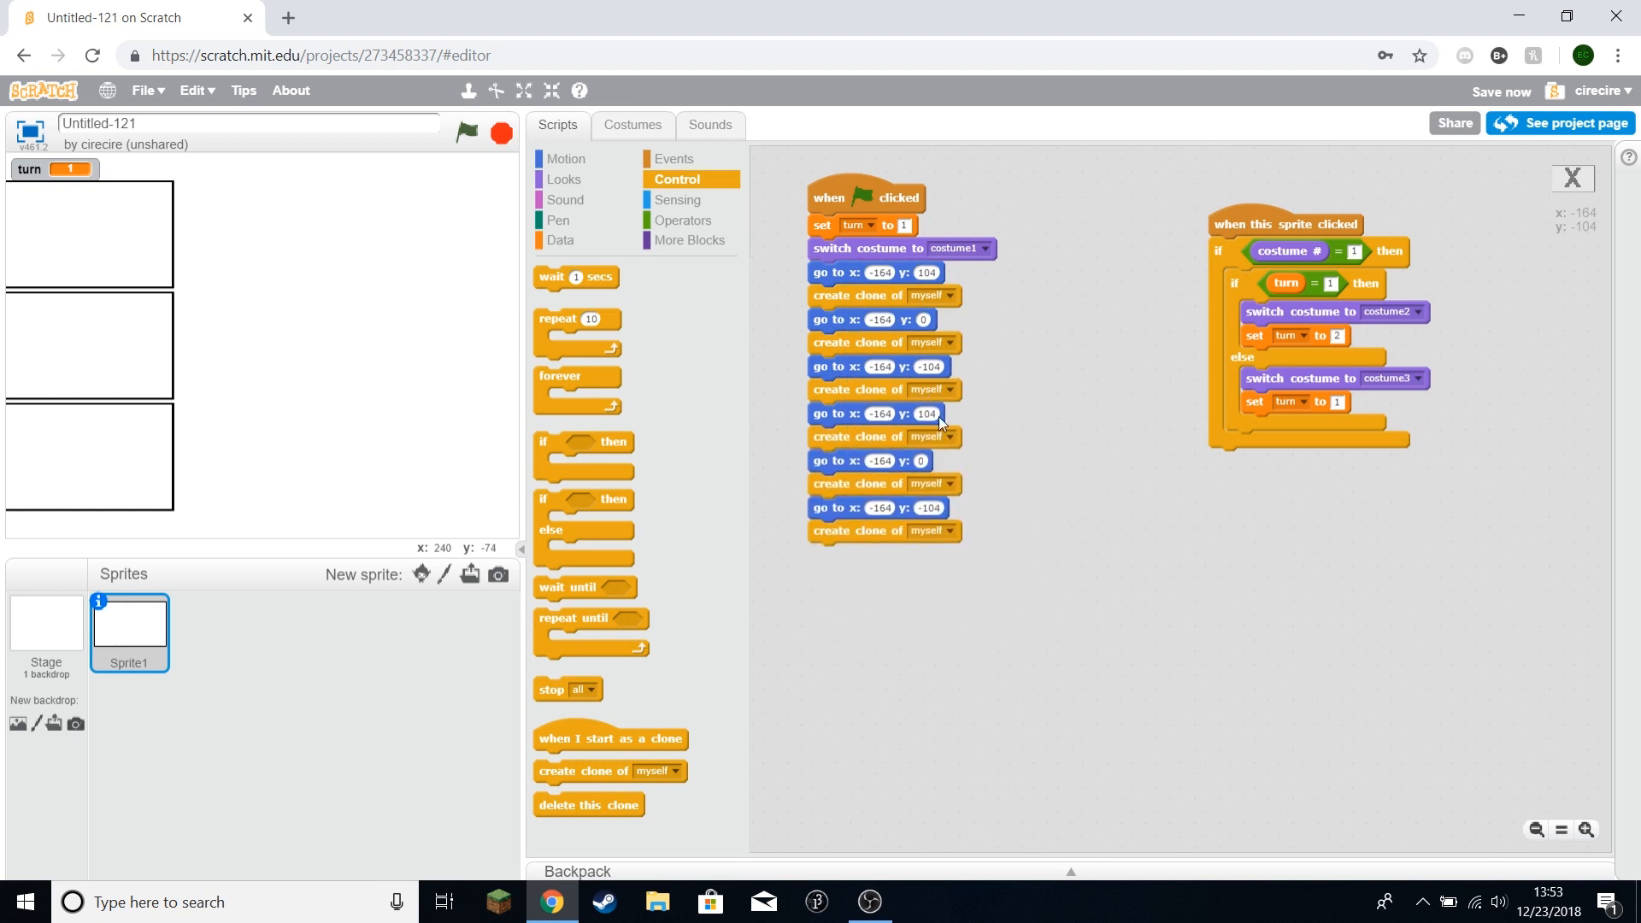
mouse_move(144, 191)
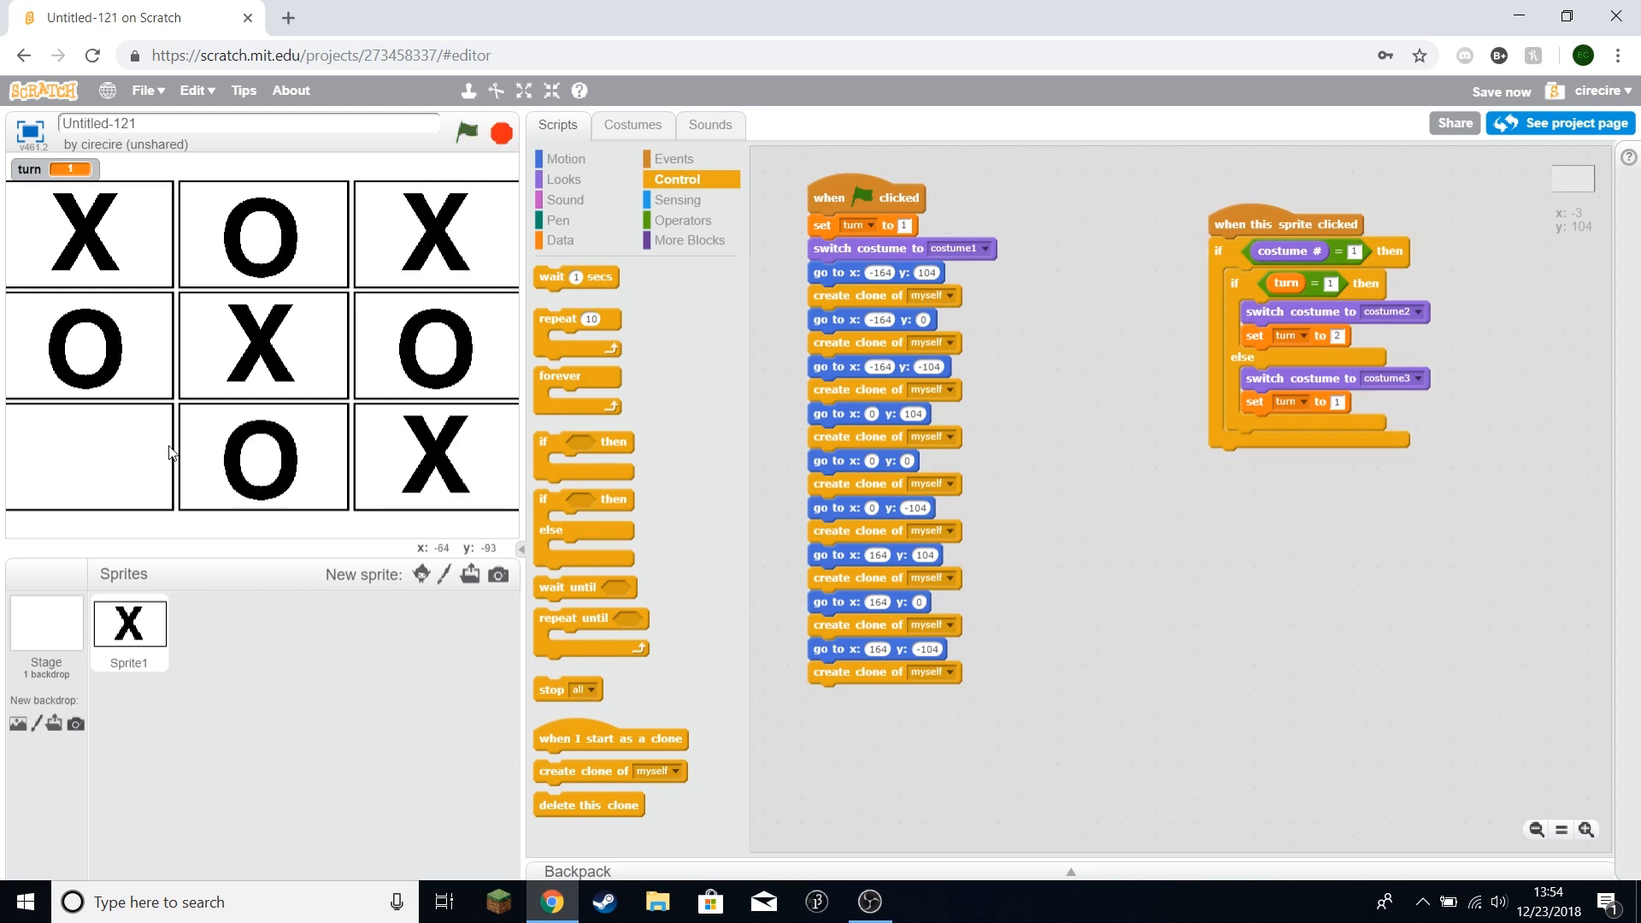
Step: Place an X in the bottom-left square of the three-by-three grid
click(85, 454)
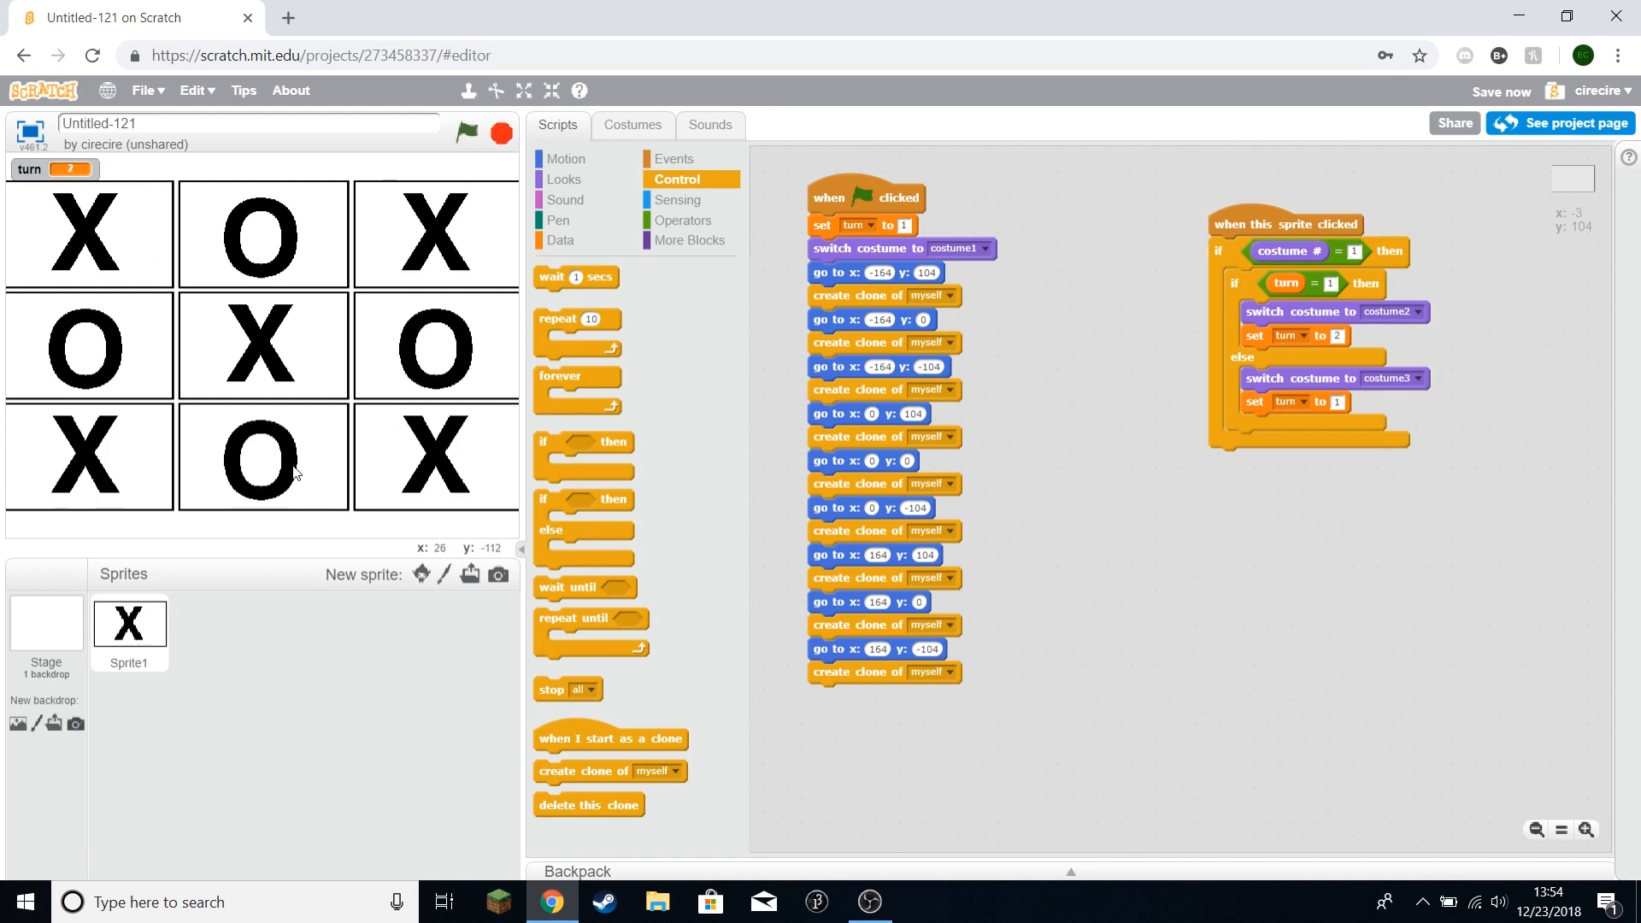
mouse_move(219, 315)
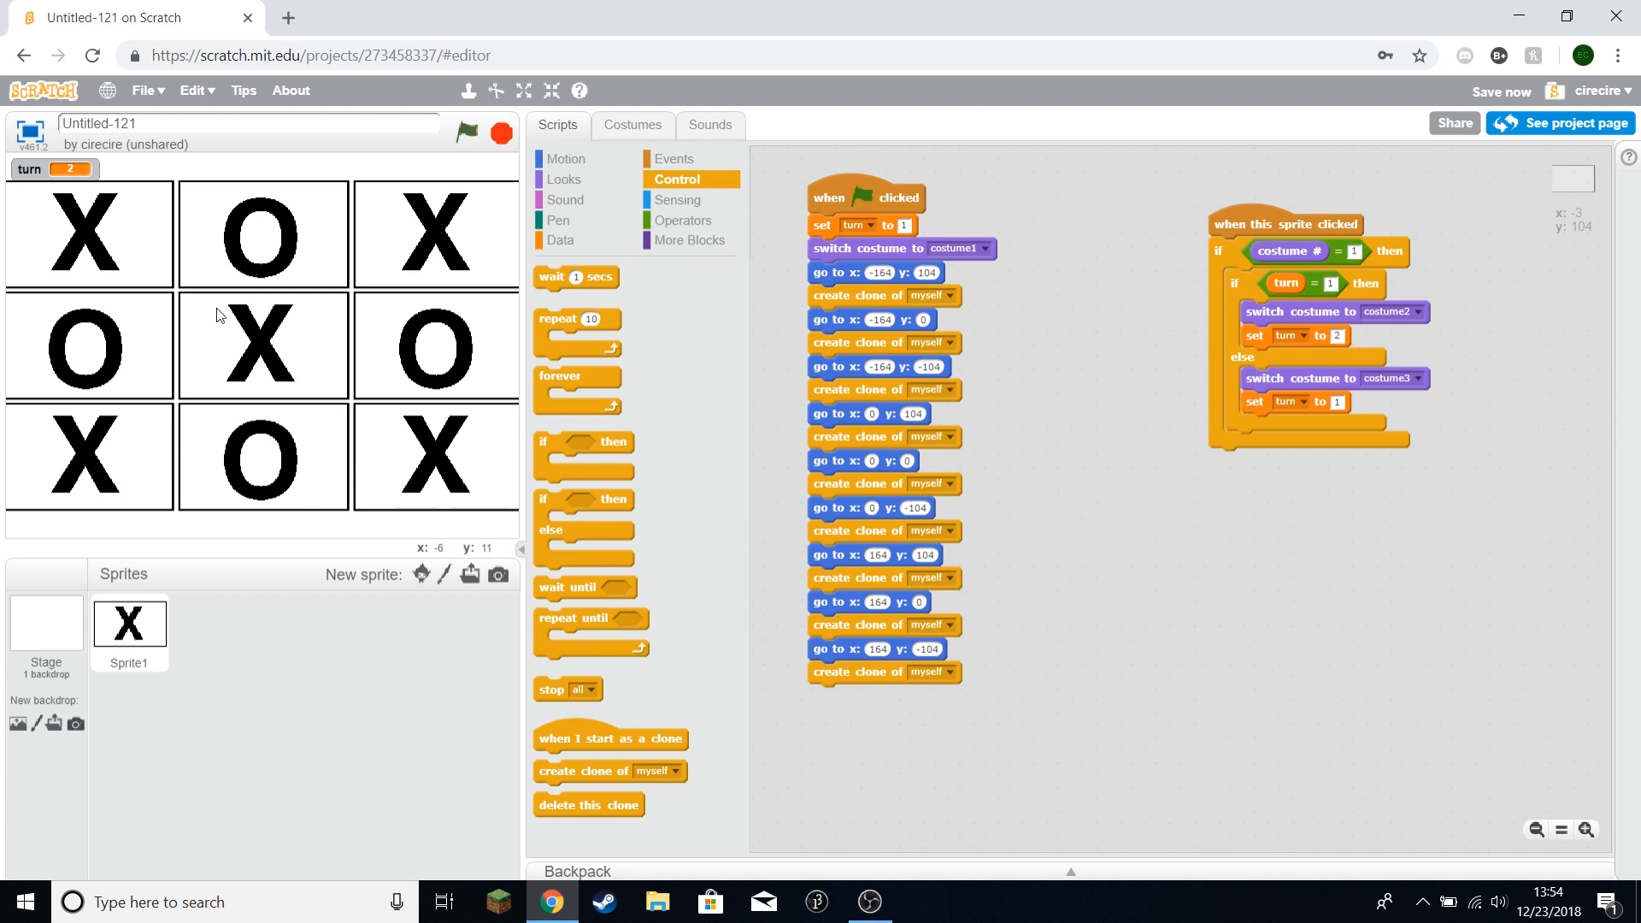
mouse_move(460, 316)
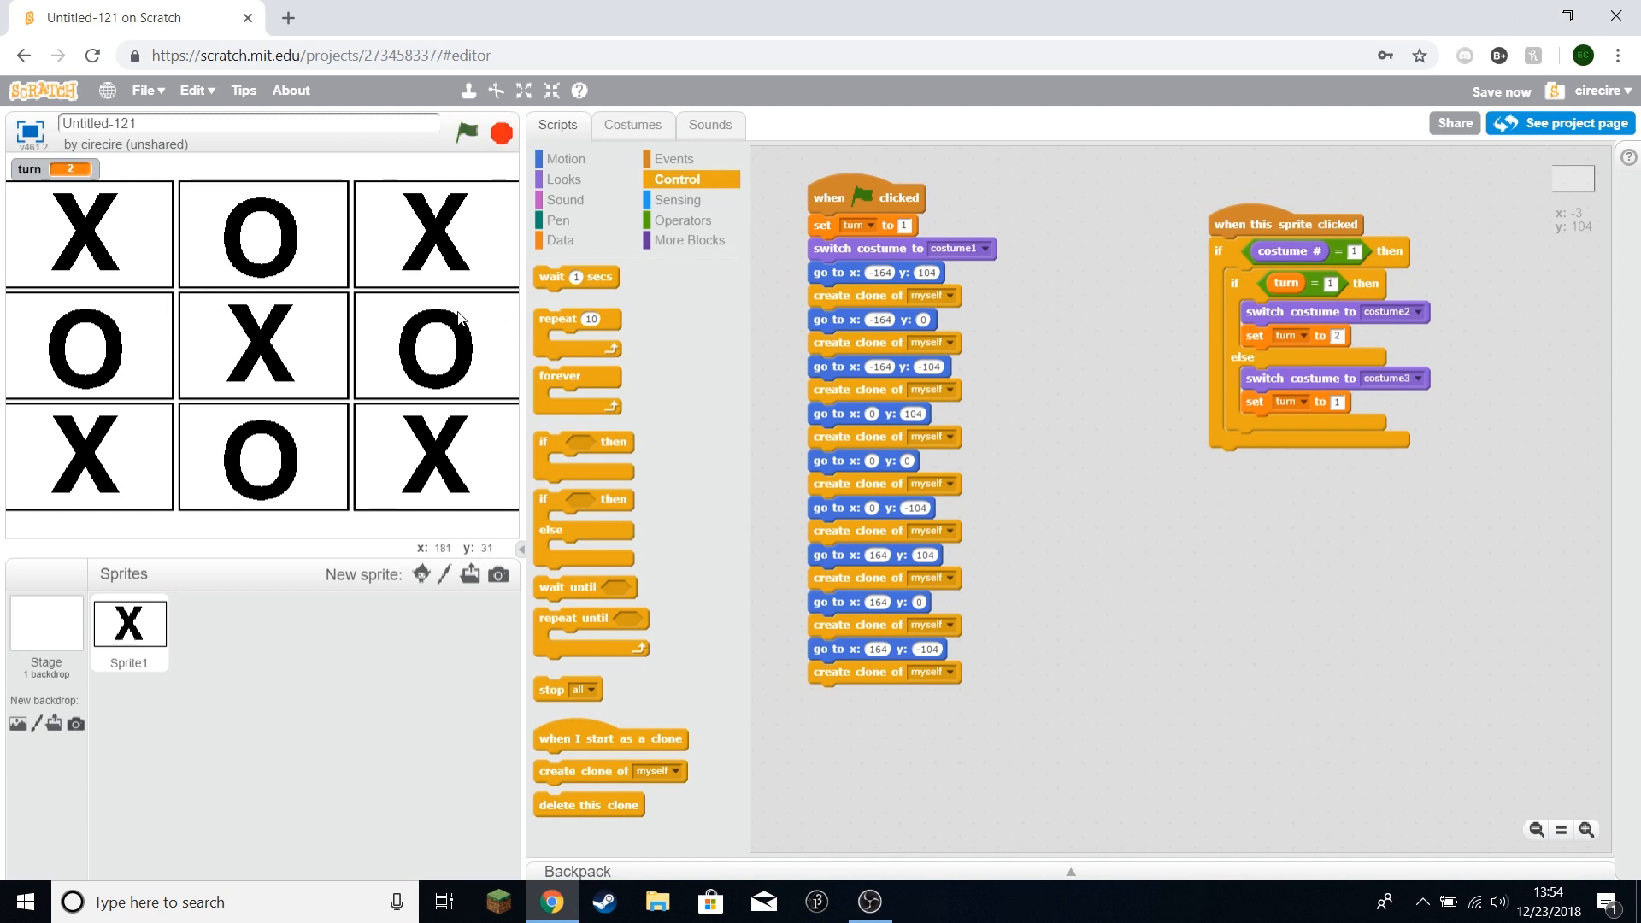
mouse_move(282, 477)
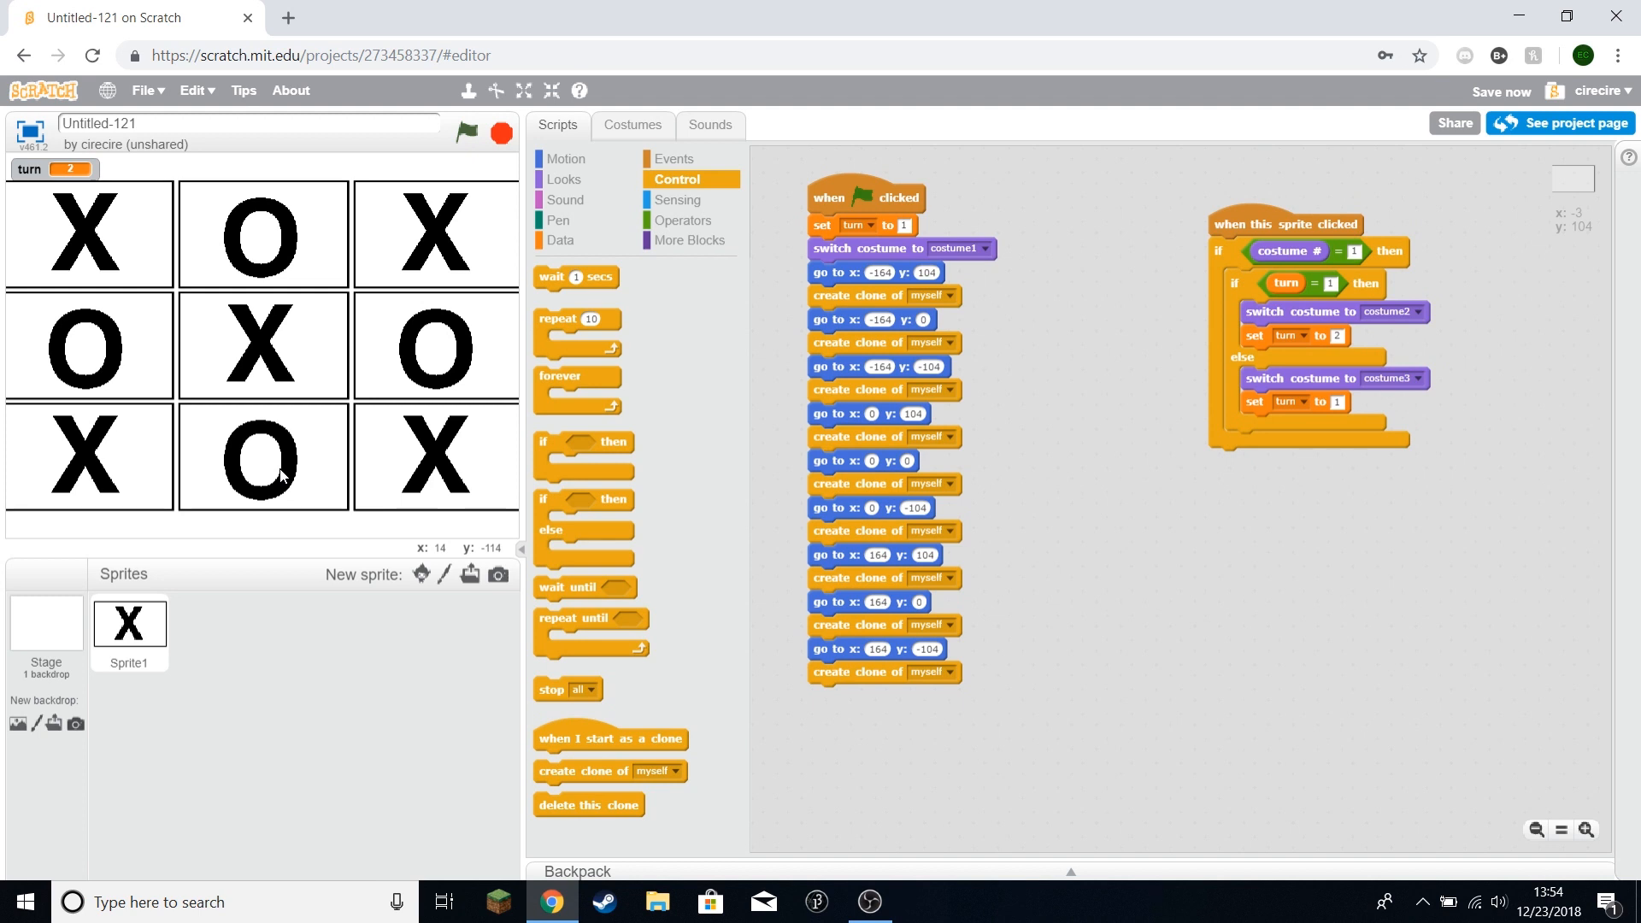
mouse_move(305, 445)
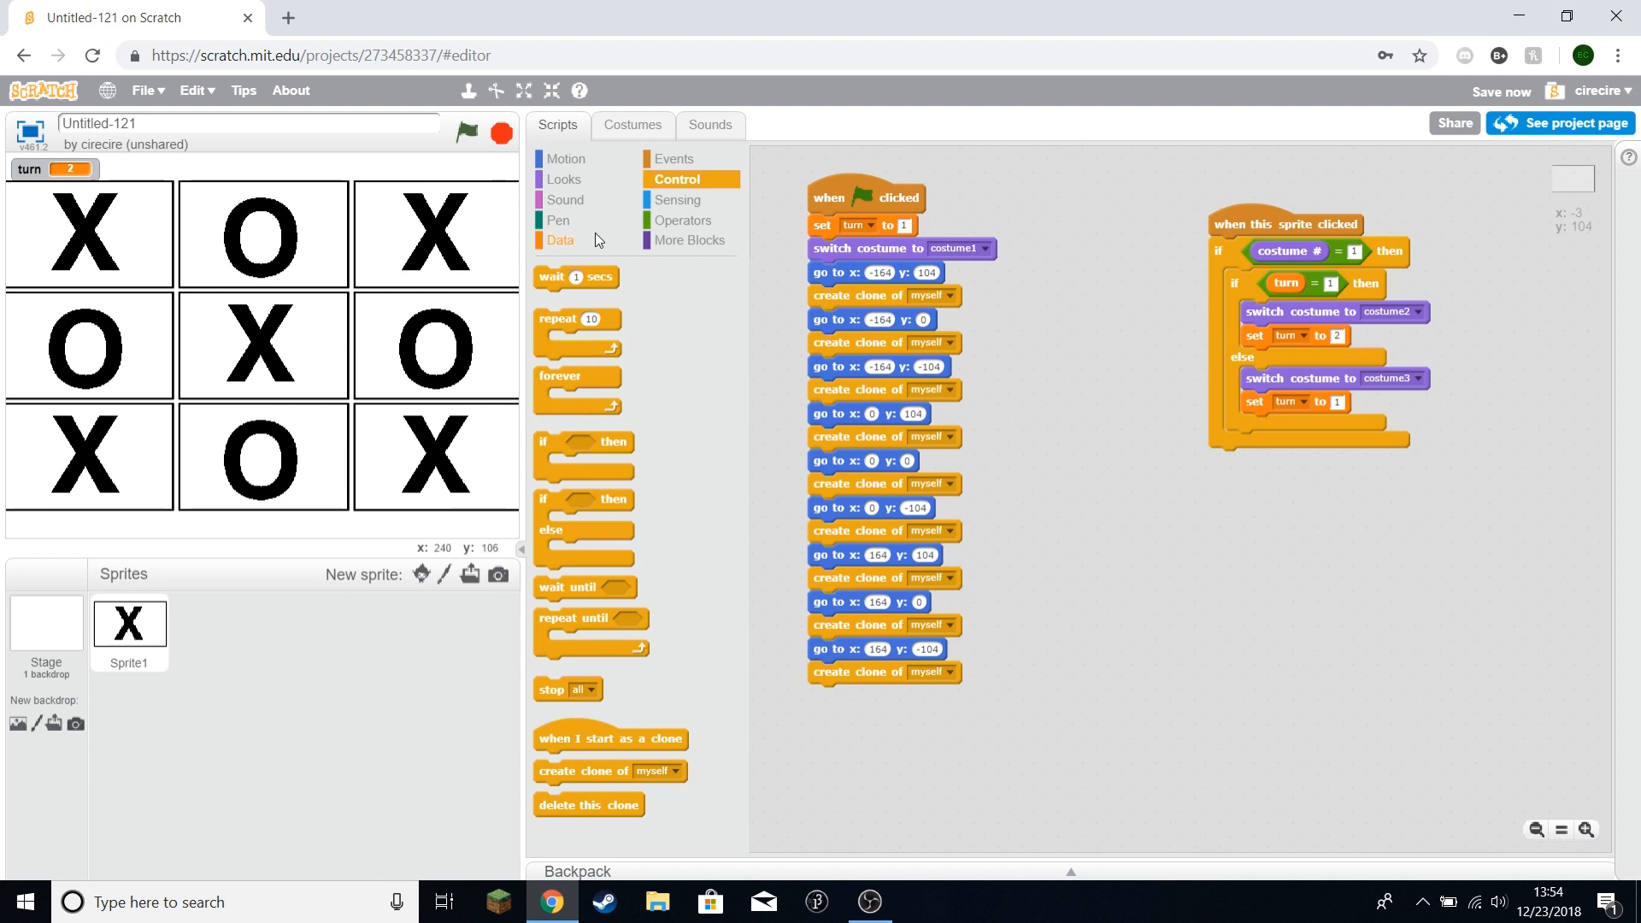
Step: Create a new list named 'Xs and Os'
click(560, 241)
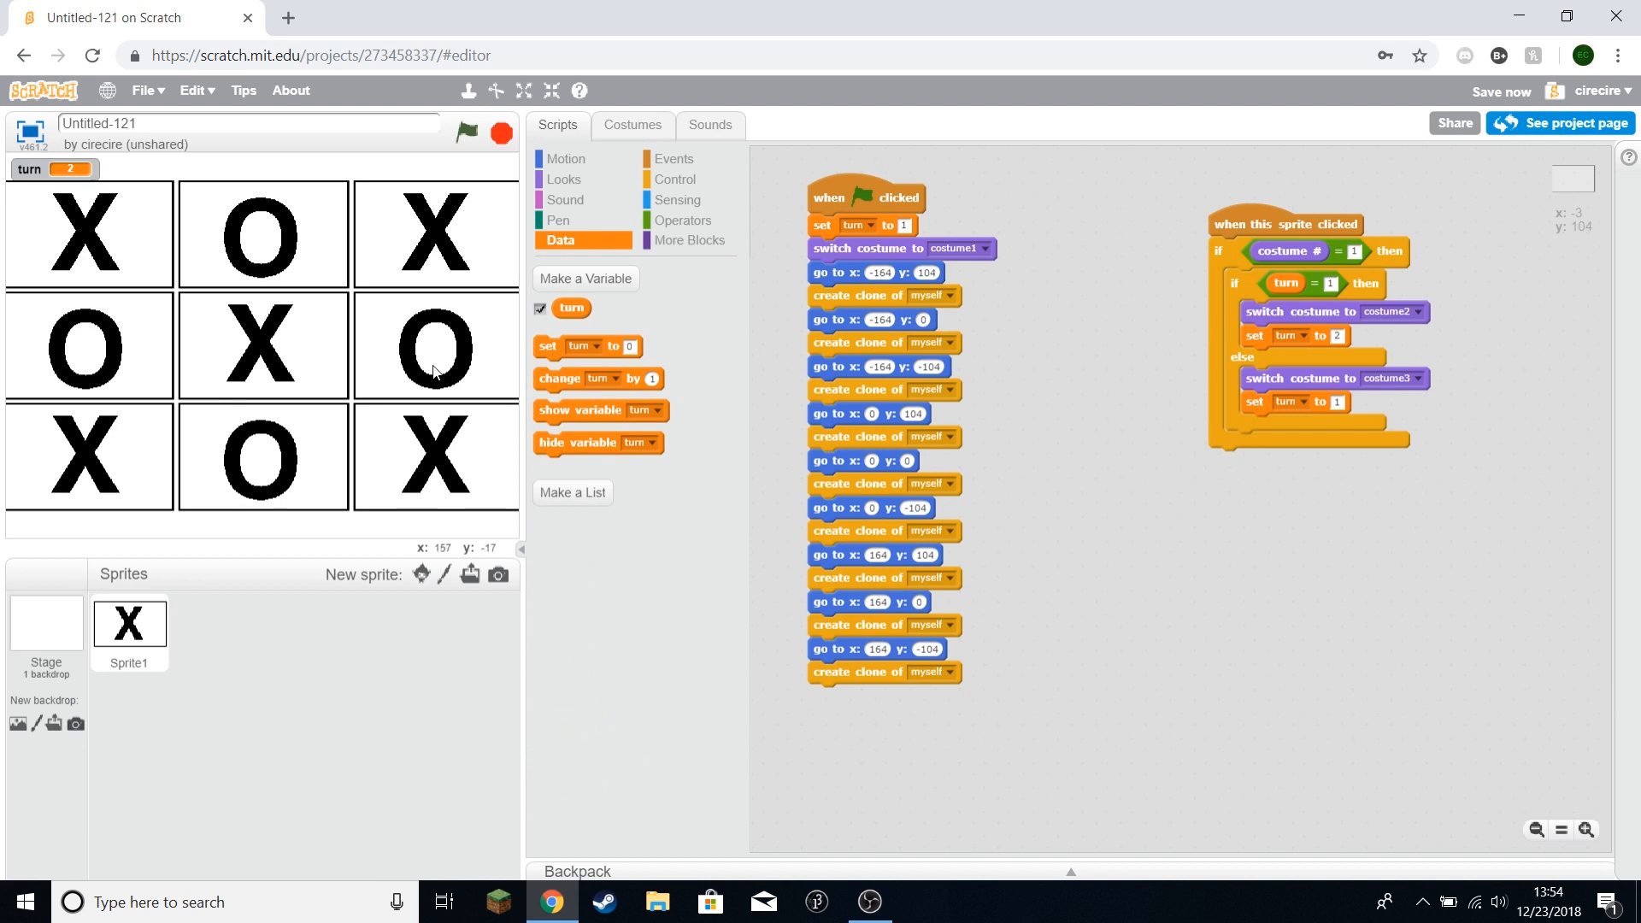
click(573, 493)
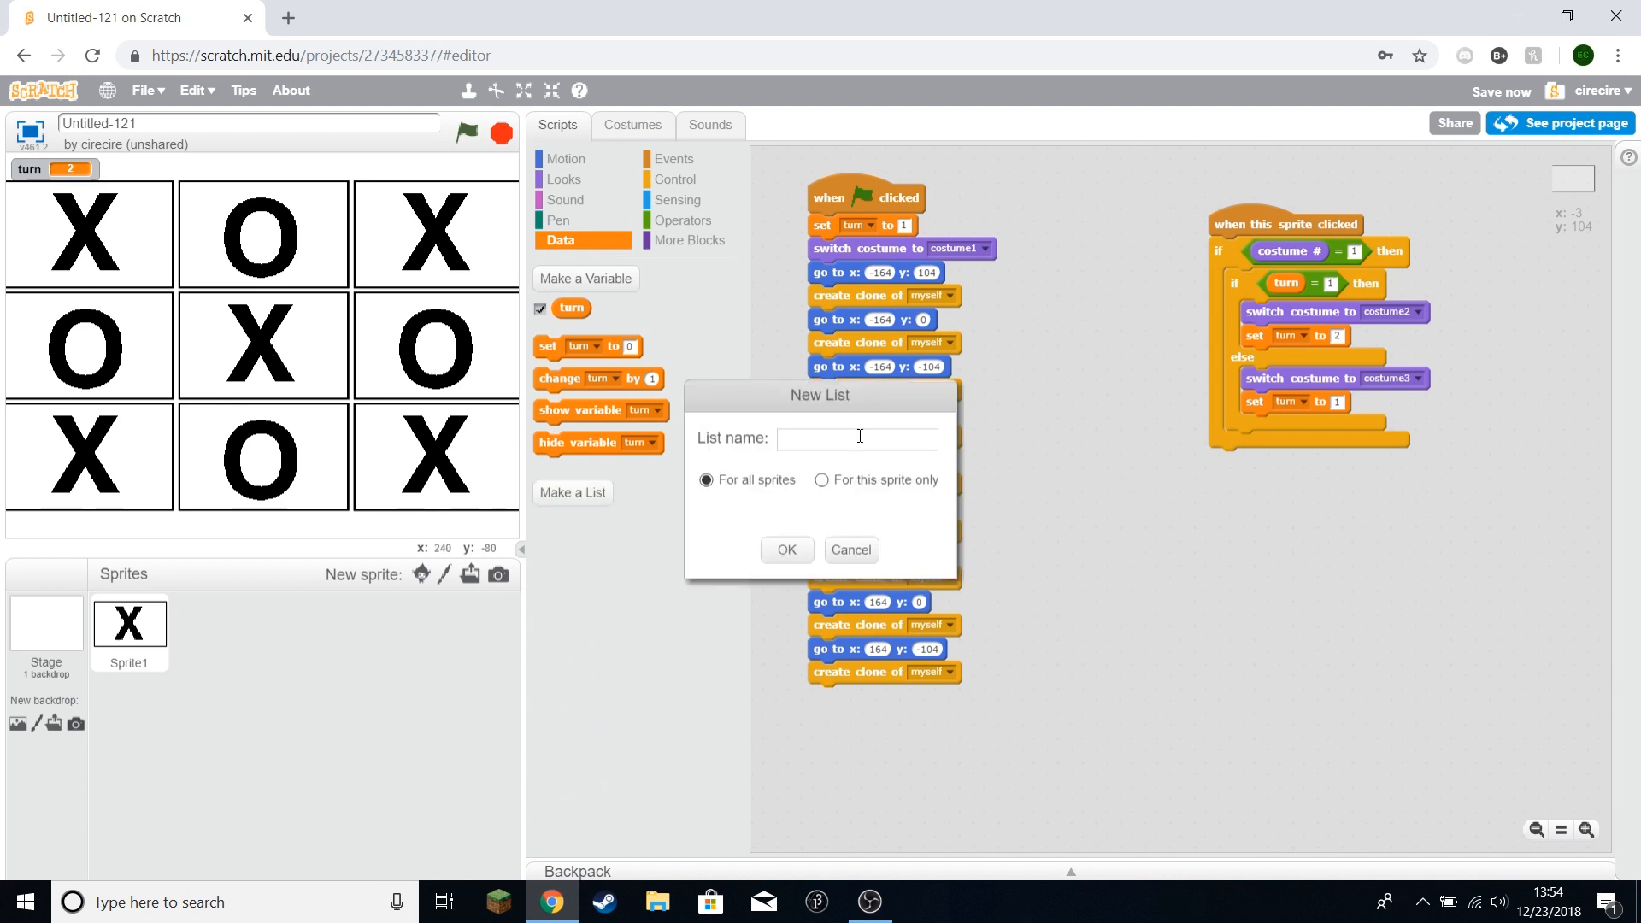
text(Xs and O)
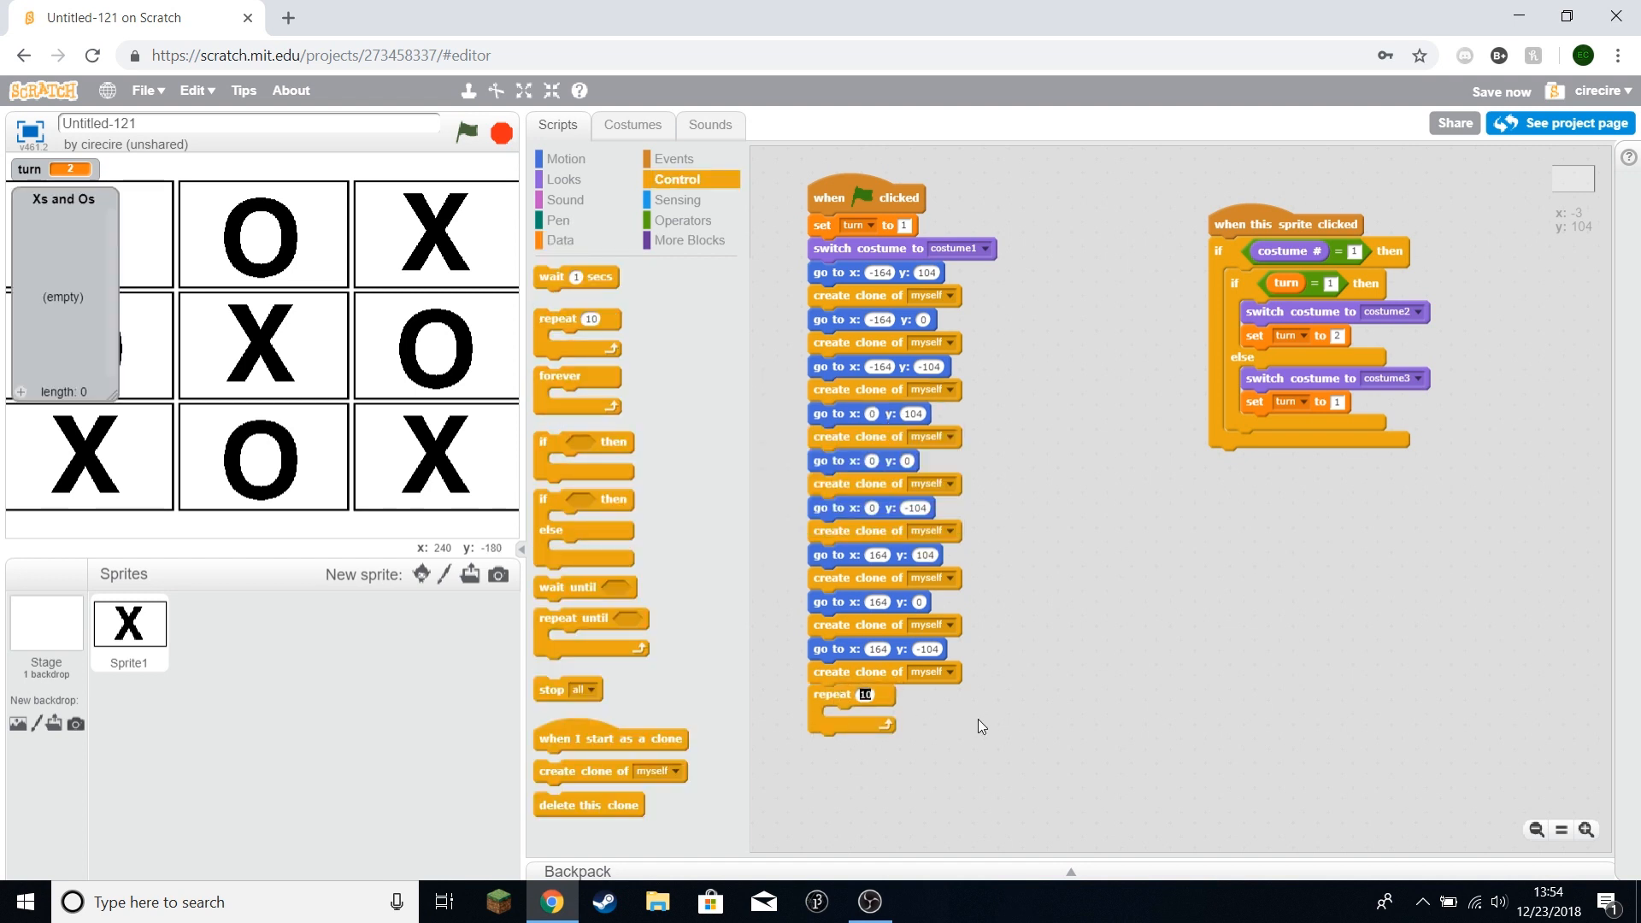
Step: Put 'add 0 to Xs and Os' inside the loop and place a replace-item block
click(561, 241)
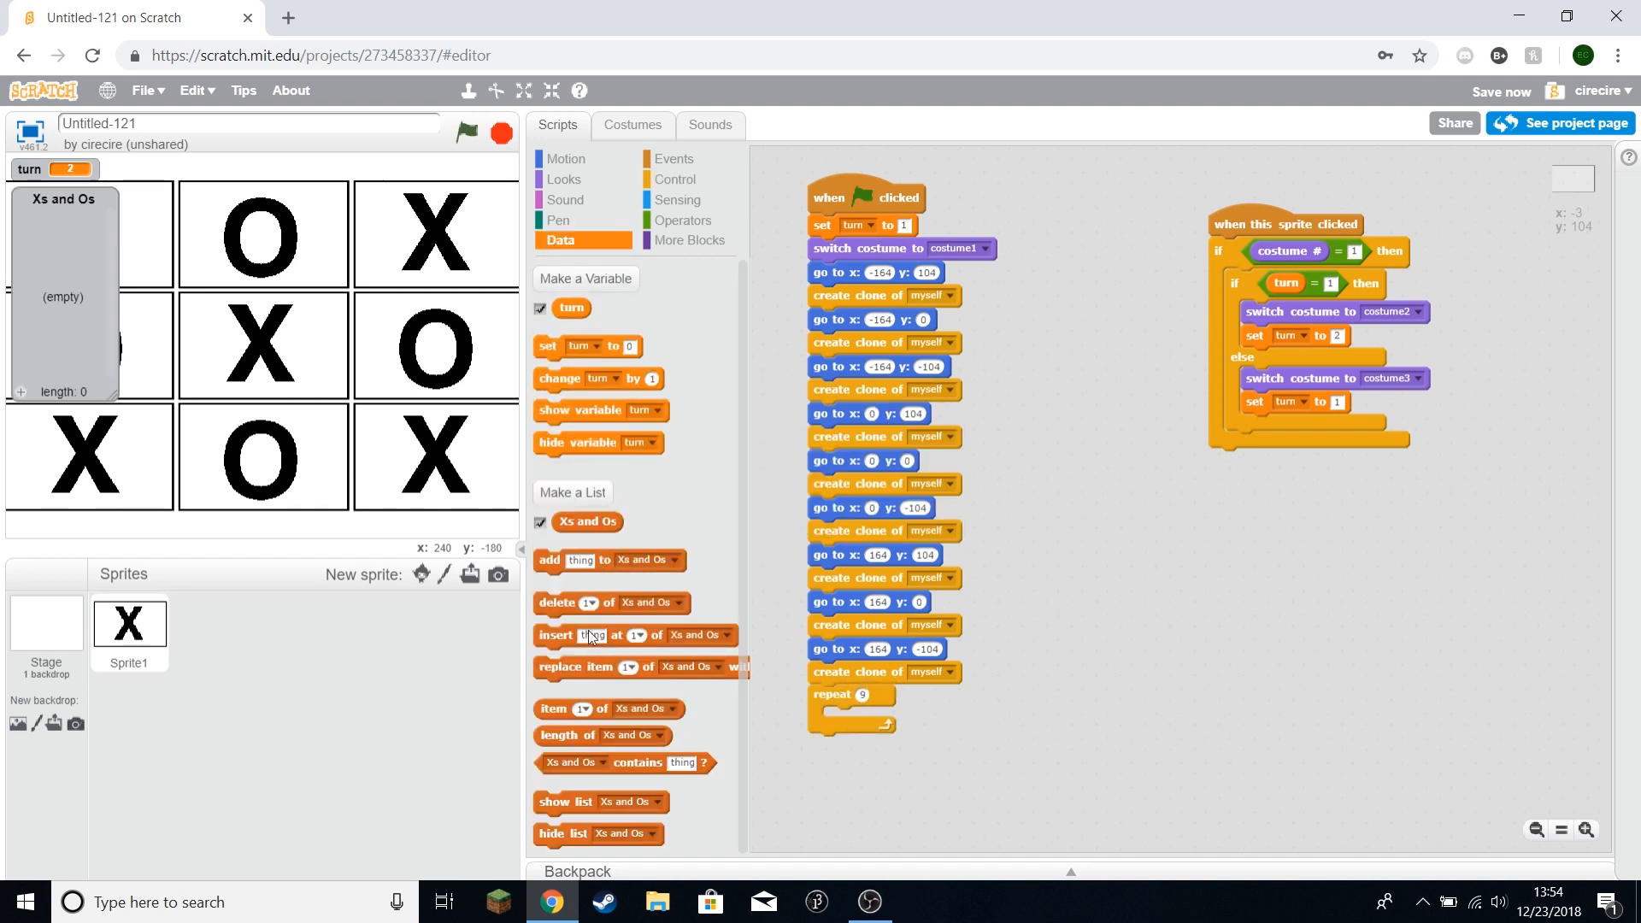
drag(607, 560, 895, 719)
text(0)
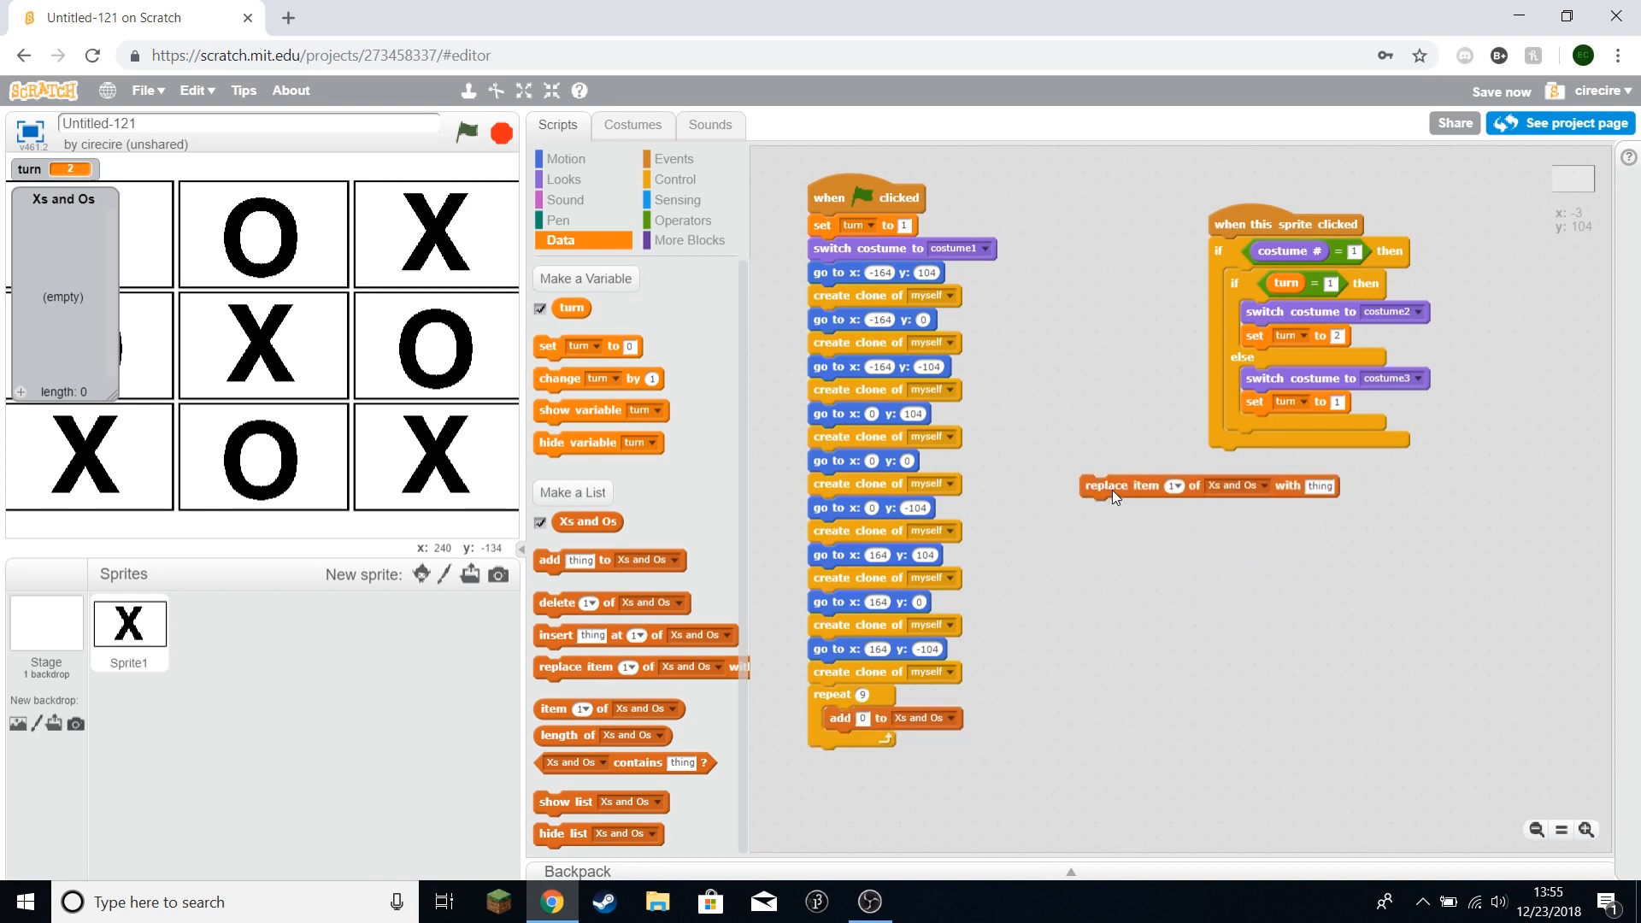
click(1320, 486)
text(X)
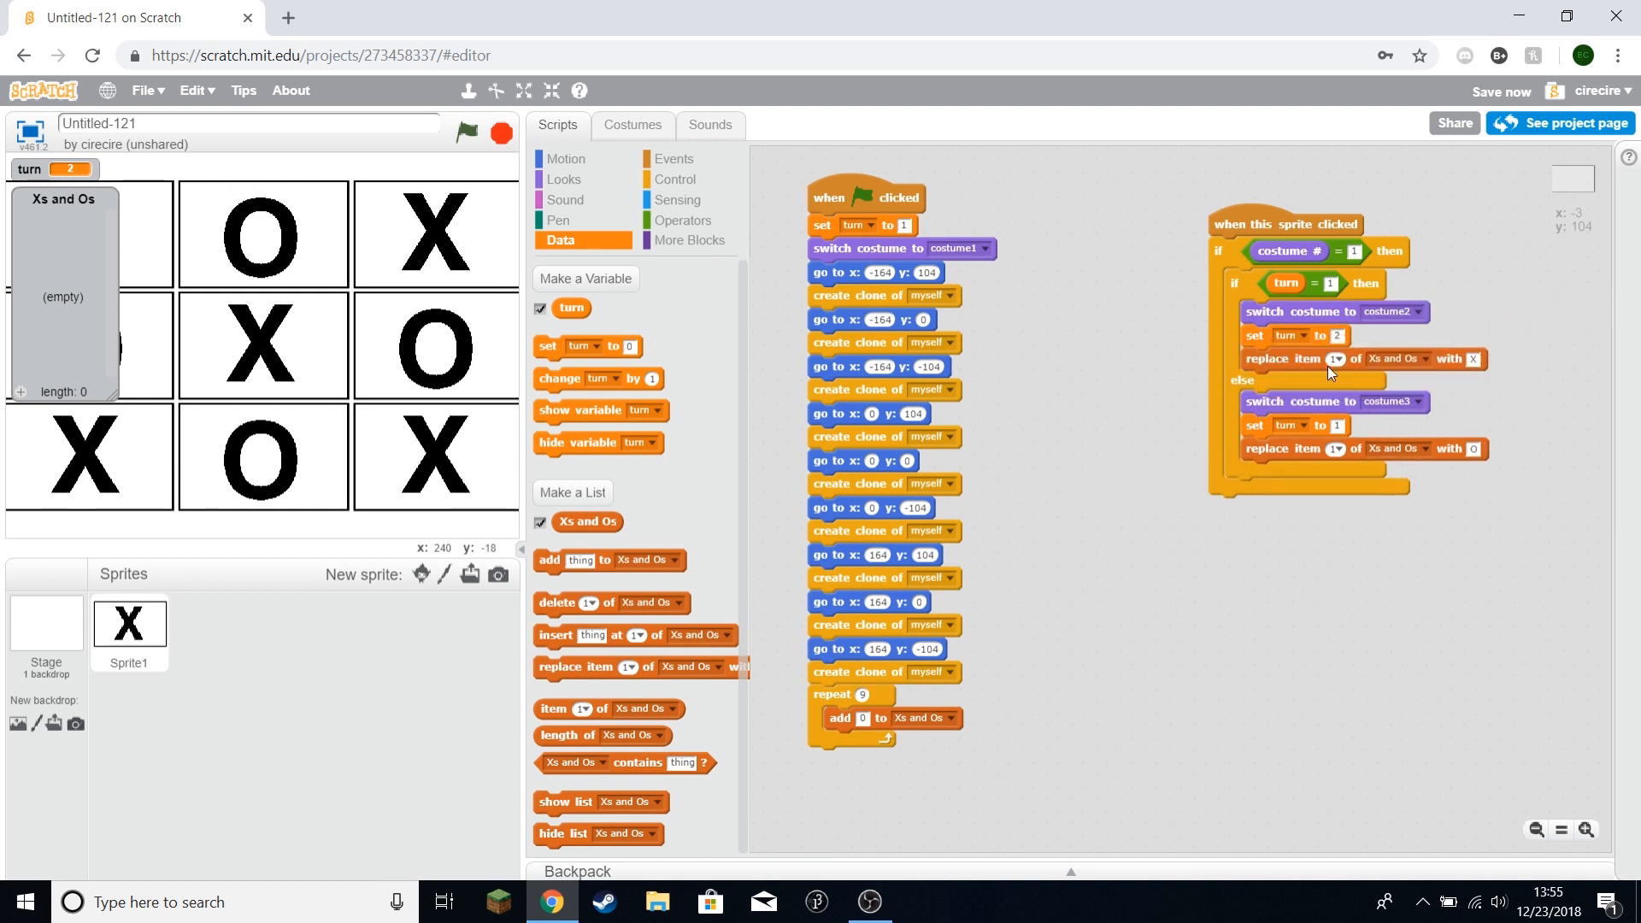
mouse_move(216, 361)
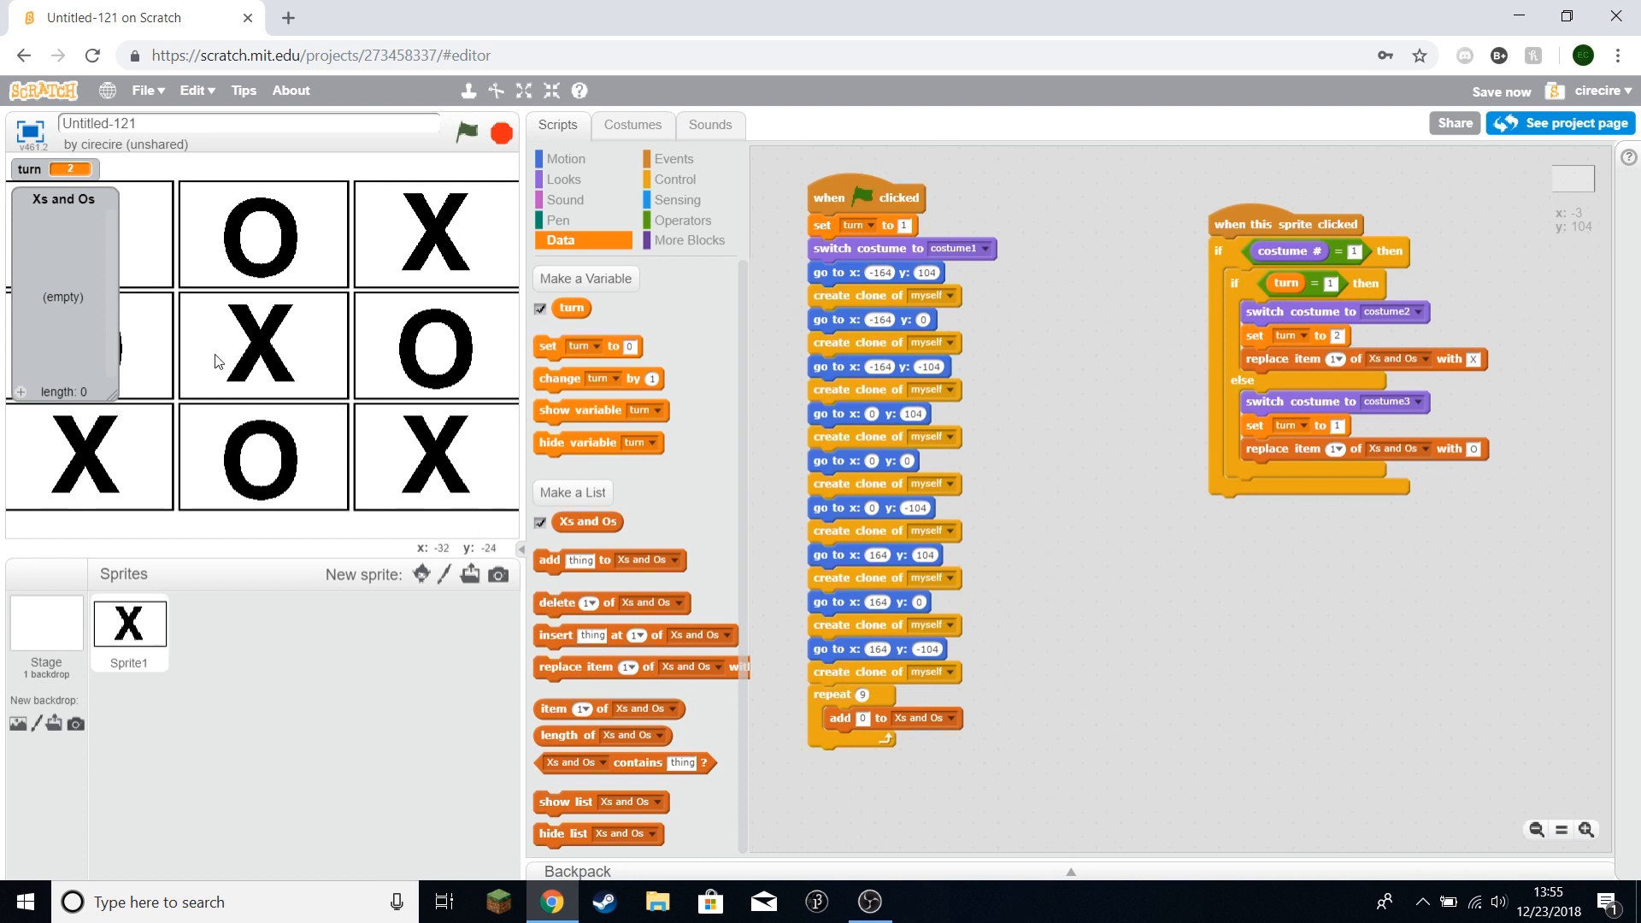
mouse_move(168, 175)
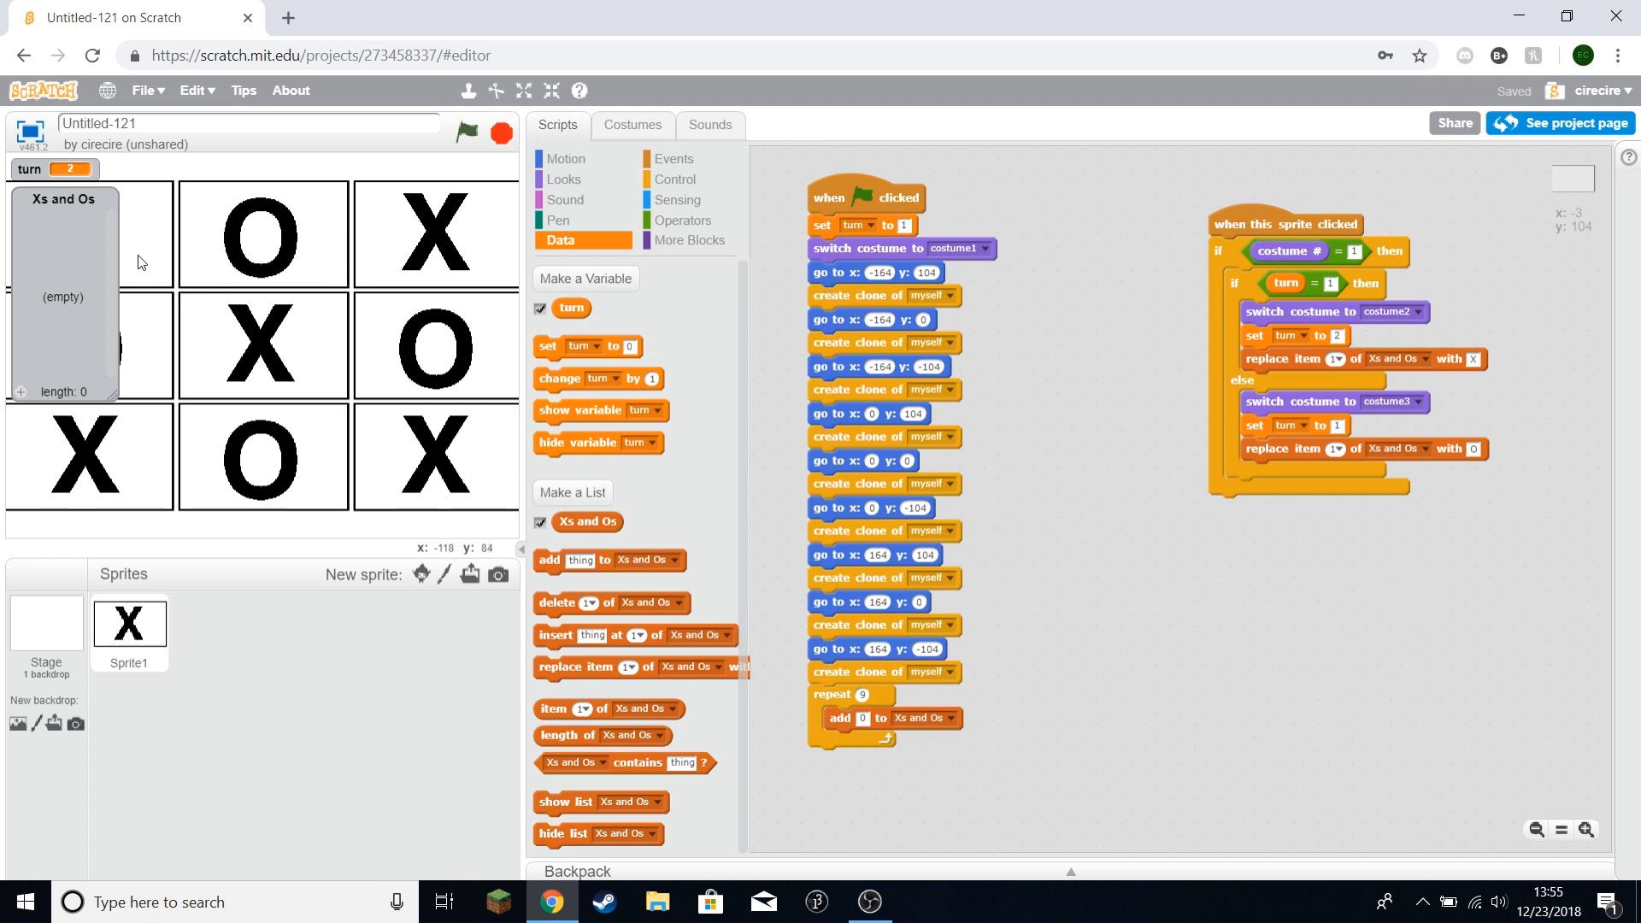
mouse_move(127, 471)
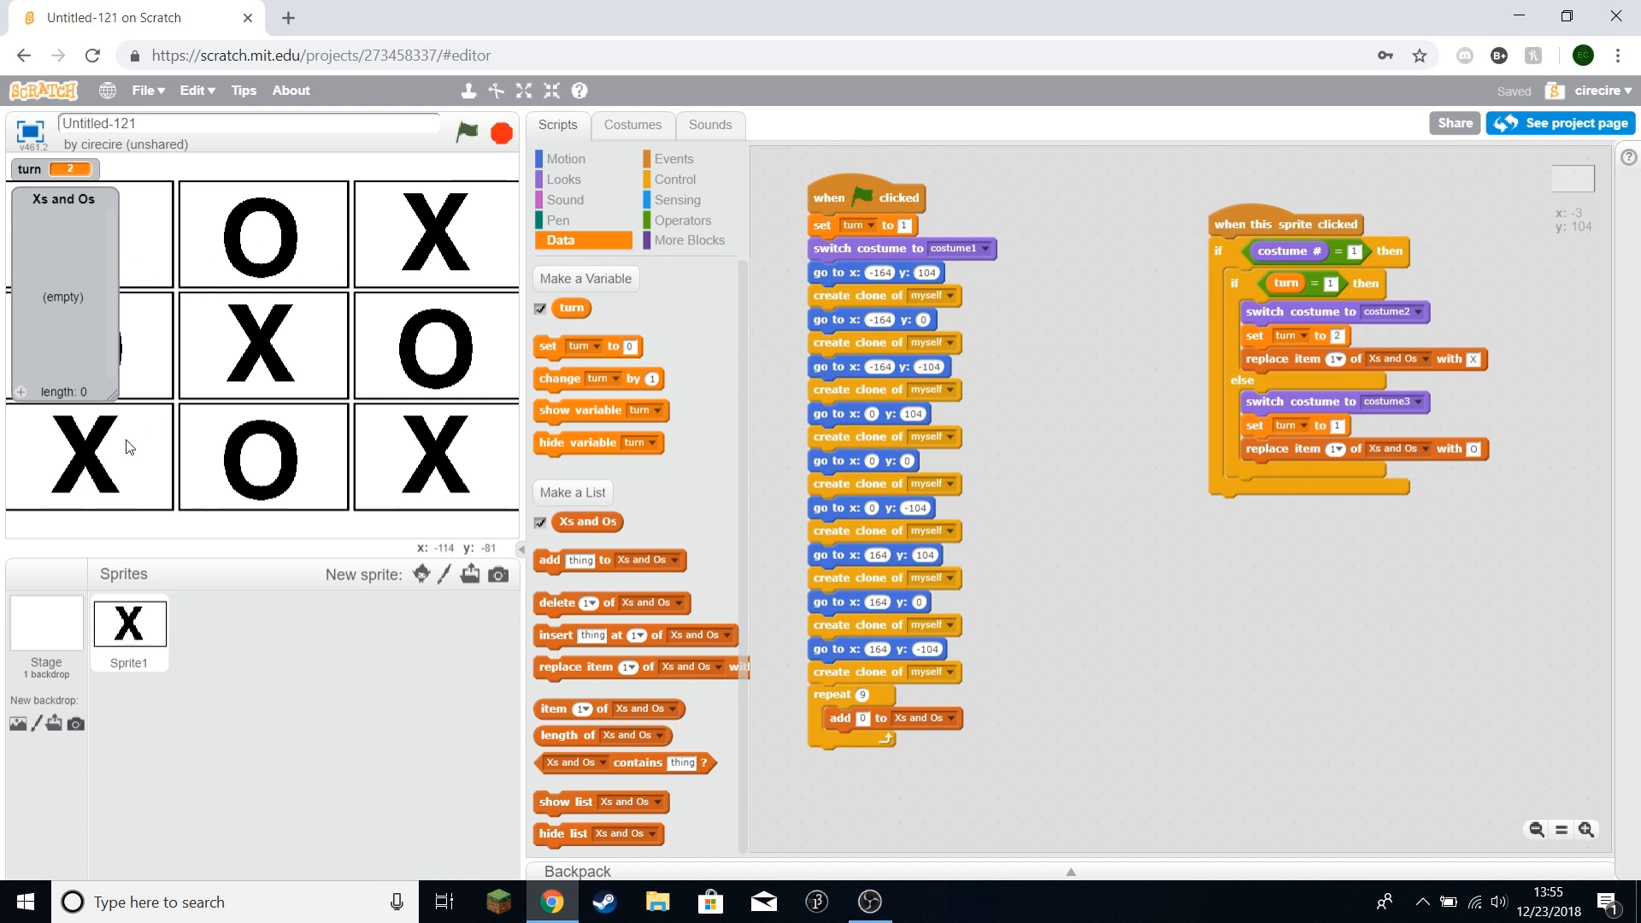
mouse_move(354, 511)
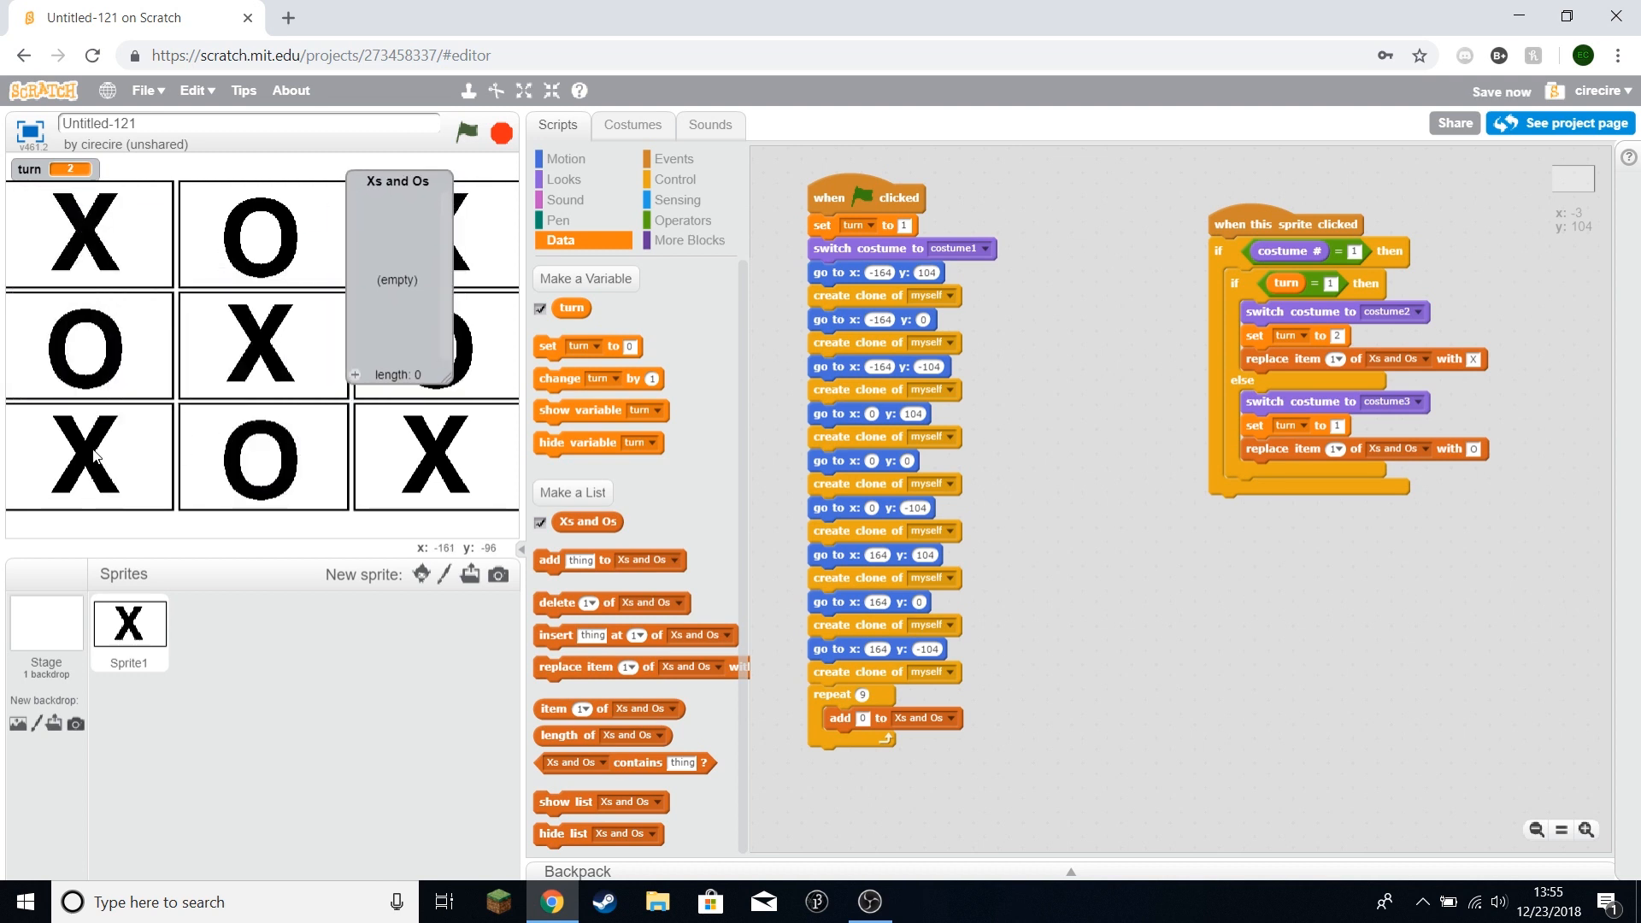
mouse_move(191, 387)
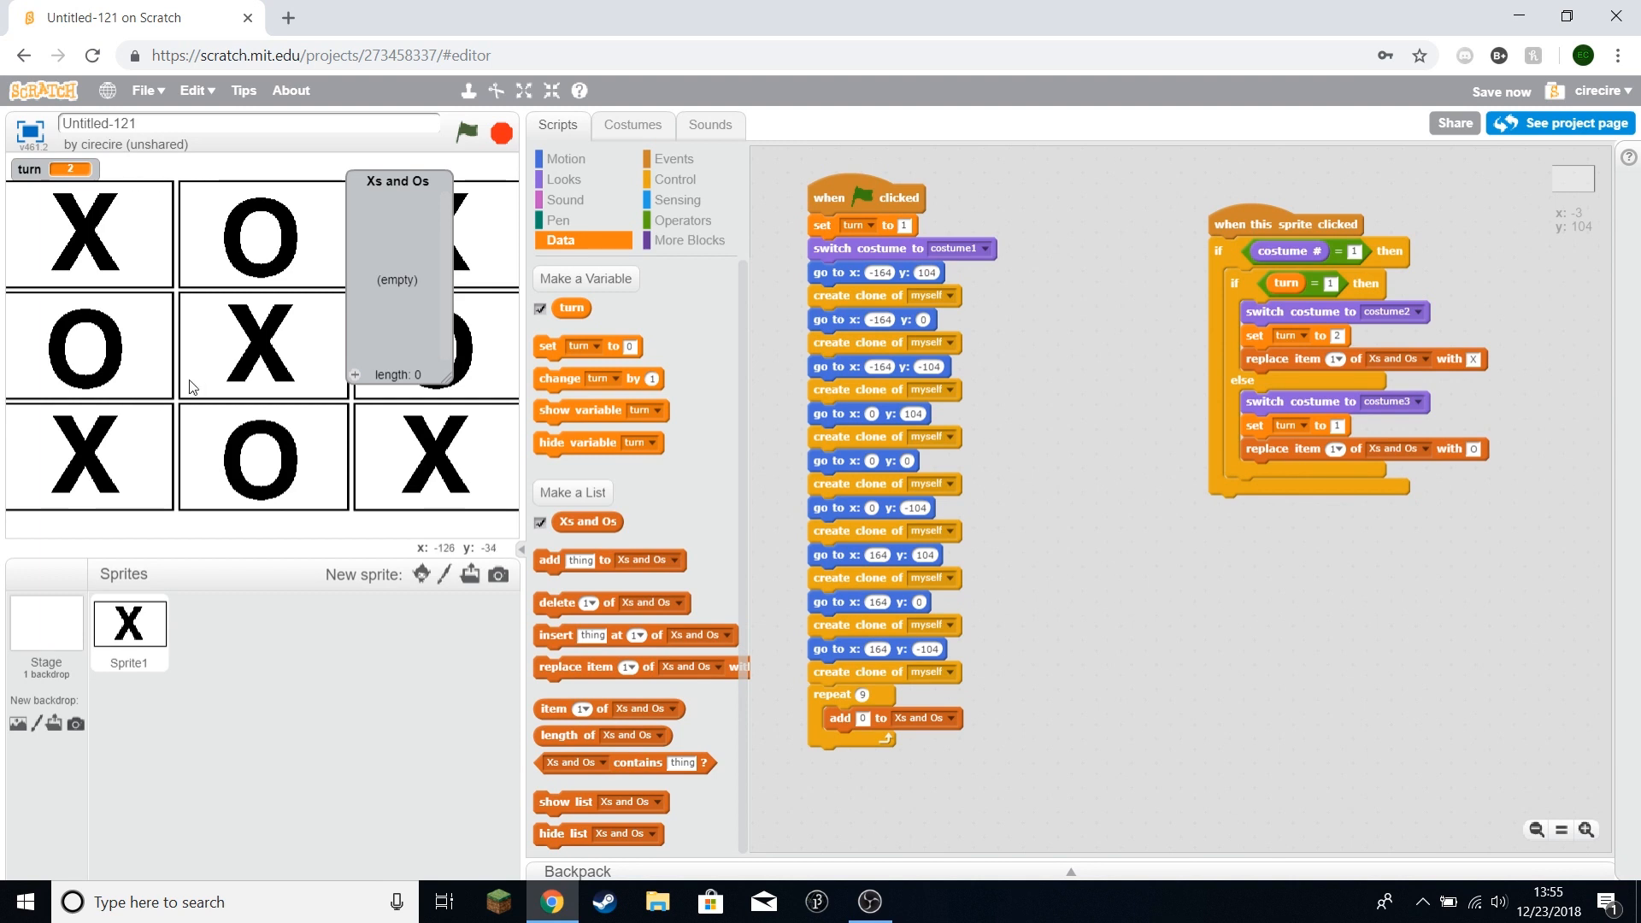
mouse_move(432, 306)
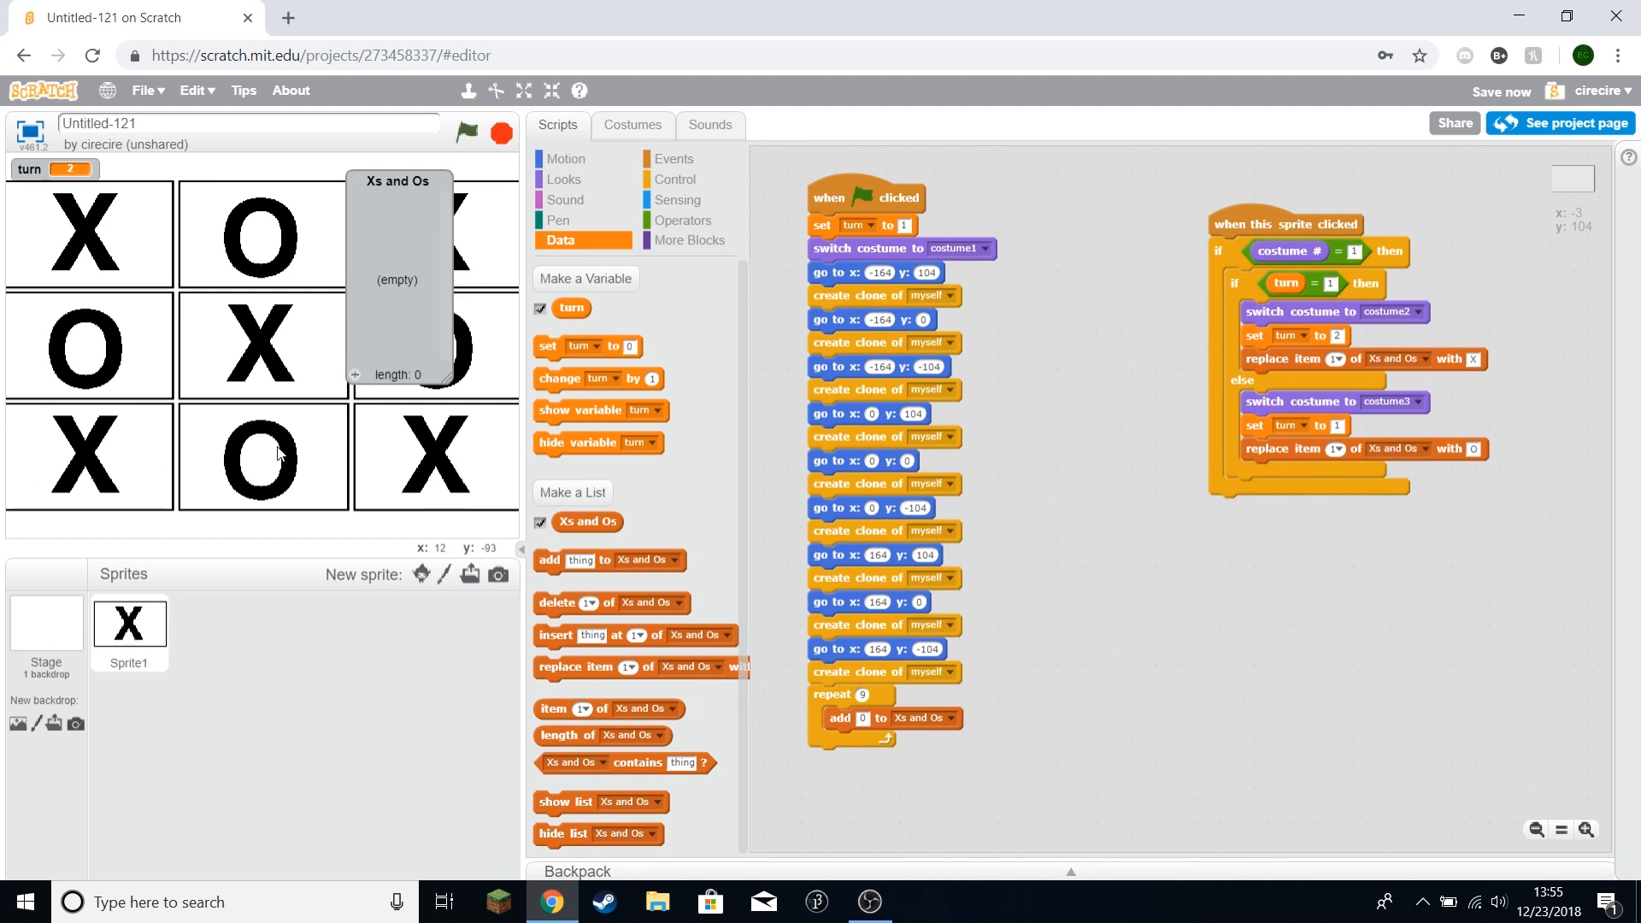
Step: Assemble 'round (mouse x / 164)' from Operators and Sensing blocks
click(676, 180)
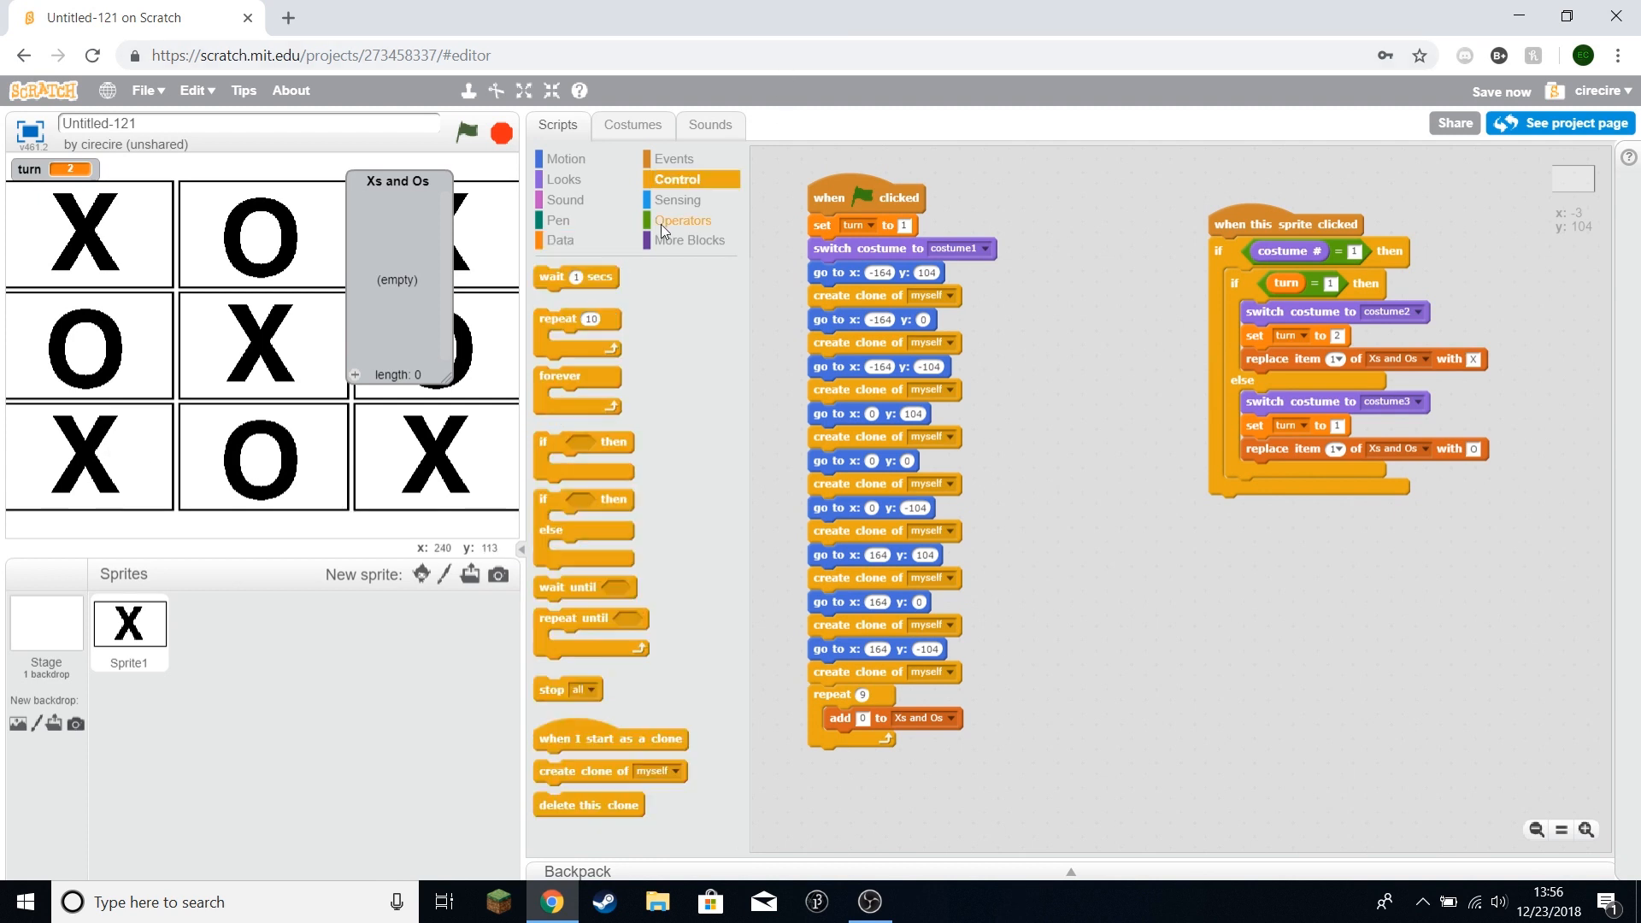
click(682, 220)
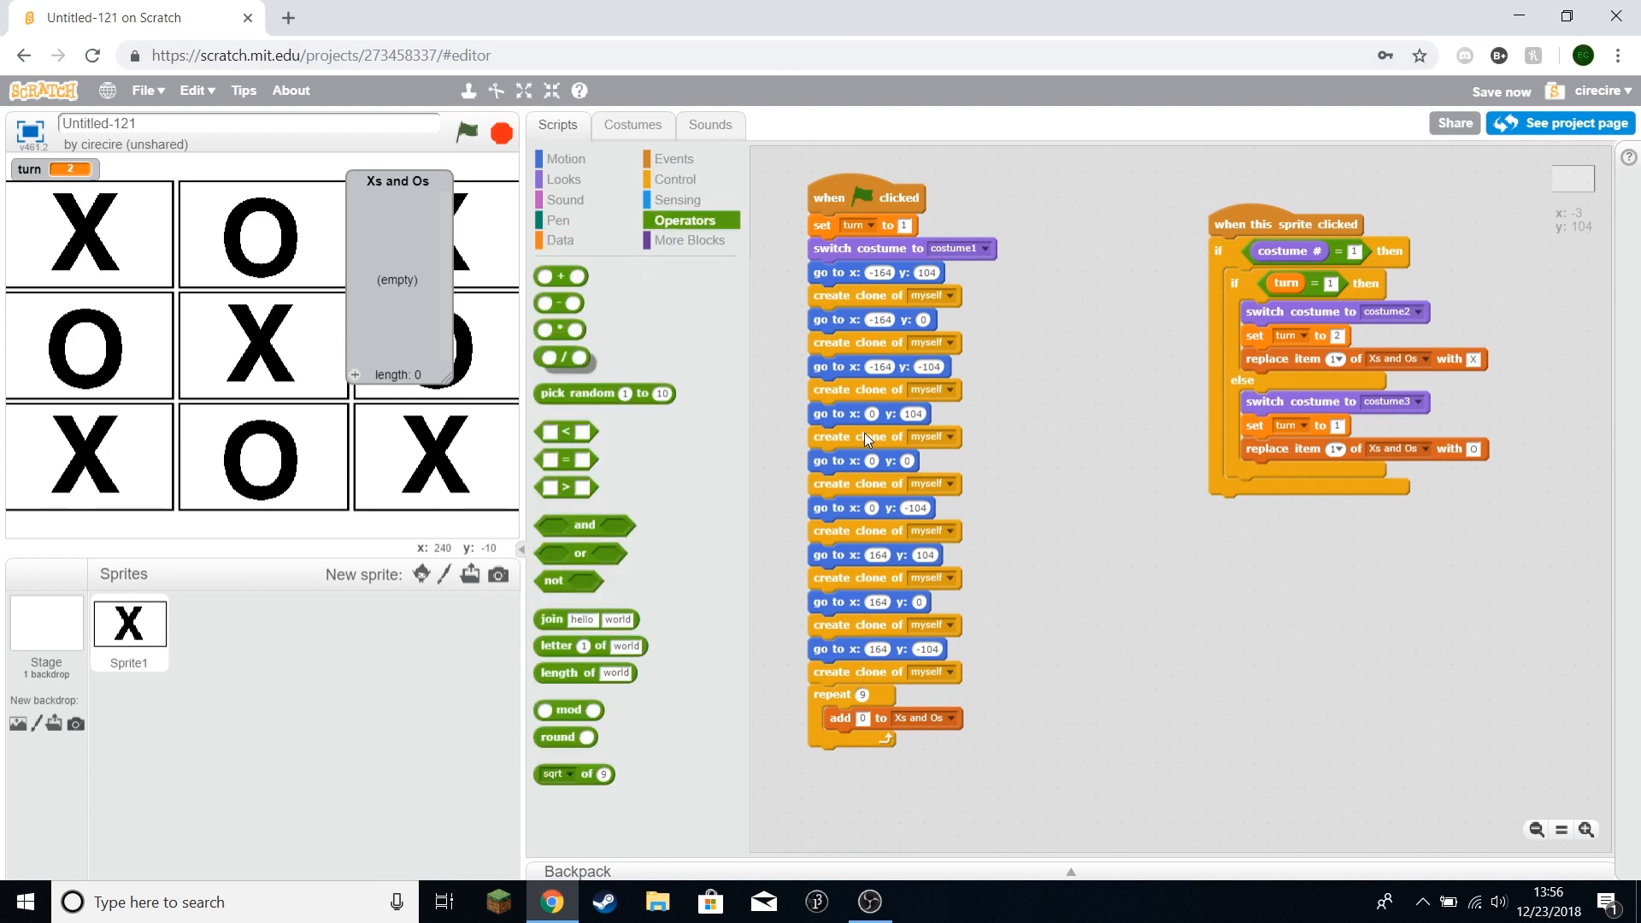
click(567, 158)
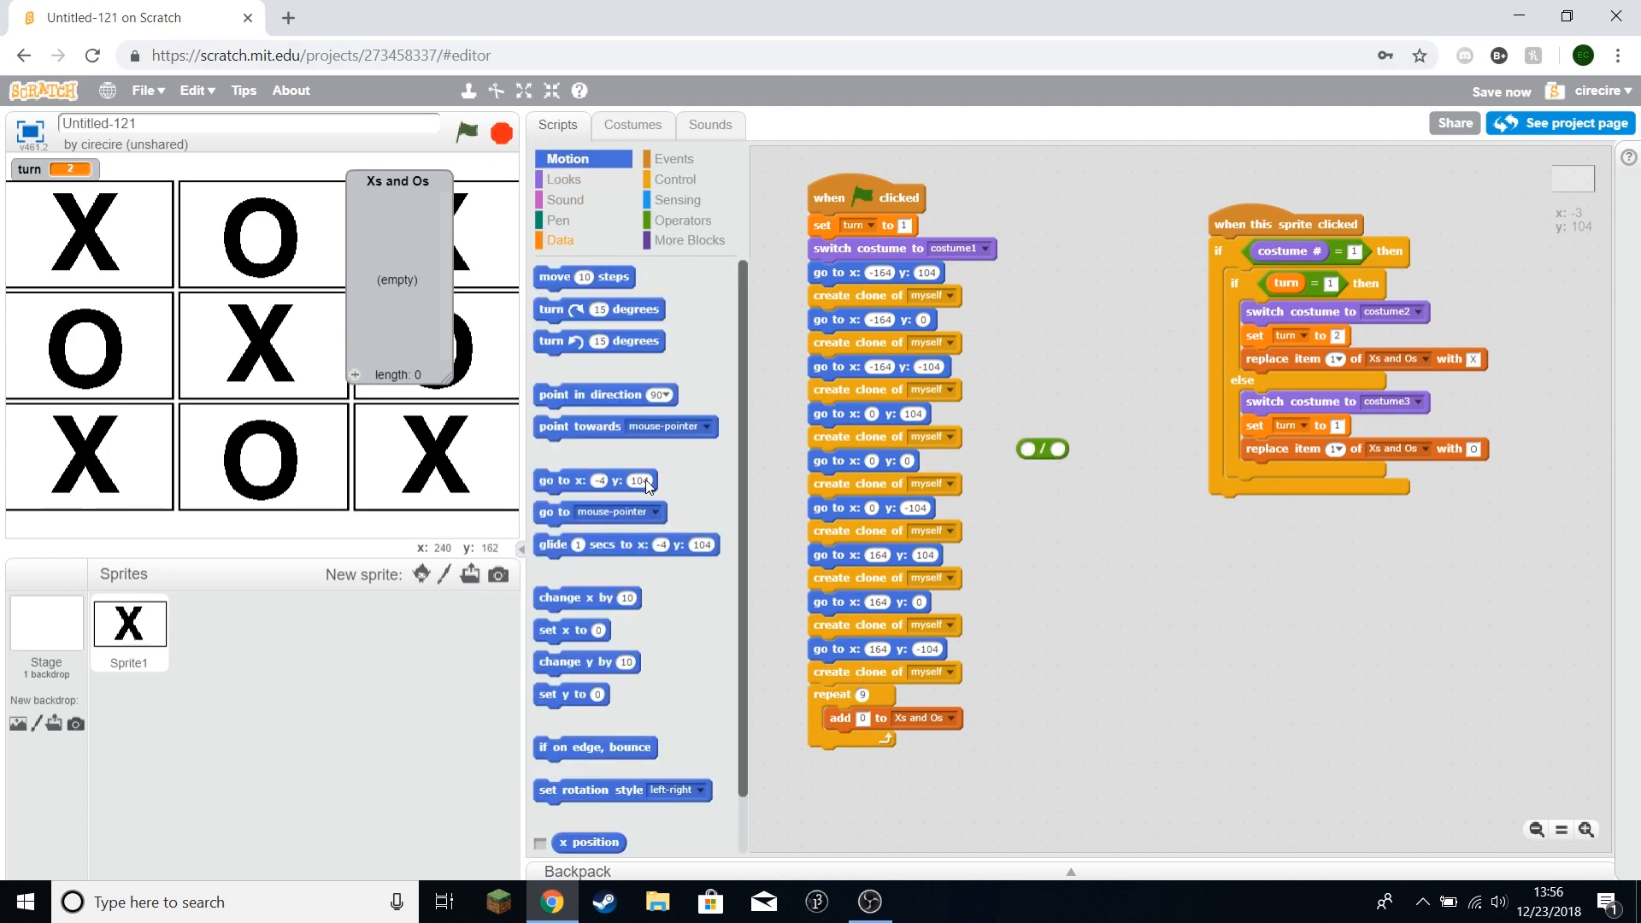
click(679, 199)
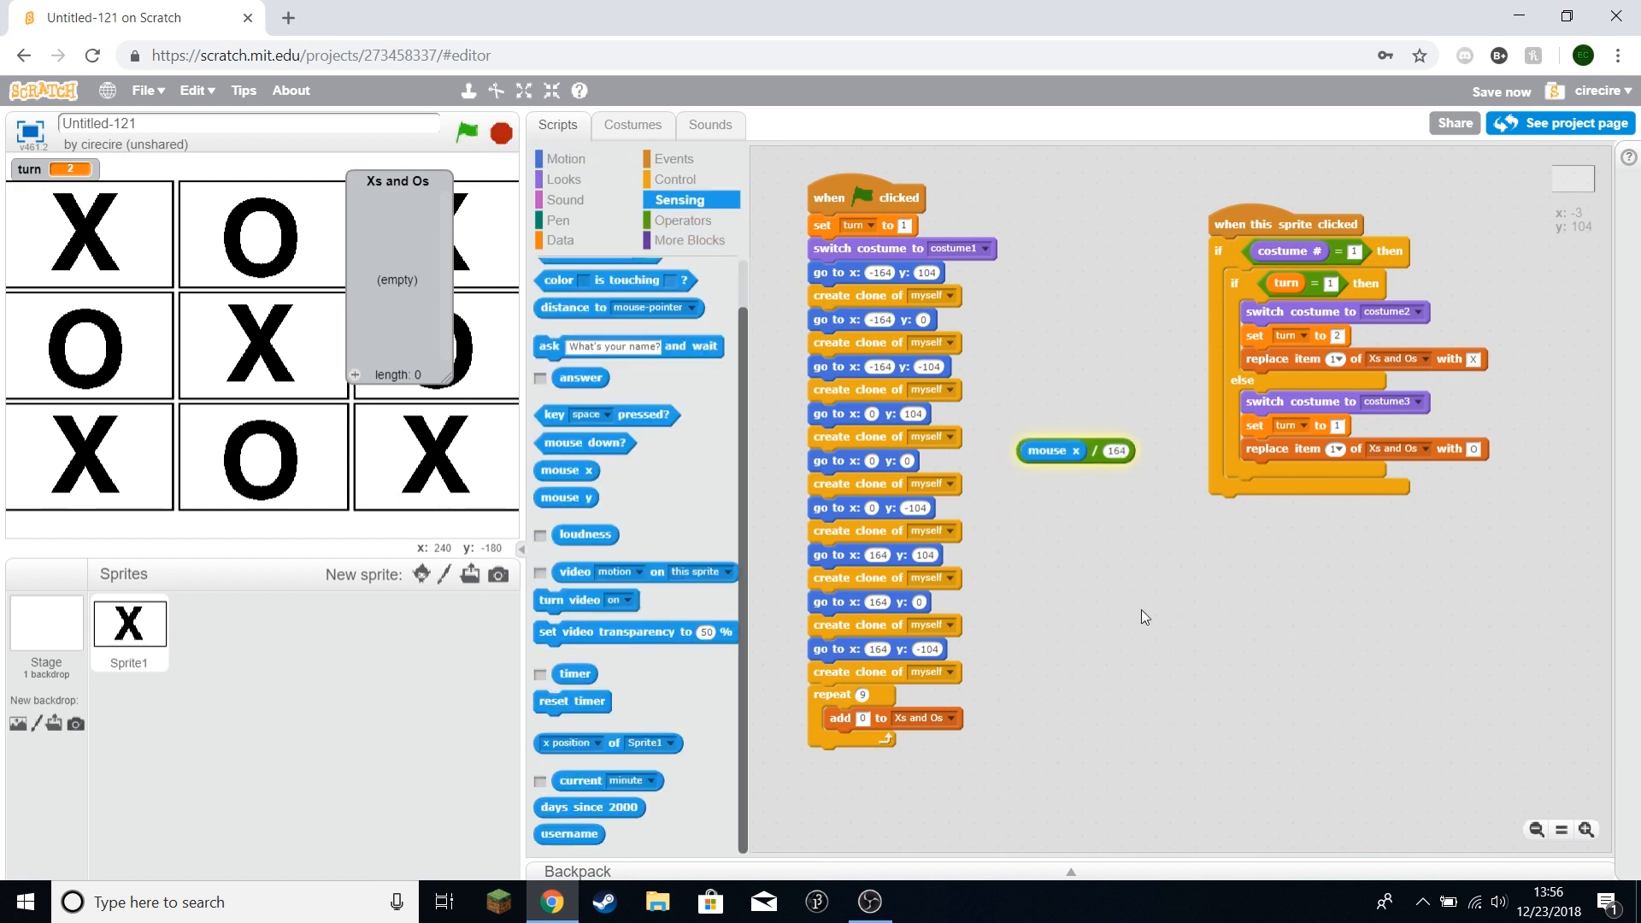
mouse_move(113, 458)
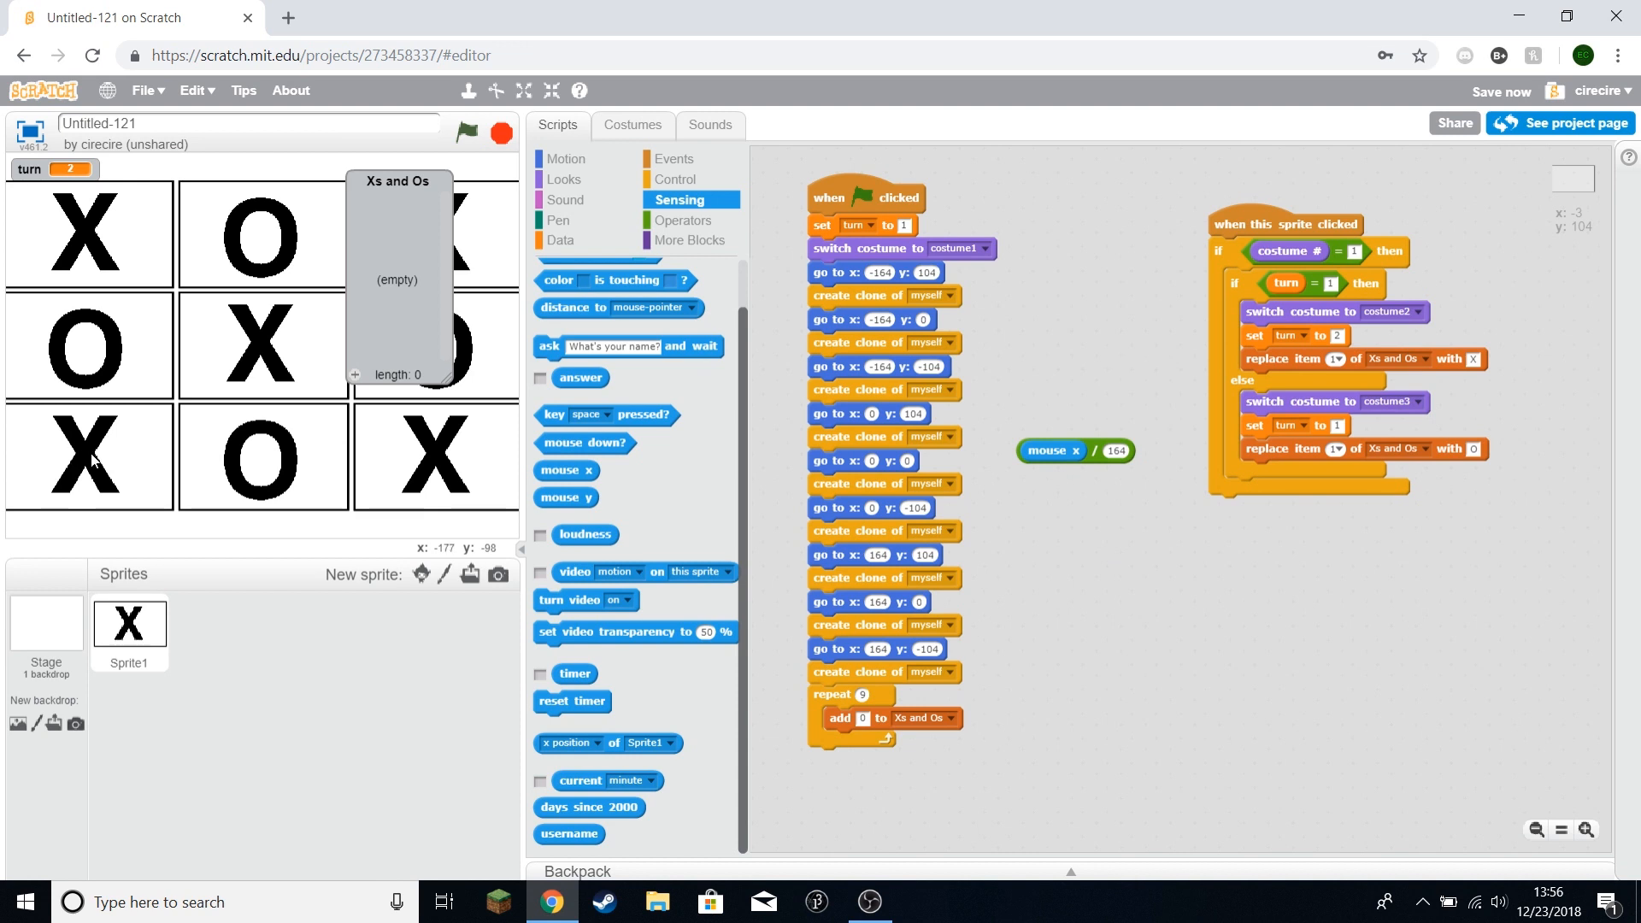
mouse_move(603, 185)
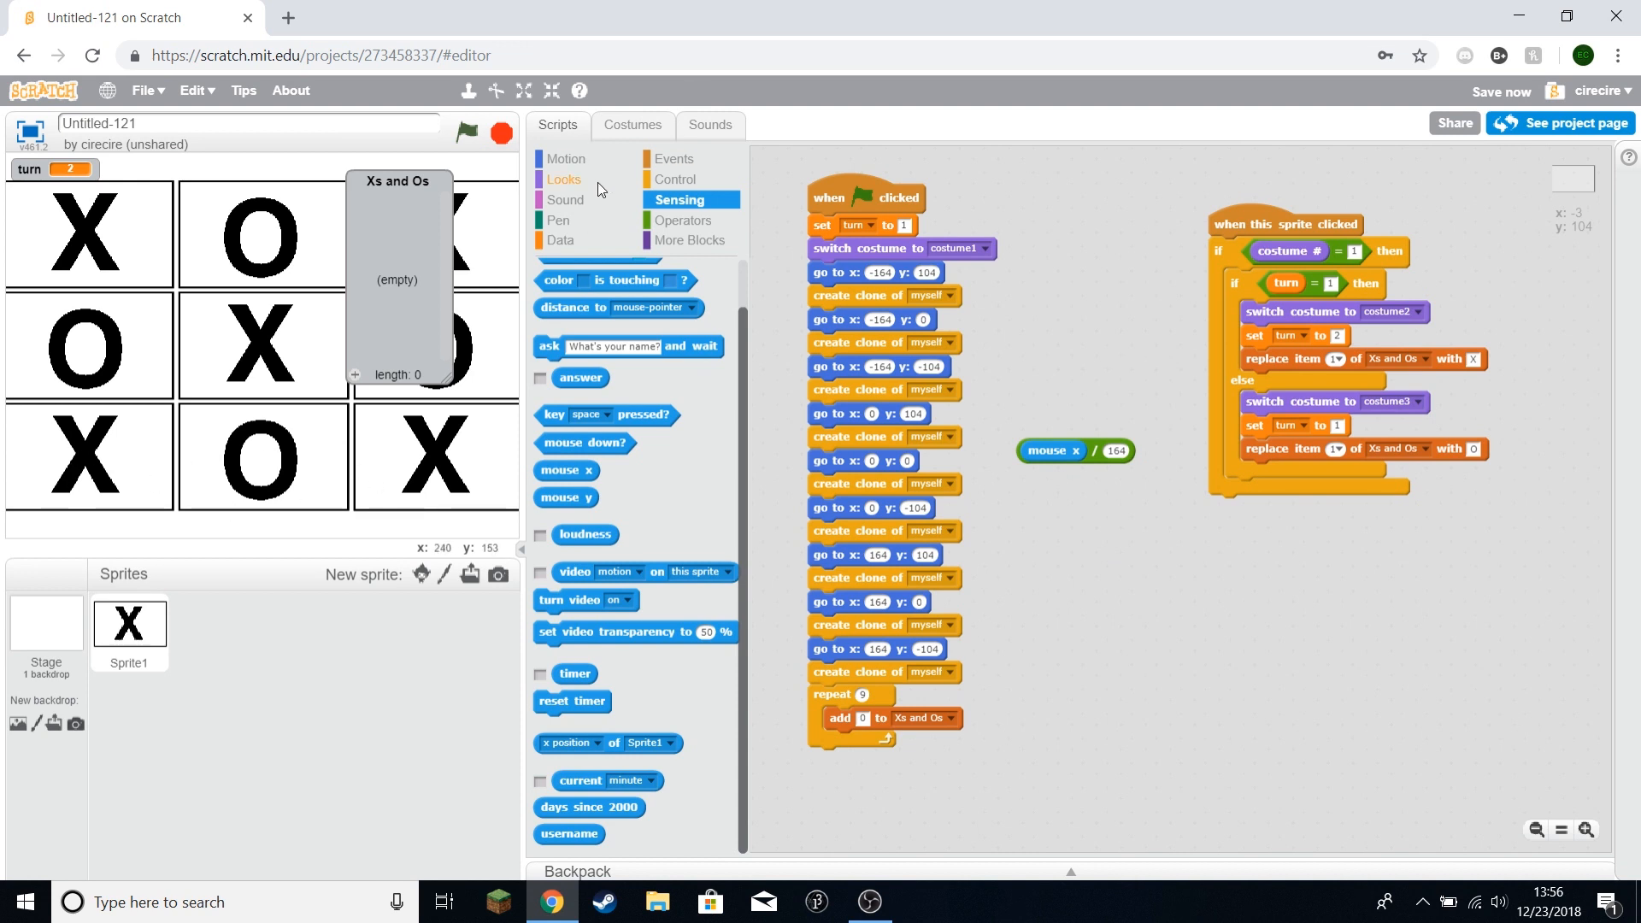
mouse_move(603, 192)
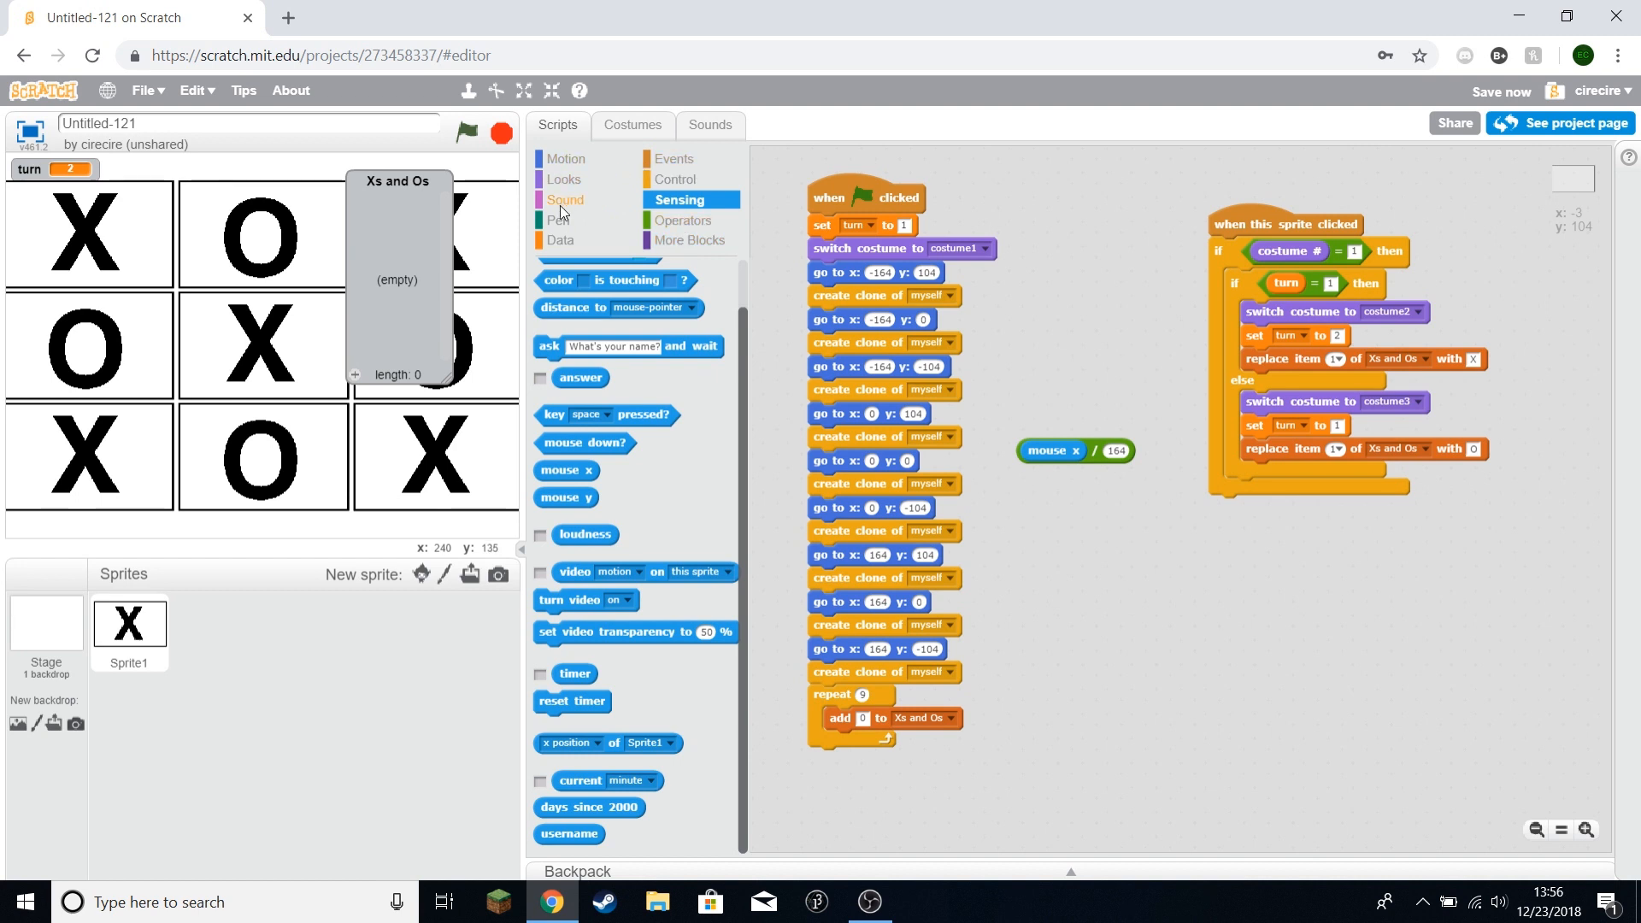
Step: Duplicate the reporter and swap in mouse y to make 'round (mouse y / 104)'
click(684, 219)
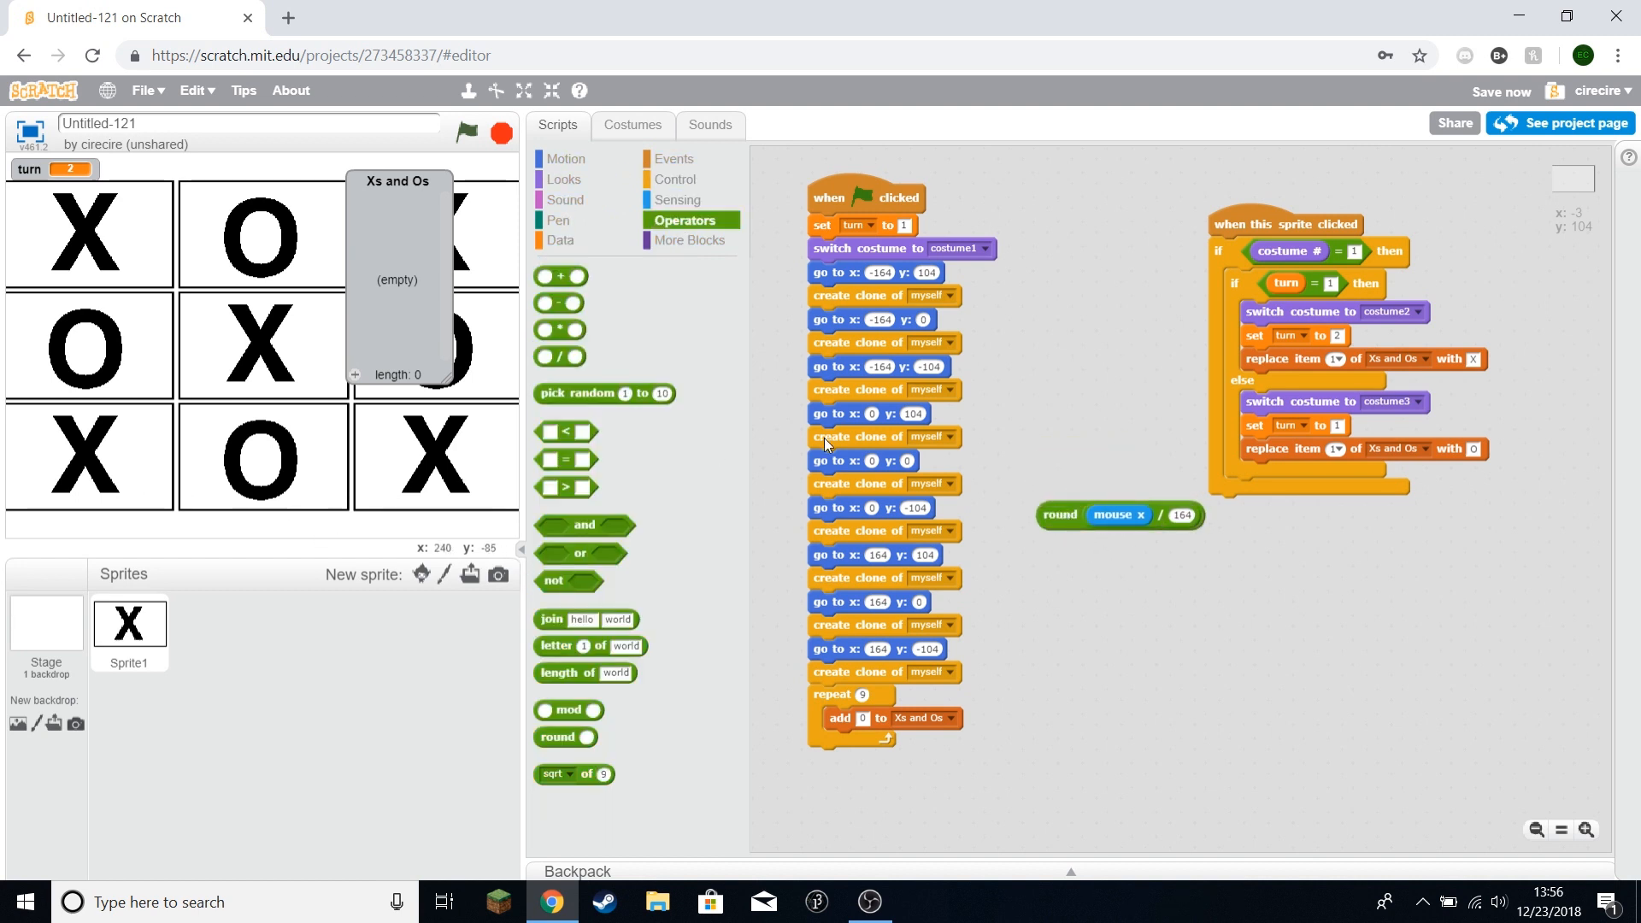
right_click(1059, 515)
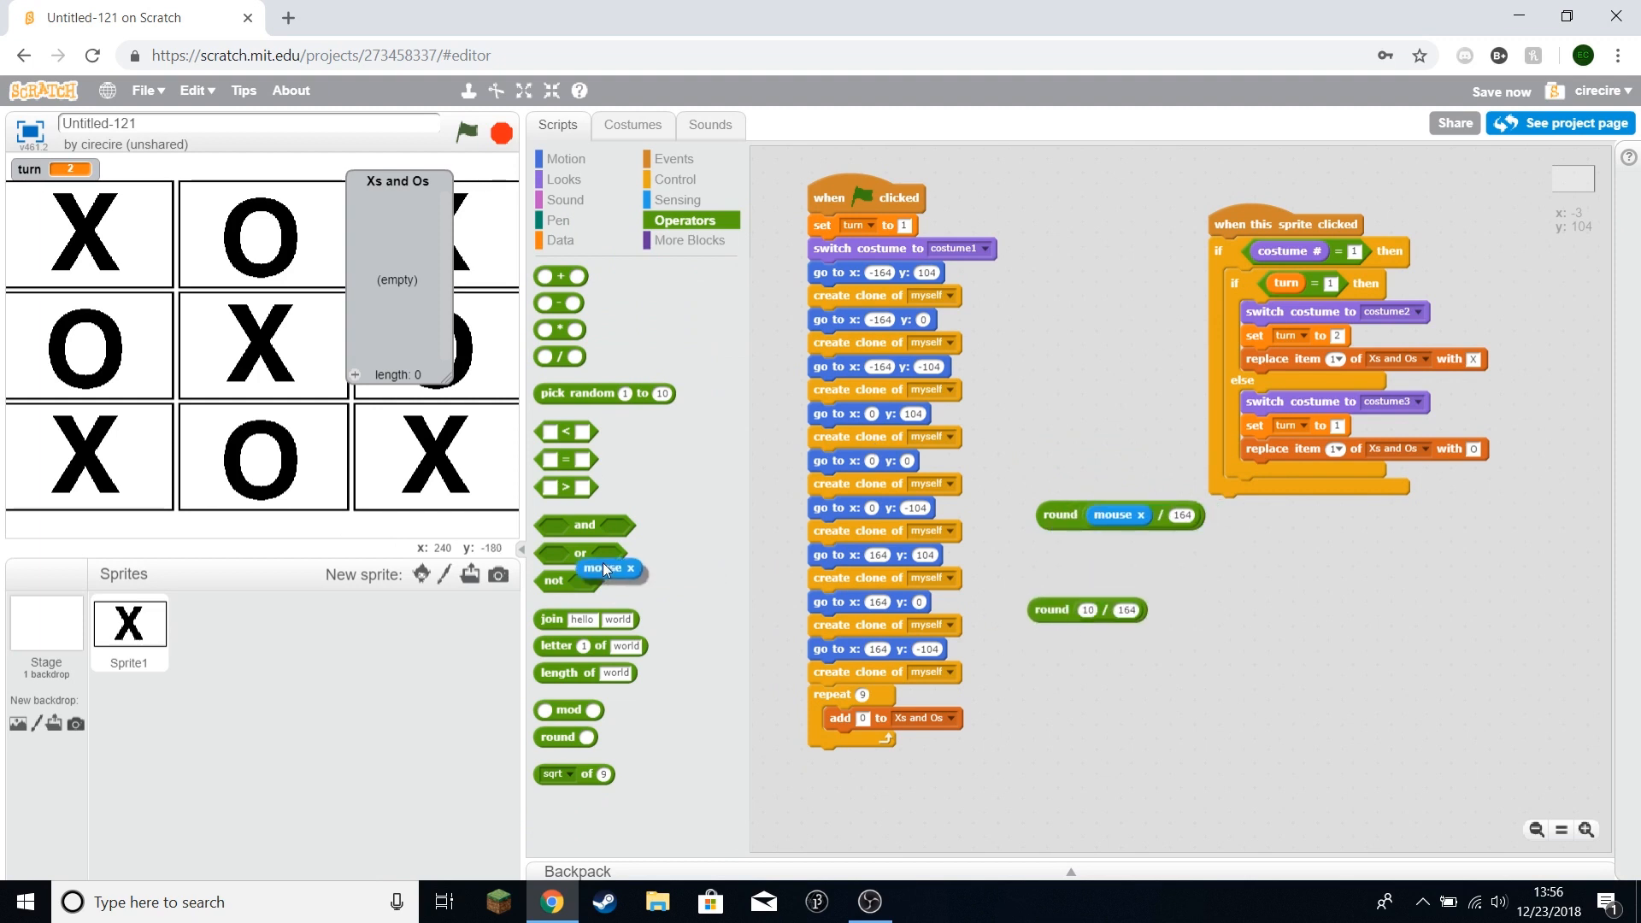
click(679, 199)
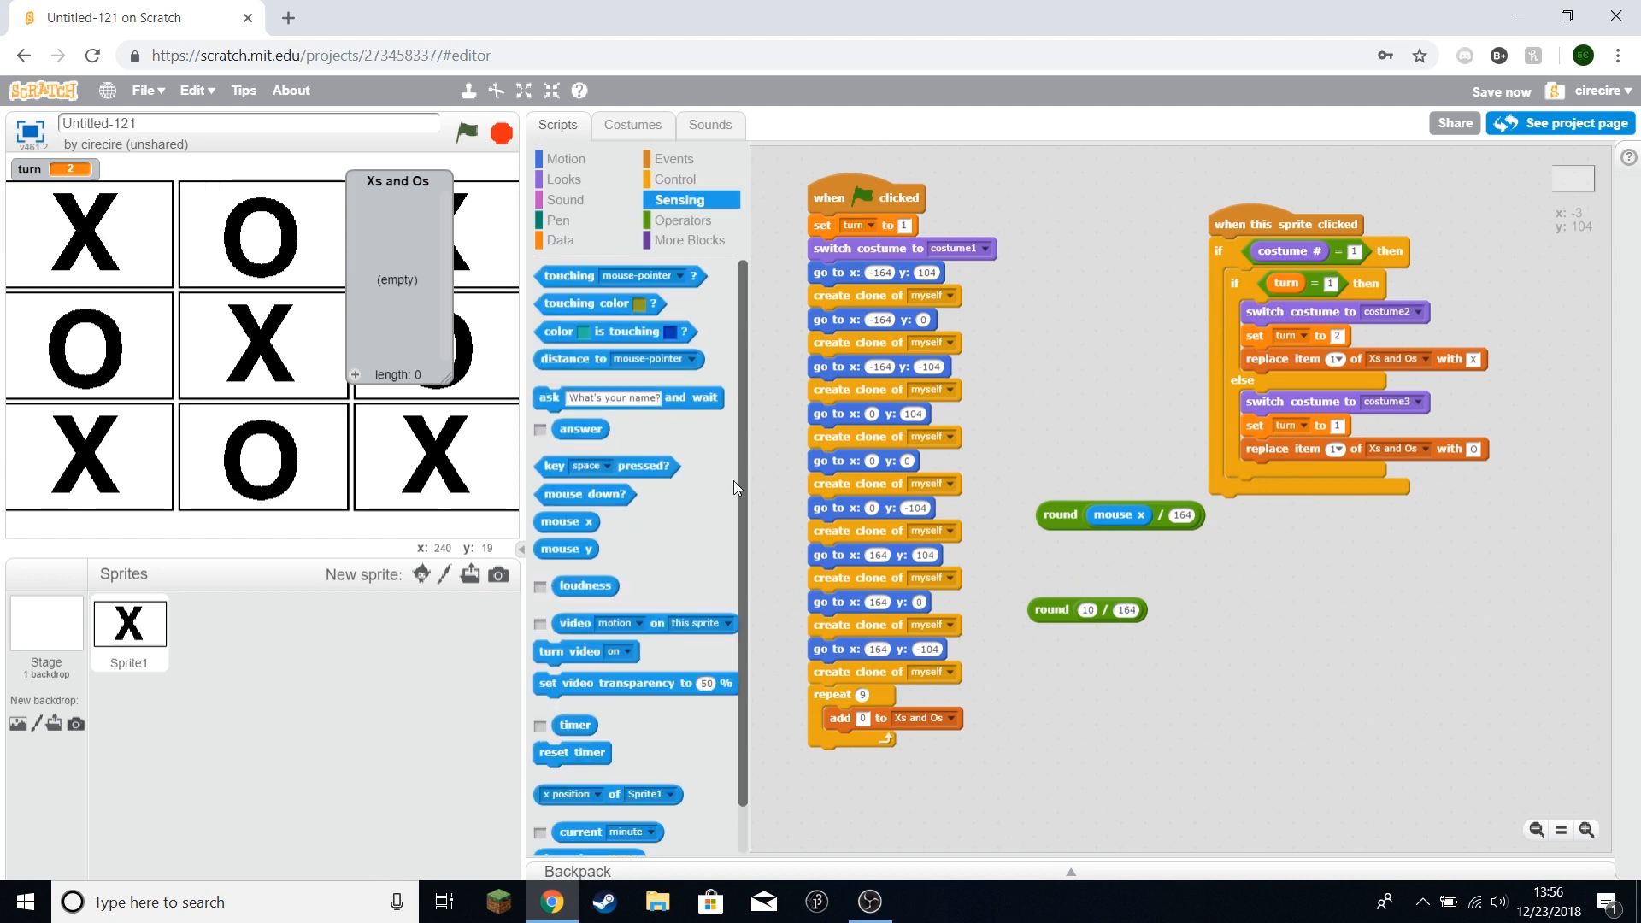
drag(566, 549, 1120, 623)
text(104)
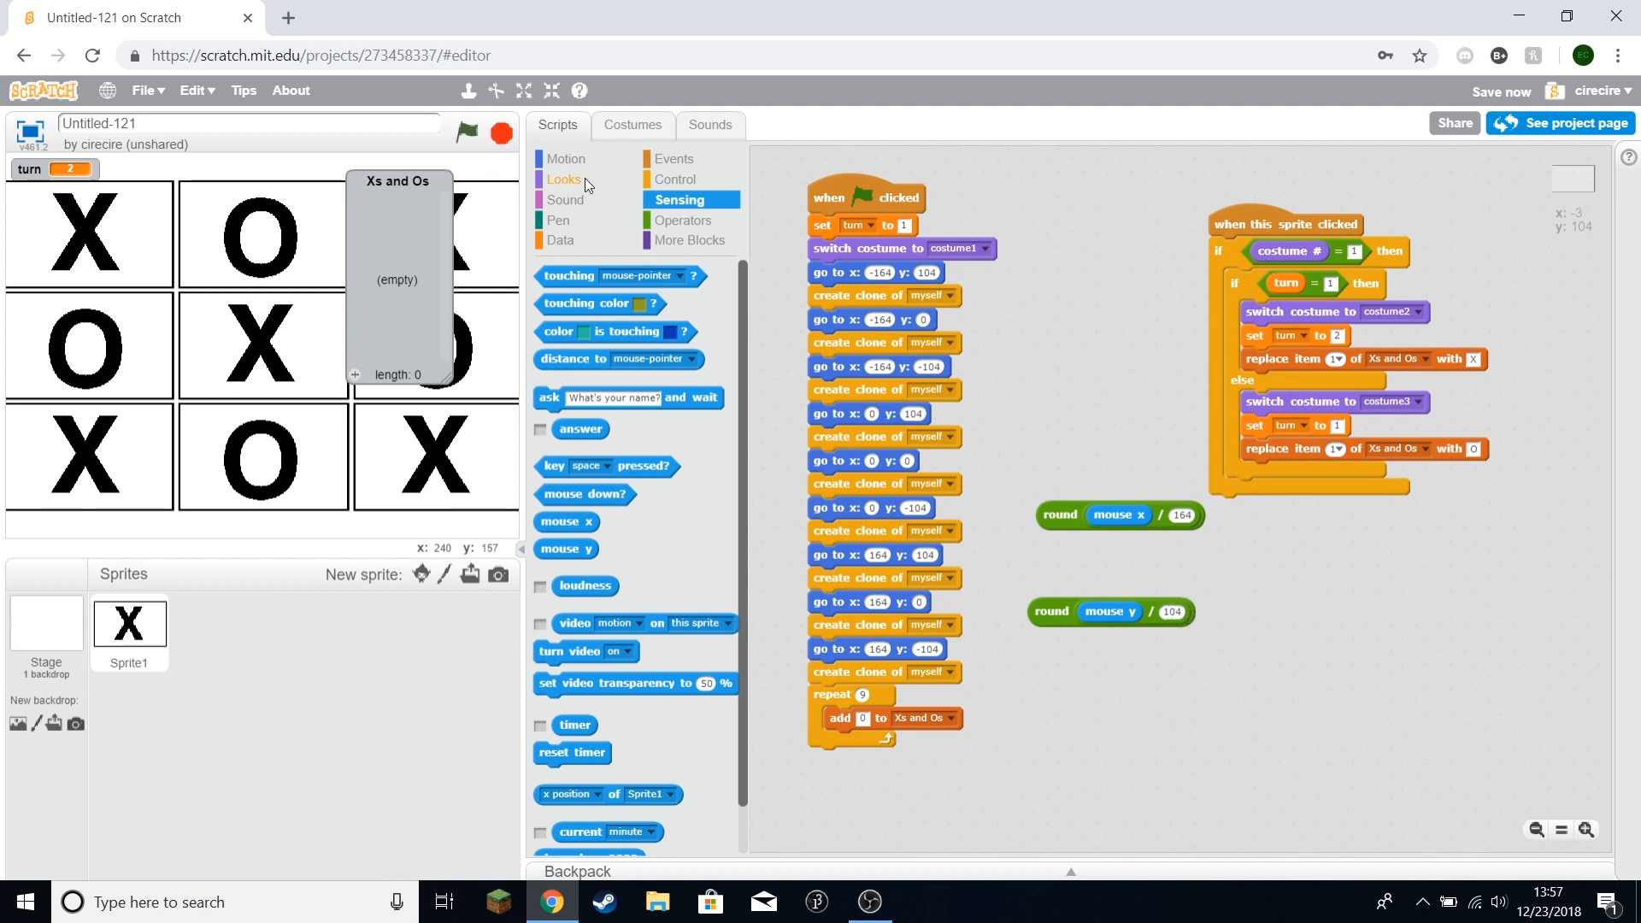
Step: Build the cell formula mouse y term × 3 plus x term, plus 2, in both replace-item slots
click(685, 219)
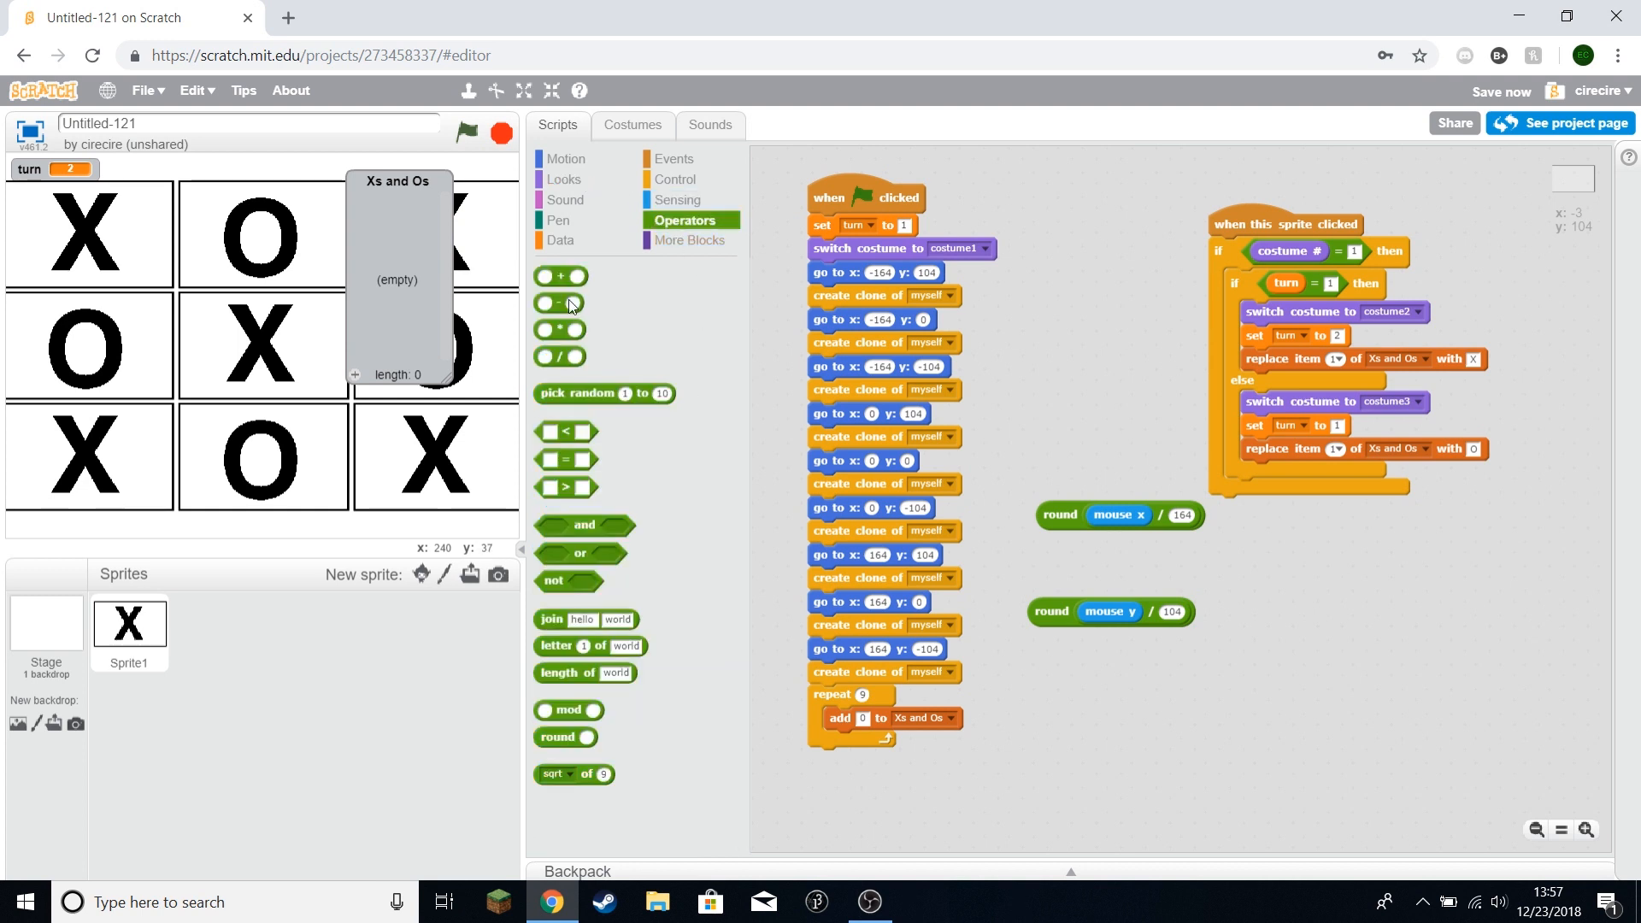
drag(560, 303, 1178, 568)
text(3)
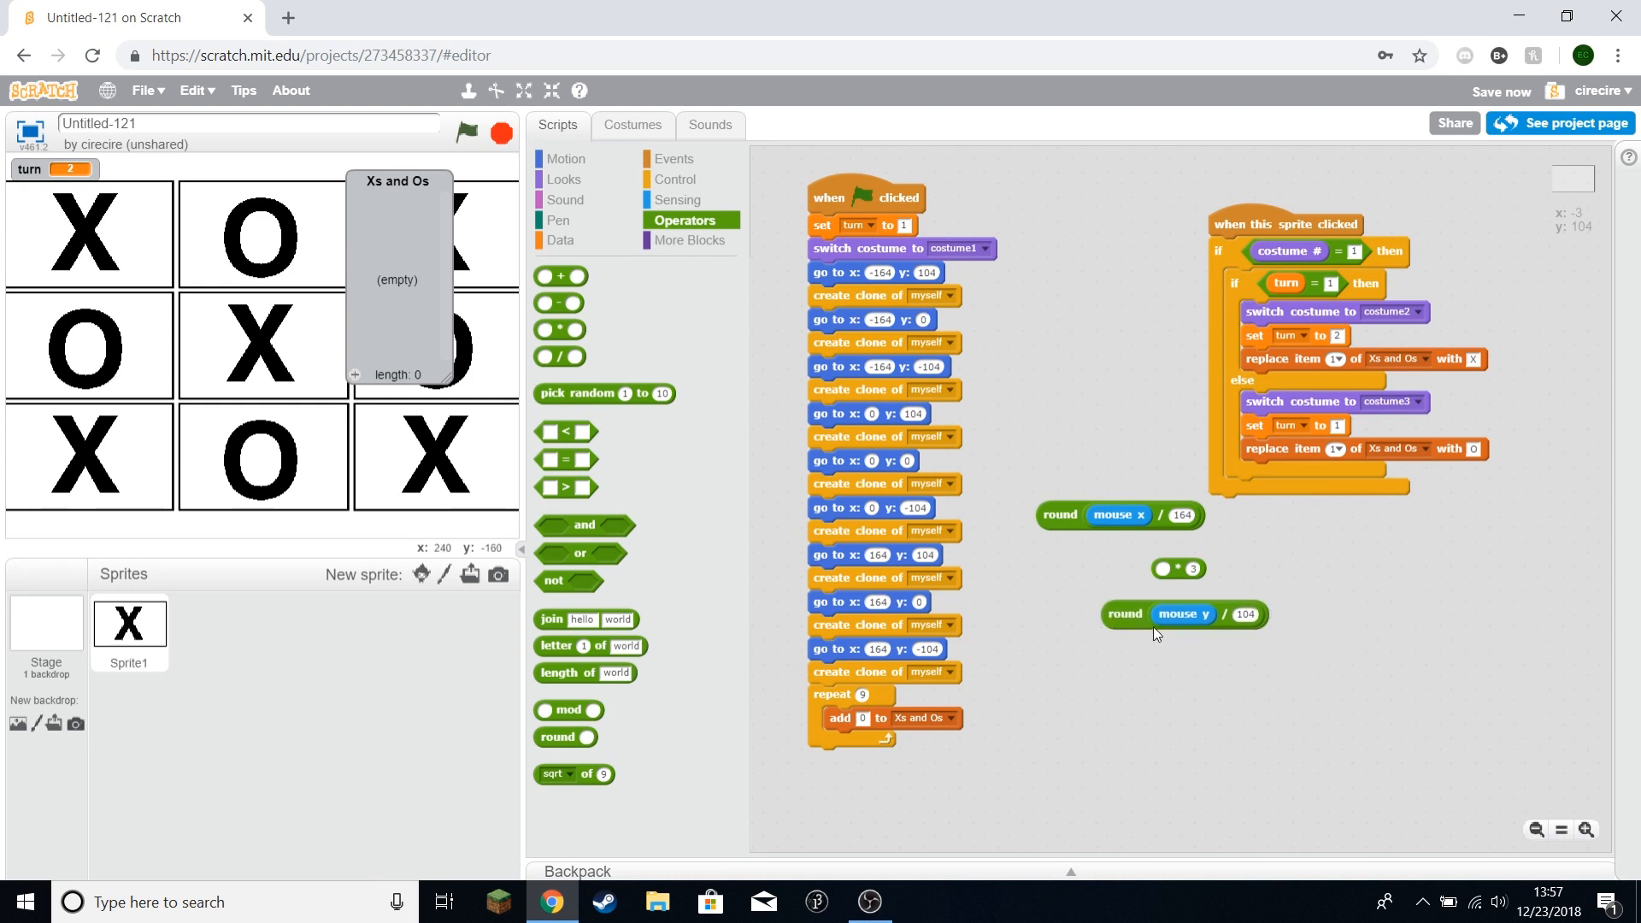
mouse_move(1190, 672)
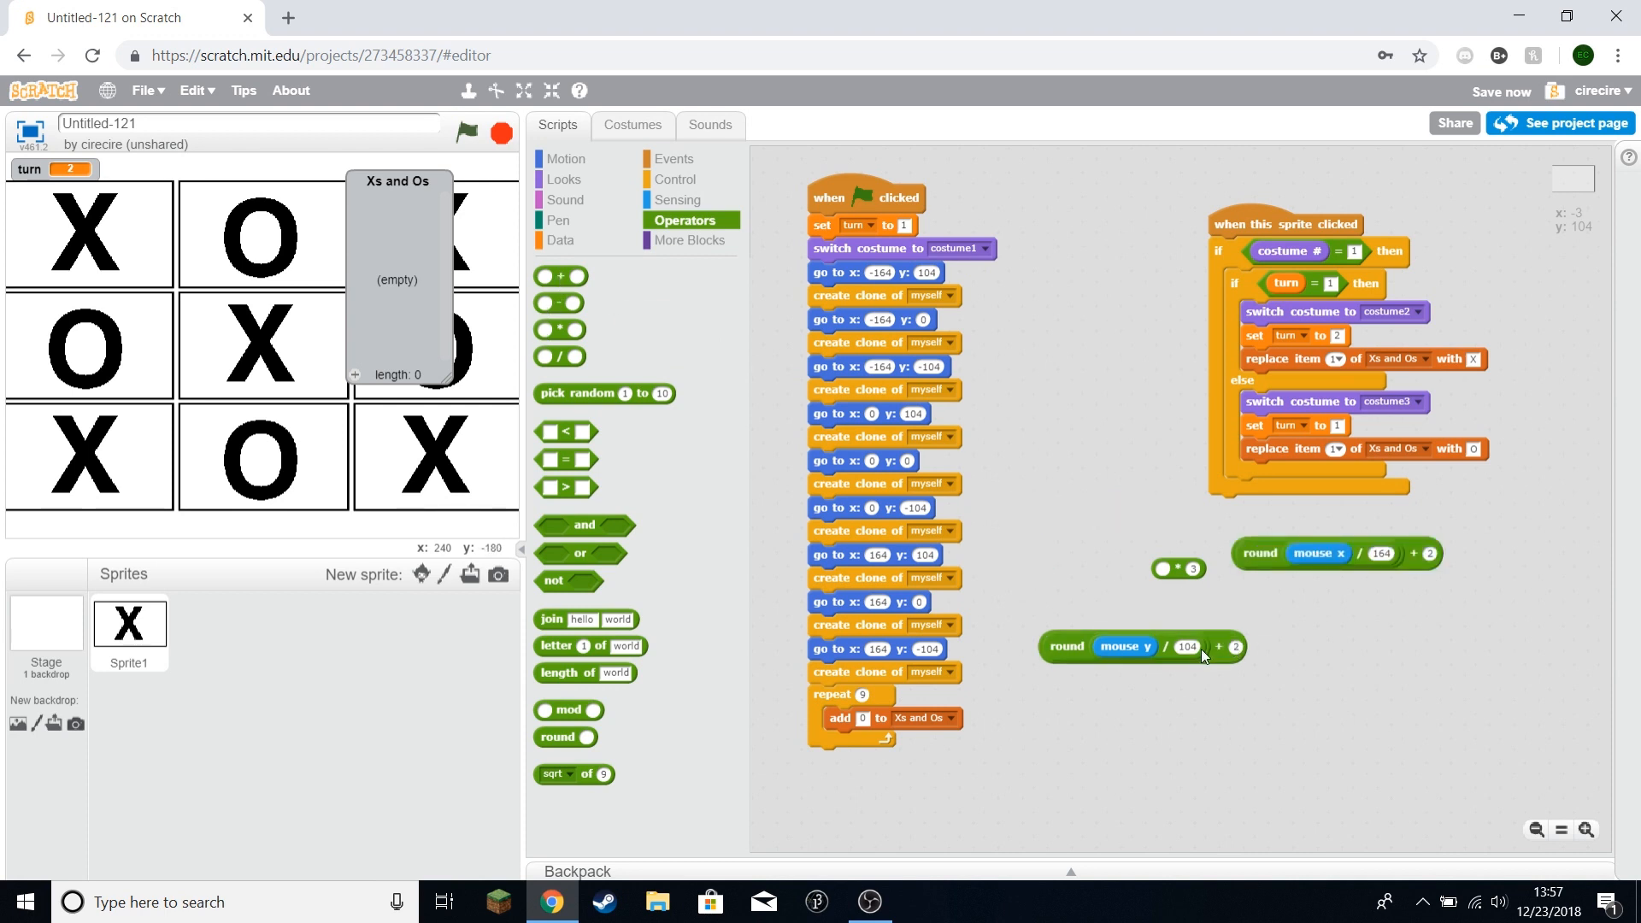
drag(1066, 647, 1188, 588)
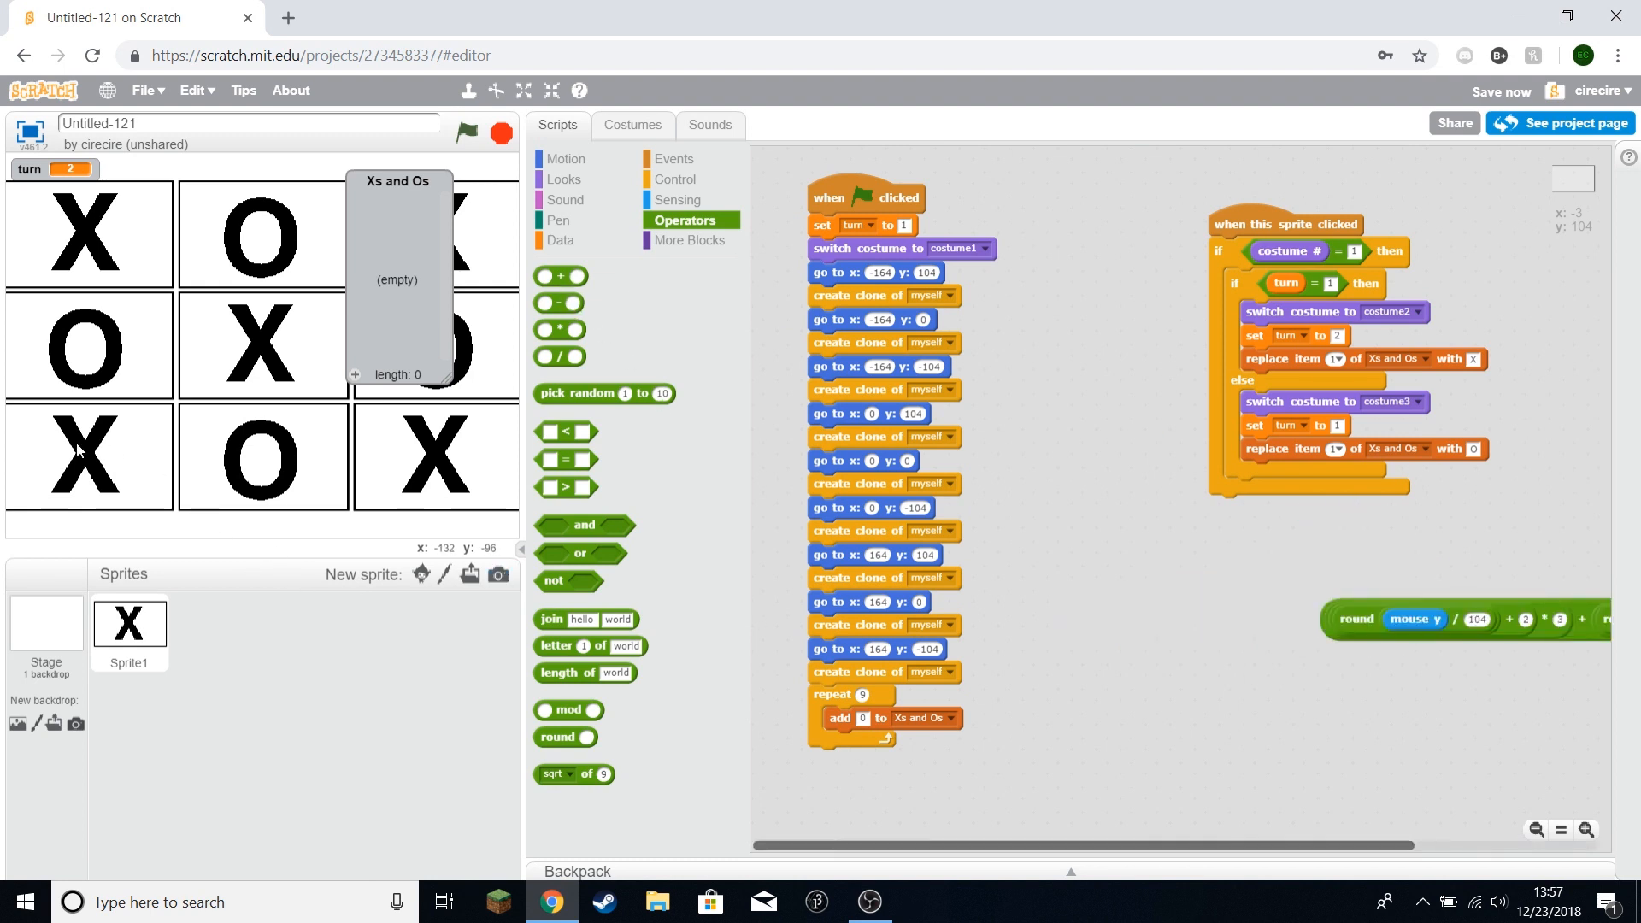
mouse_move(72, 366)
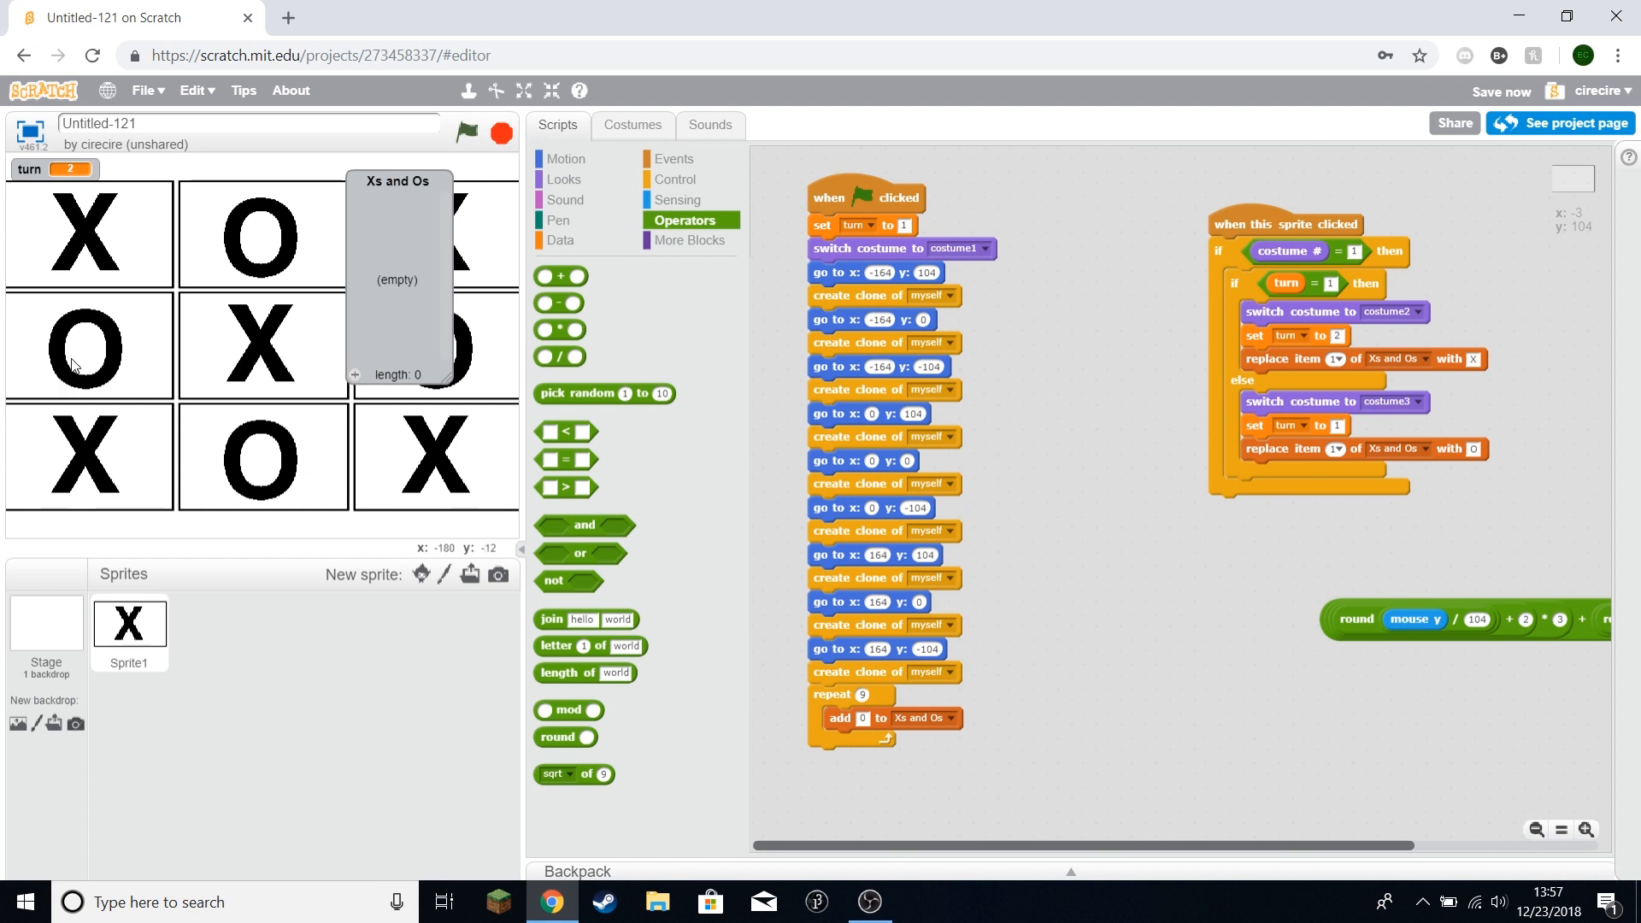
mouse_move(111, 513)
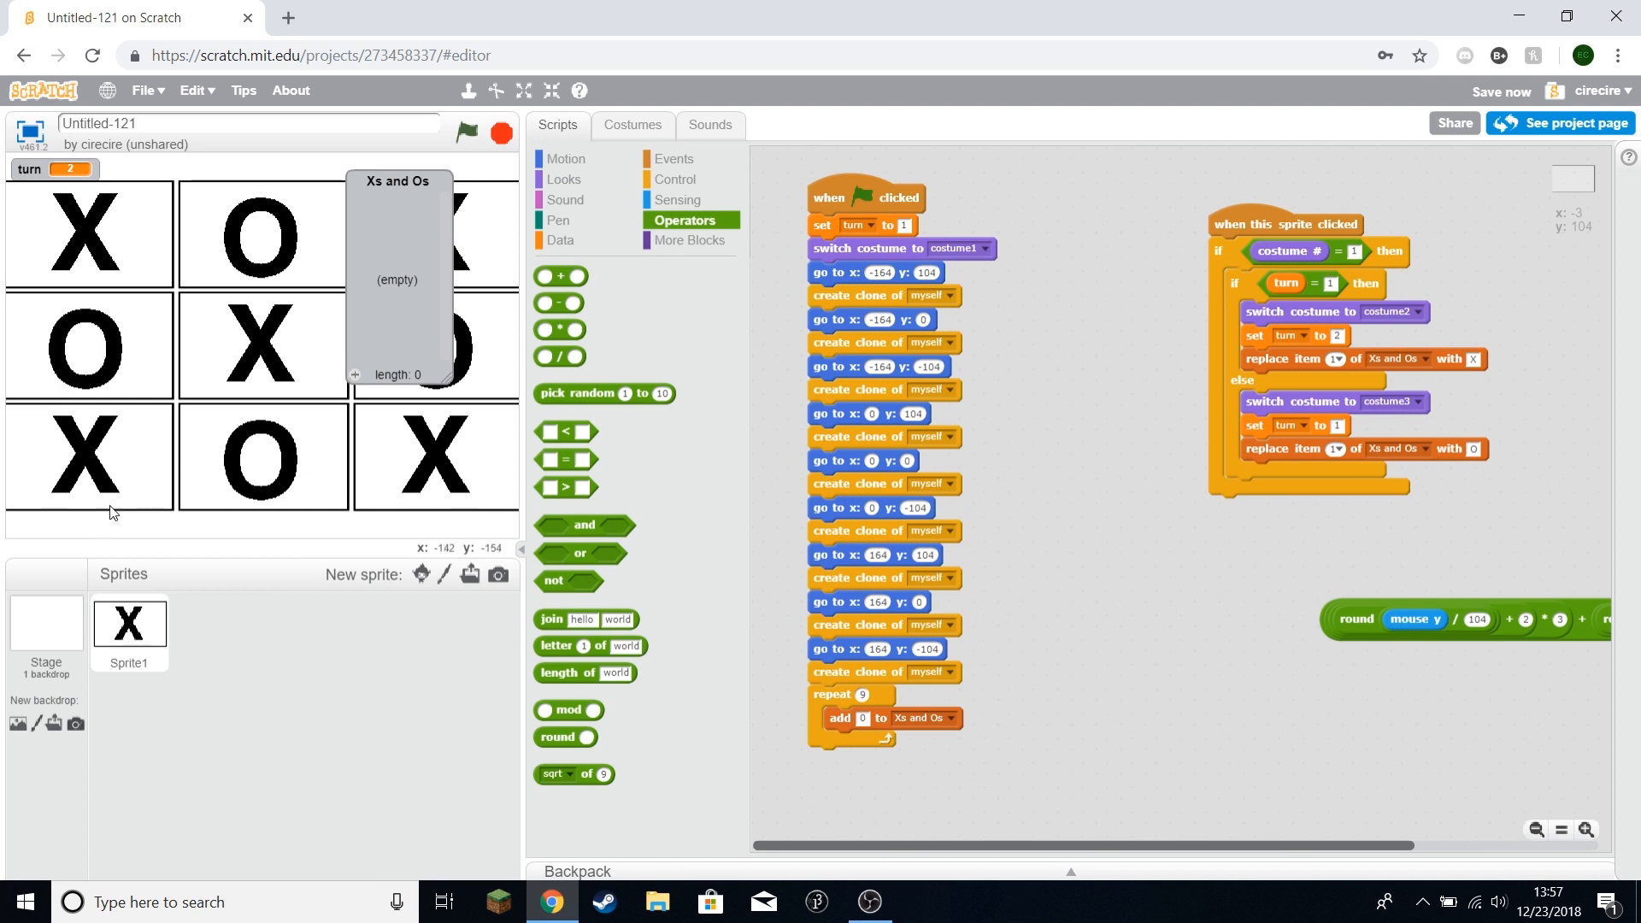
mouse_move(113, 352)
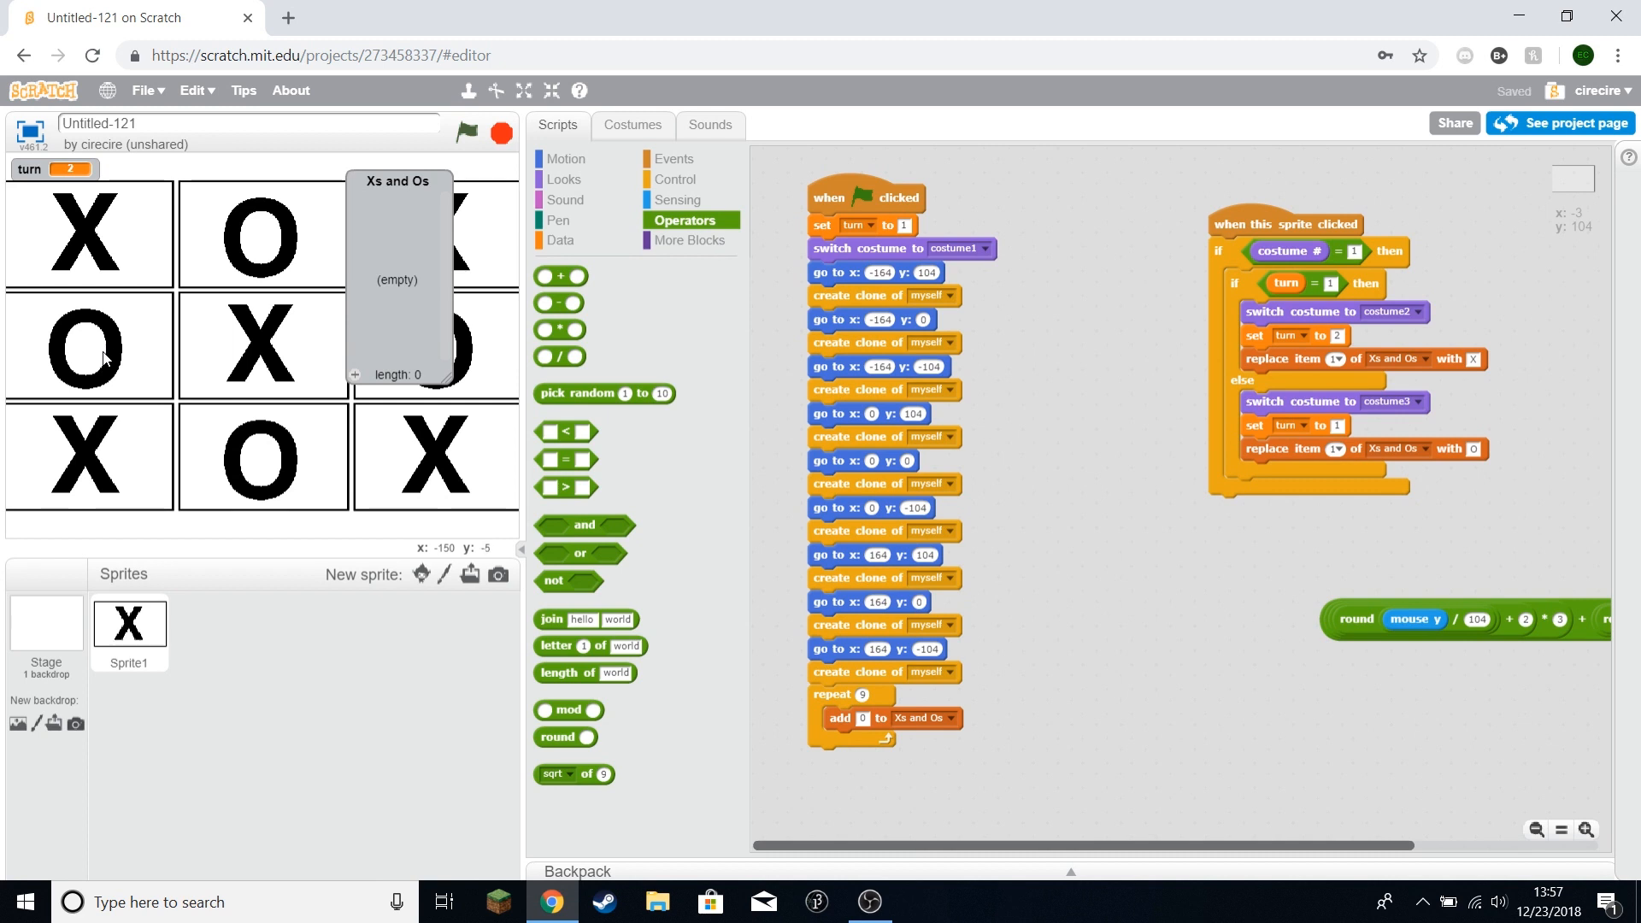
mouse_move(1216, 521)
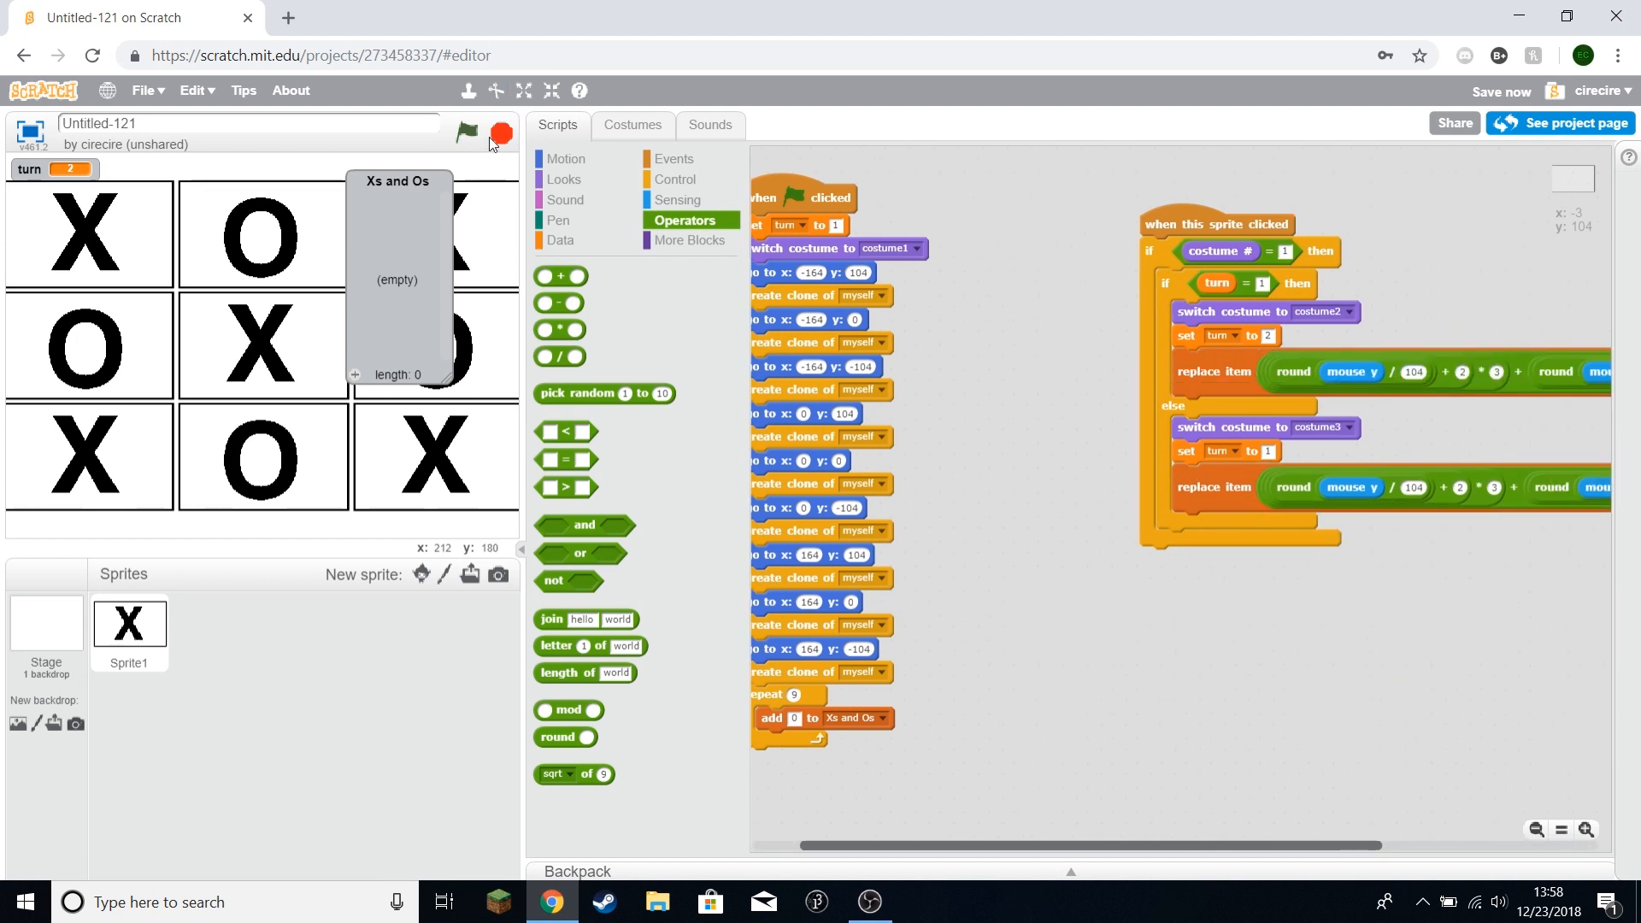
Step: Run the game with the green flag and click a board cell to test a move
click(466, 131)
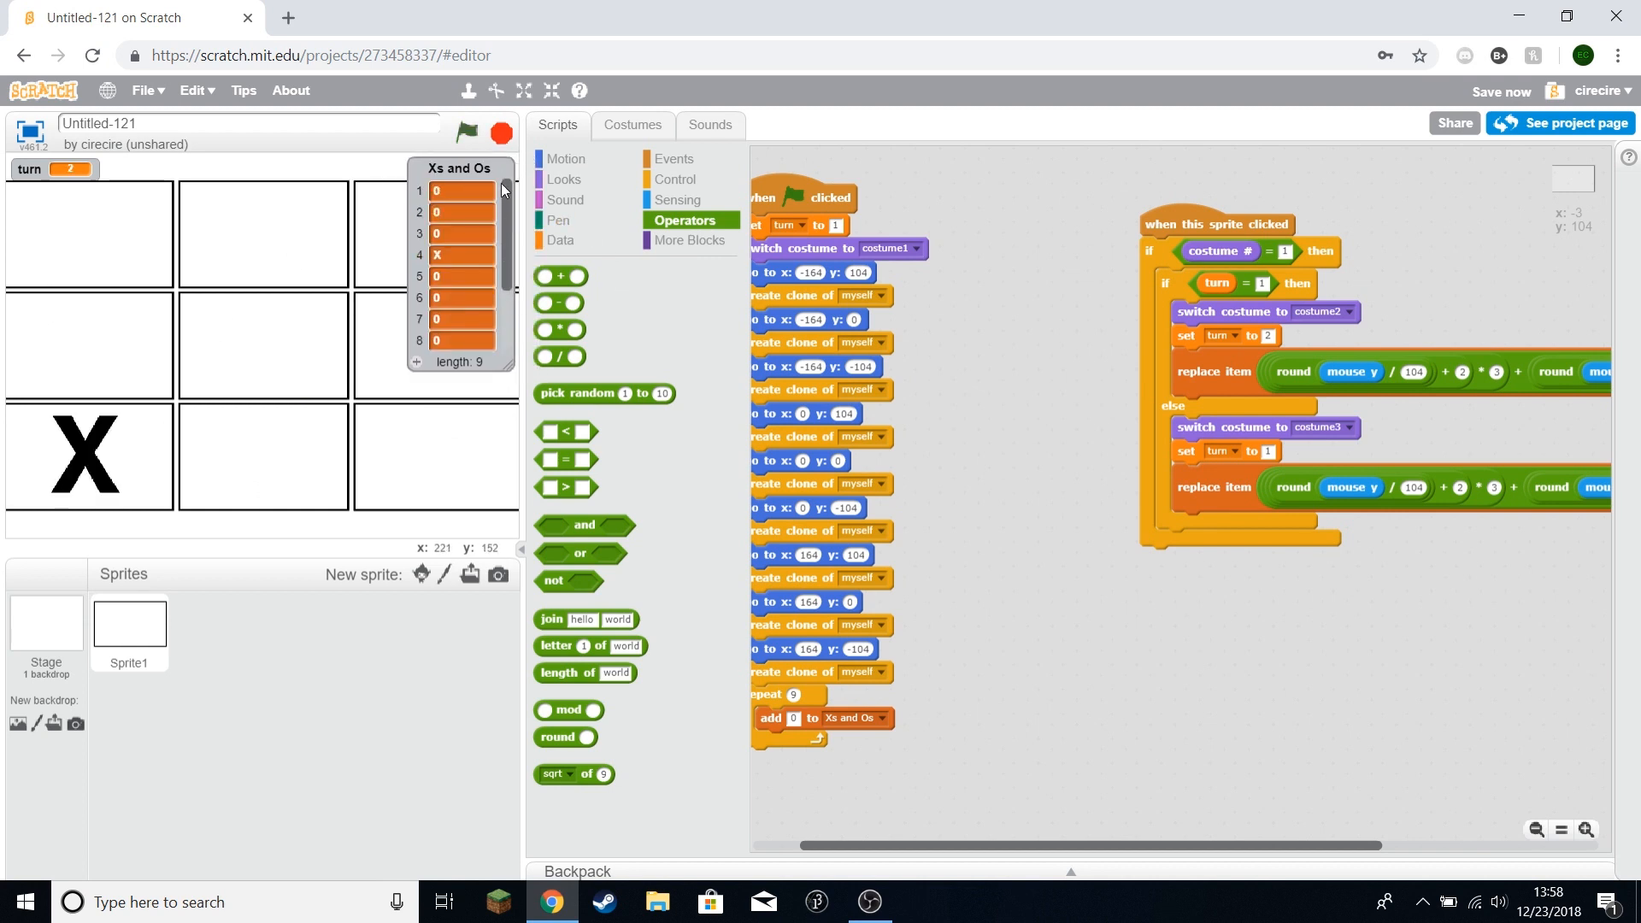
click(461, 254)
text(1)
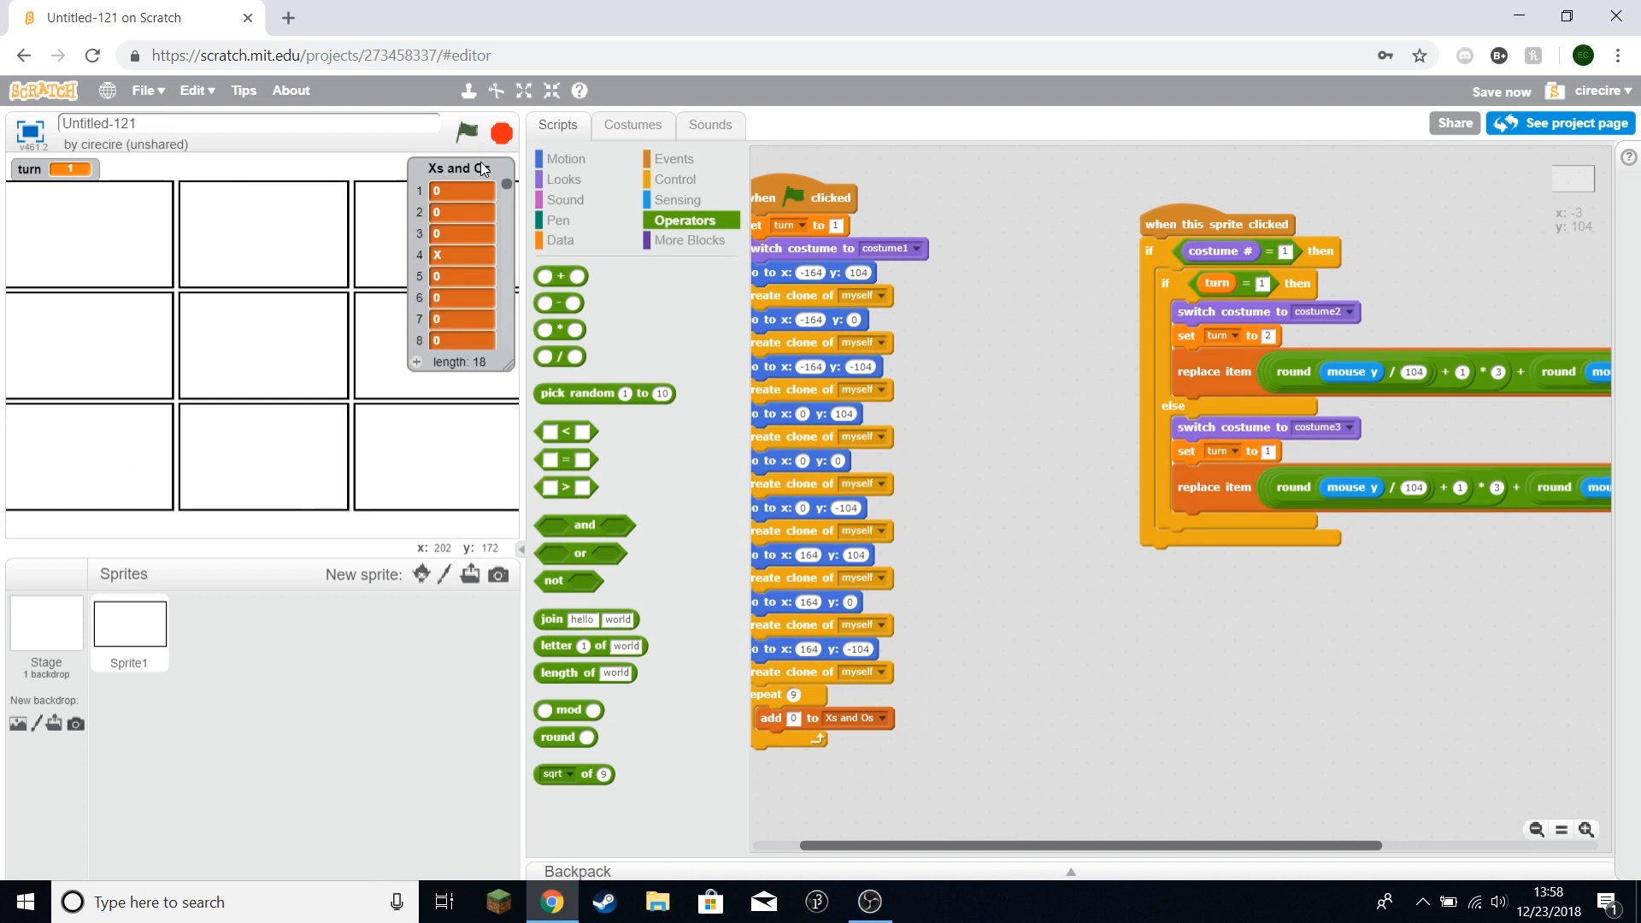
Step: Add 'delete all of Xs and Os' to the start script, then place a test mark
click(560, 241)
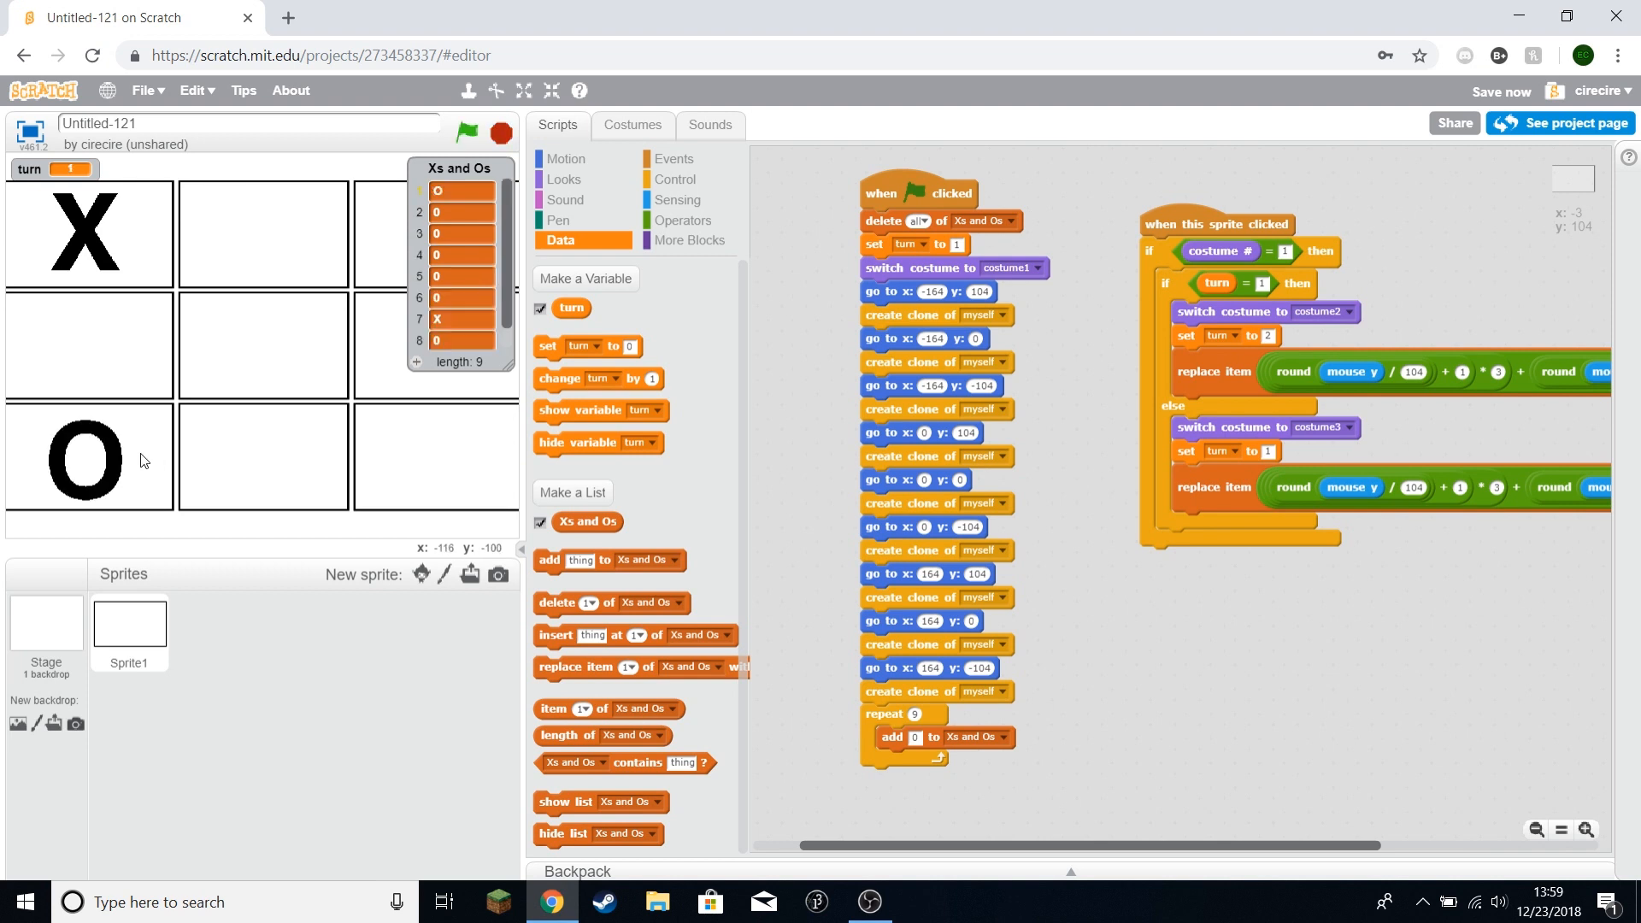
click(262, 457)
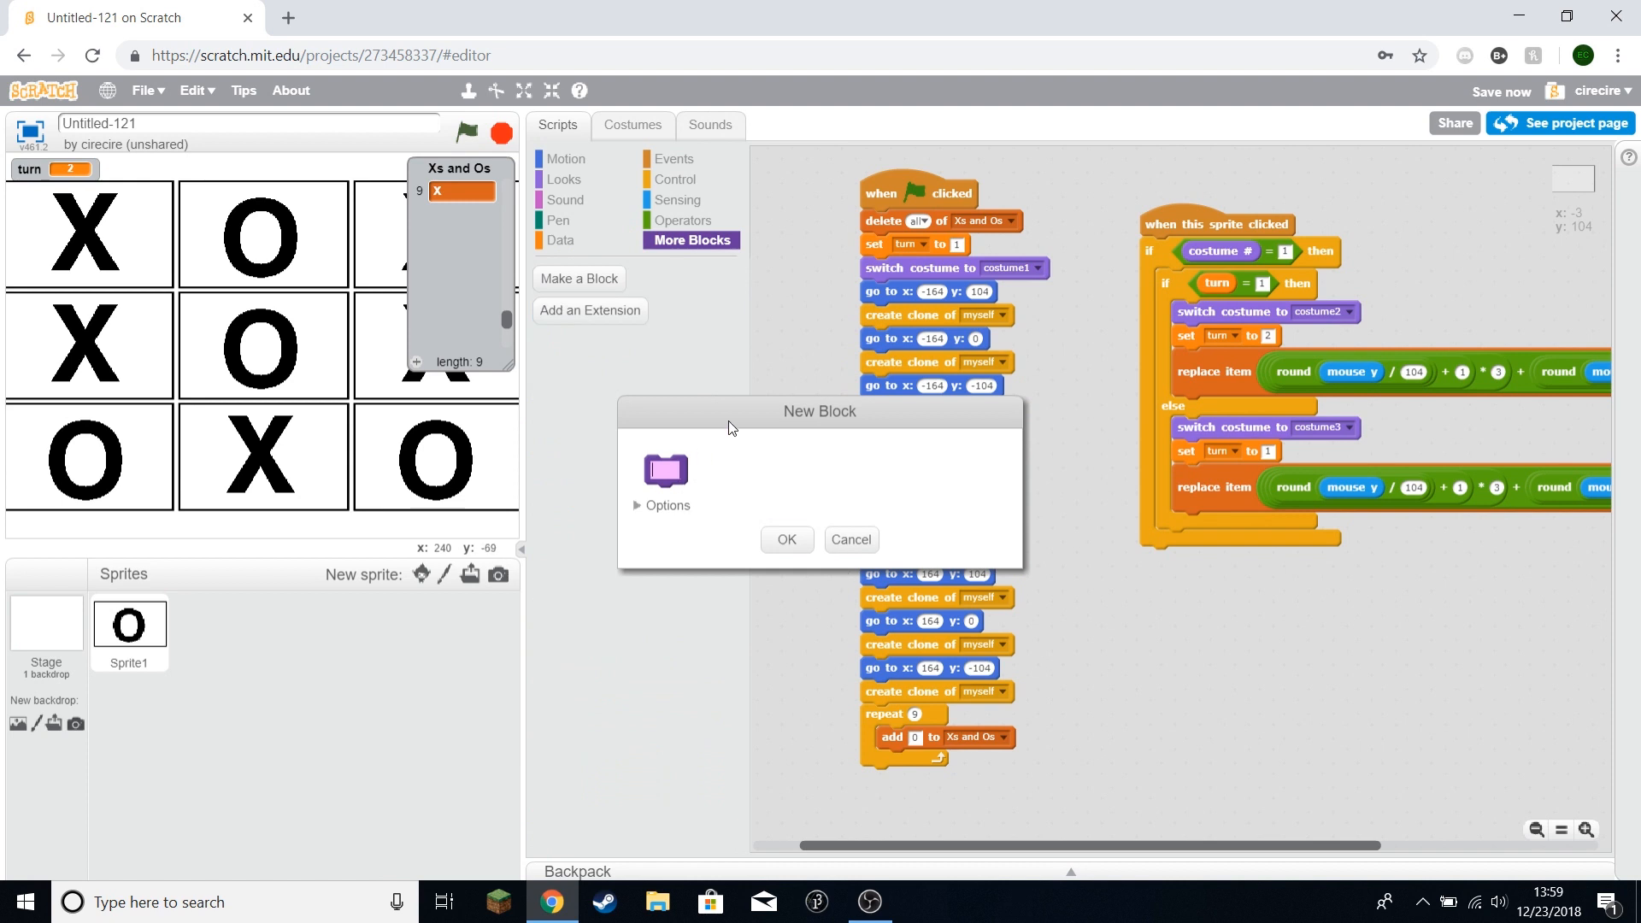
Step: Create the CheckWin custom block and place its define hat beside the other scripts
text(CheckWin)
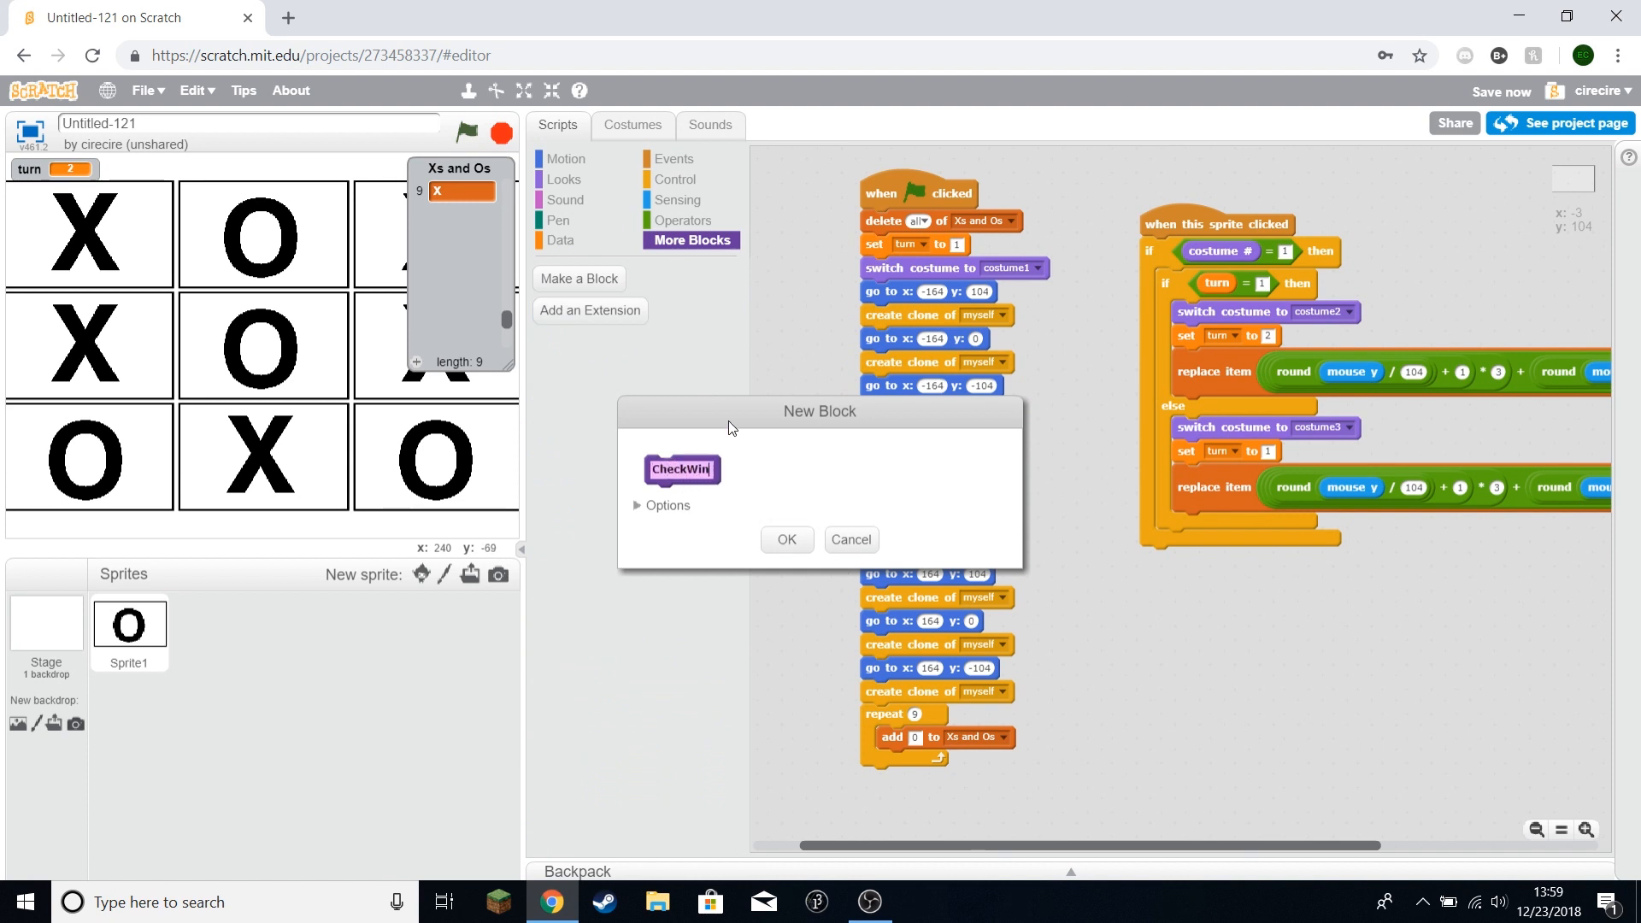
click(787, 540)
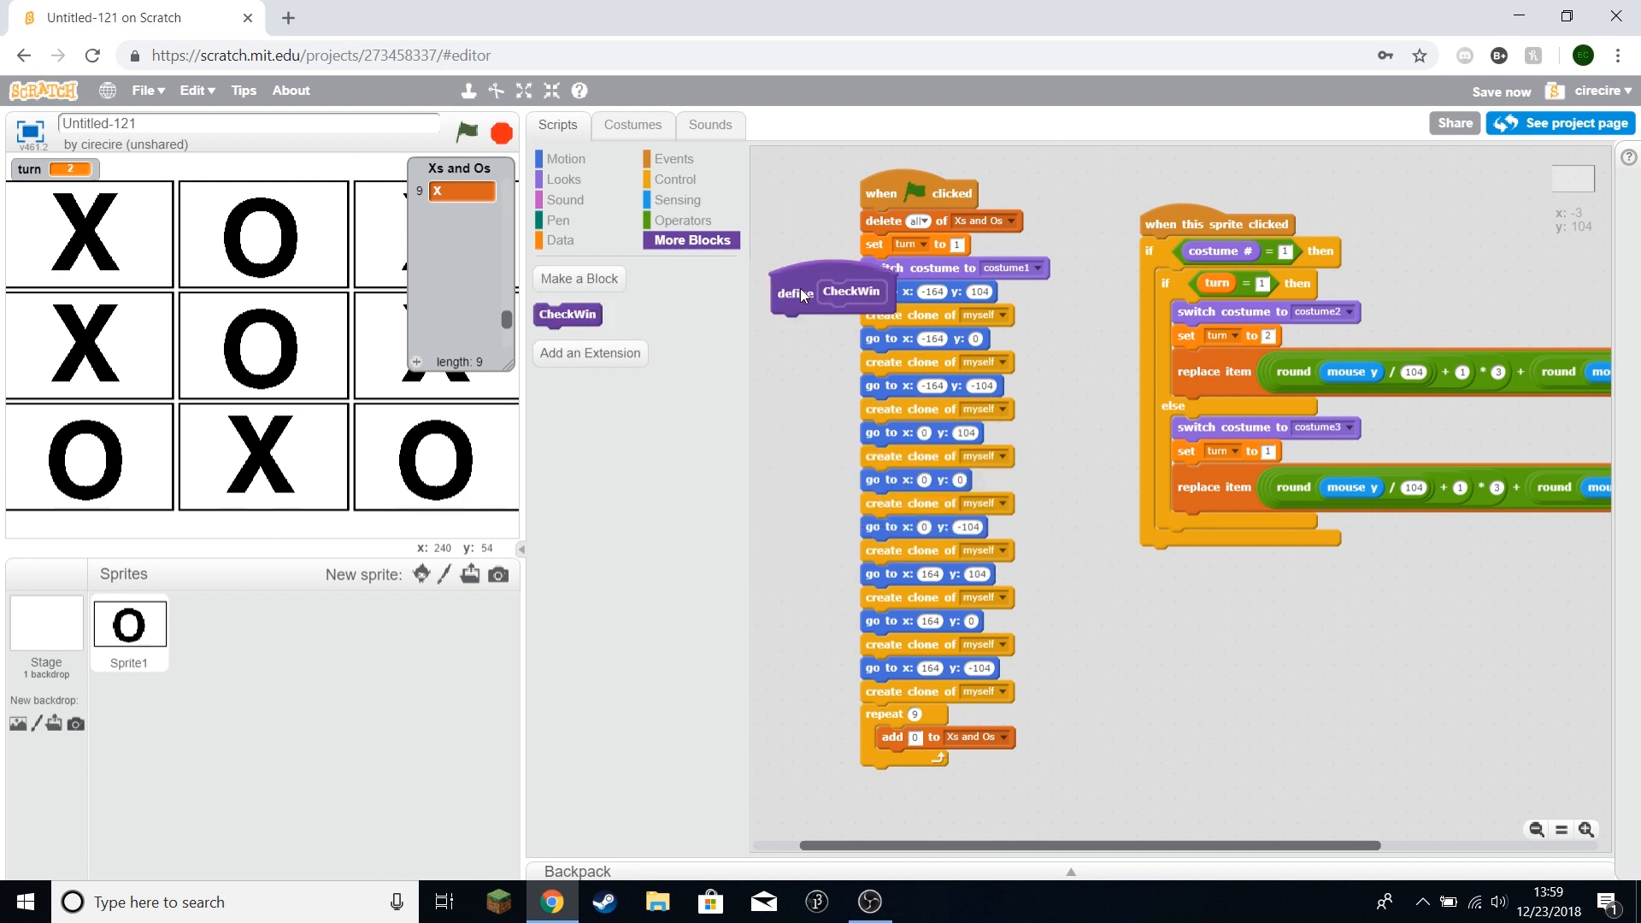
drag(790, 290, 1144, 619)
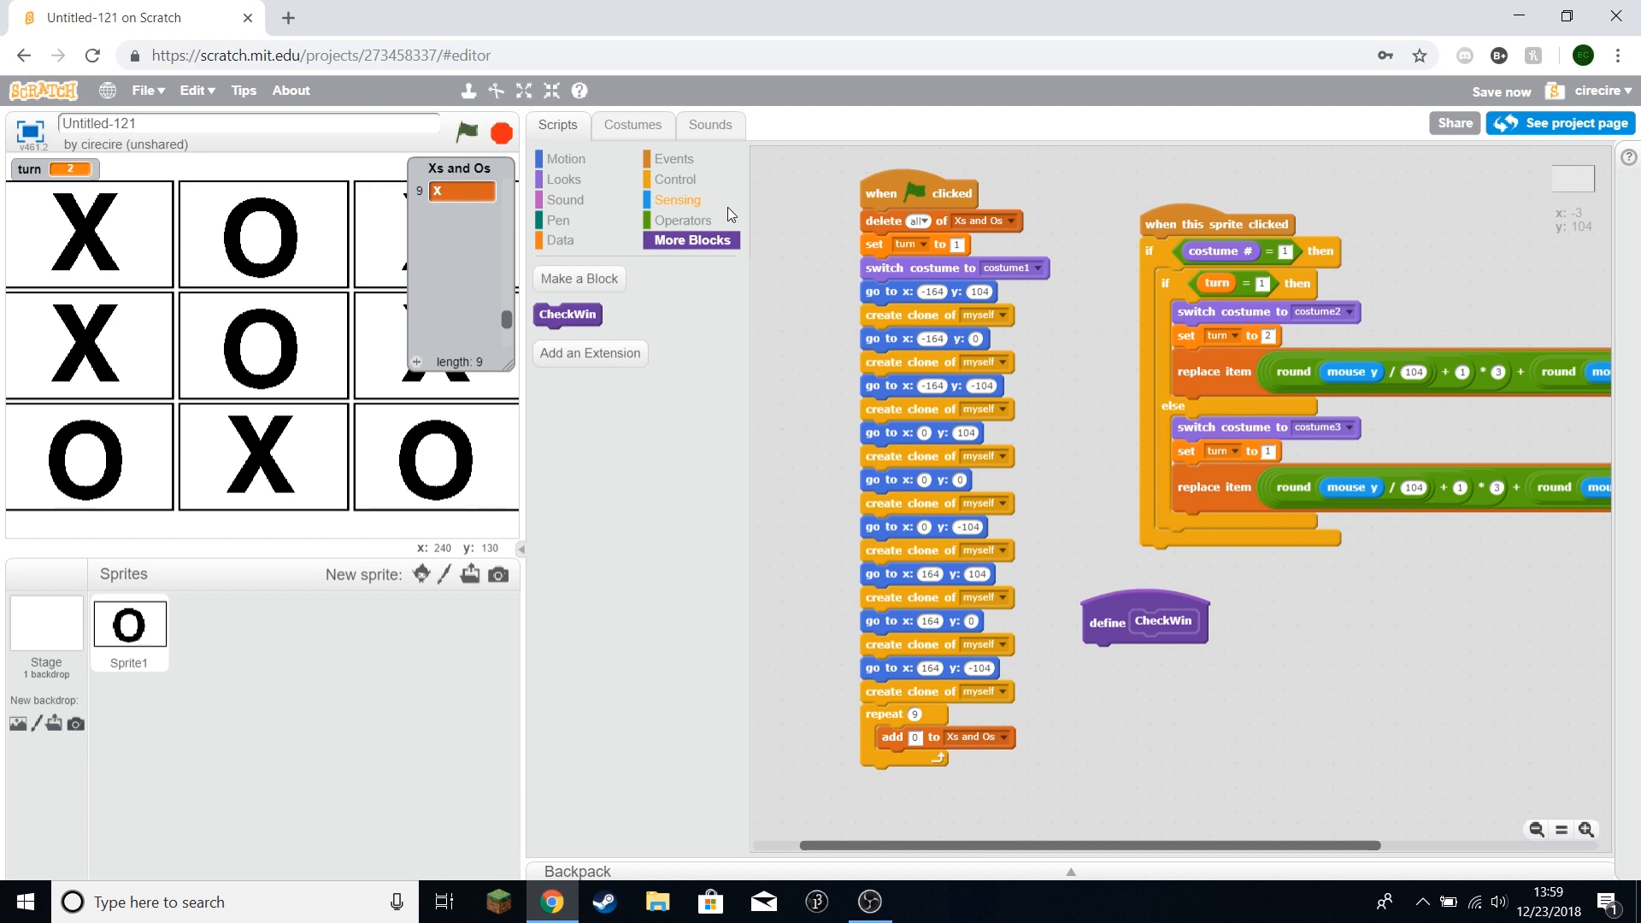
mouse_move(117, 213)
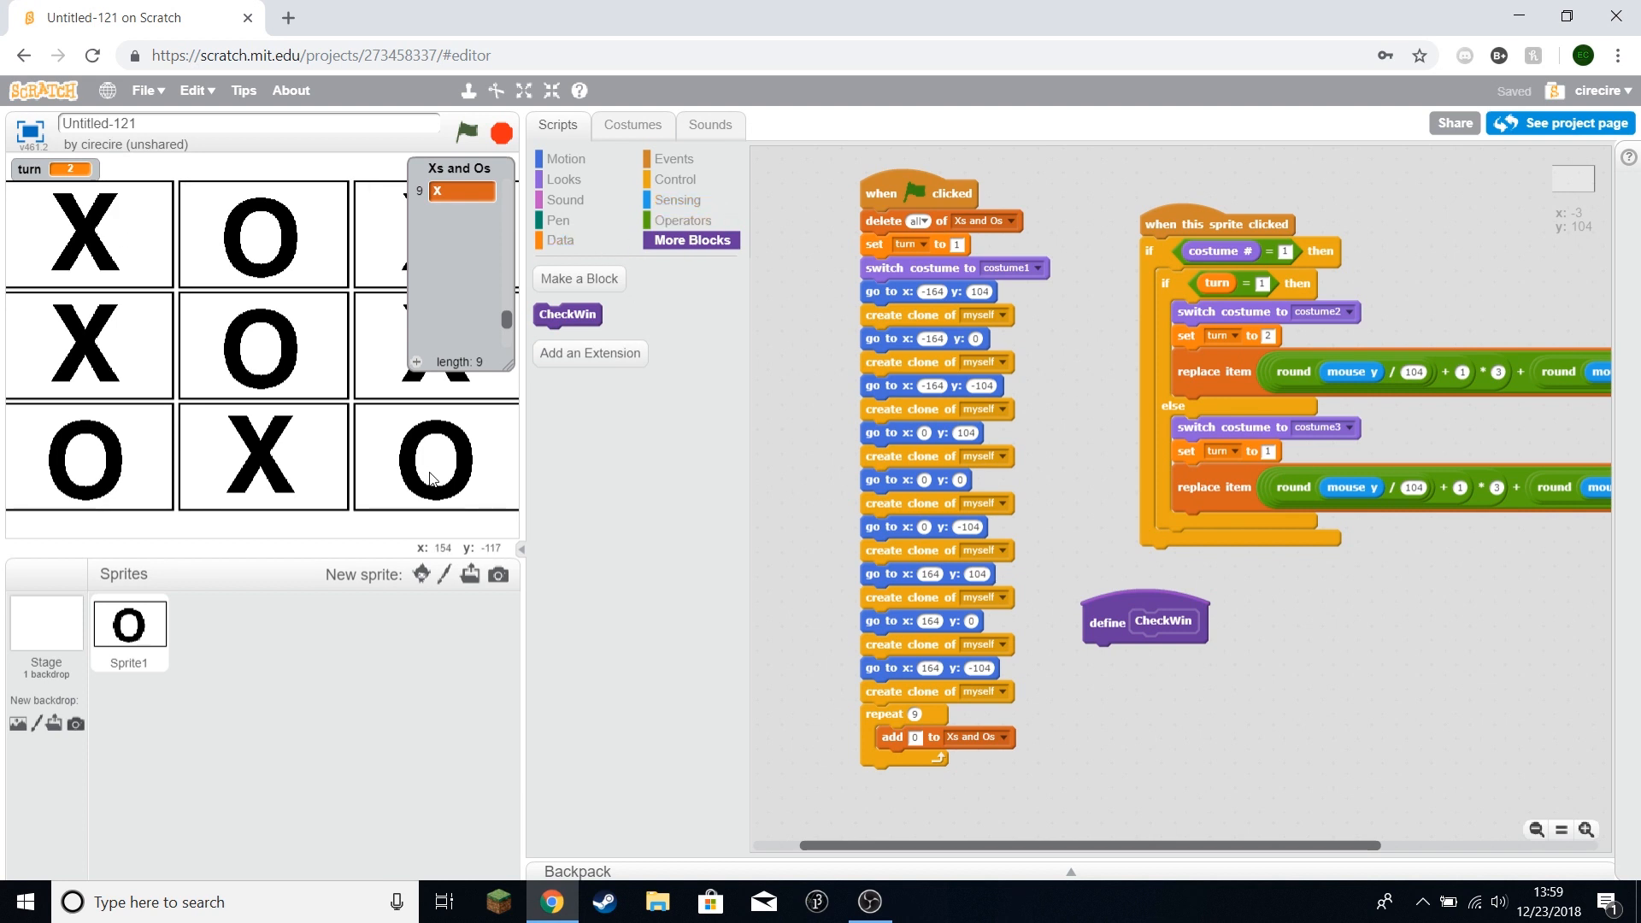
mouse_move(843, 360)
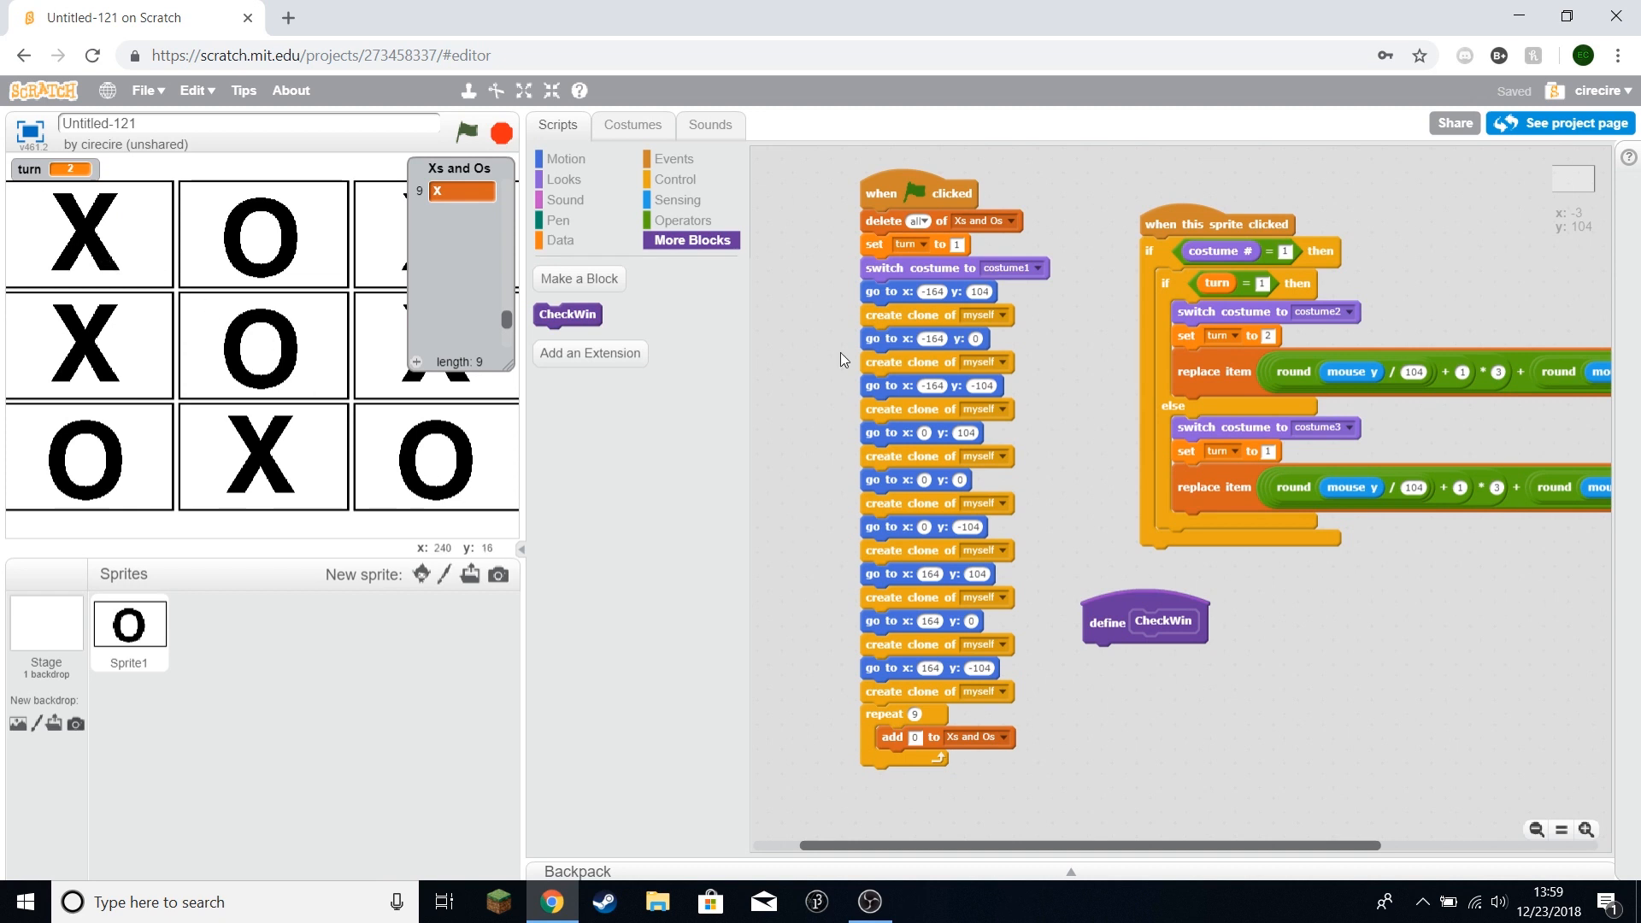
drag(1142, 620, 1072, 509)
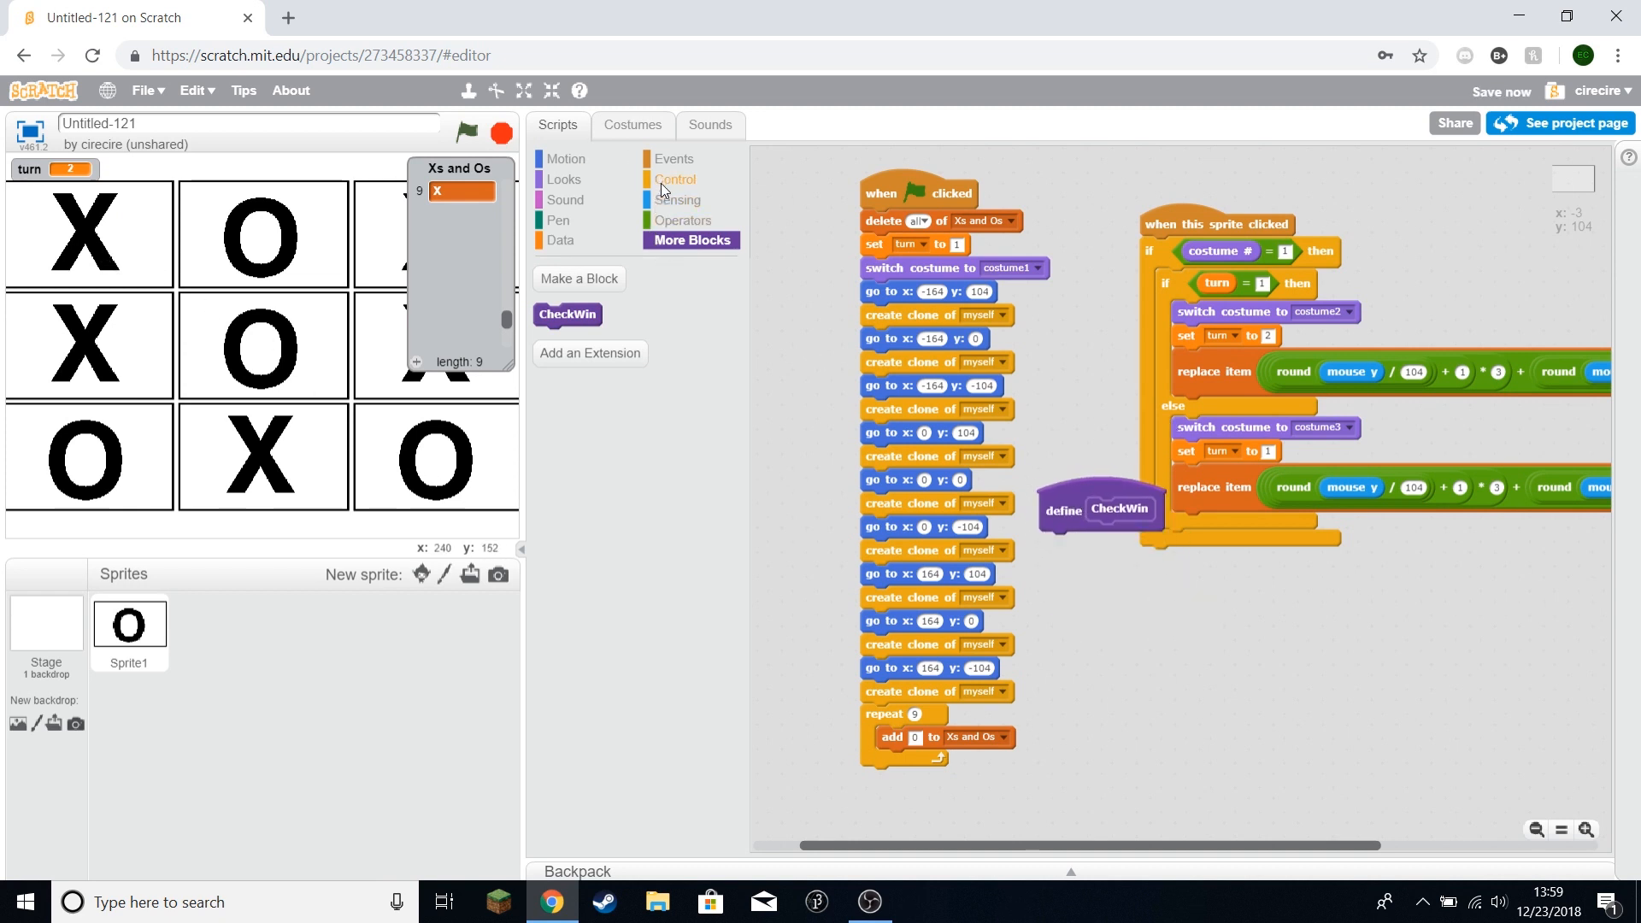
mouse_move(243, 432)
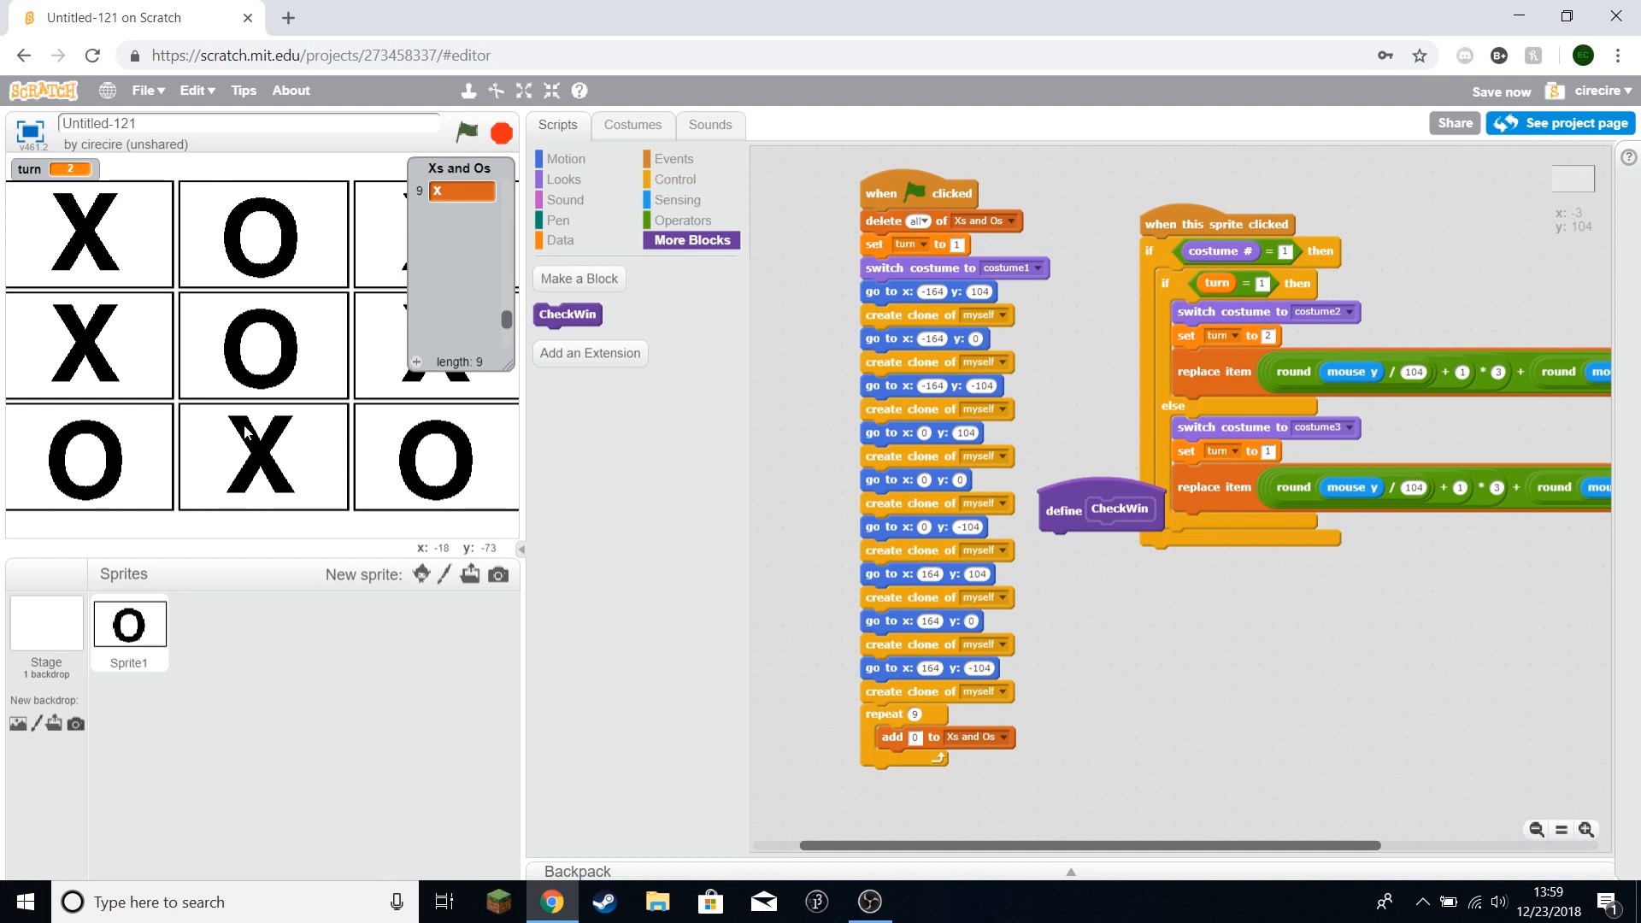
mouse_move(222, 436)
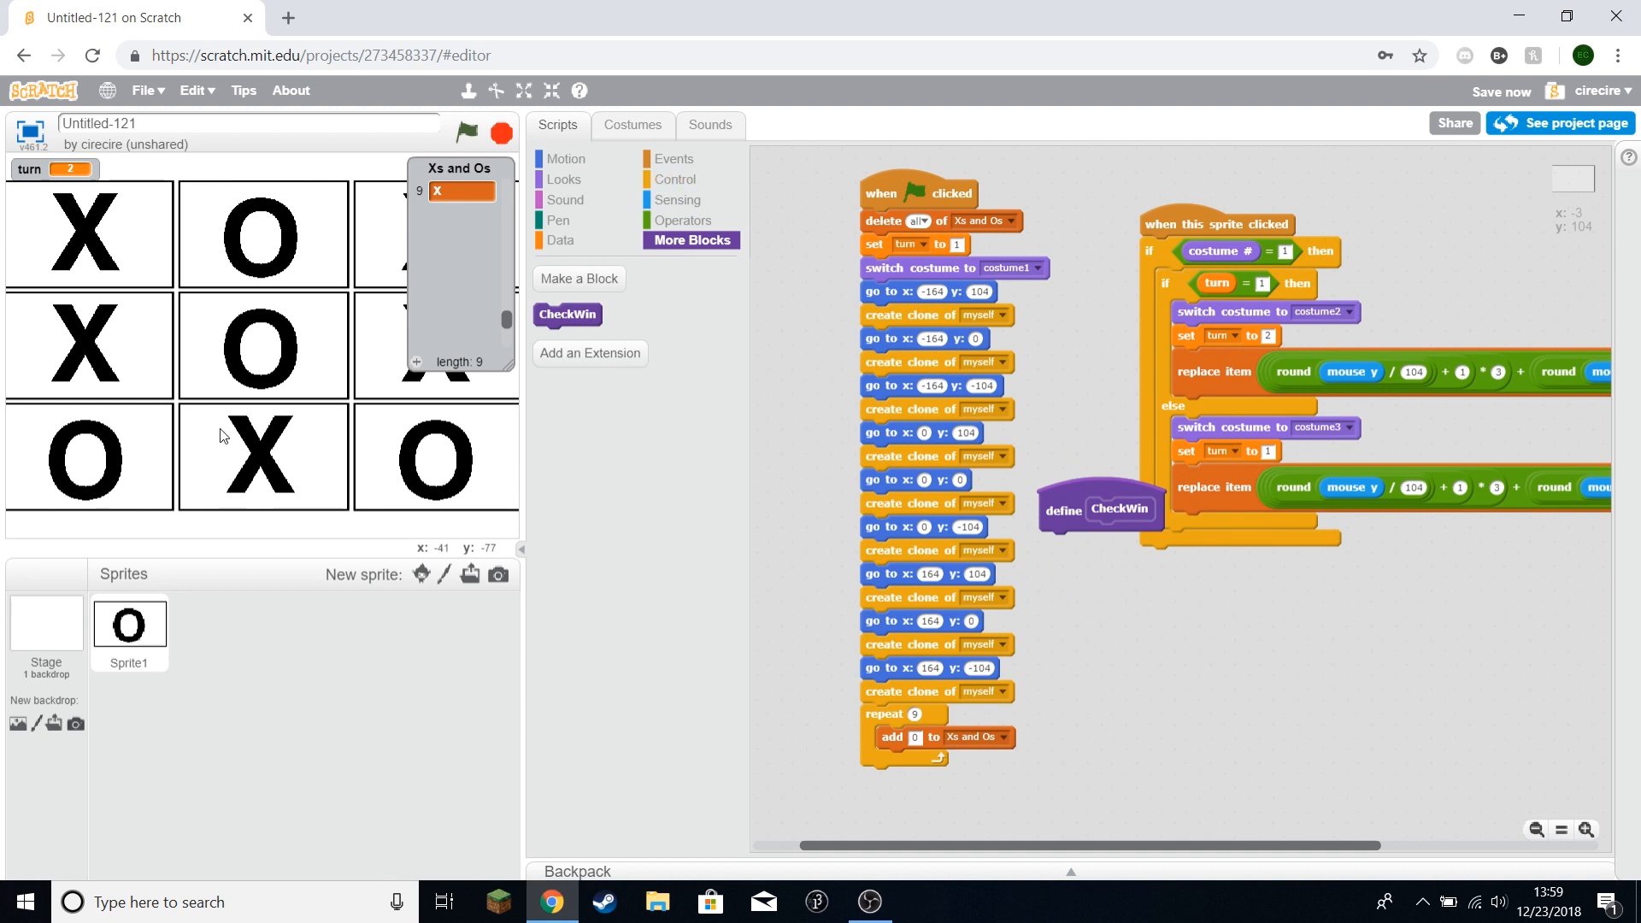
mouse_move(441, 339)
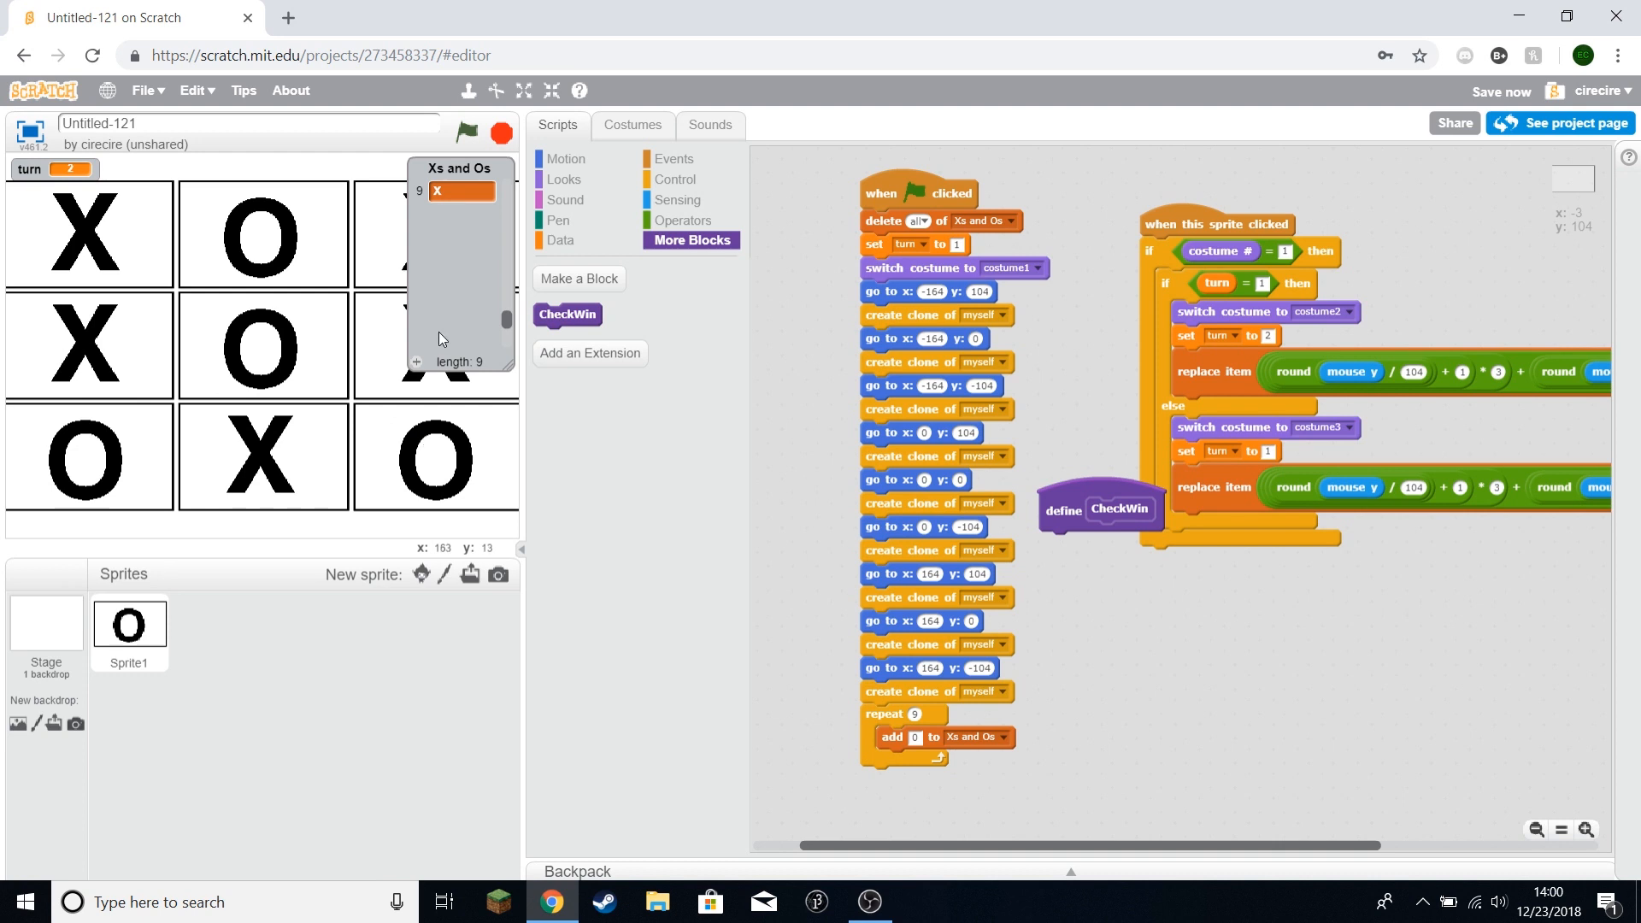
mouse_move(360, 212)
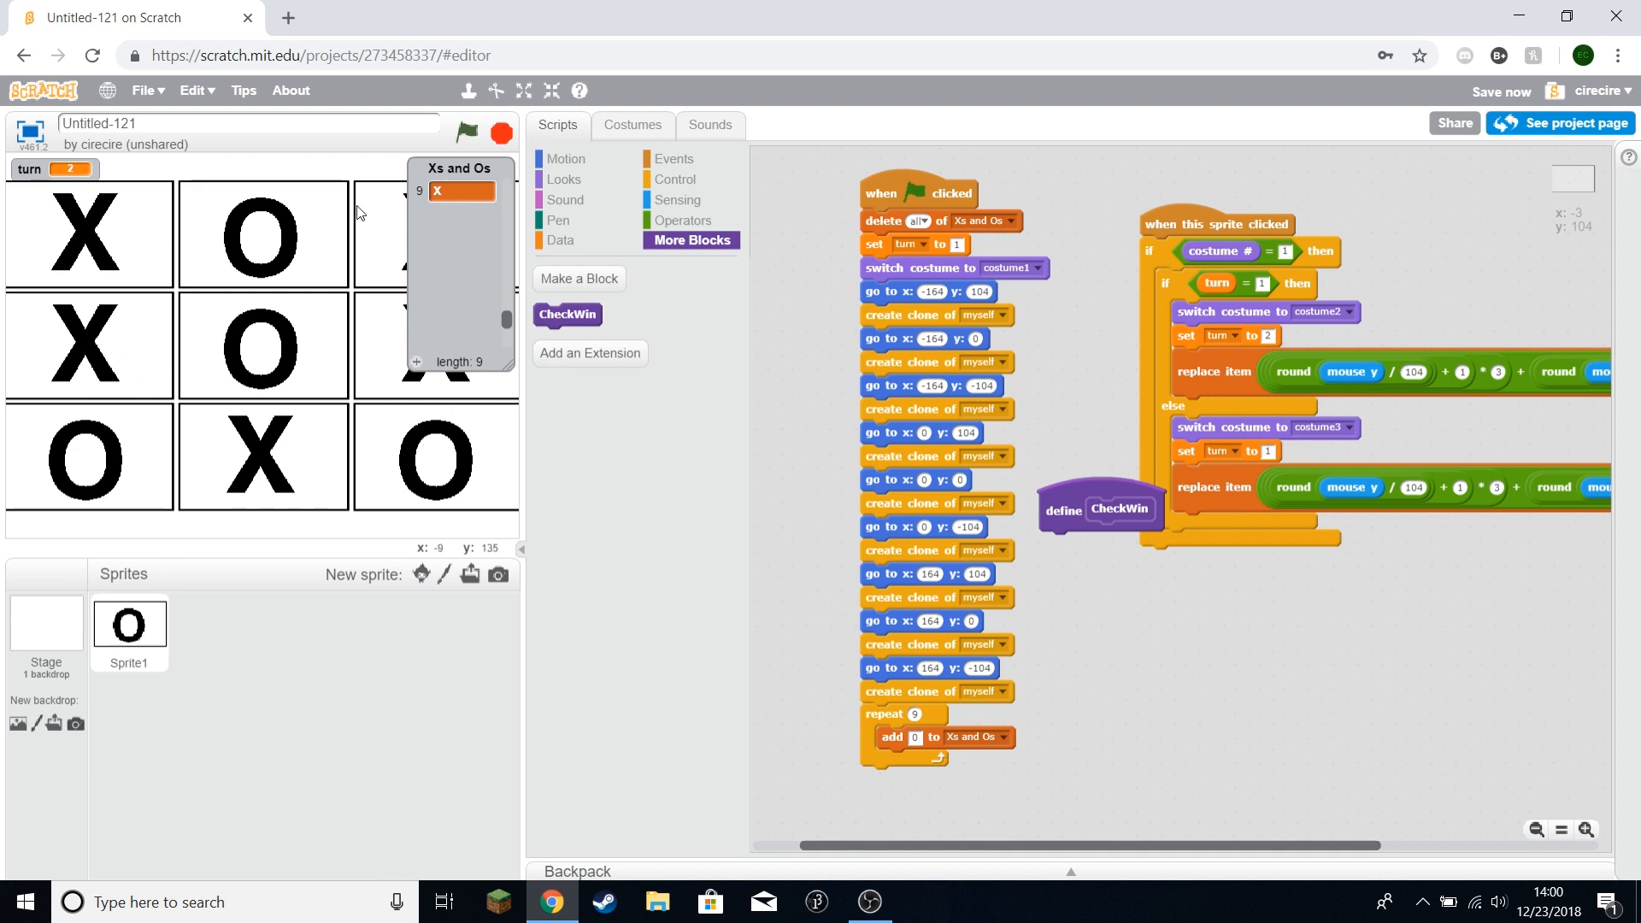
Step: Give CheckWin a repeat 3 loop and create the new variable 'index'
click(677, 179)
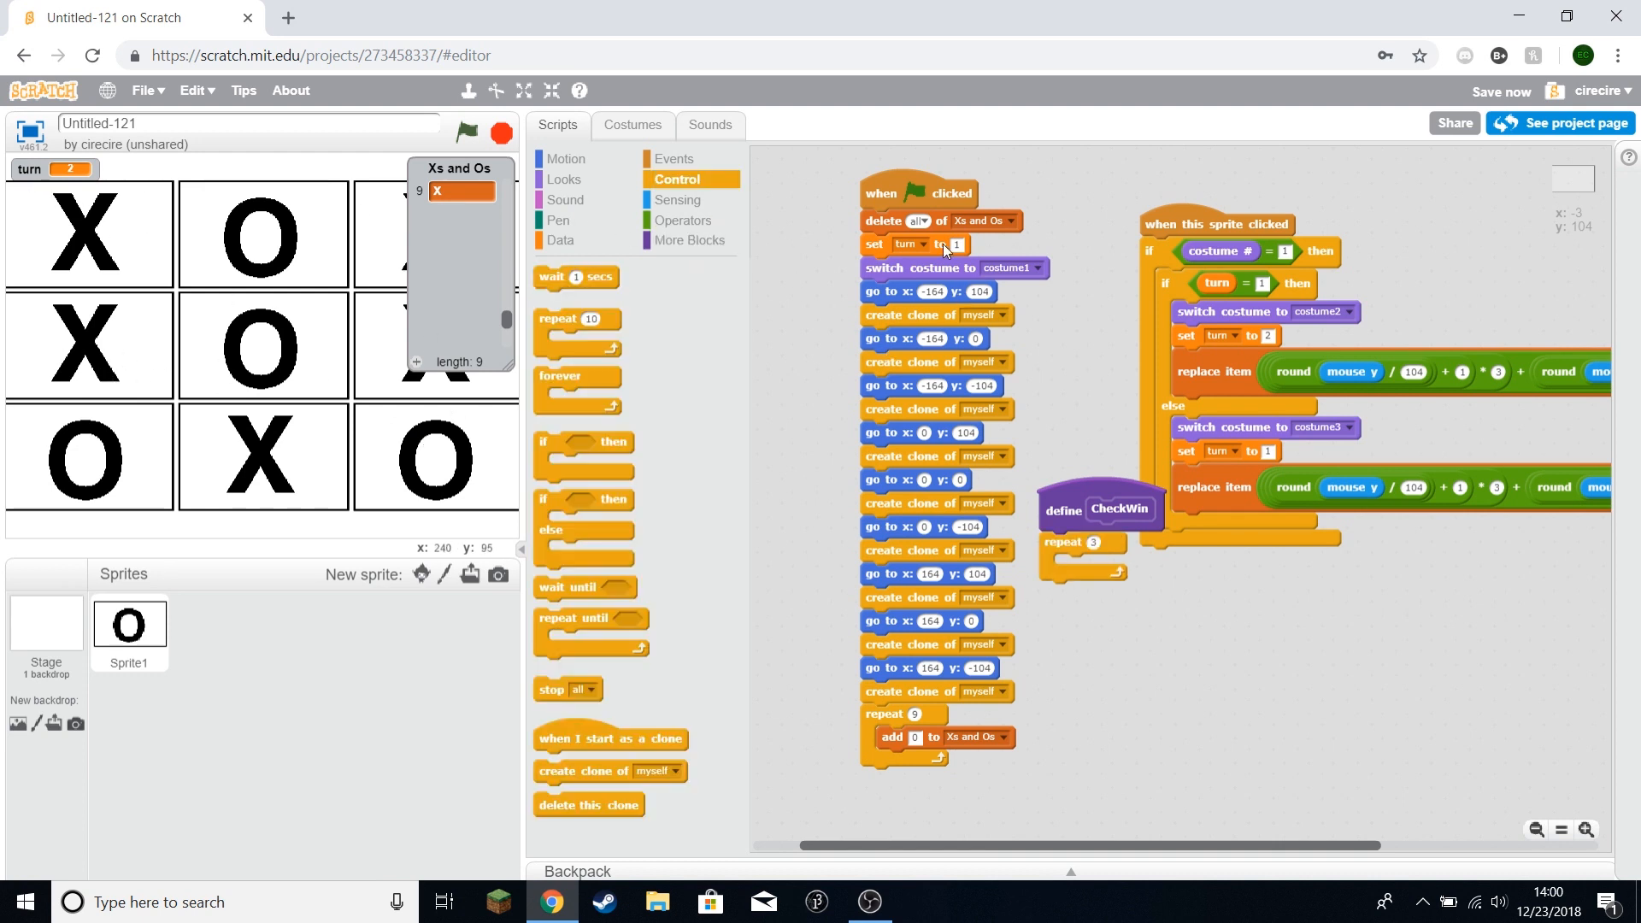
click(560, 240)
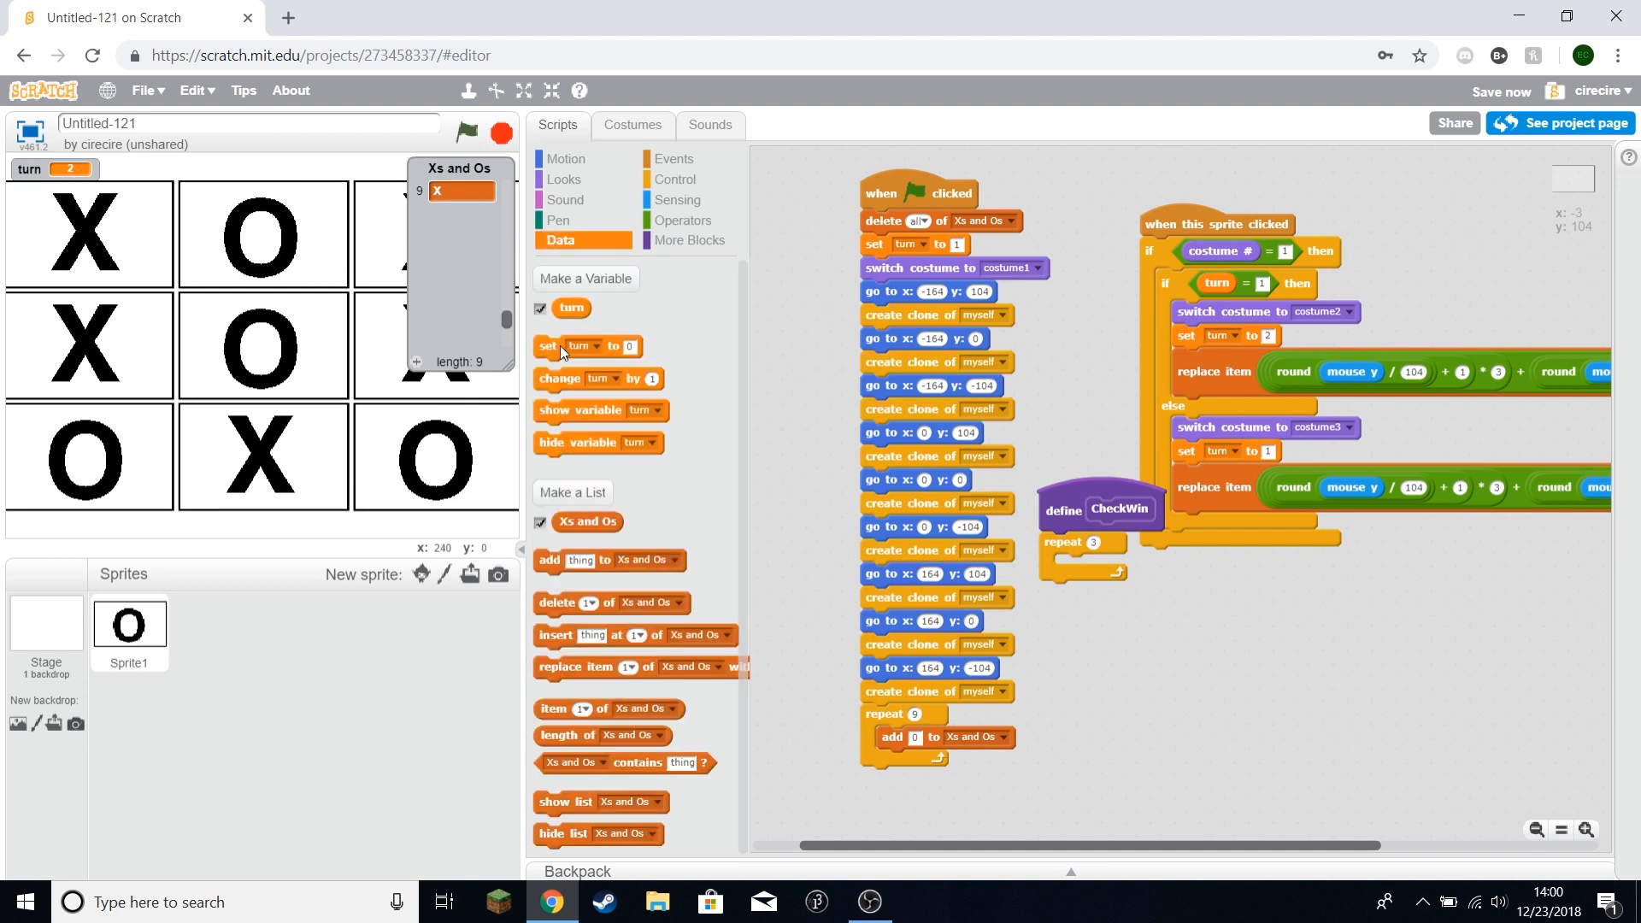
click(585, 278)
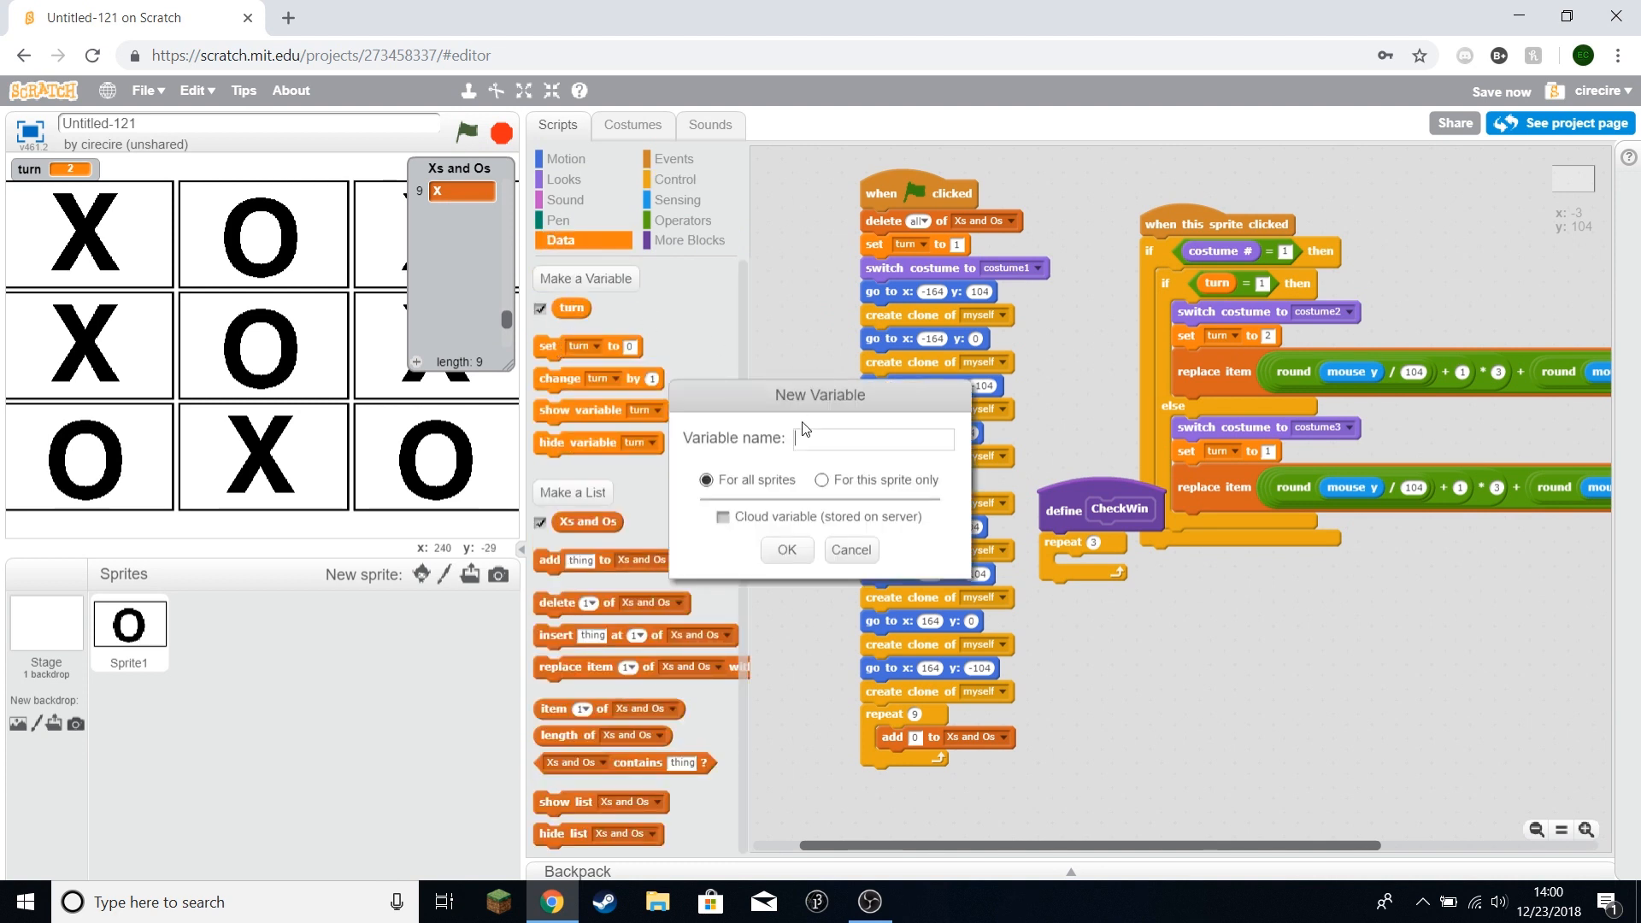
text(index)
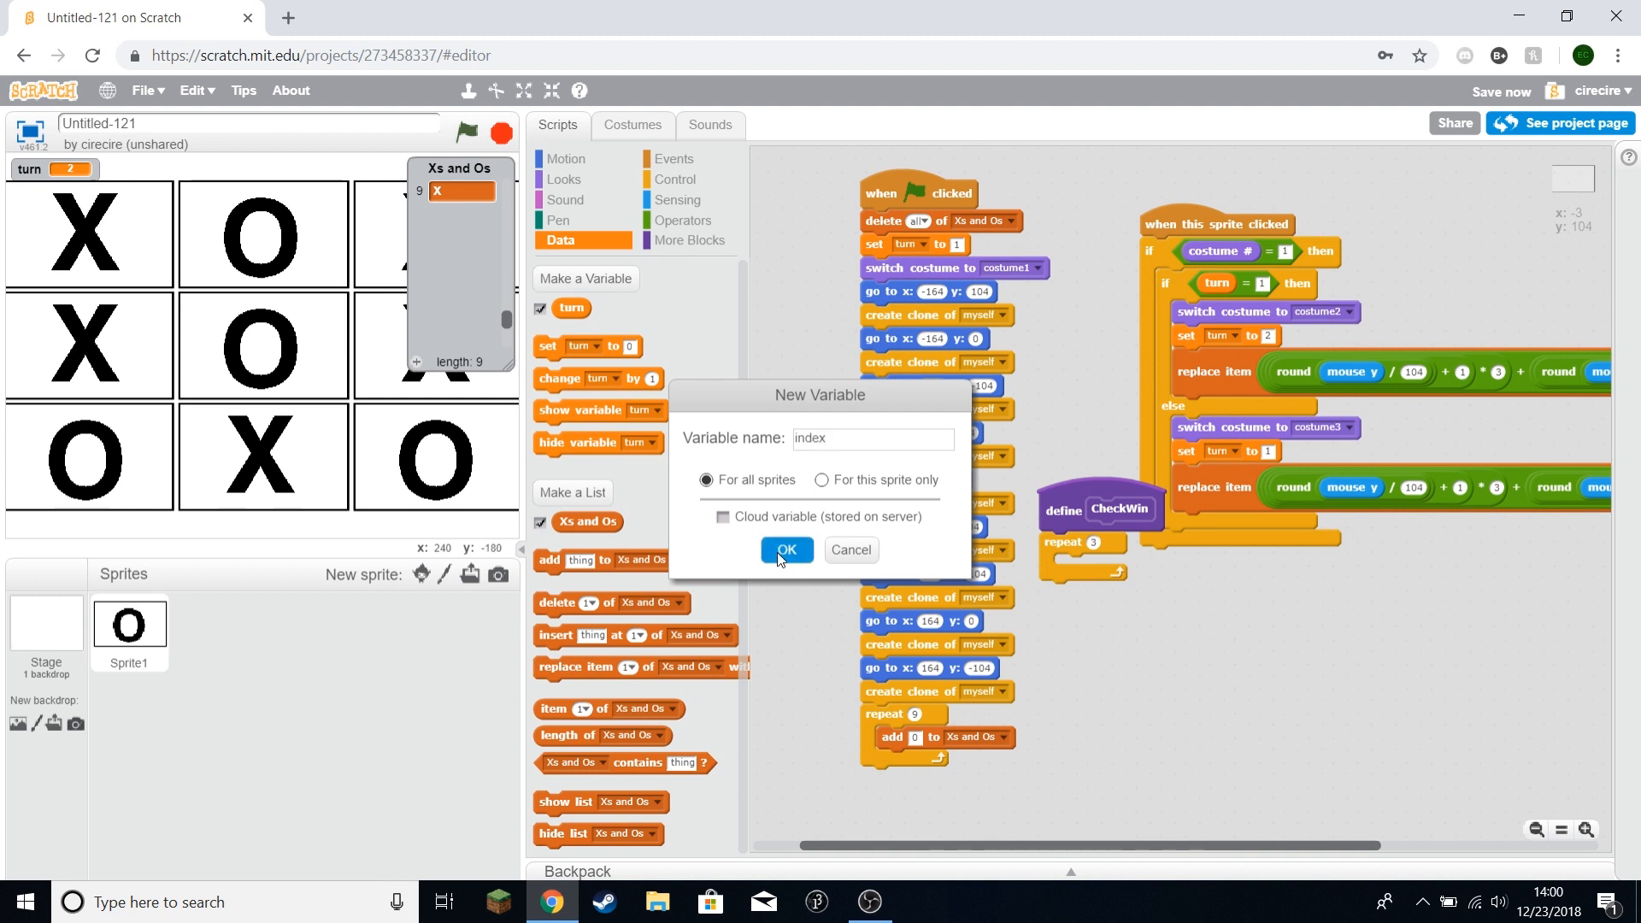
click(787, 550)
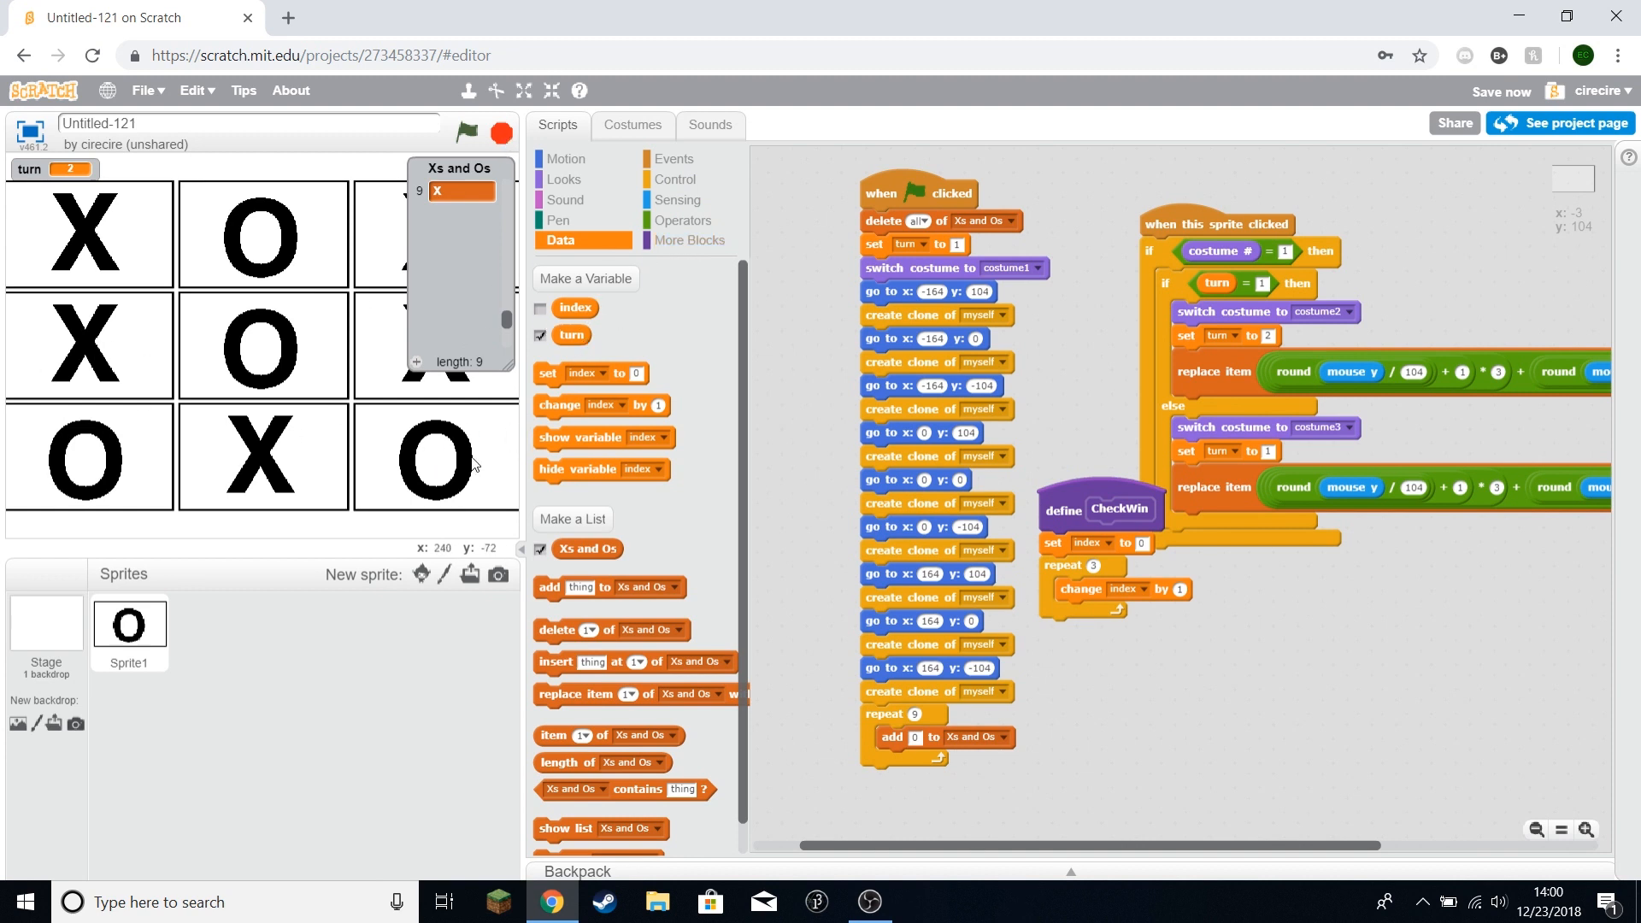
mouse_move(362, 469)
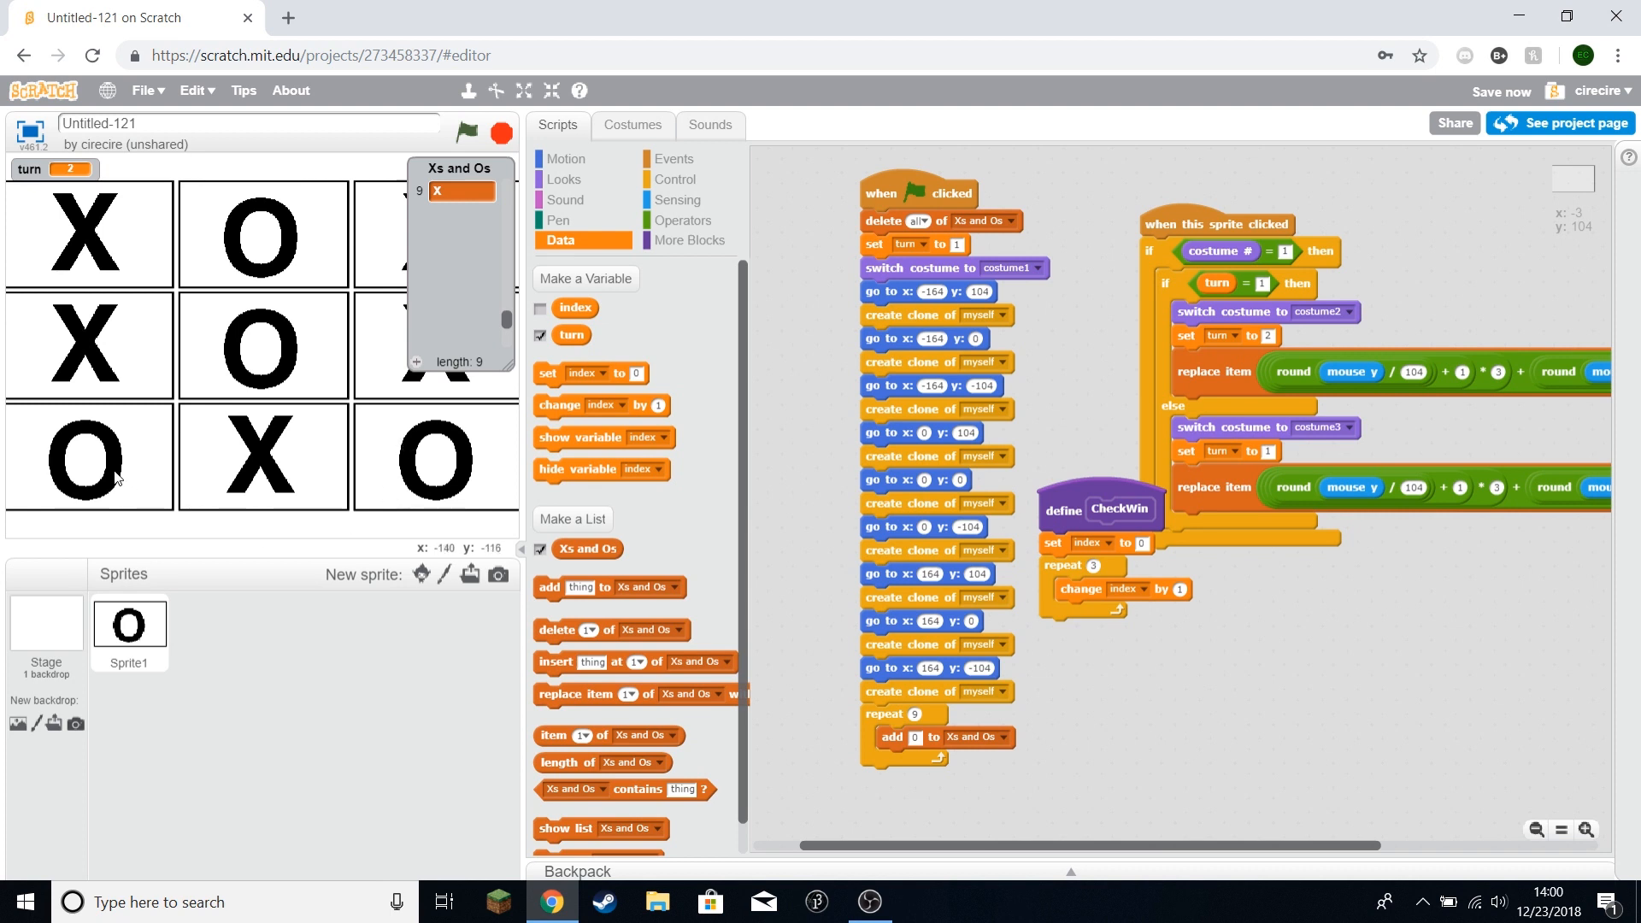
Step: Combine item 1 = item 2 and item 2 = item 3 with not (item 1 = 0)
drag(565, 734, 1088, 712)
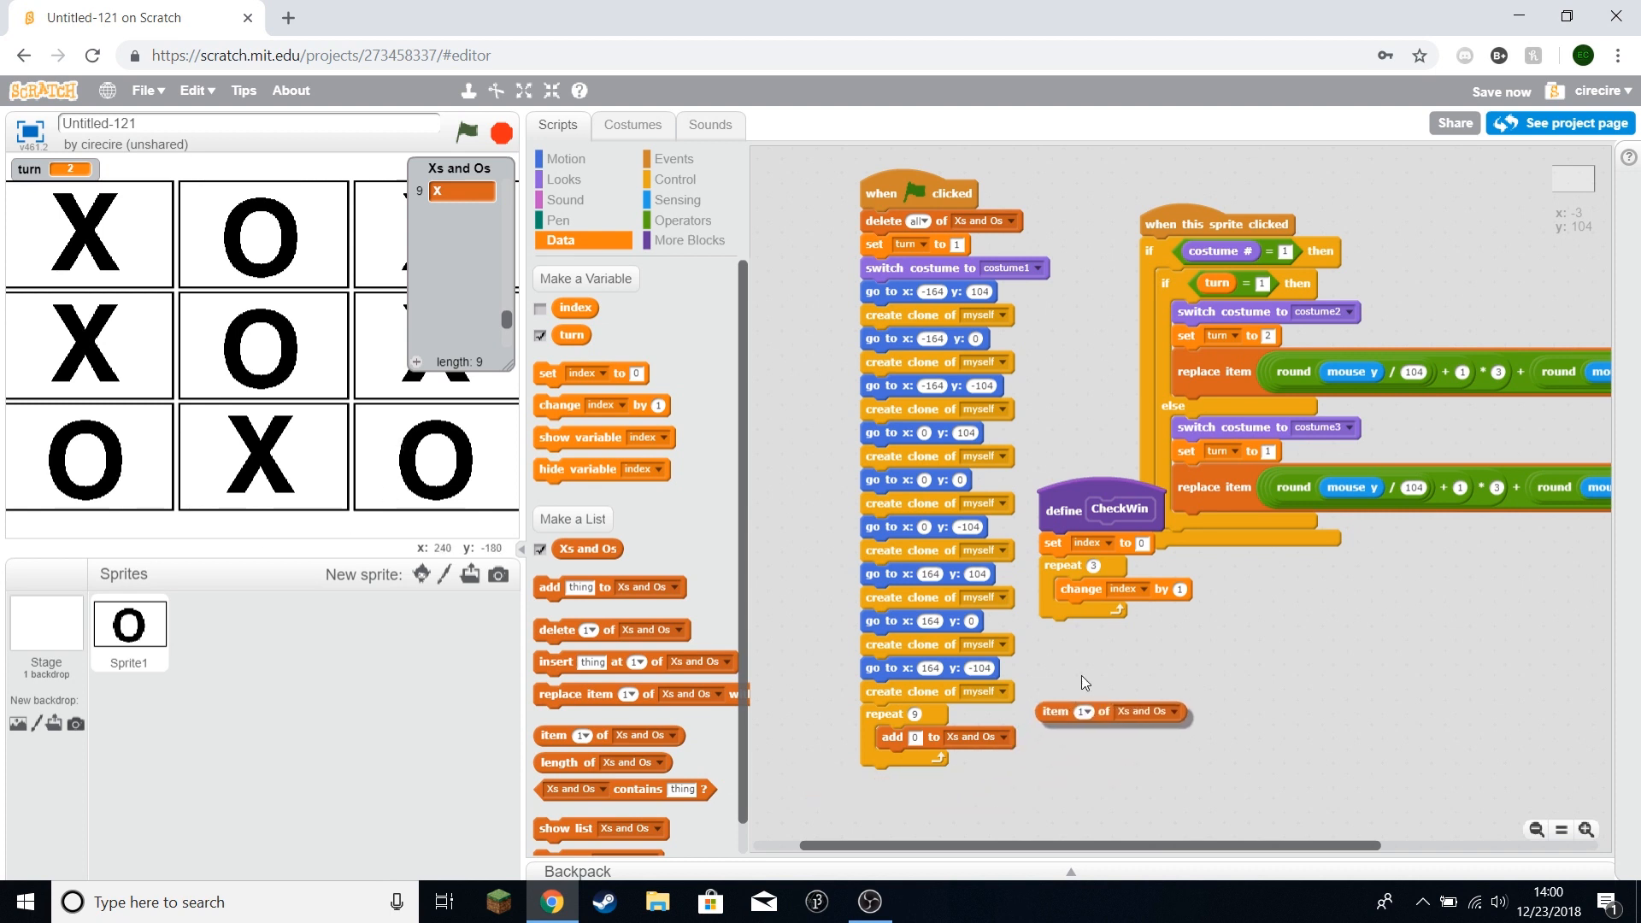
click(682, 220)
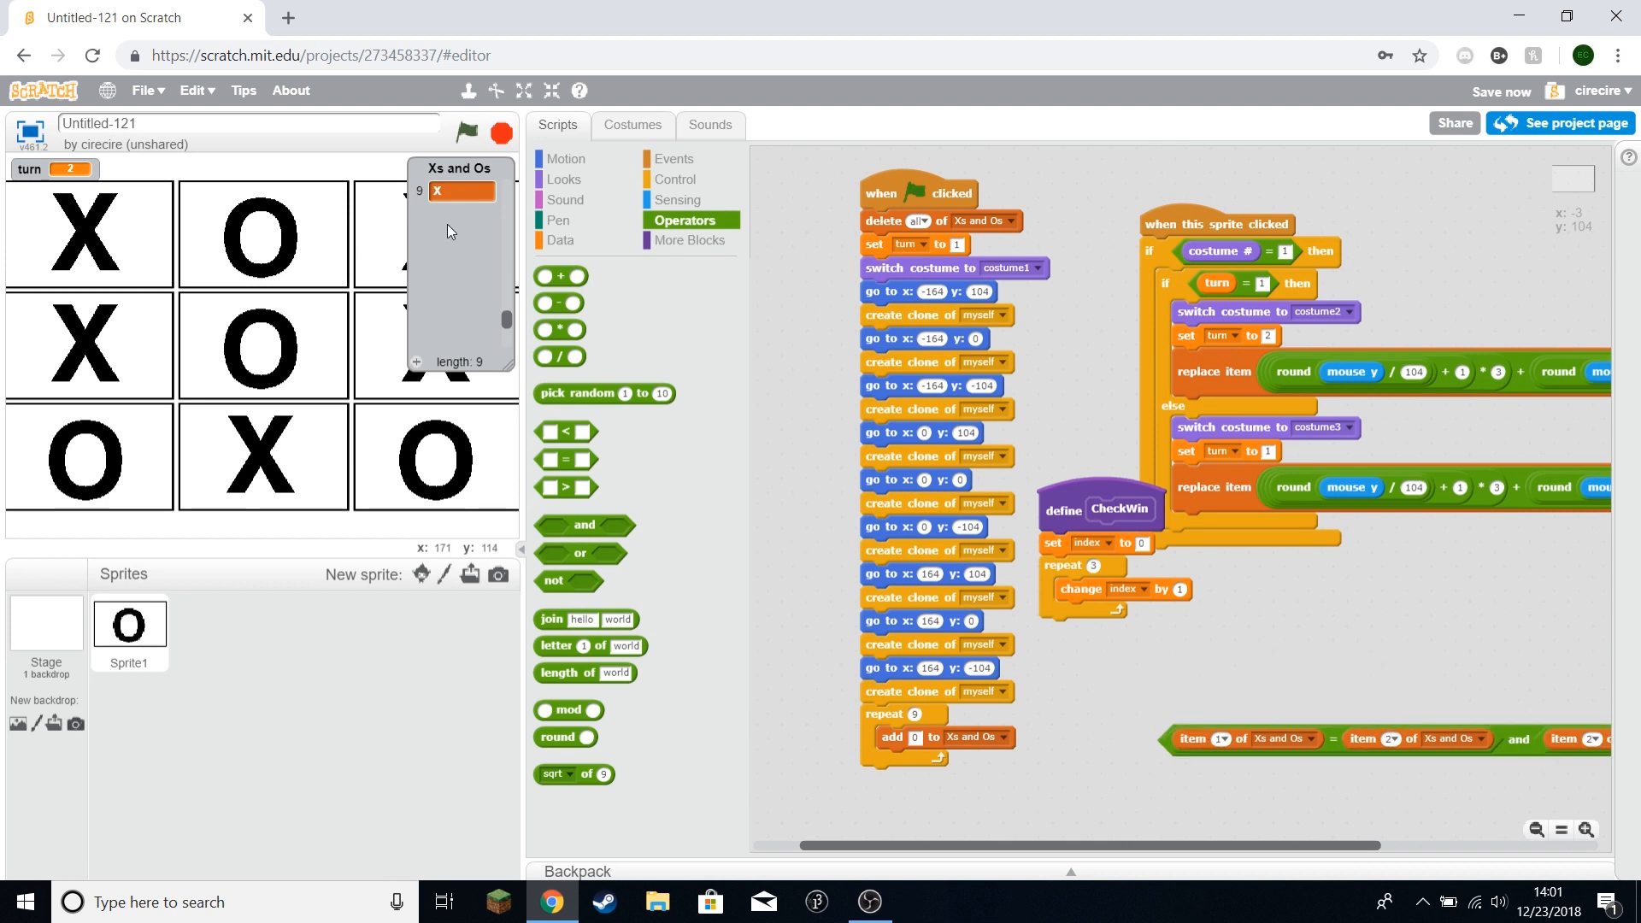
mouse_move(204, 459)
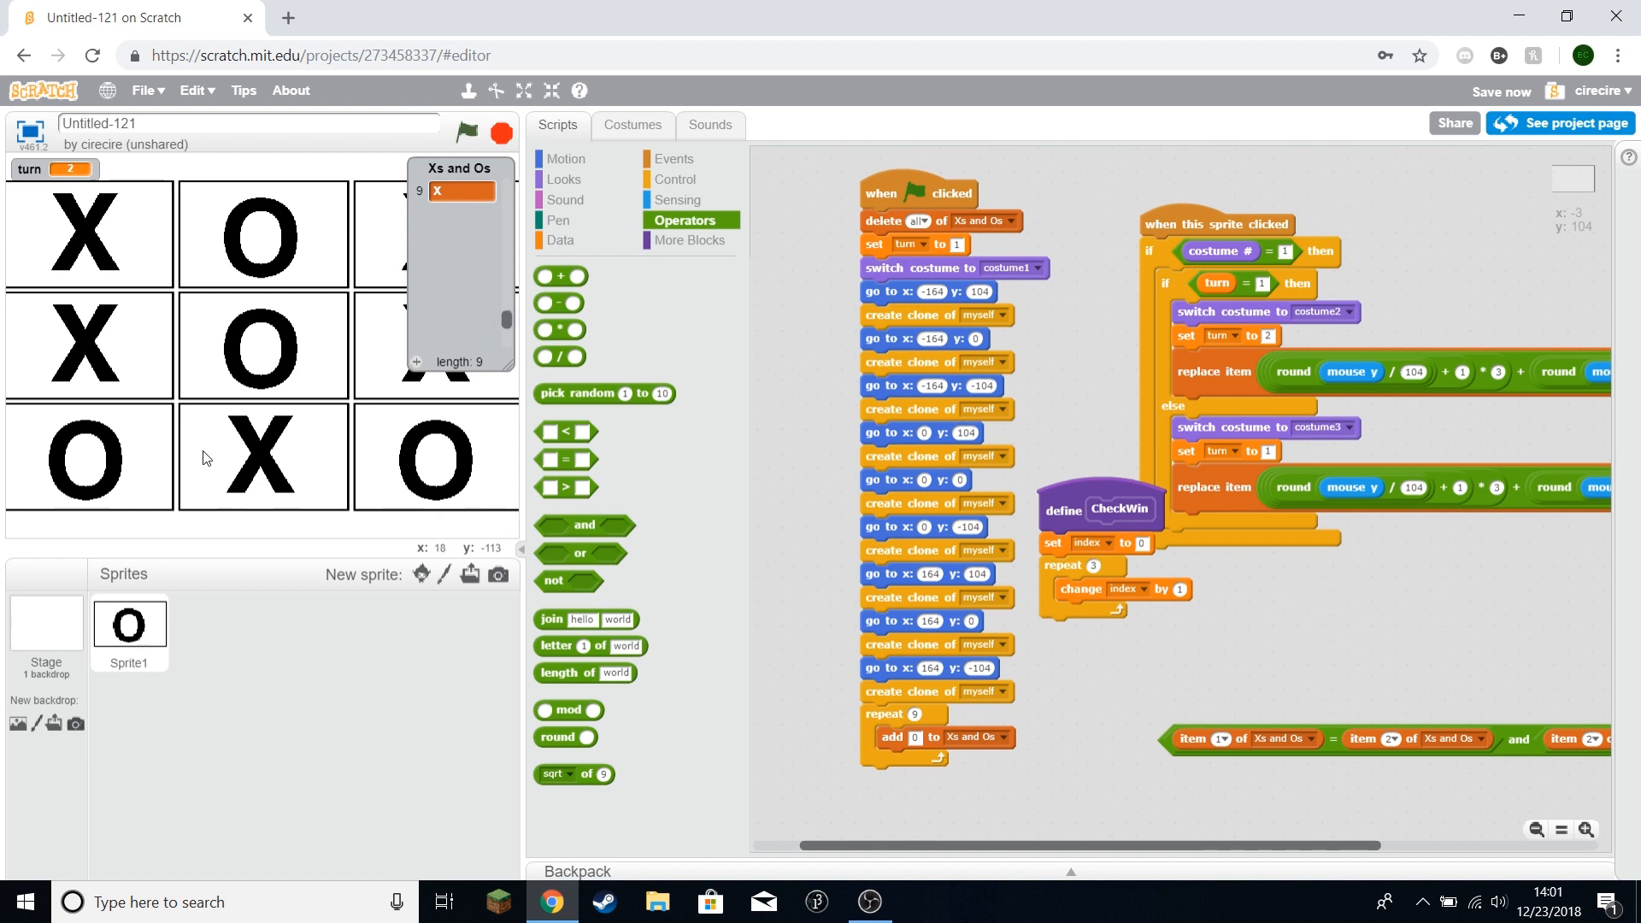
mouse_move(1551, 707)
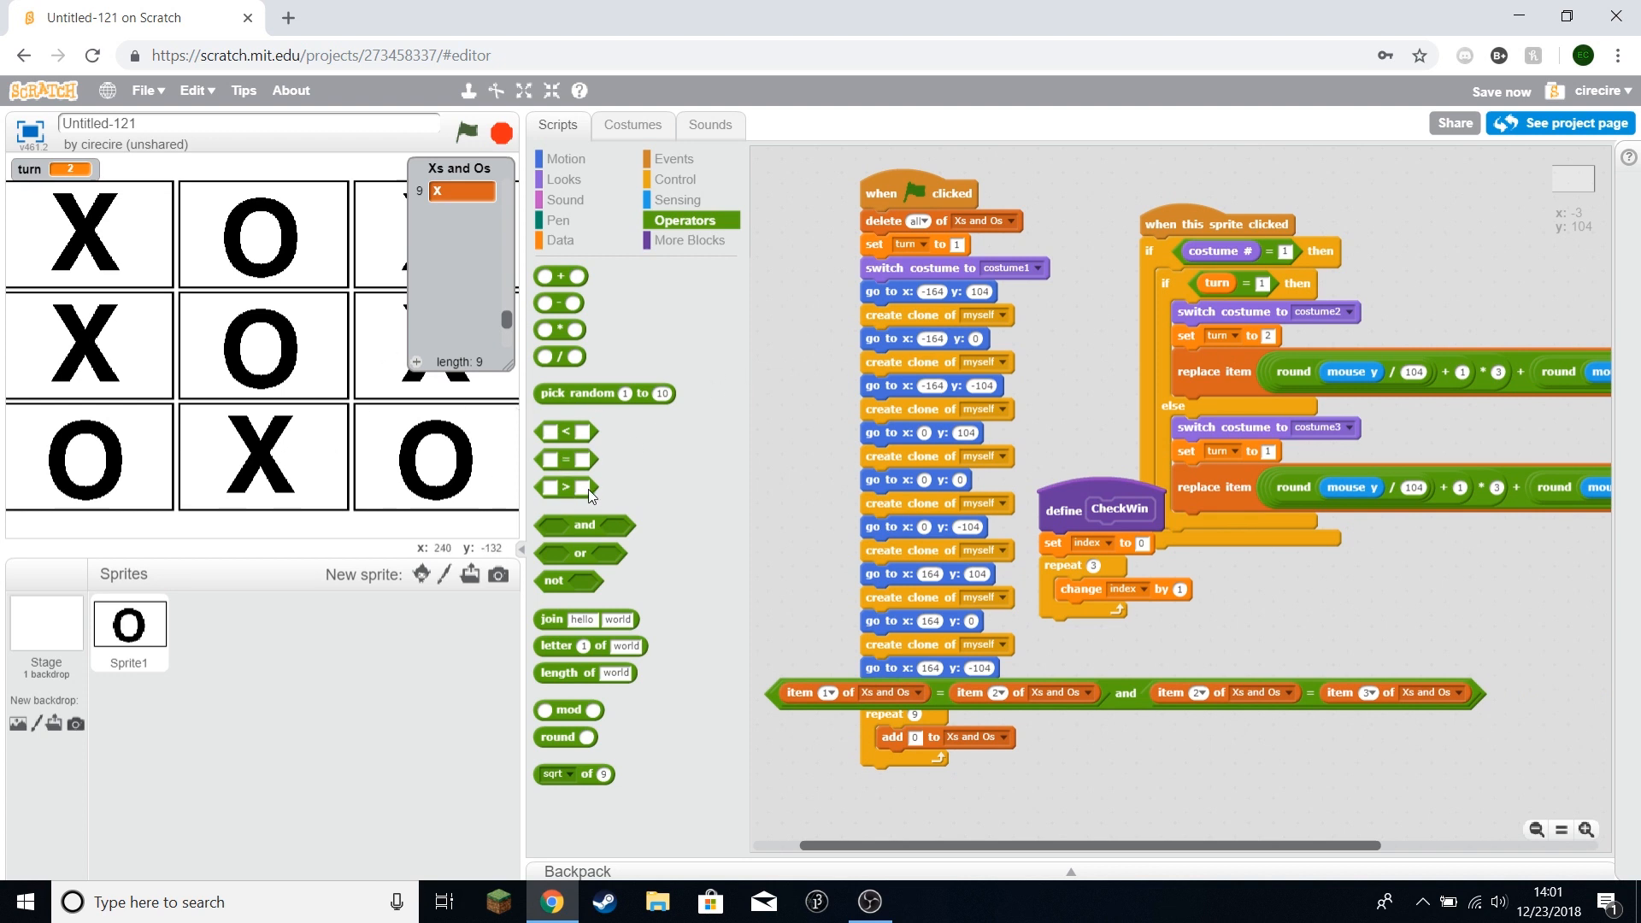
mouse_move(562, 463)
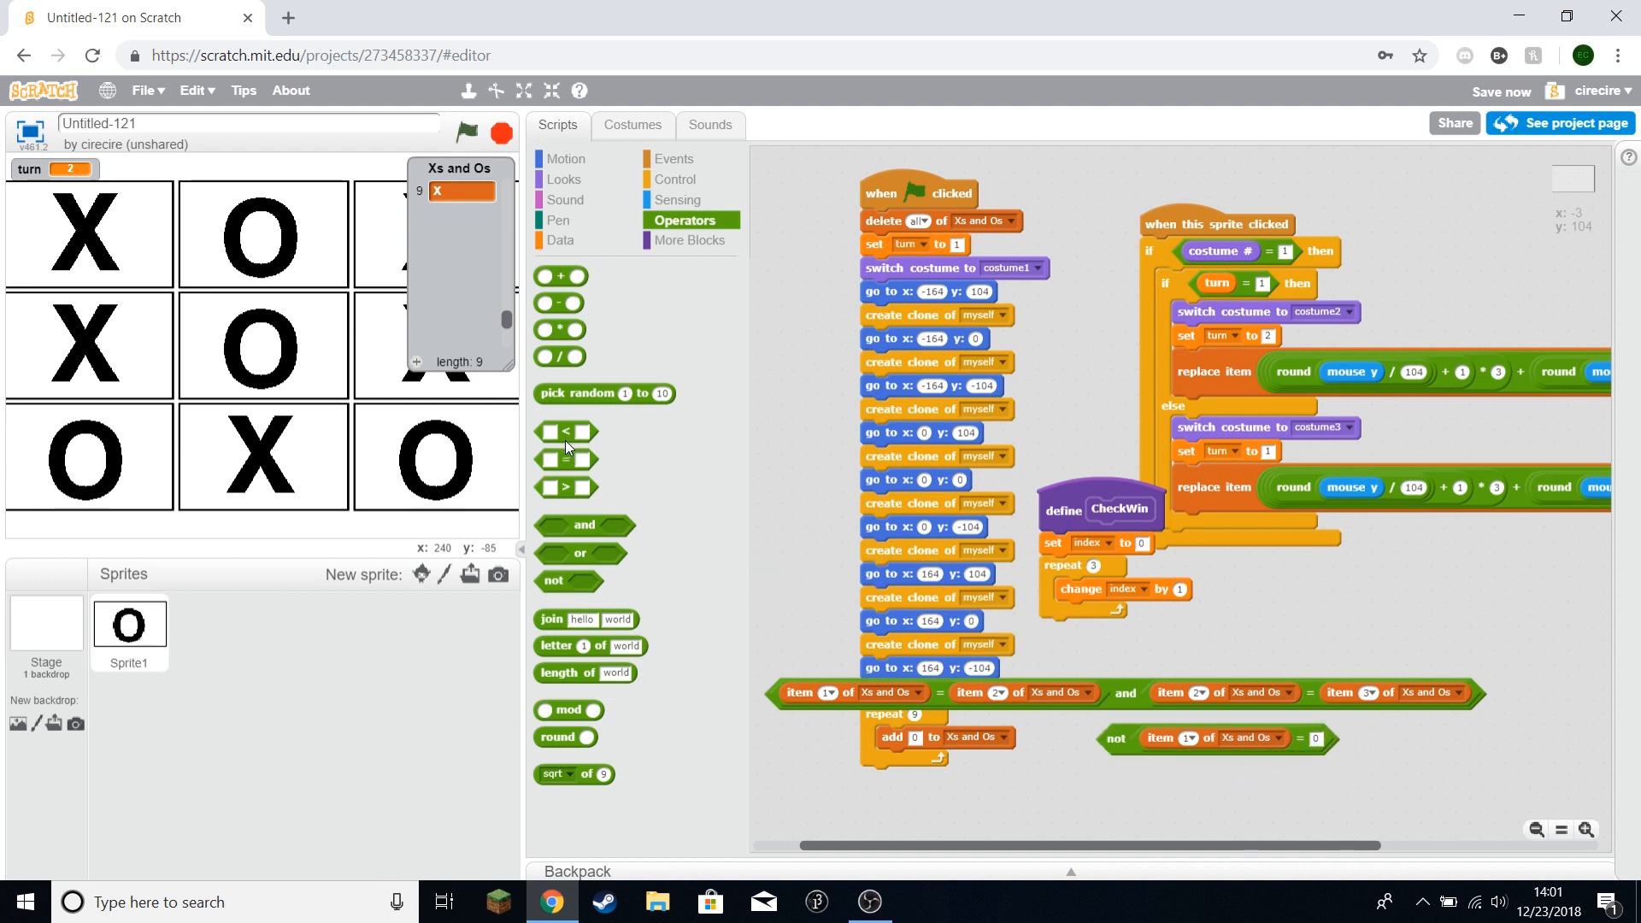
drag(584, 524, 1073, 771)
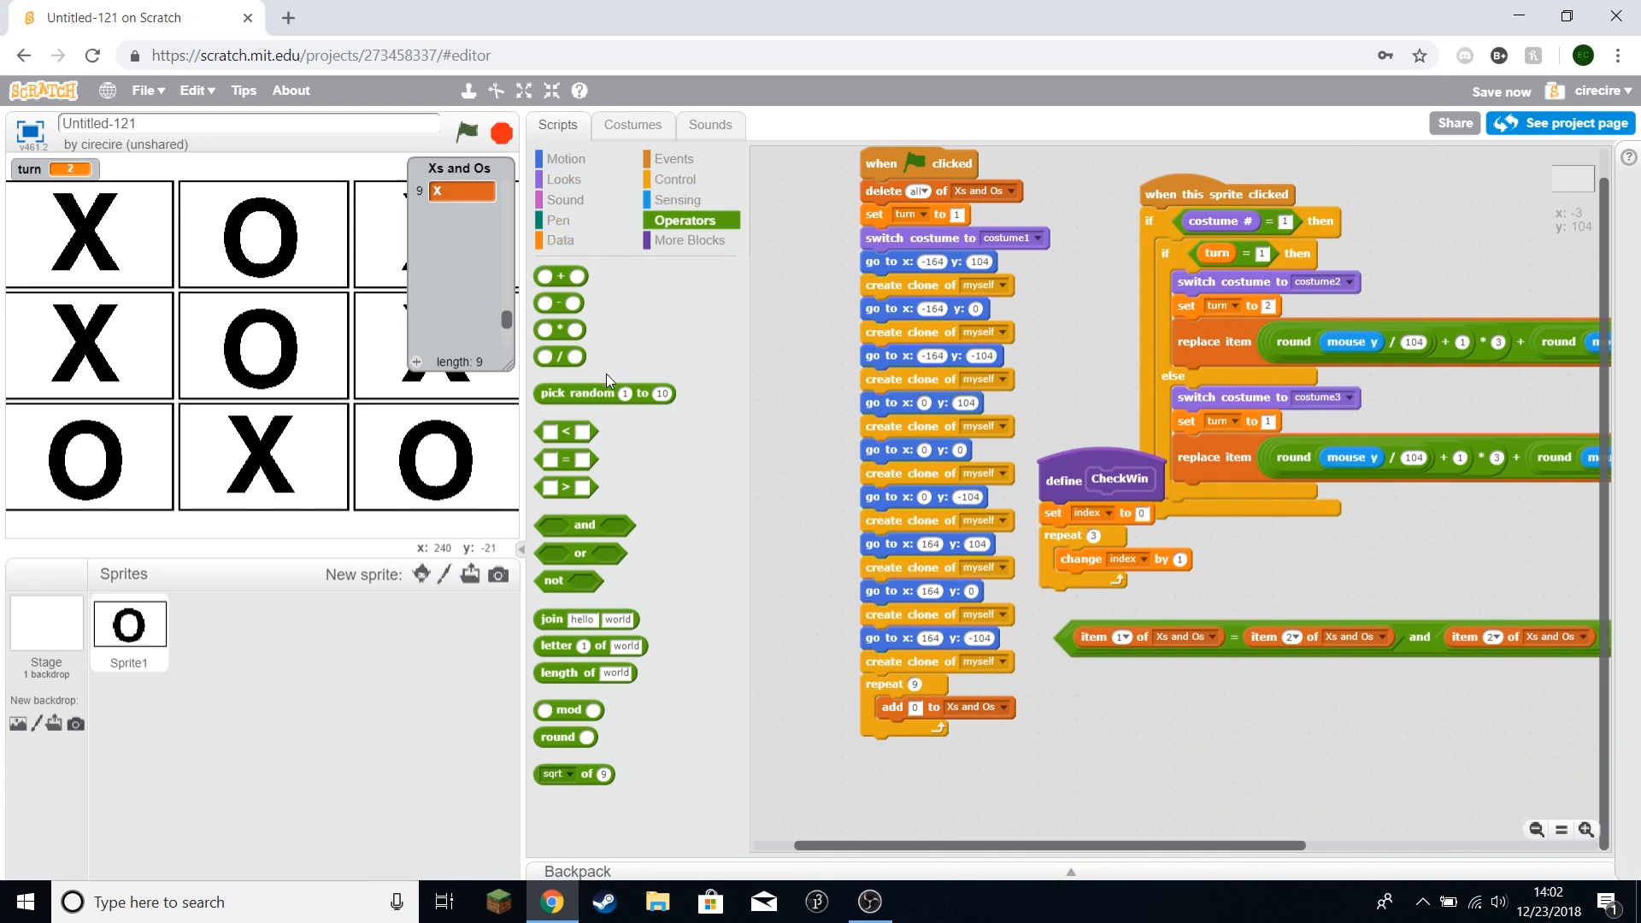
Step: Wrap the match condition in an if inside the loop, using index × 3 + n positions
click(678, 179)
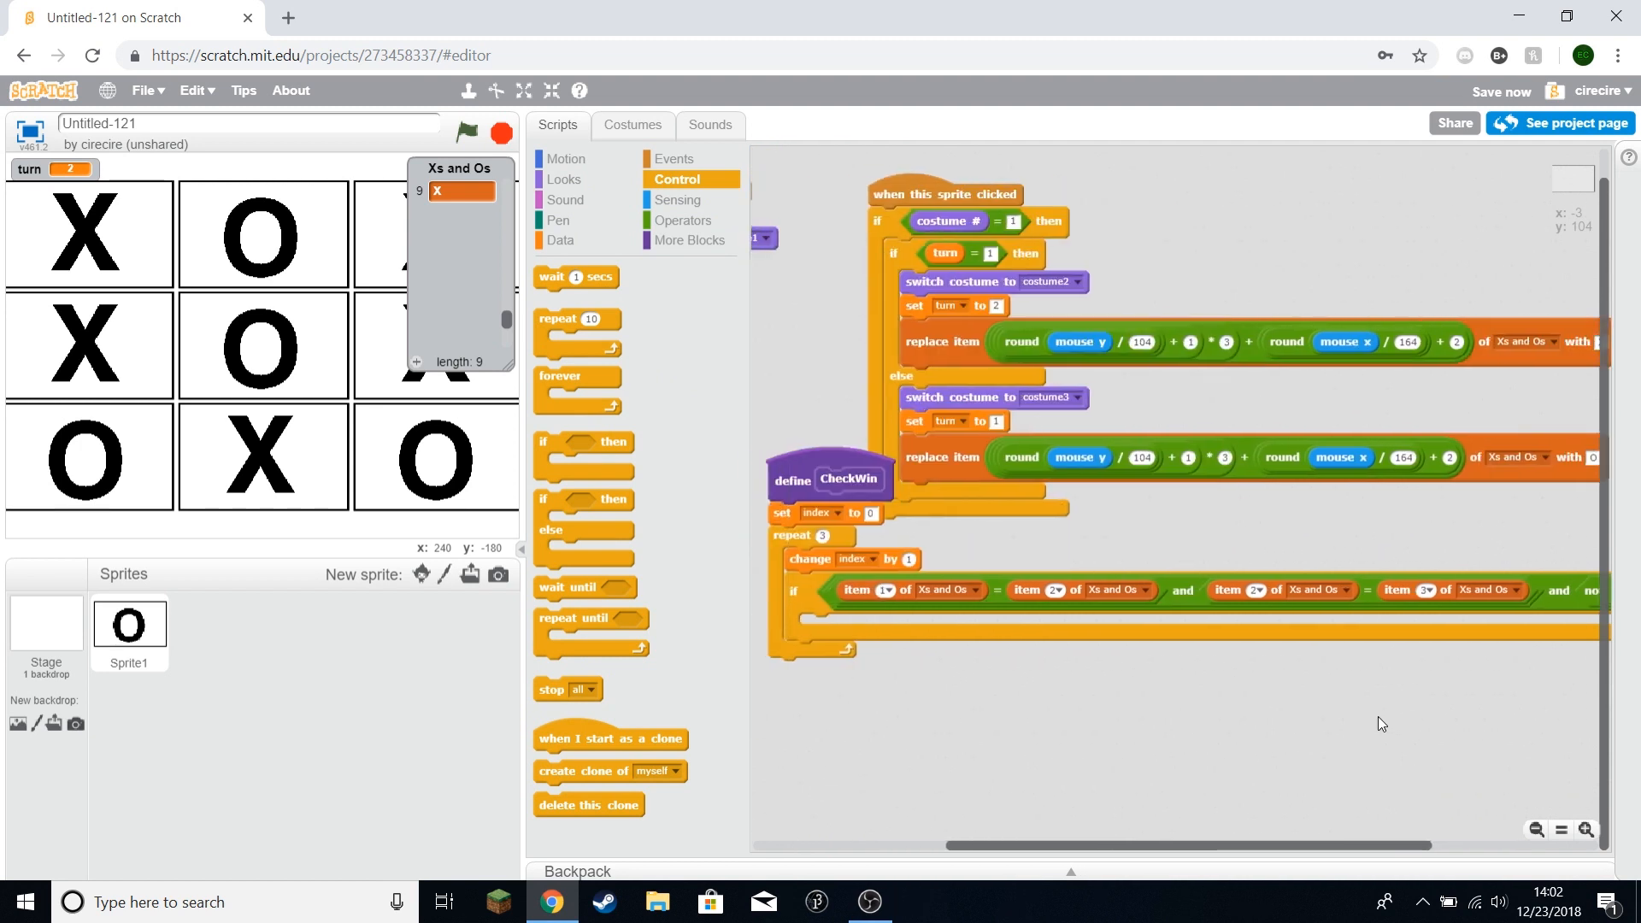
mouse_move(1122, 622)
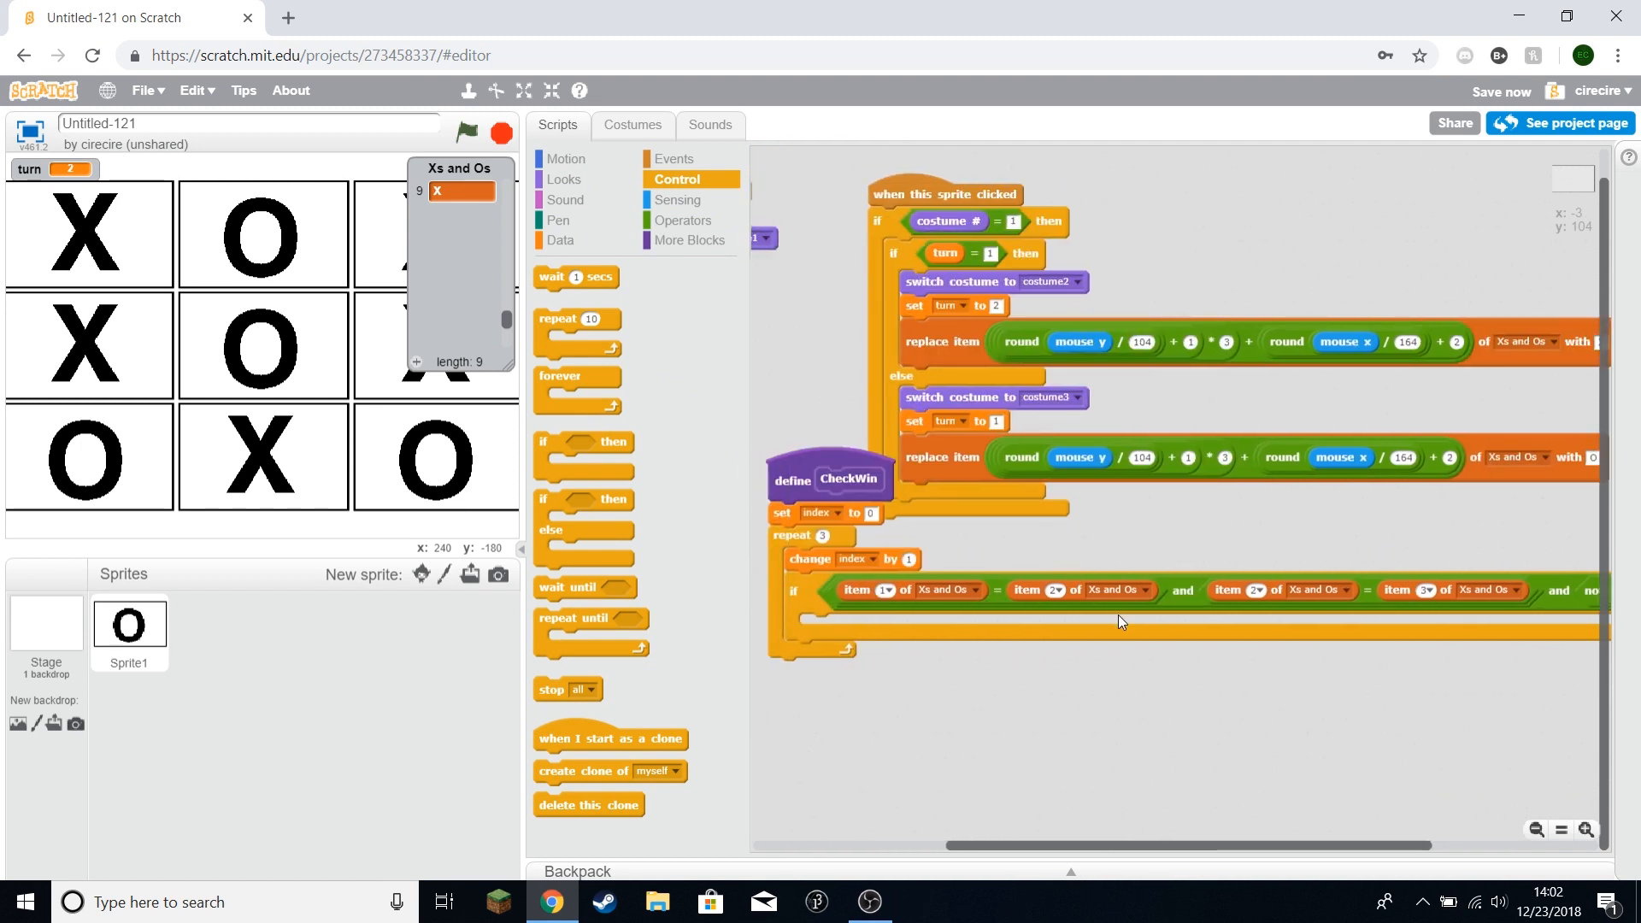
mouse_move(901, 633)
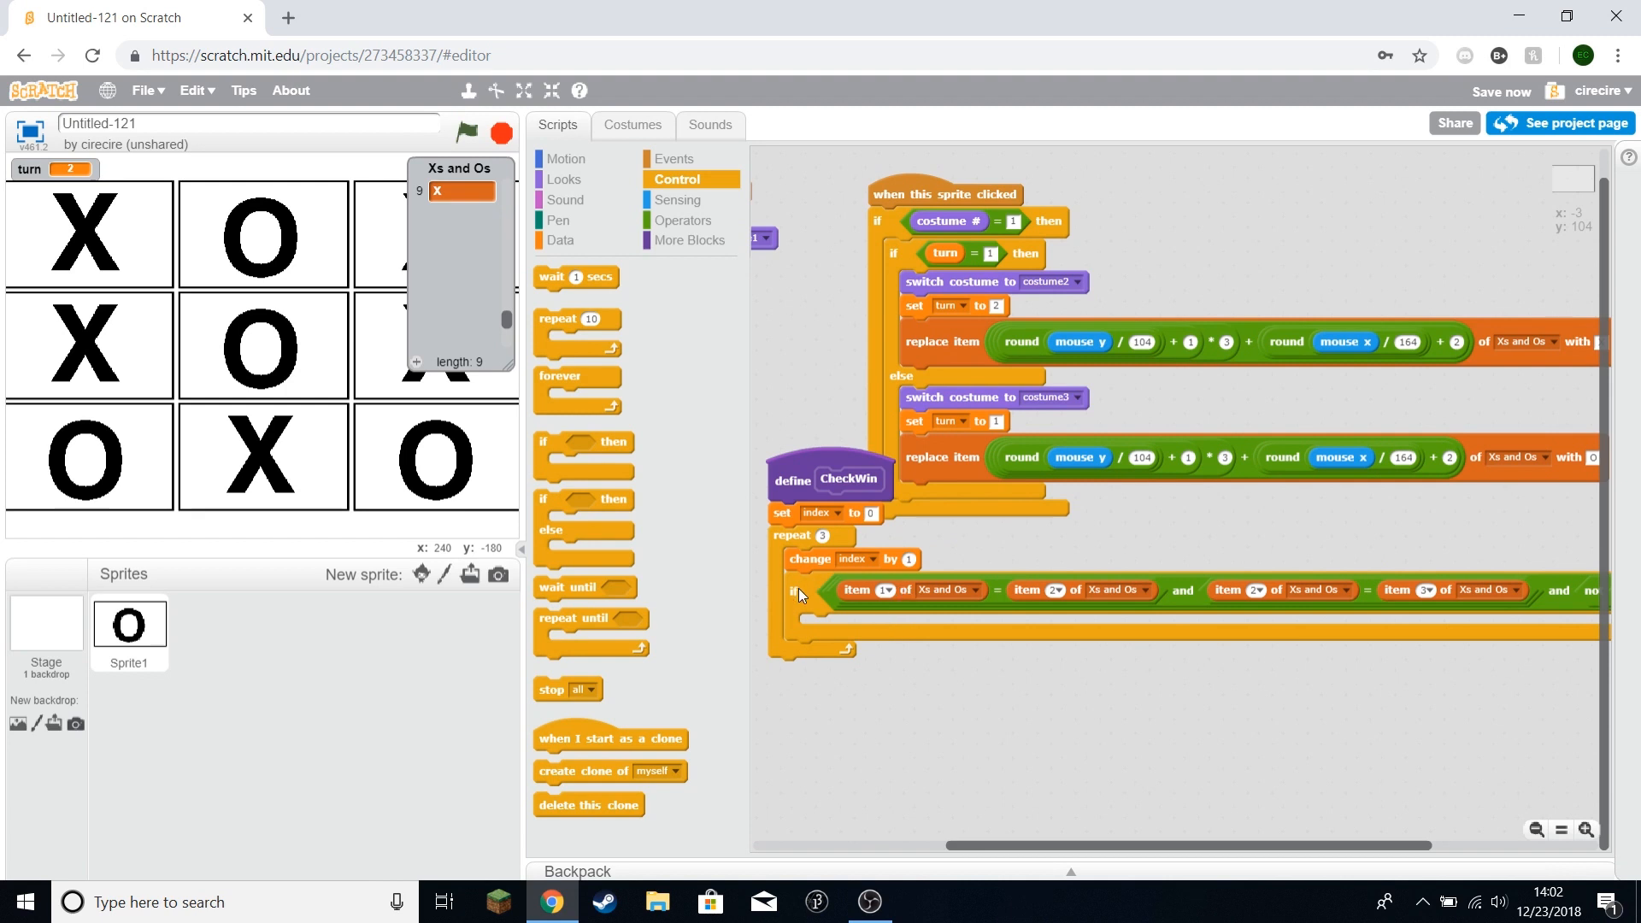
mouse_move(794, 594)
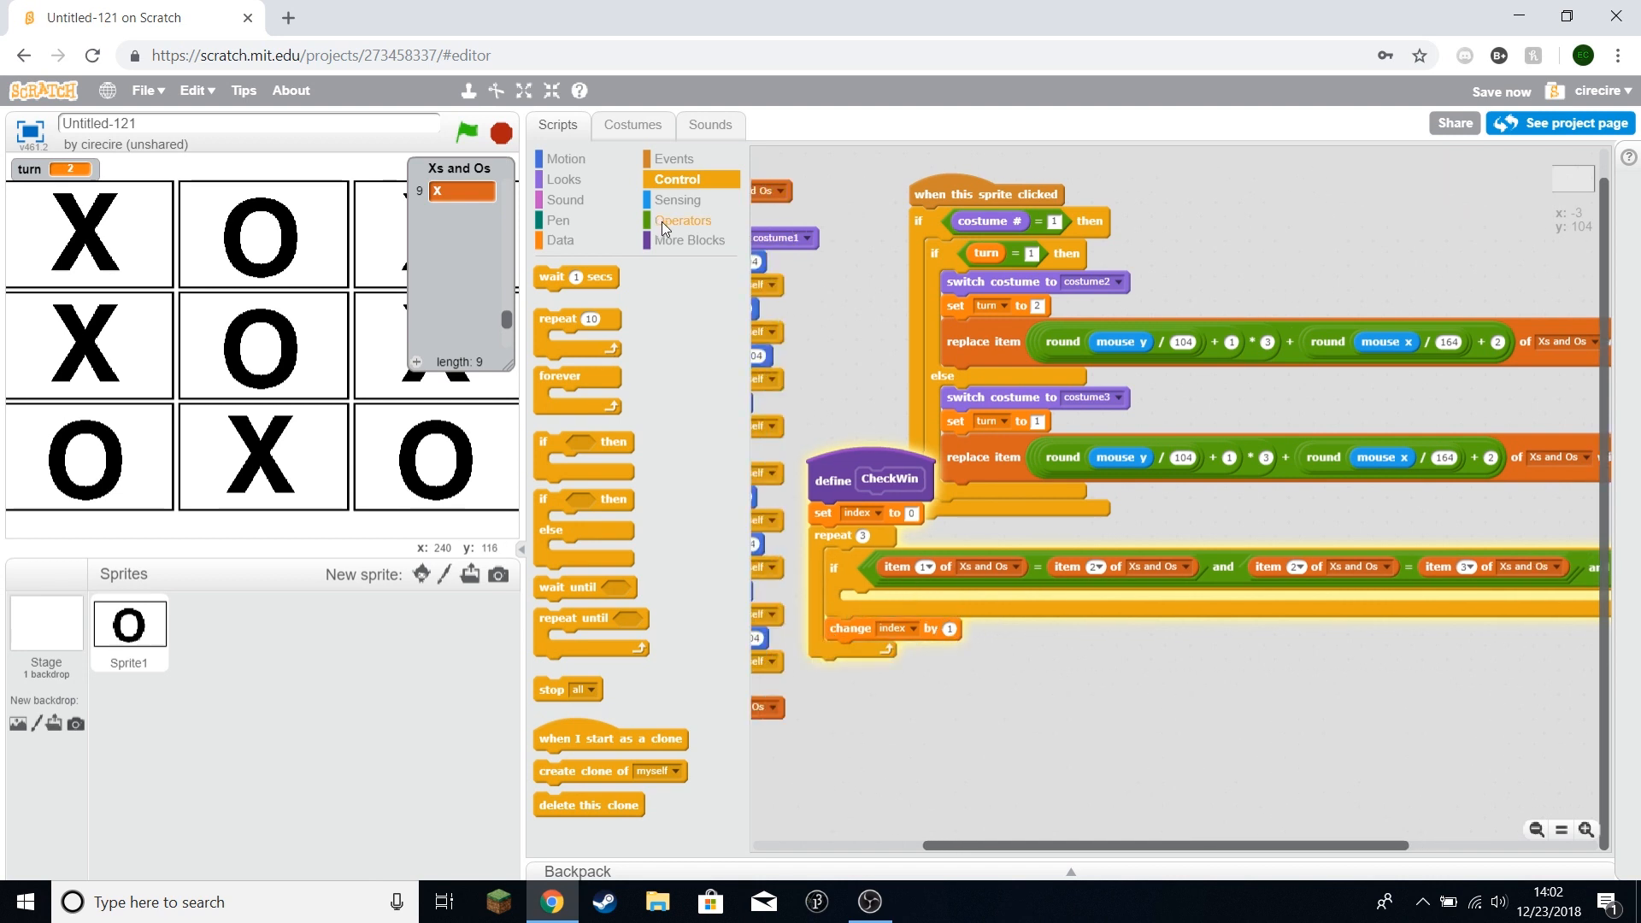
click(560, 240)
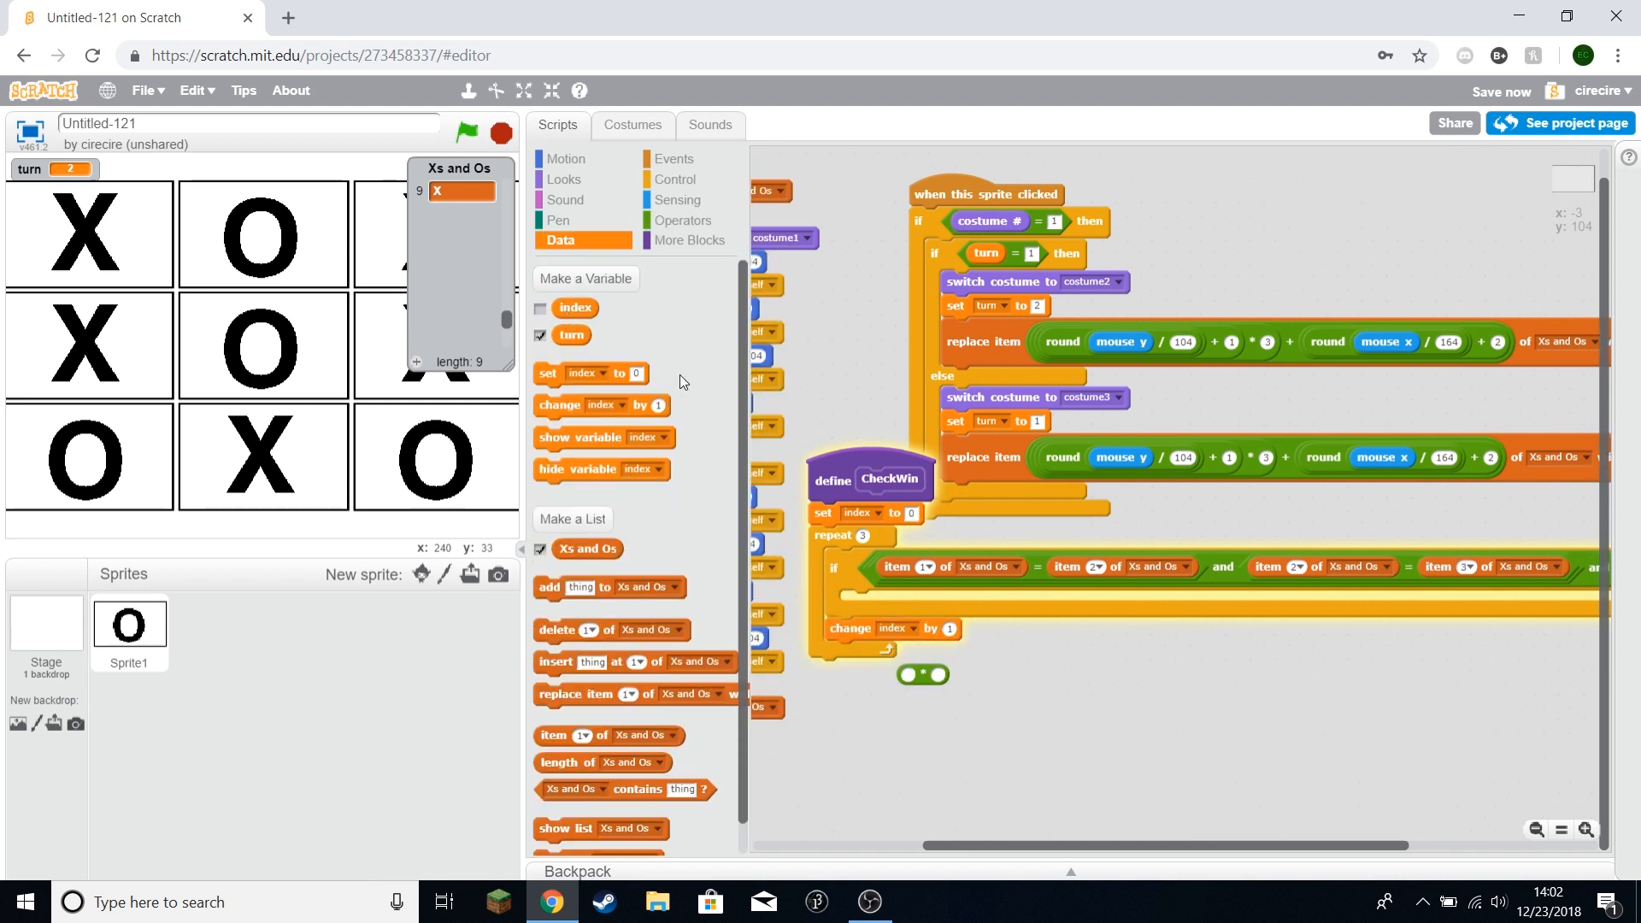
right_click(924, 675)
text(3)
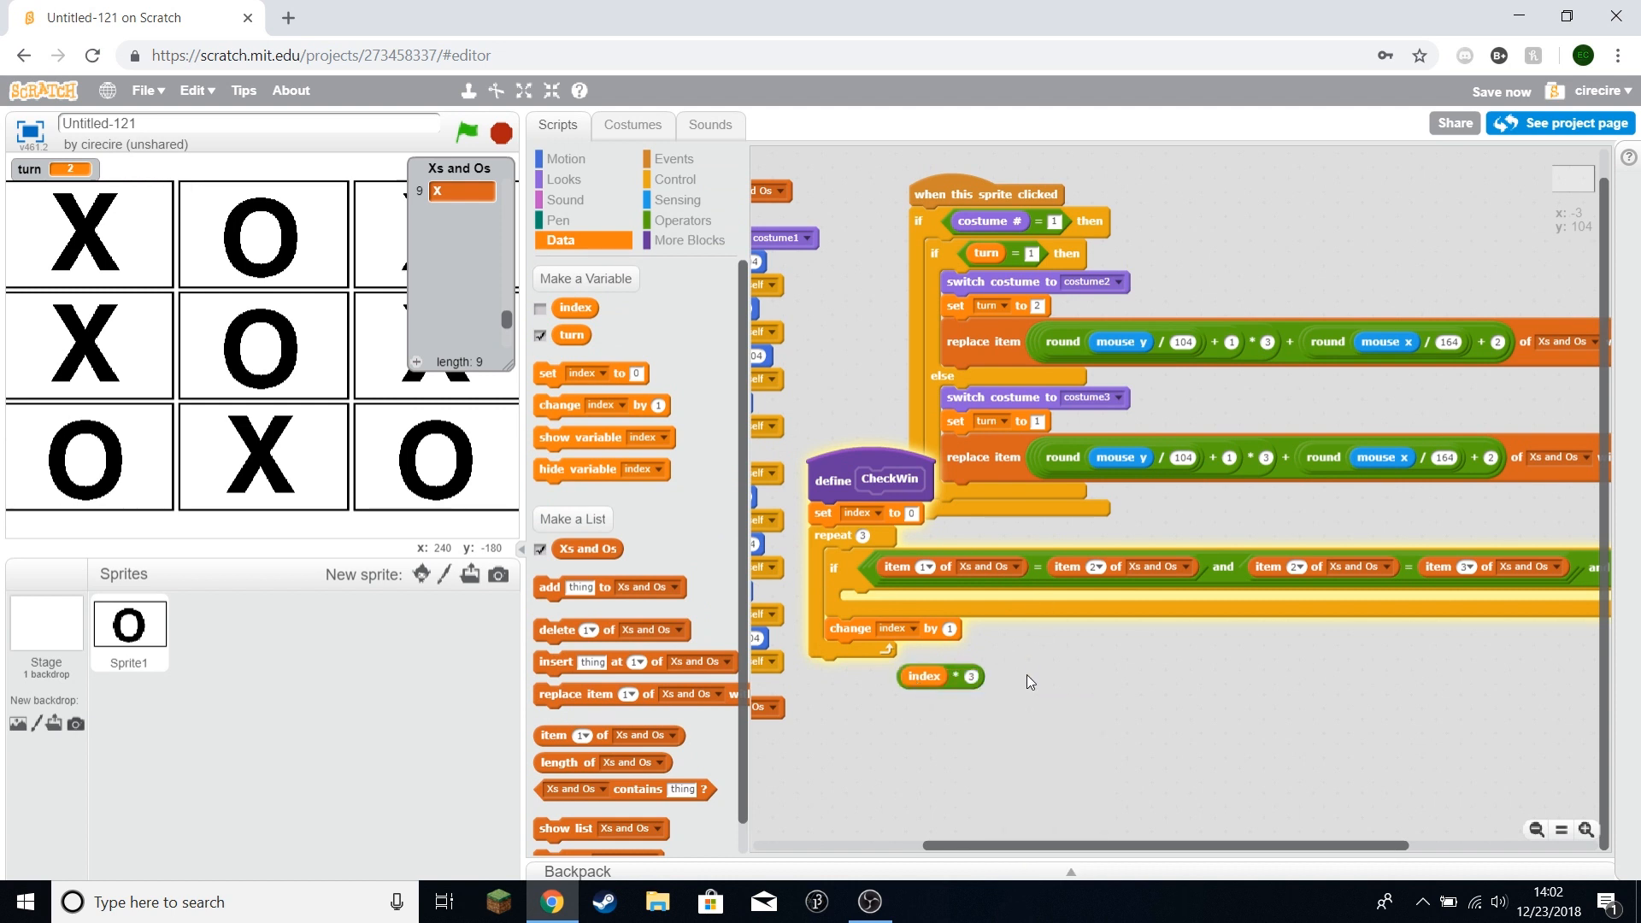
click(683, 220)
text(1)
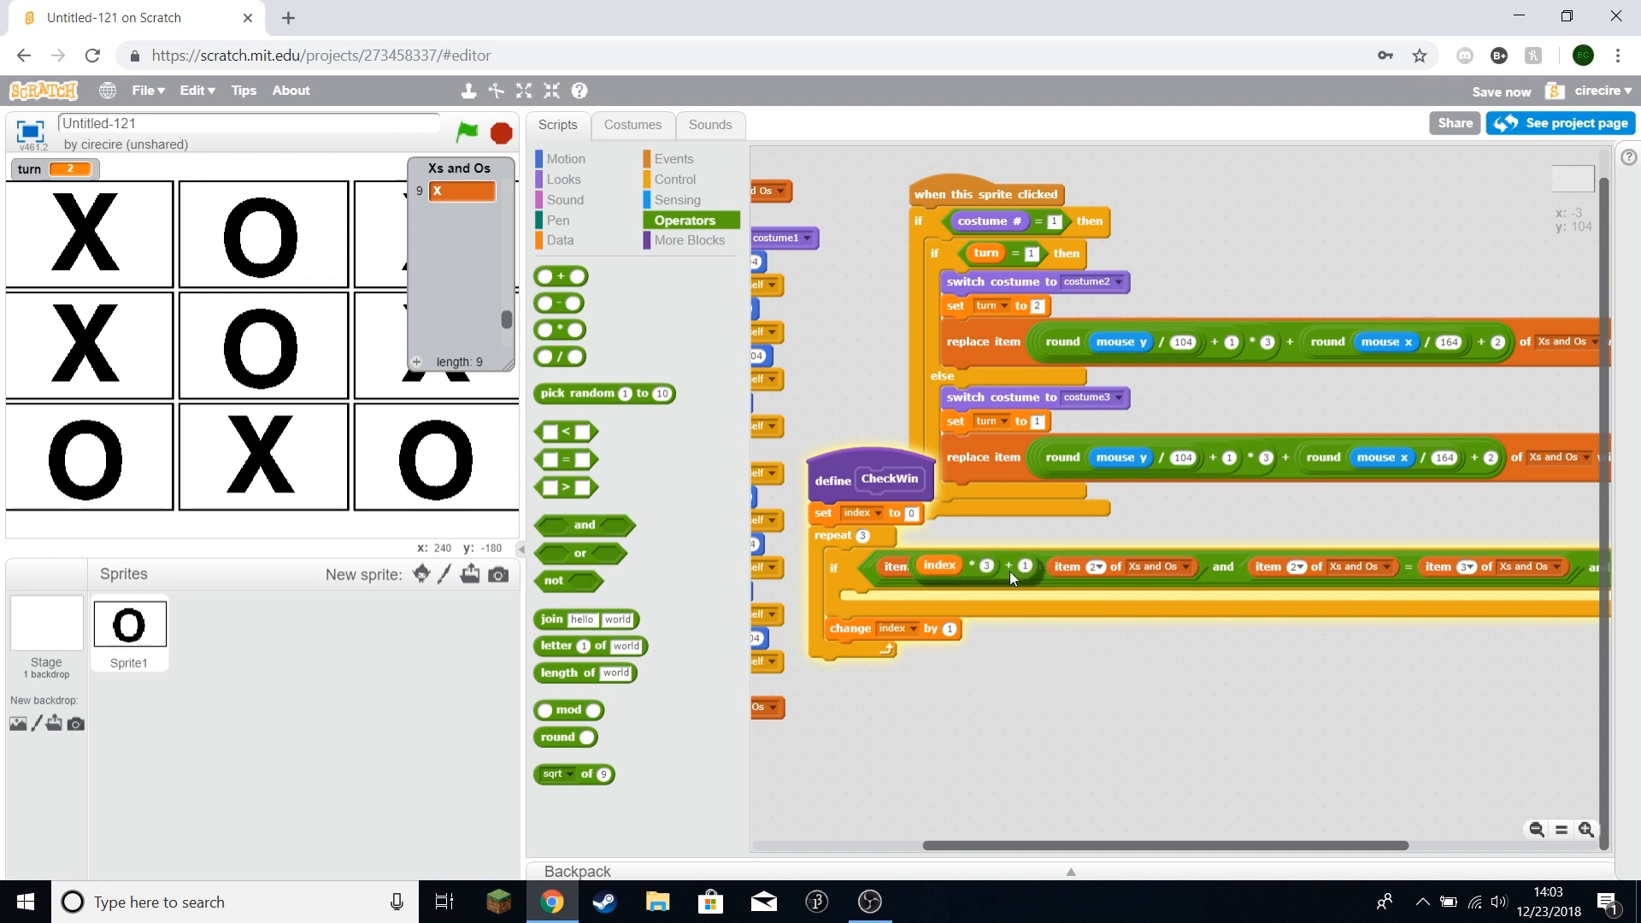
right_click(1025, 566)
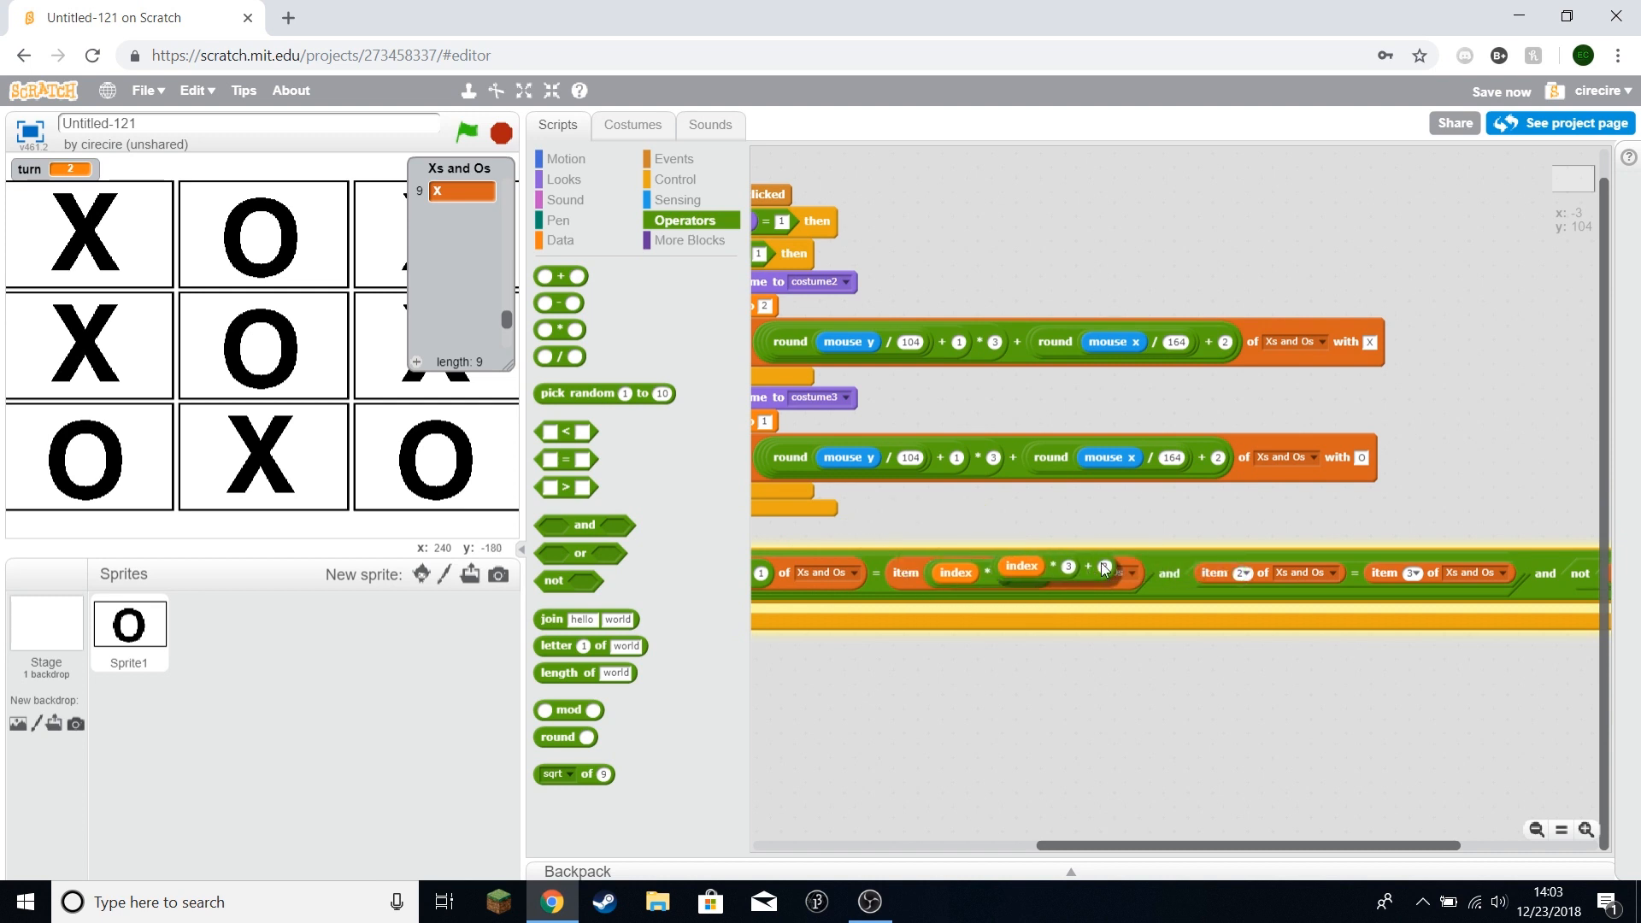
right_click(1346, 571)
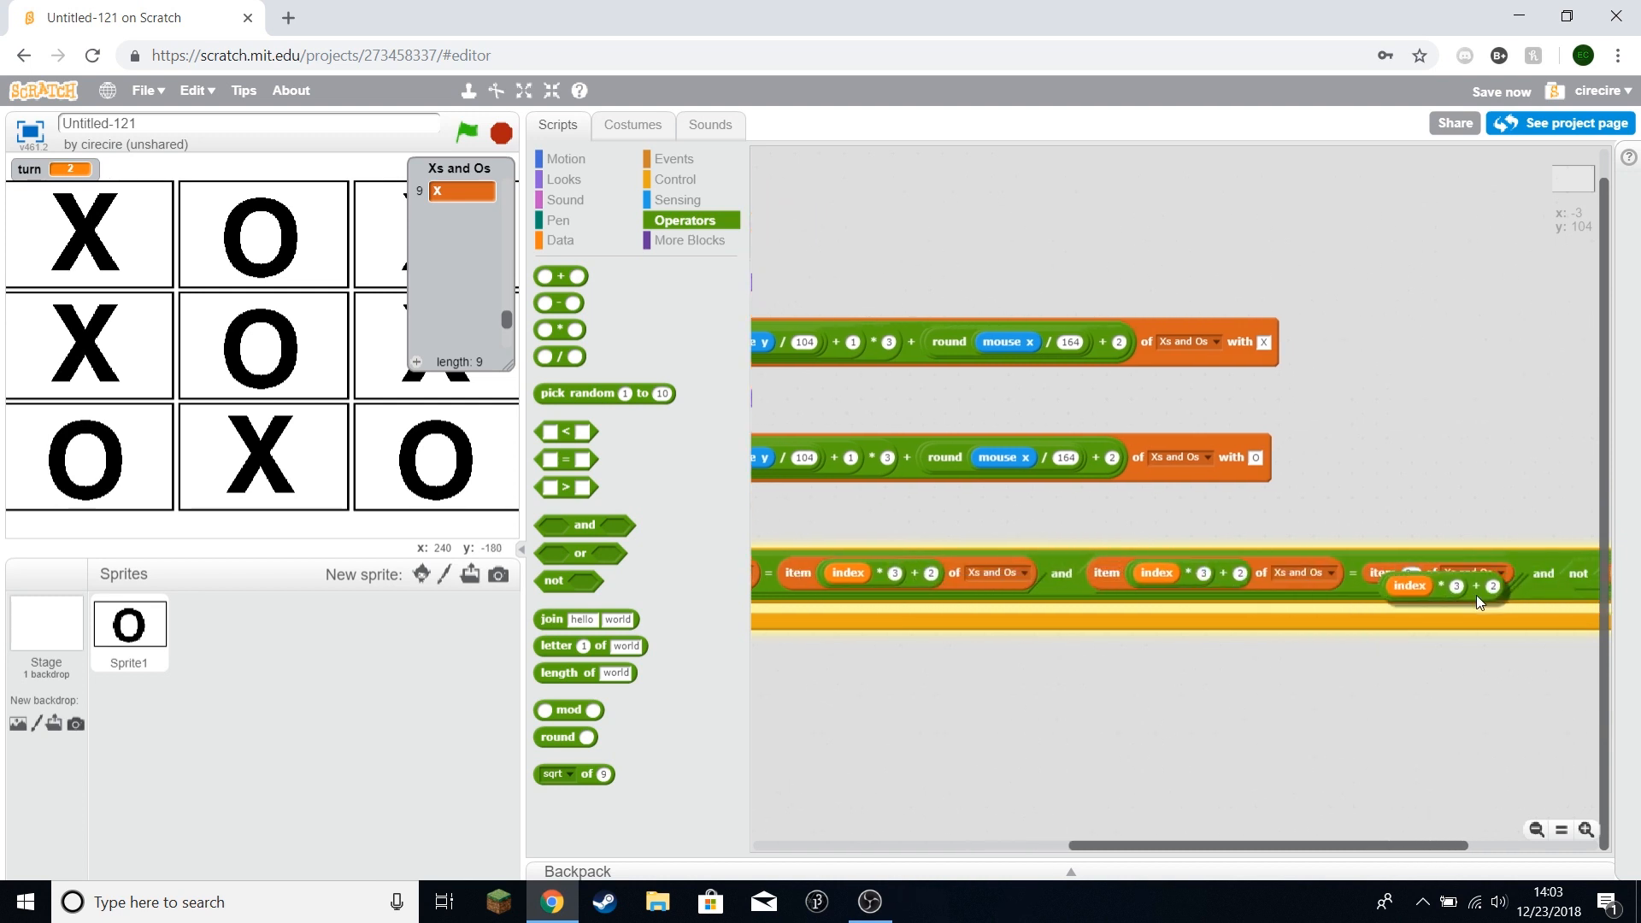
click(671, 158)
text(X win)
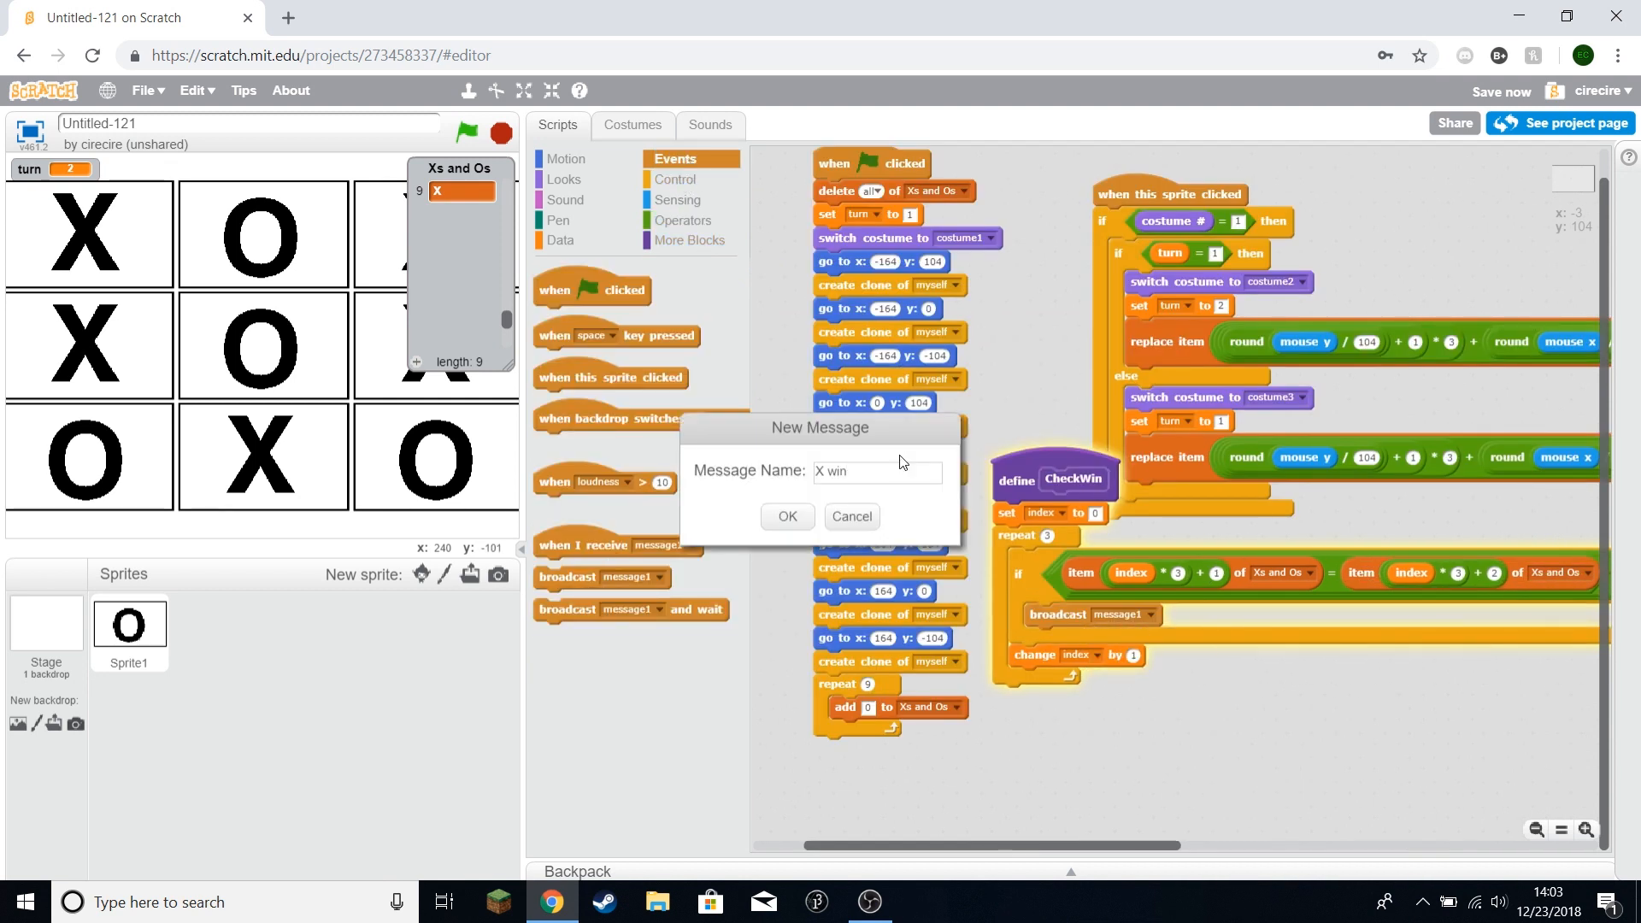
Step: Create the 'X win' message and add an if-else testing whether item index×3+1 equals X
click(787, 516)
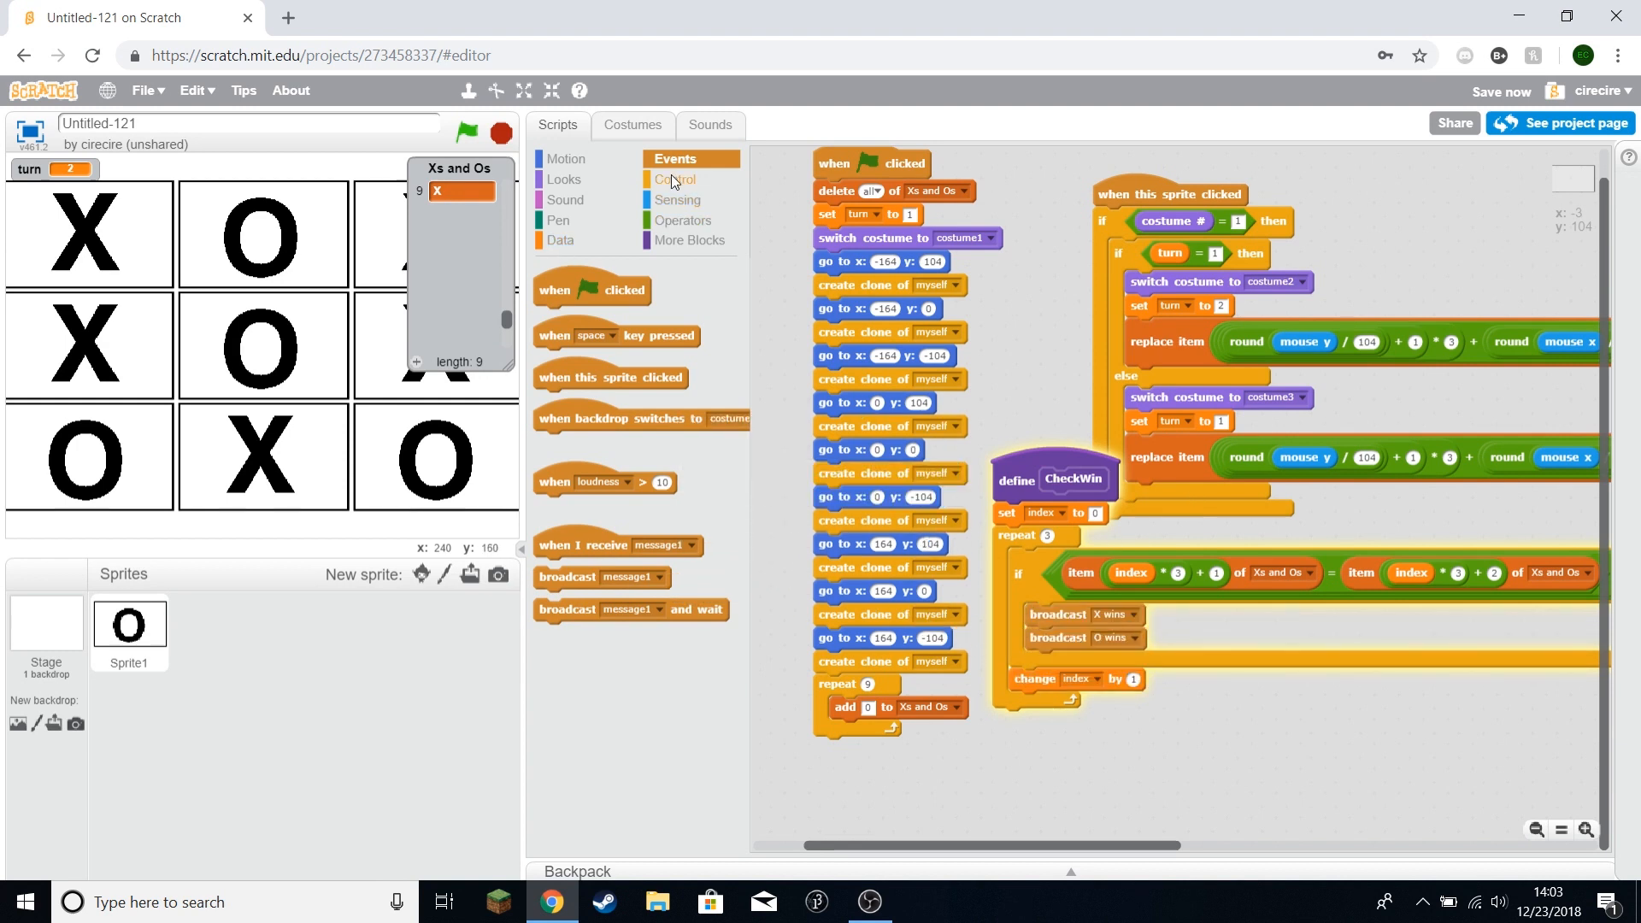
click(675, 179)
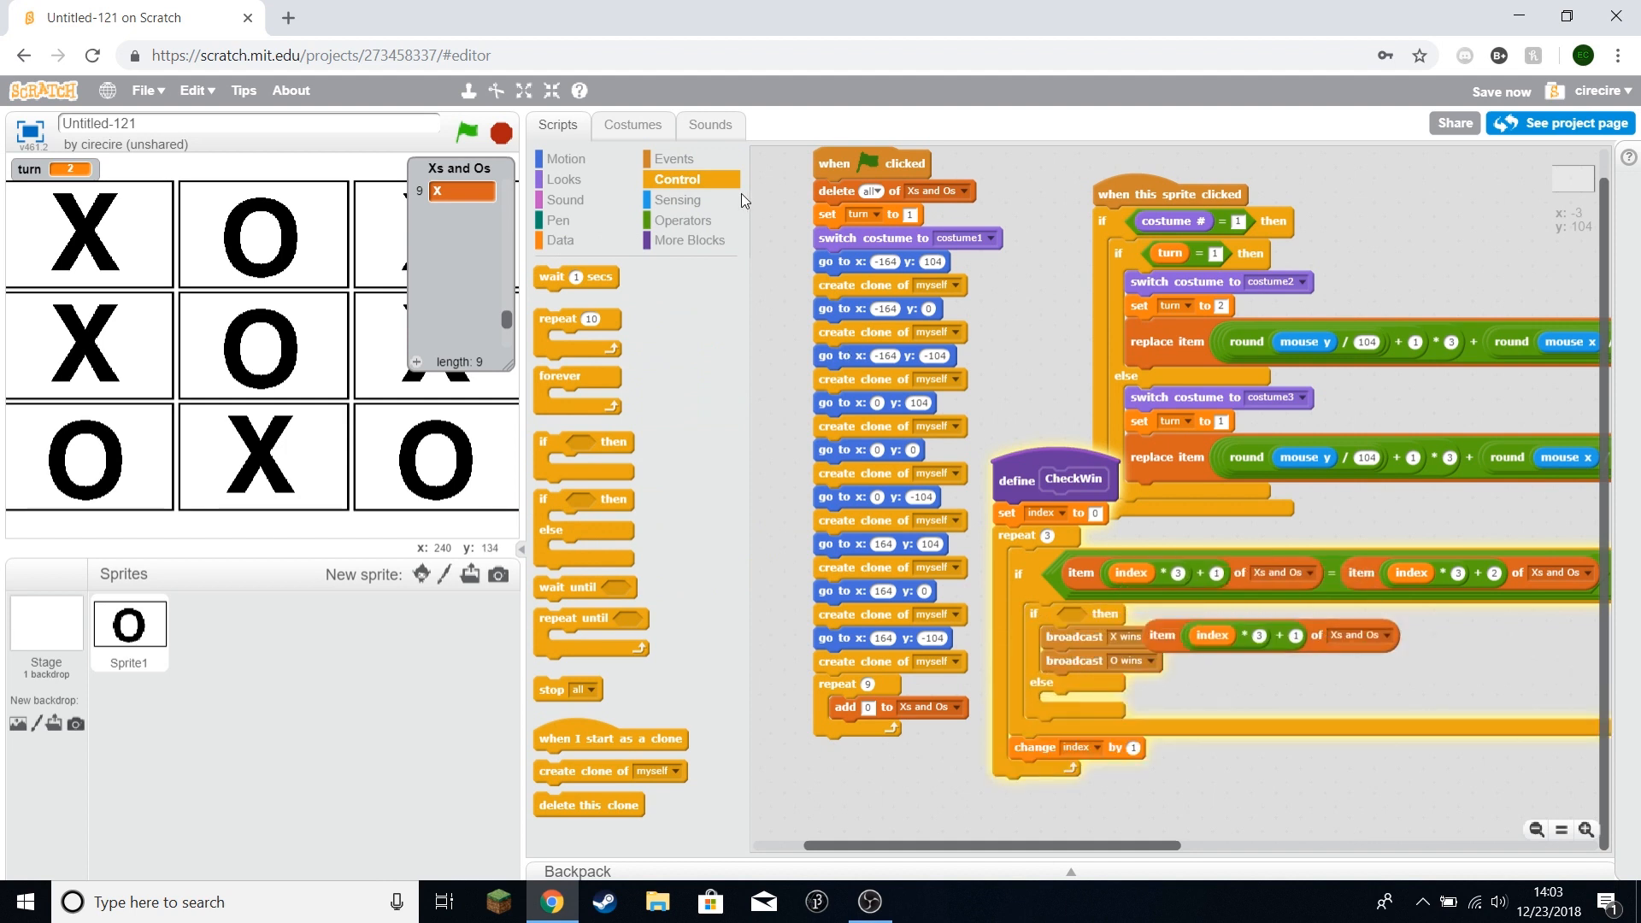
click(683, 220)
text(X)
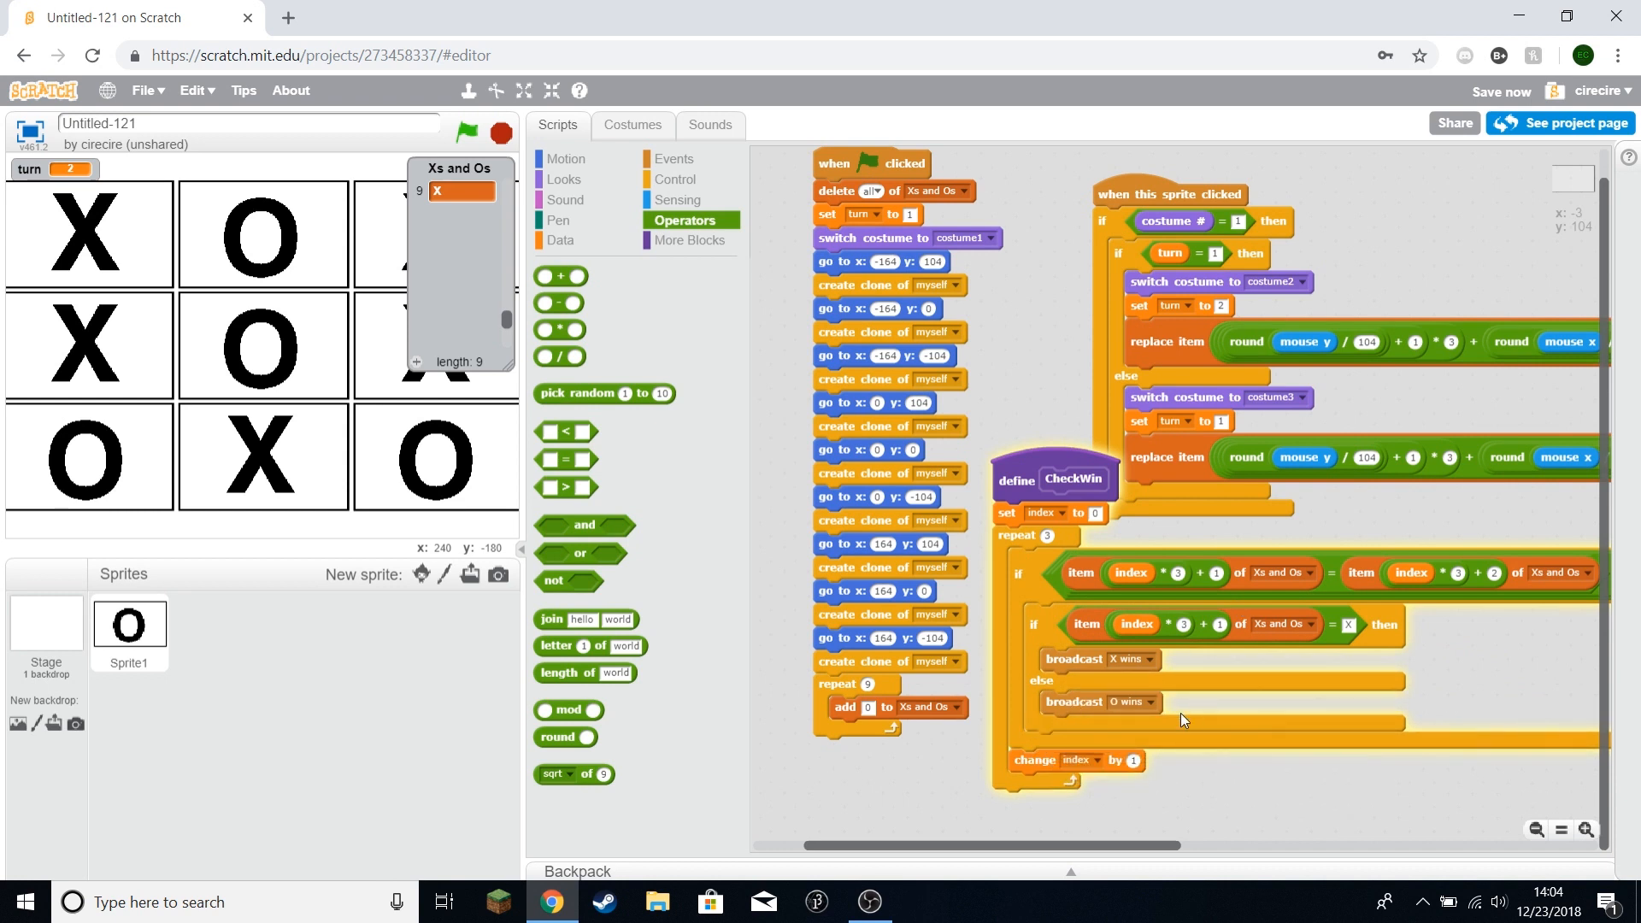
mouse_move(1196, 764)
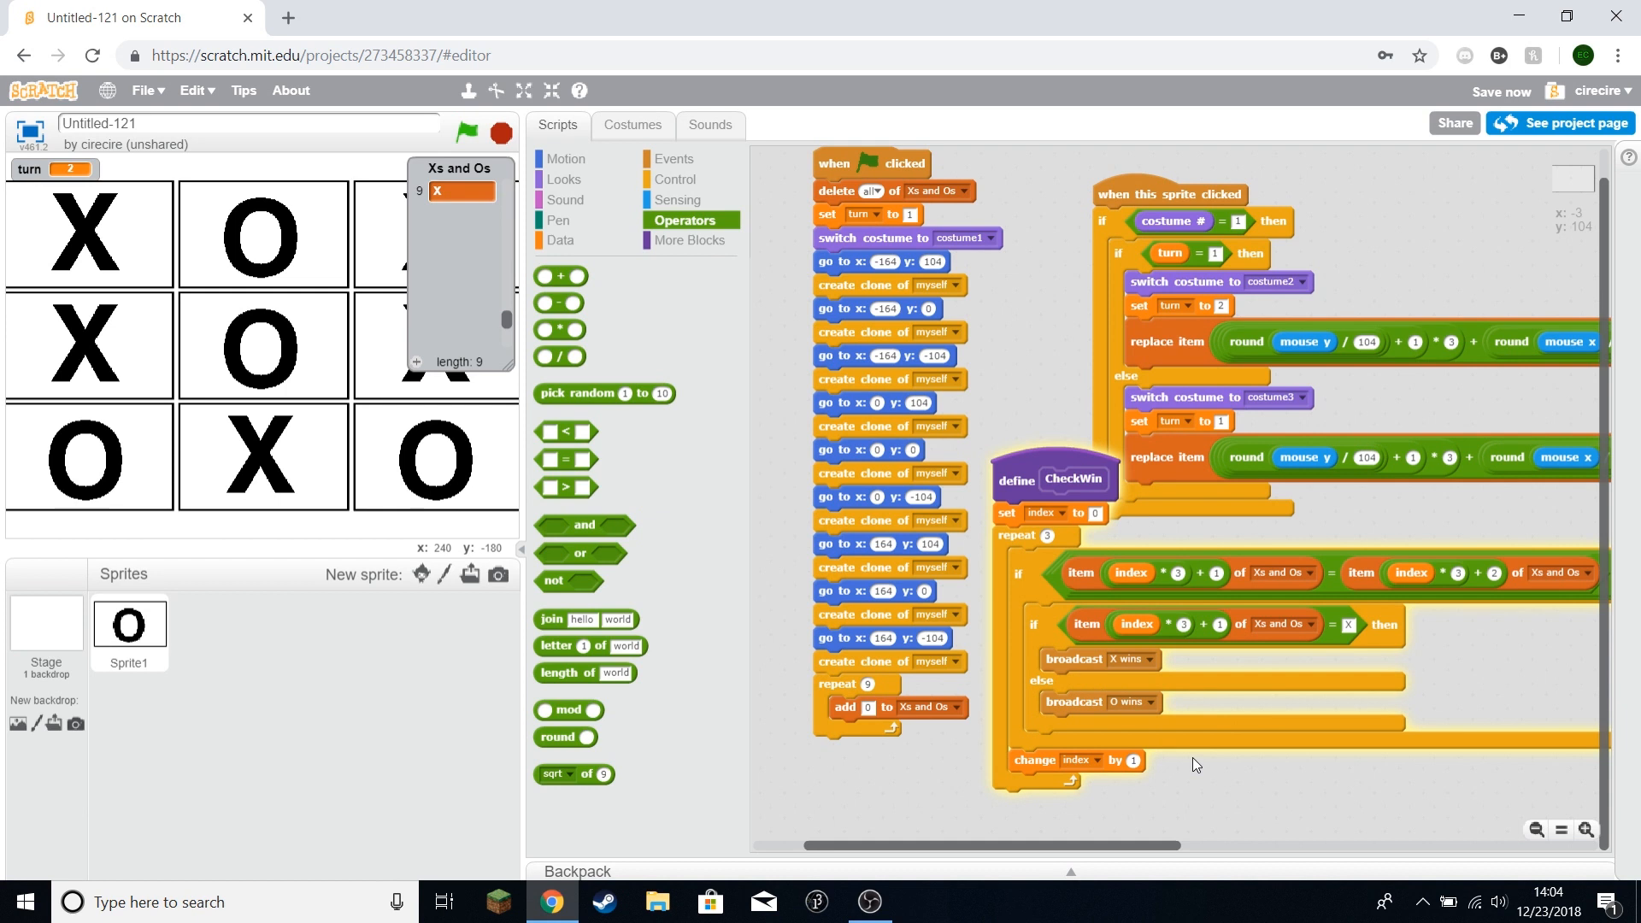
mouse_move(107, 497)
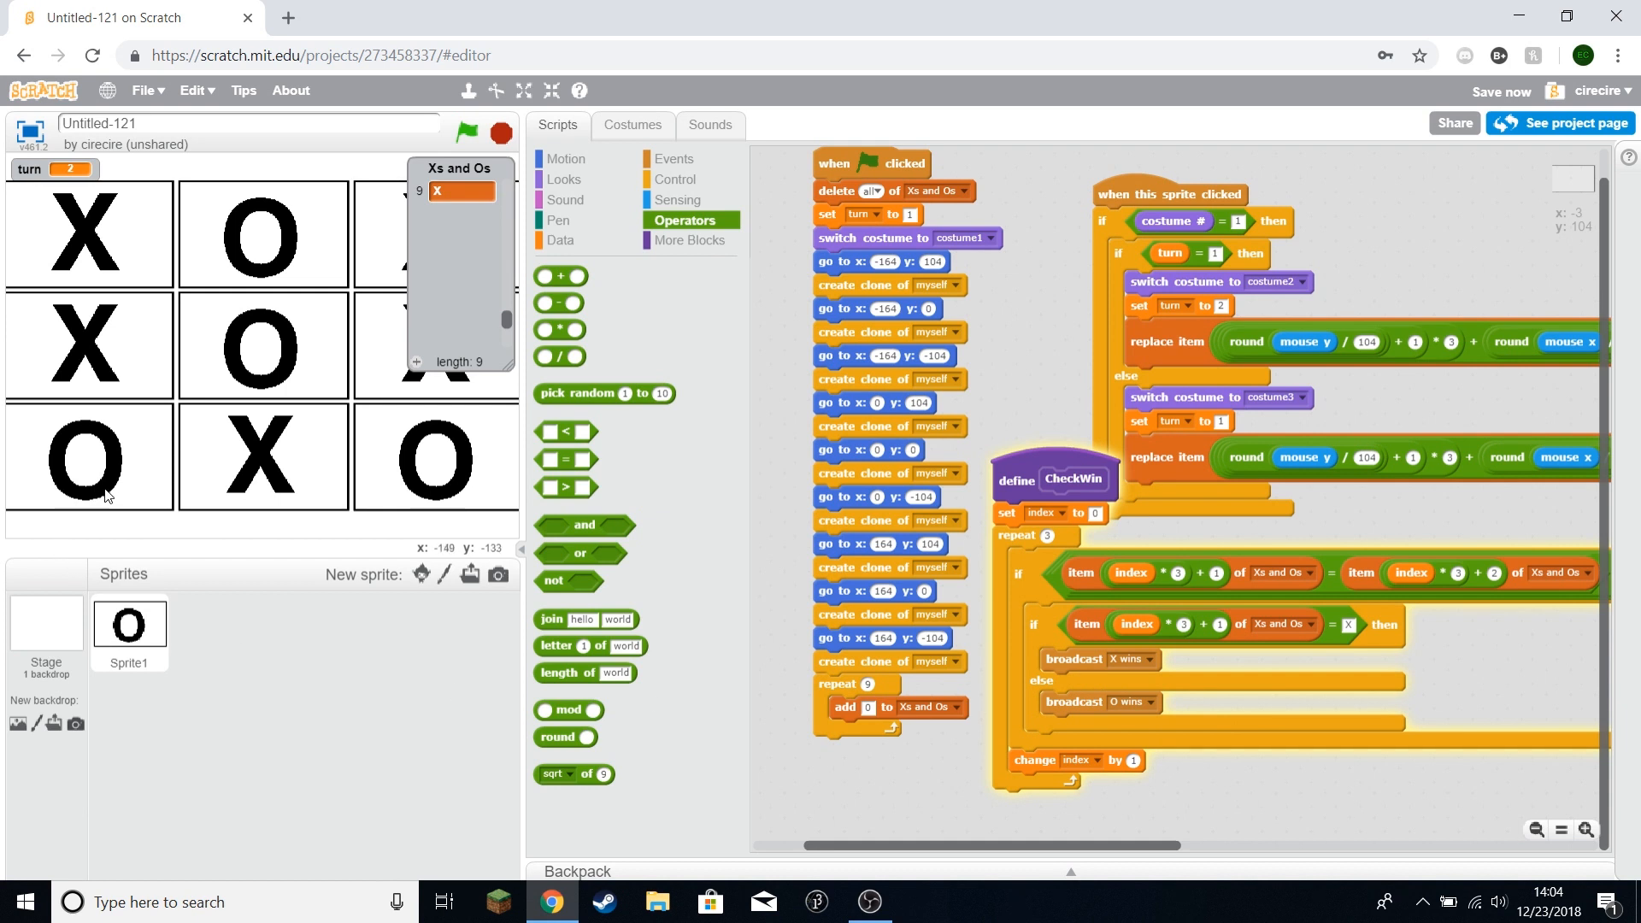
mouse_move(142, 231)
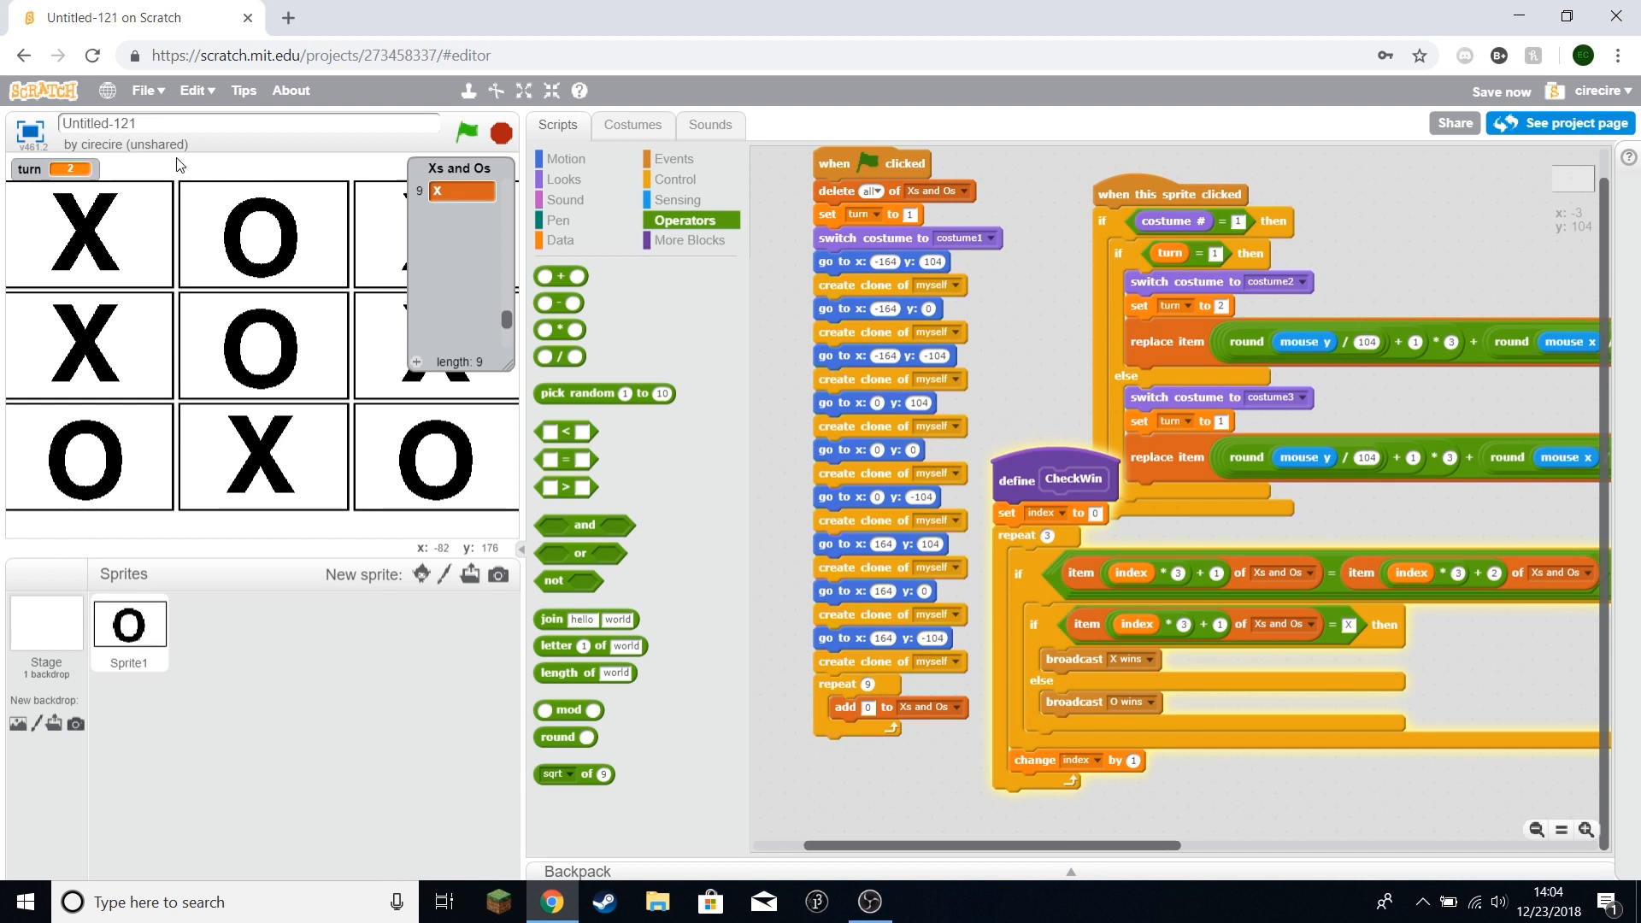
mouse_move(94, 516)
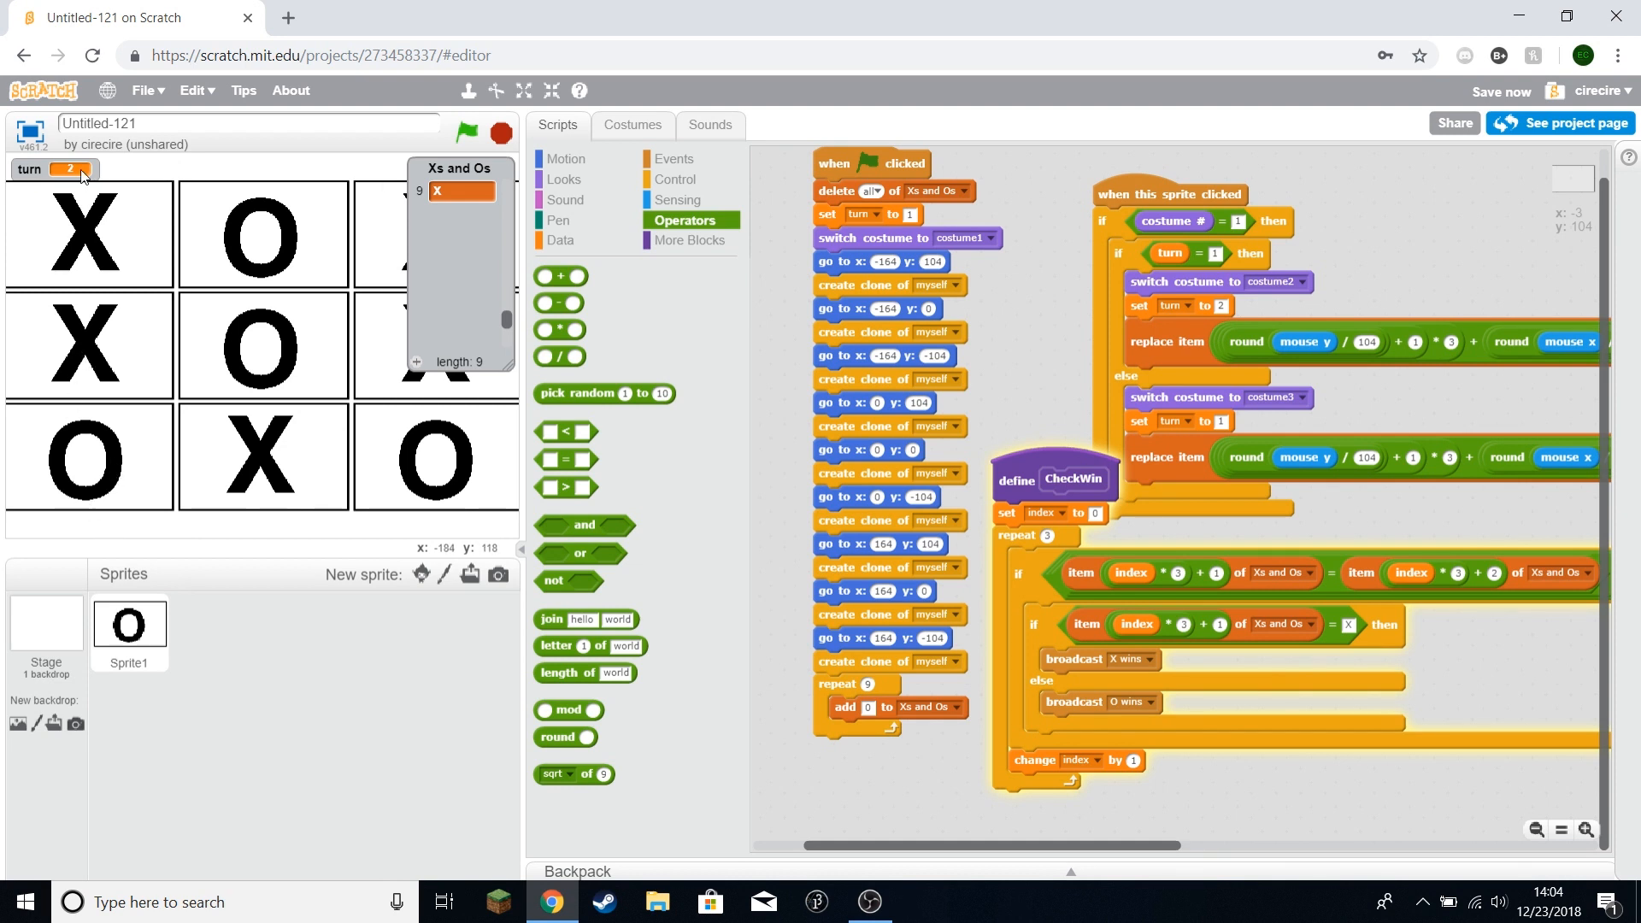
mouse_move(313, 498)
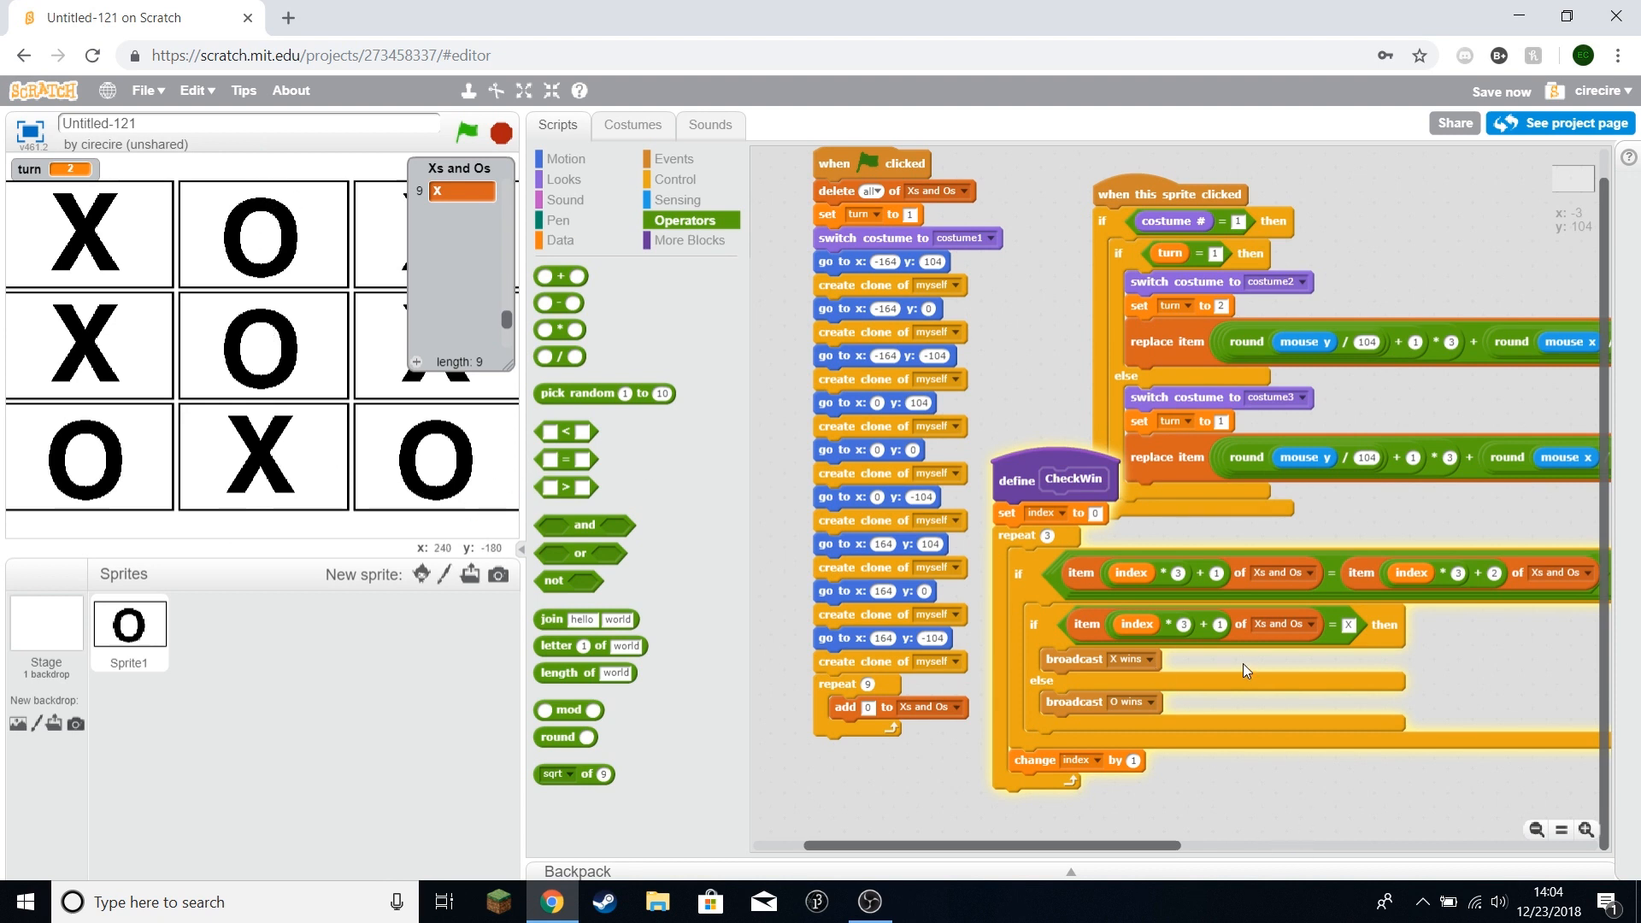
mouse_move(399, 225)
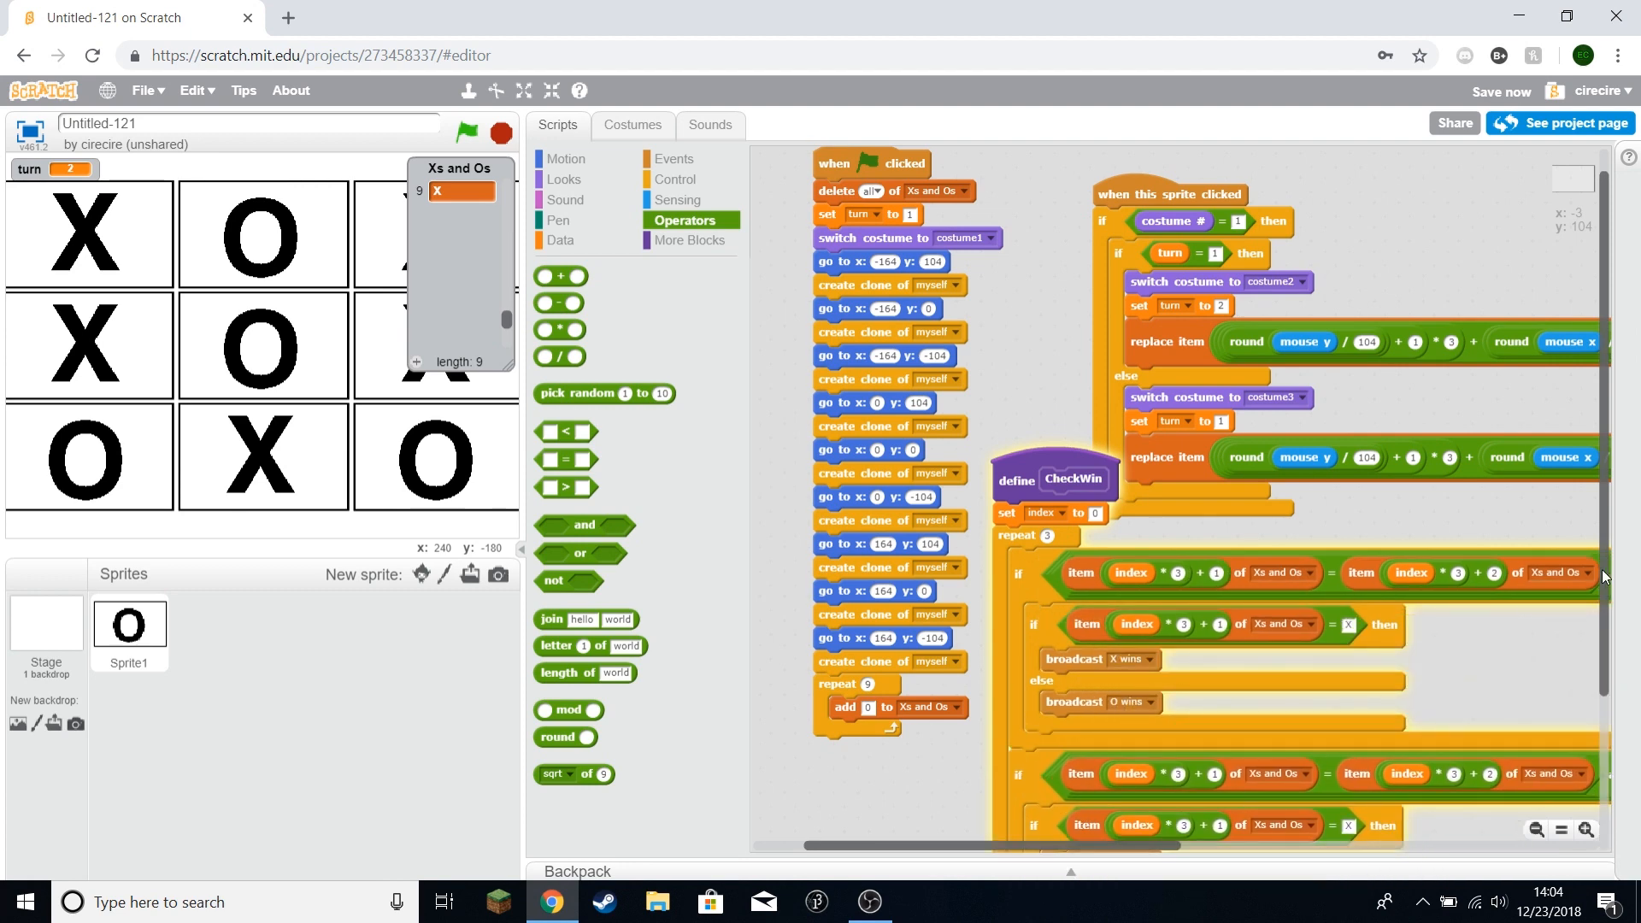
Step: Change the second check's first item position to index + 1 and delete the leftover multiply block
scroll(down, 3)
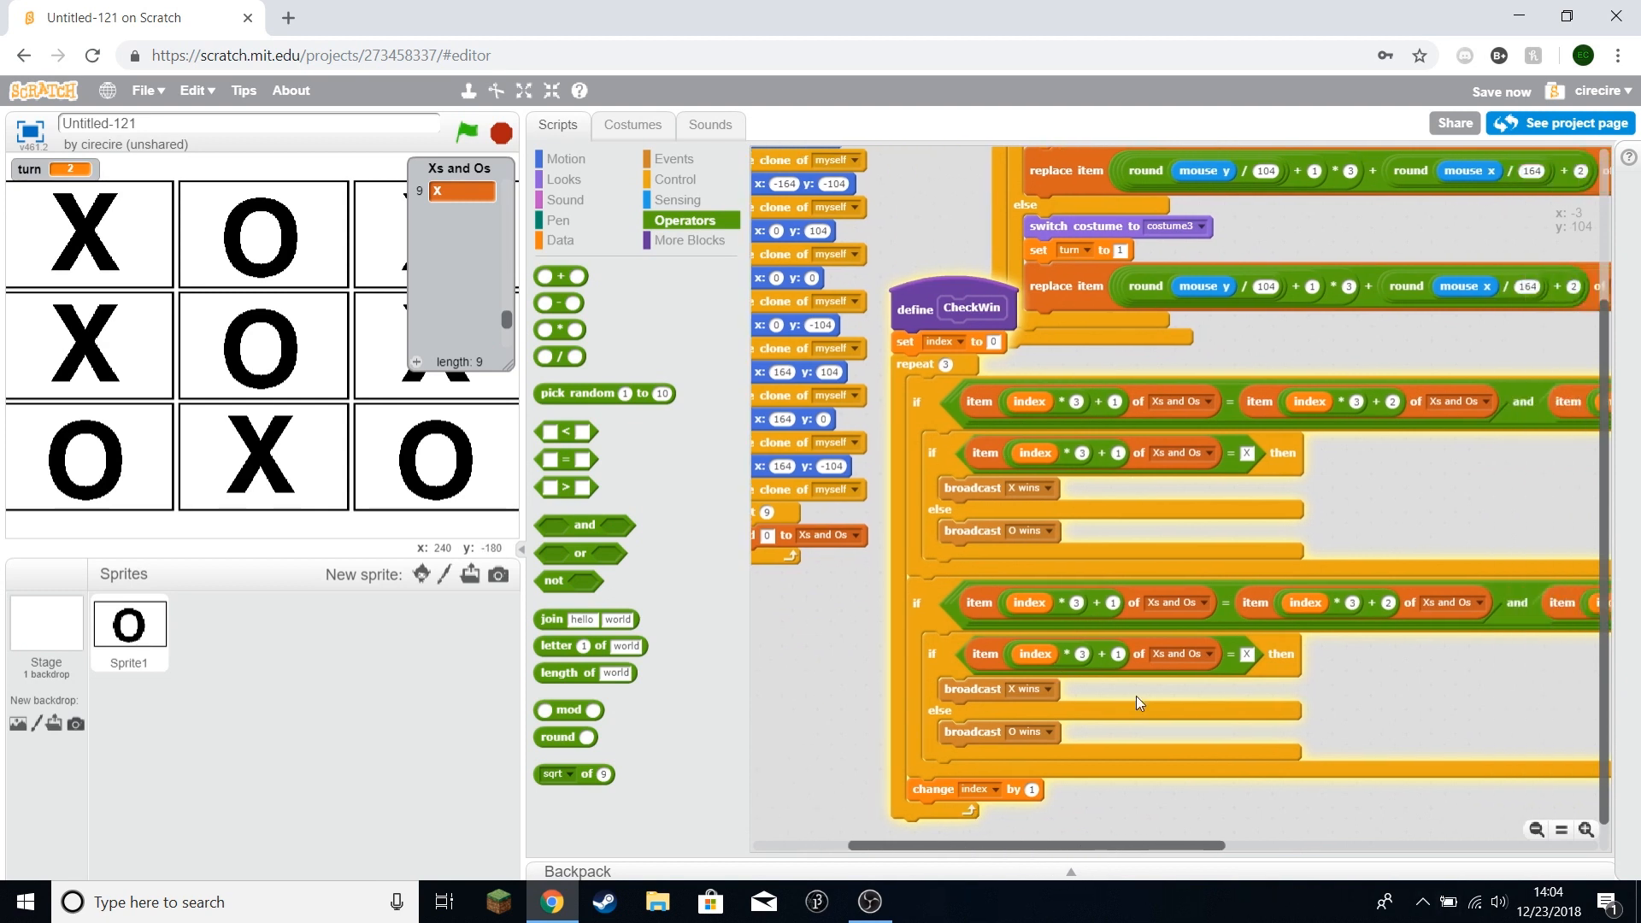
mouse_move(1116, 610)
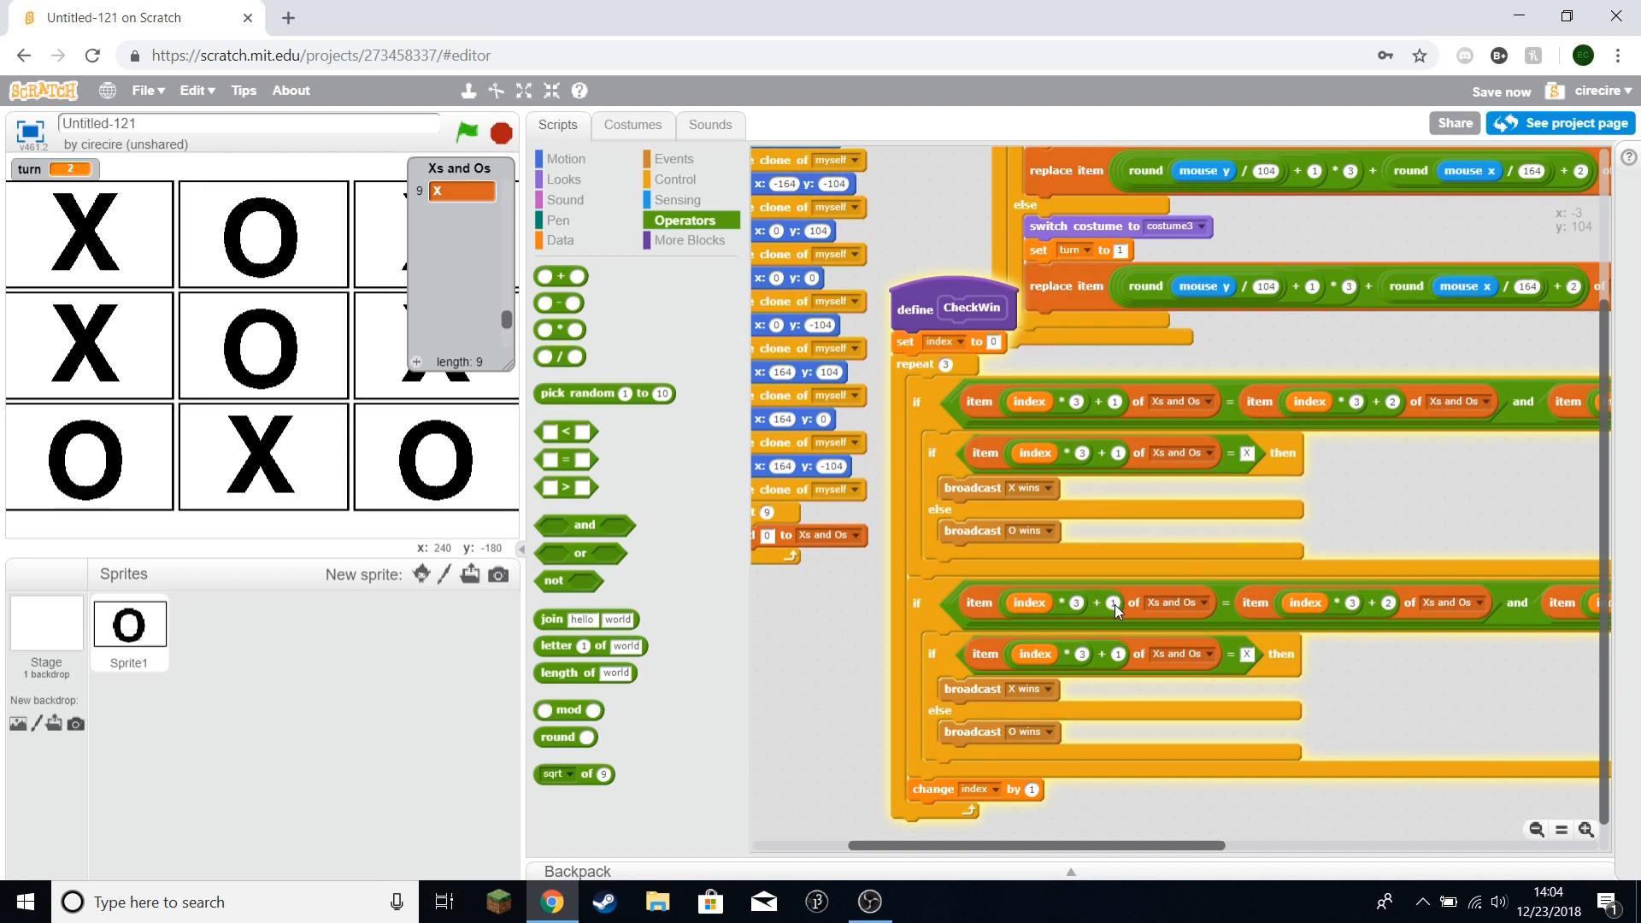
mouse_move(1097, 591)
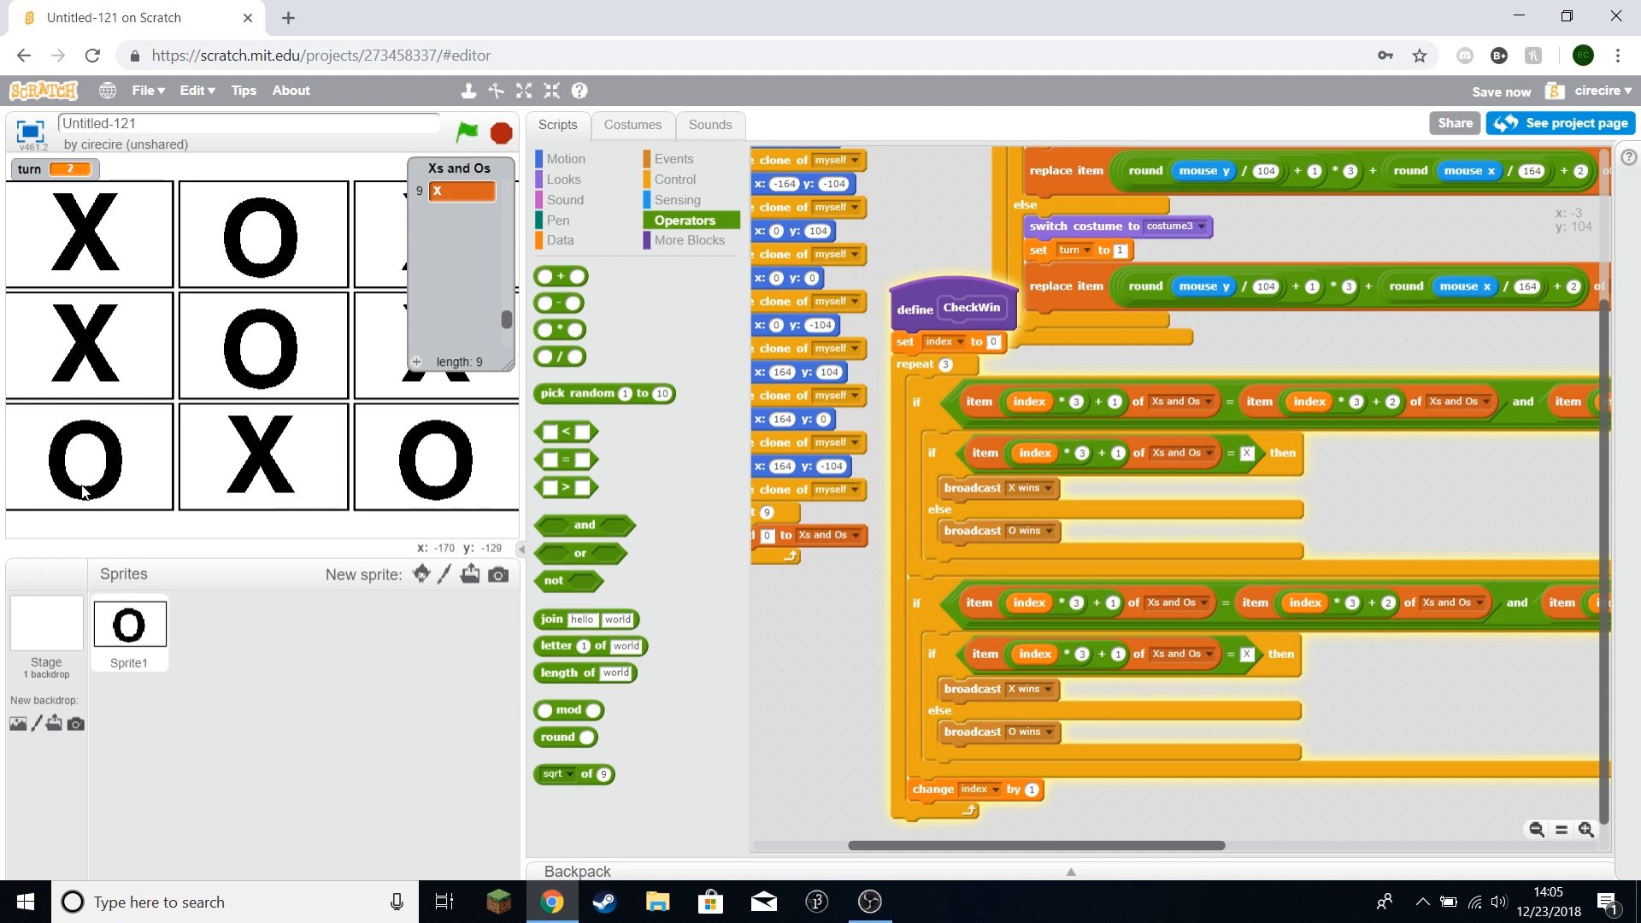
mouse_move(106, 457)
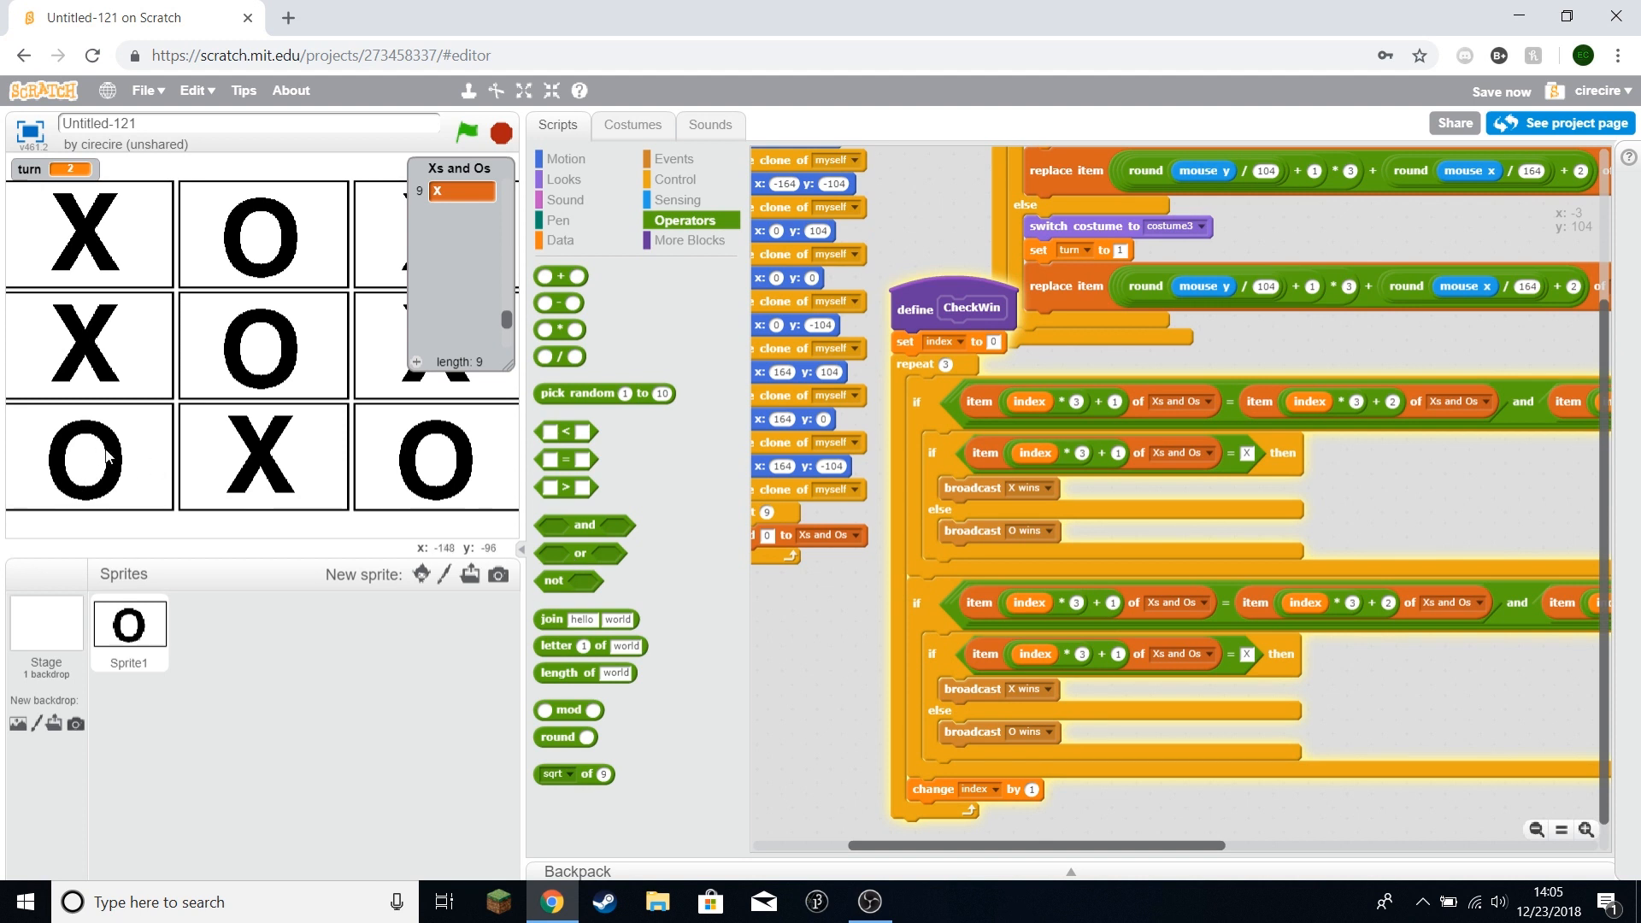
mouse_move(487, 501)
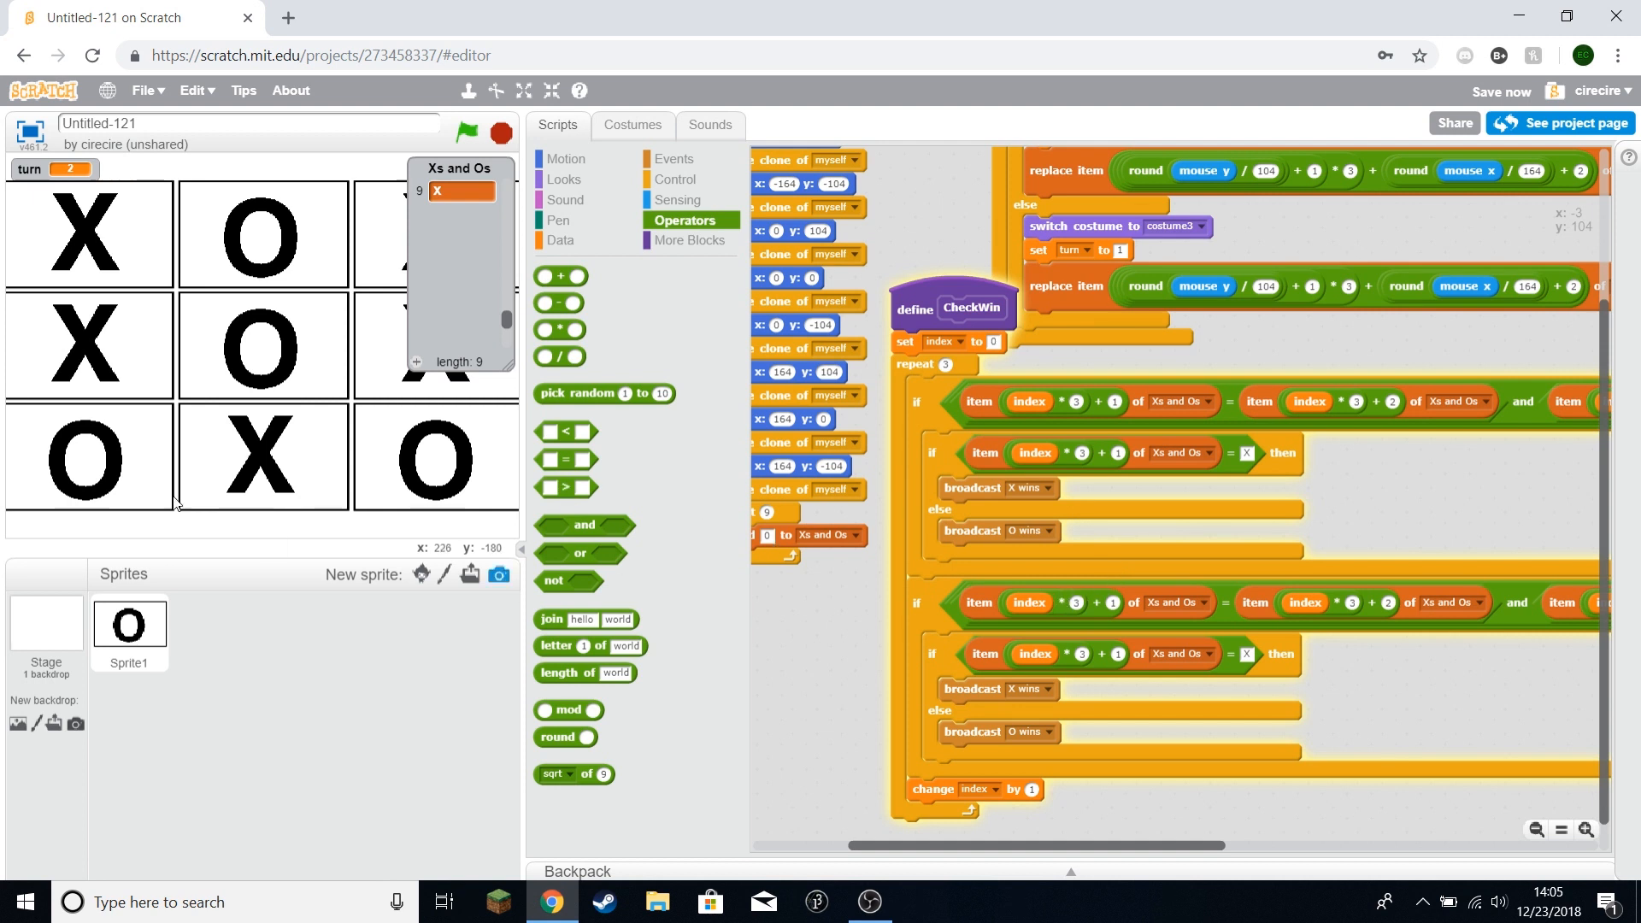
mouse_move(1066, 615)
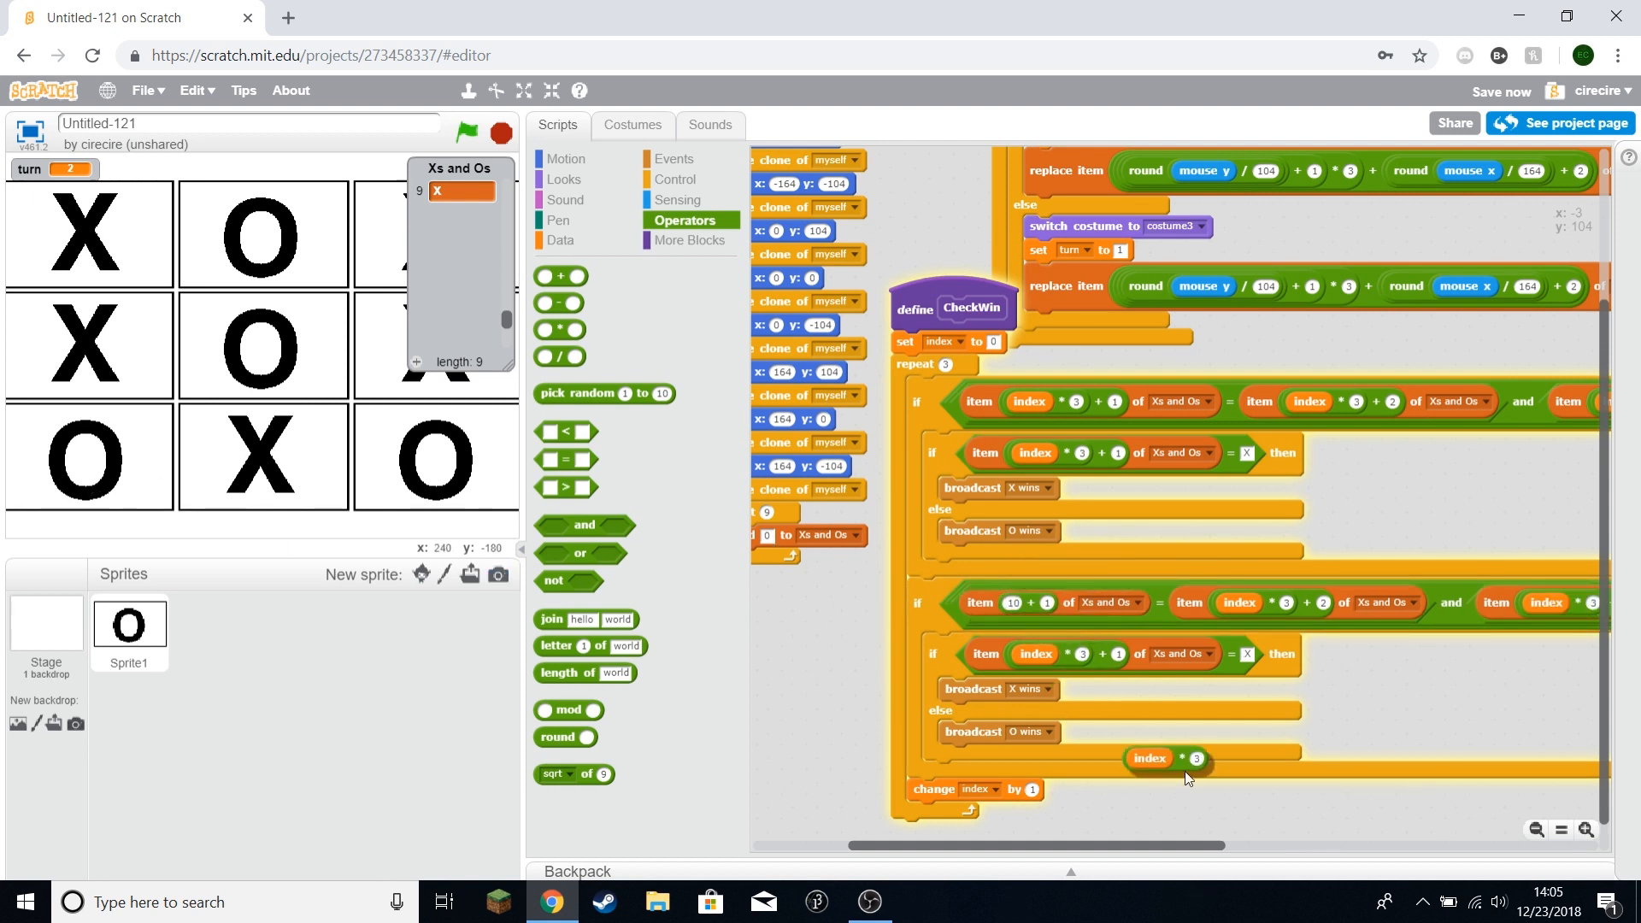
right_click(1150, 758)
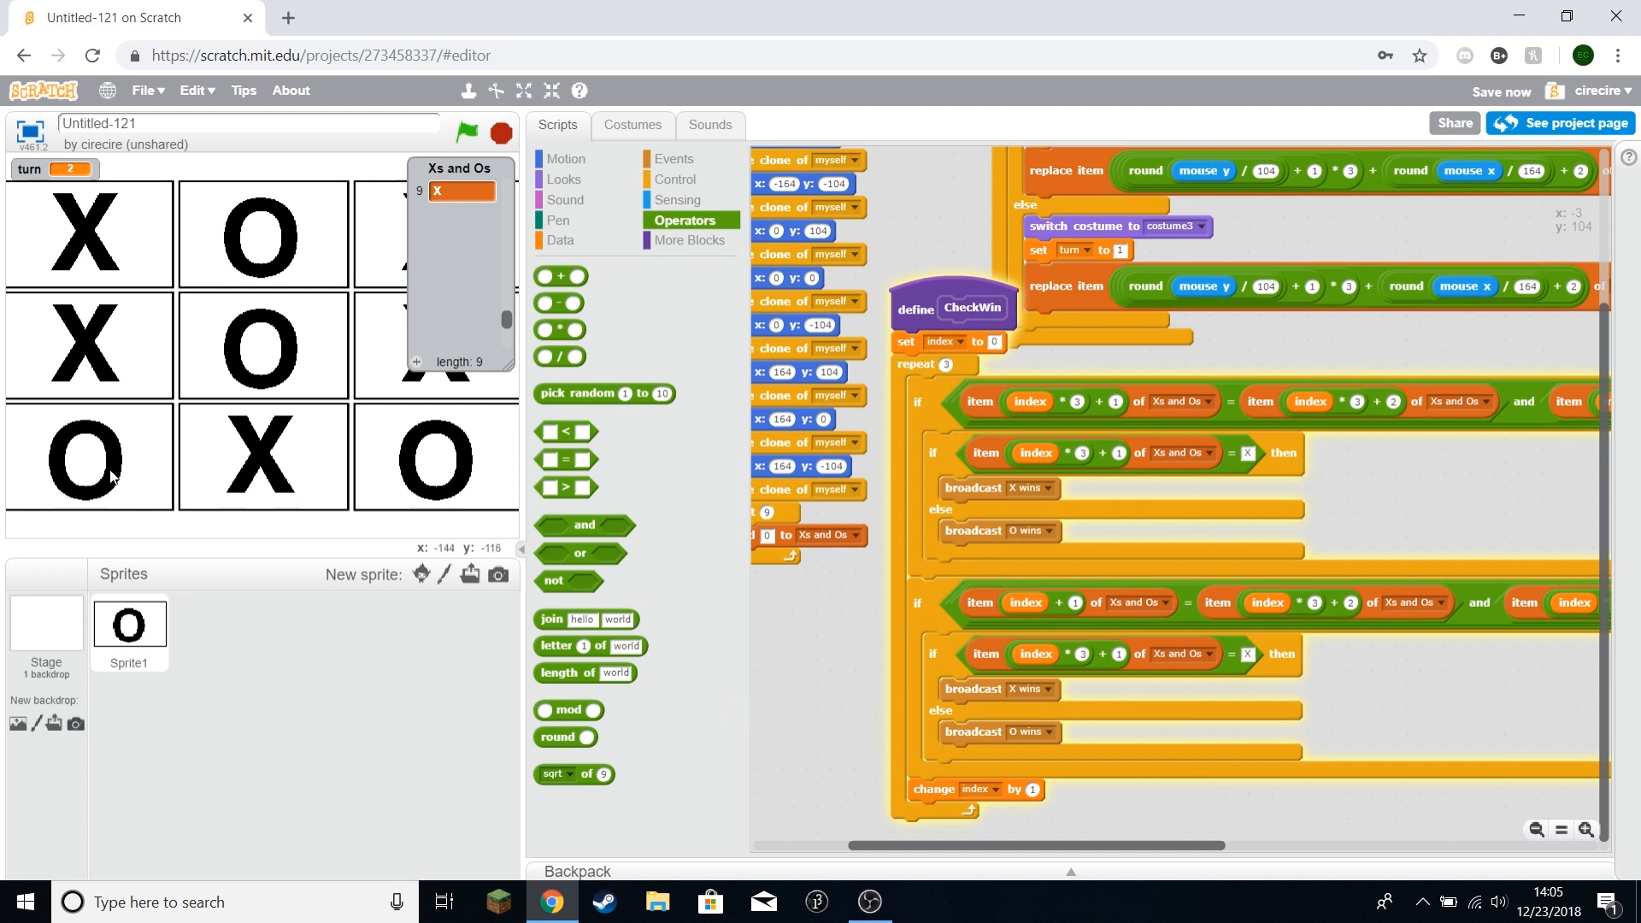
mouse_move(139, 451)
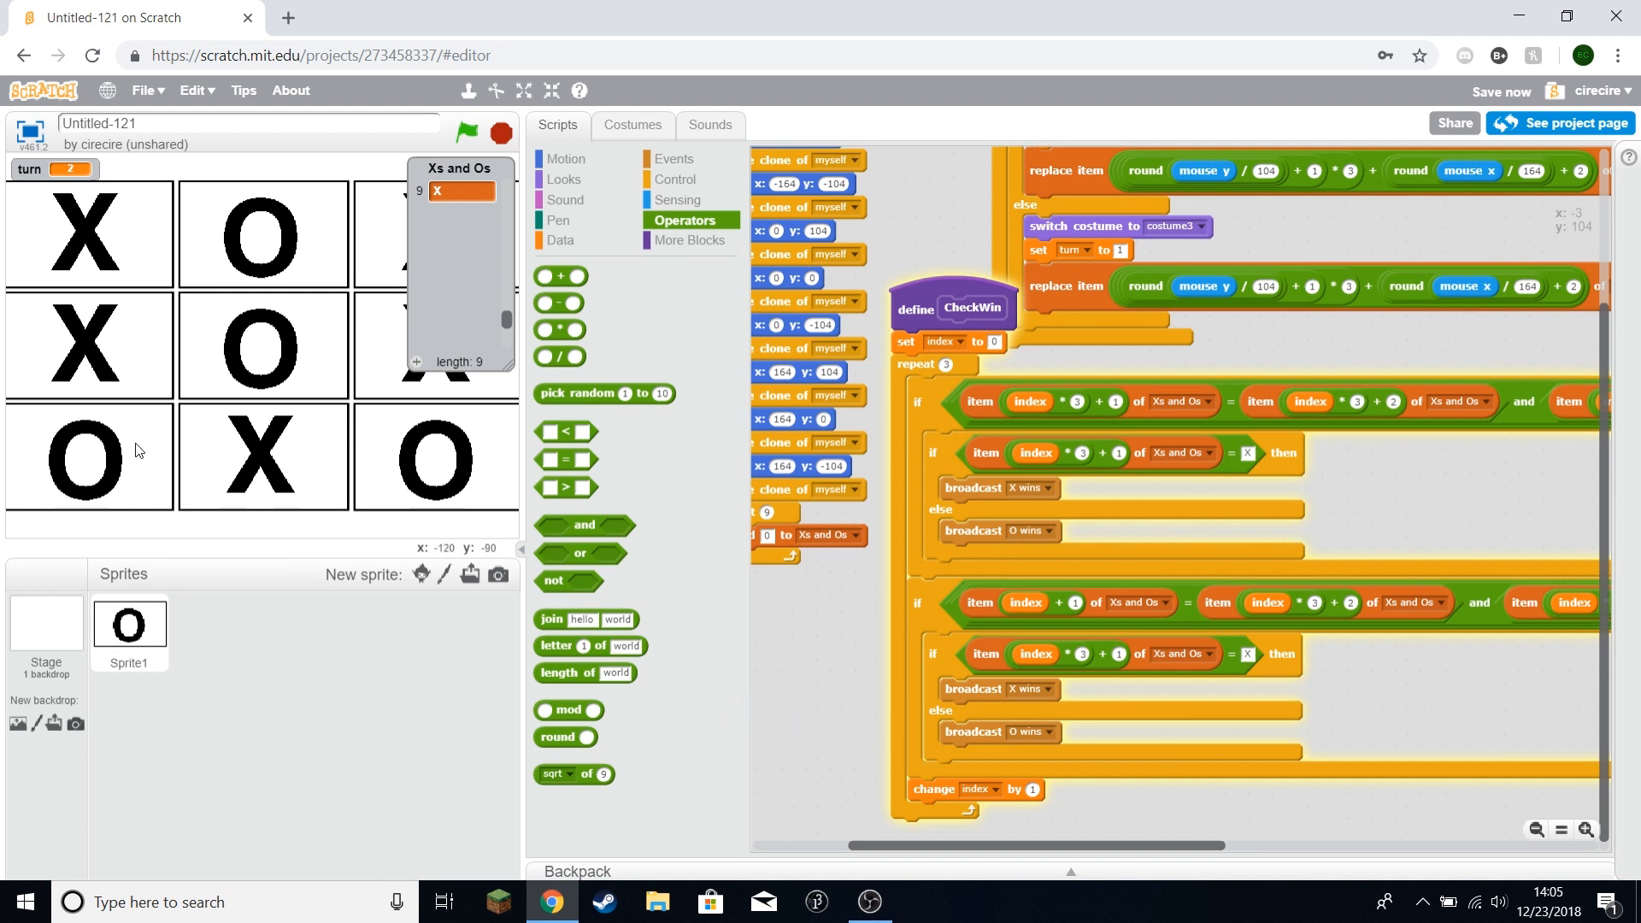
mouse_move(65, 481)
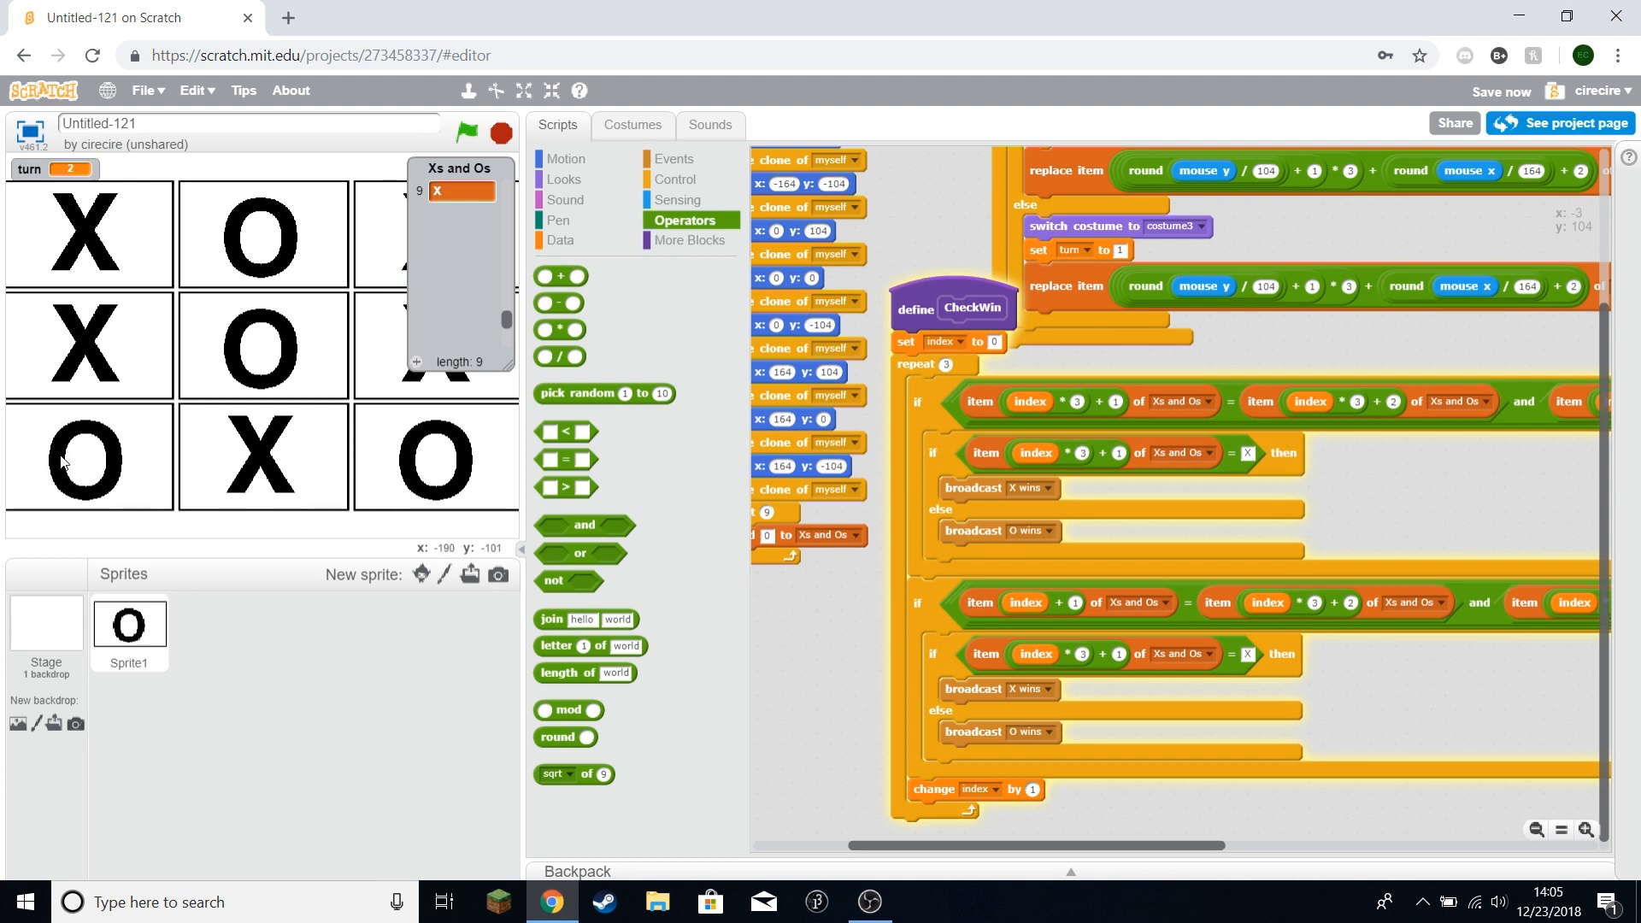
mouse_move(100, 222)
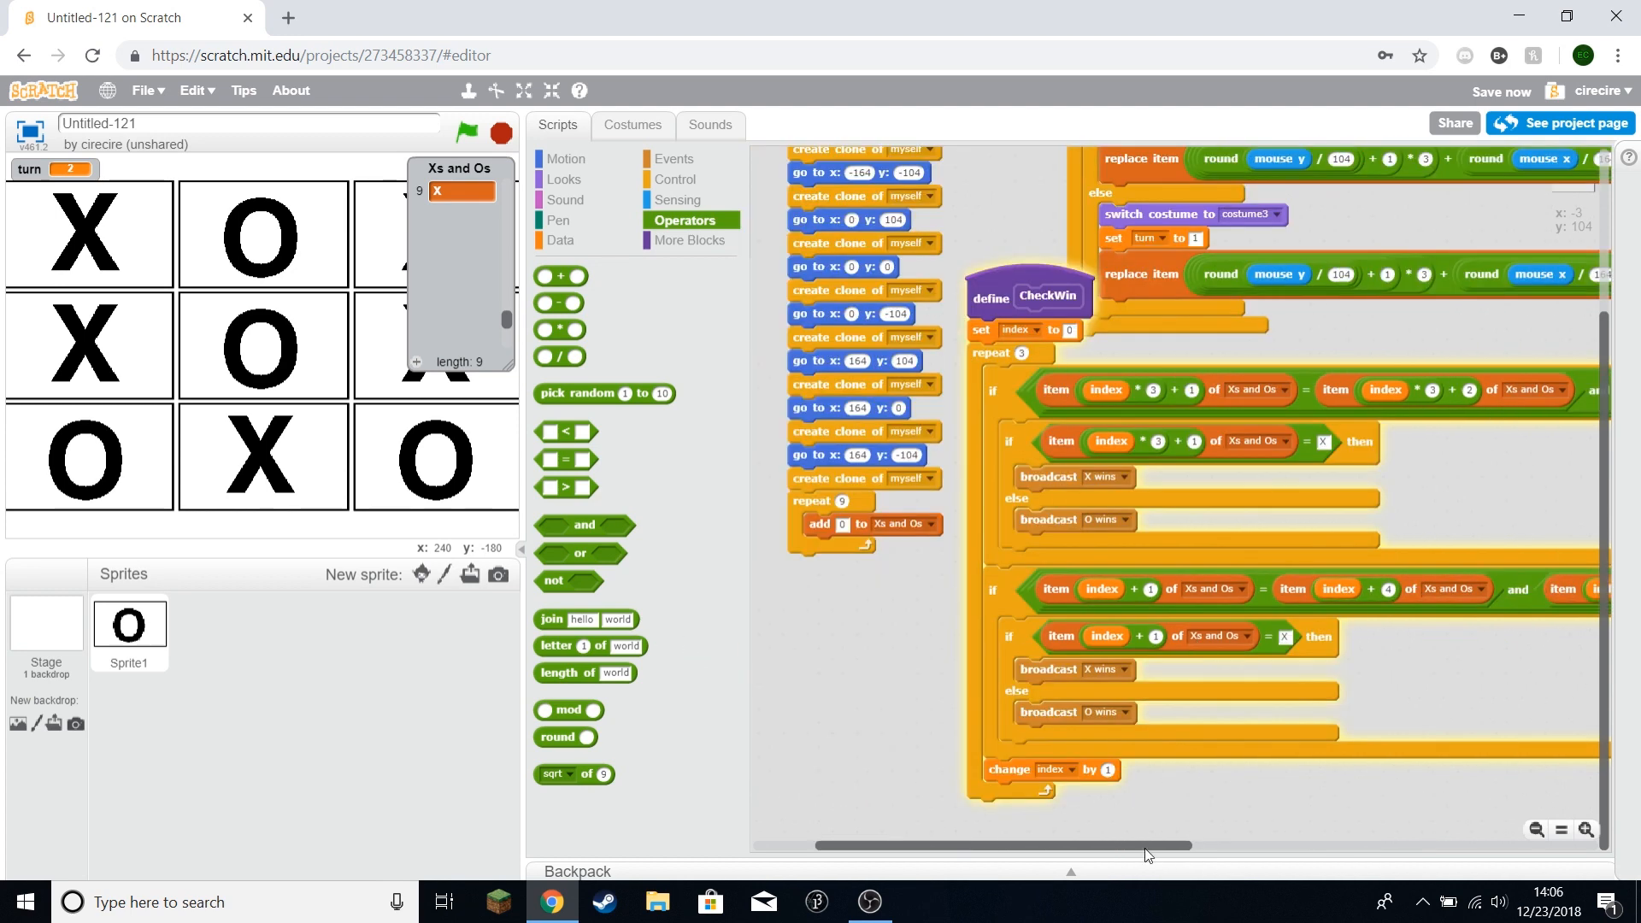
mouse_move(948, 746)
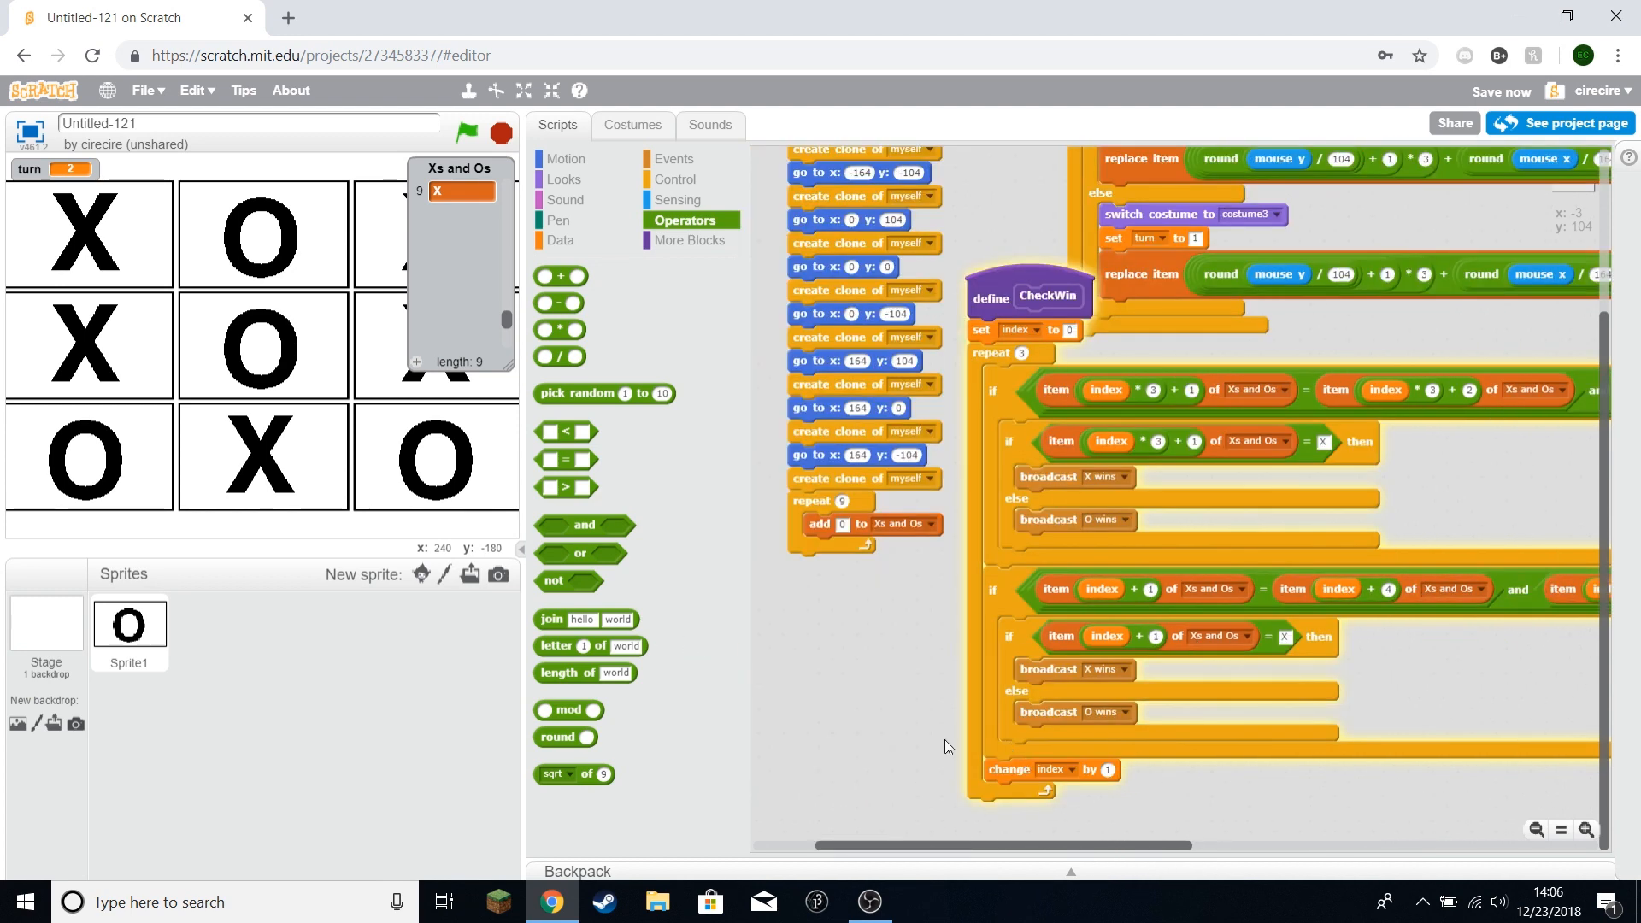
mouse_move(412, 379)
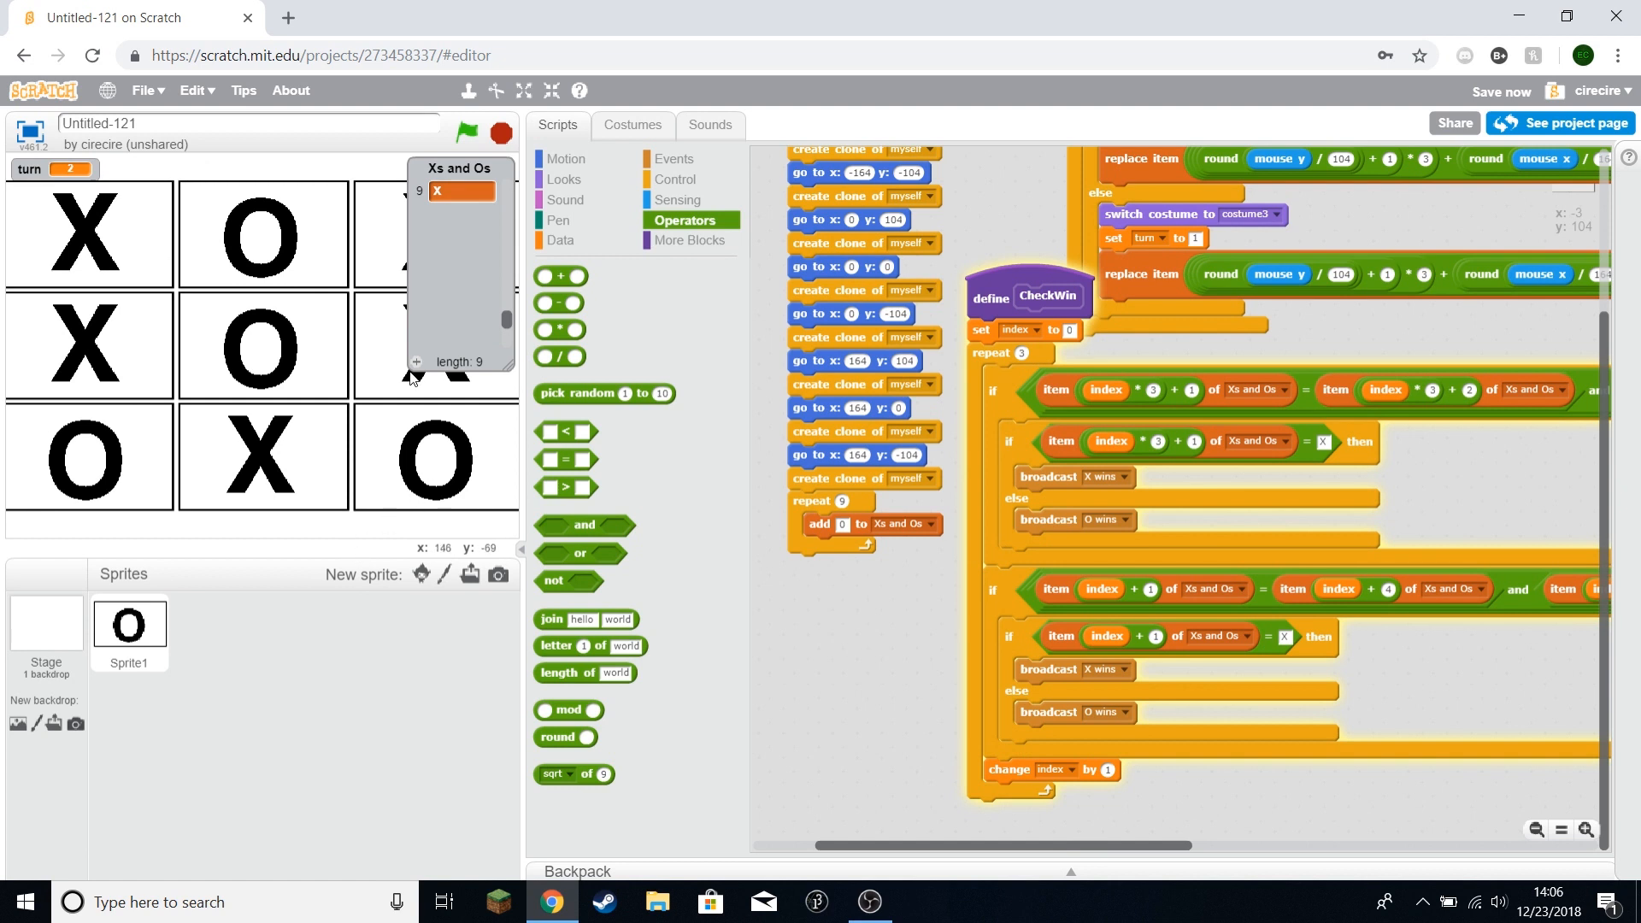
mouse_move(1259, 723)
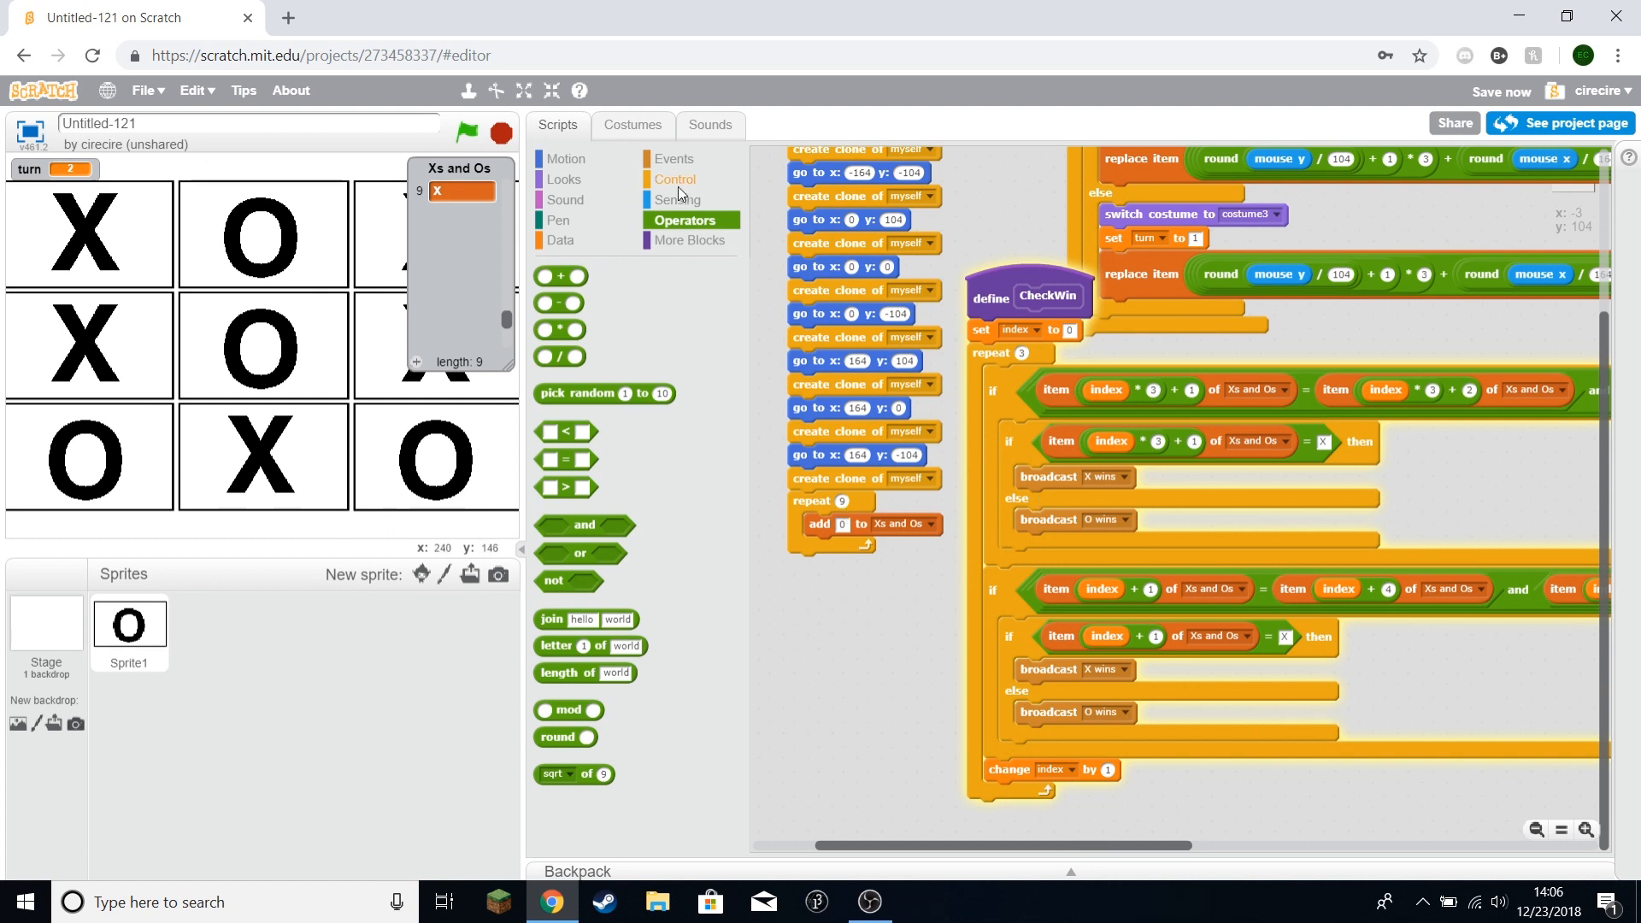
Step: Add diagonal checks for items 1-5-9 and 3-5-7 after the loop, each with a not-zero test
click(674, 179)
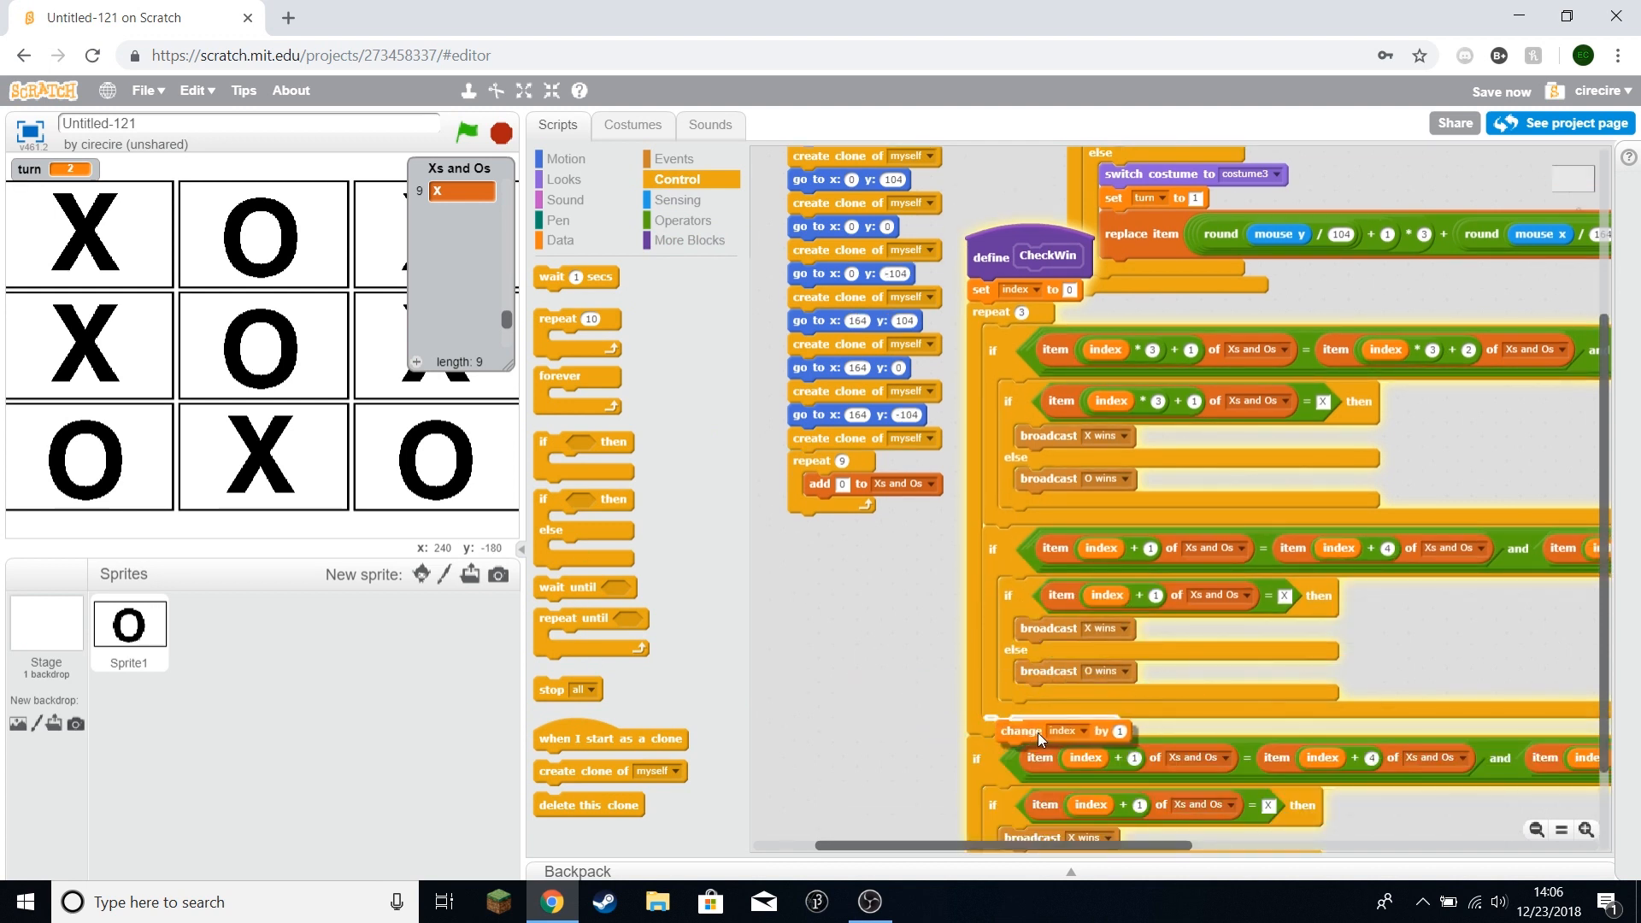
scroll(down, 3)
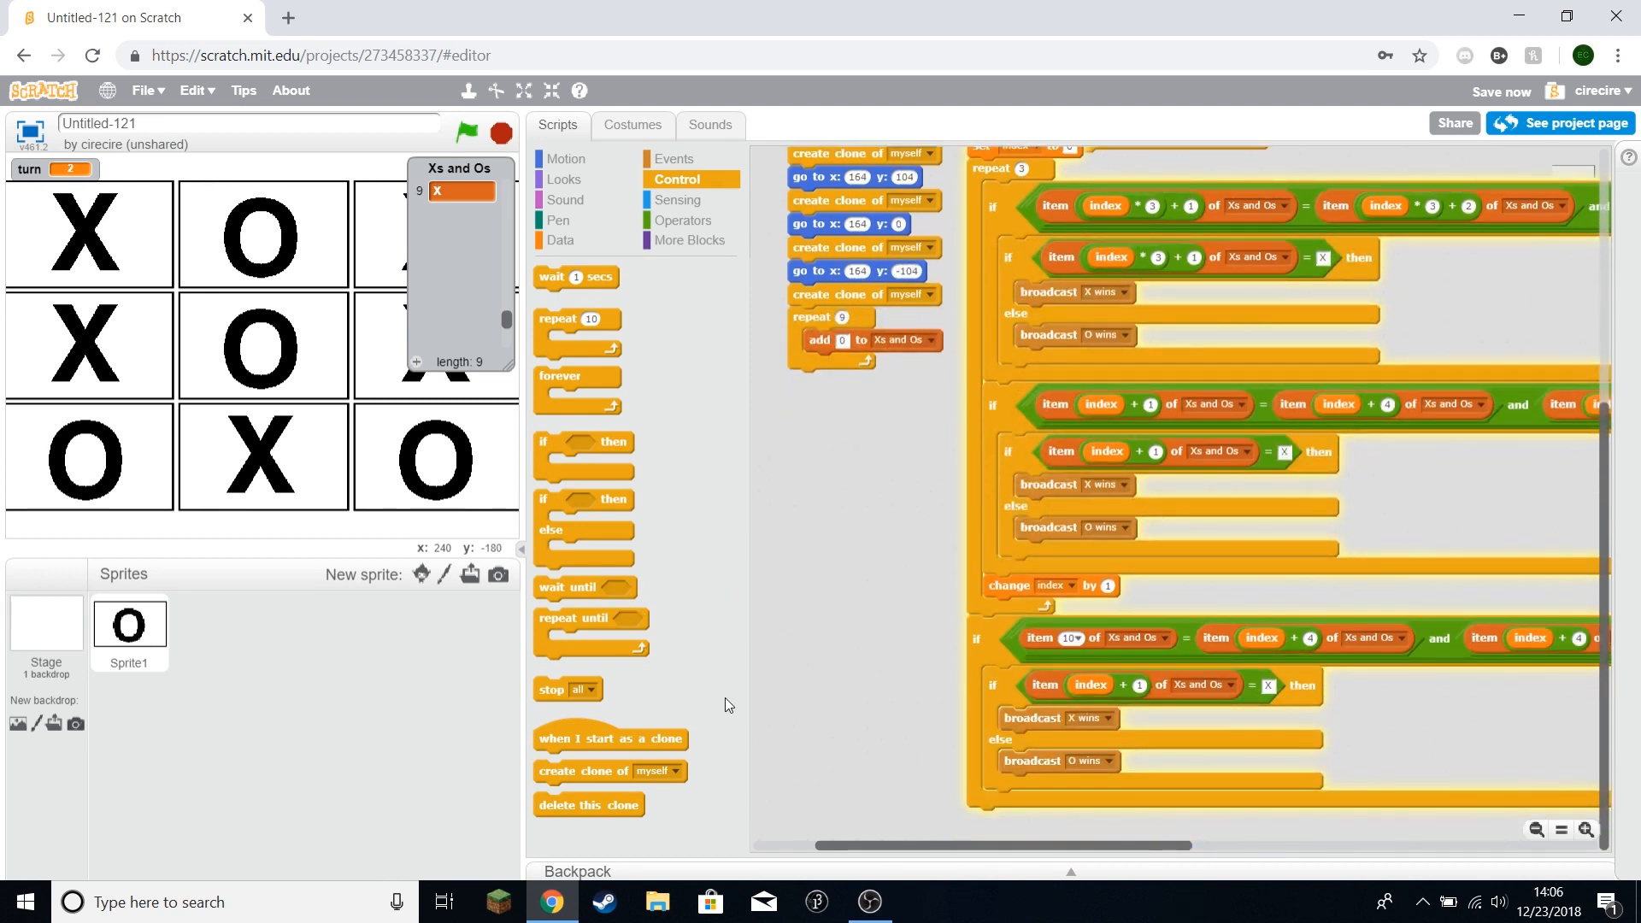
mouse_move(108, 473)
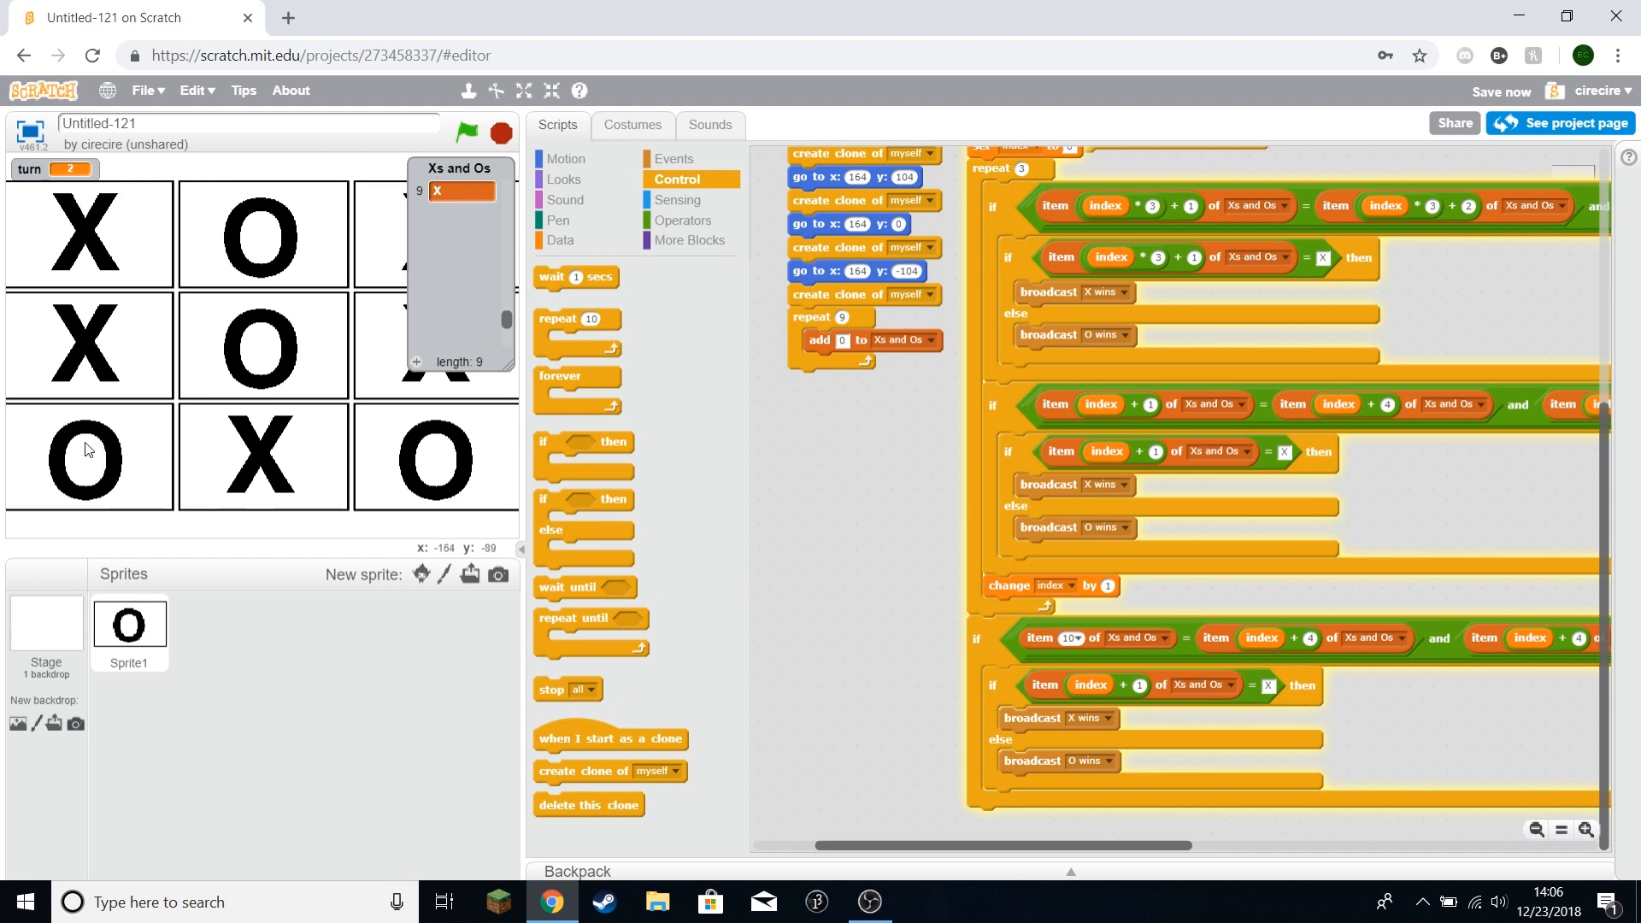
mouse_move(438, 412)
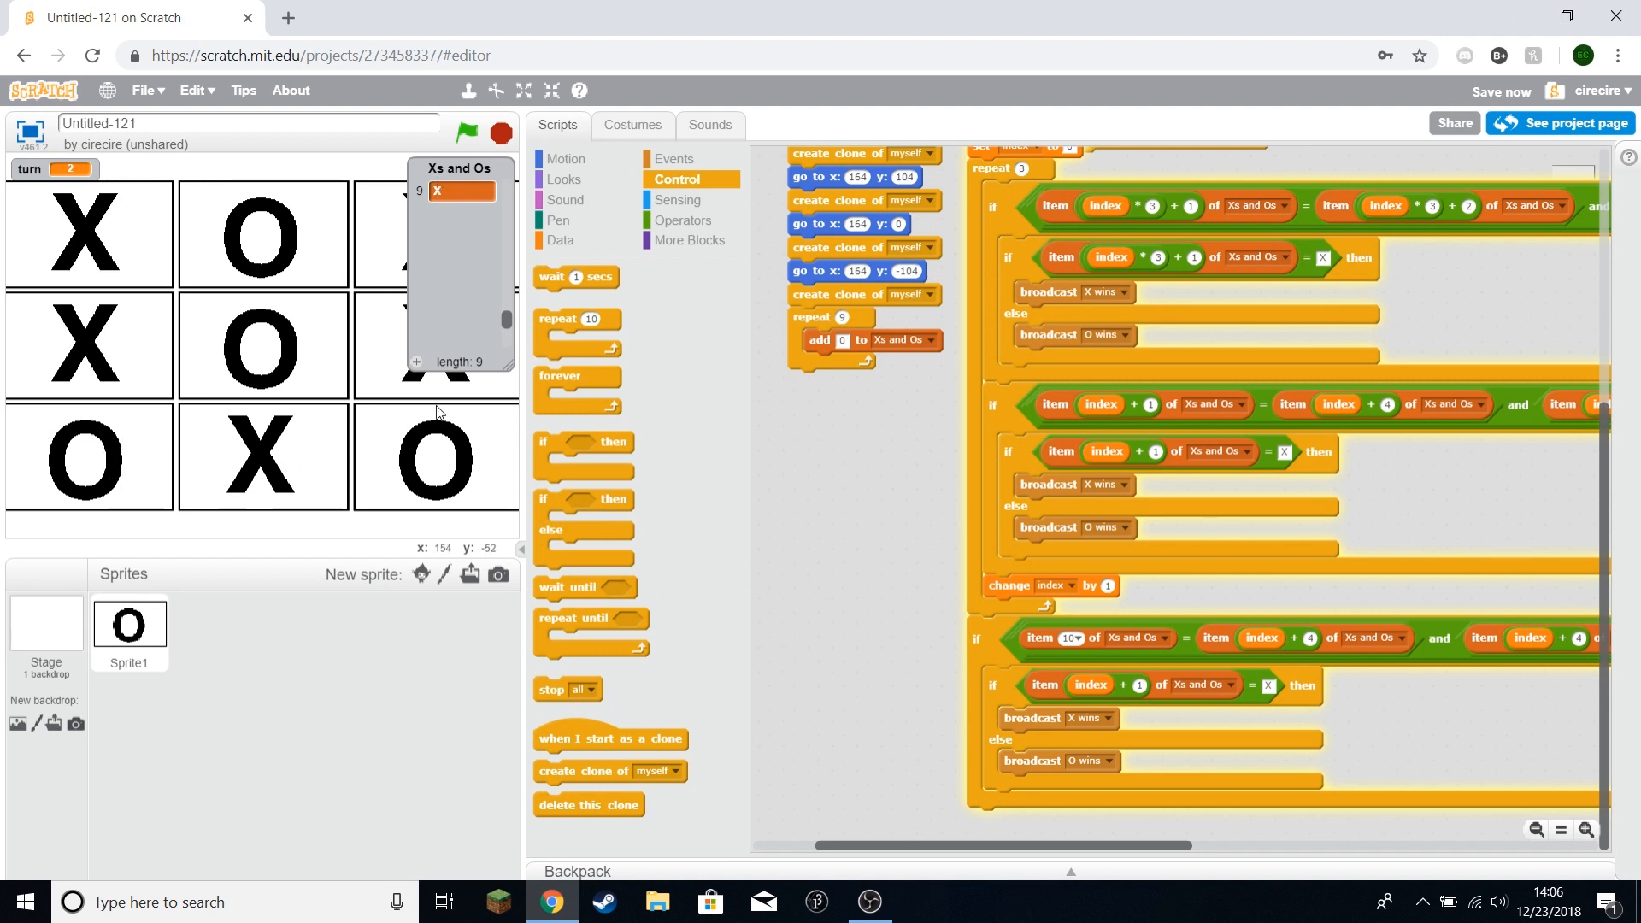
mouse_move(139, 245)
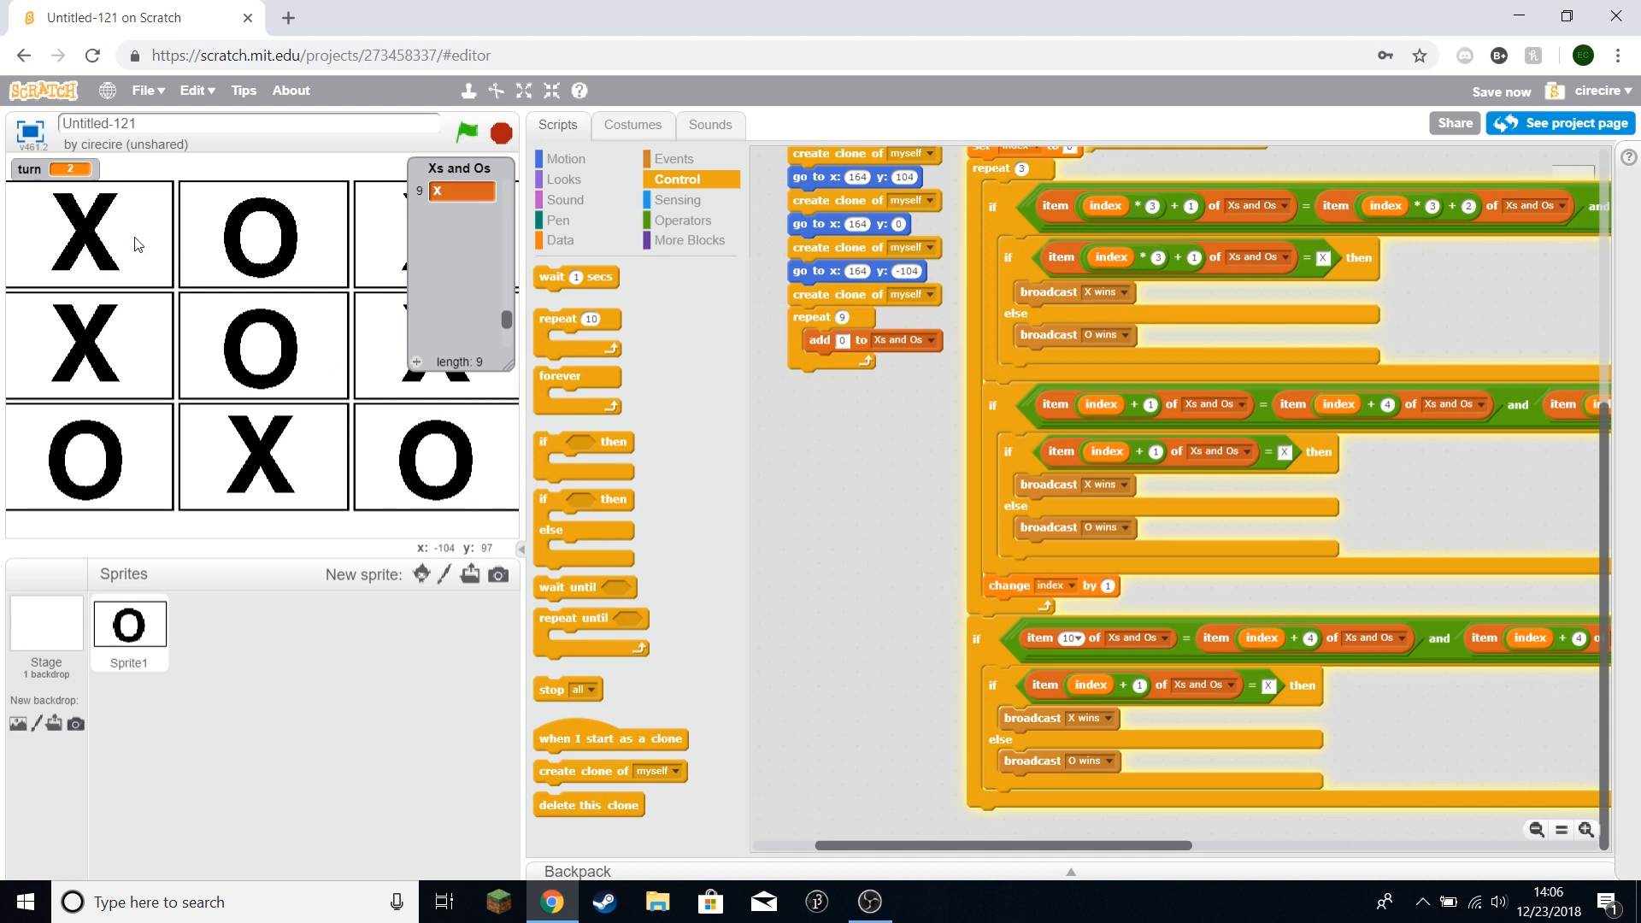
mouse_move(1132, 658)
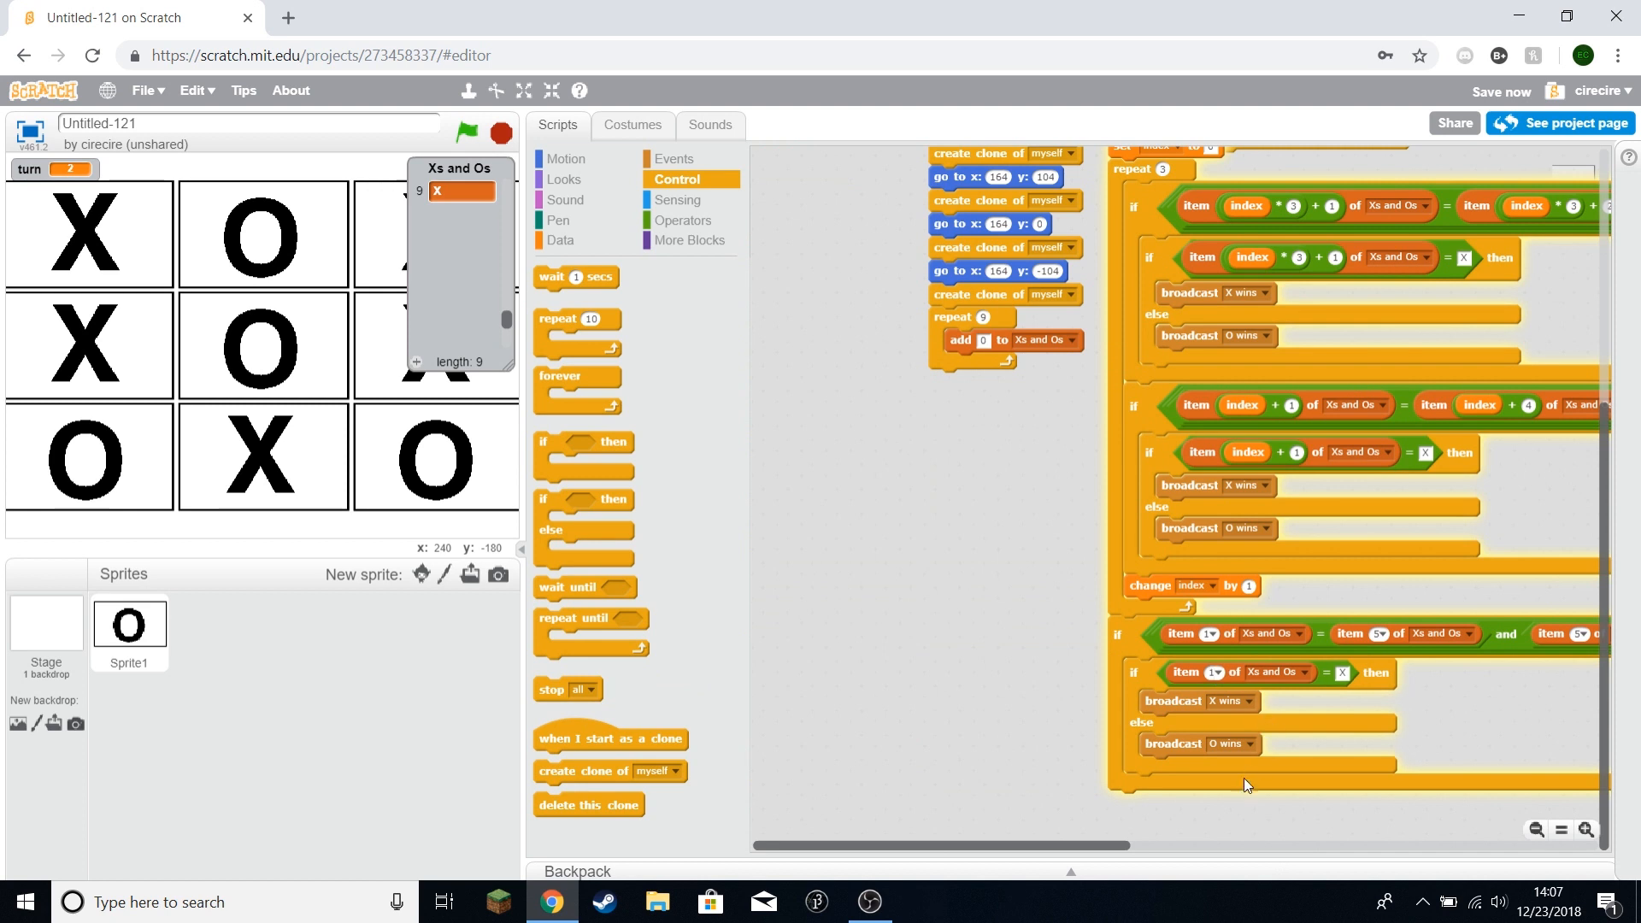
mouse_move(1240, 597)
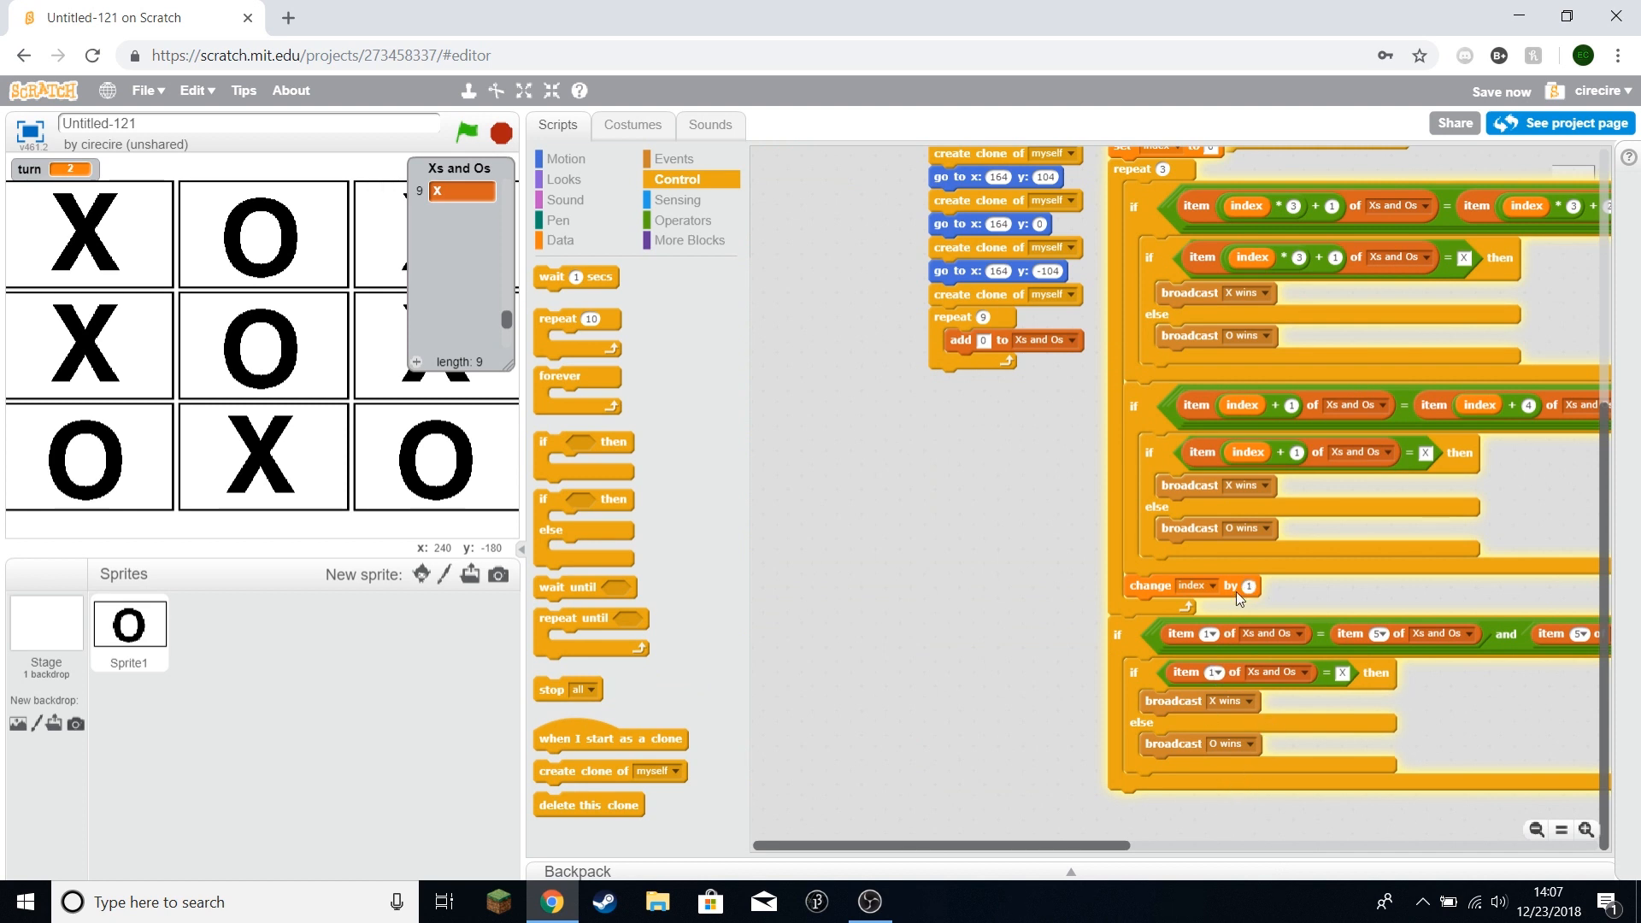
scroll(down, 3)
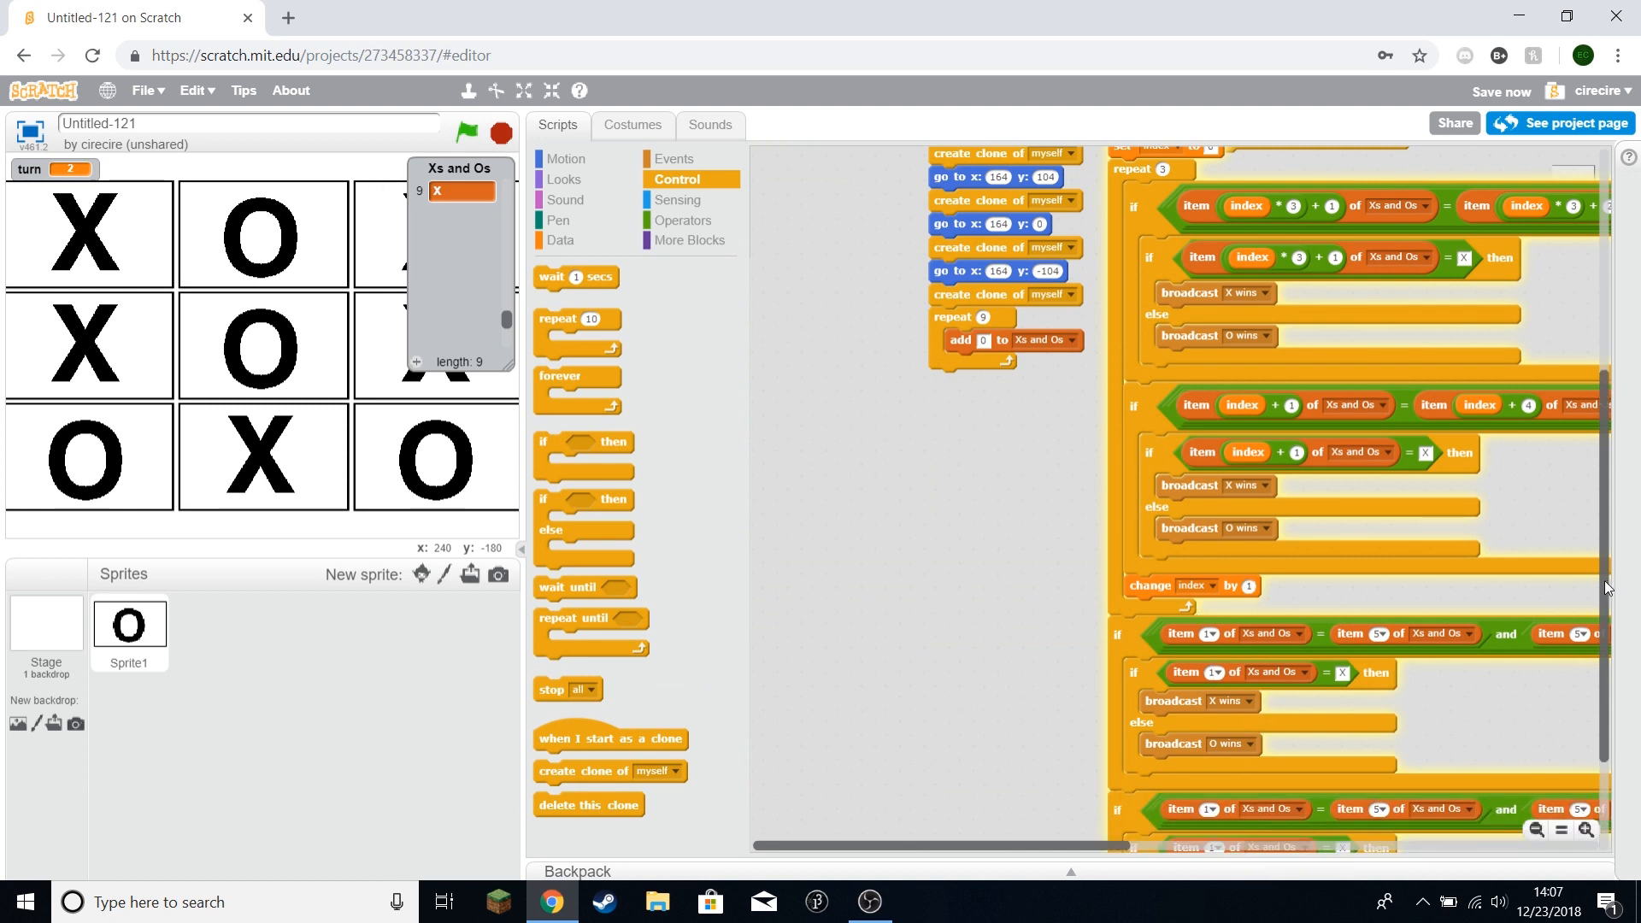
scroll(down, 3)
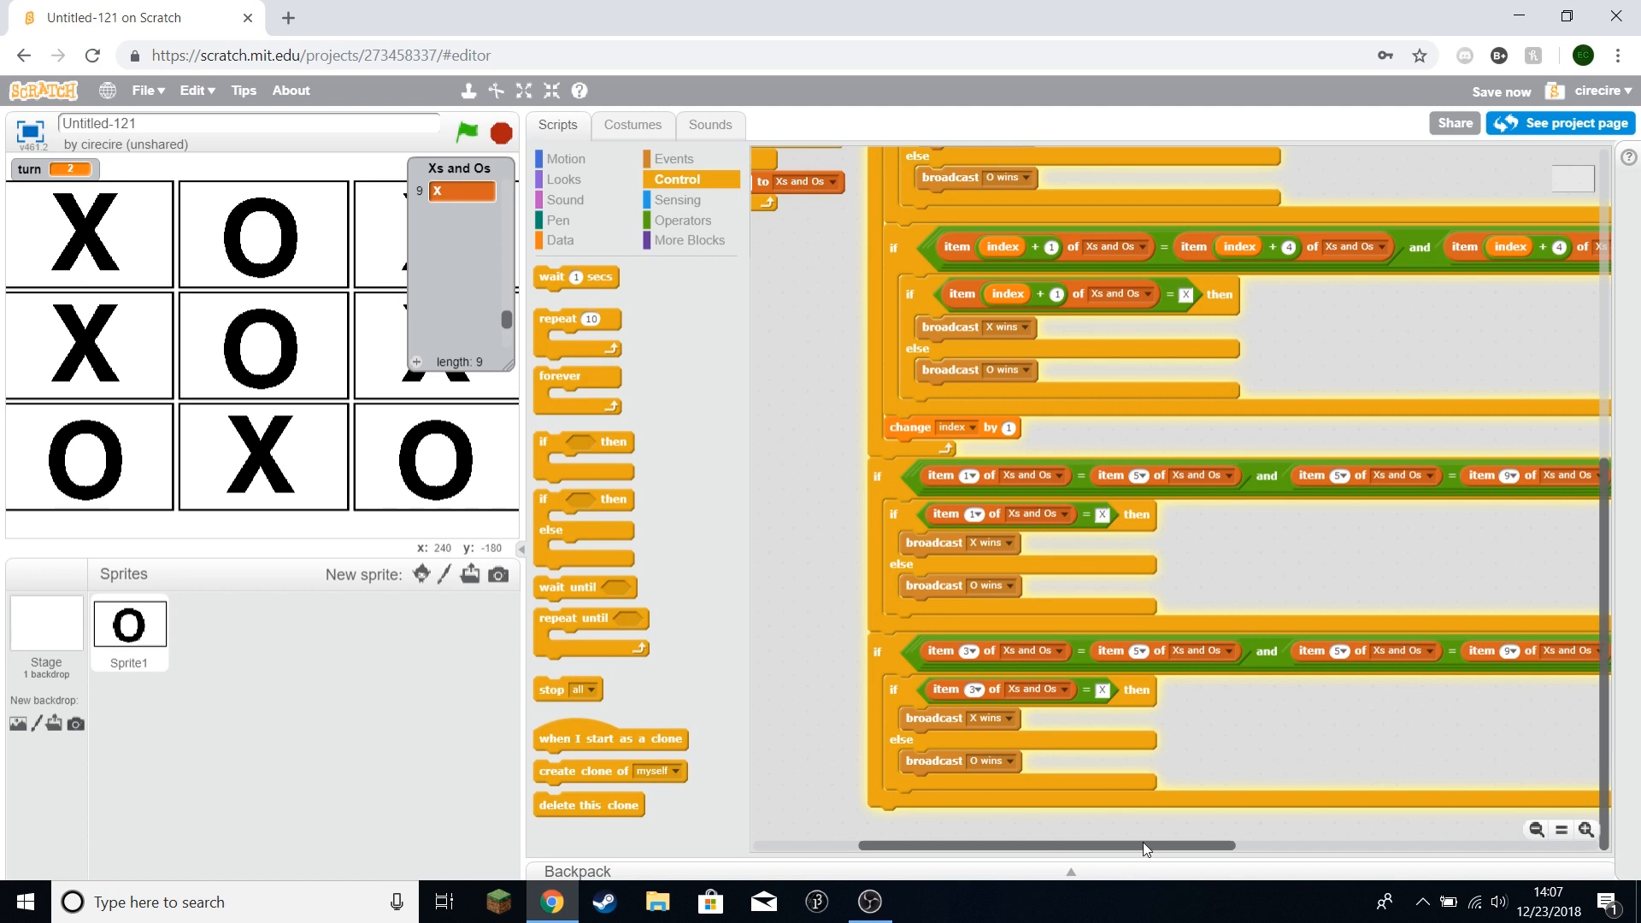
scroll(right, 3)
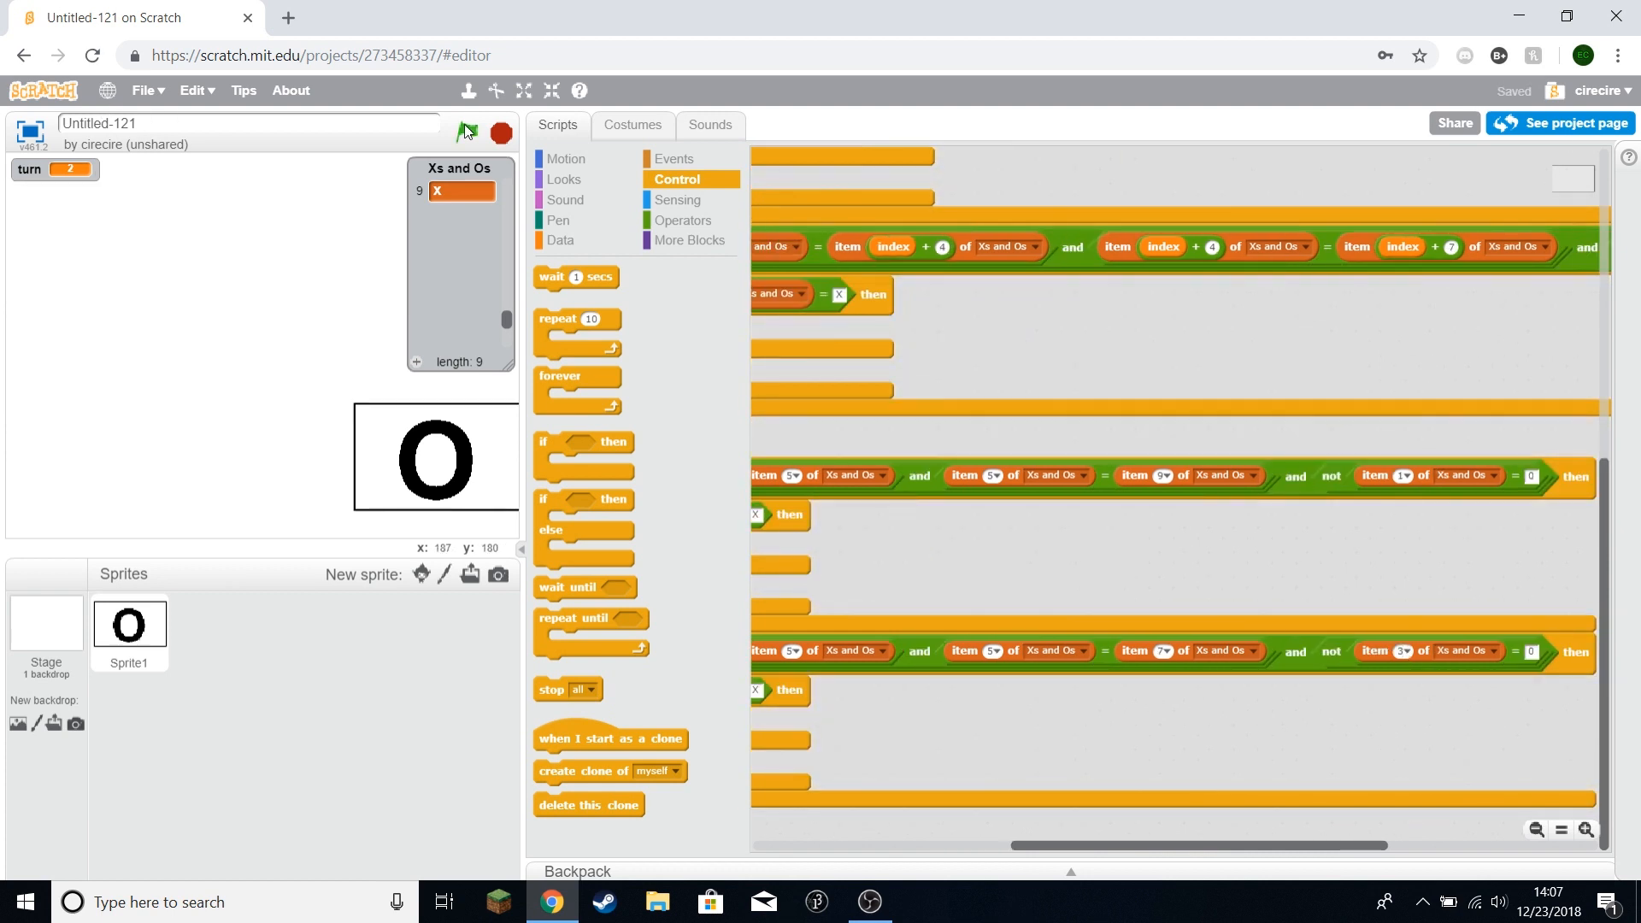
Step: Select the Stage thumbnail to view its empty Scripts area
click(465, 131)
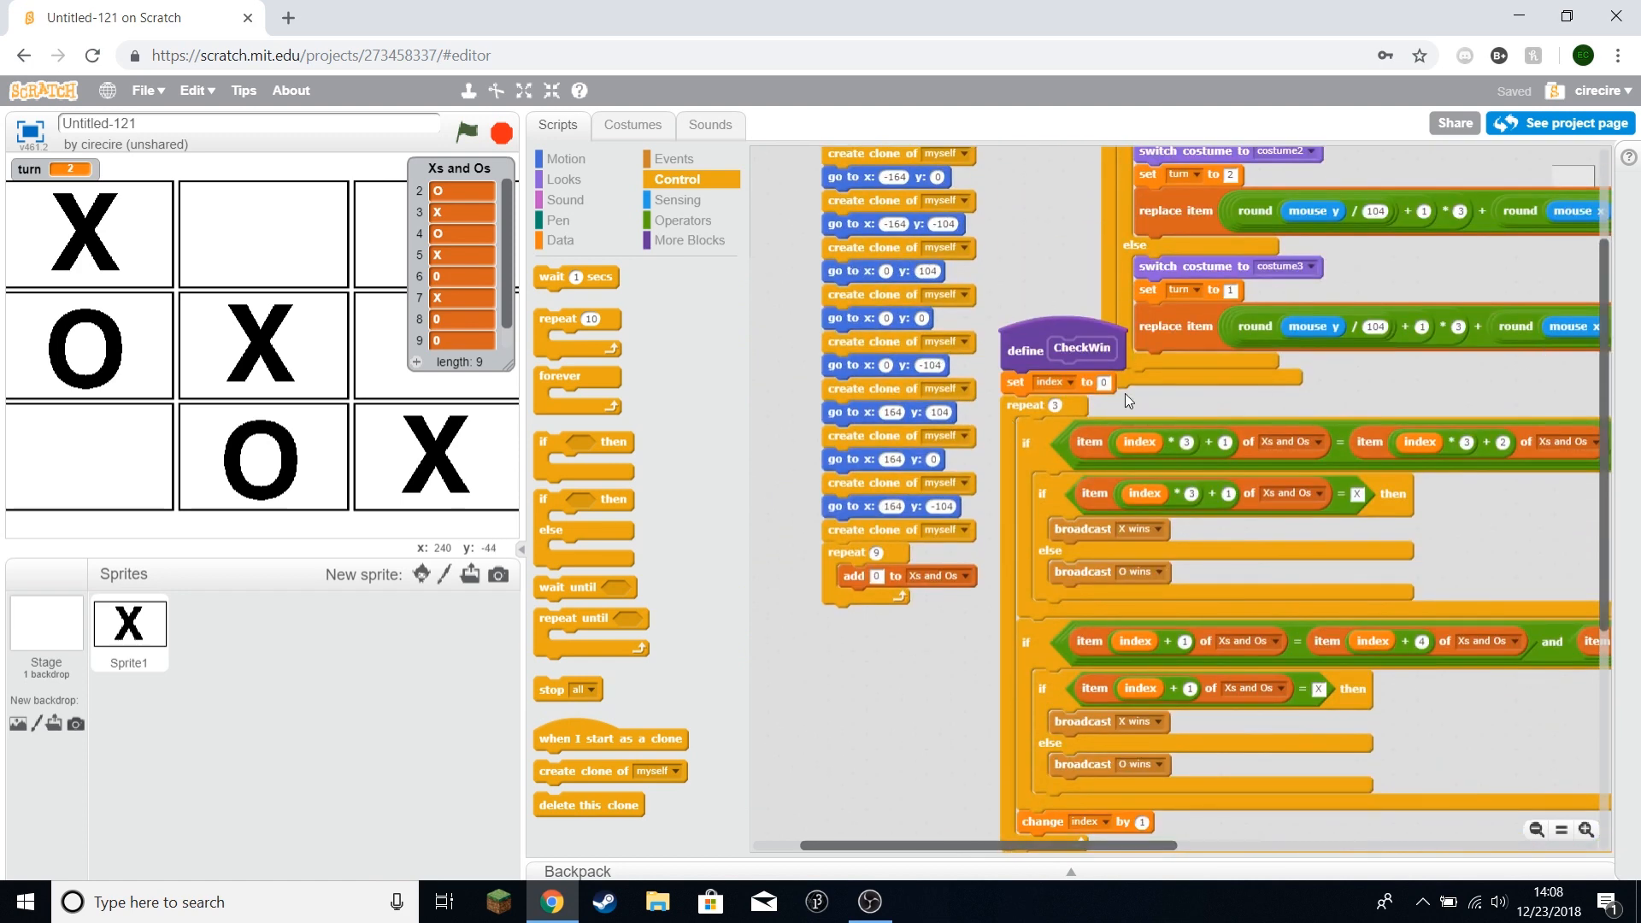
click(690, 241)
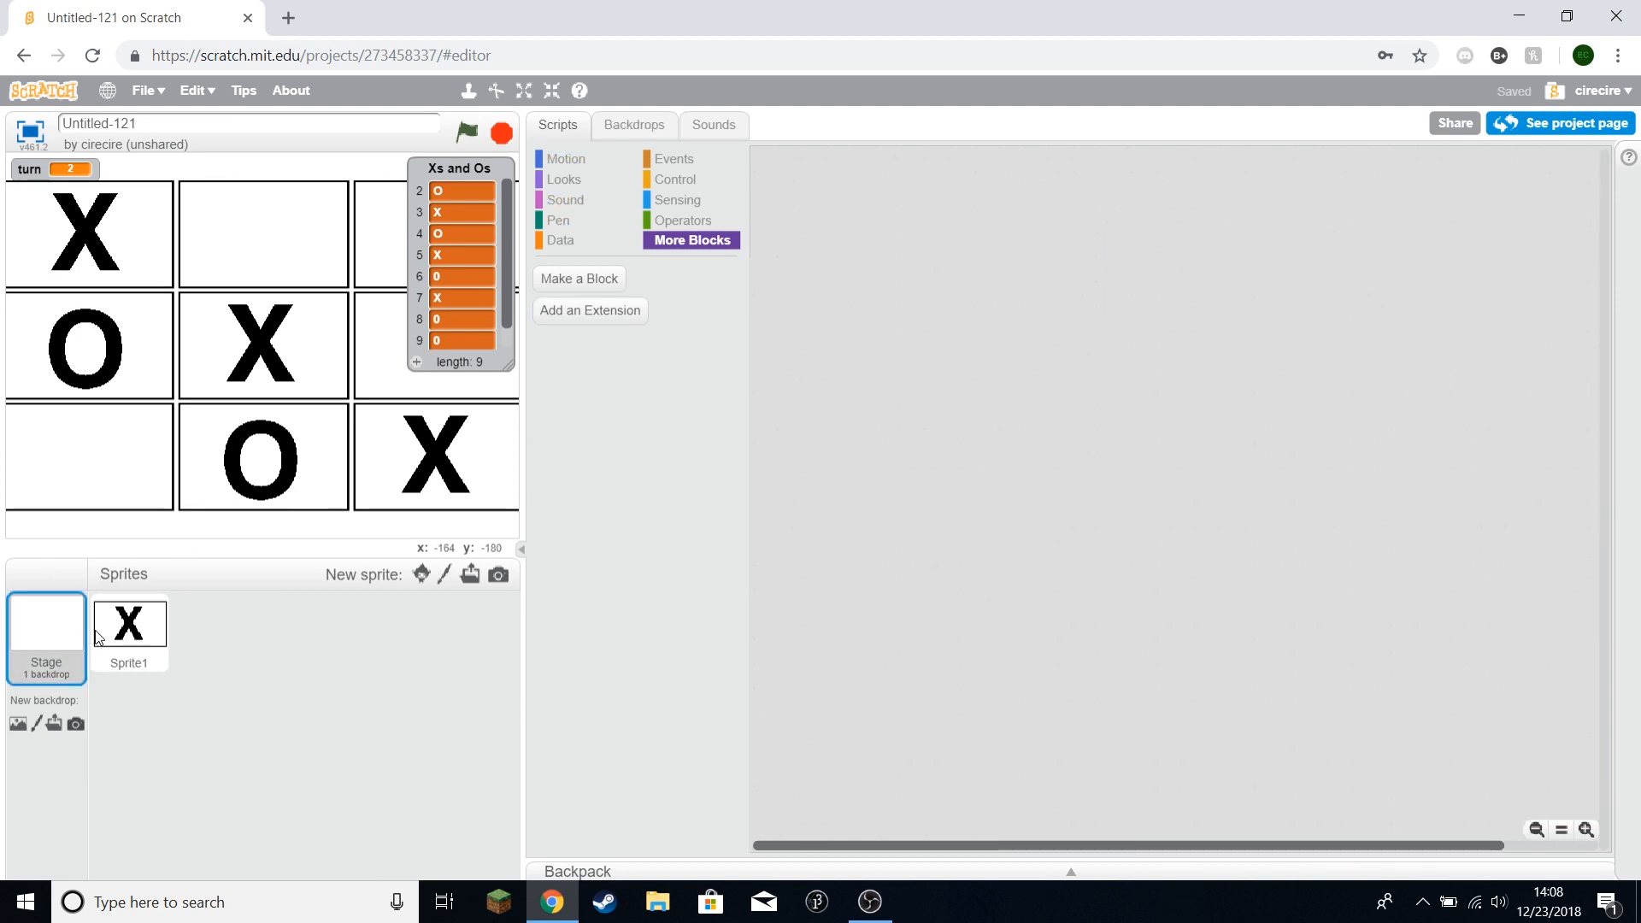
Step: Make Sprite1 hide on 'O wins' and 'X wins', show under 'when flag clicked', and test
click(129, 625)
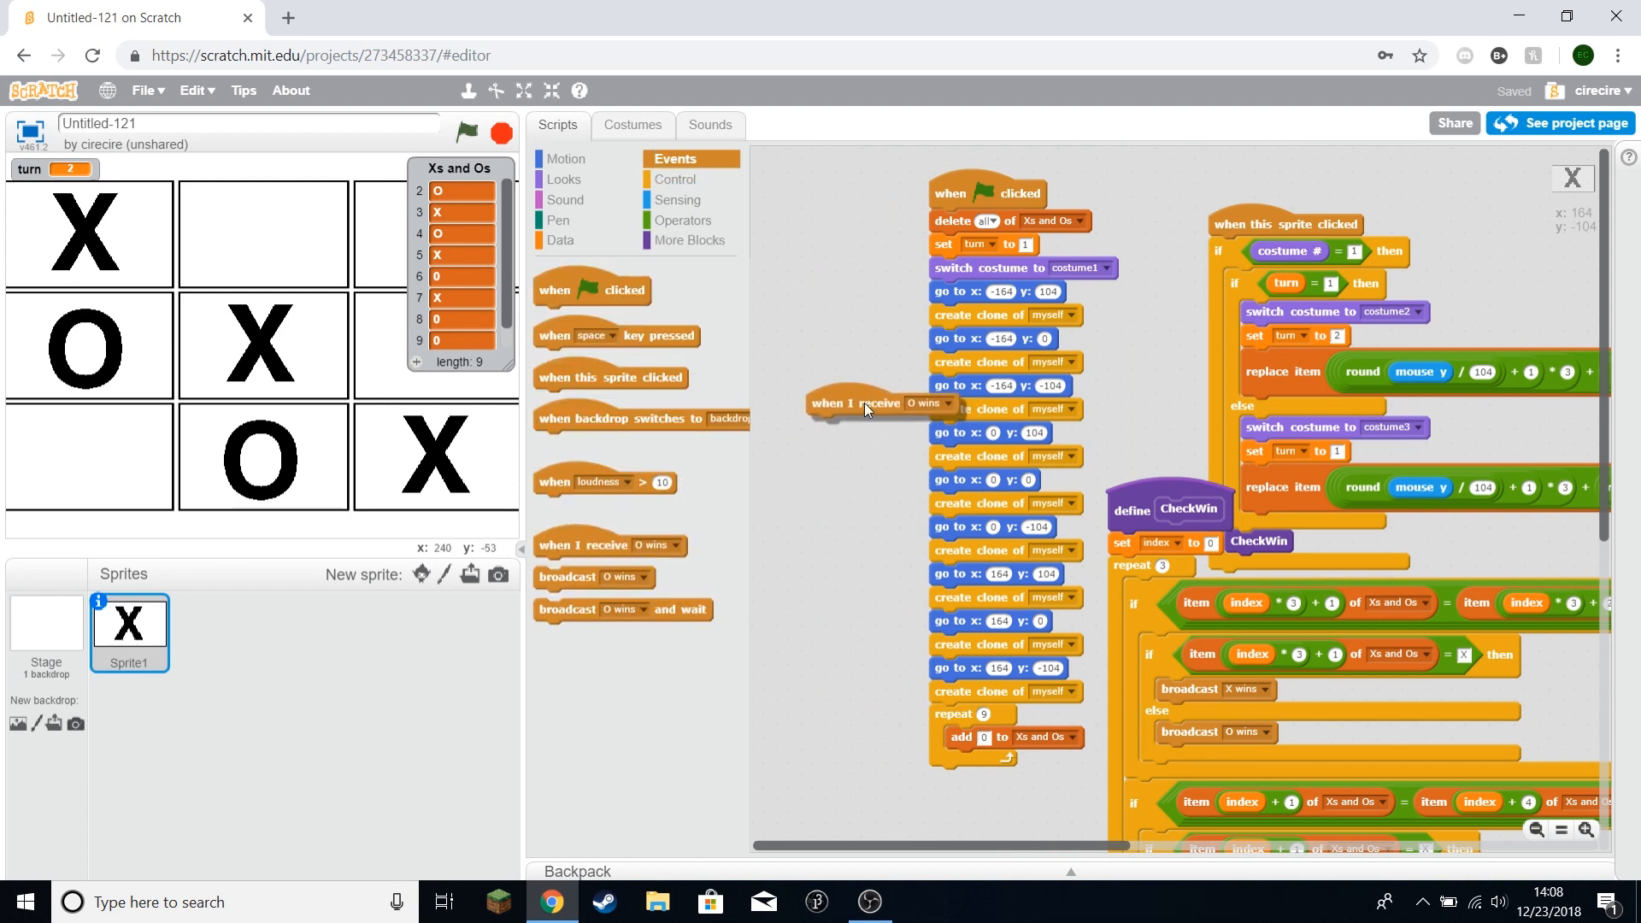
click(565, 178)
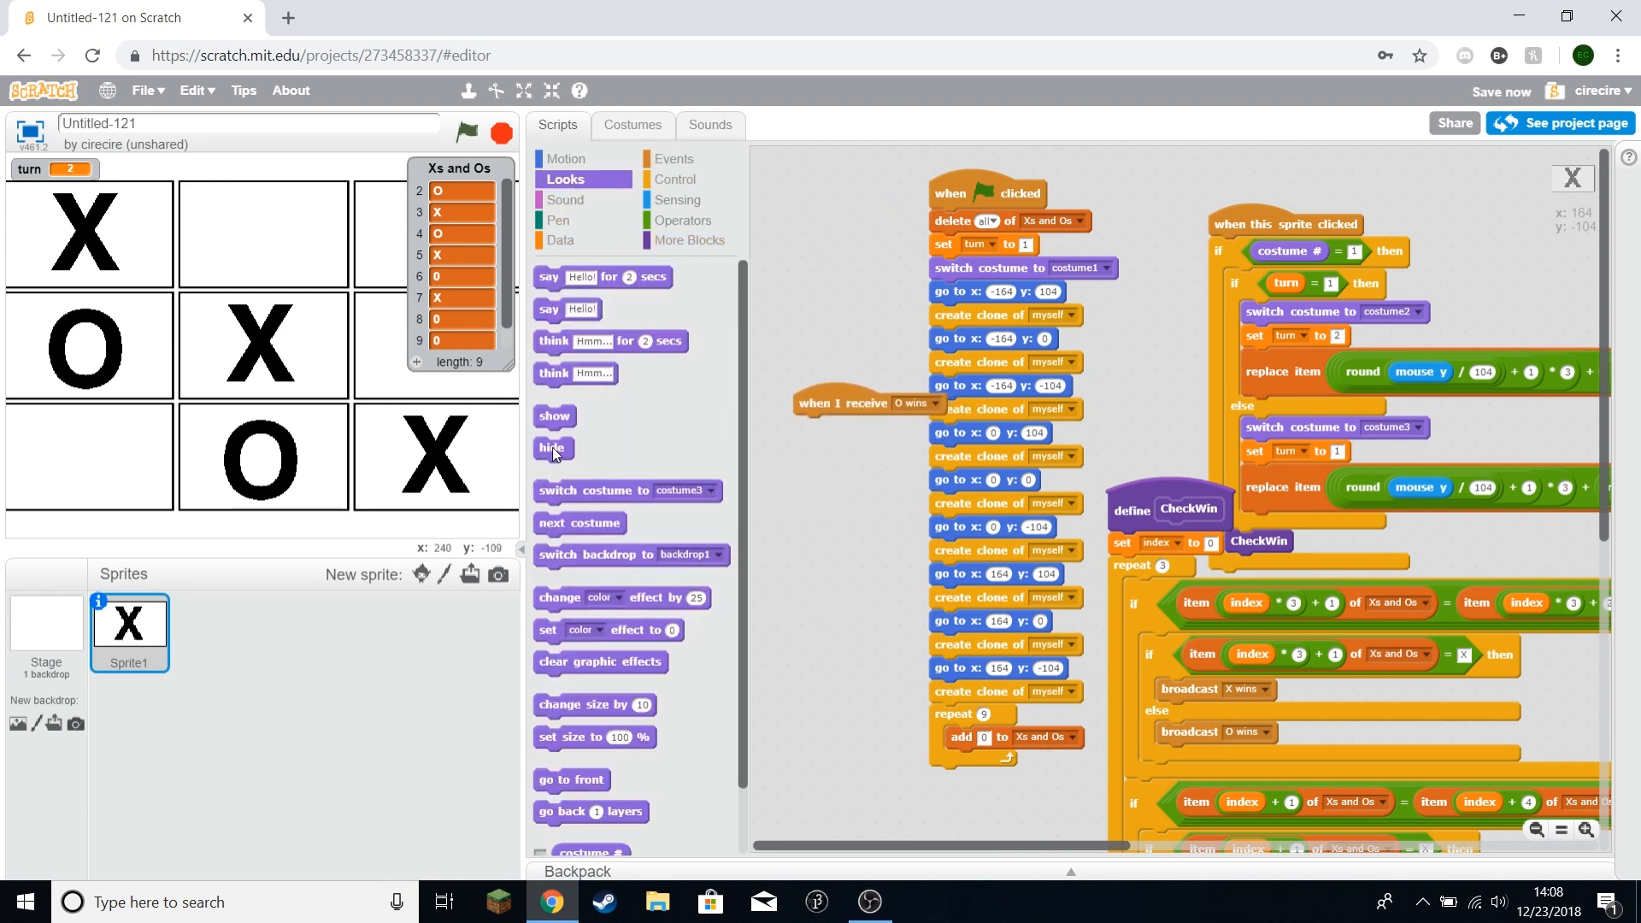
click(674, 159)
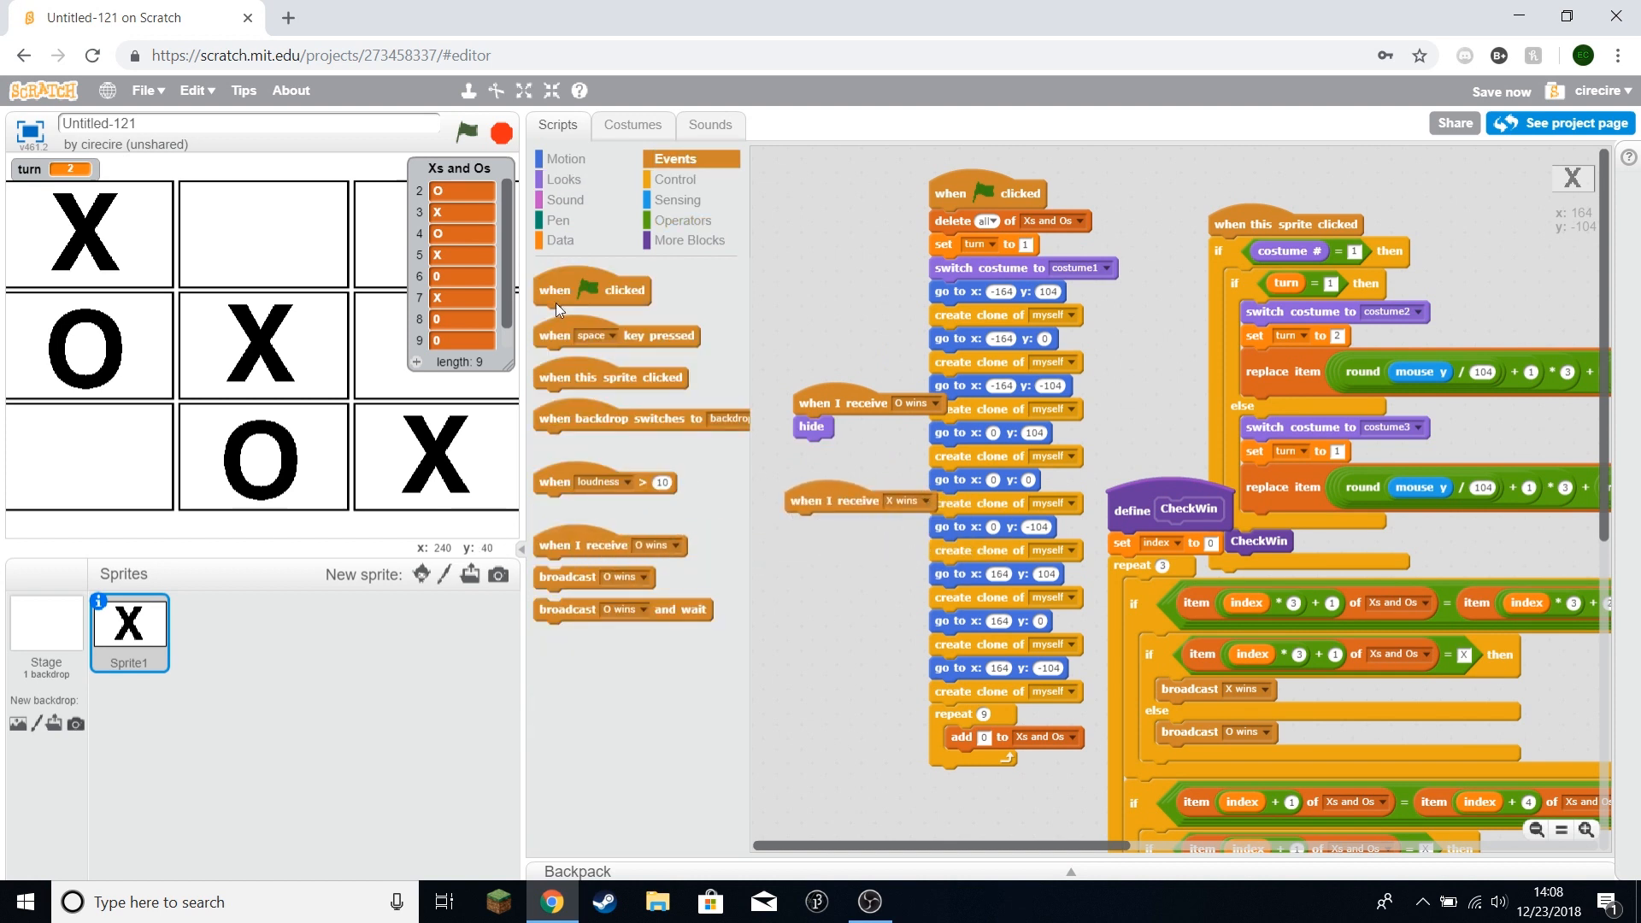
click(564, 179)
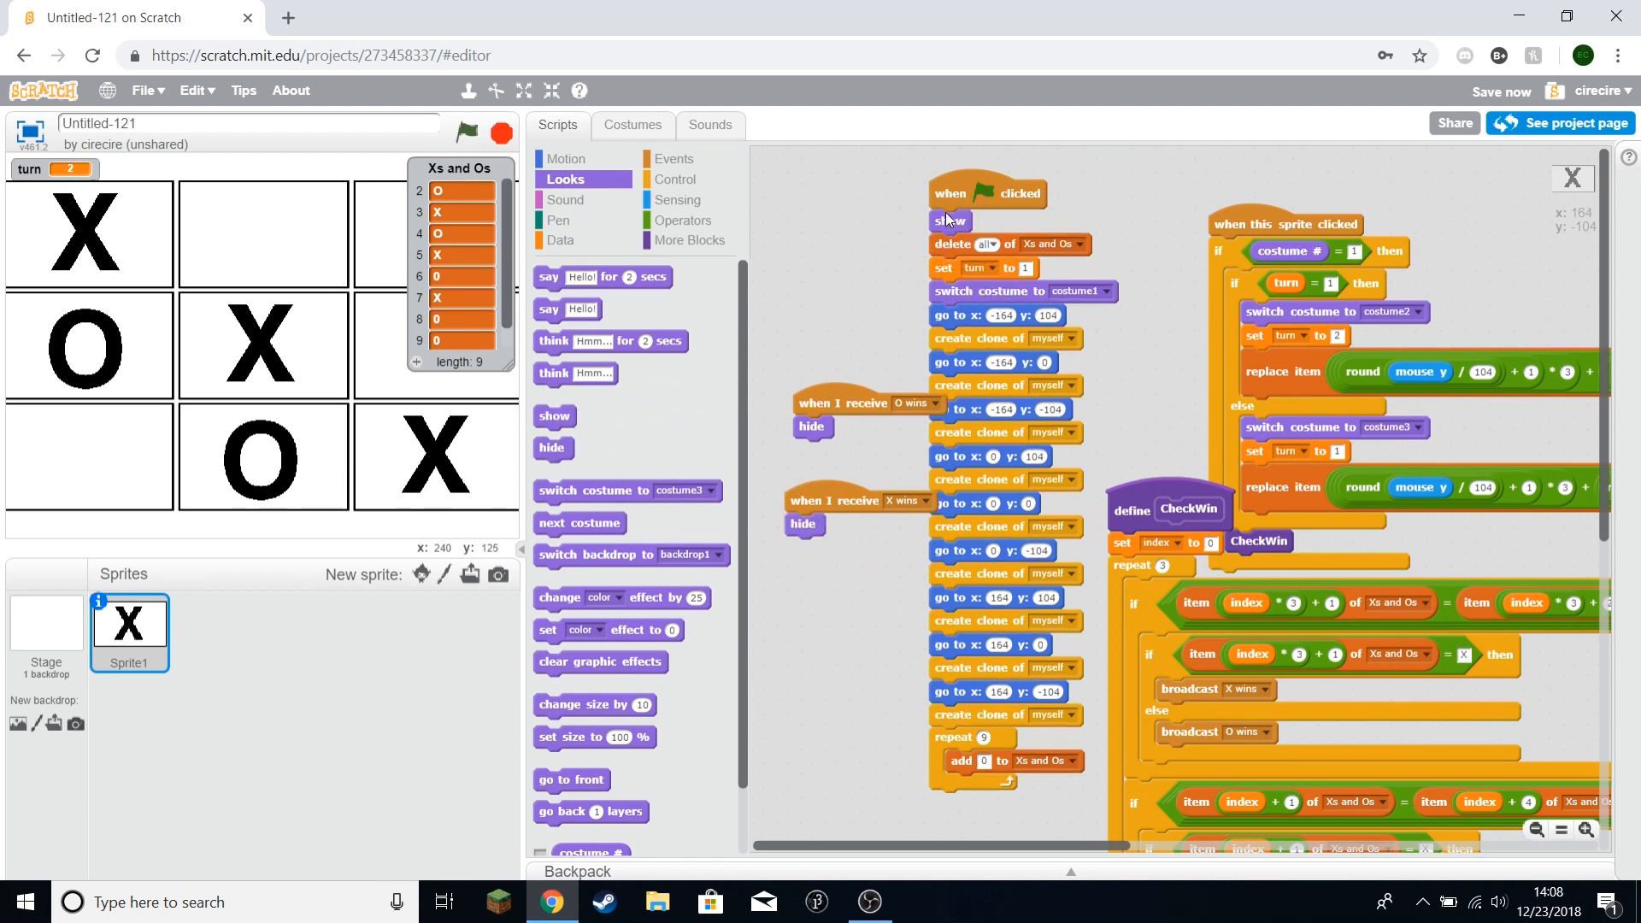
click(557, 240)
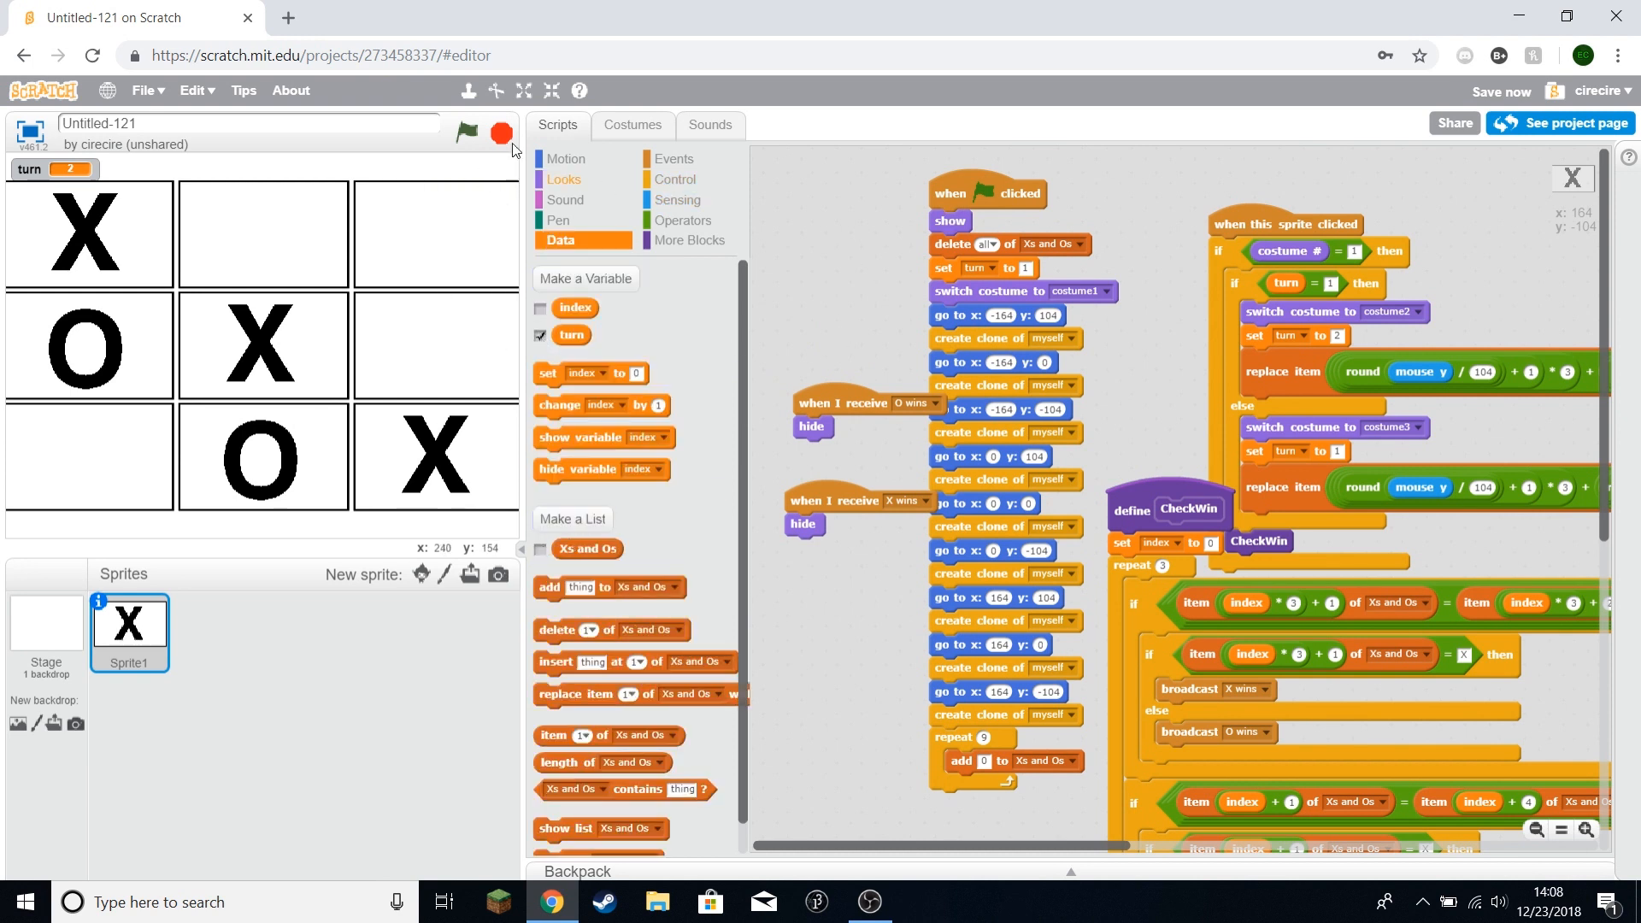
click(465, 133)
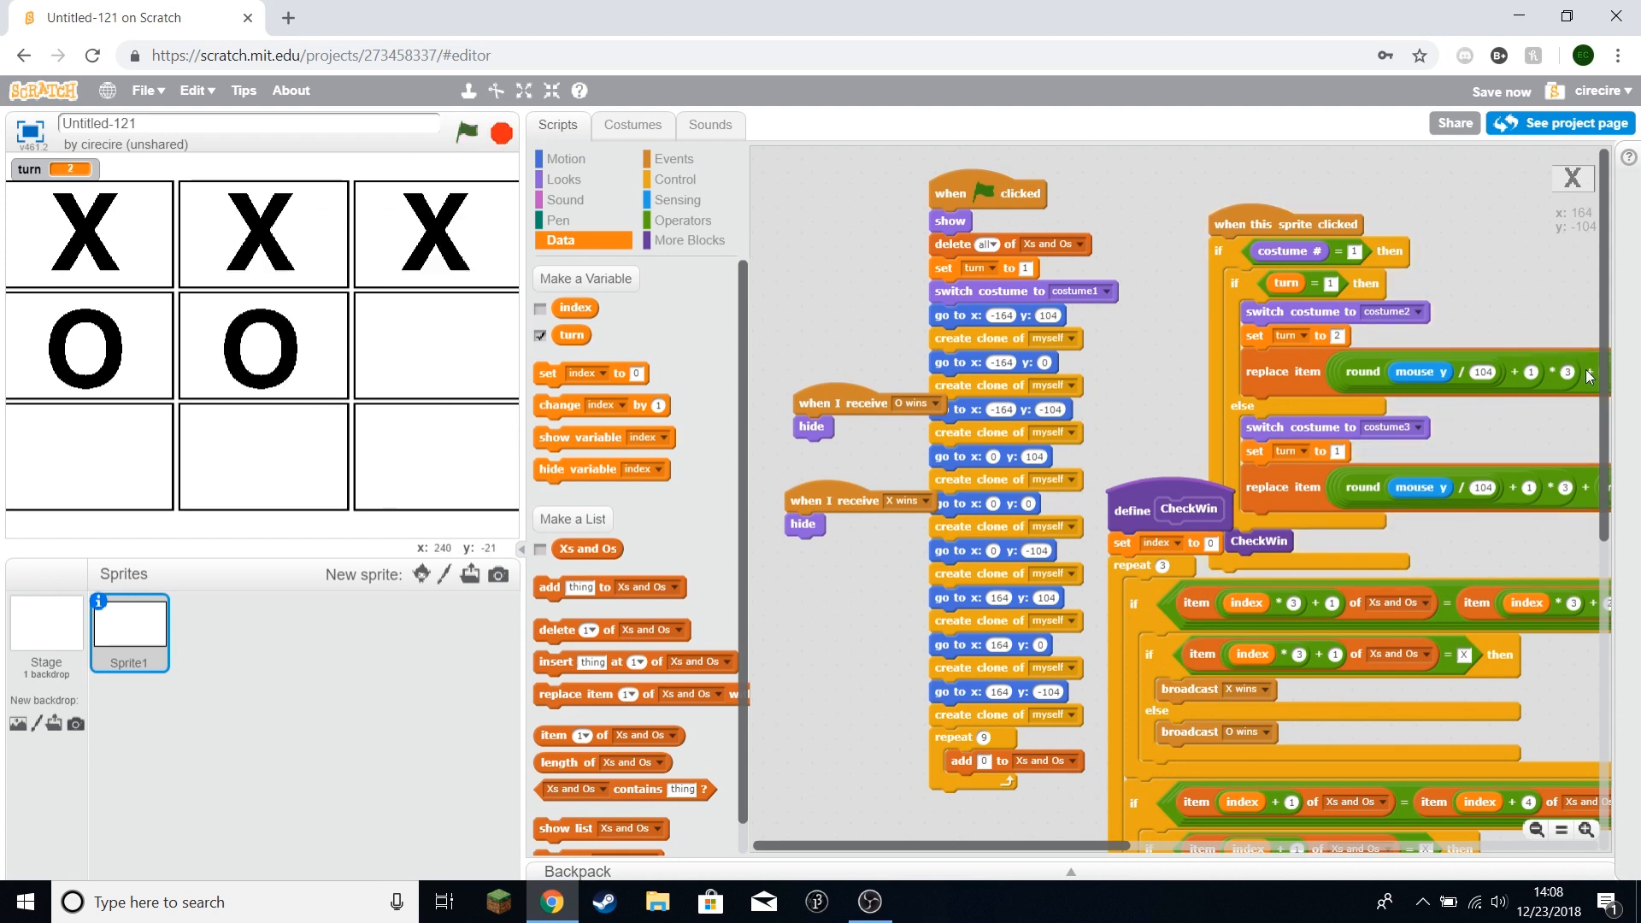
Step: Replace 'item 1' in CheckWin's not-zero checks with matching cell index expressions
scroll(down, 3)
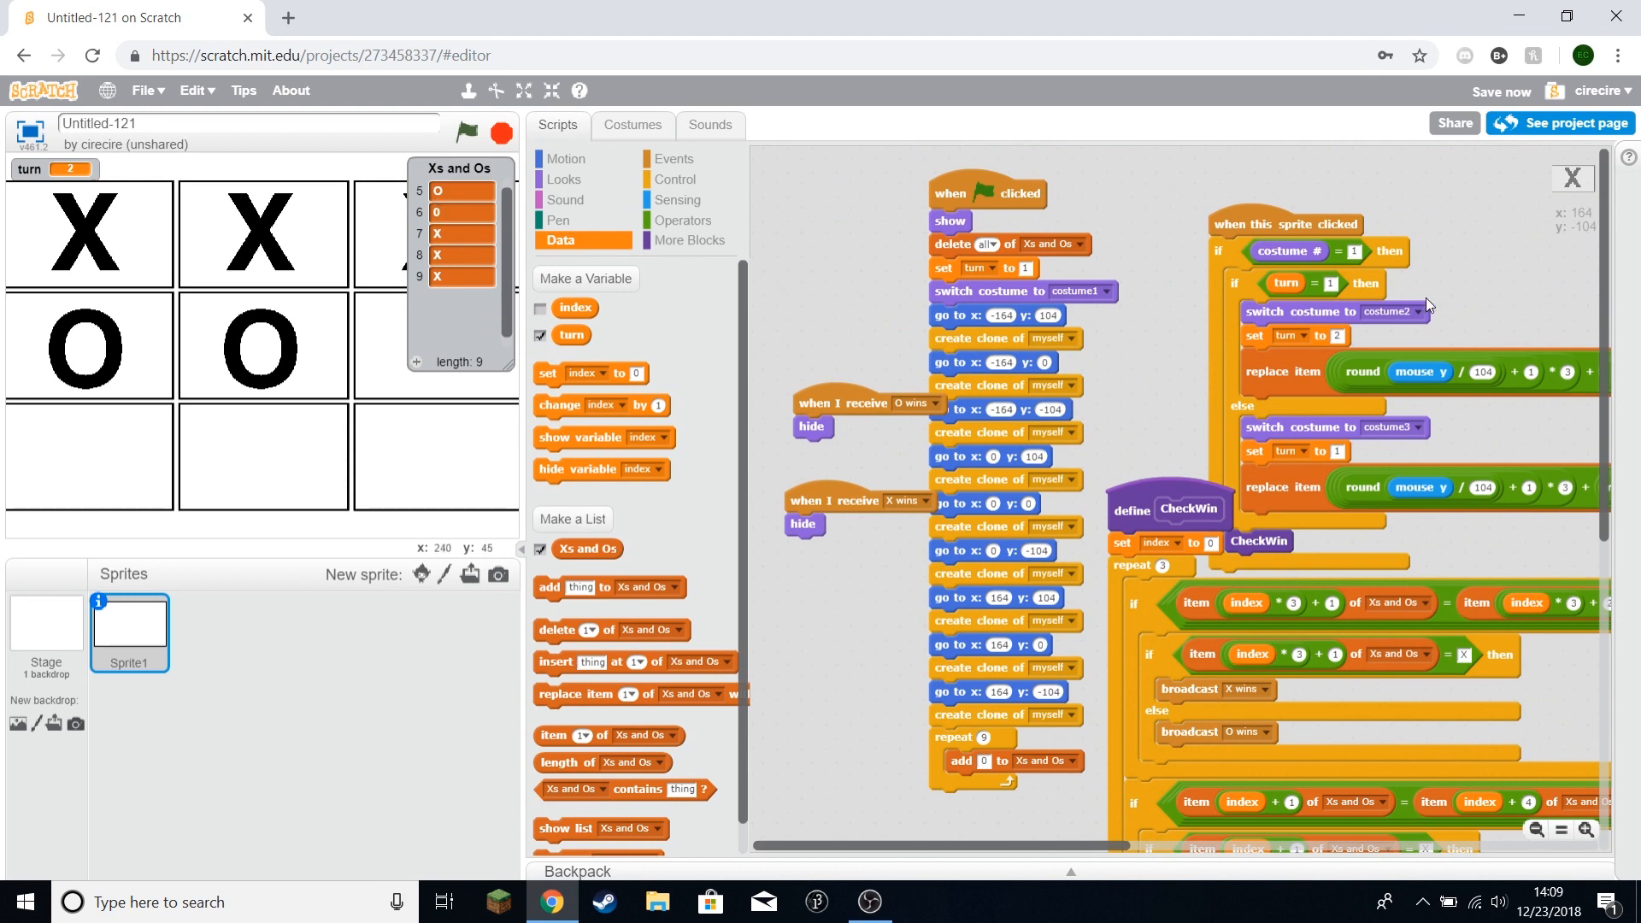
scroll(down, 3)
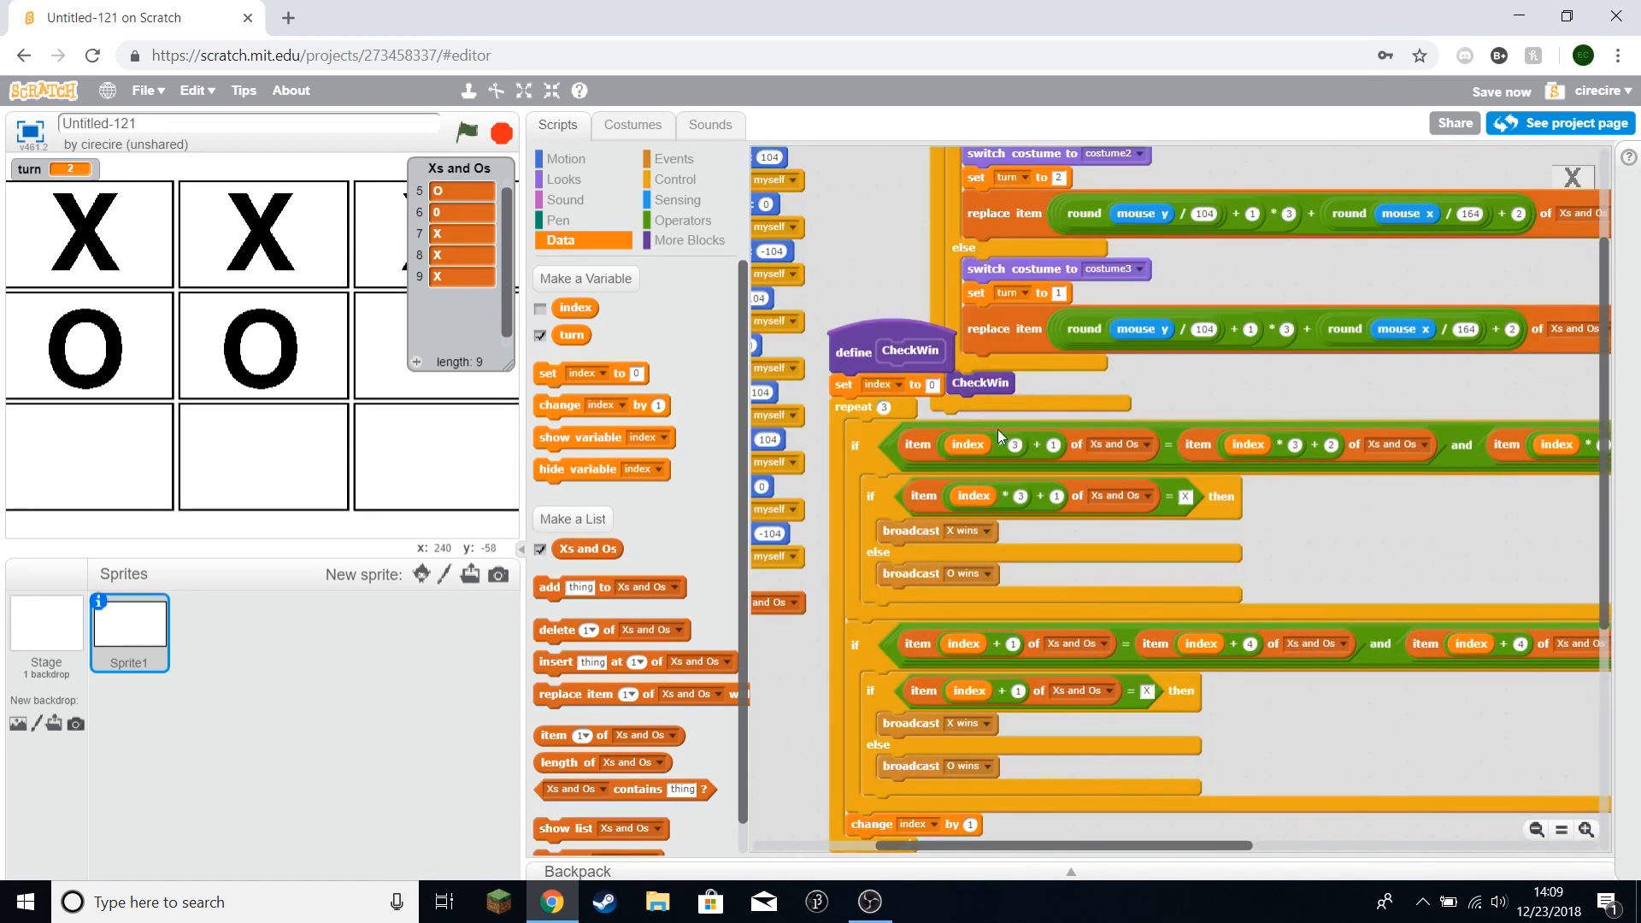
mouse_move(1270, 396)
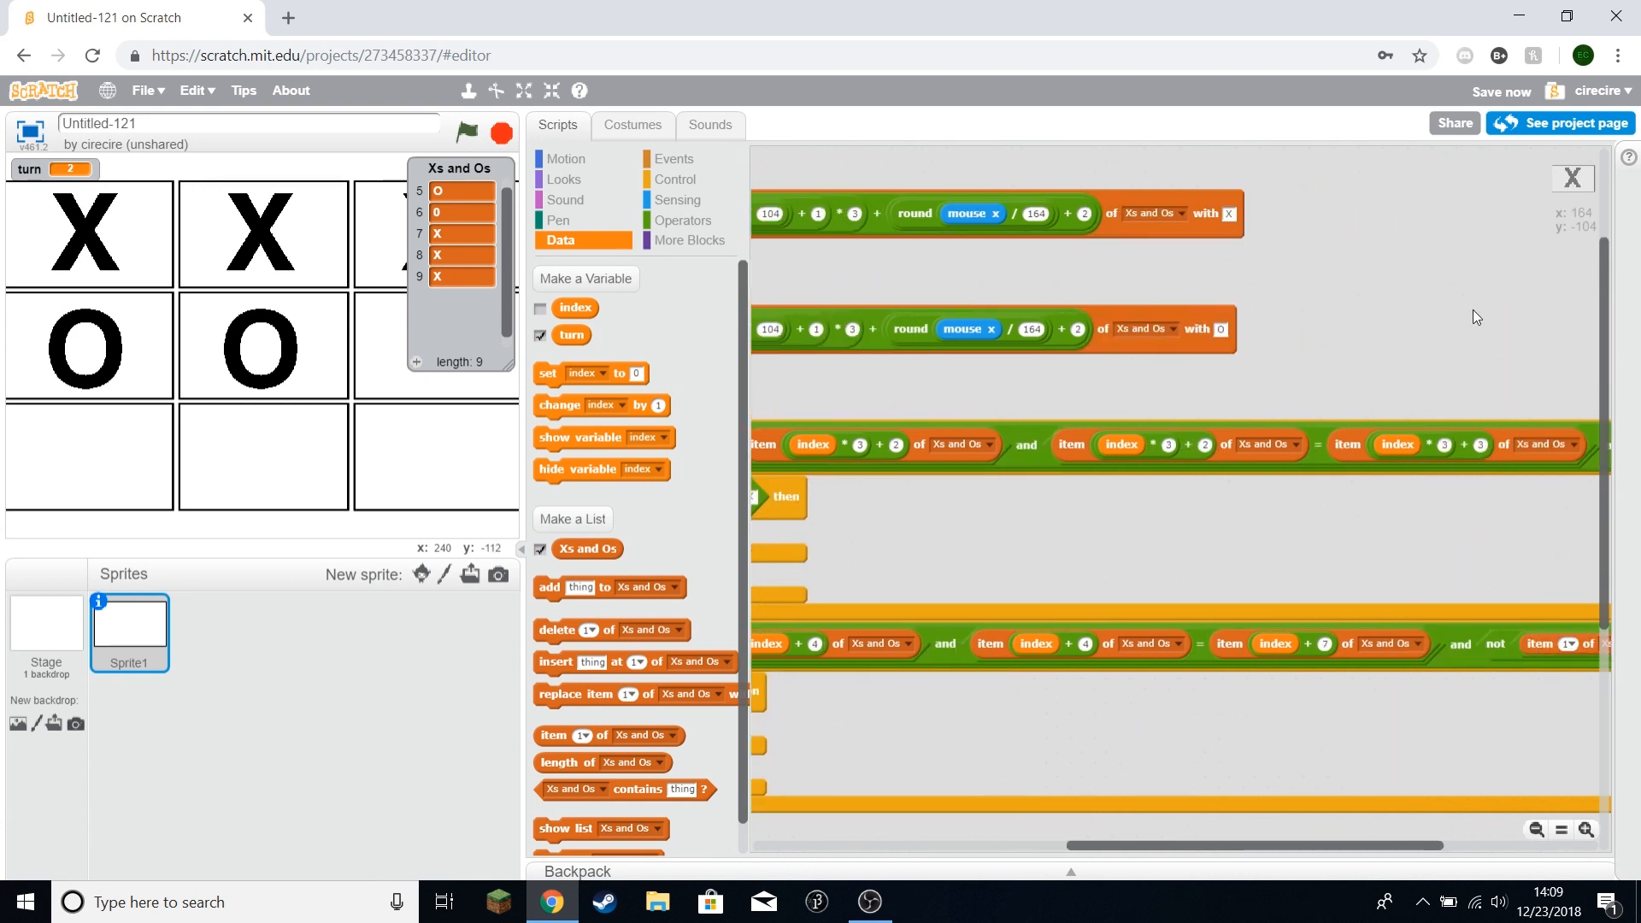
click(564, 179)
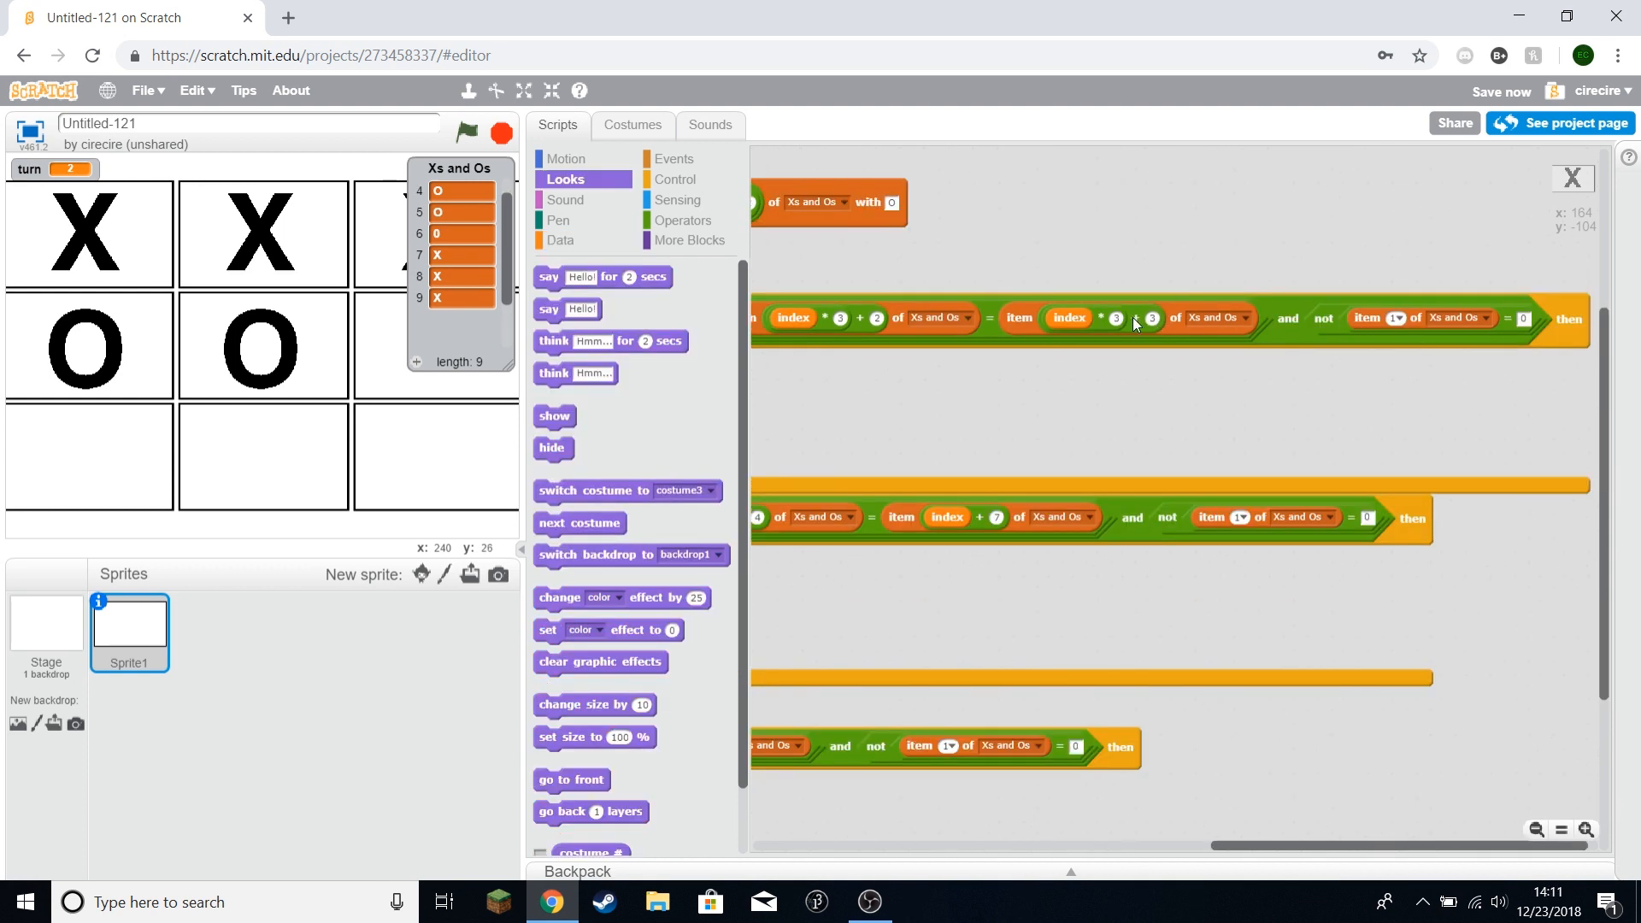
right_click(1137, 320)
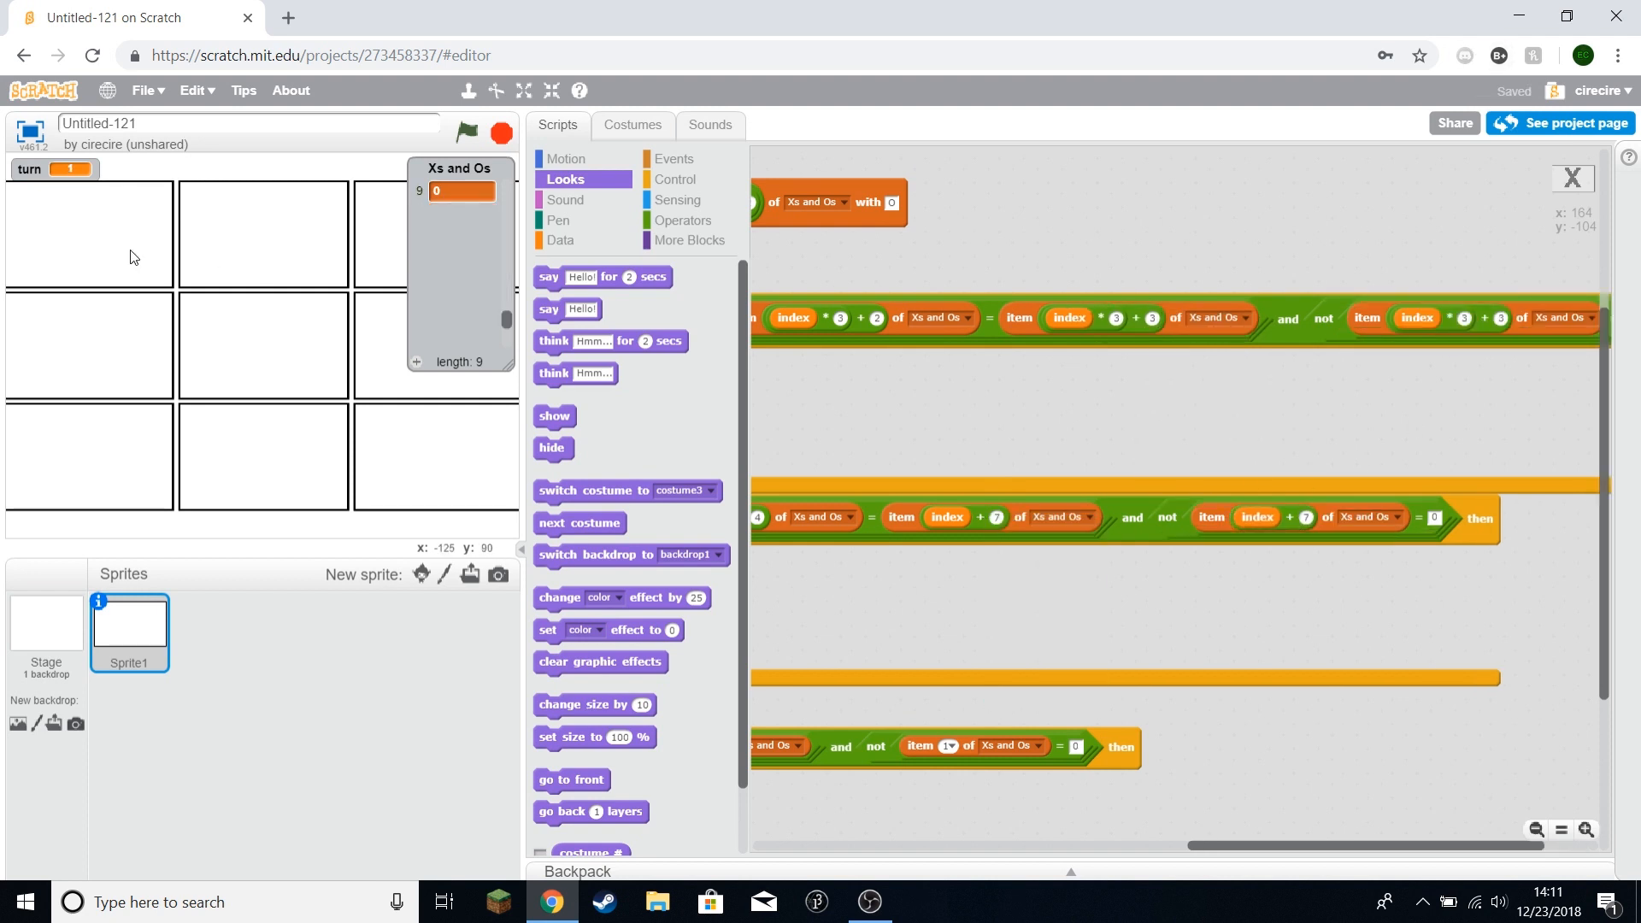
click(465, 131)
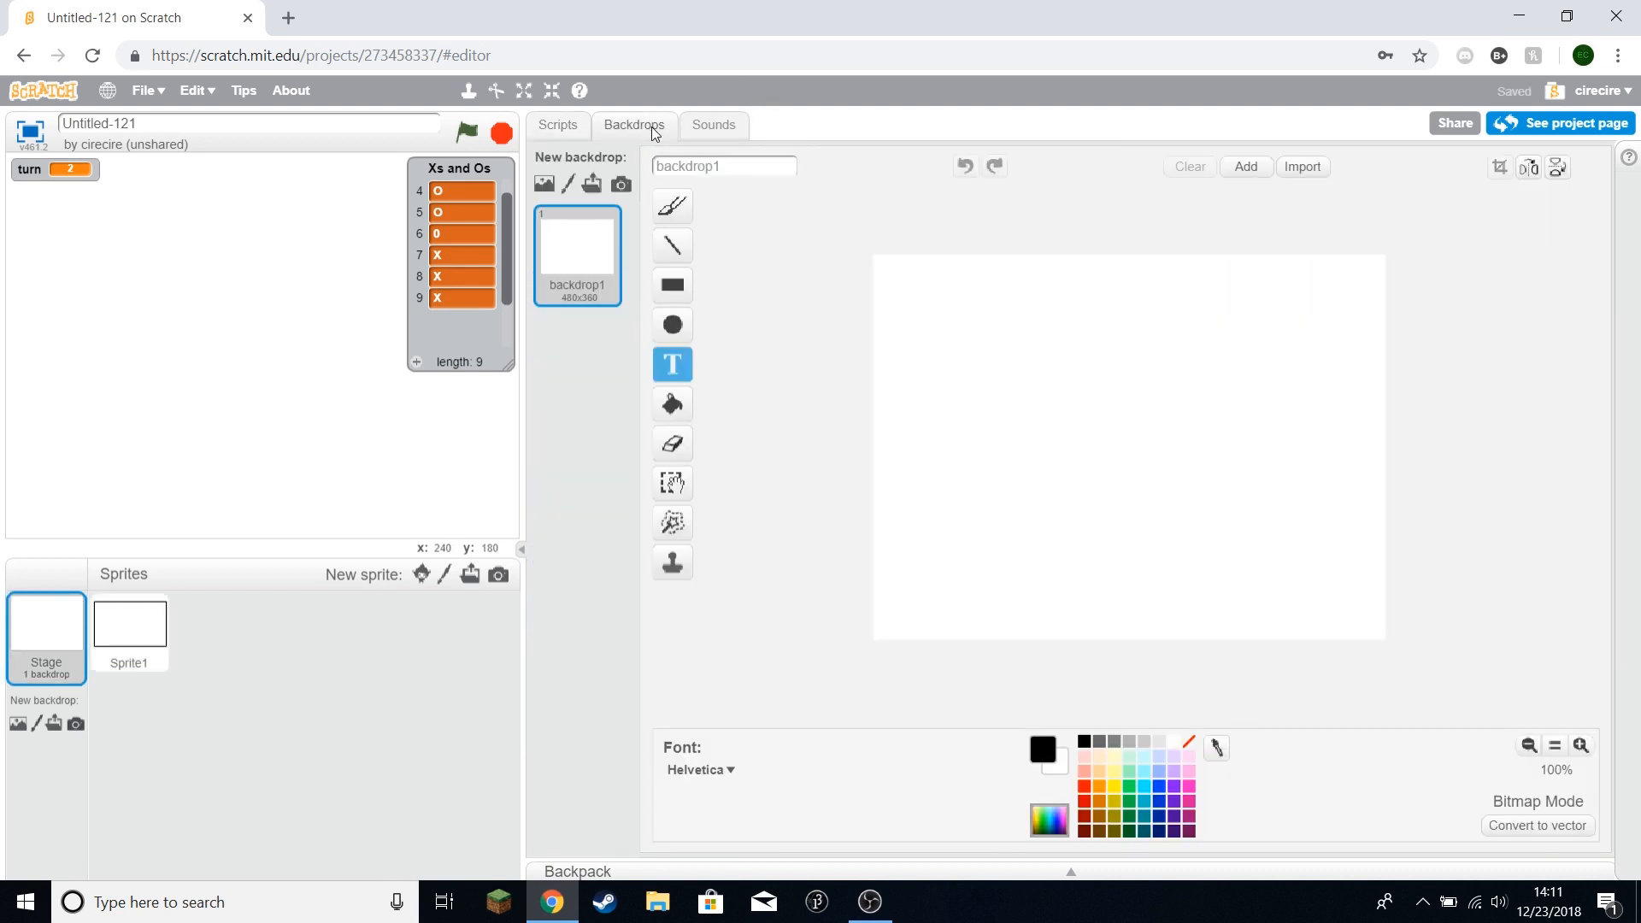
Step: Paint green Stage backdrops reading 'X Wins!' and 'O Wins!'
click(567, 183)
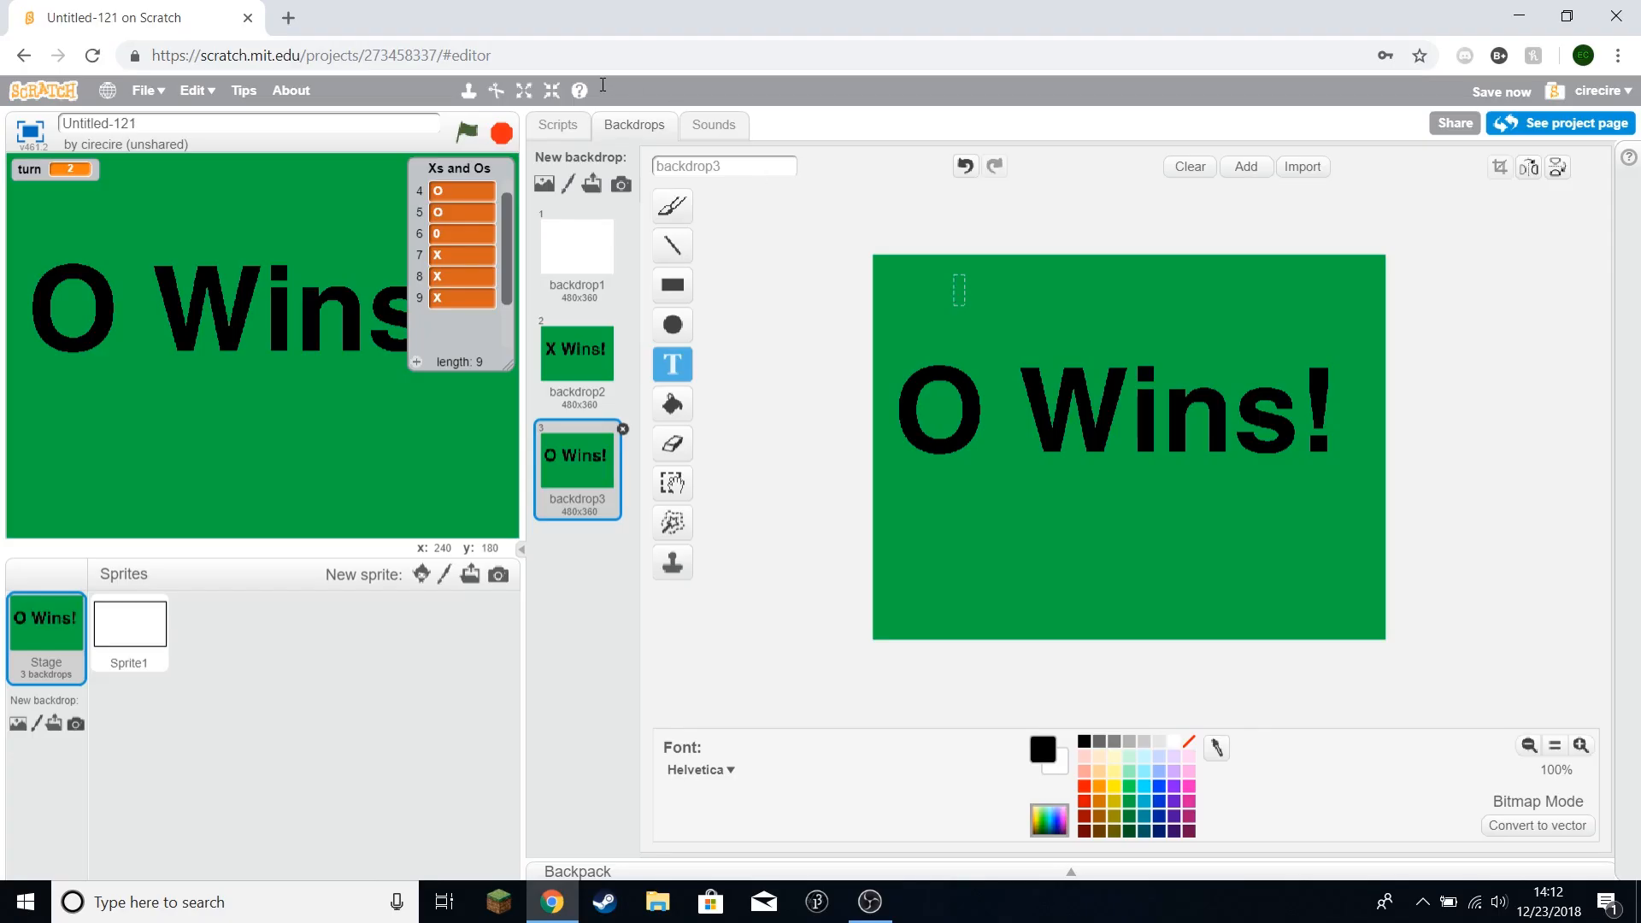
click(559, 125)
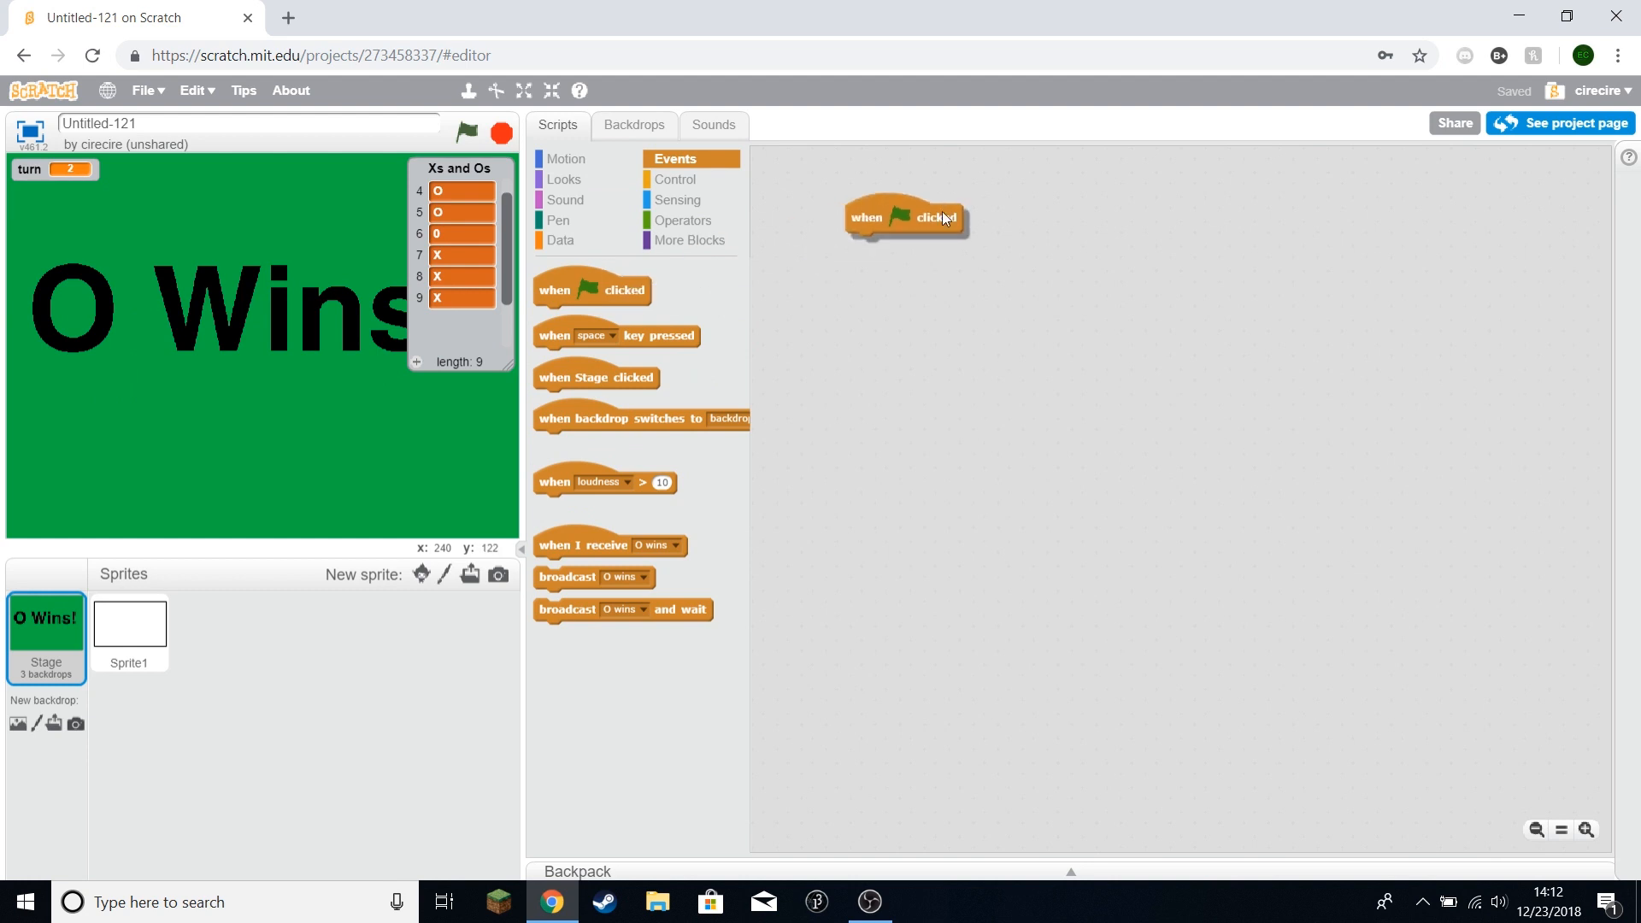
Step: Stage switches to backdrop1 on green flag, backdrop3 on 'O wins', backdrop2 on 'X wins'
drag(903, 217, 838, 194)
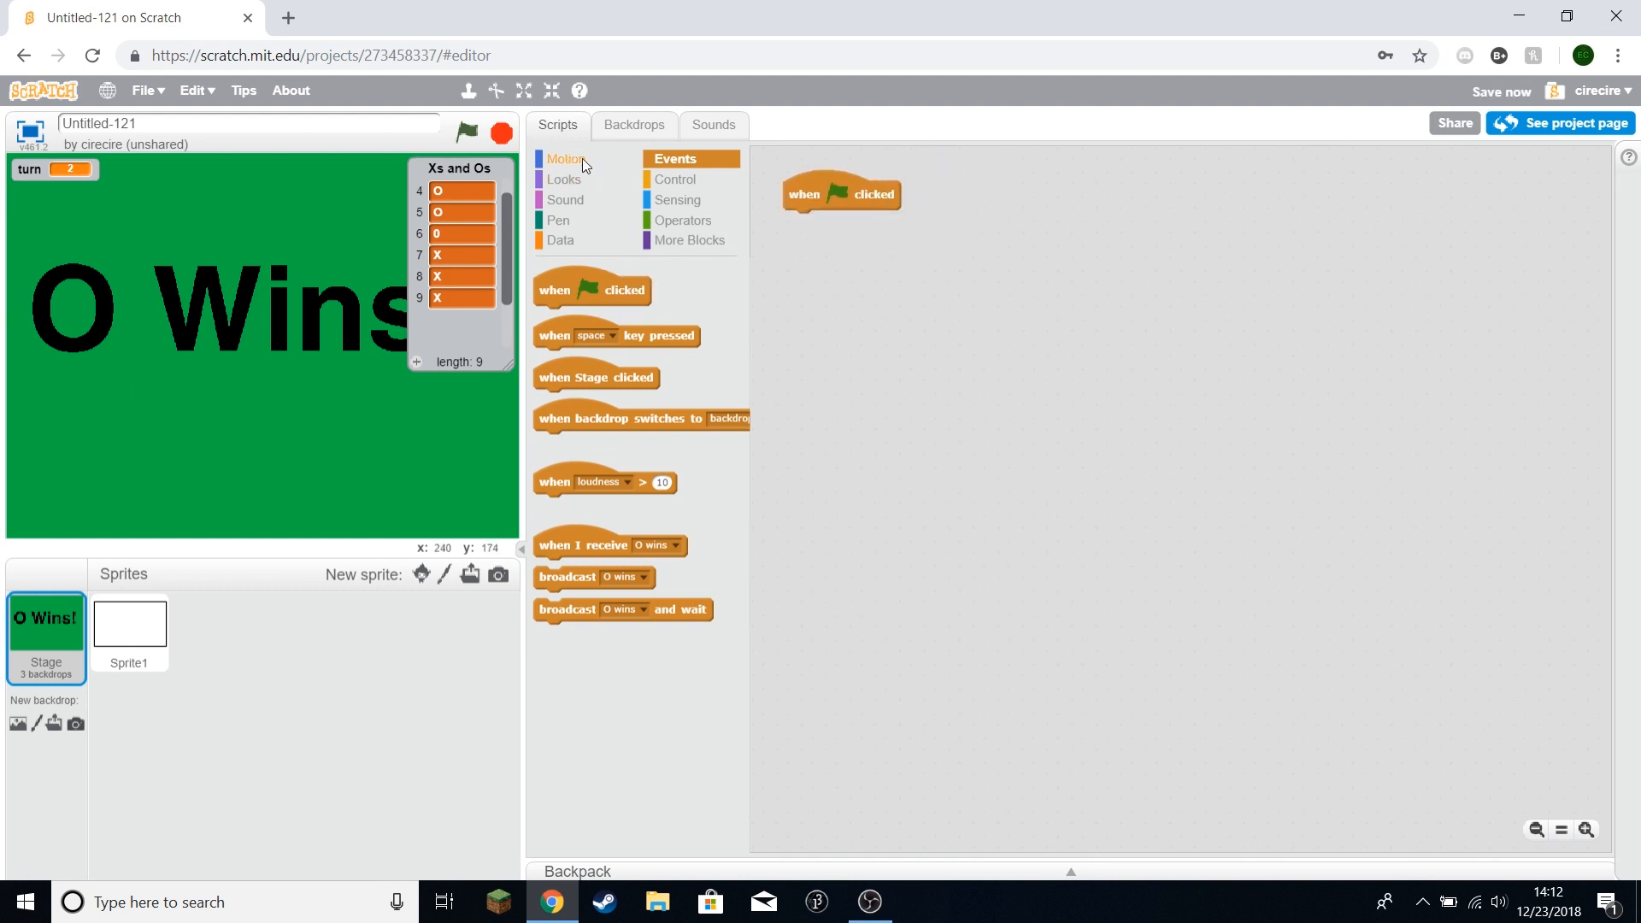
click(564, 179)
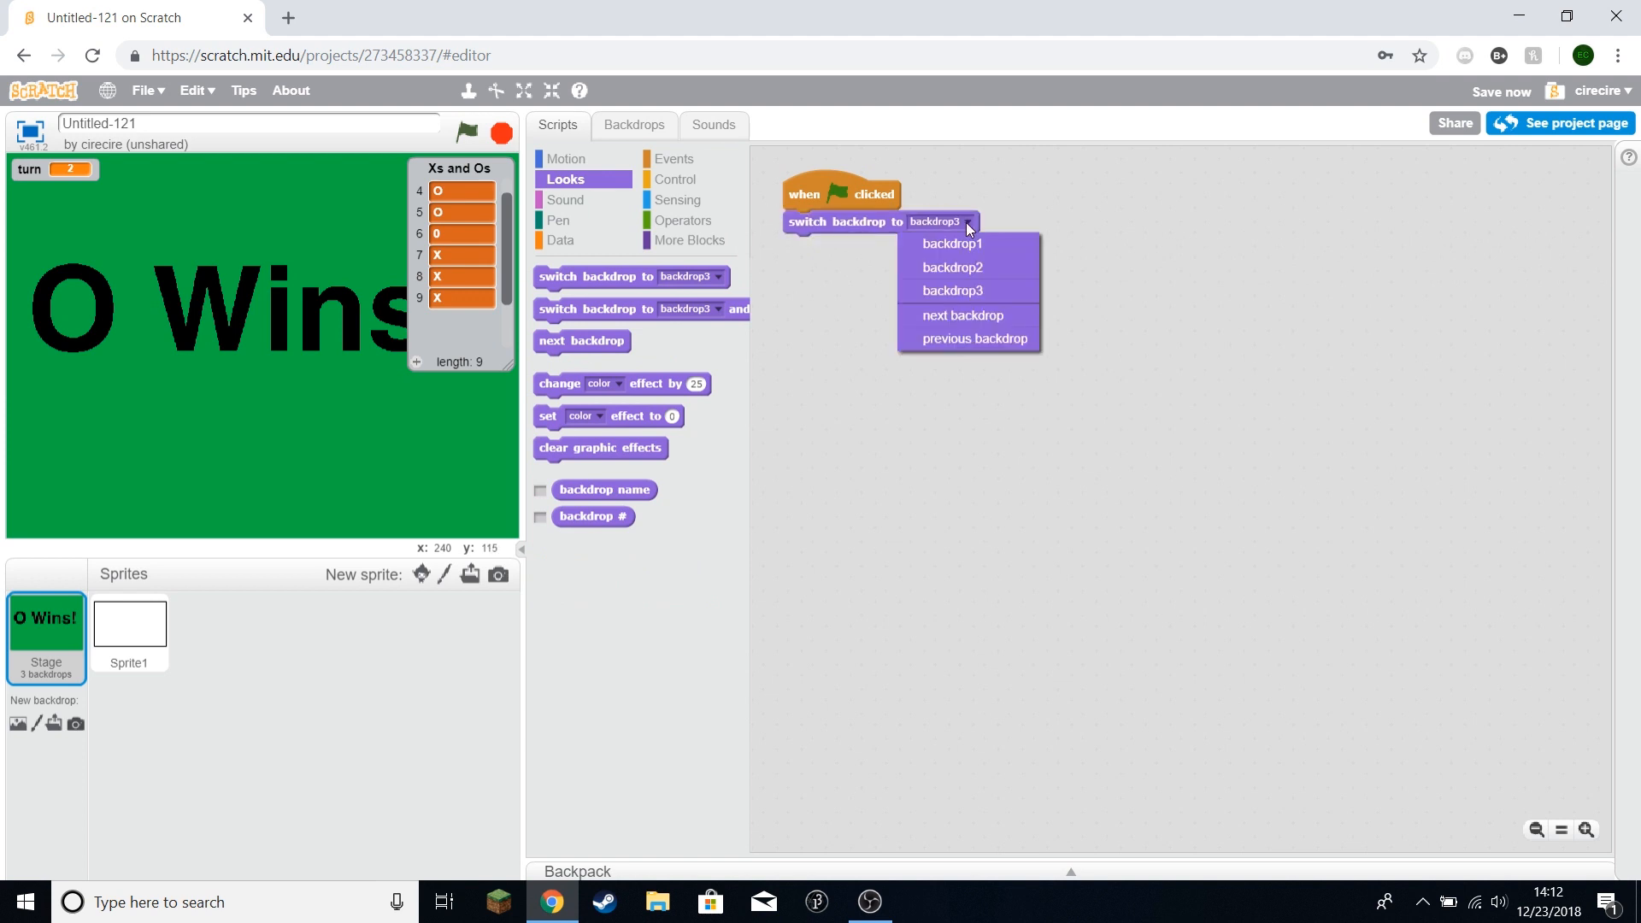
click(949, 243)
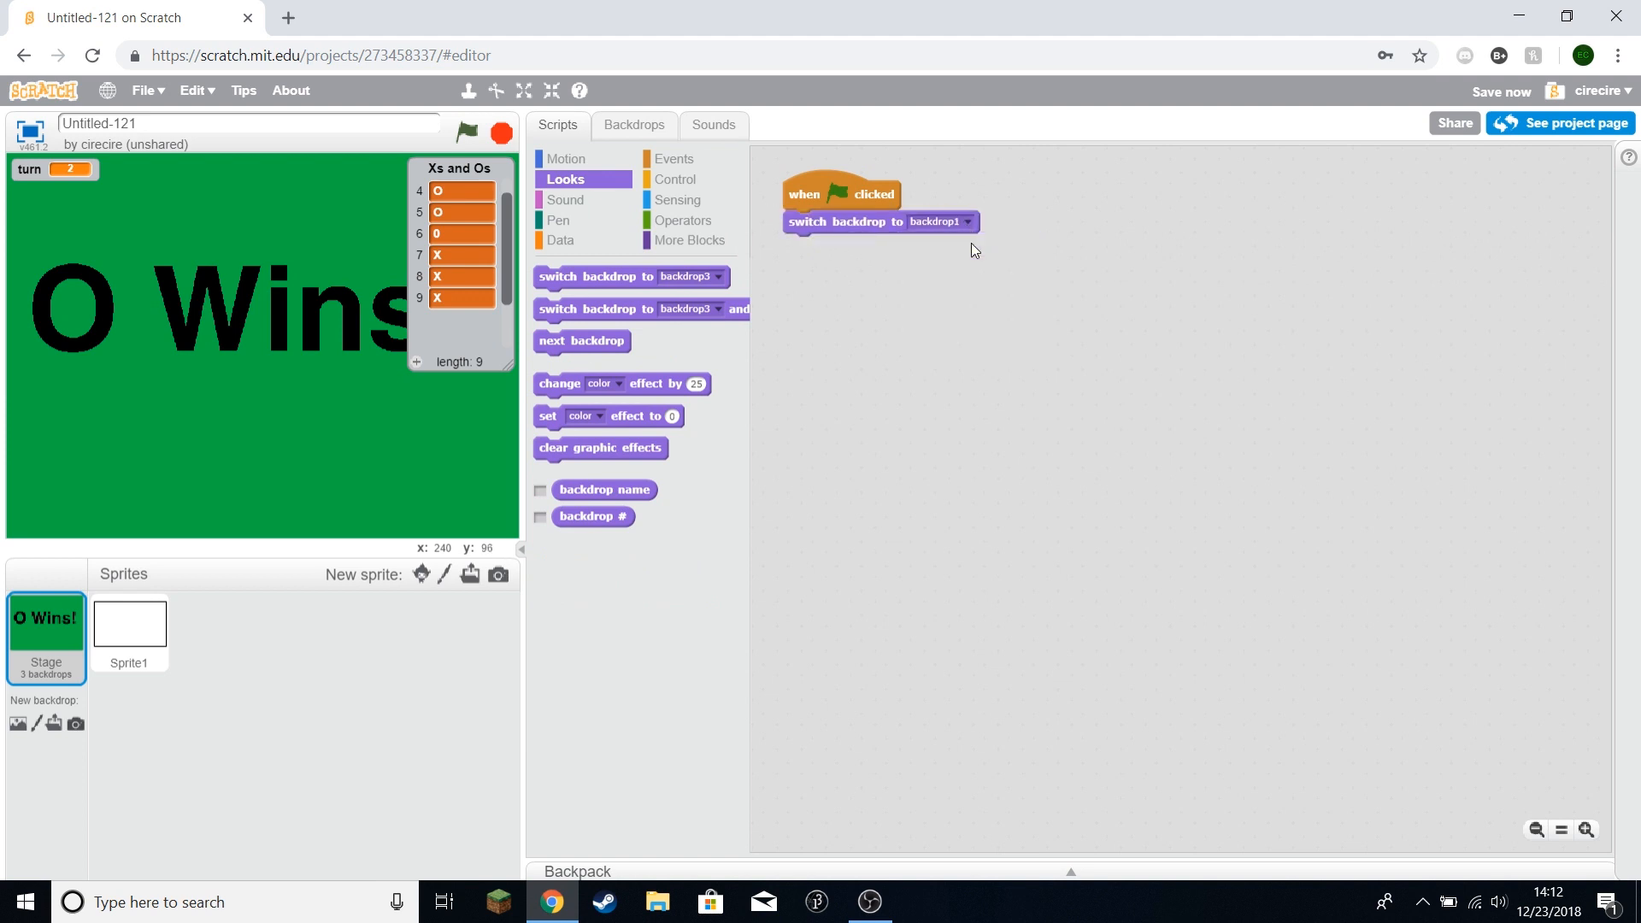
click(663, 158)
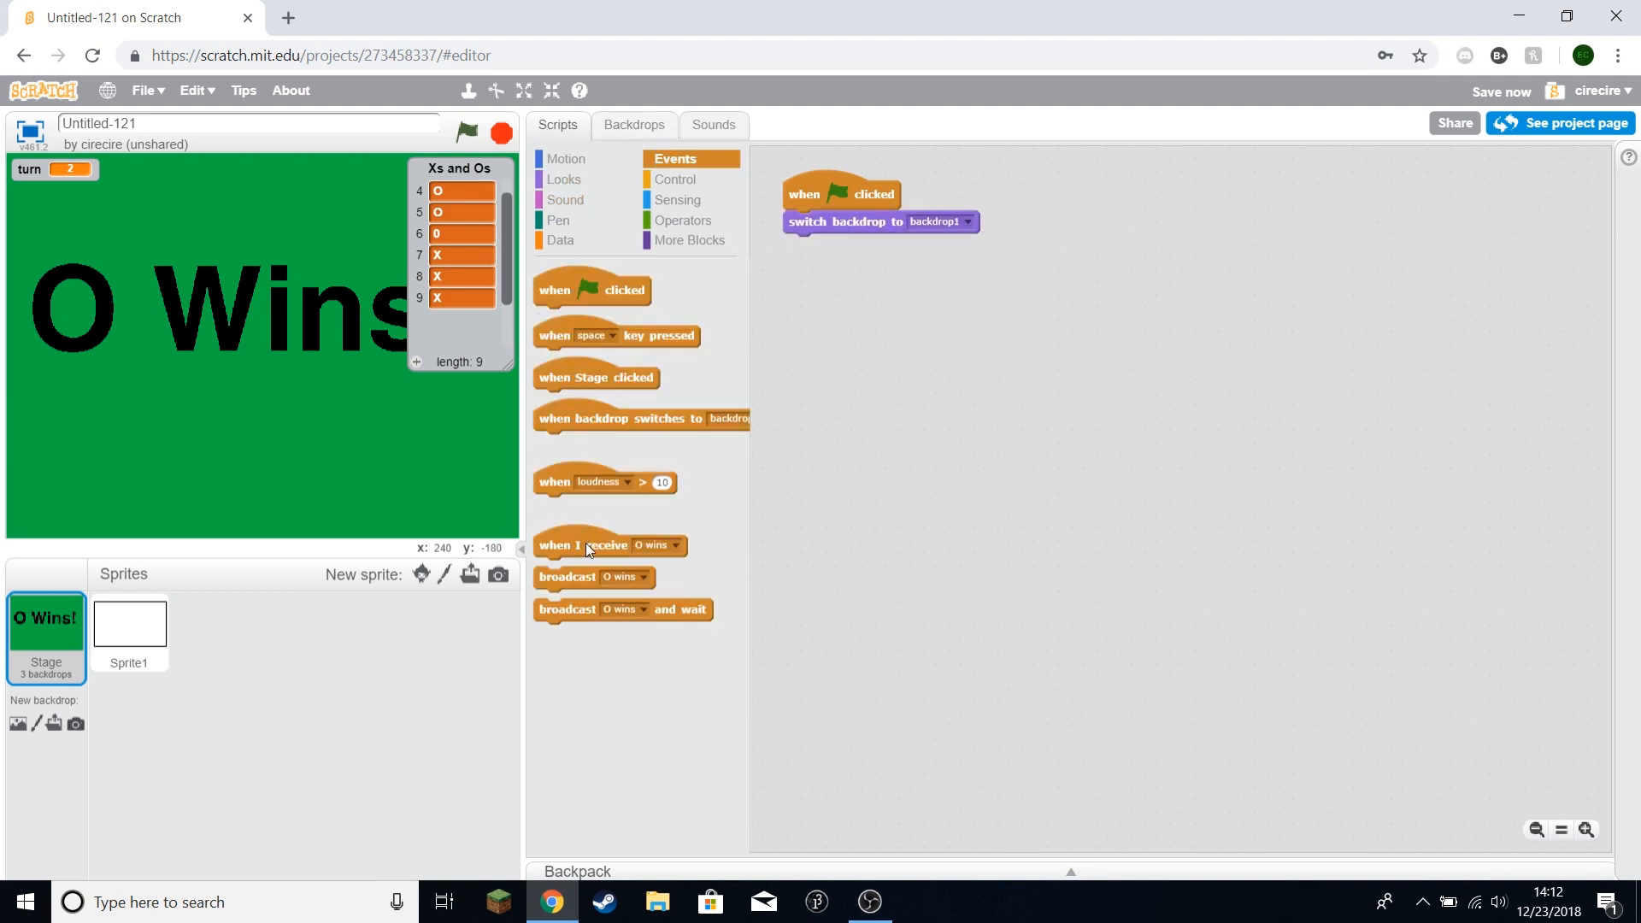
drag(587, 545, 1058, 204)
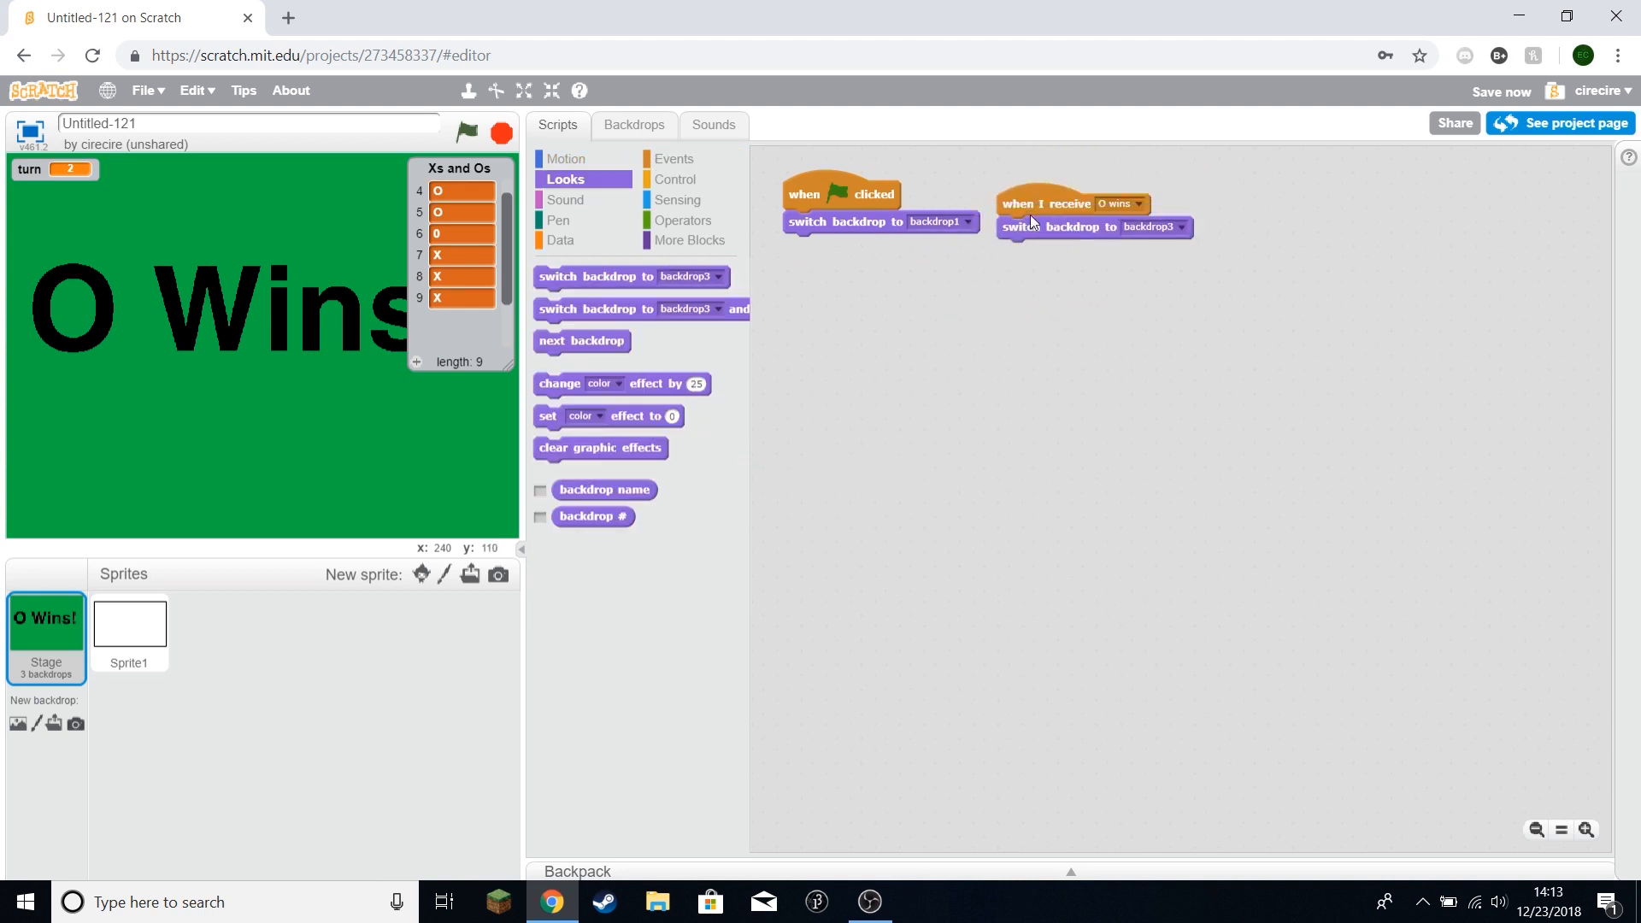
click(670, 158)
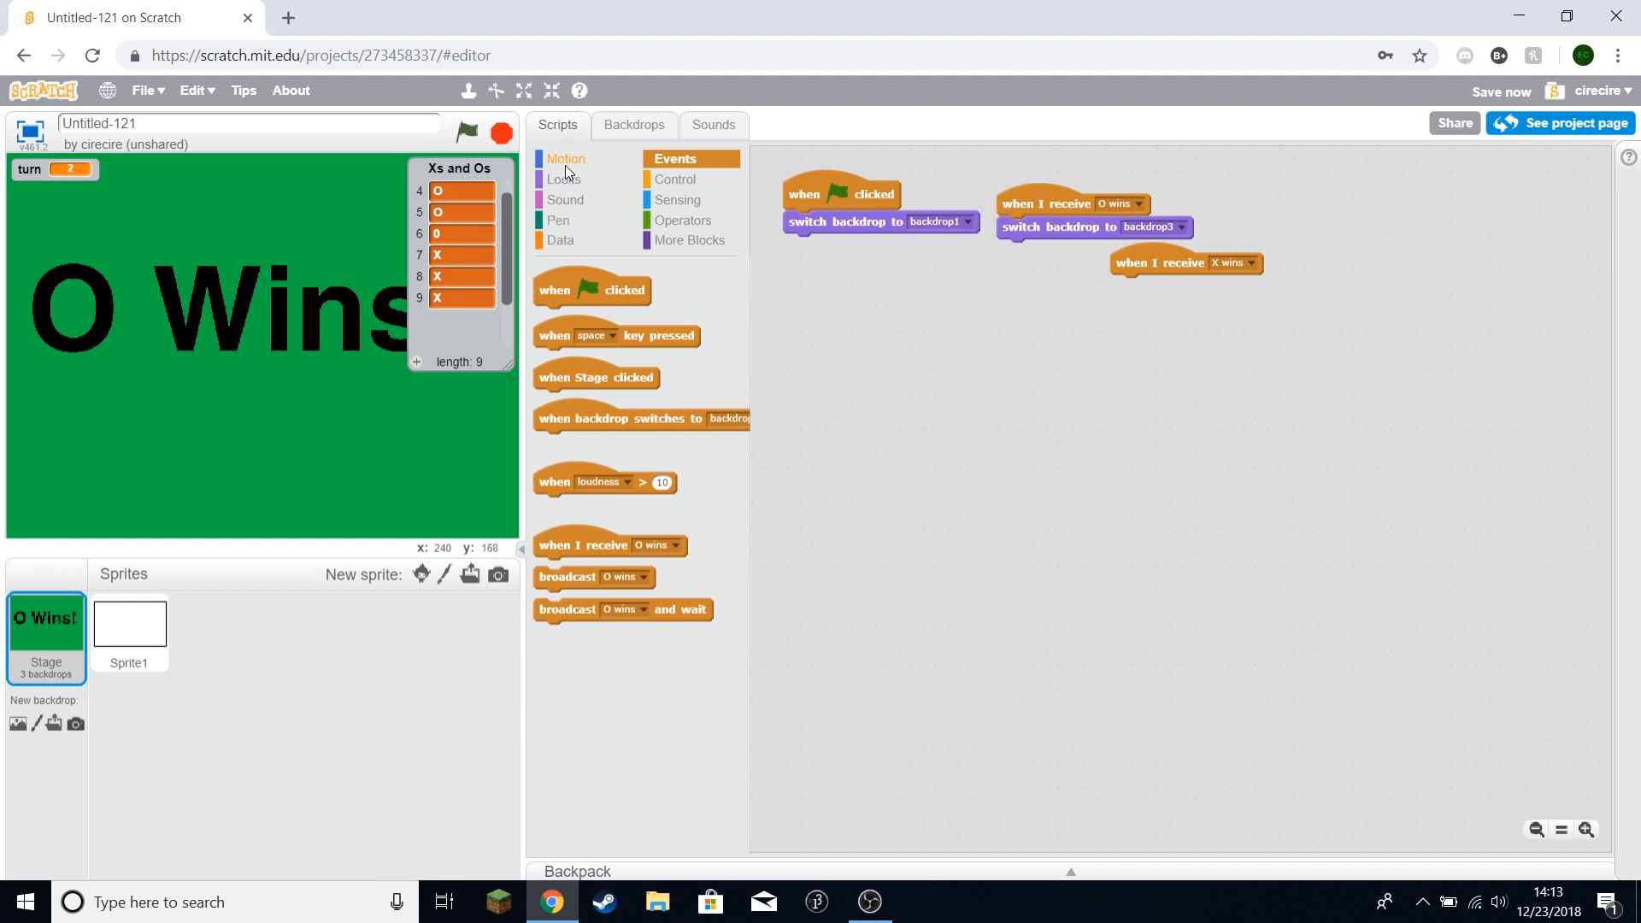
click(564, 179)
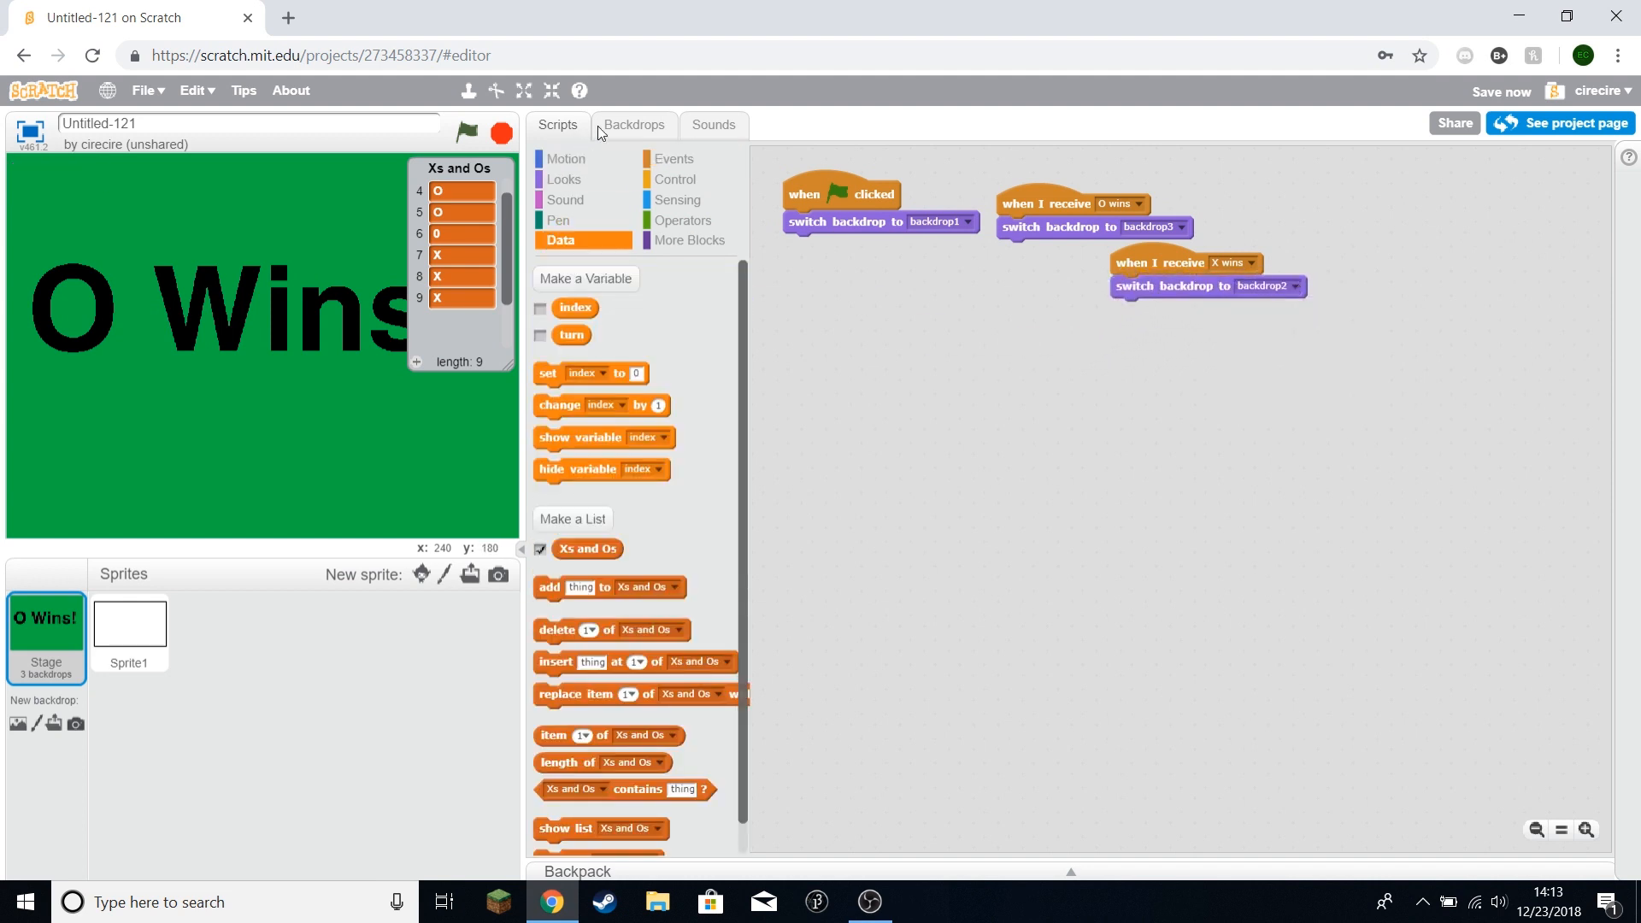
click(523, 91)
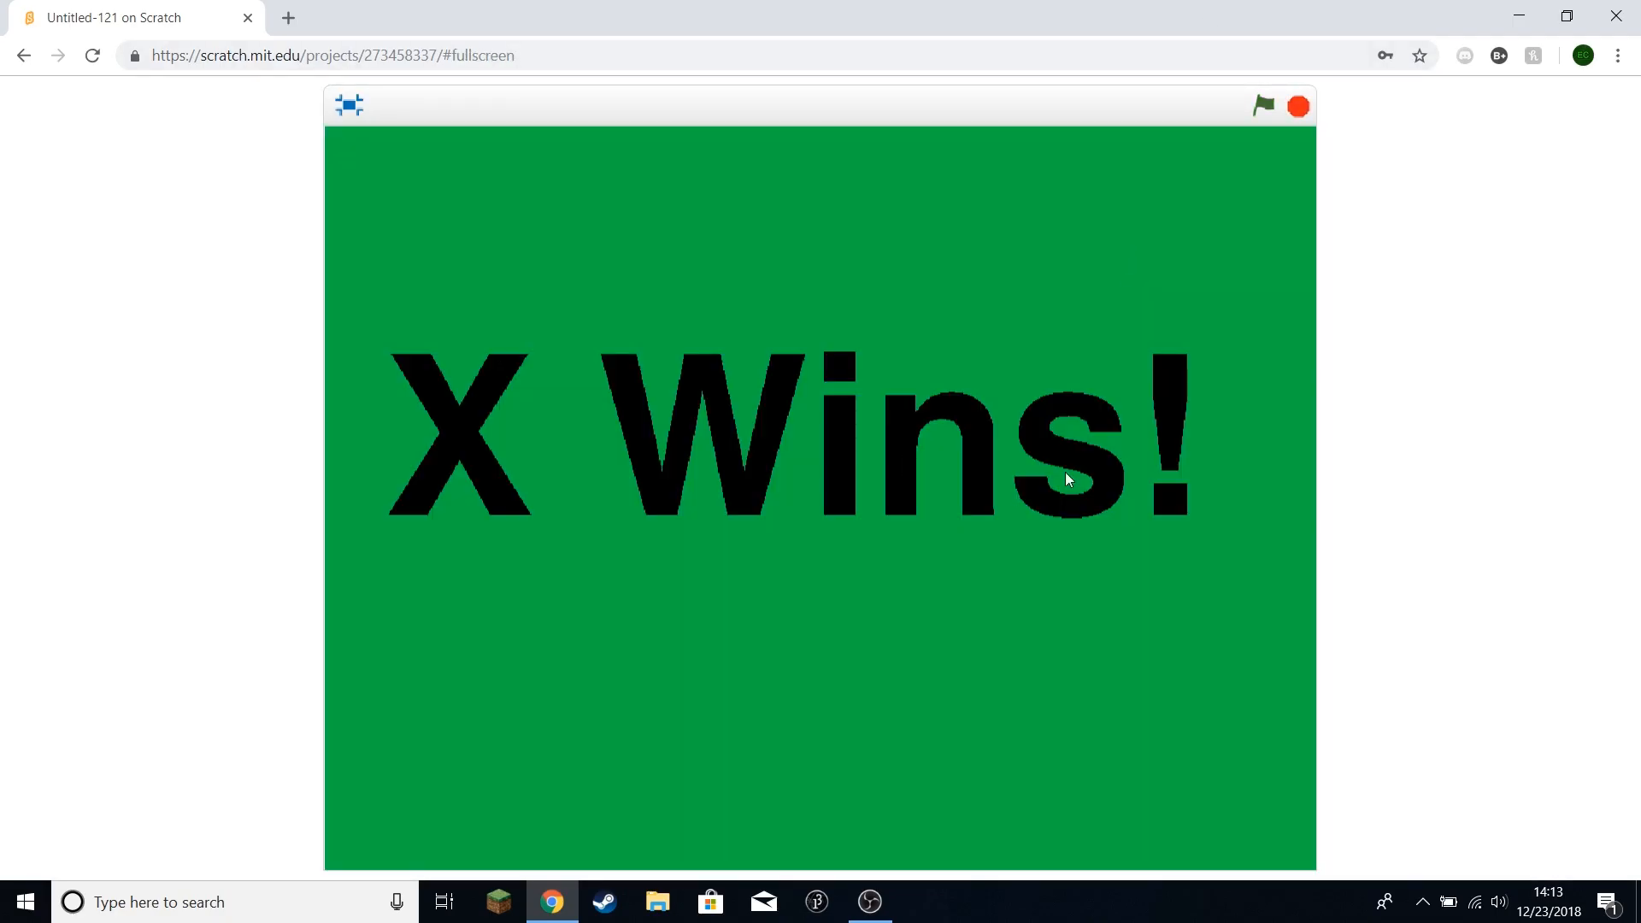
Step: Play several full-screen rounds, restarting each time, to check the win backdrop and board reset
click(1264, 106)
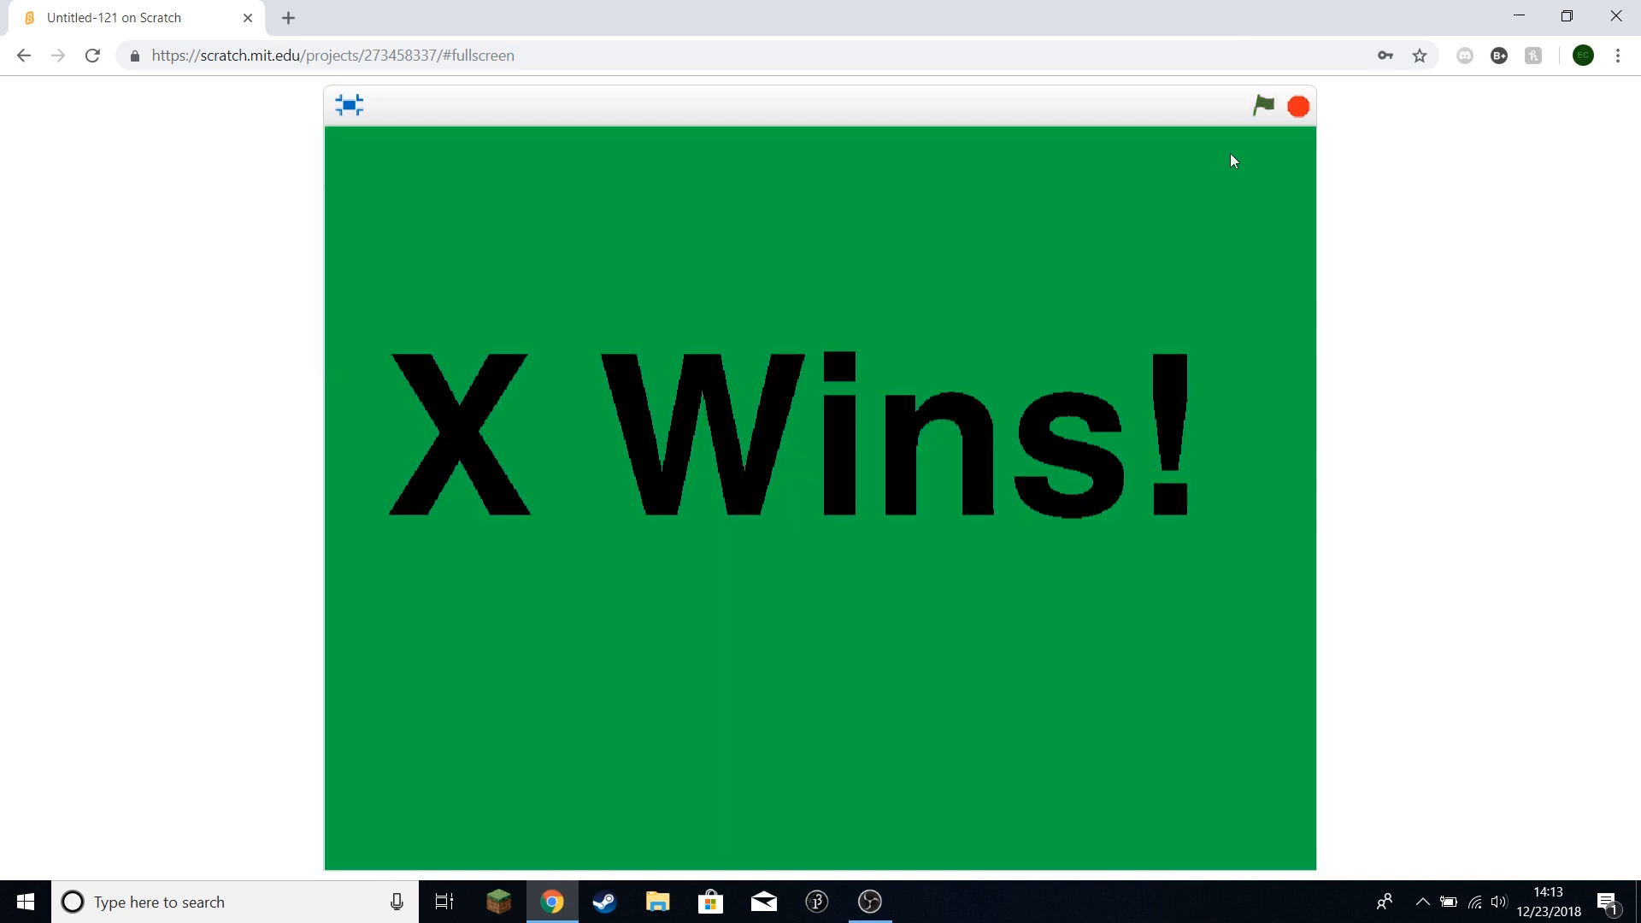
click(1263, 105)
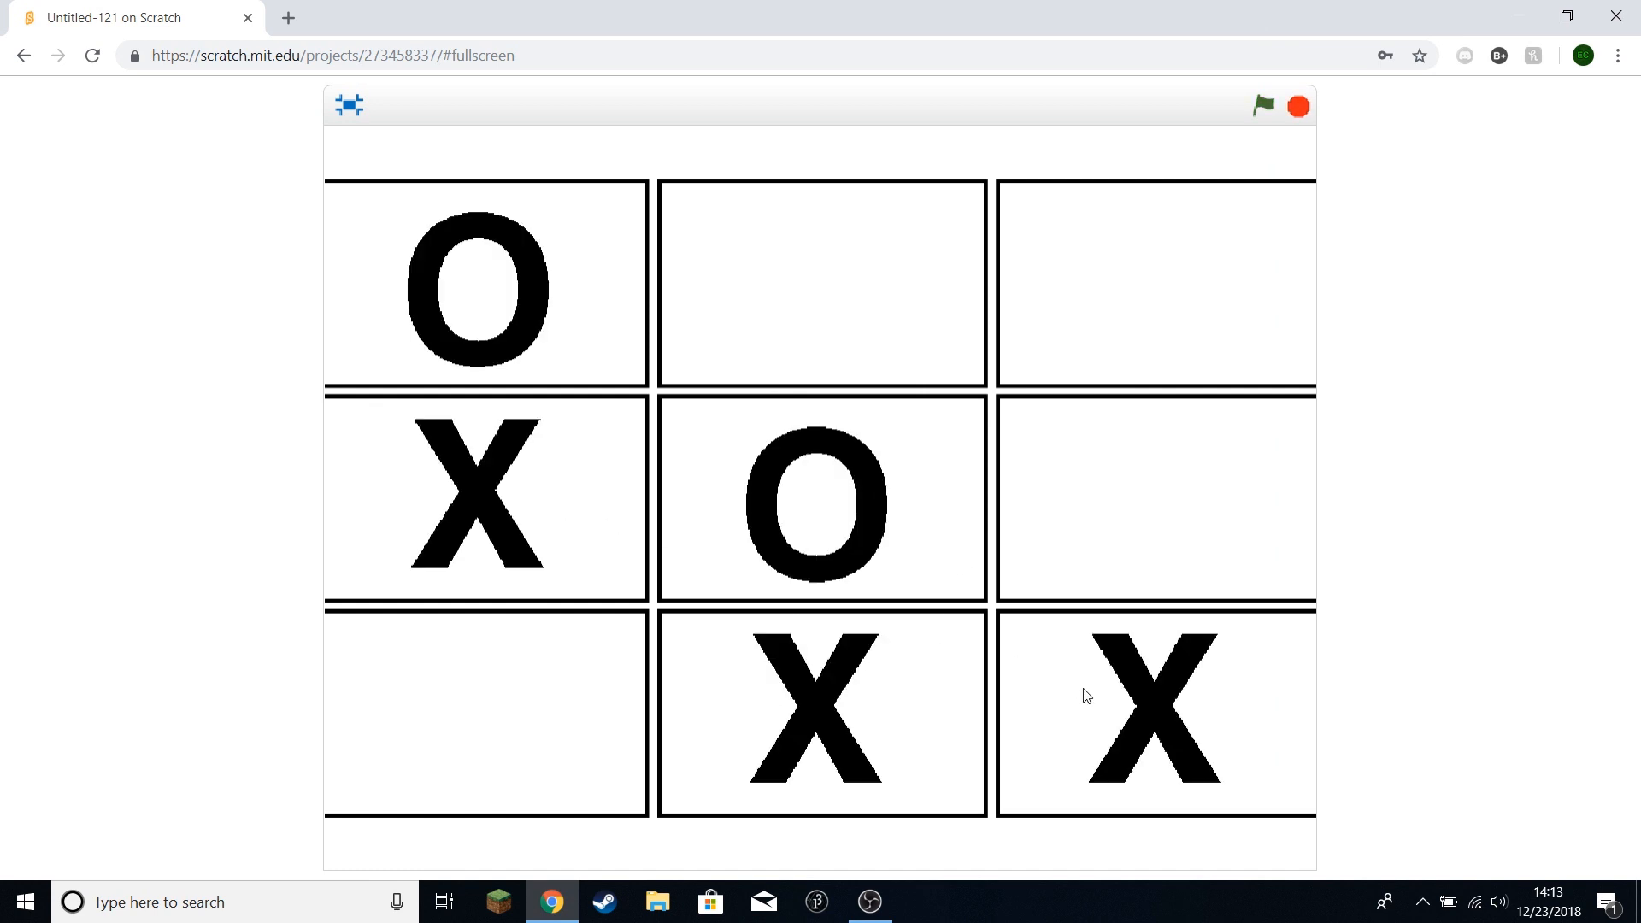
mouse_move(1119, 343)
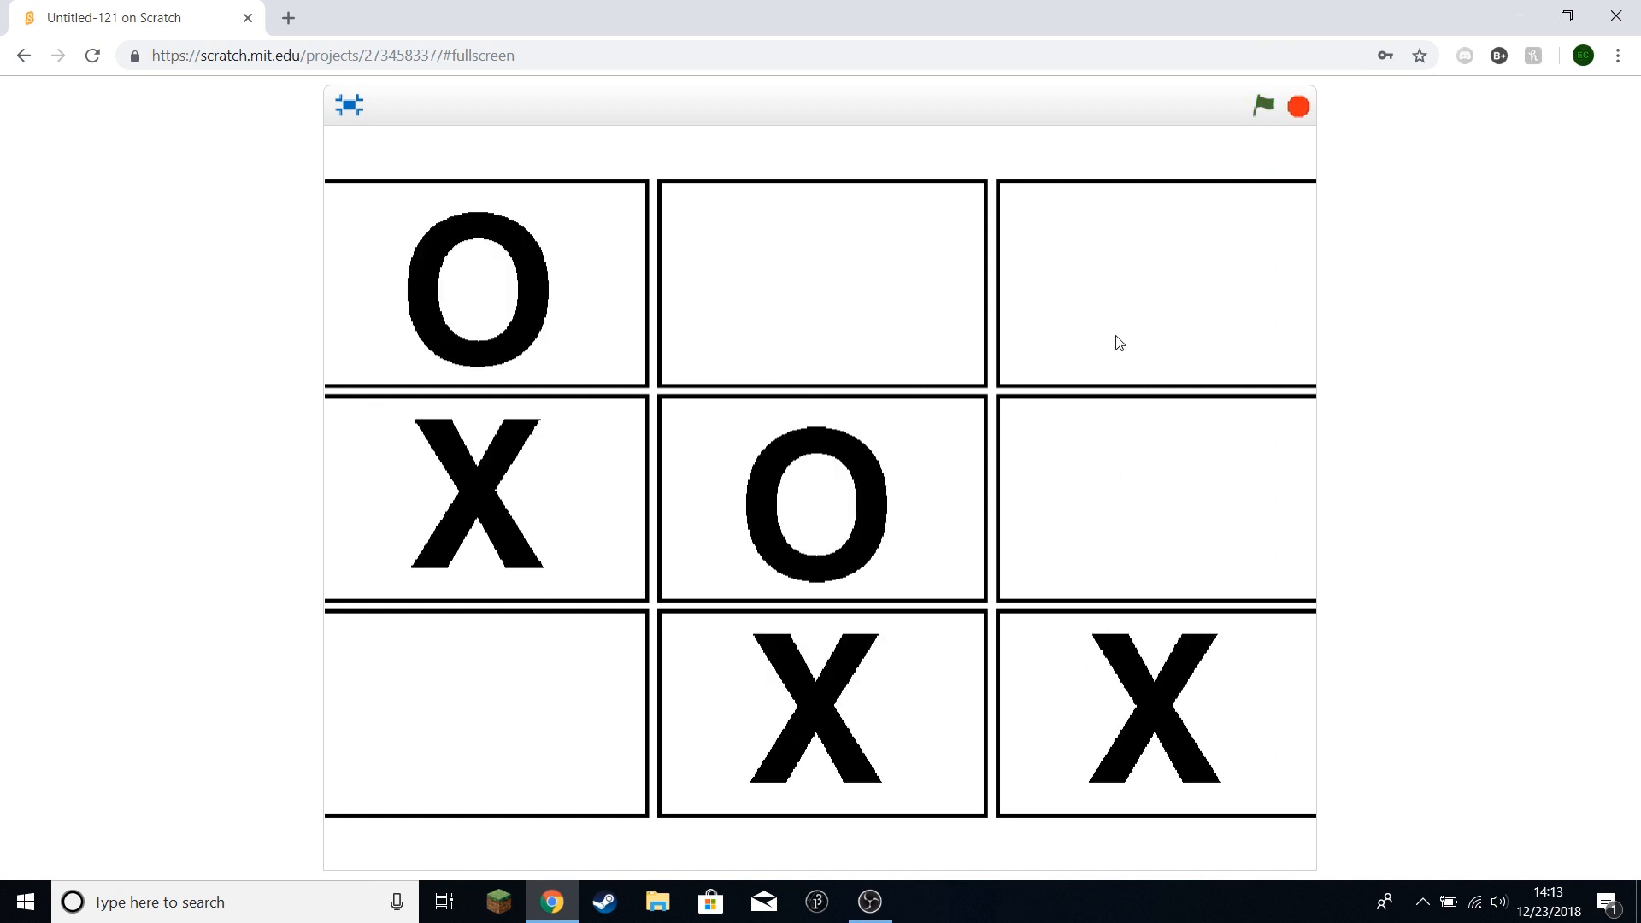
click(1264, 106)
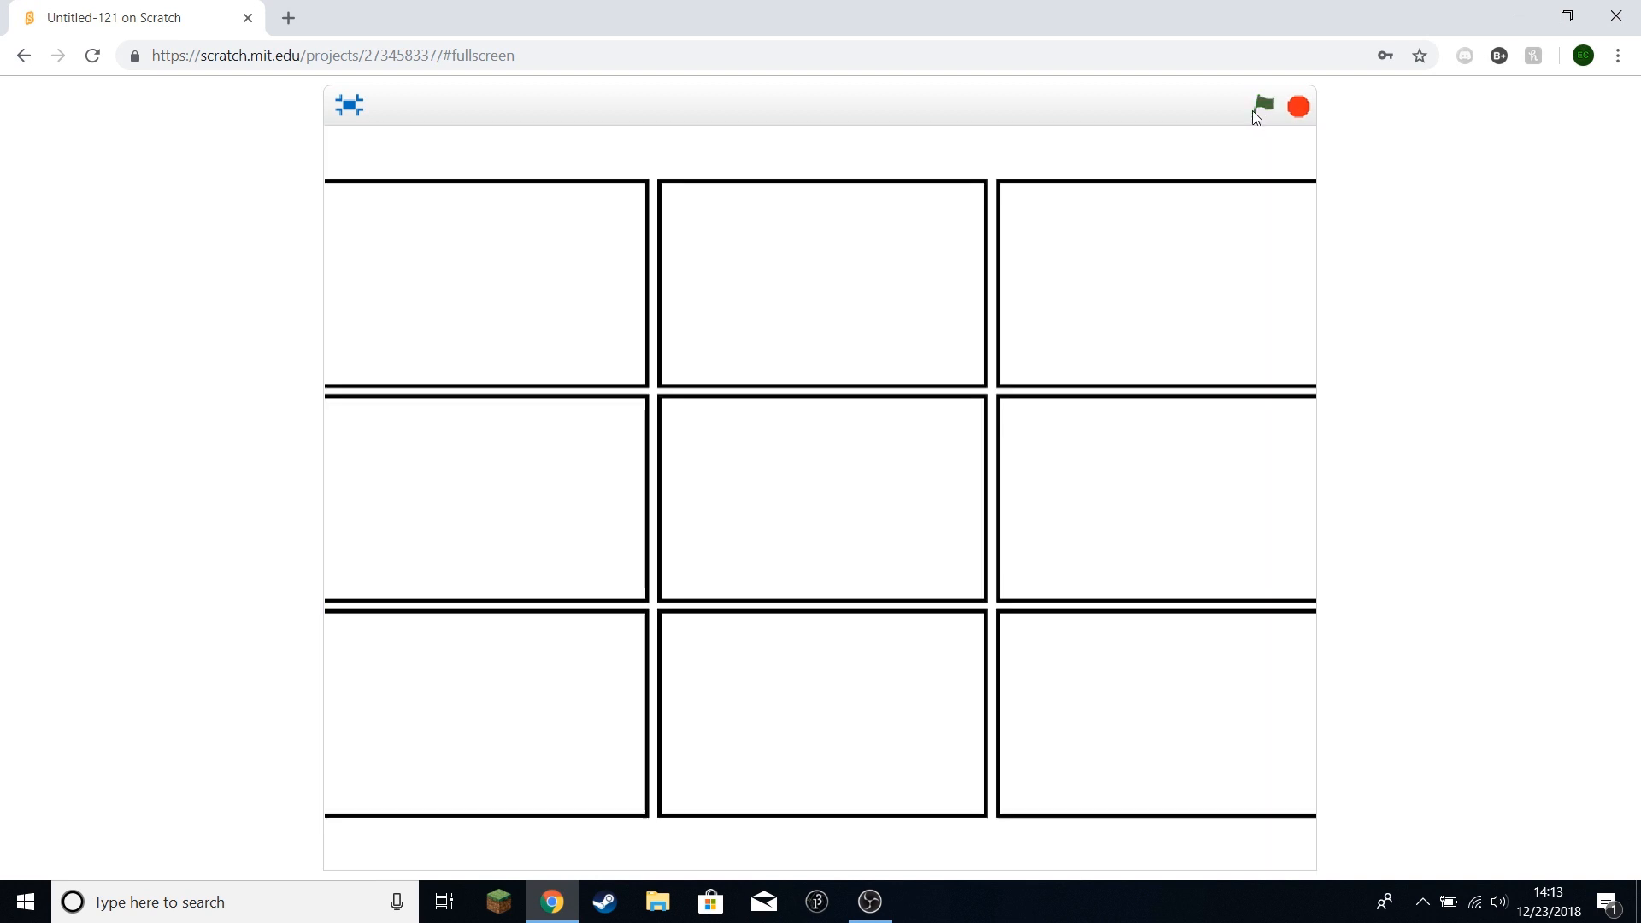
mouse_move(679, 470)
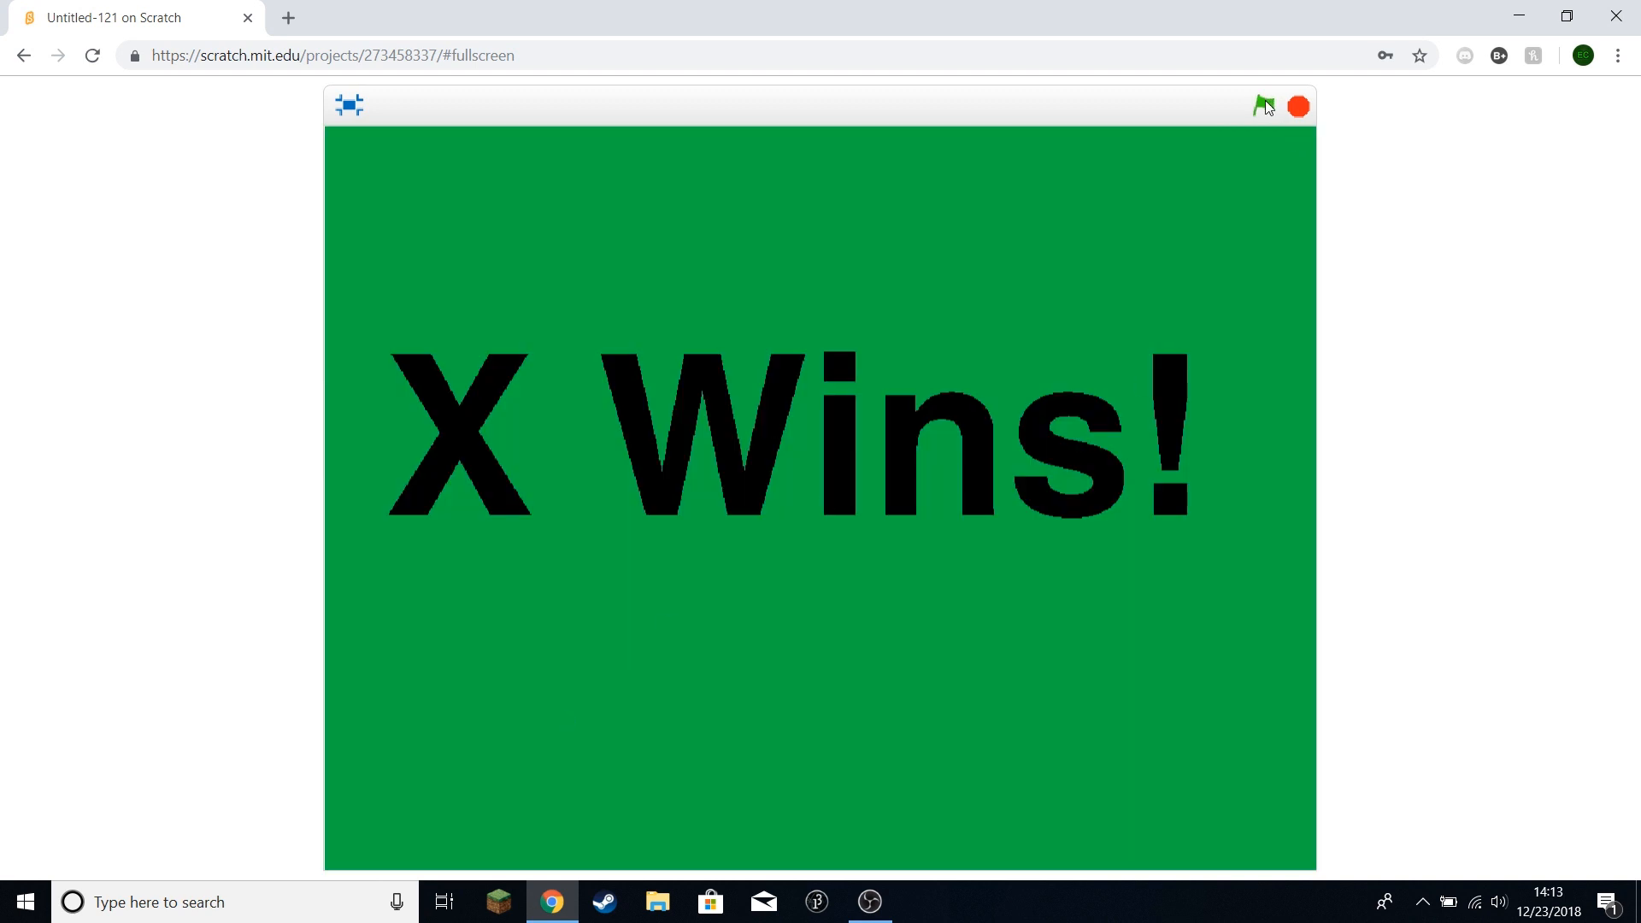
click(1263, 105)
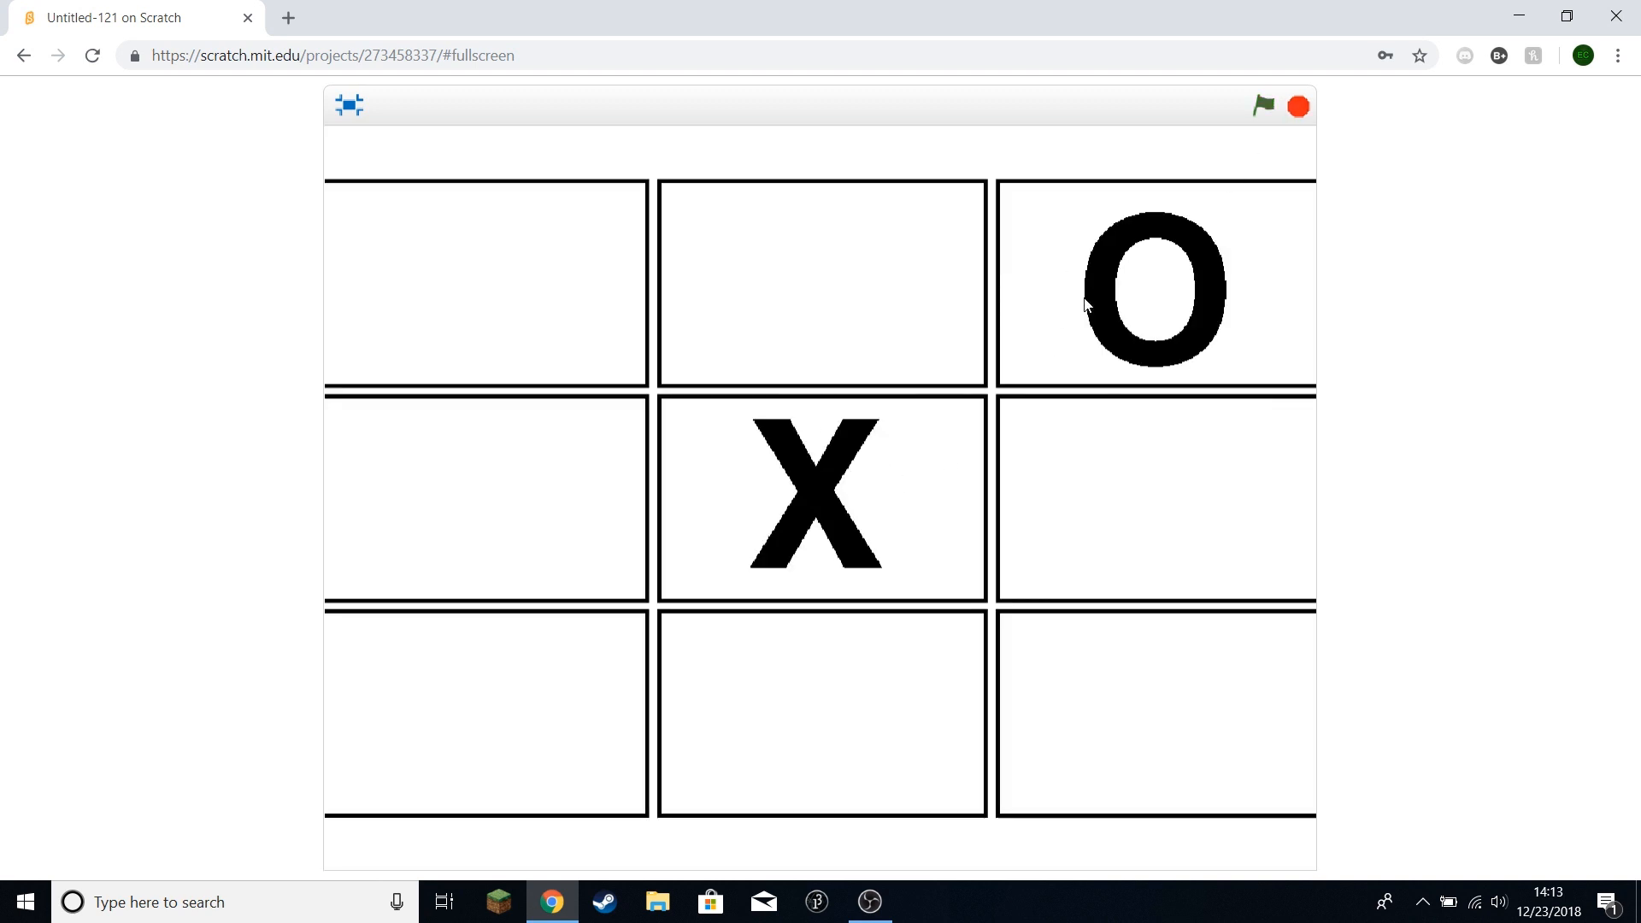
click(821, 718)
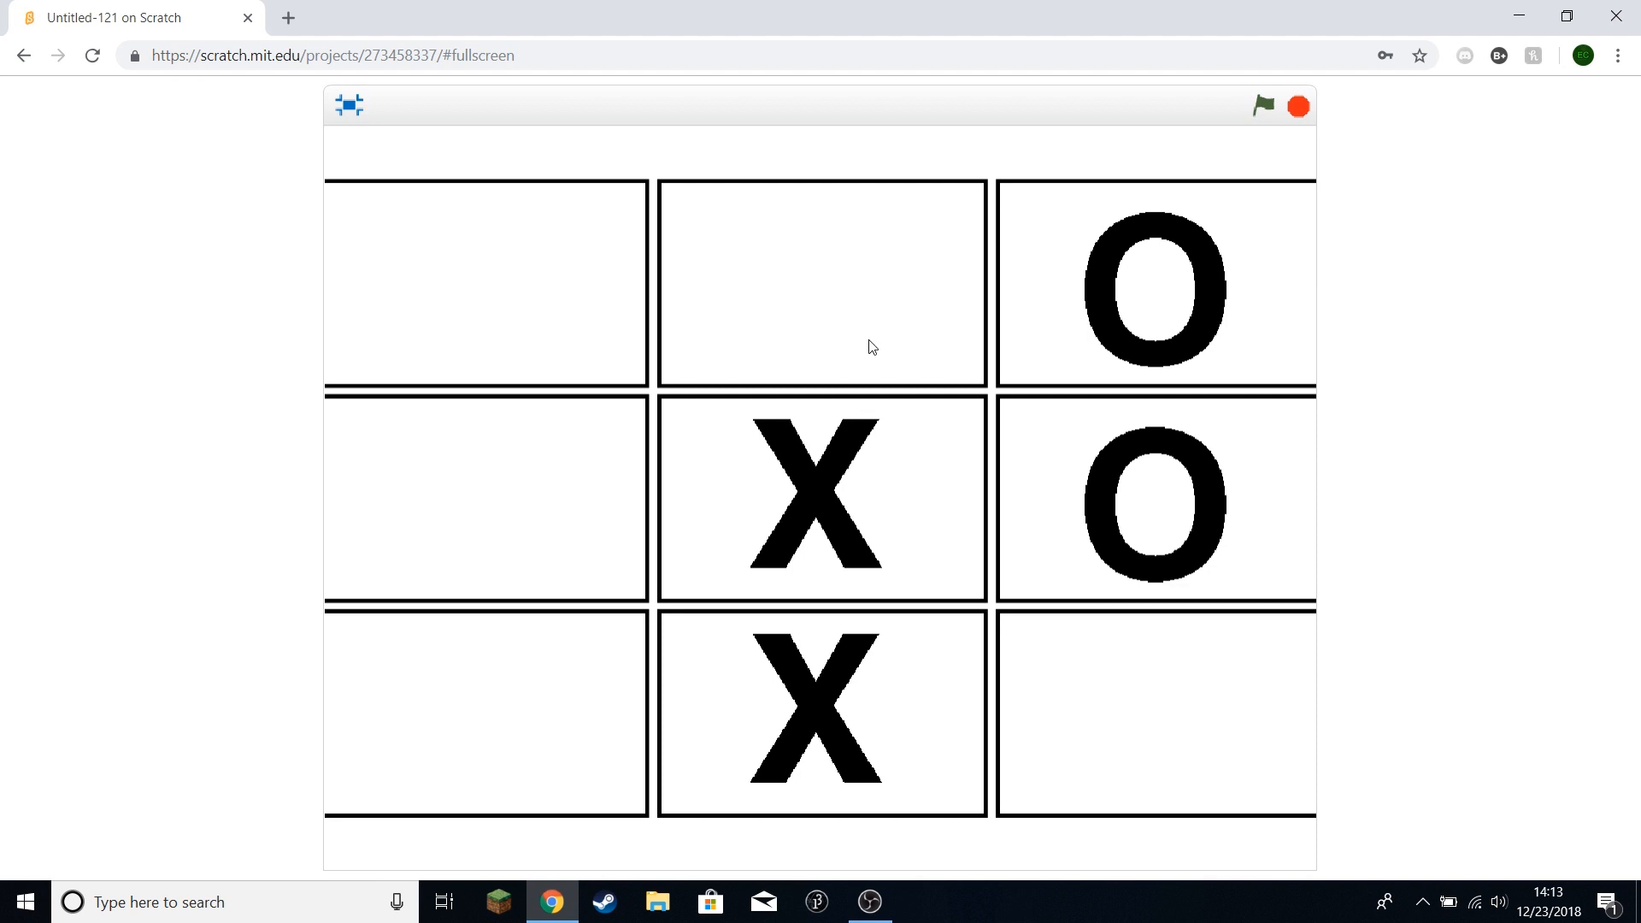